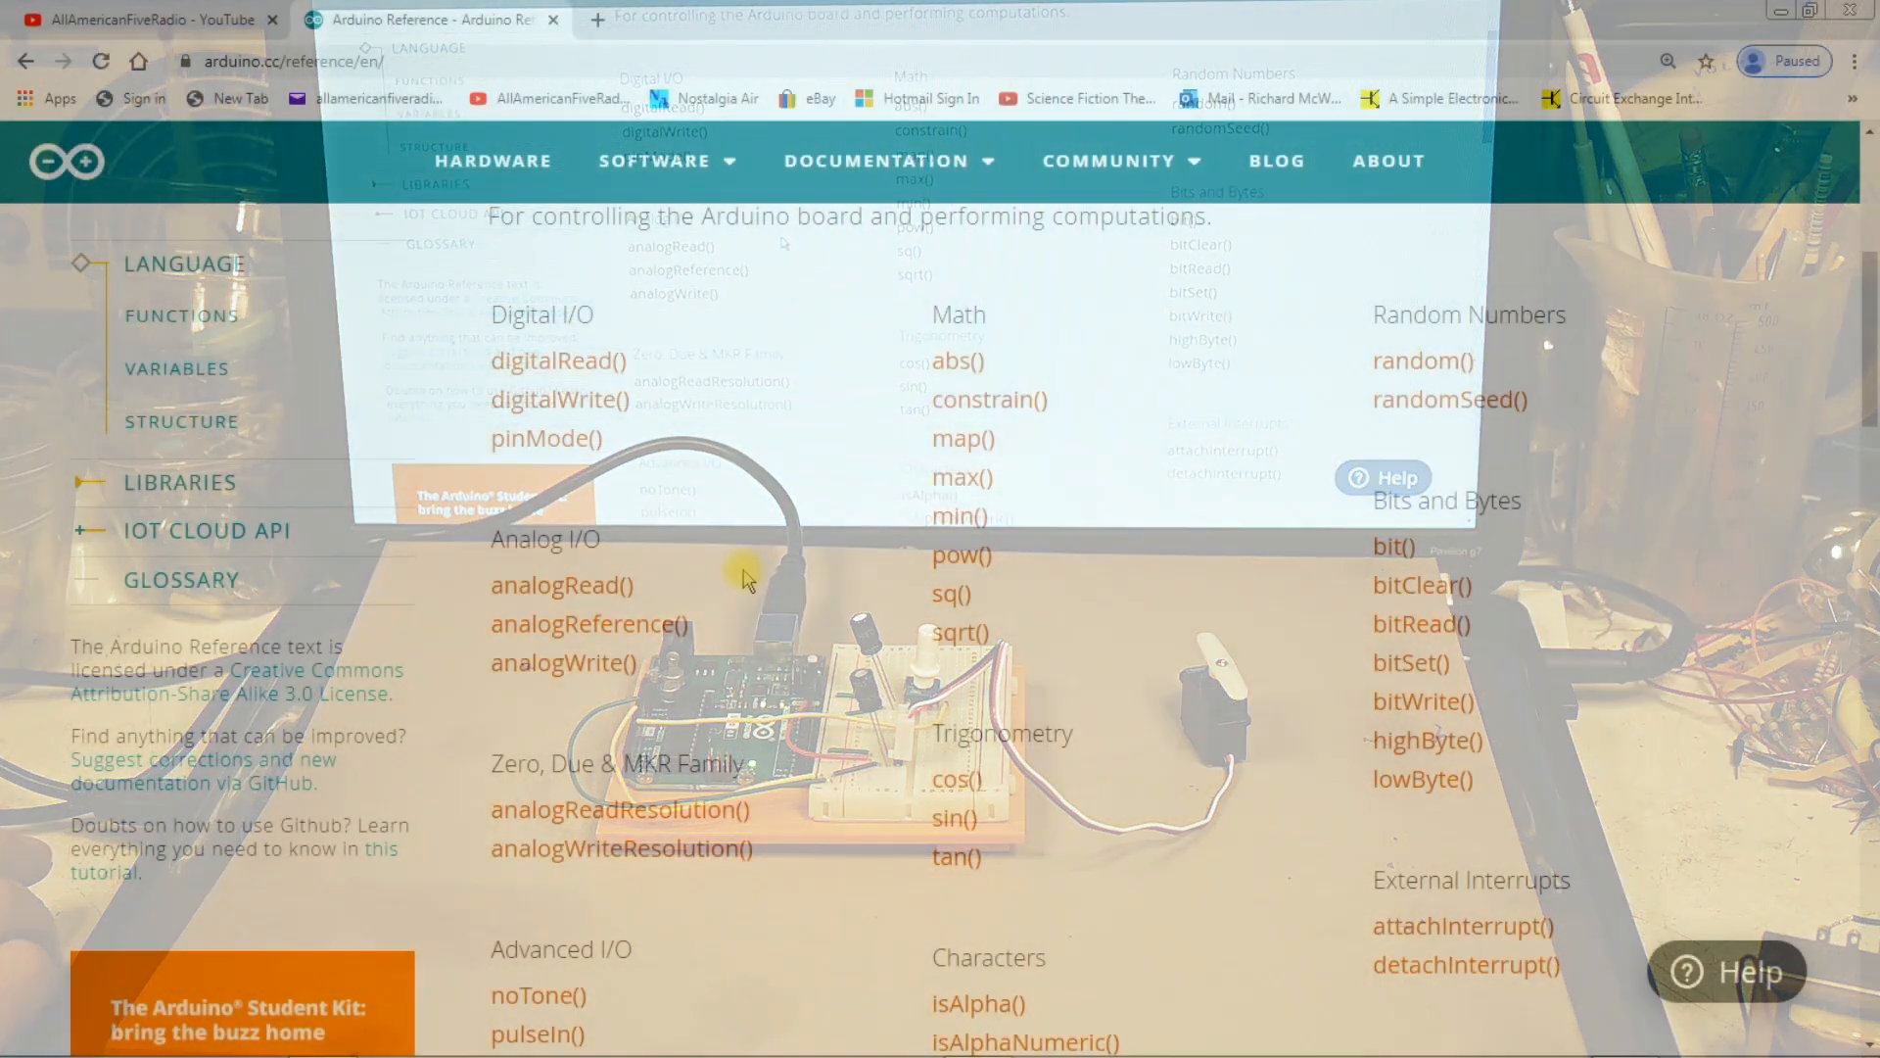
Step: Bring the p05_ServoMoodIndicator sketch forward to review its map(potVal, 0, 1023, 0, 179) line
scroll(down, 3)
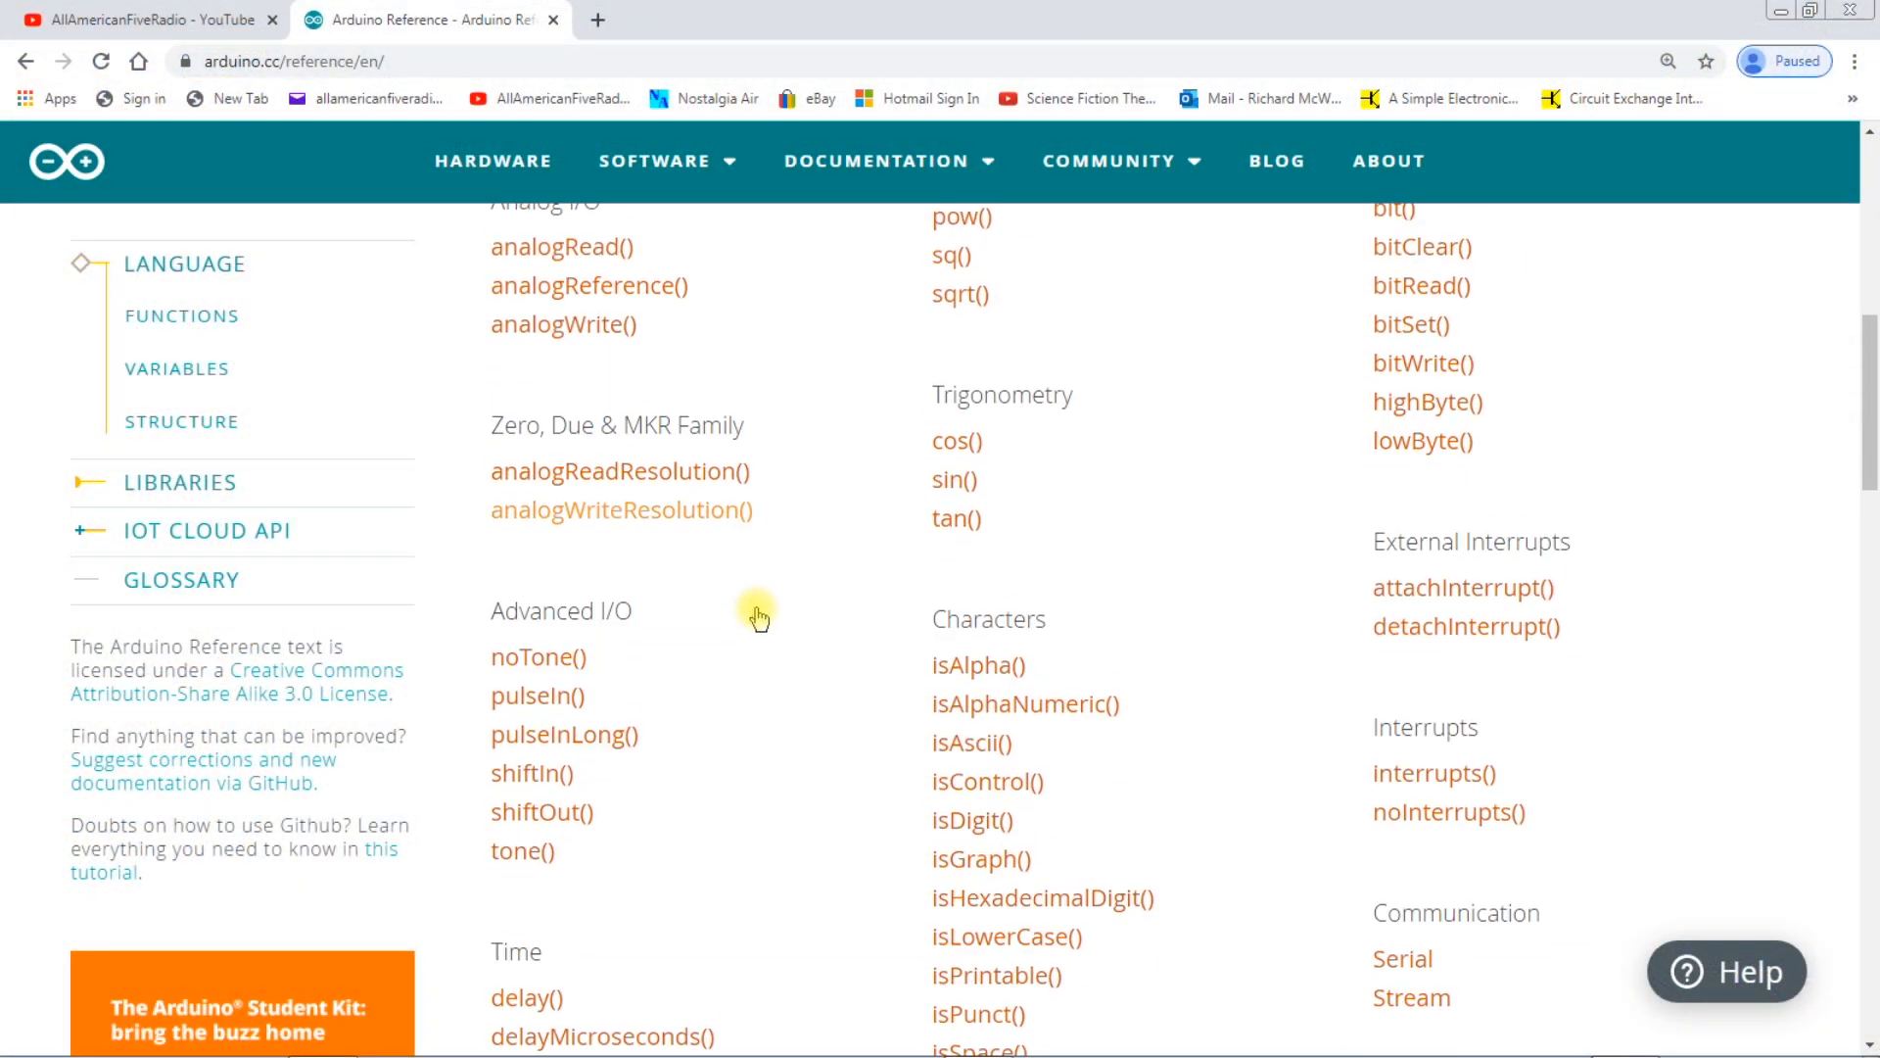
scroll(down, 3)
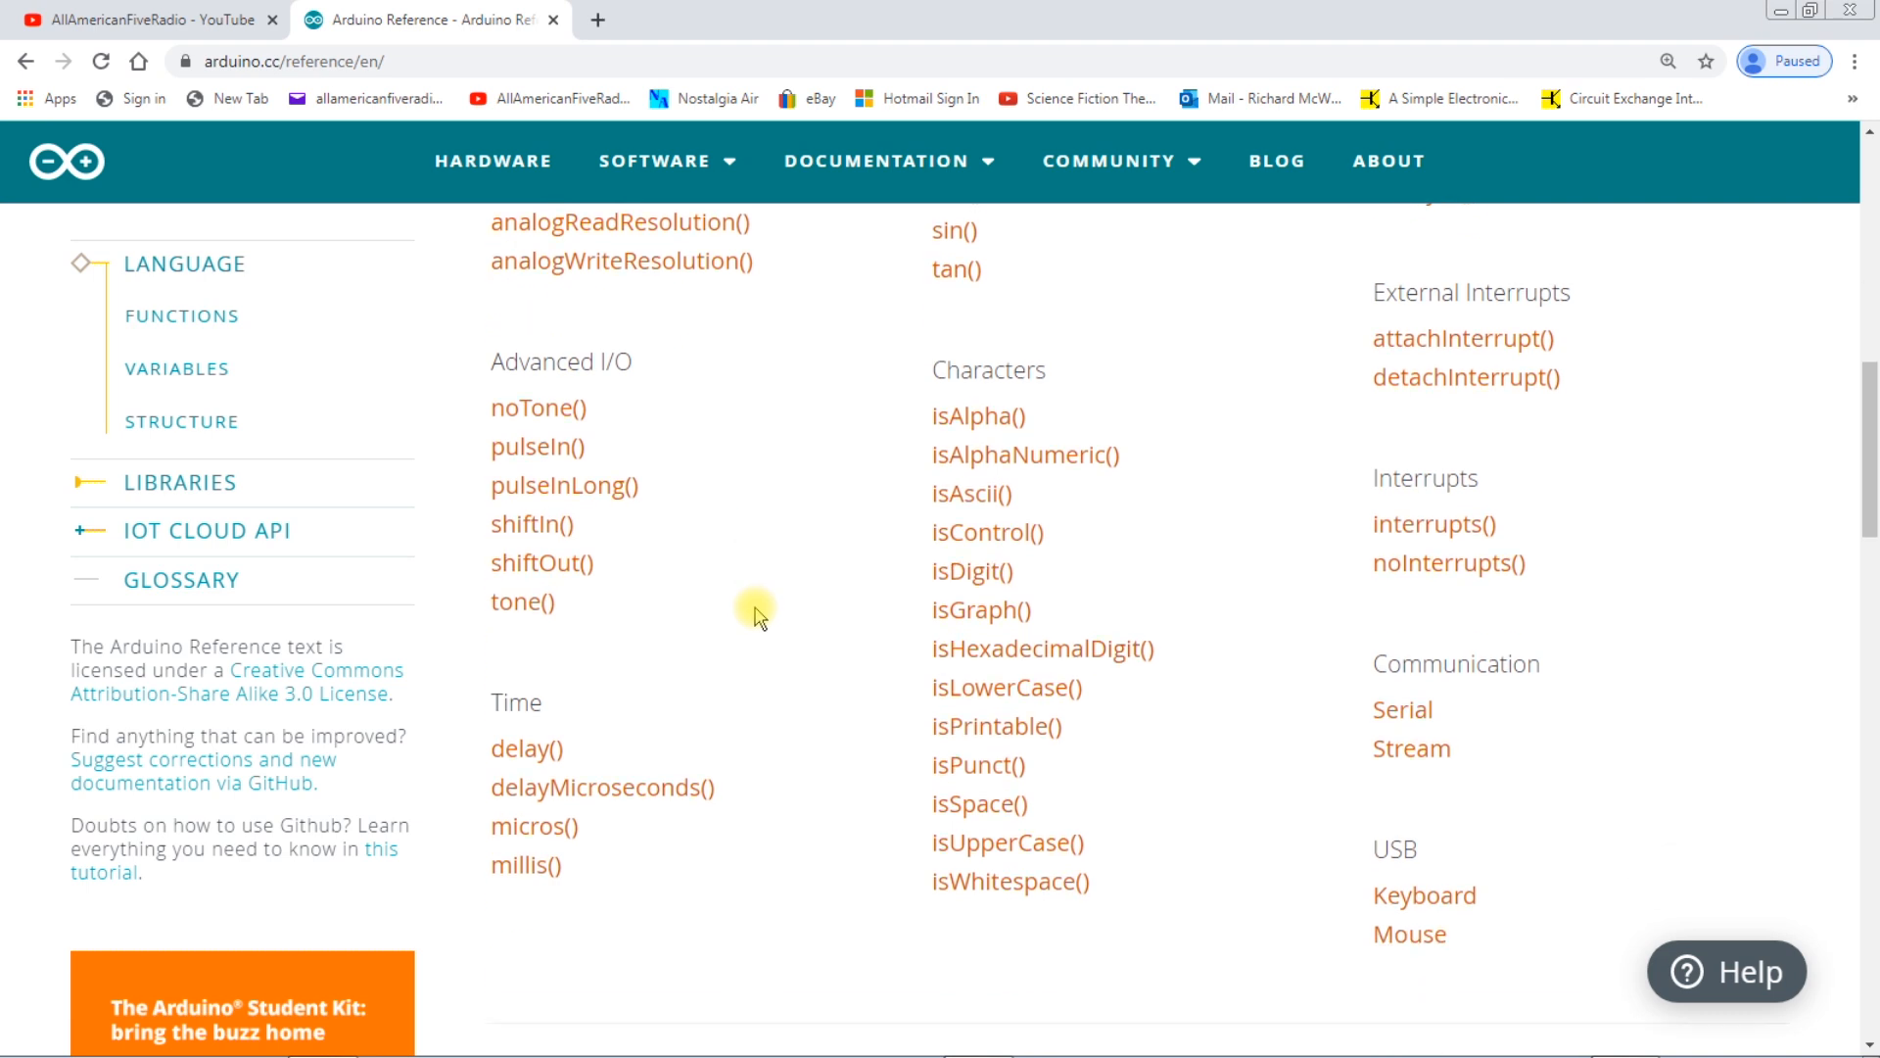
scroll(up, 3)
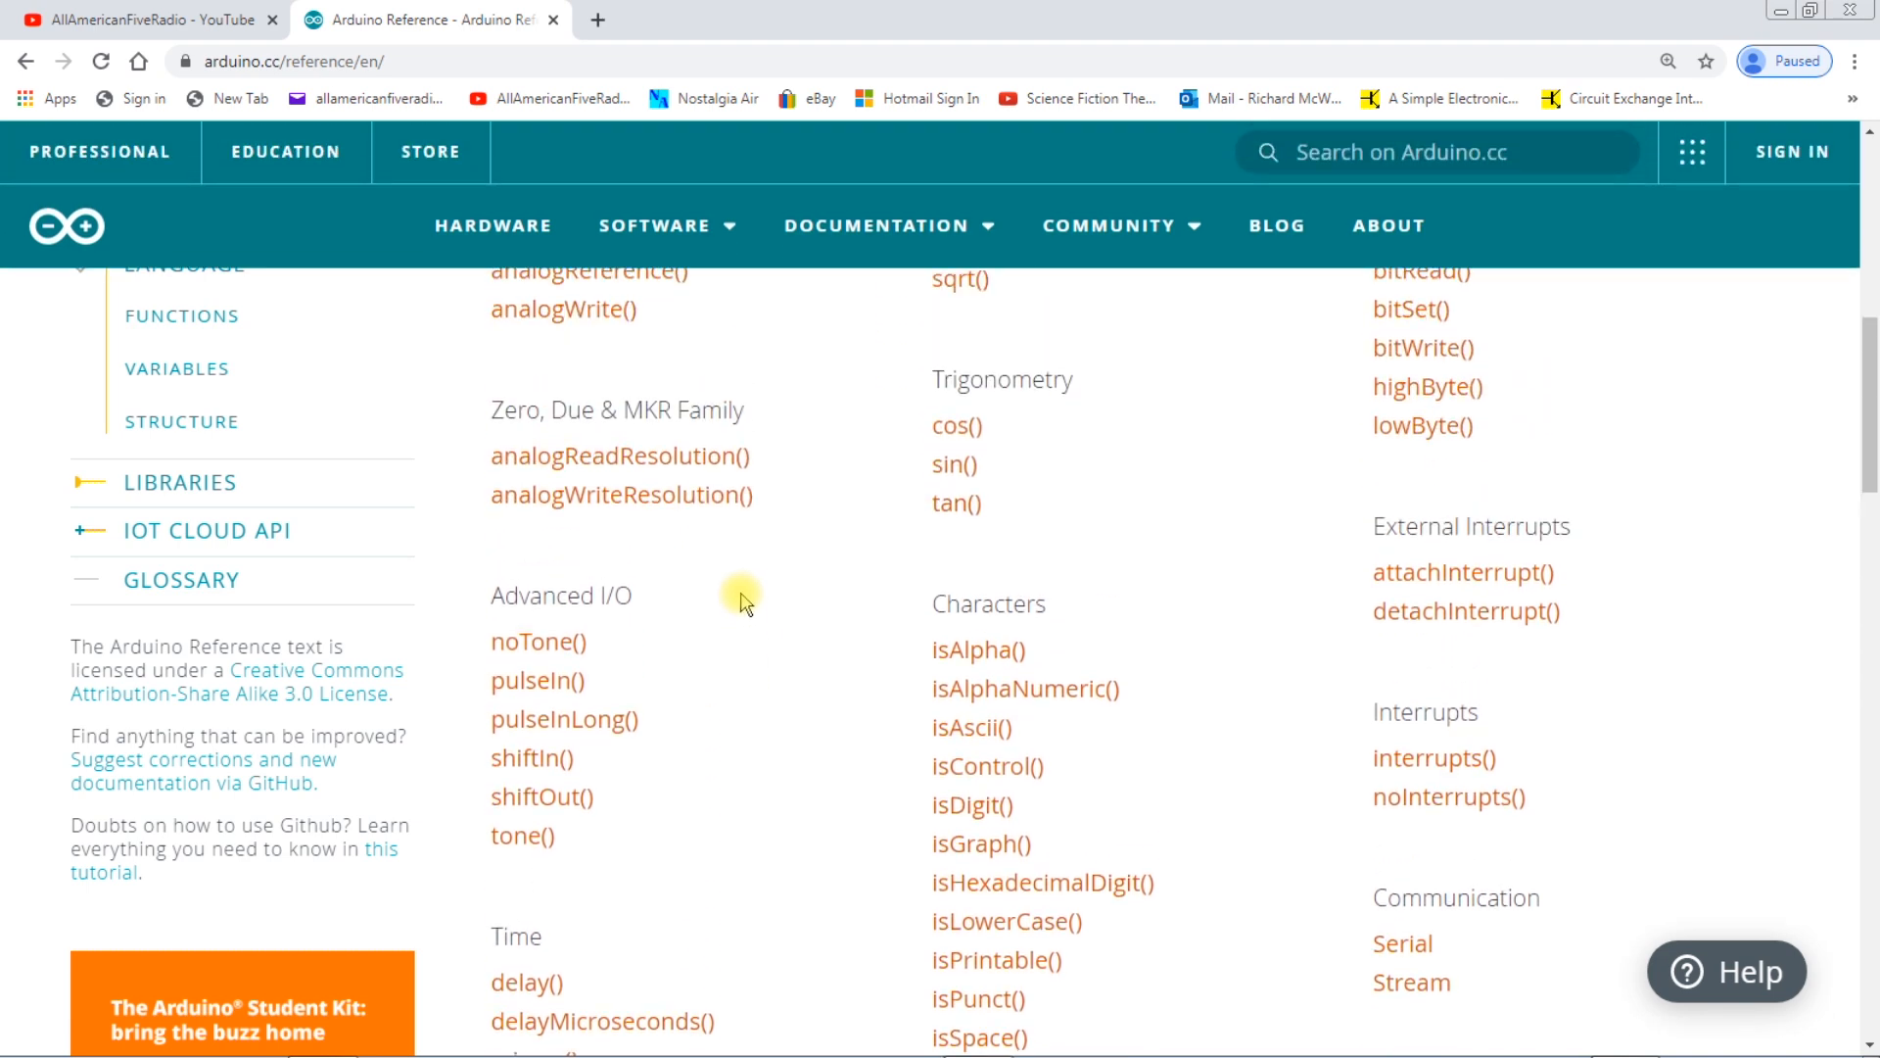
scroll(up, 3)
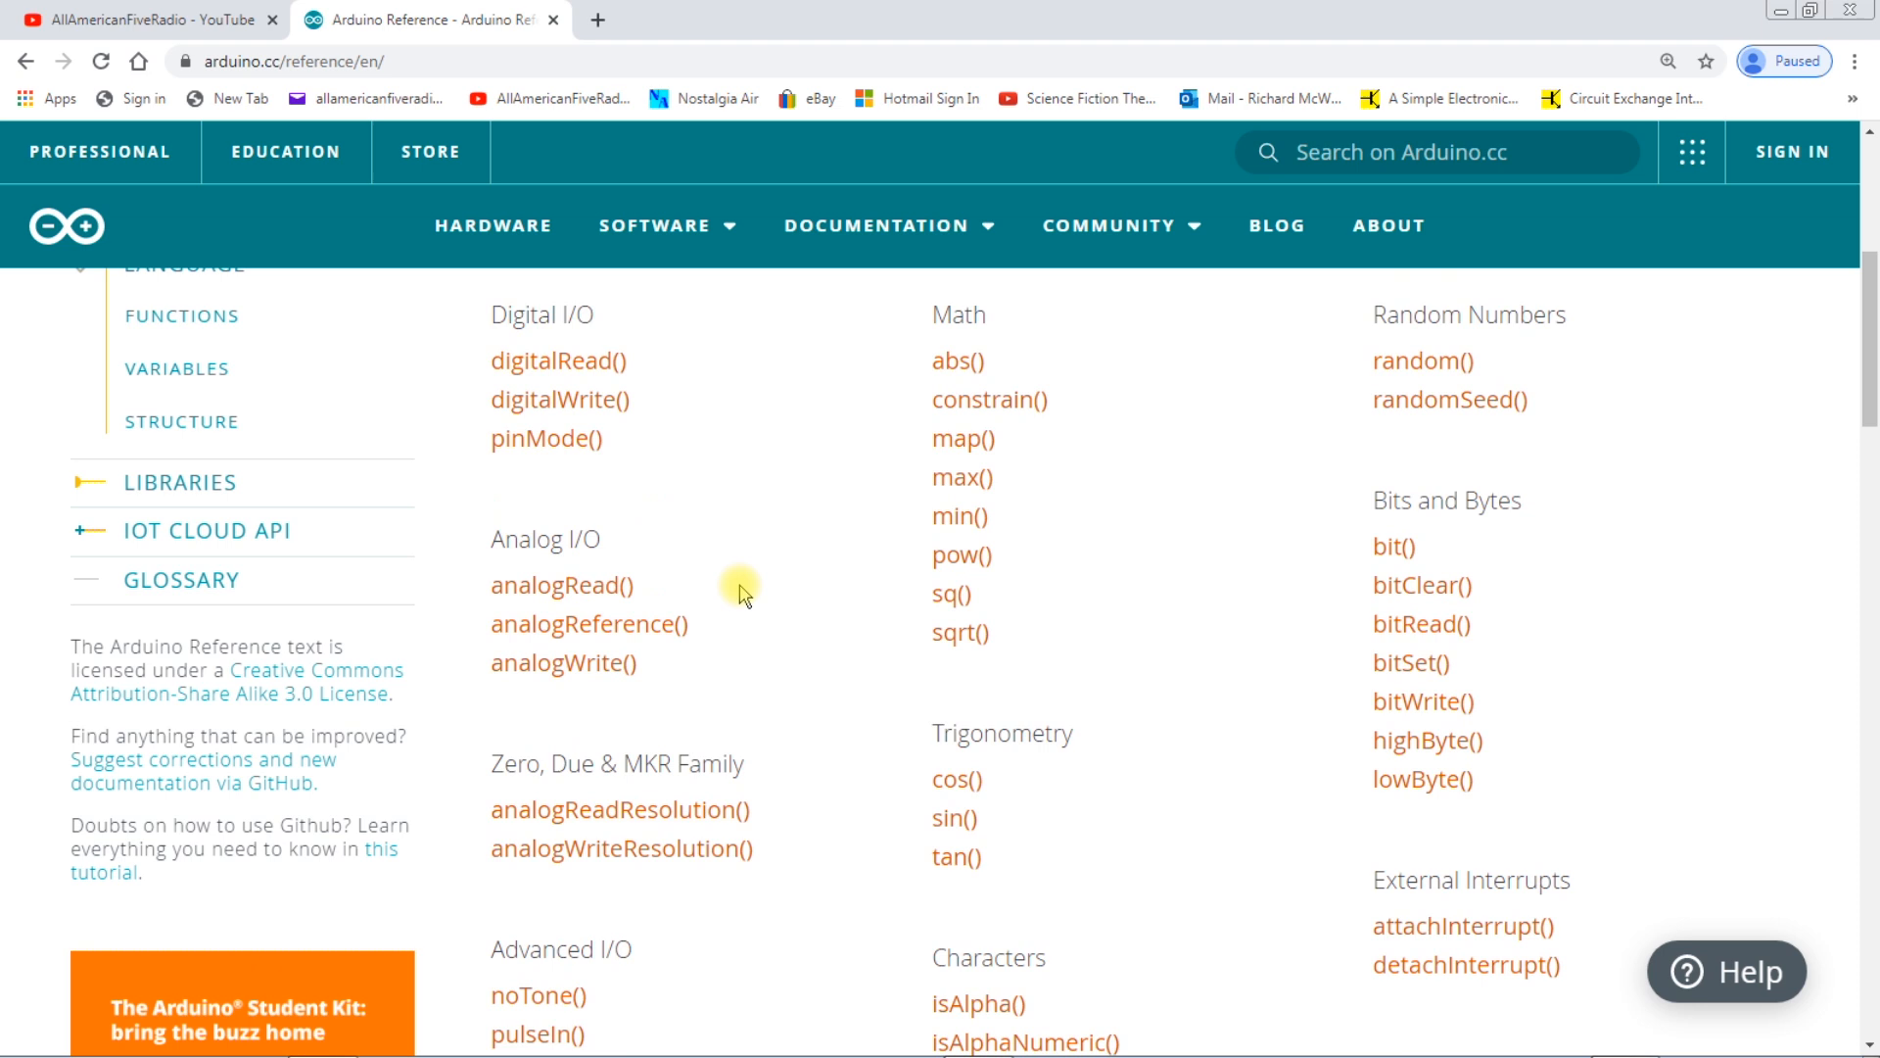
scroll(up, 3)
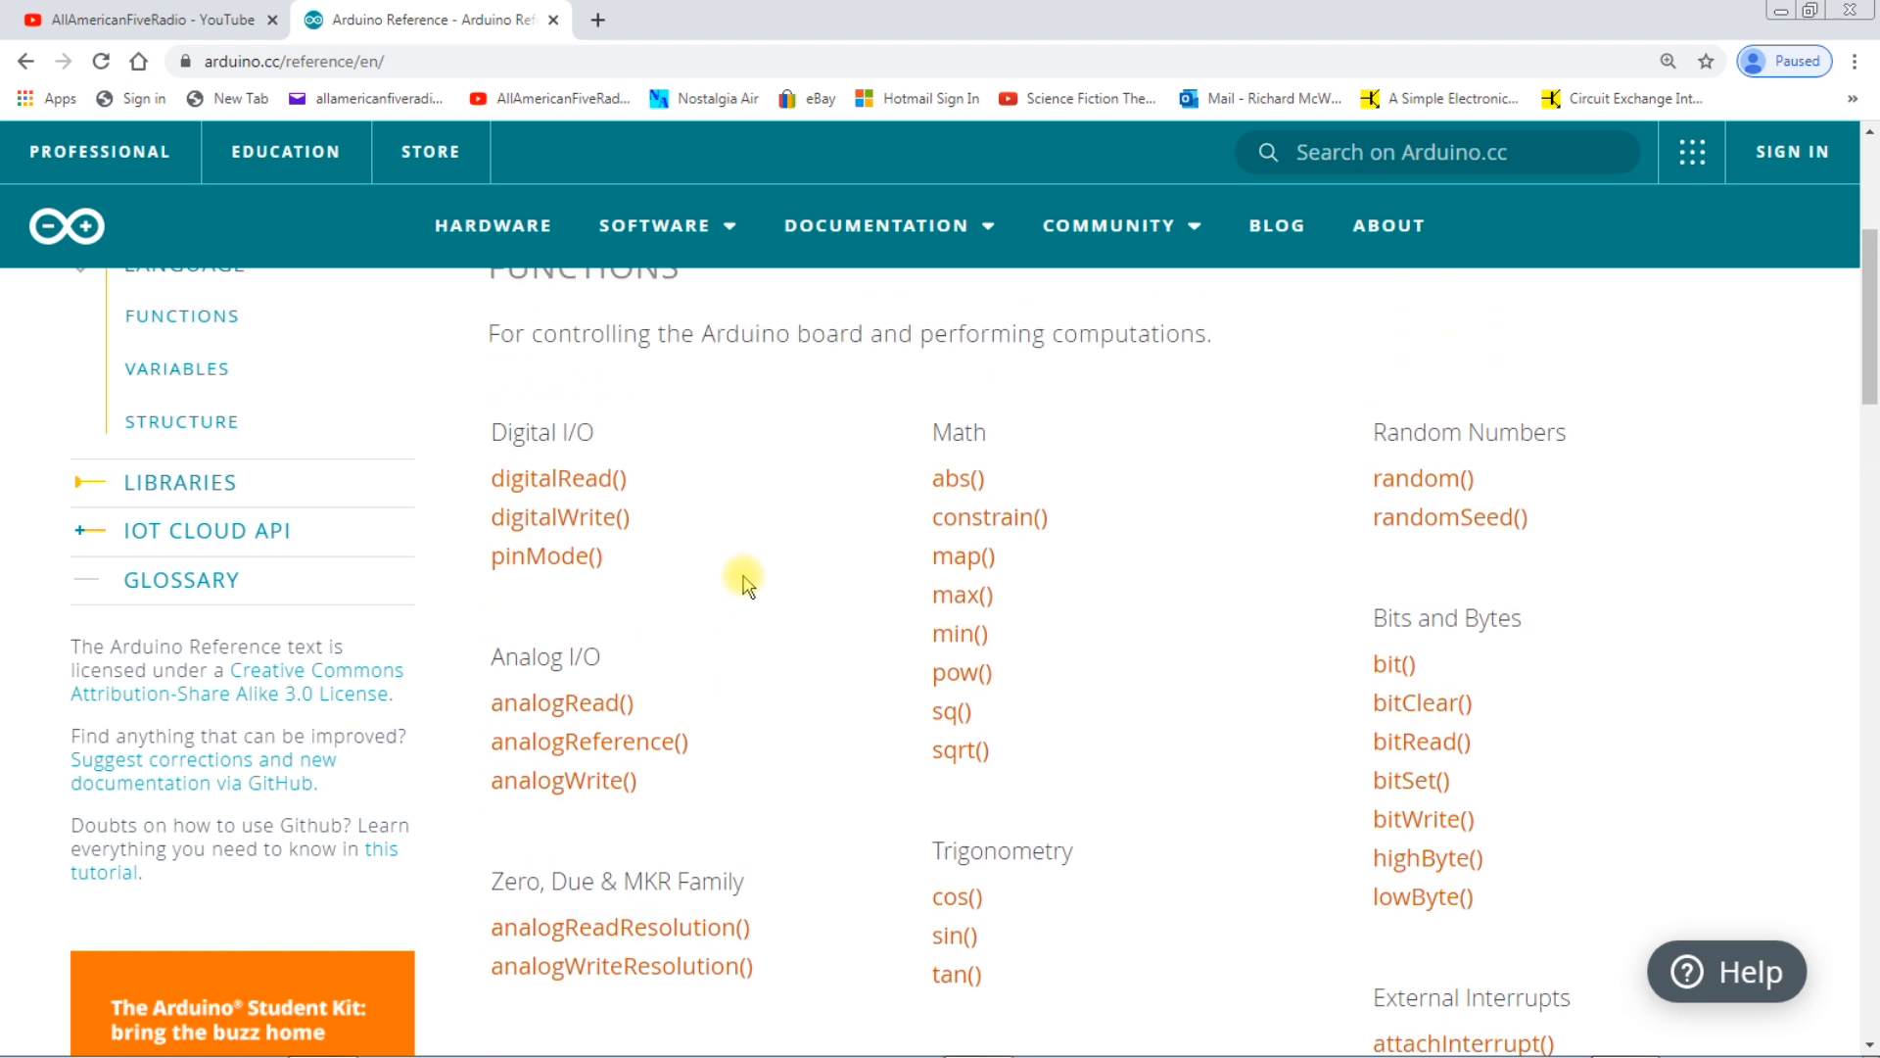
mouse_move(729, 596)
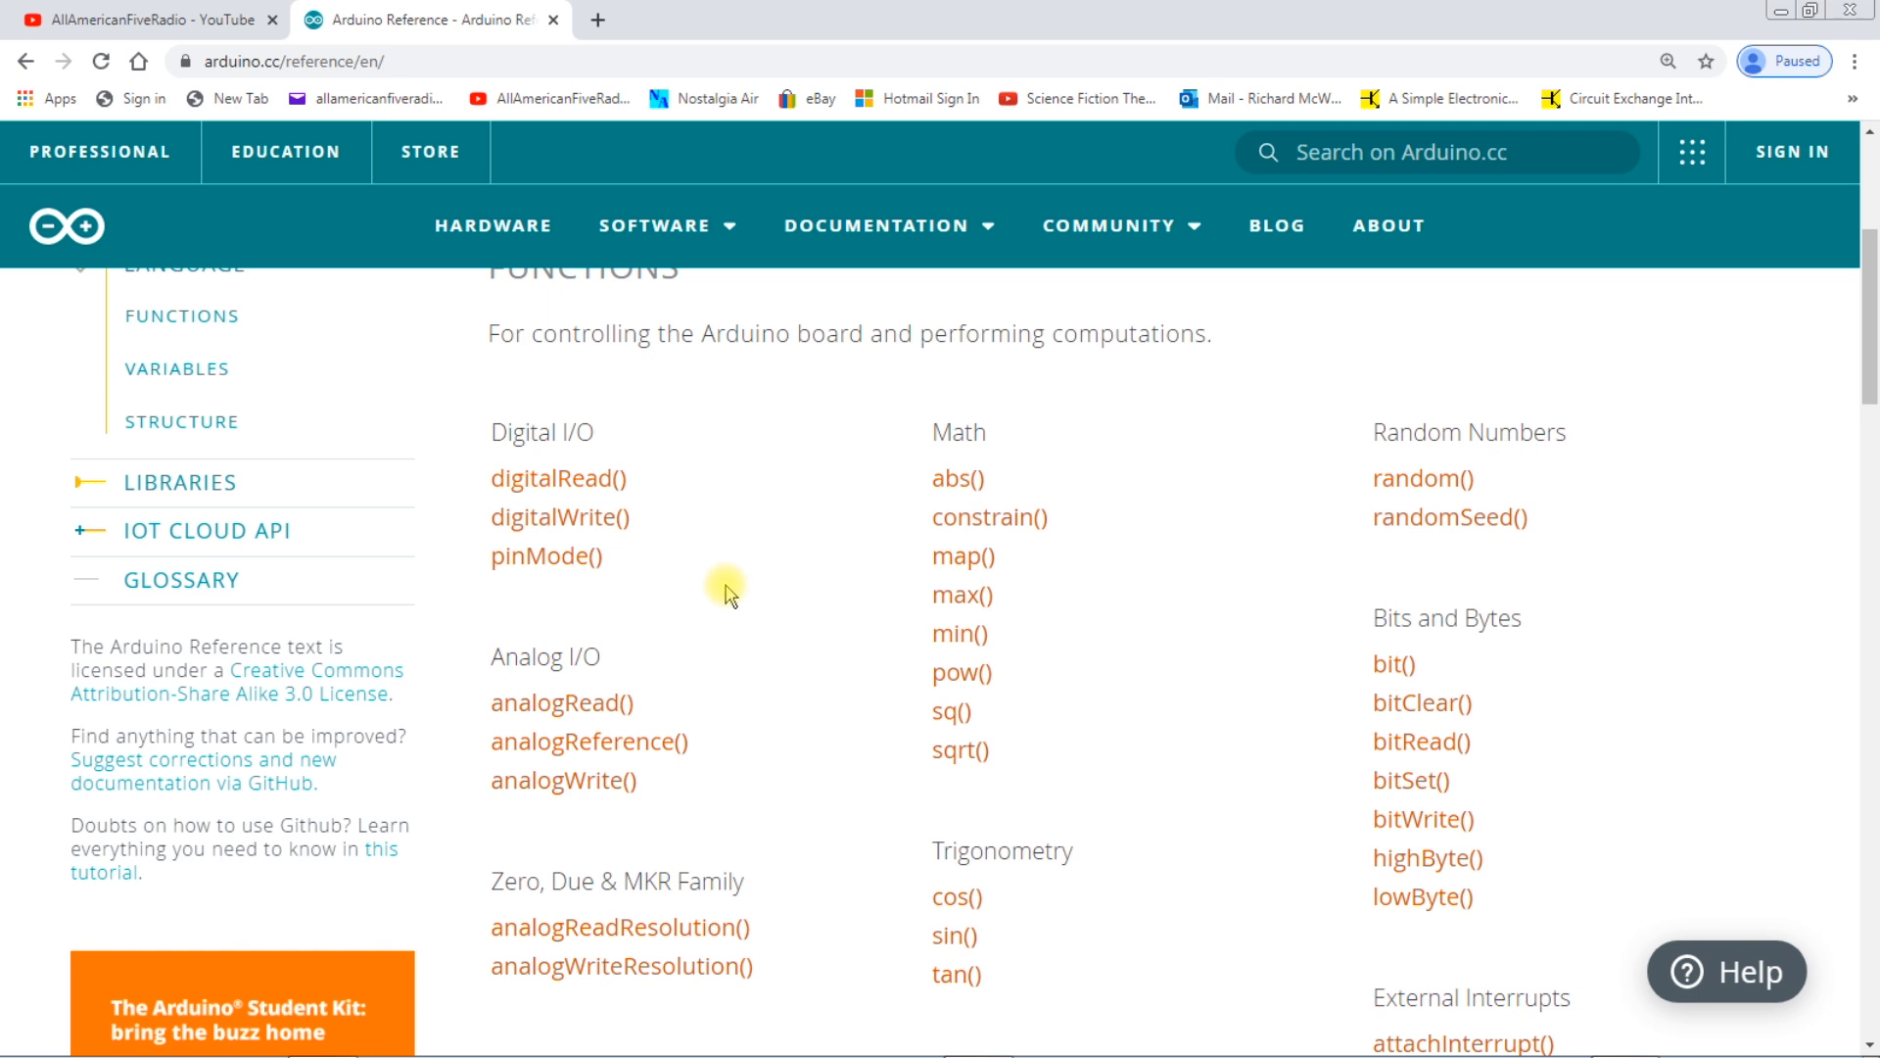
mouse_move(741, 390)
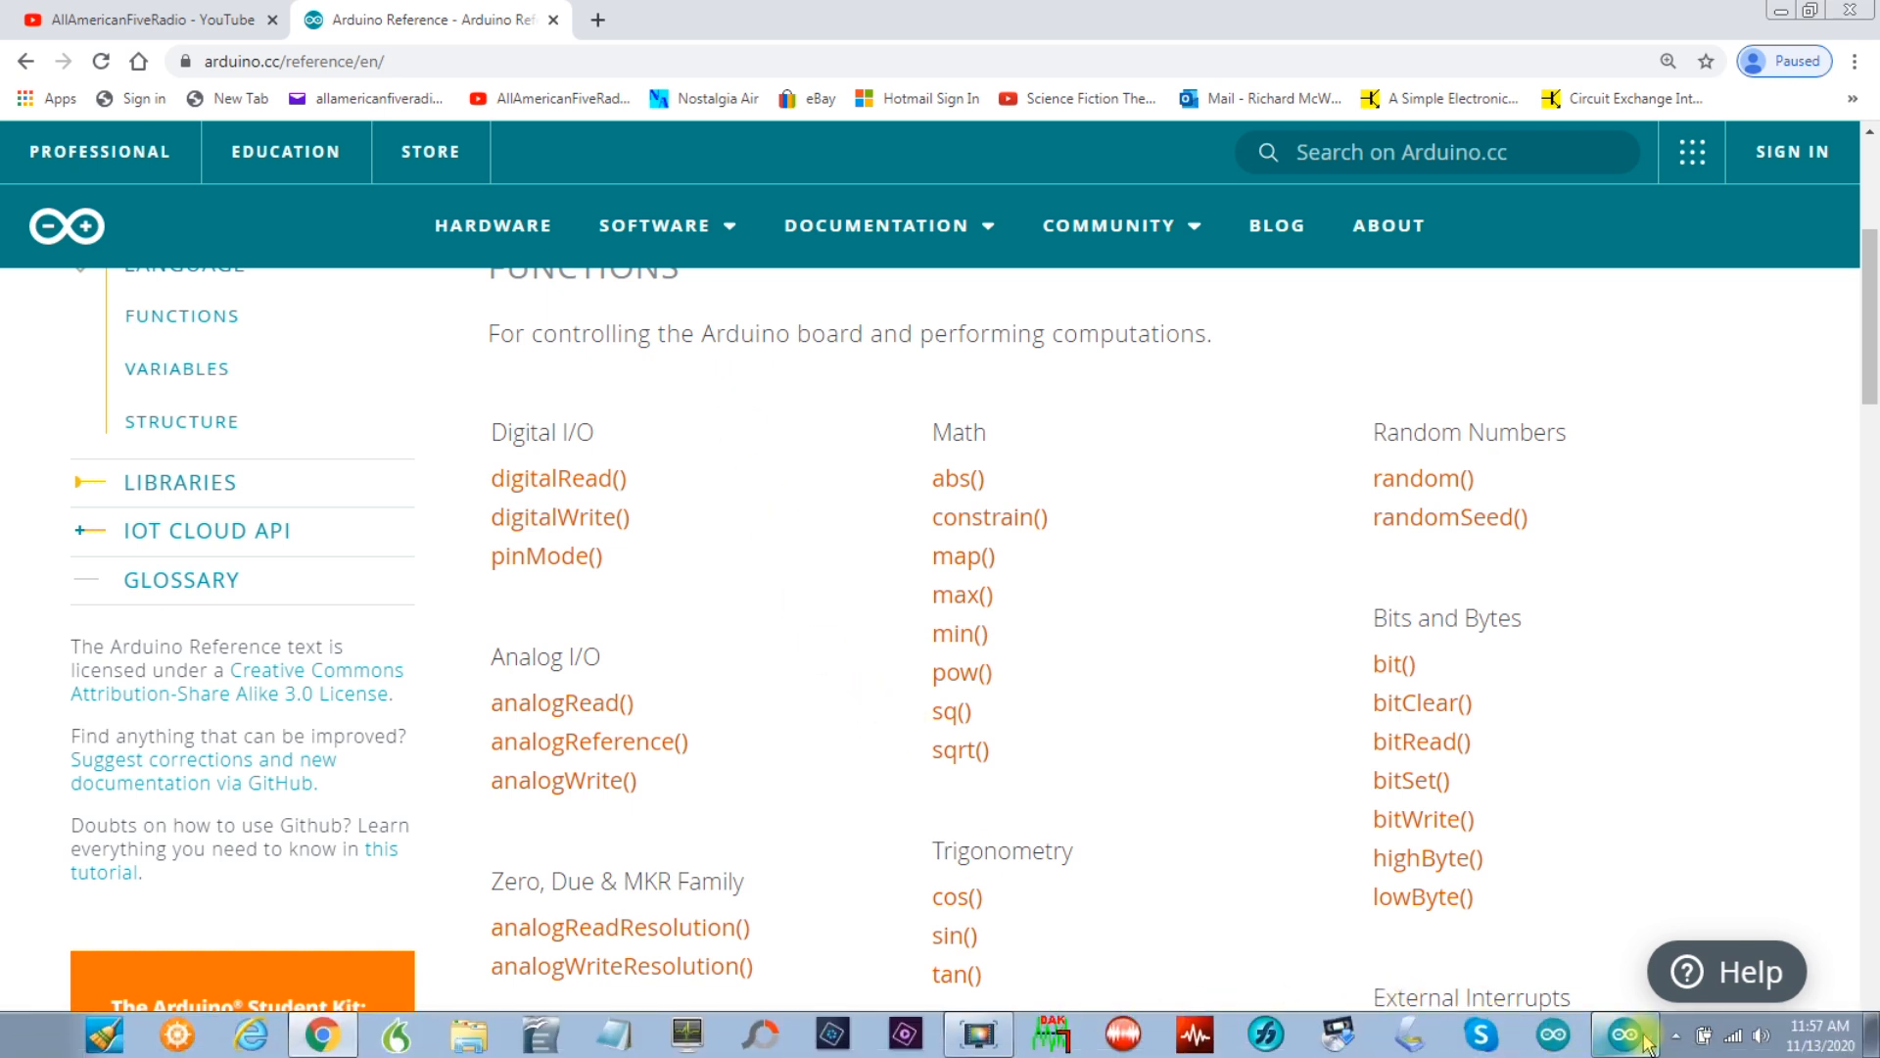
click(1625, 1034)
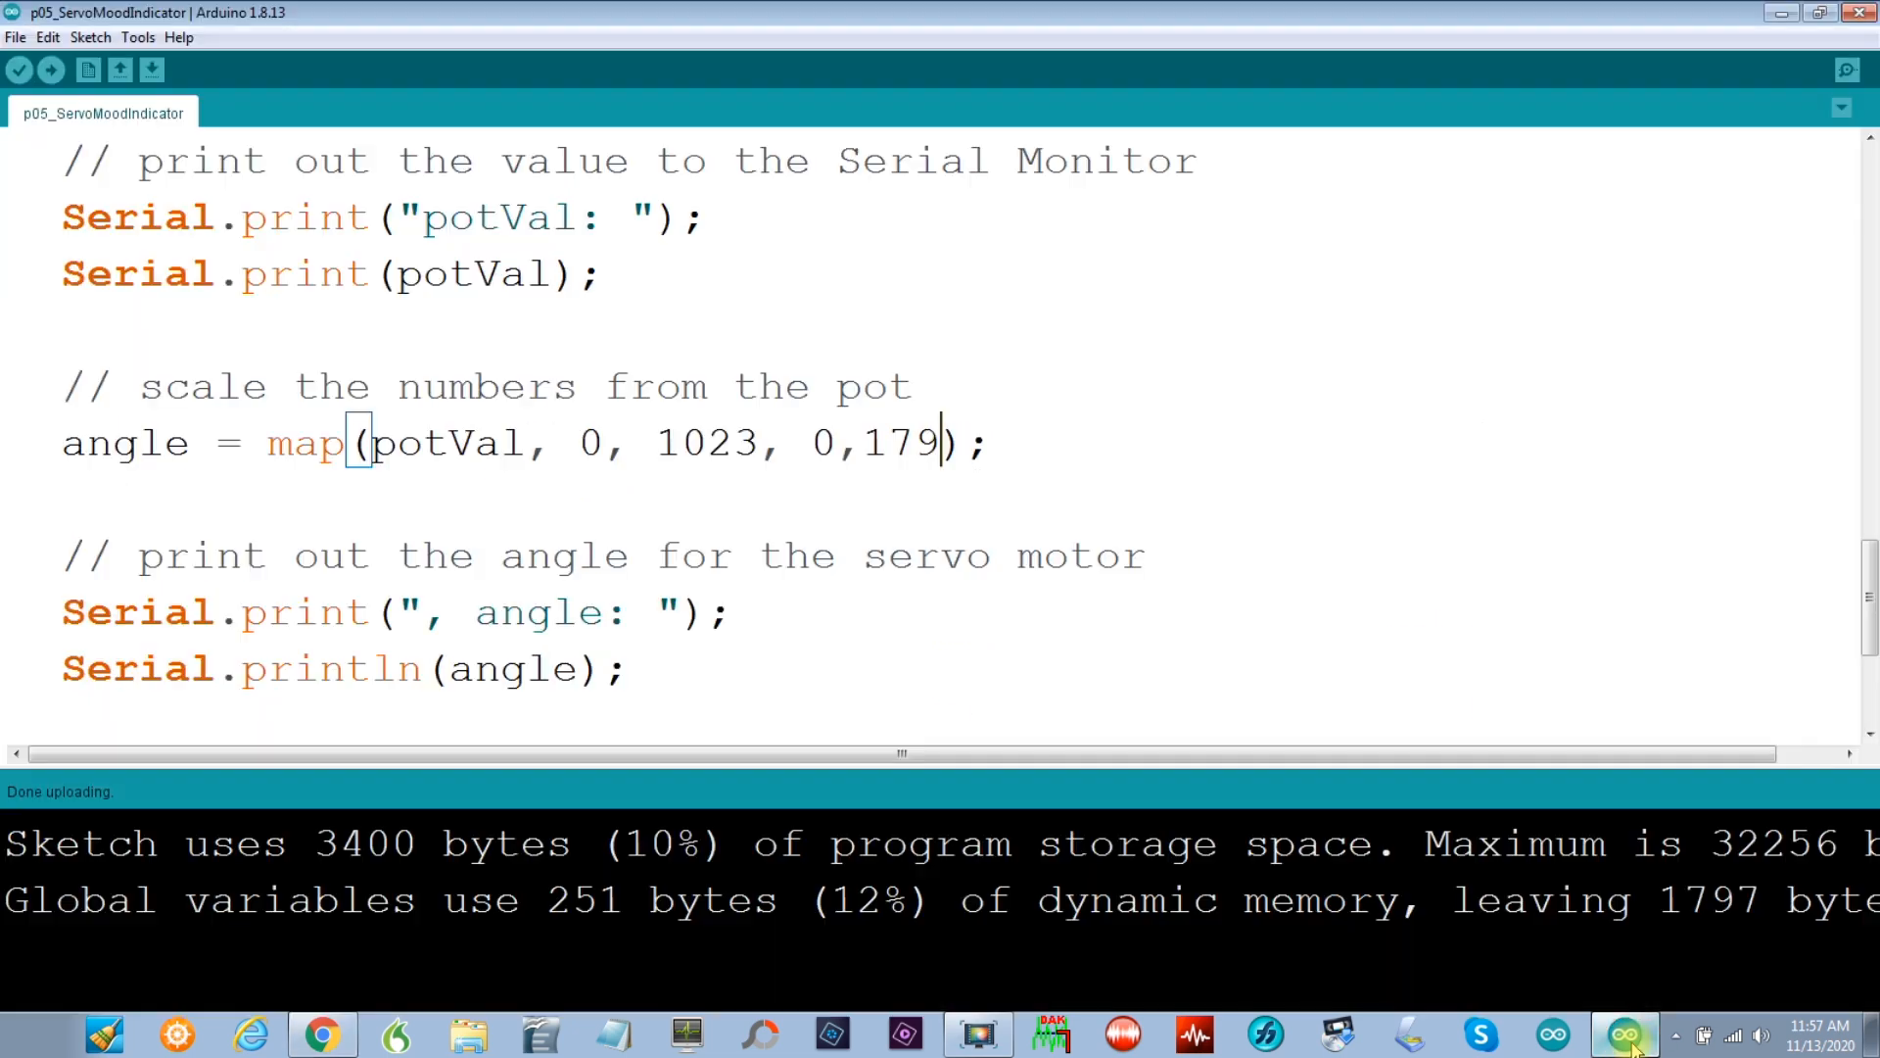
mouse_move(132, 443)
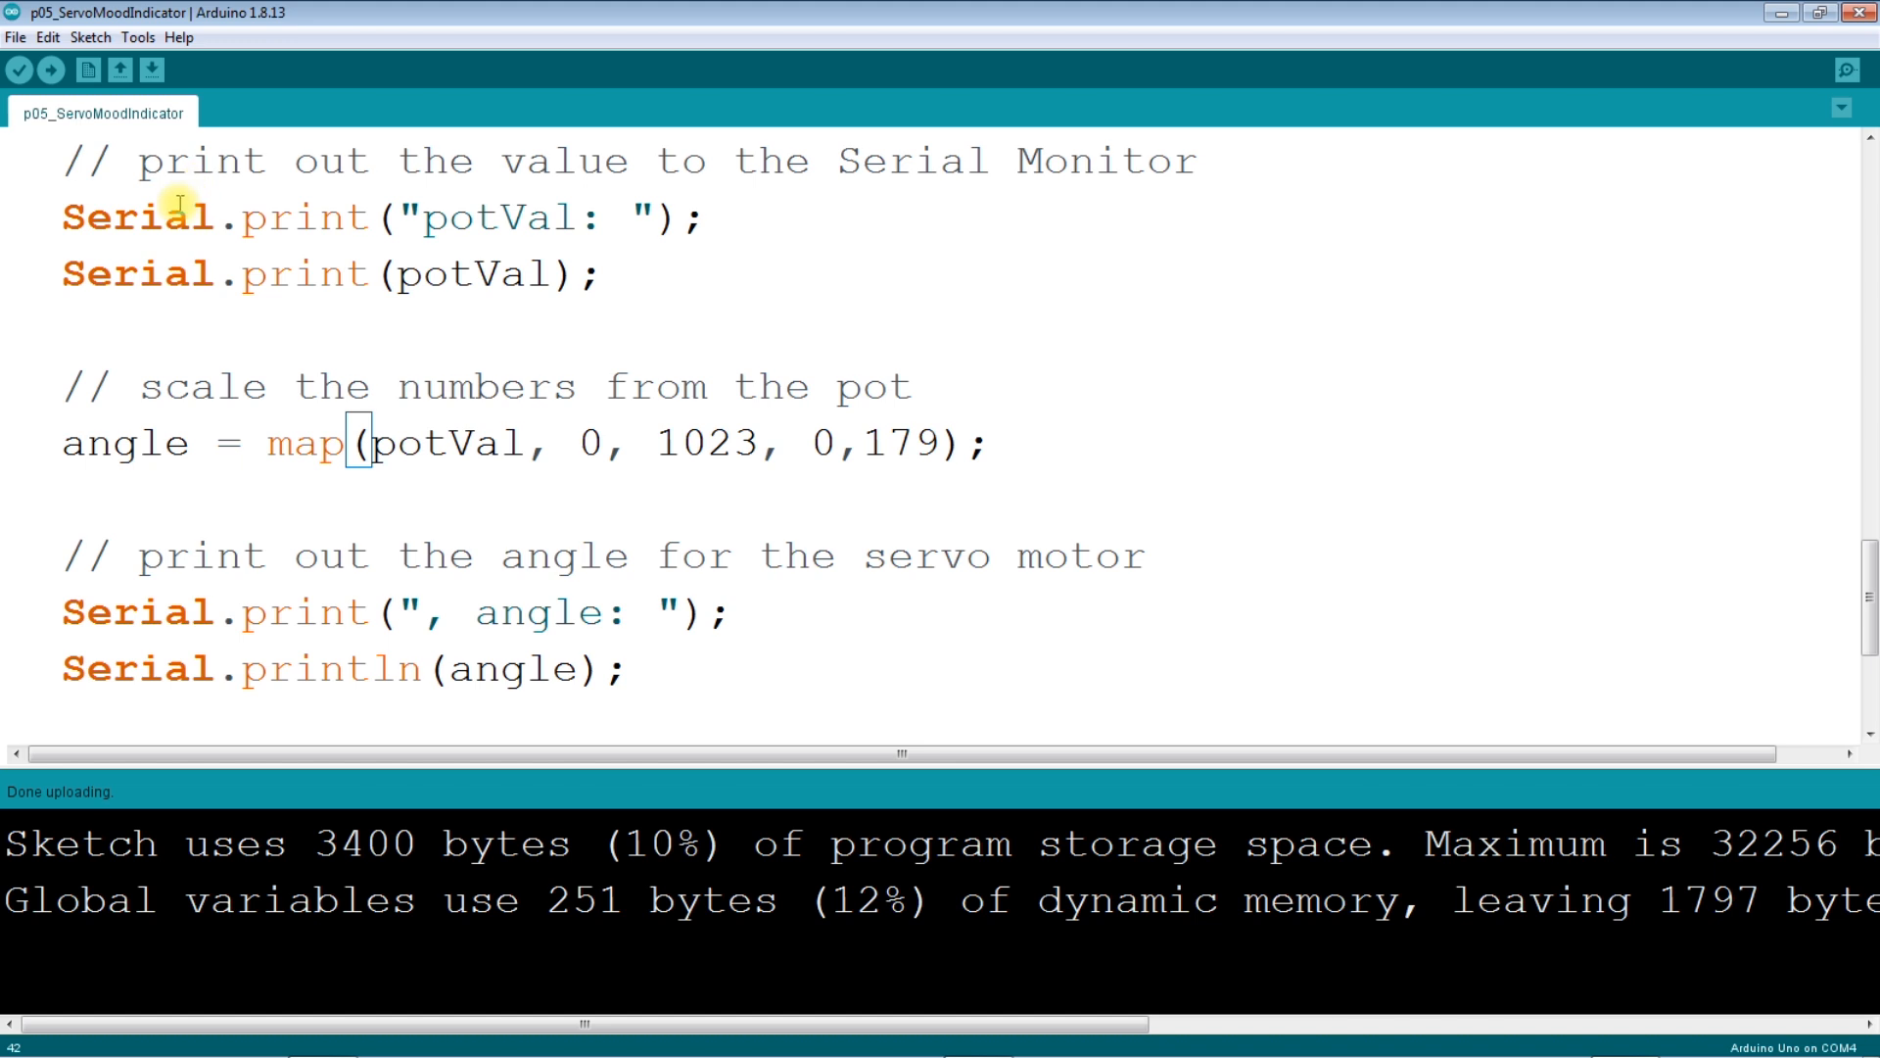
mouse_move(209, 300)
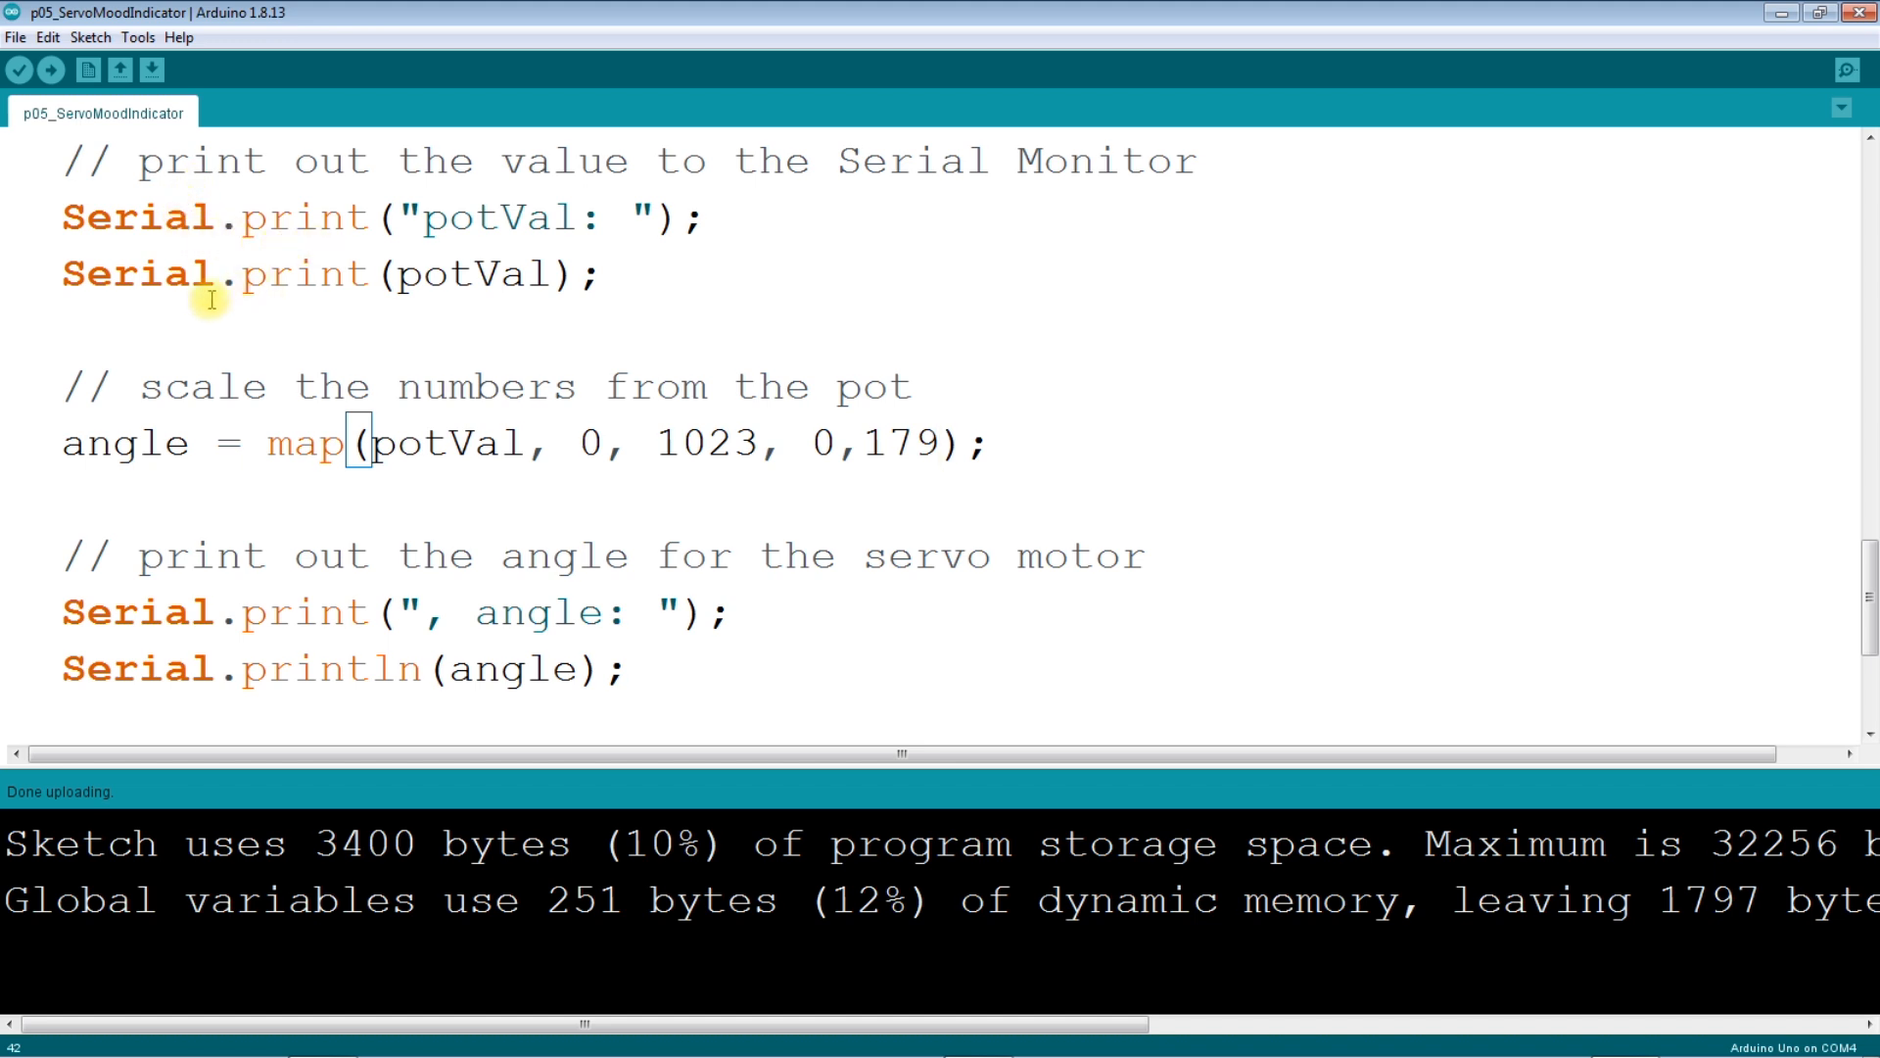
mouse_move(204, 614)
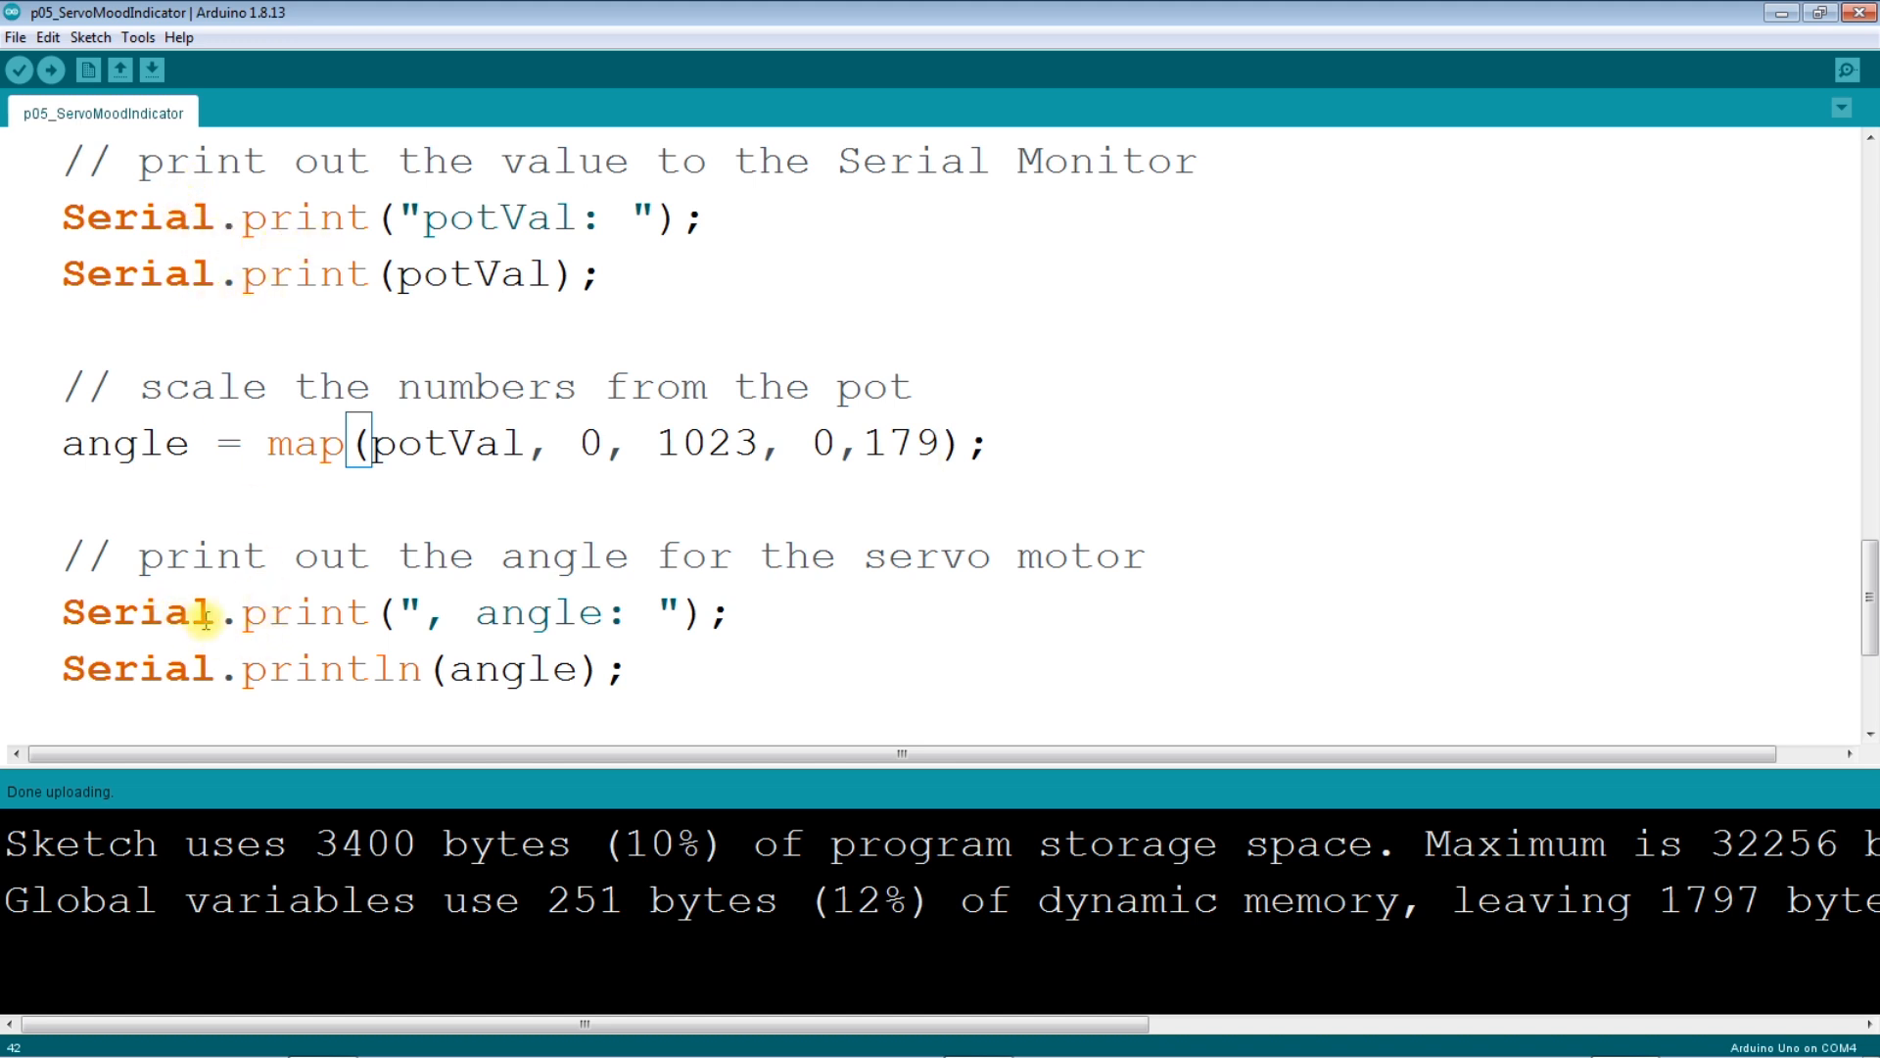
mouse_move(416, 576)
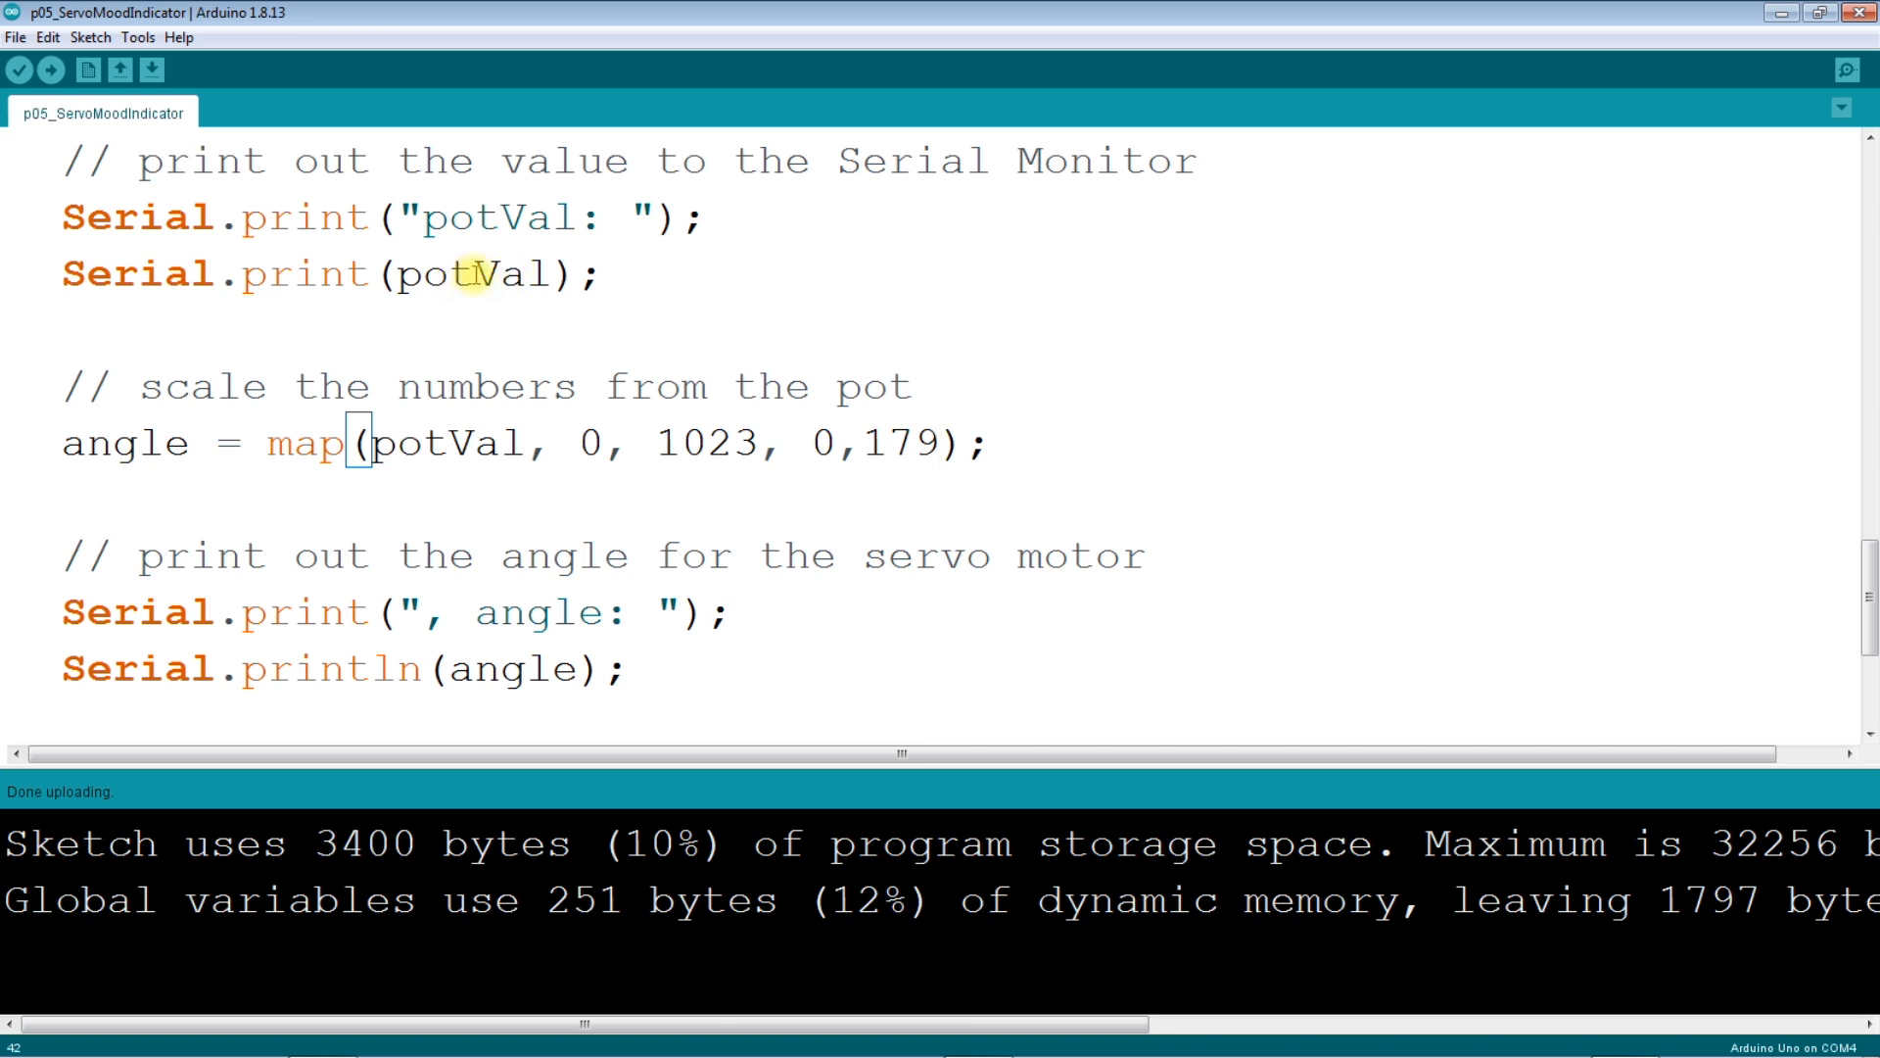
mouse_move(378, 442)
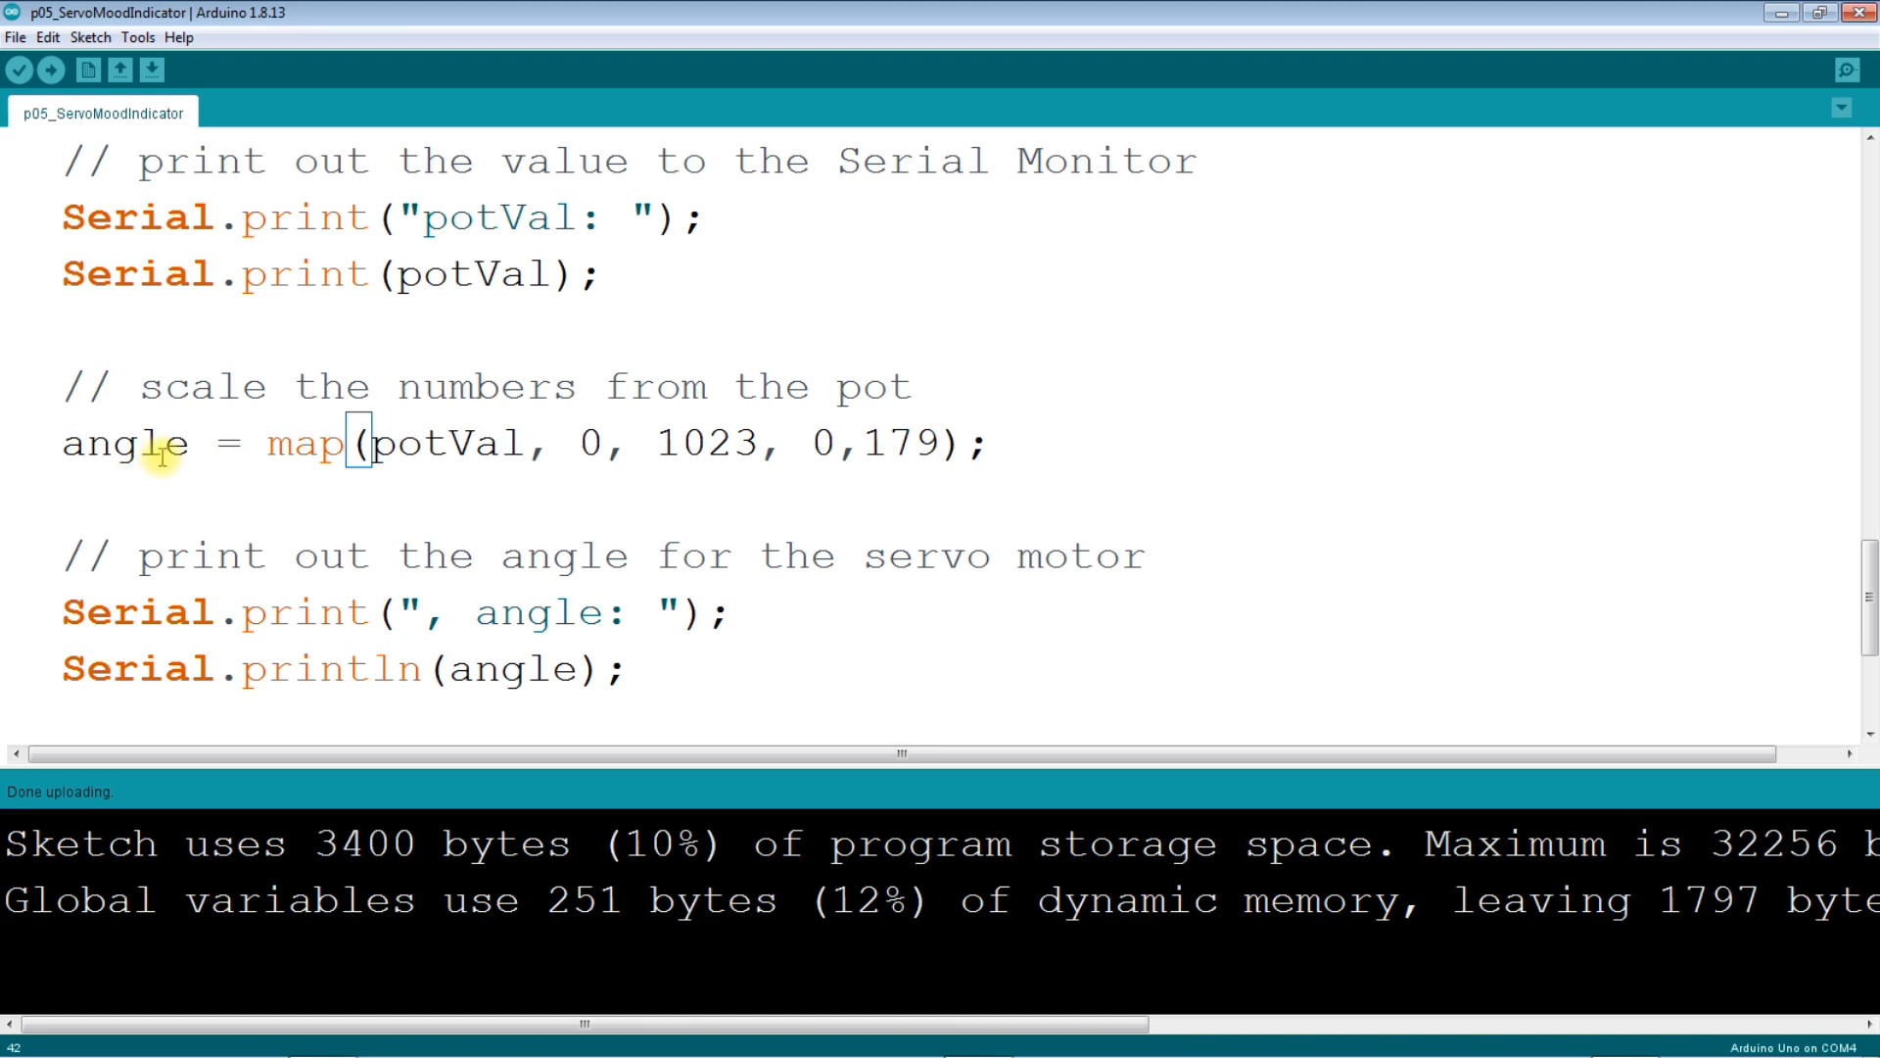
mouse_move(293, 656)
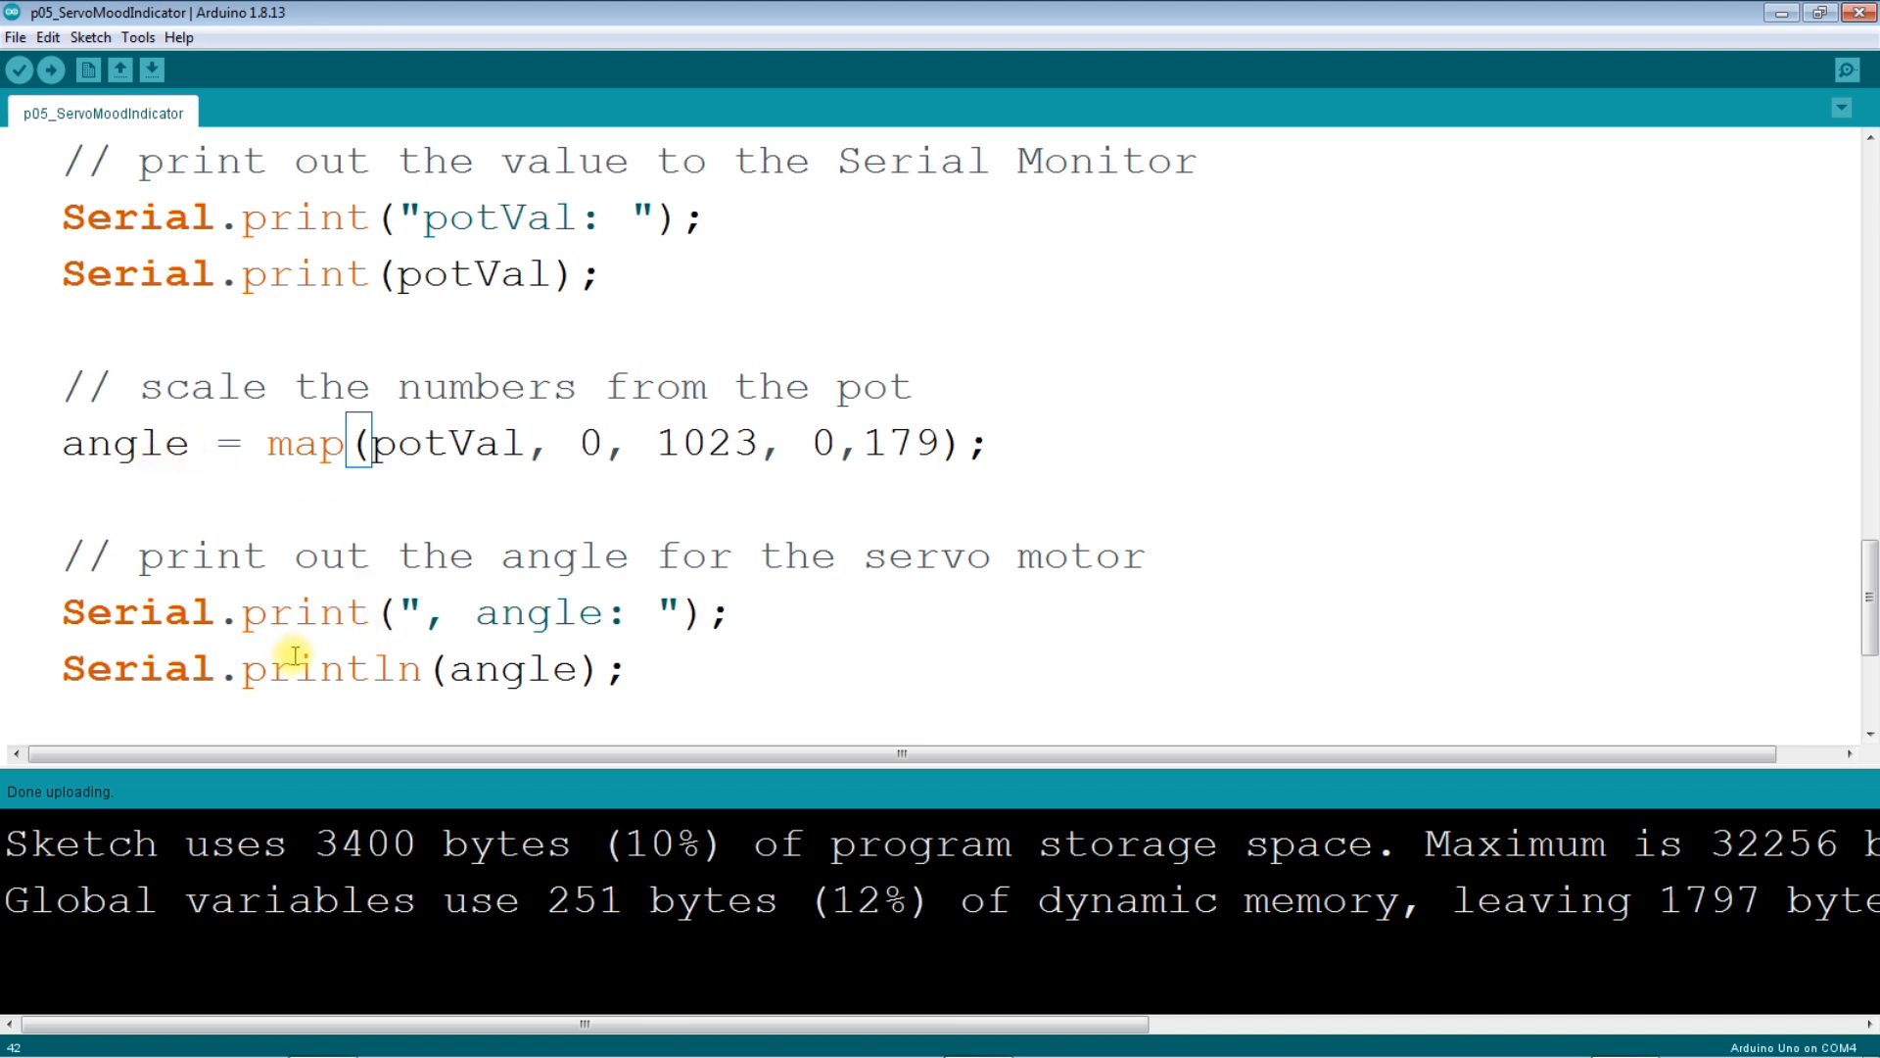
mouse_move(599, 644)
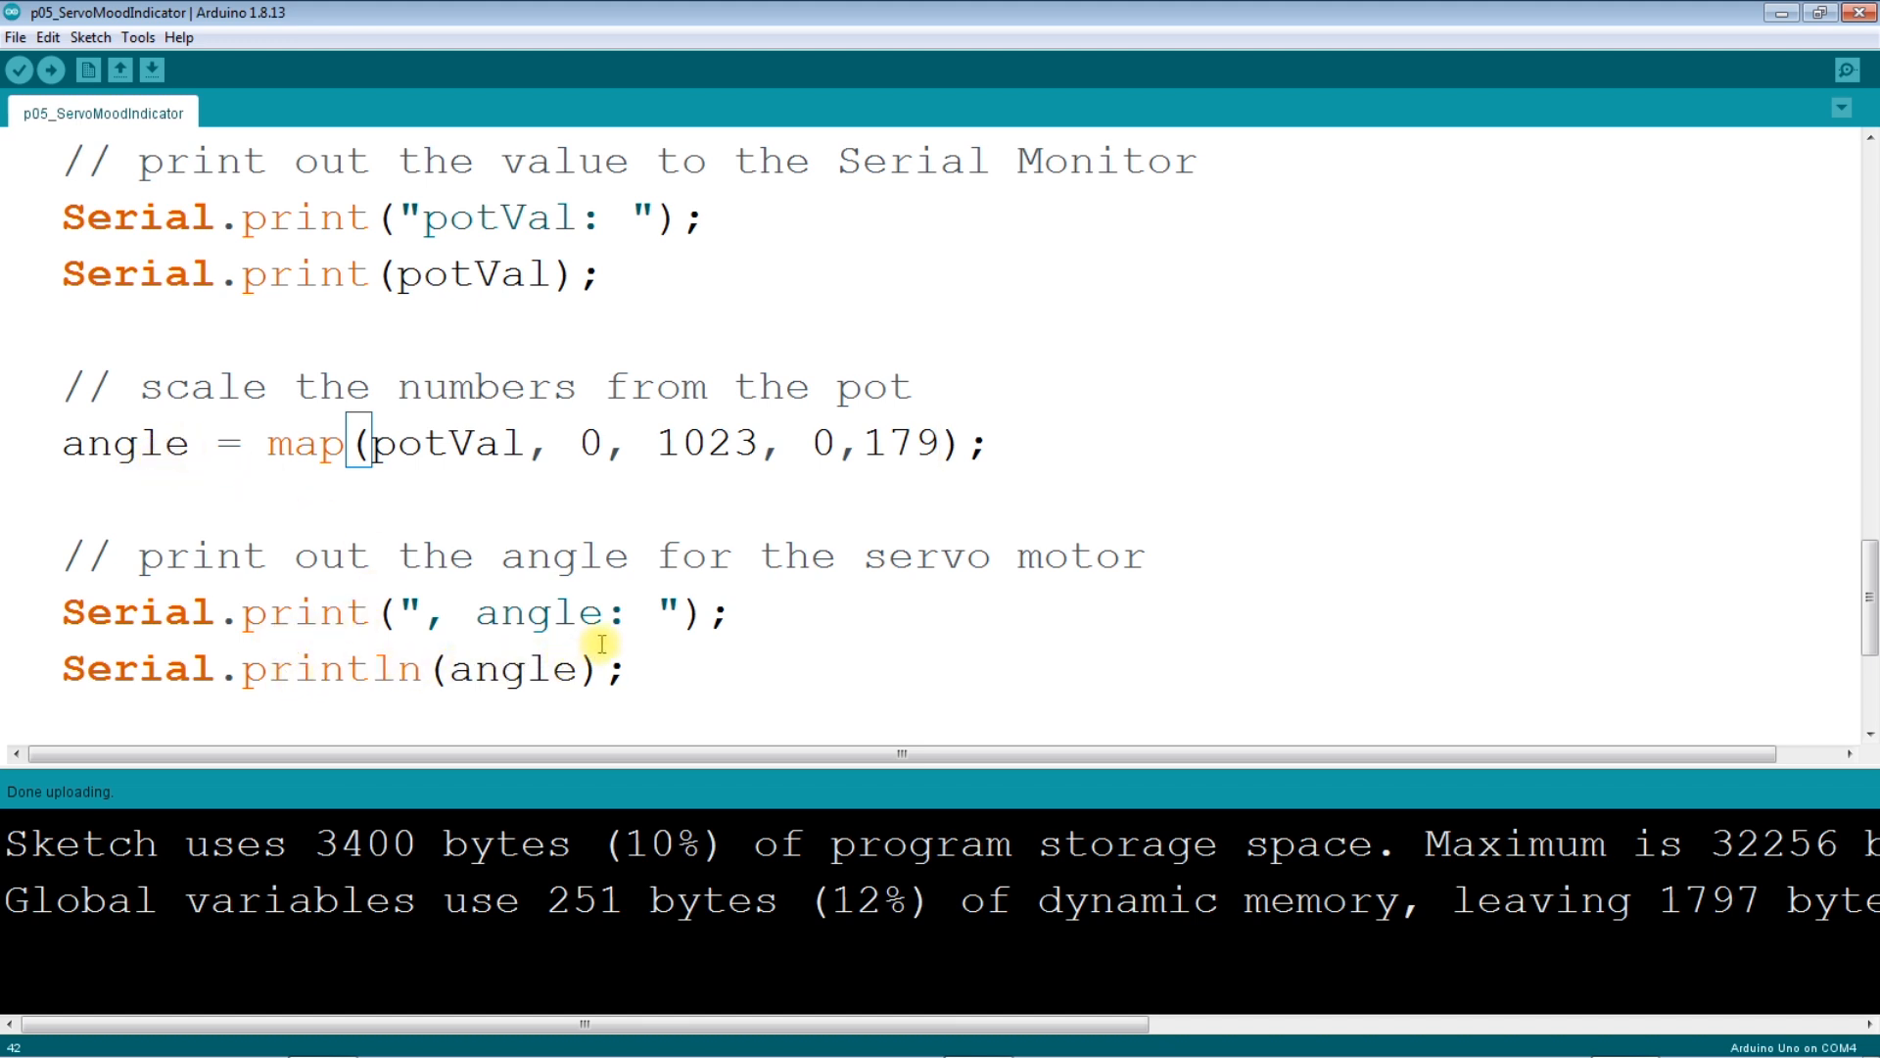
mouse_move(504, 276)
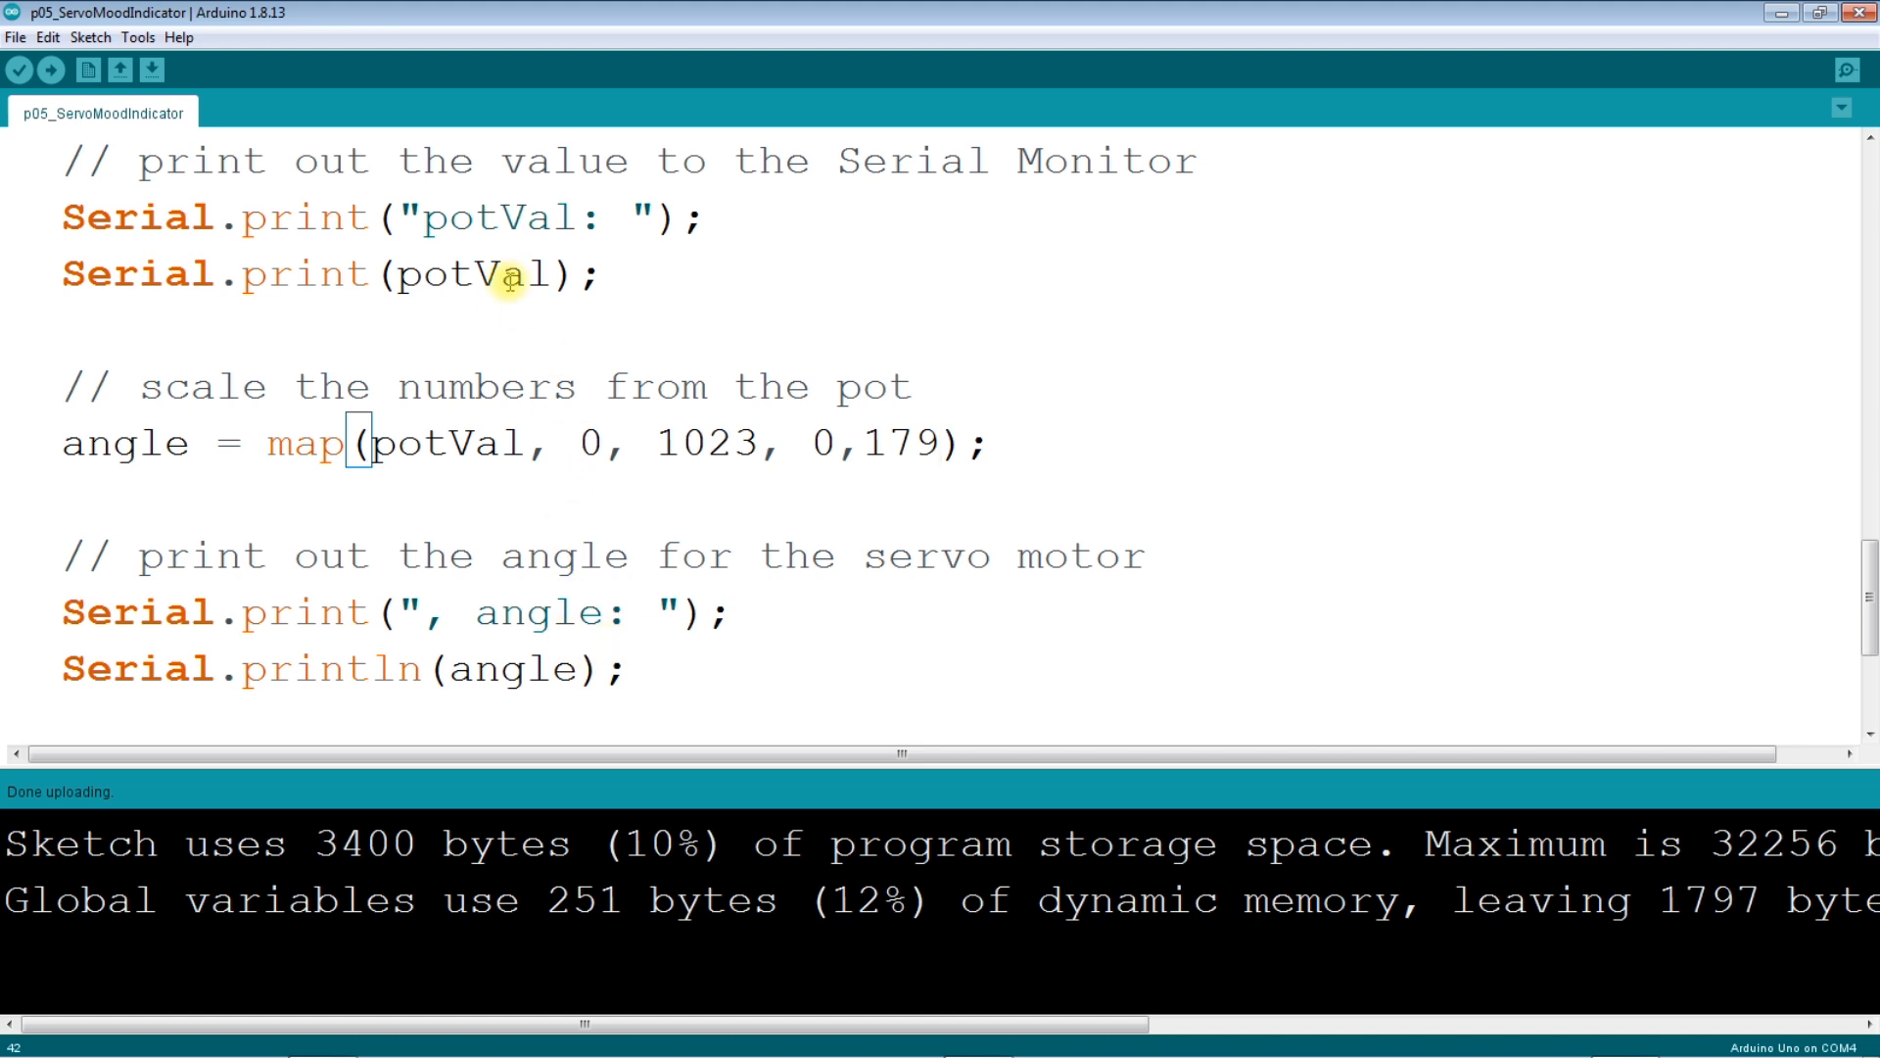
mouse_move(435, 233)
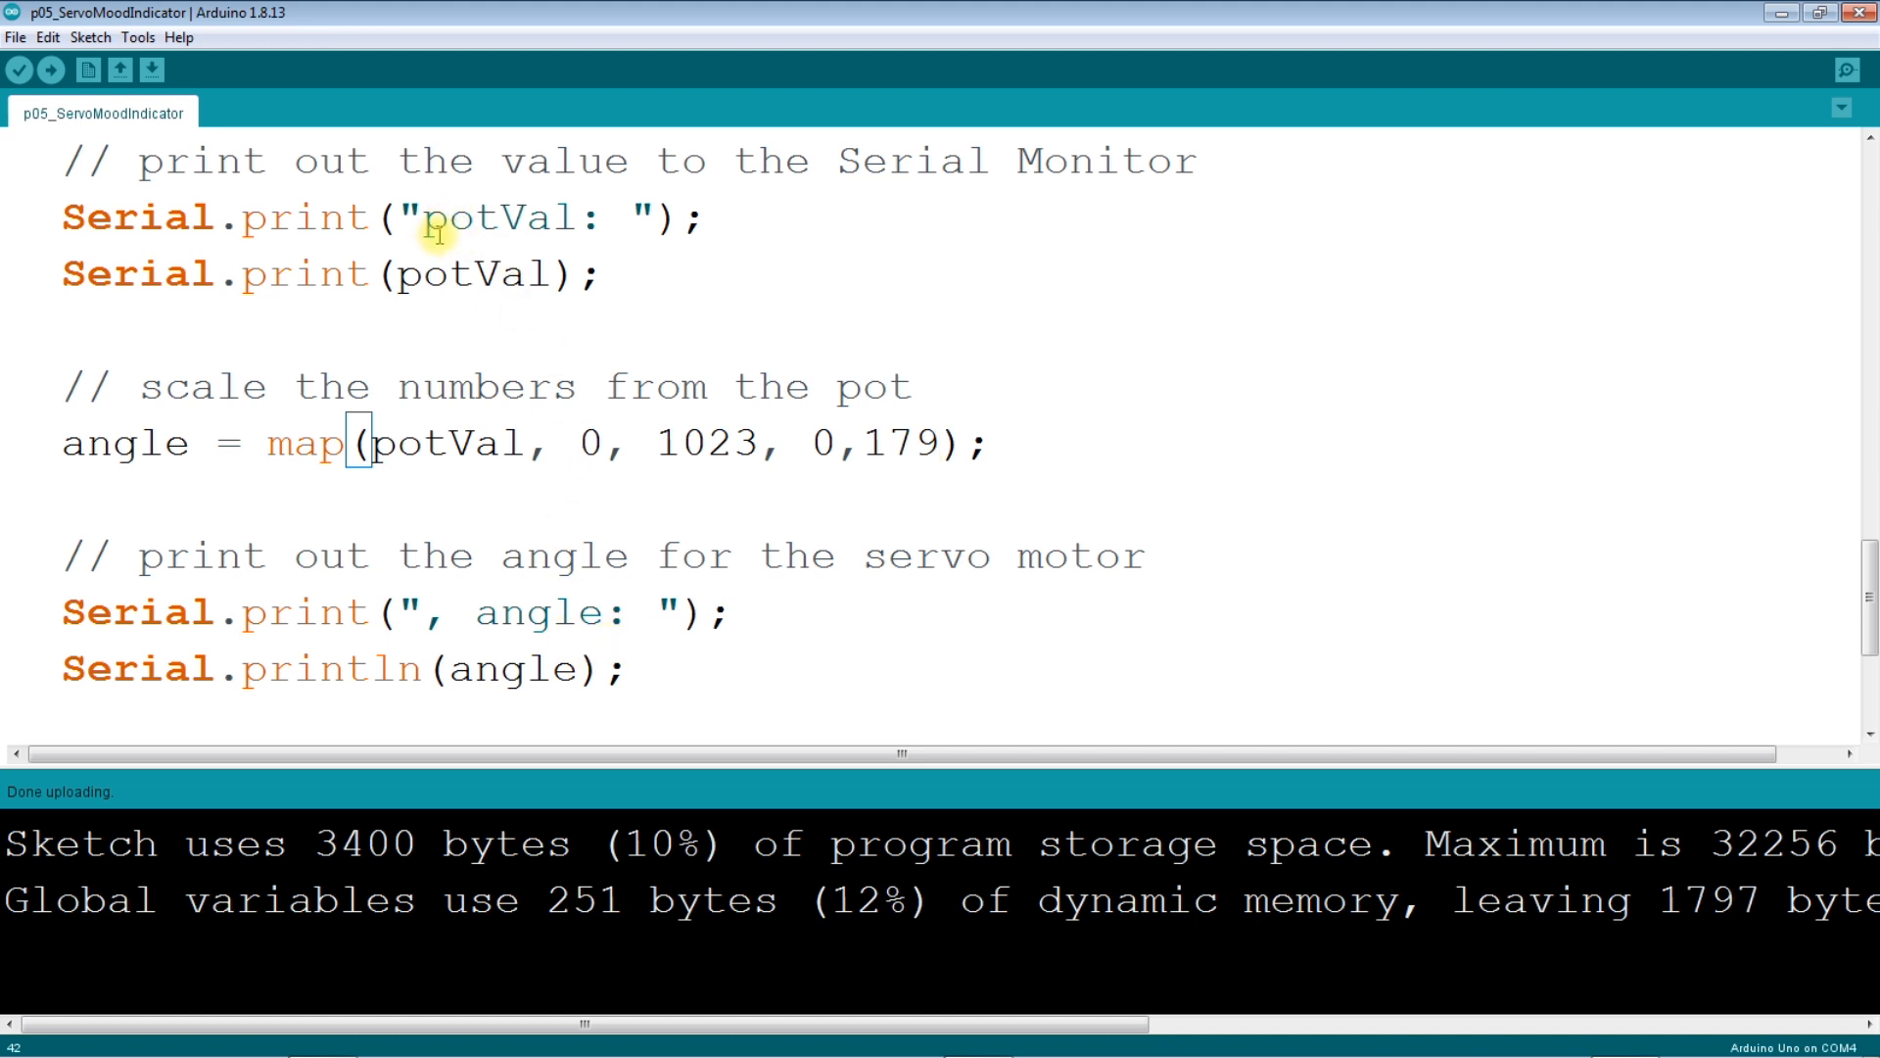
mouse_move(620, 256)
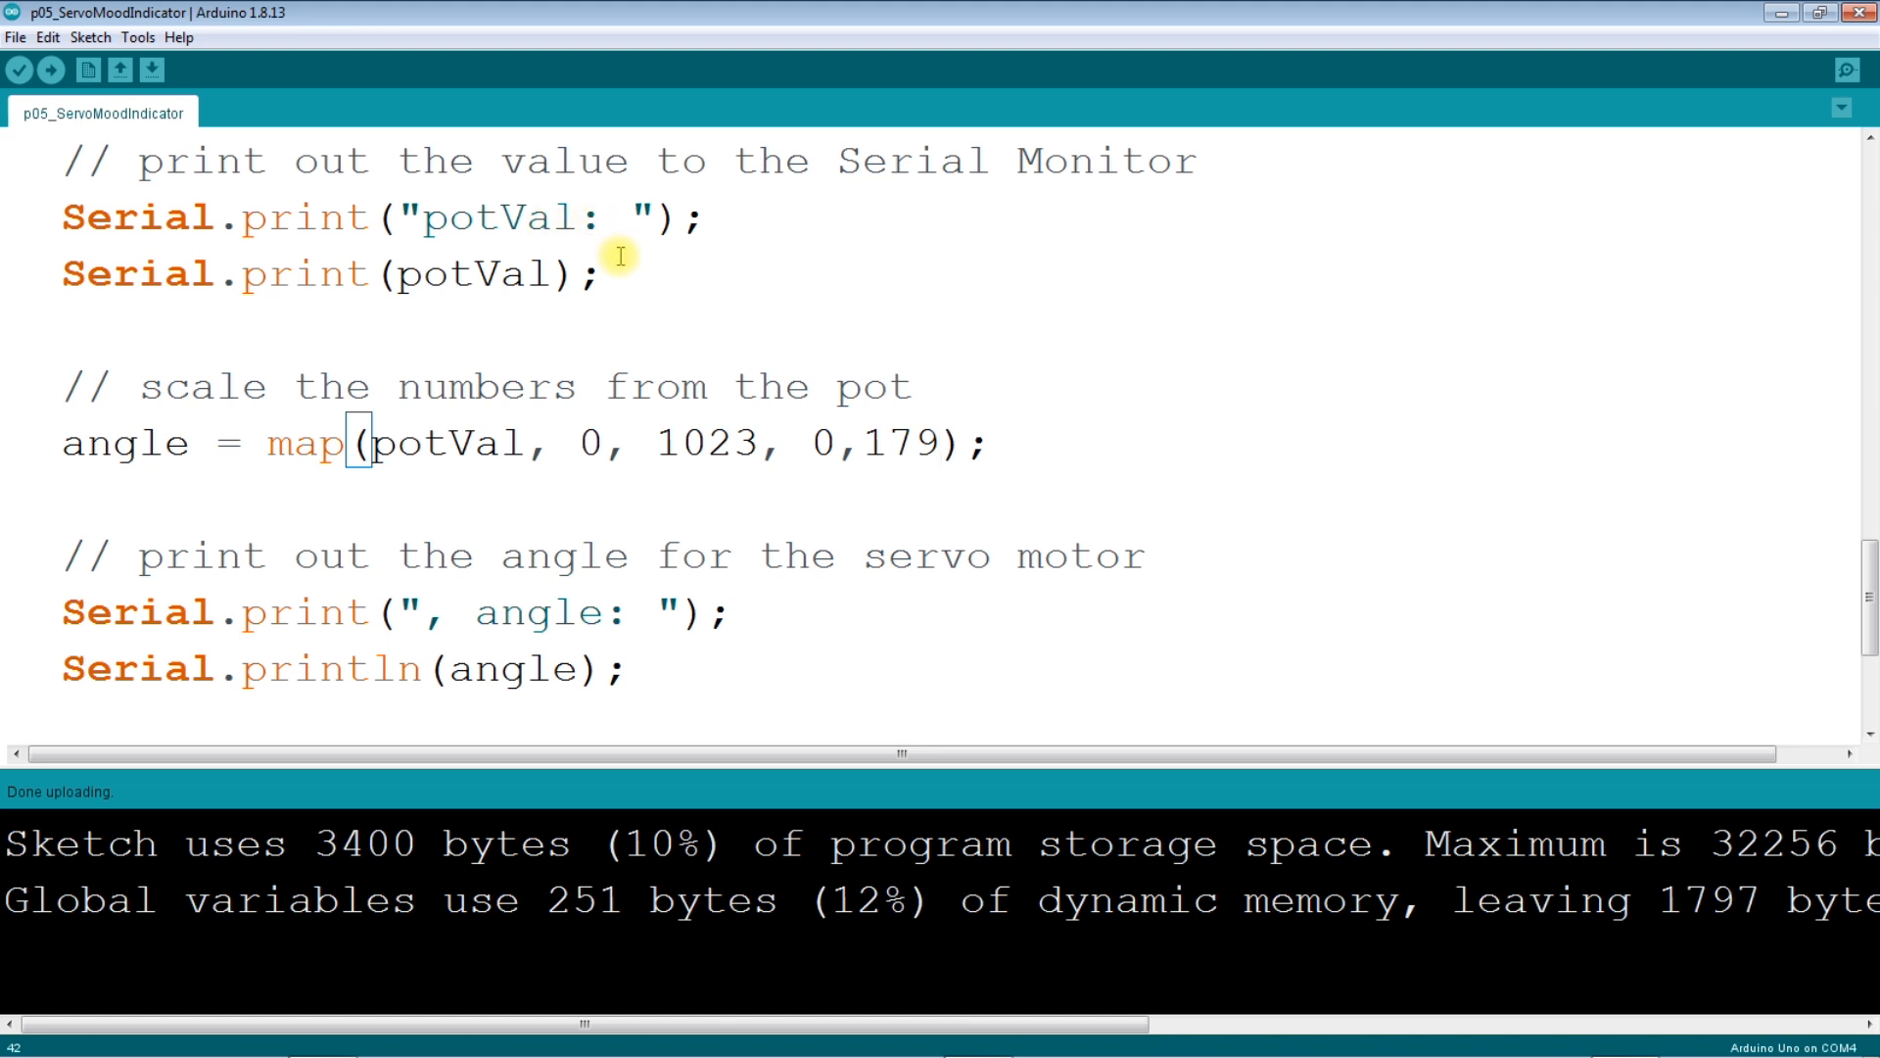
mouse_move(414, 279)
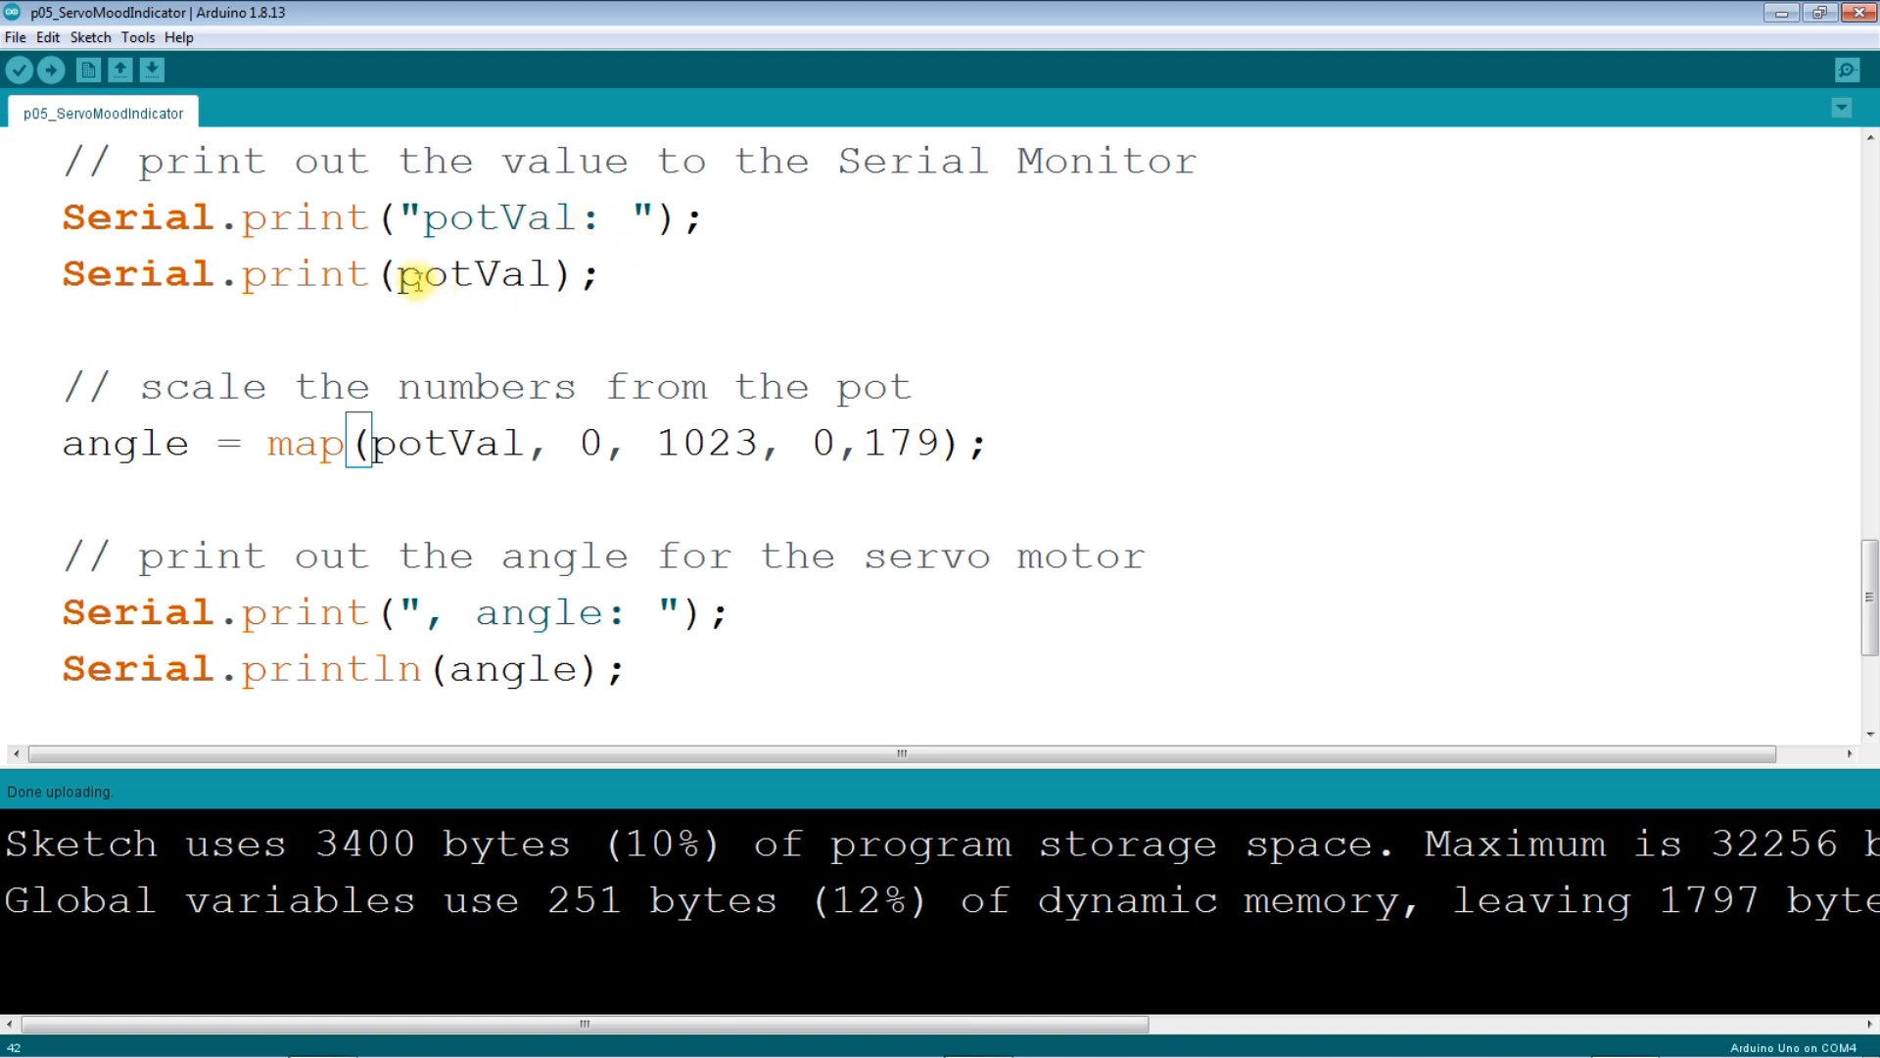
mouse_move(471, 278)
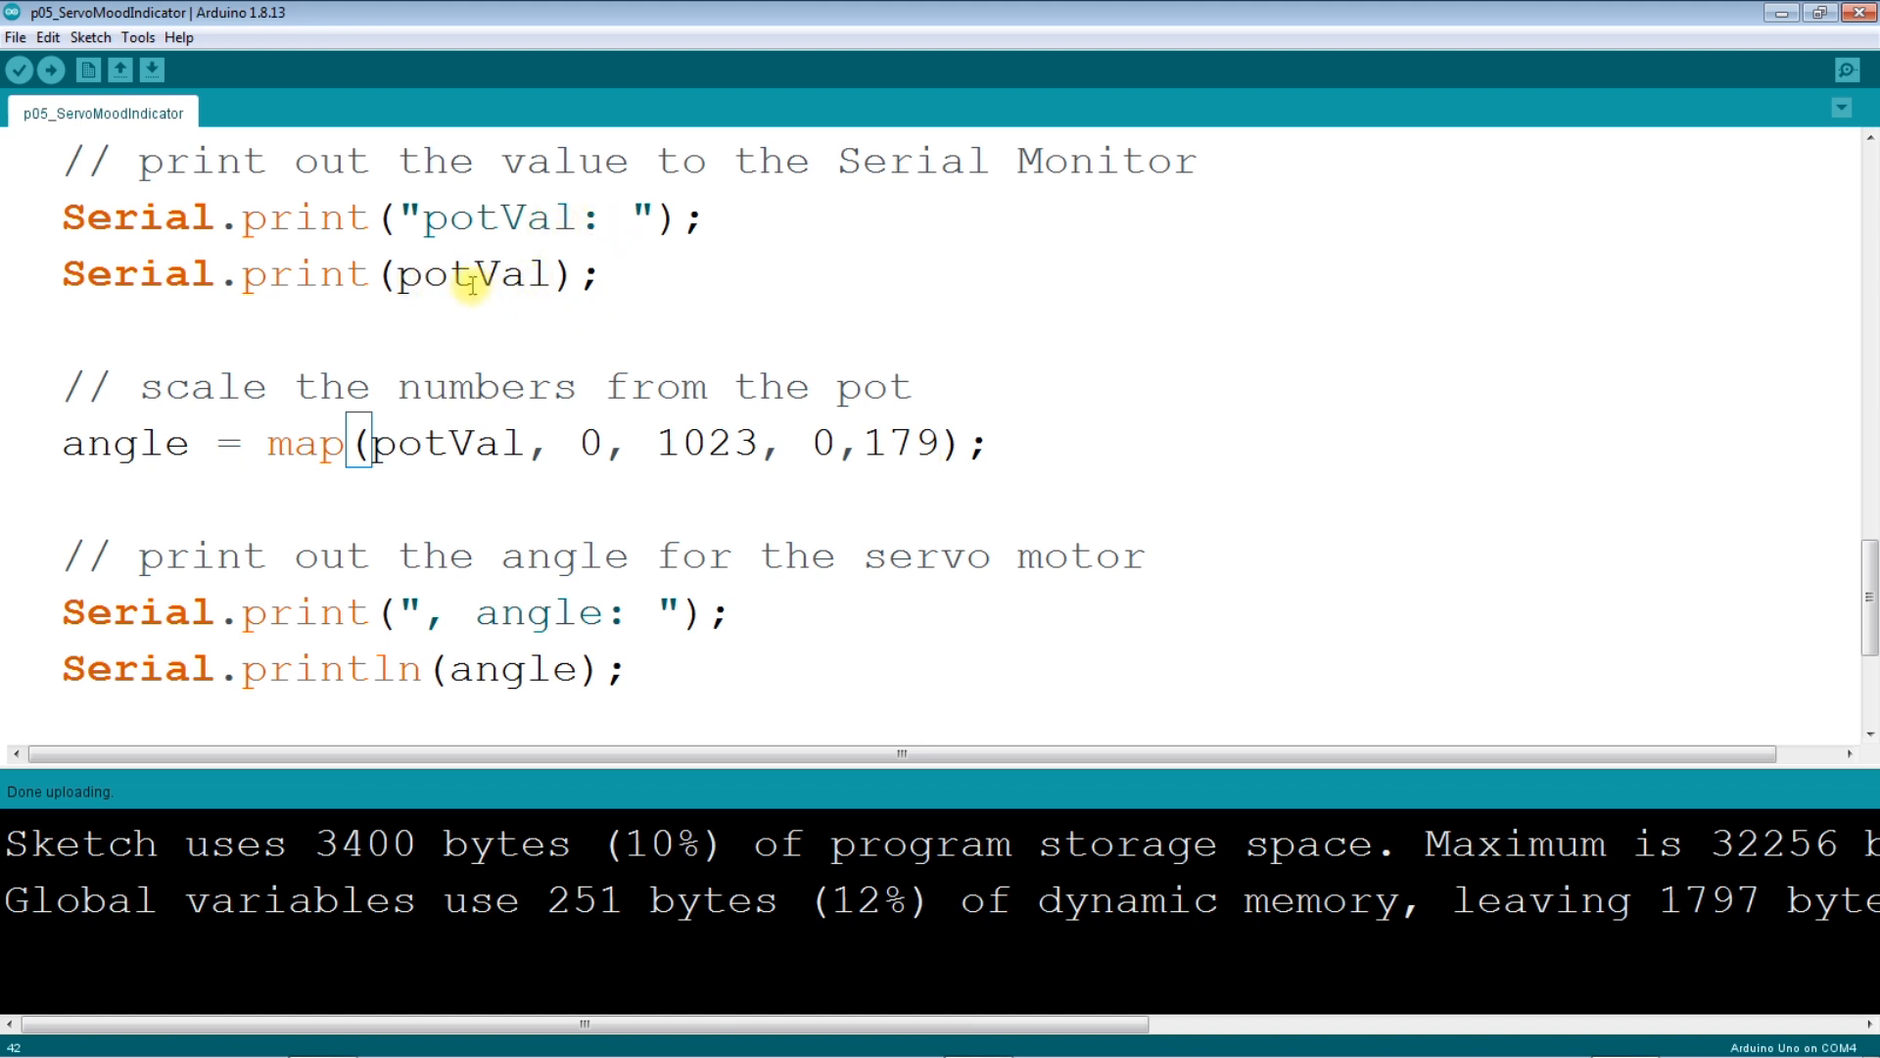
mouse_move(502, 583)
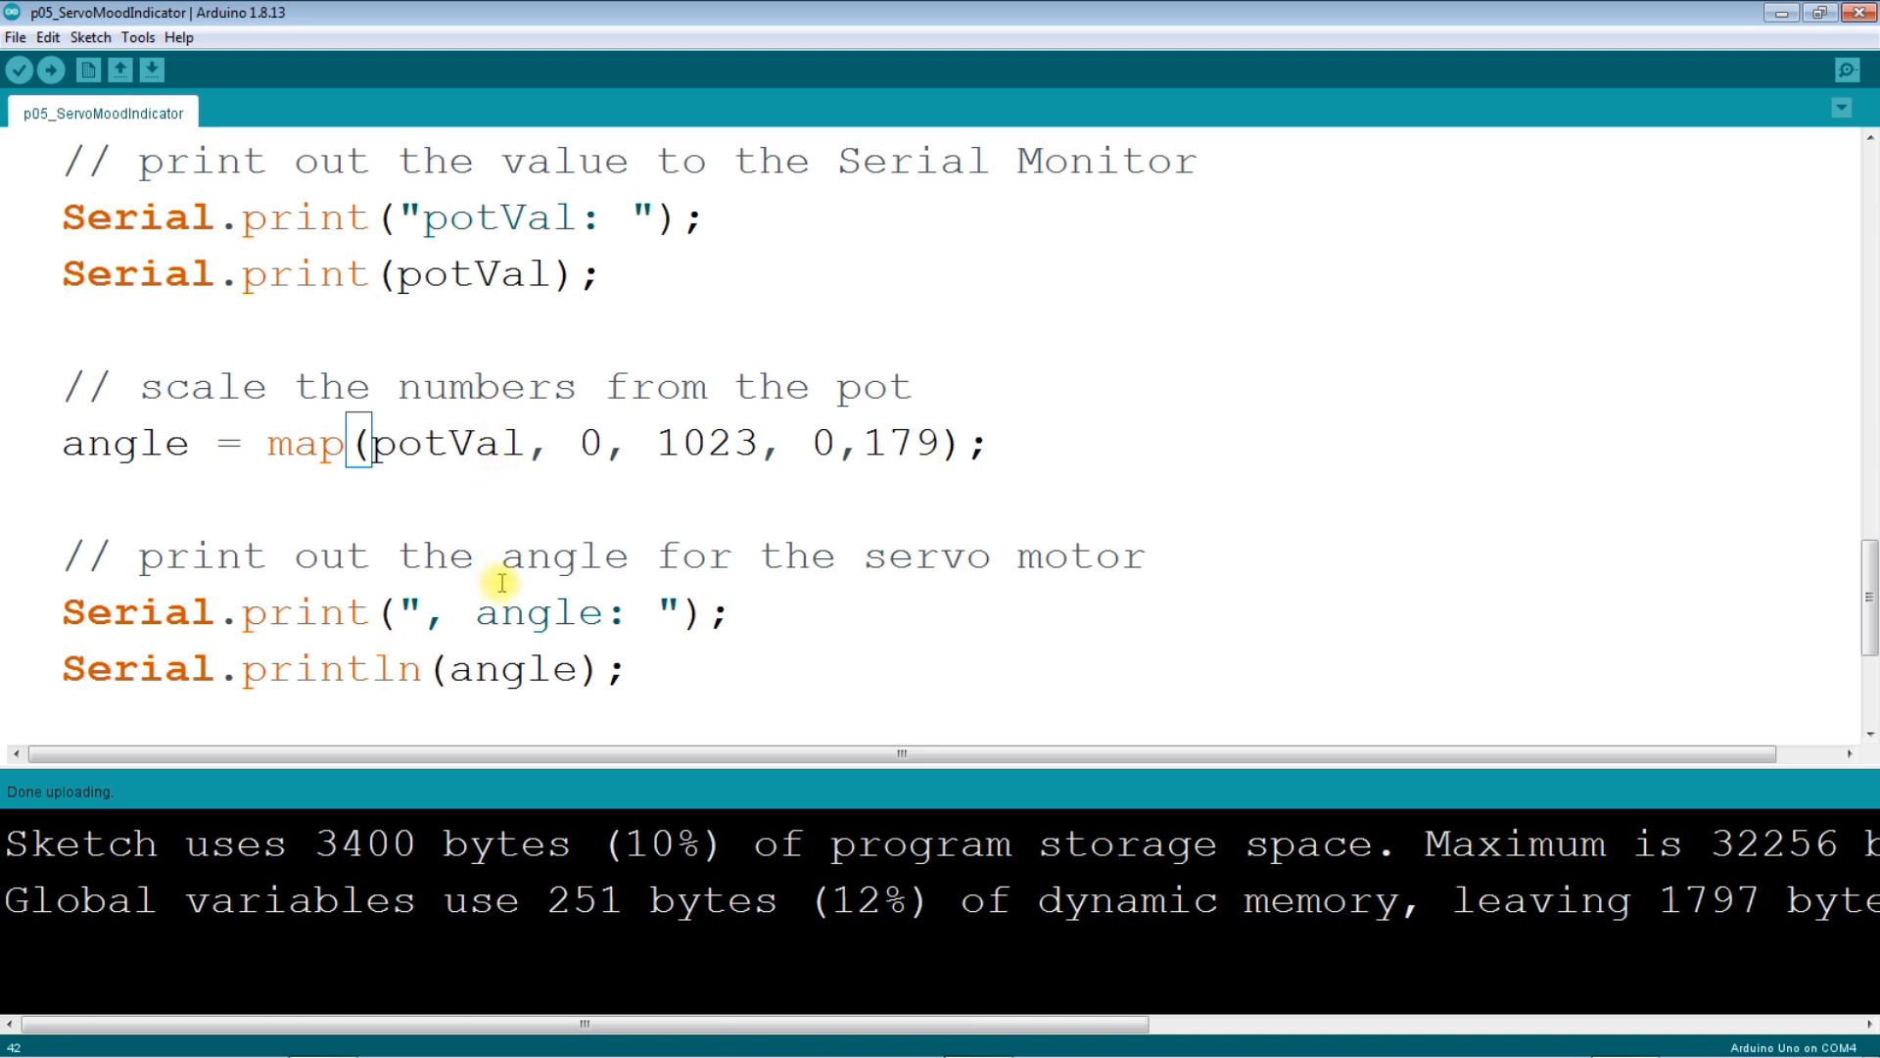
mouse_move(629, 206)
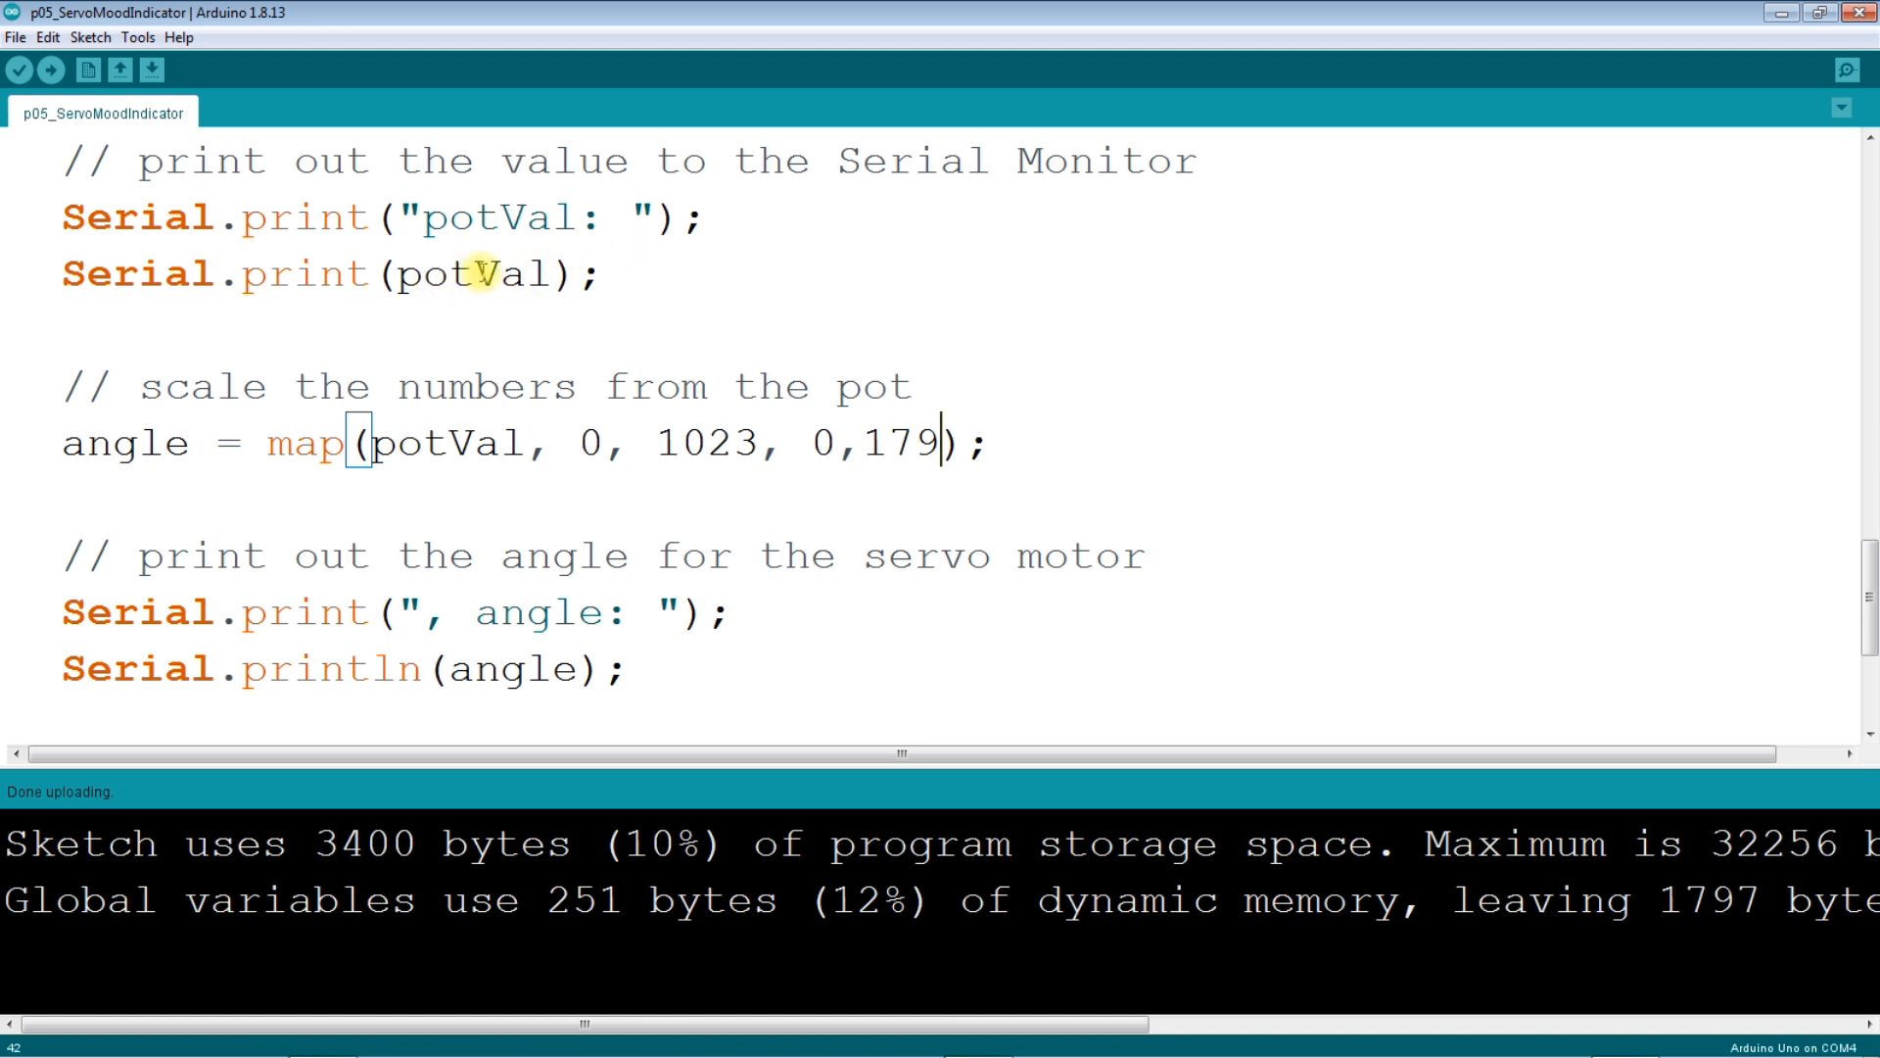
mouse_move(562, 631)
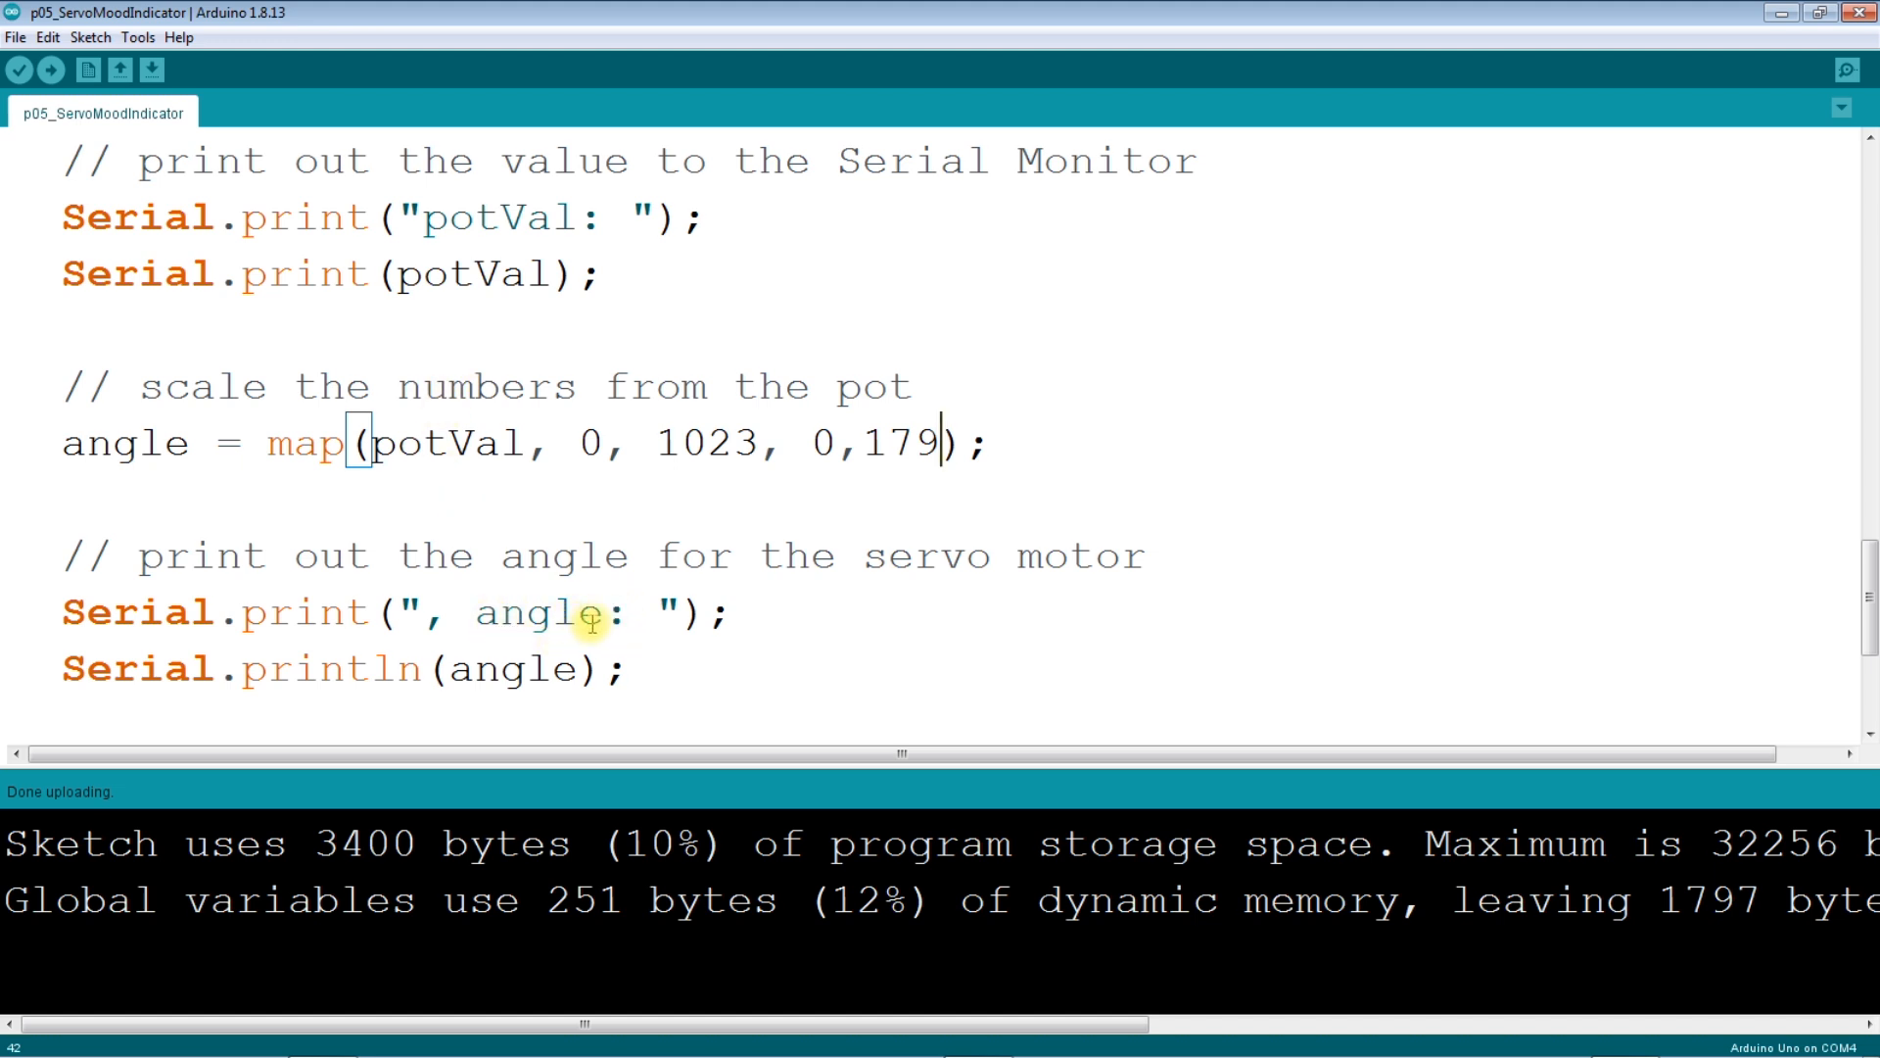
mouse_move(468, 669)
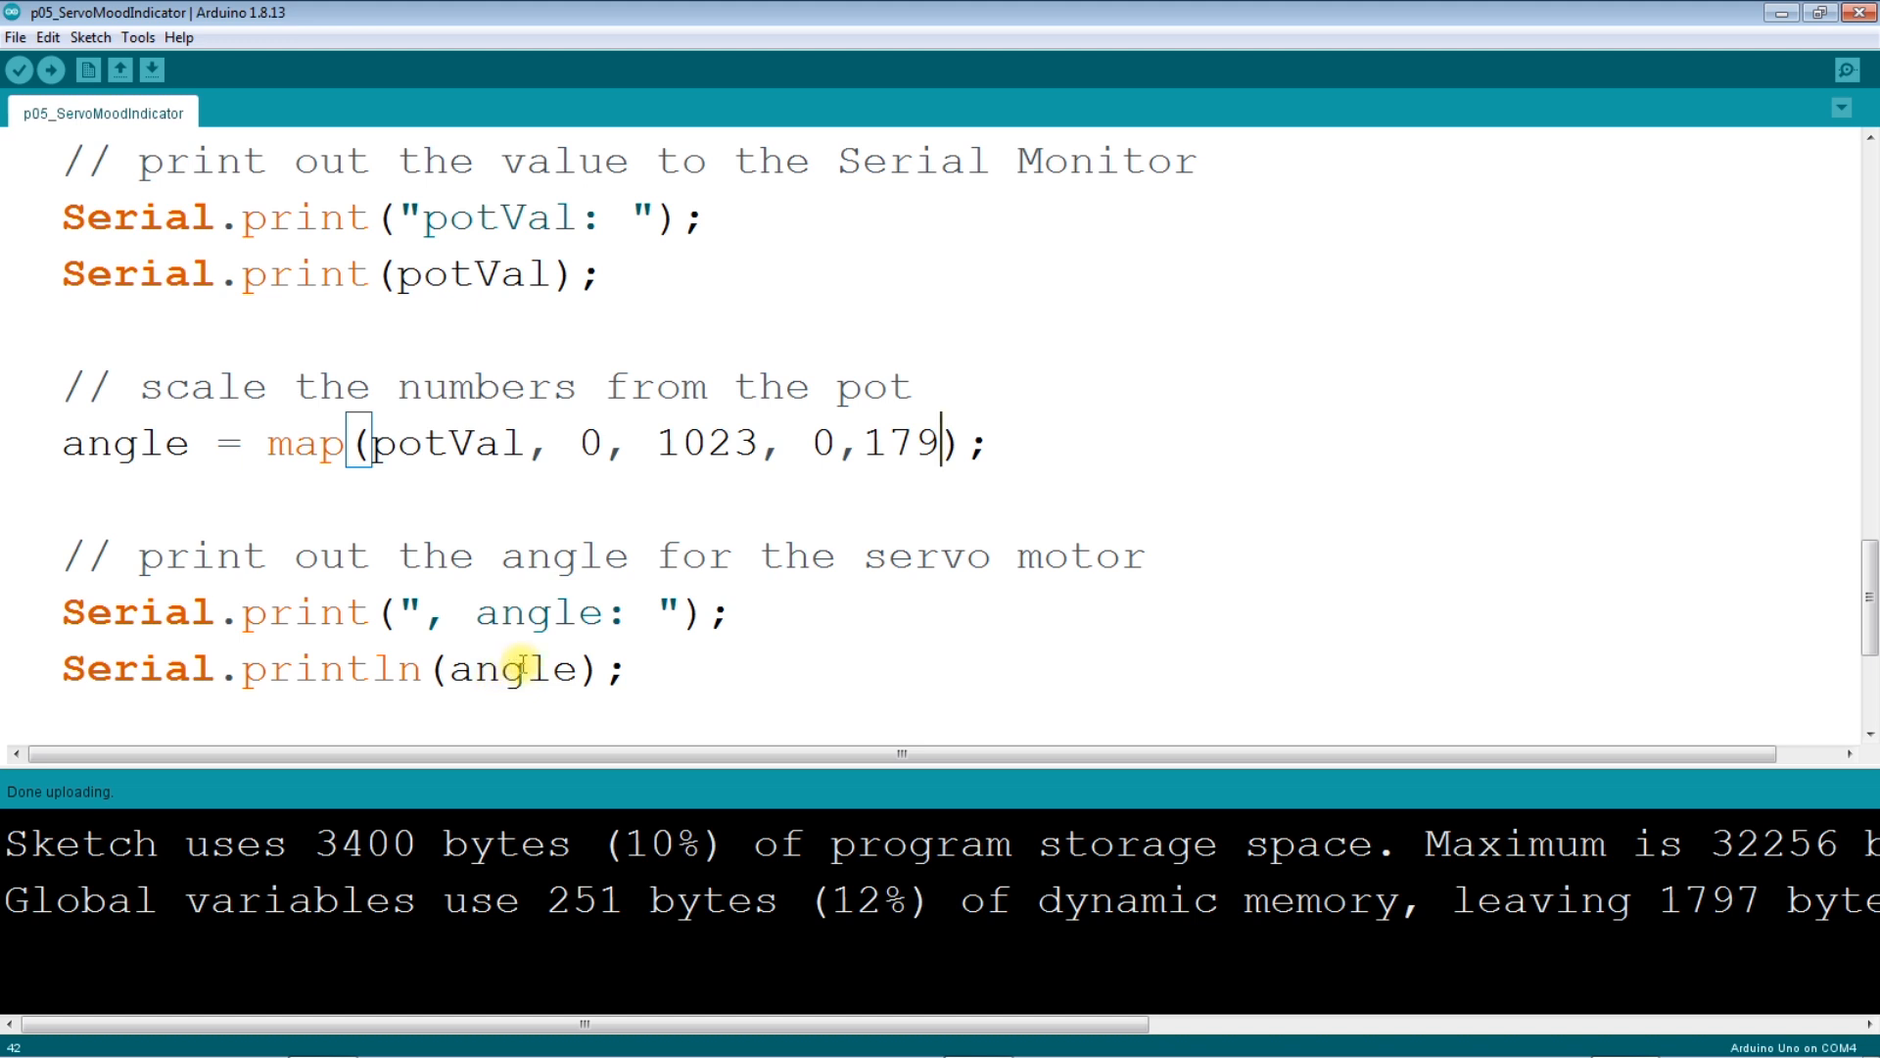
mouse_move(156, 651)
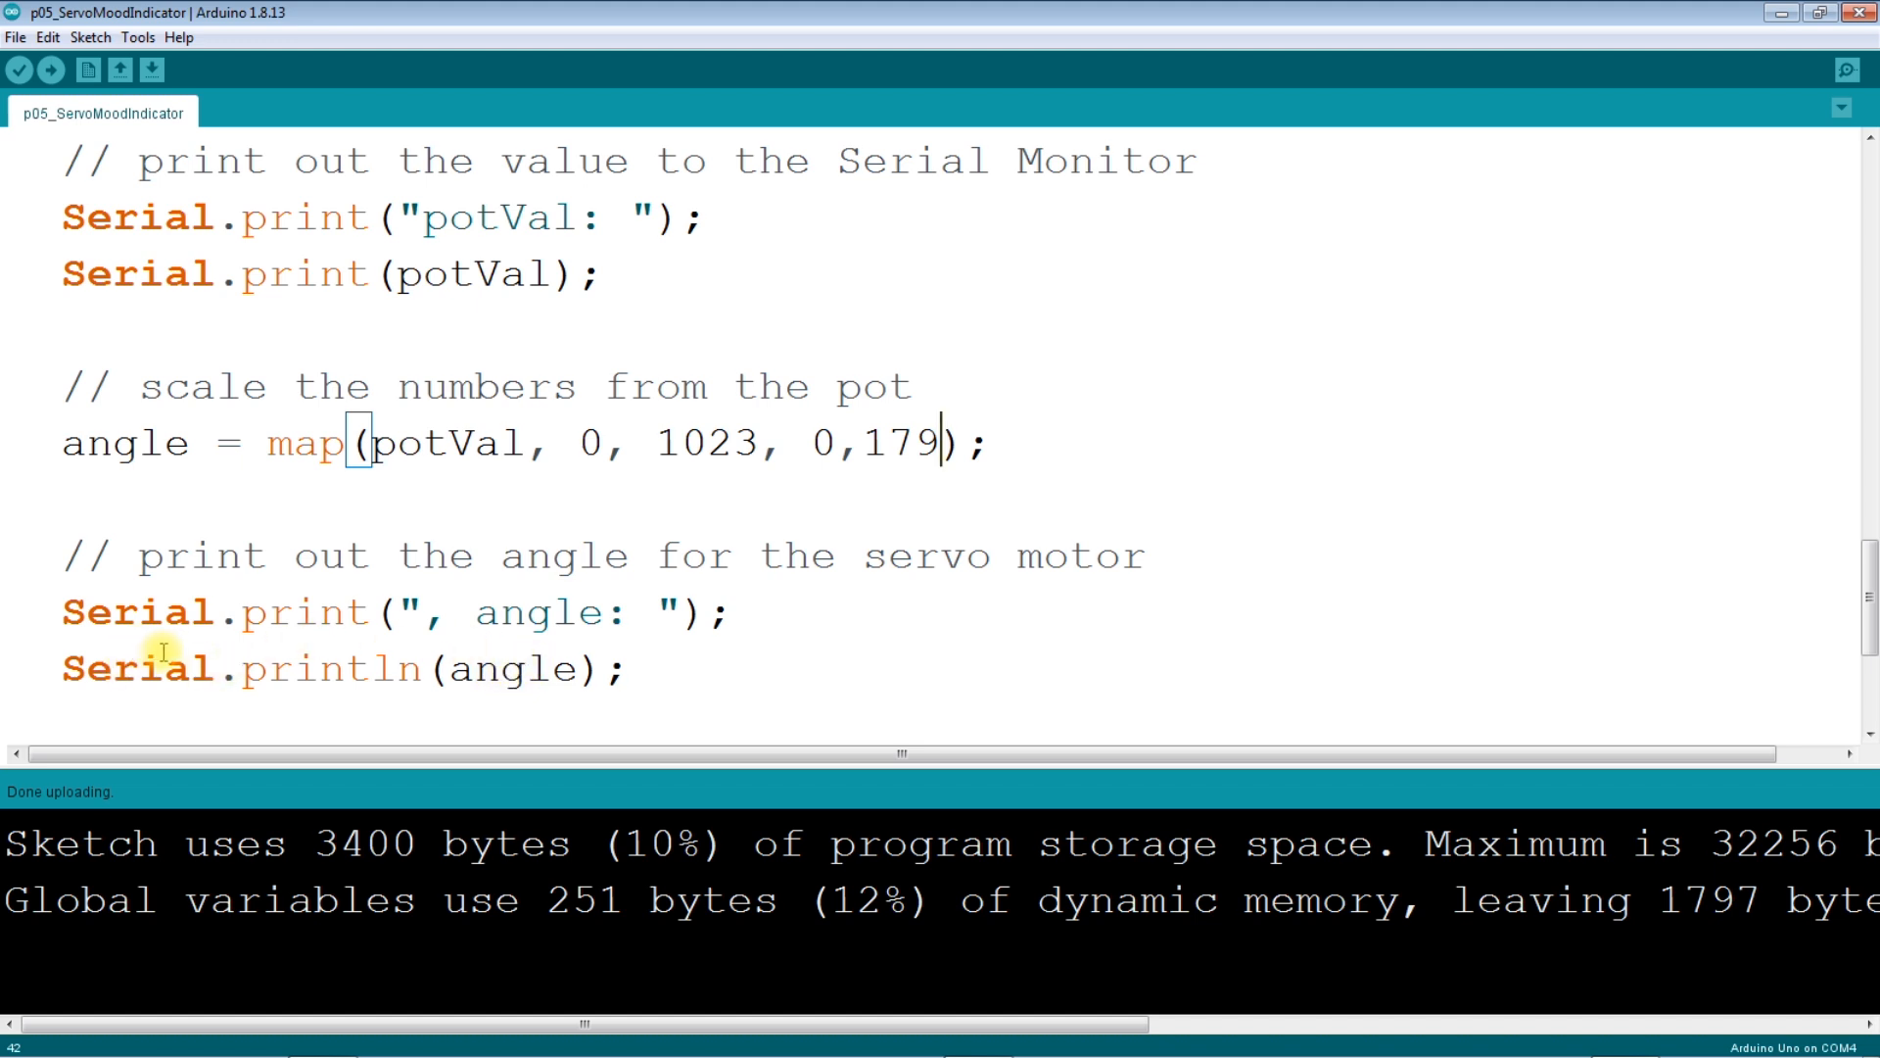
mouse_move(246, 262)
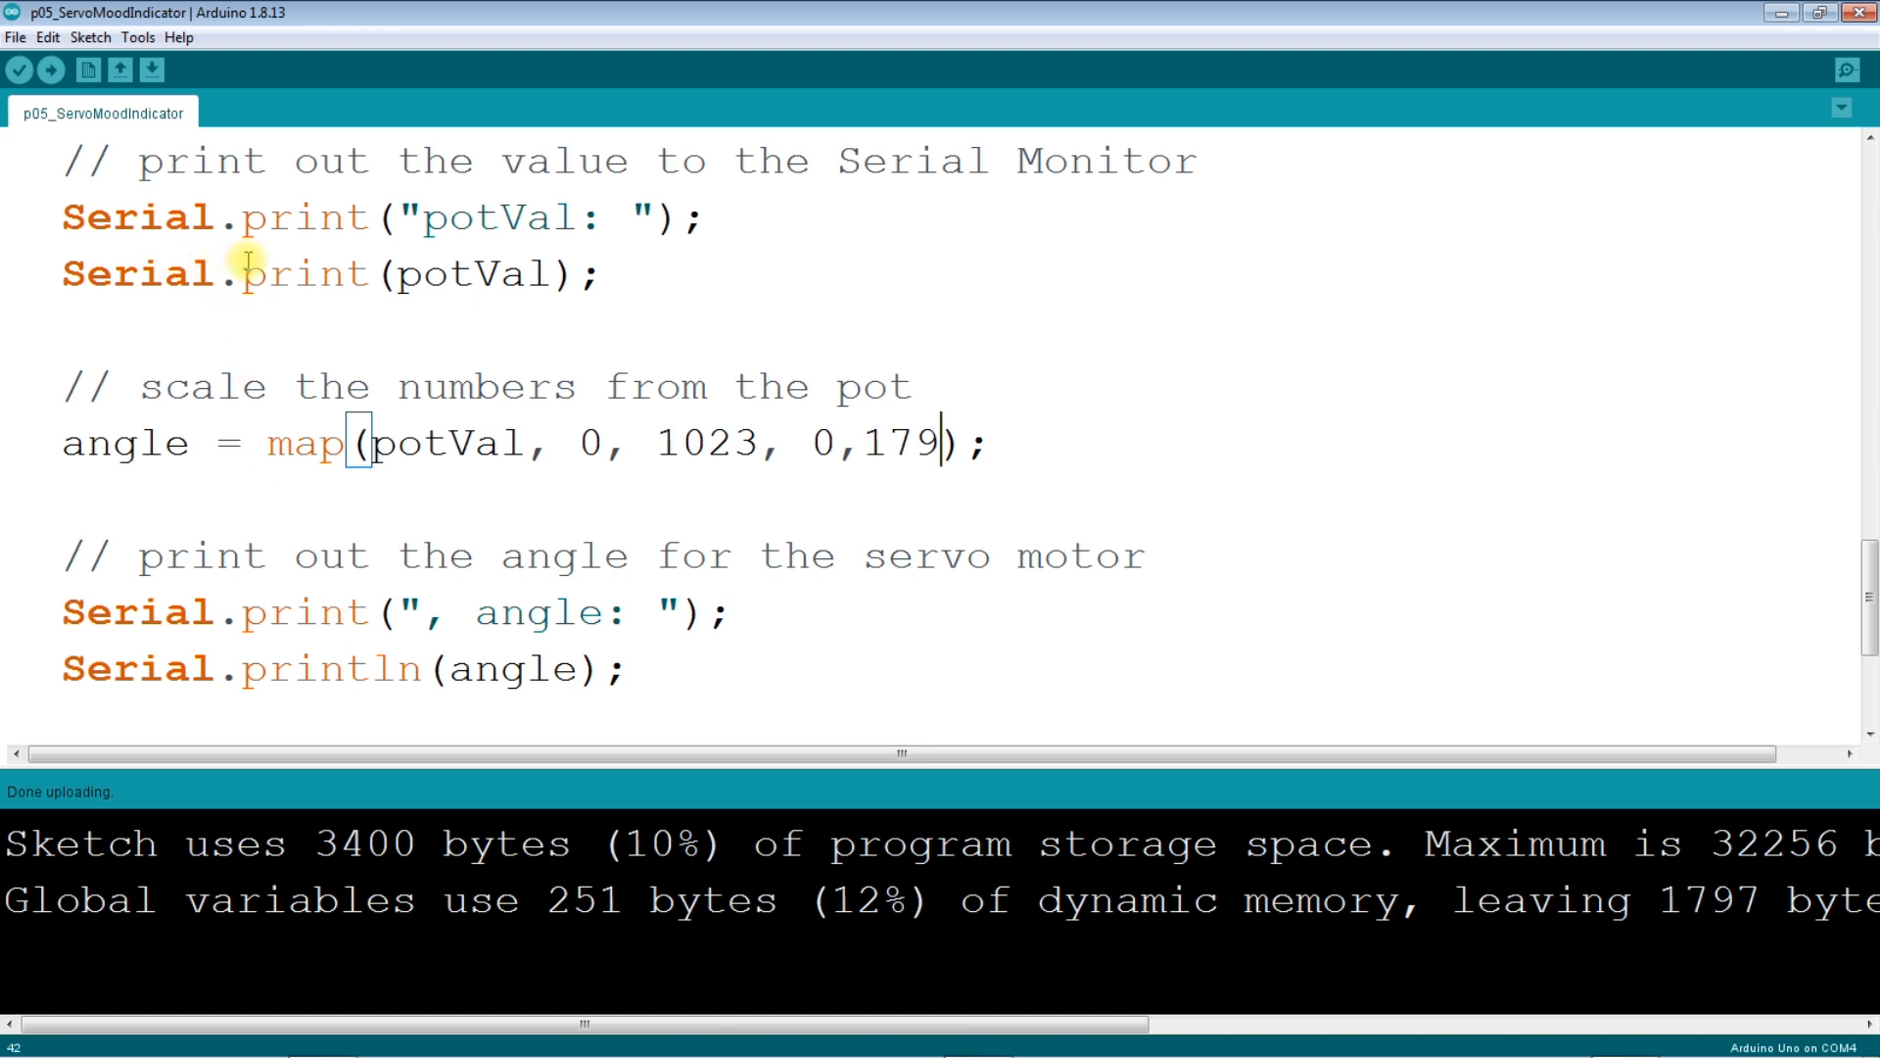
mouse_move(137, 37)
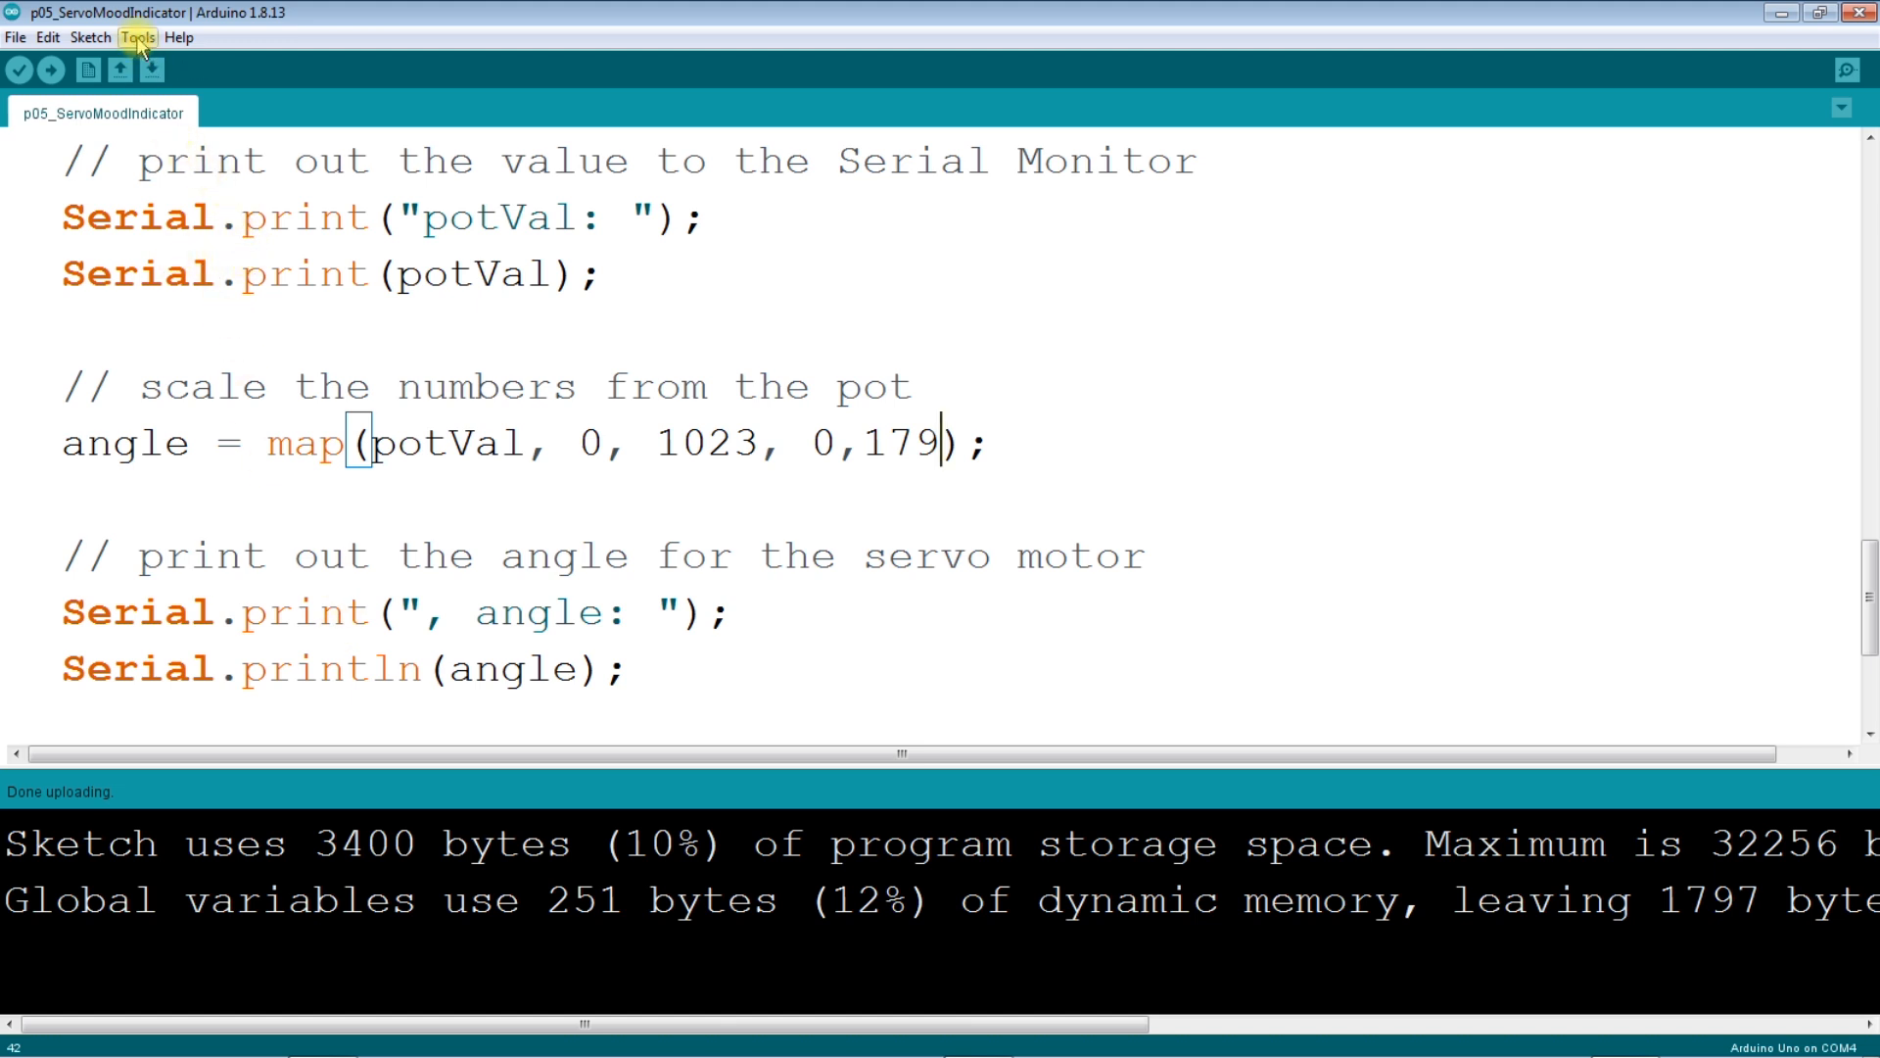
click(137, 38)
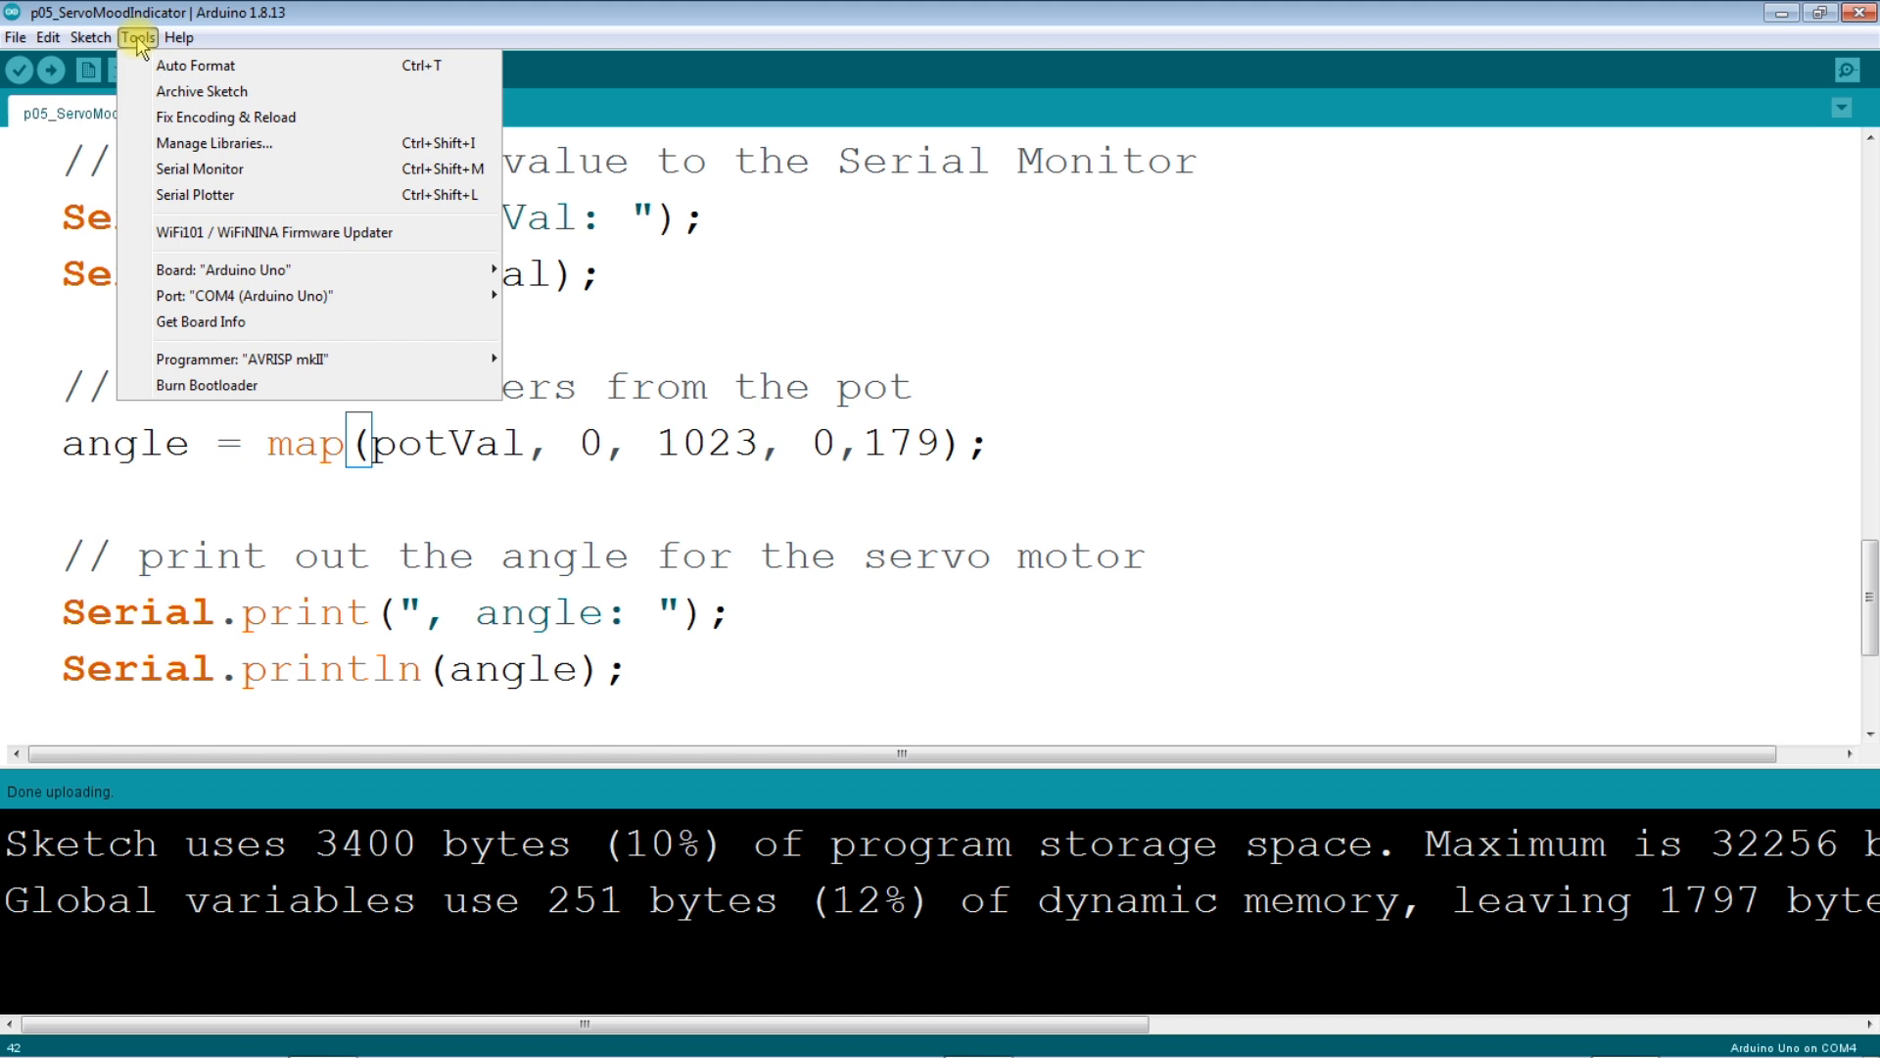
mouse_move(192, 168)
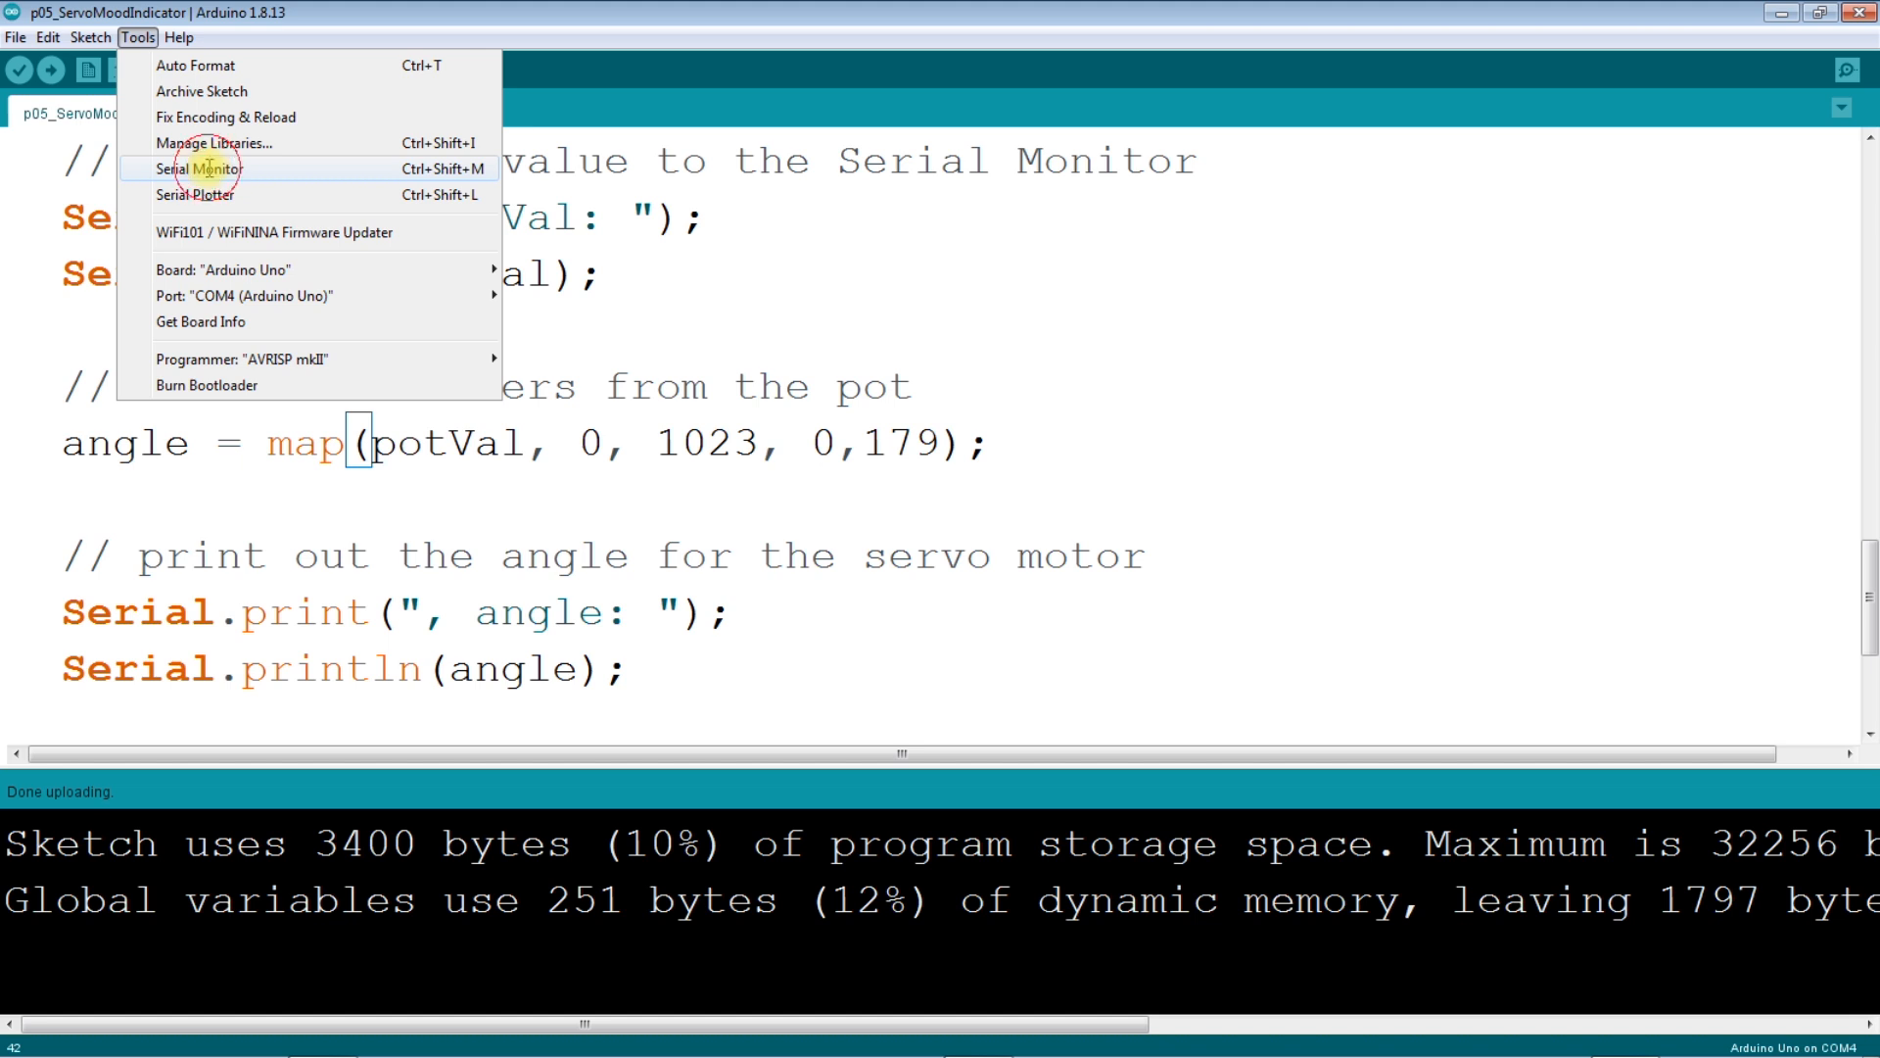
click(199, 167)
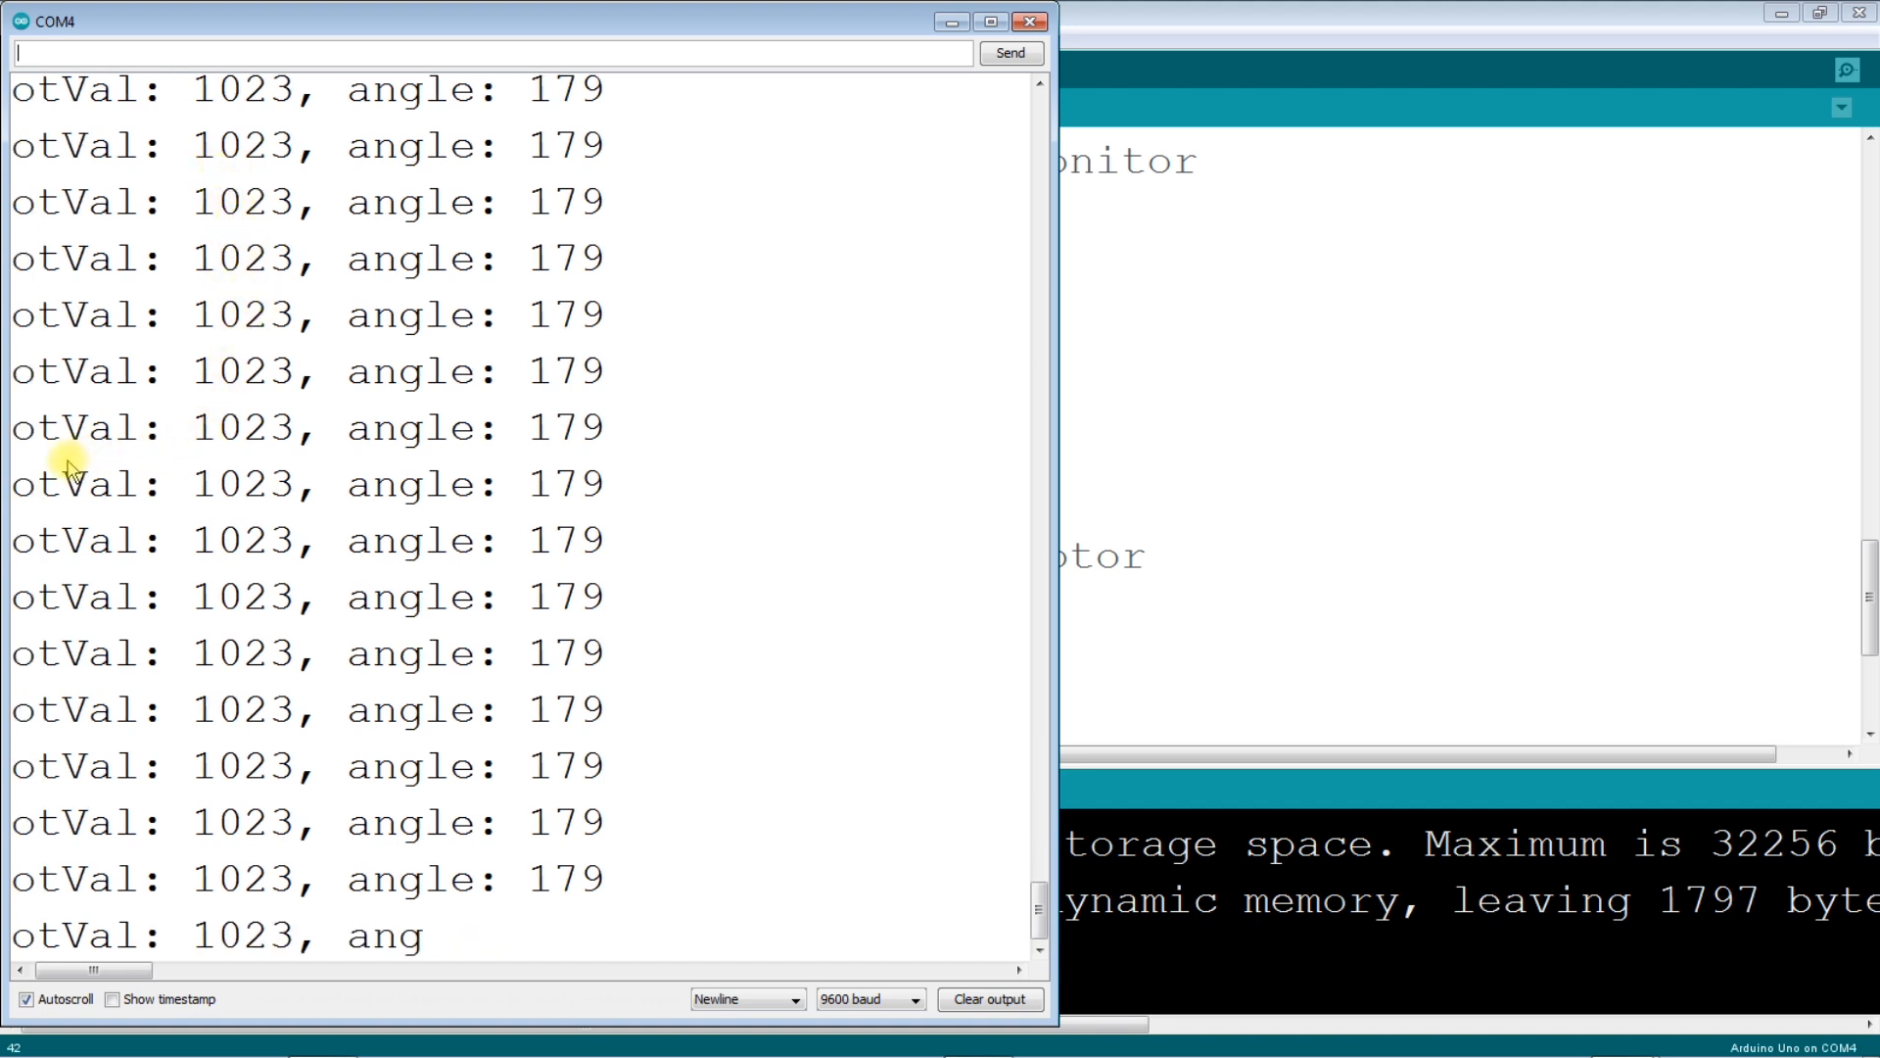
mouse_move(470, 32)
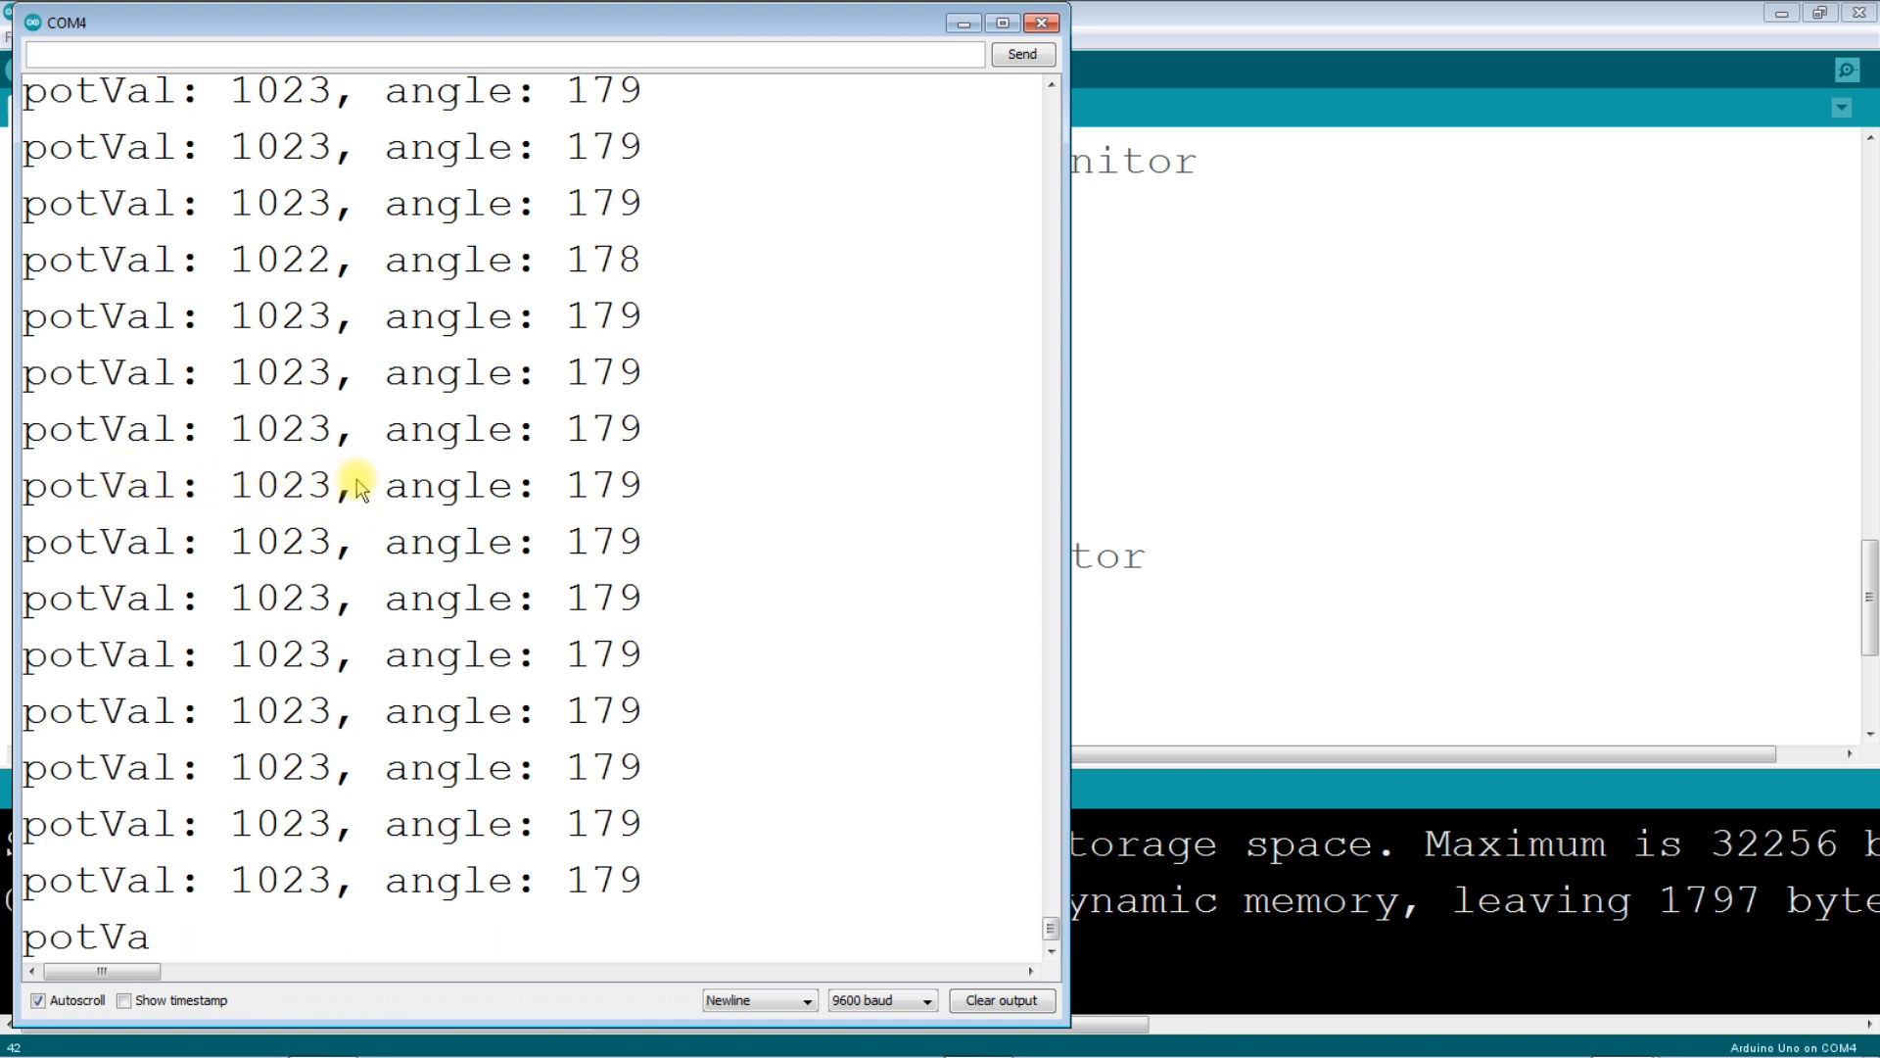
mouse_move(624, 504)
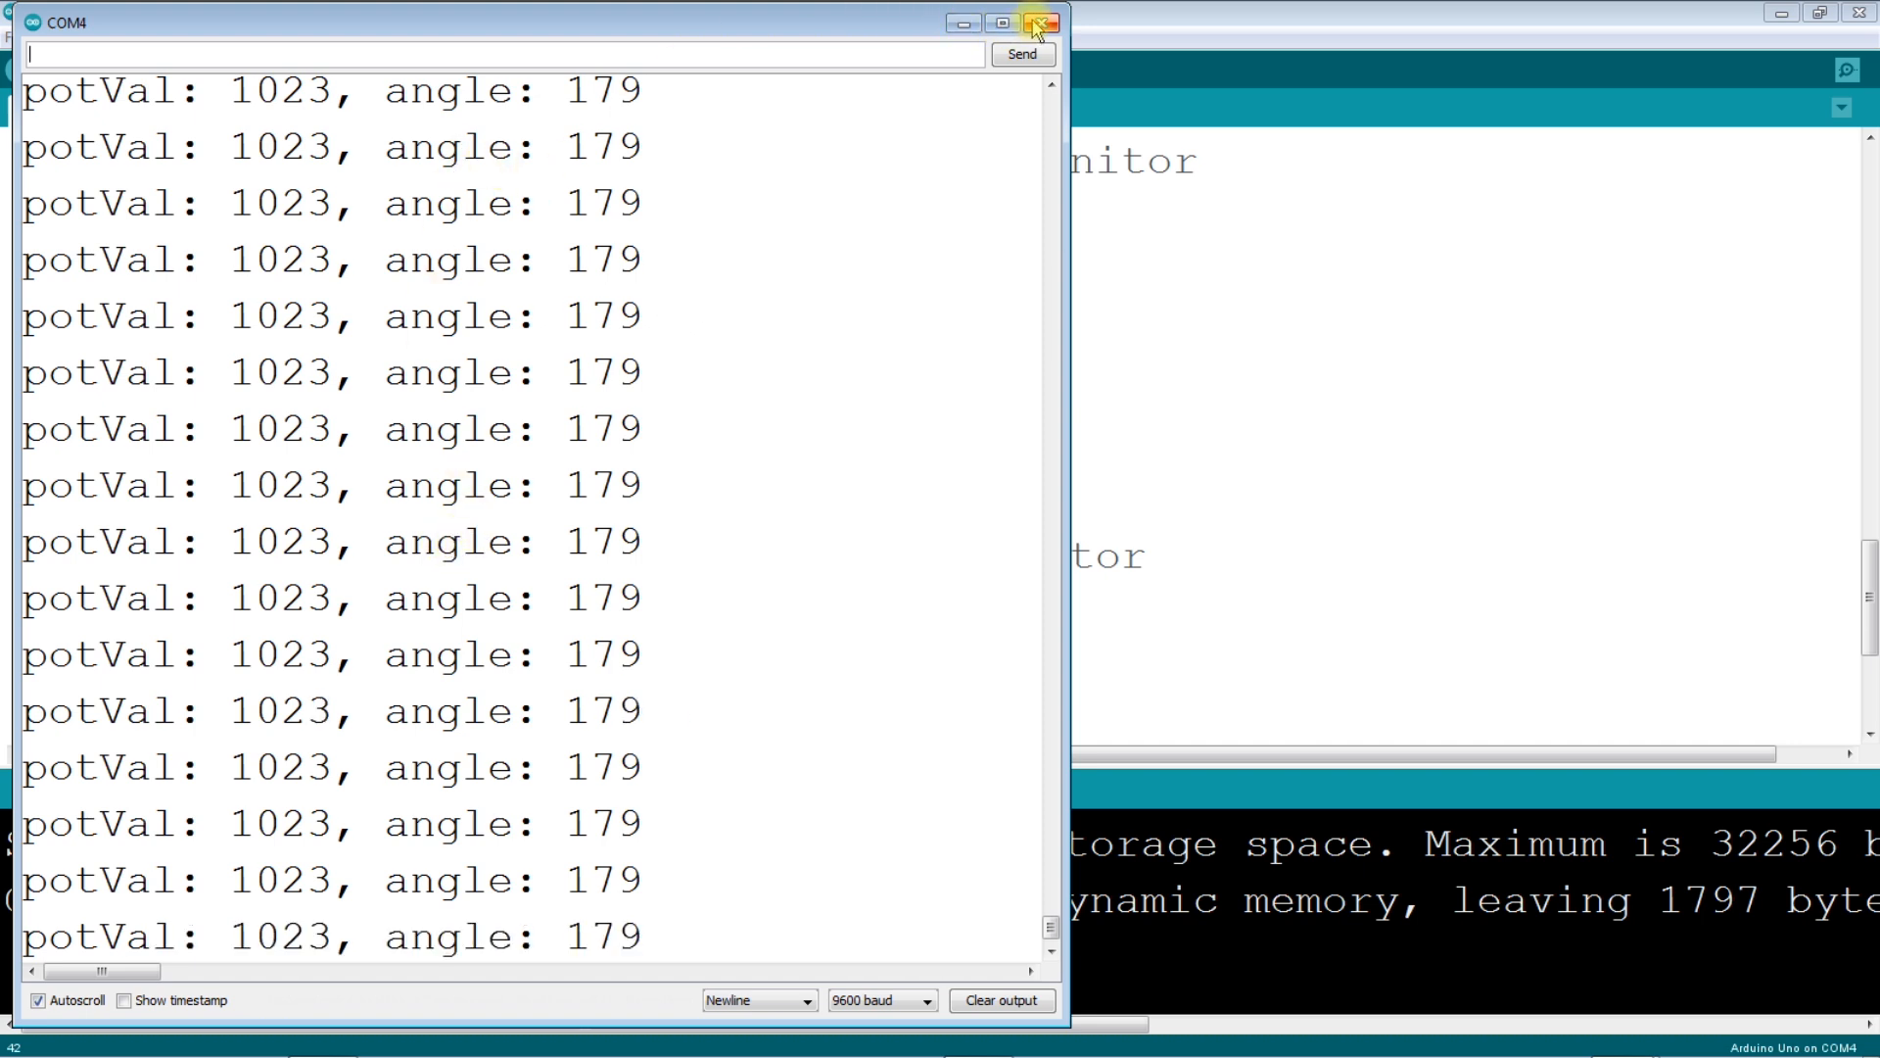
Step: Close the Serial Monitor and bring up the Tools menu over the sketch
click(1037, 22)
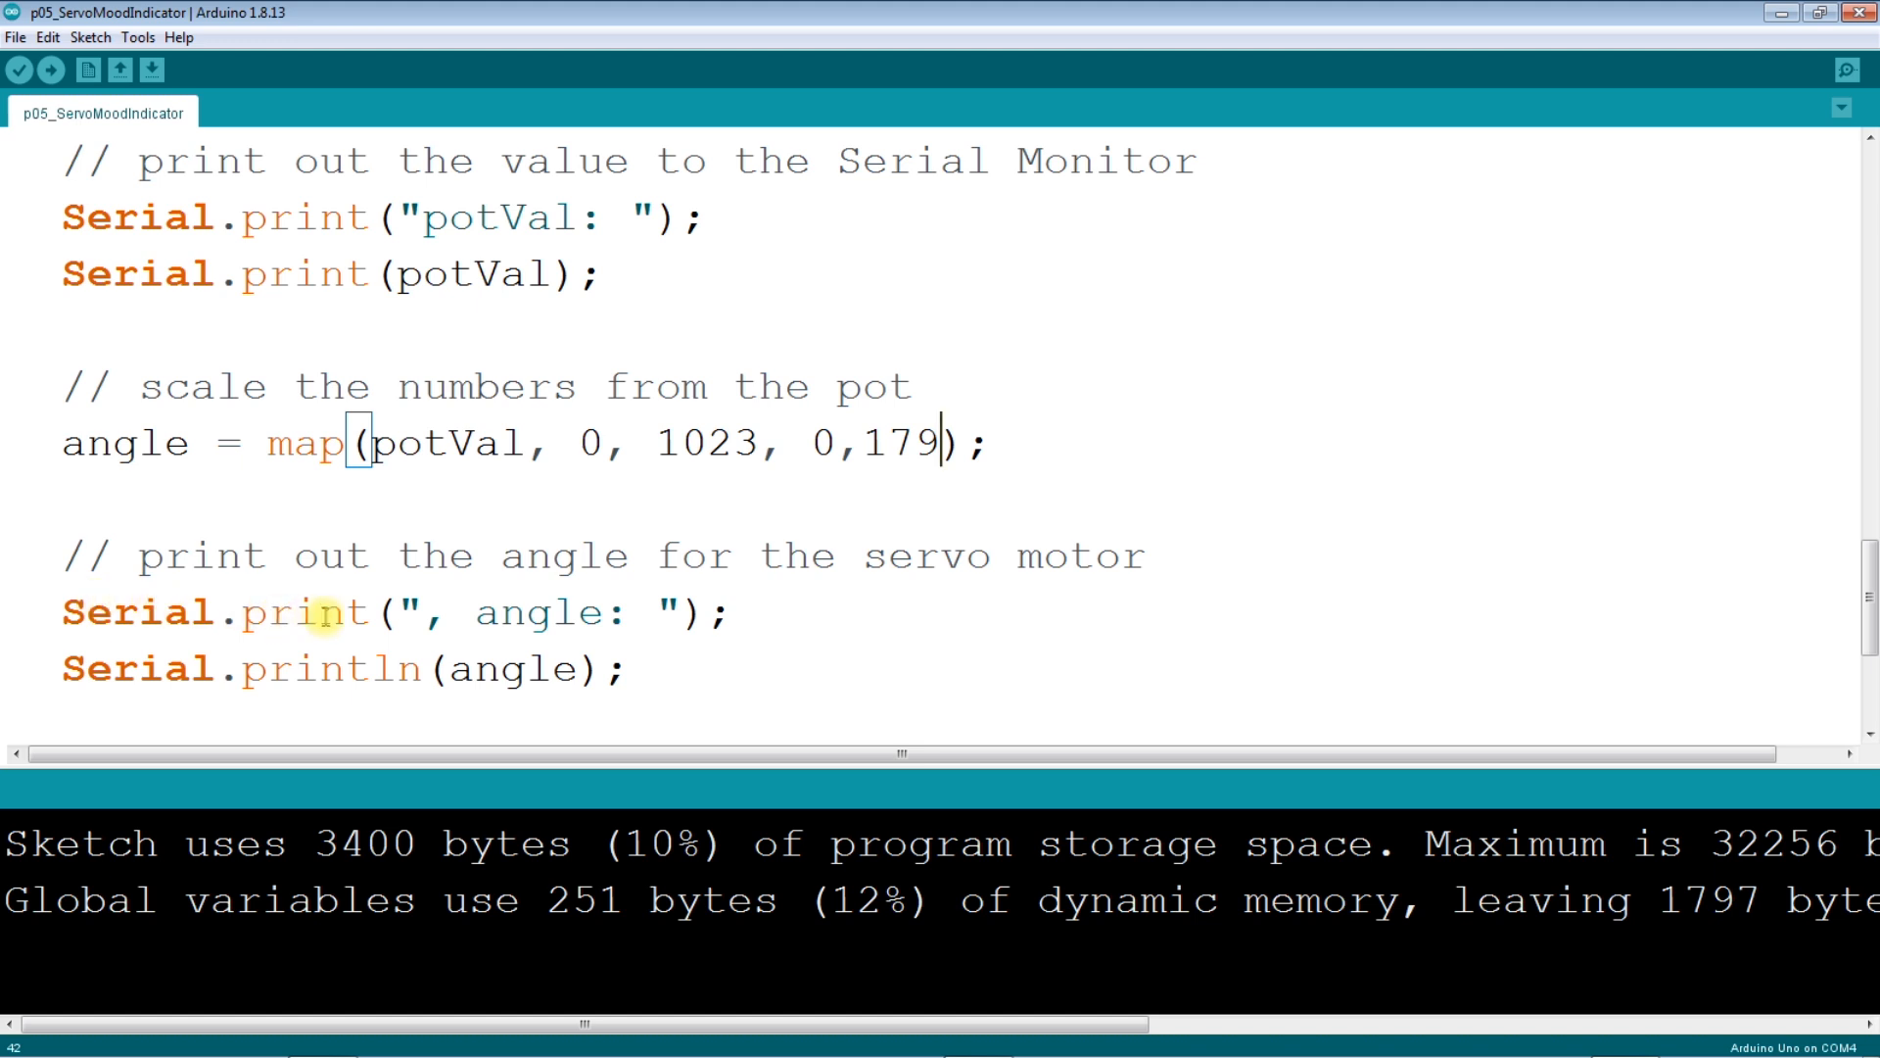
mouse_move(248, 266)
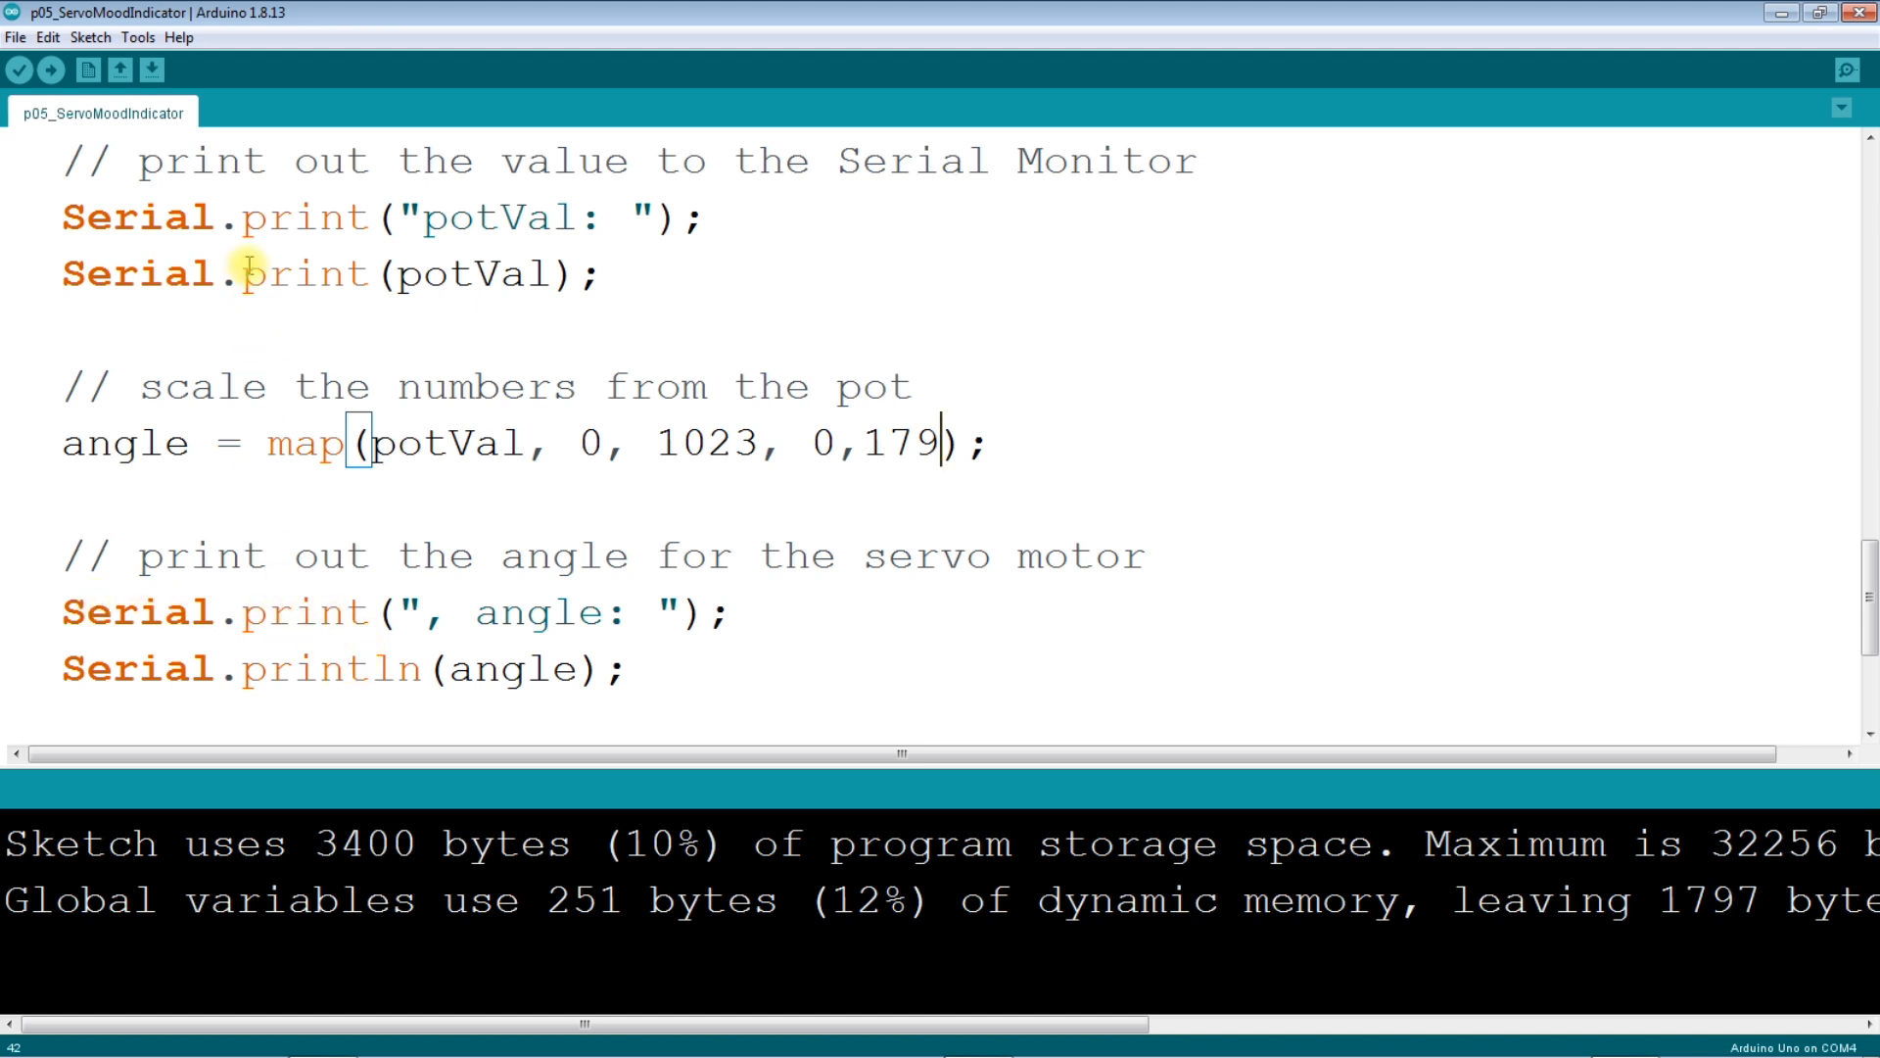
mouse_move(352, 257)
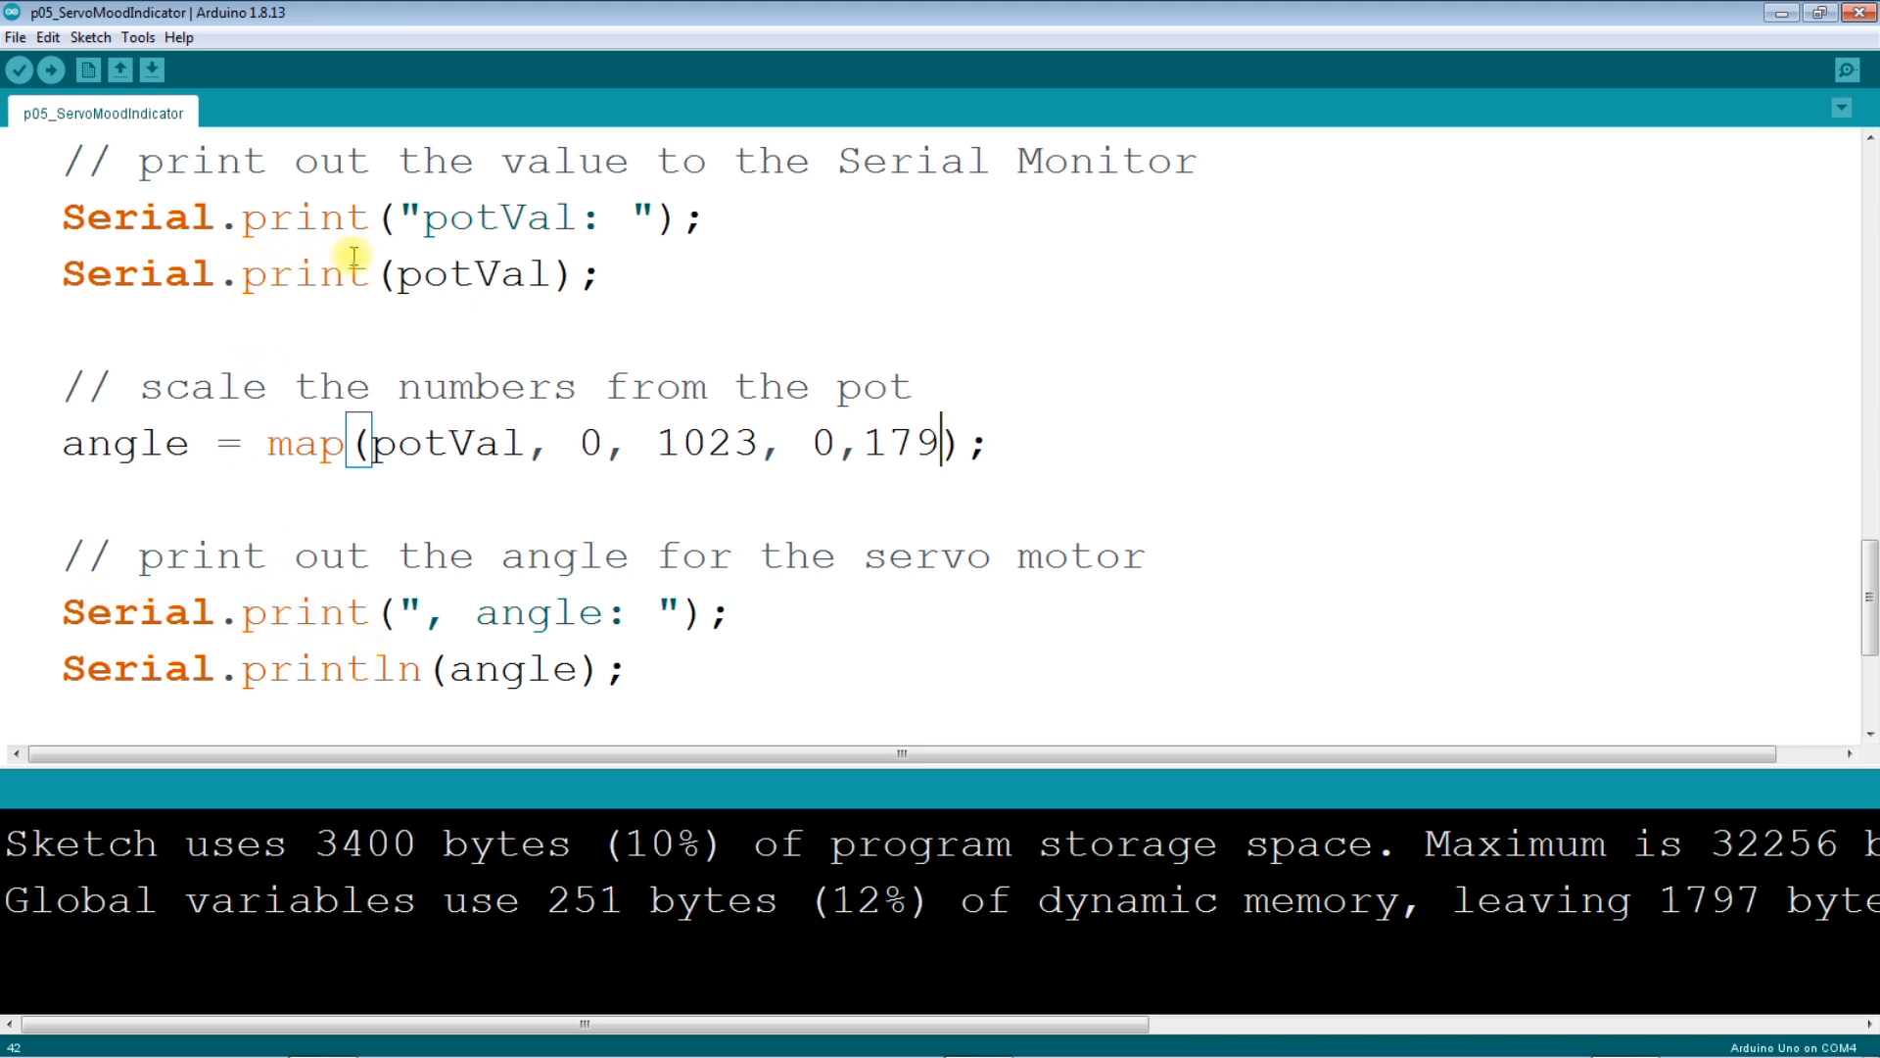
mouse_move(175, 272)
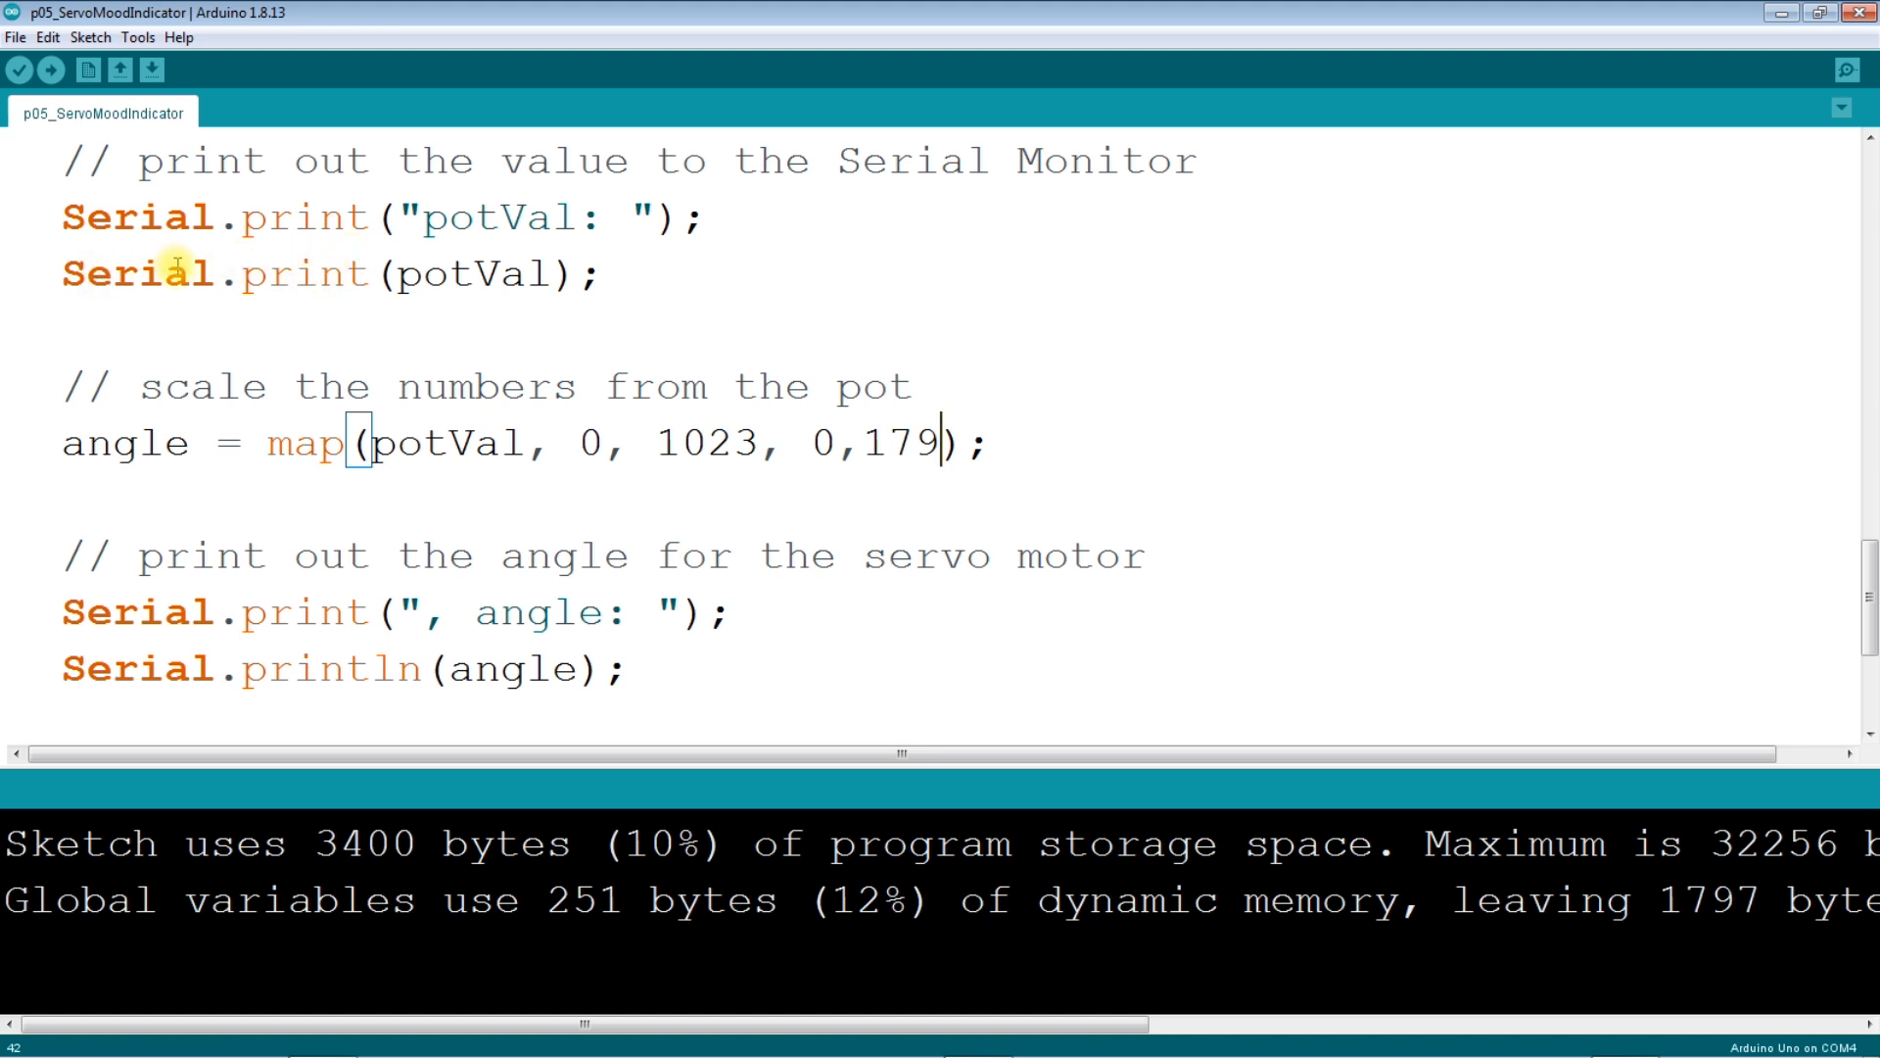
mouse_move(321, 276)
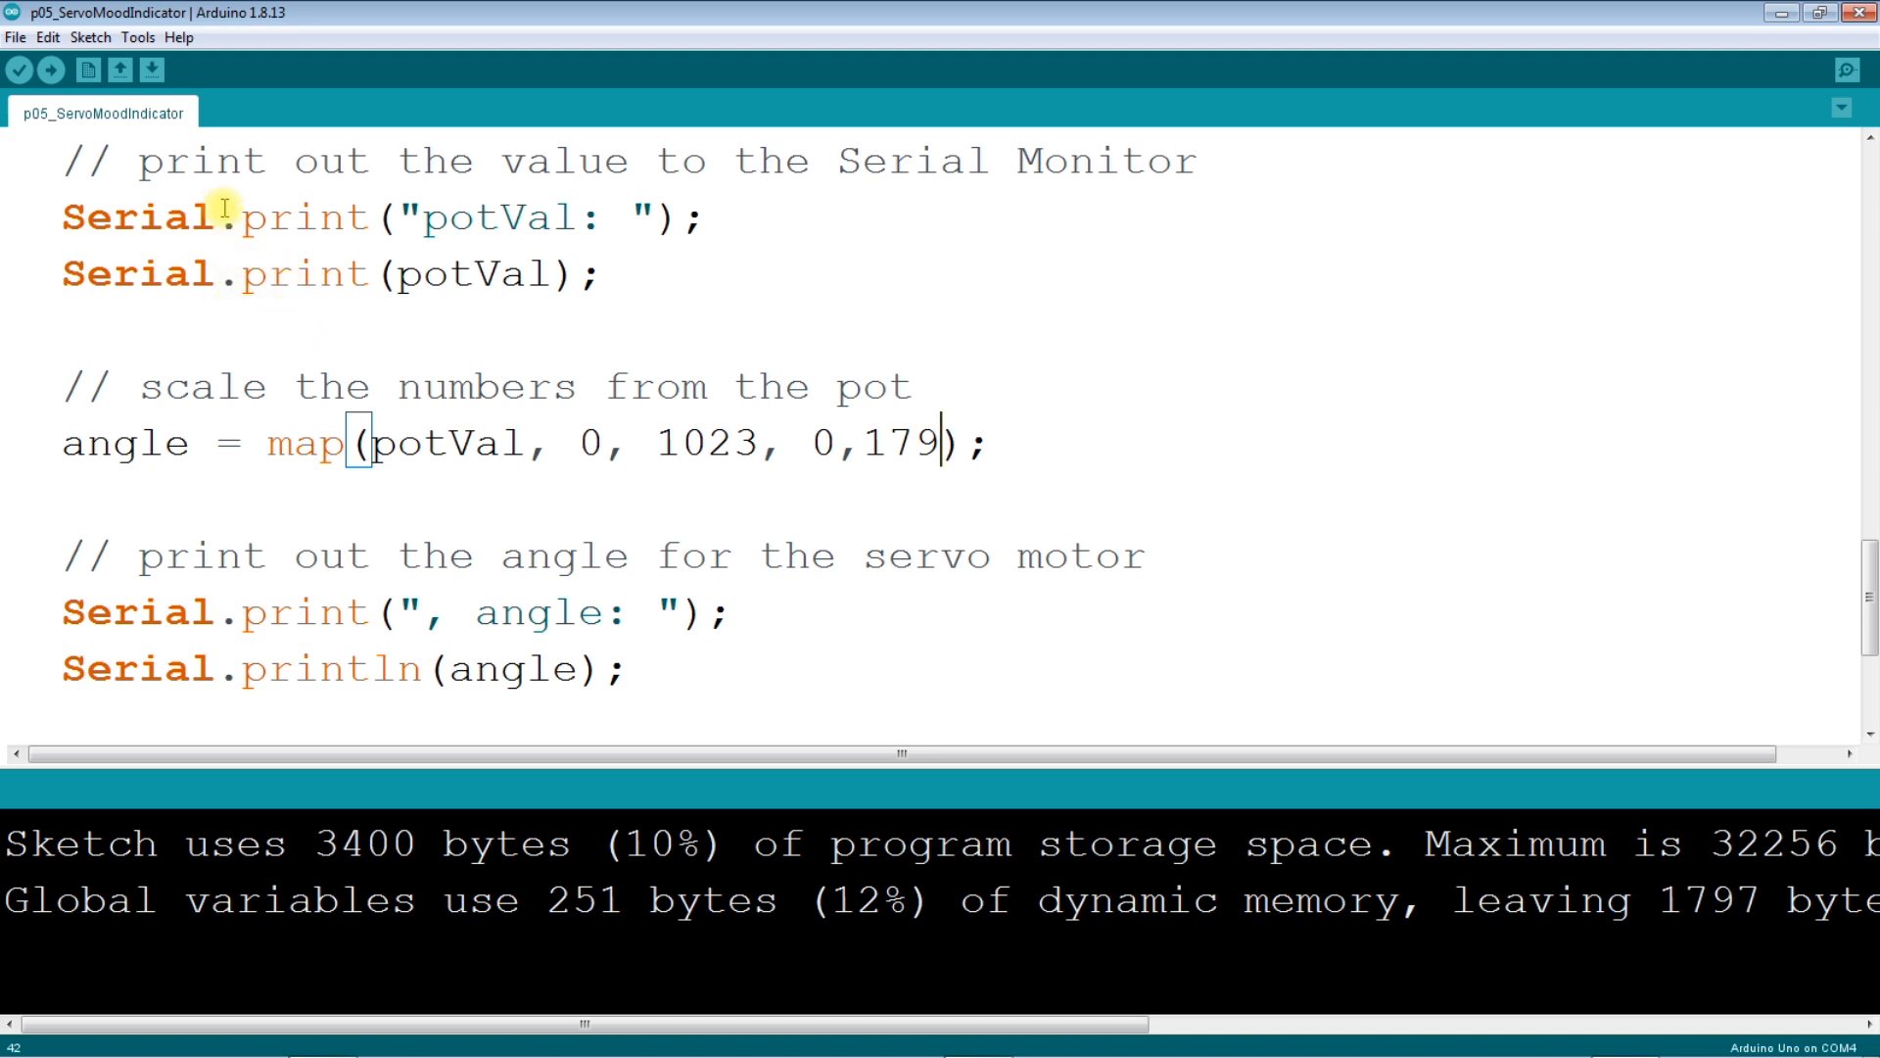
mouse_move(138, 38)
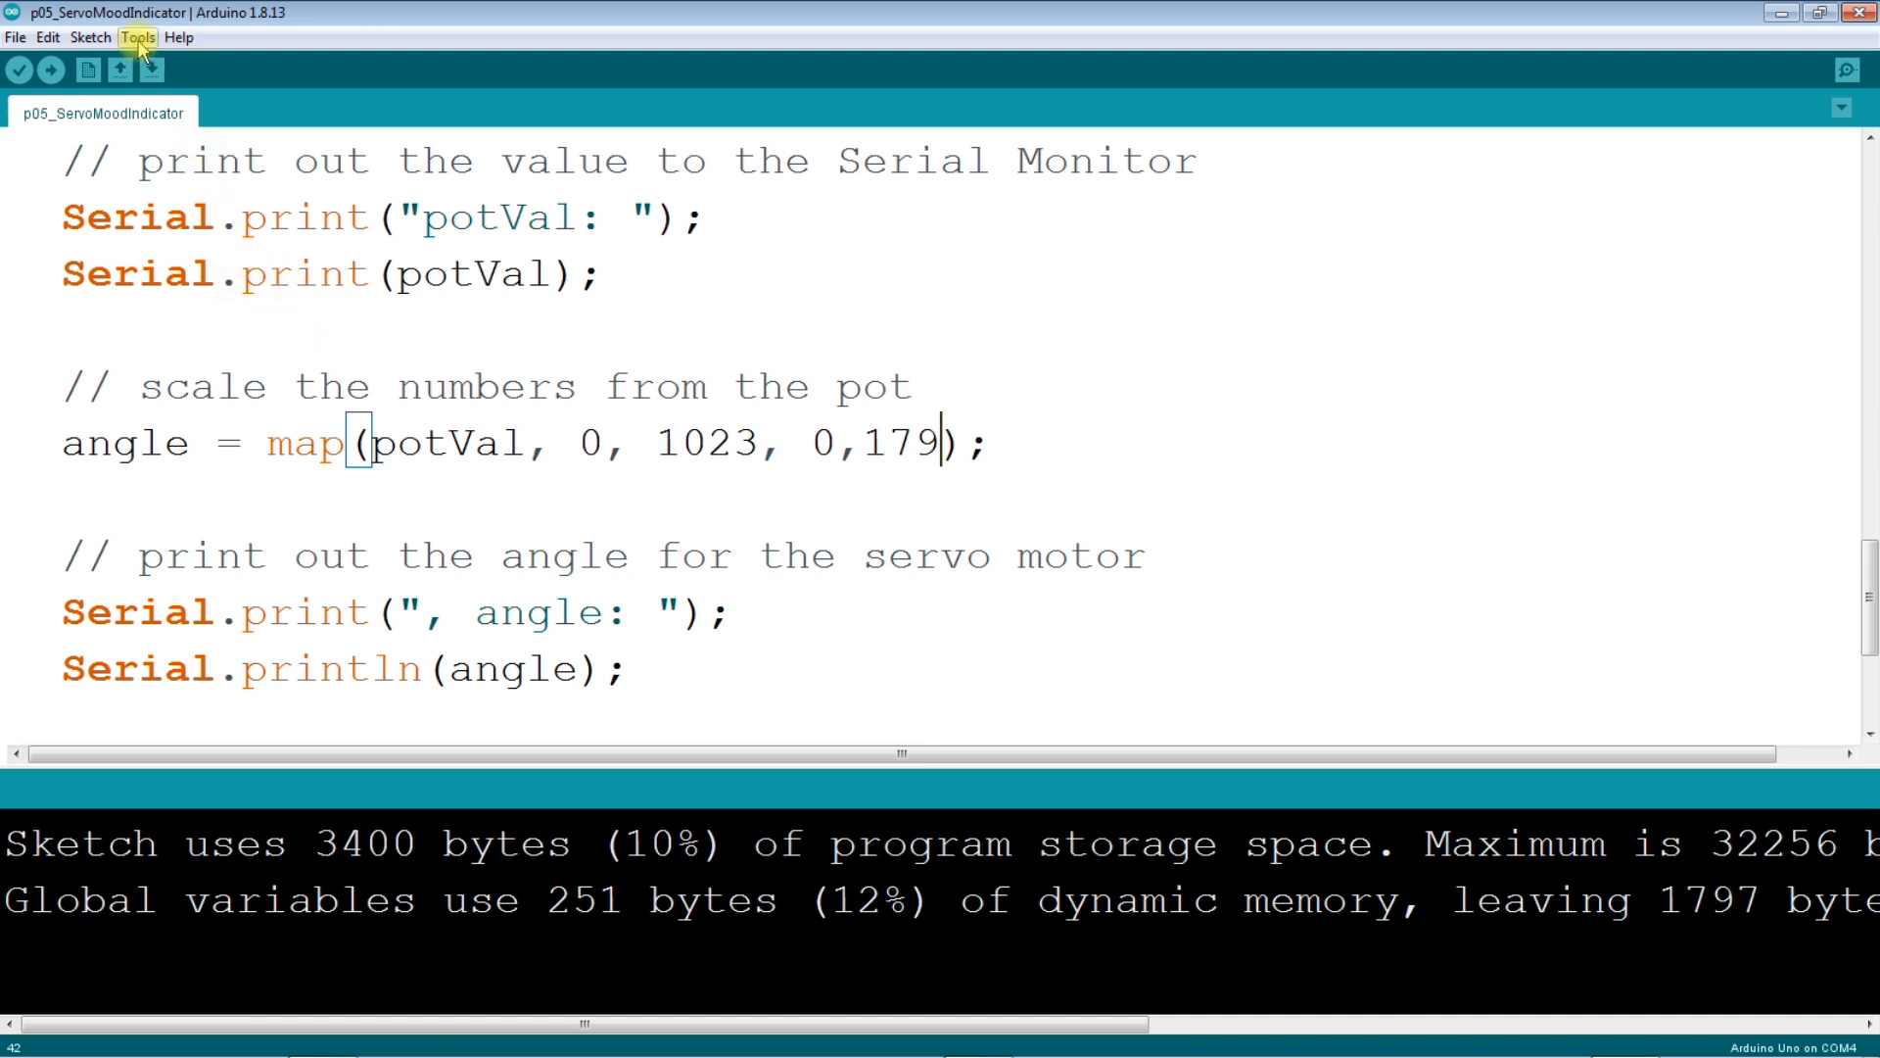
click(137, 37)
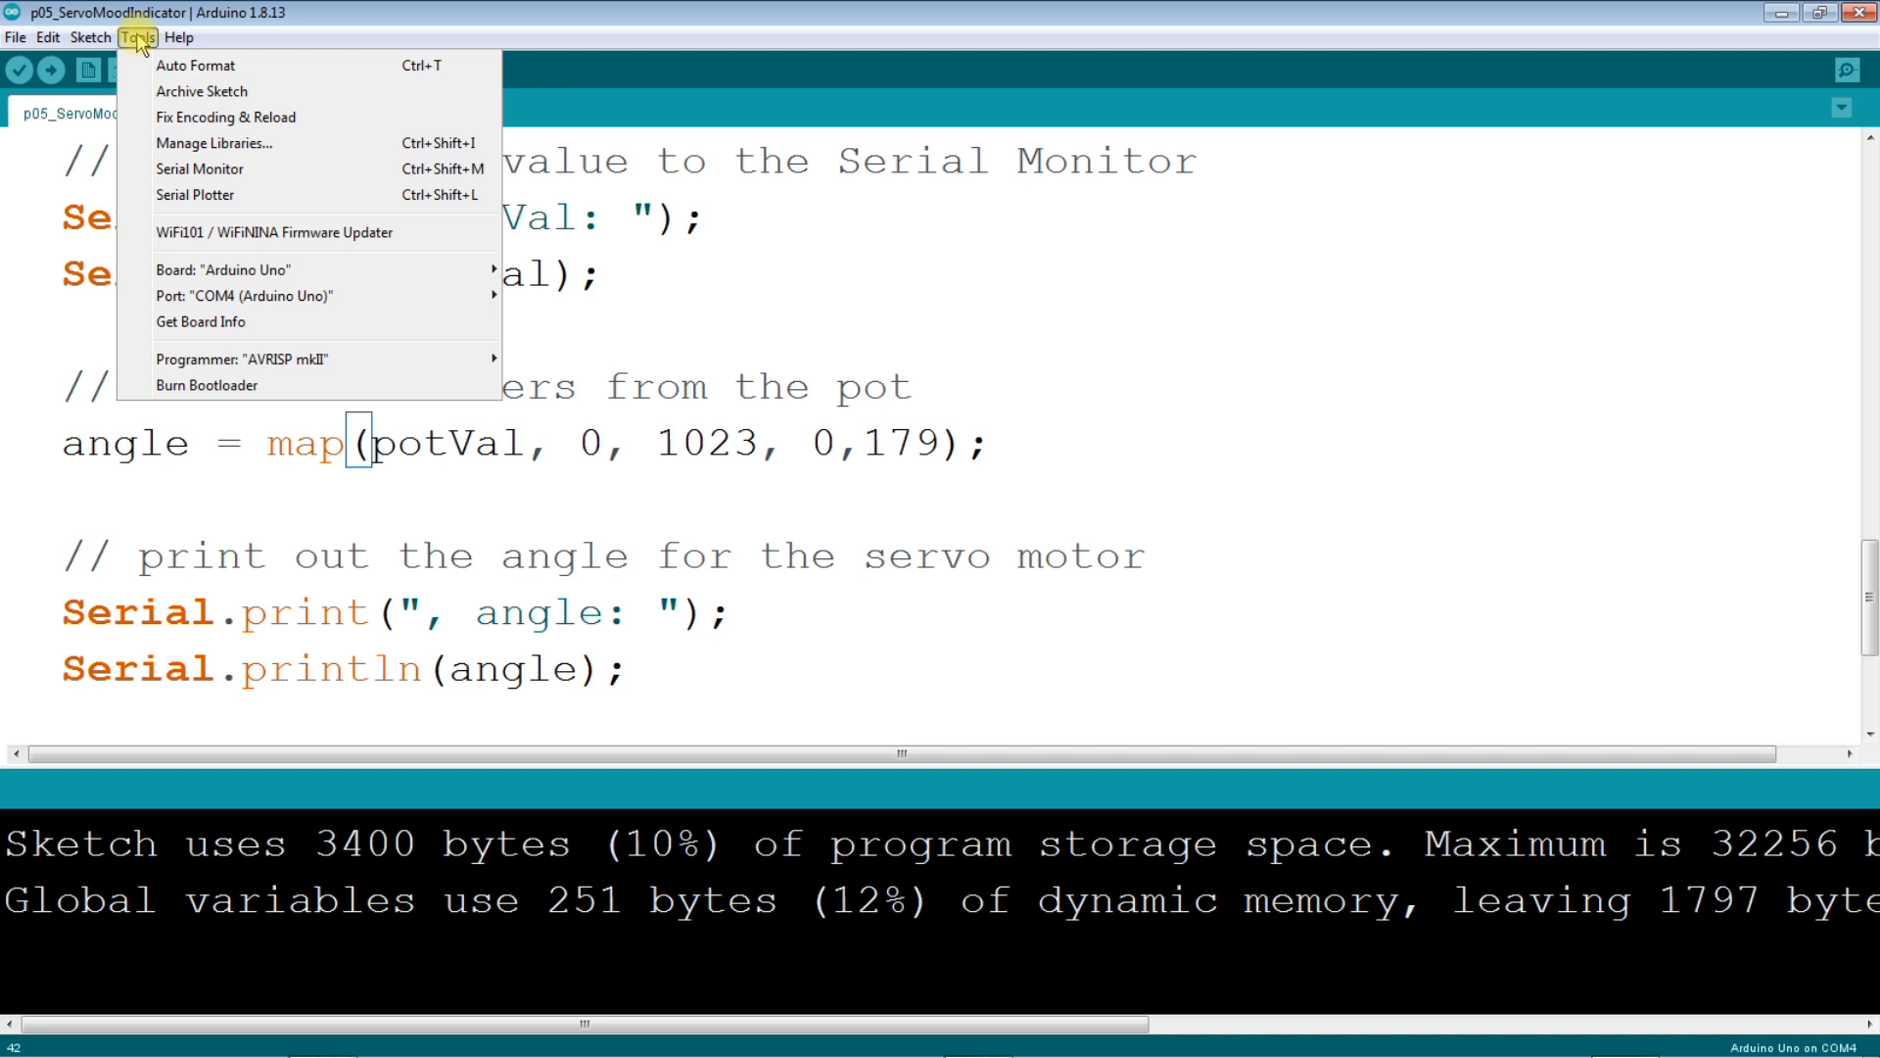
mouse_move(225, 117)
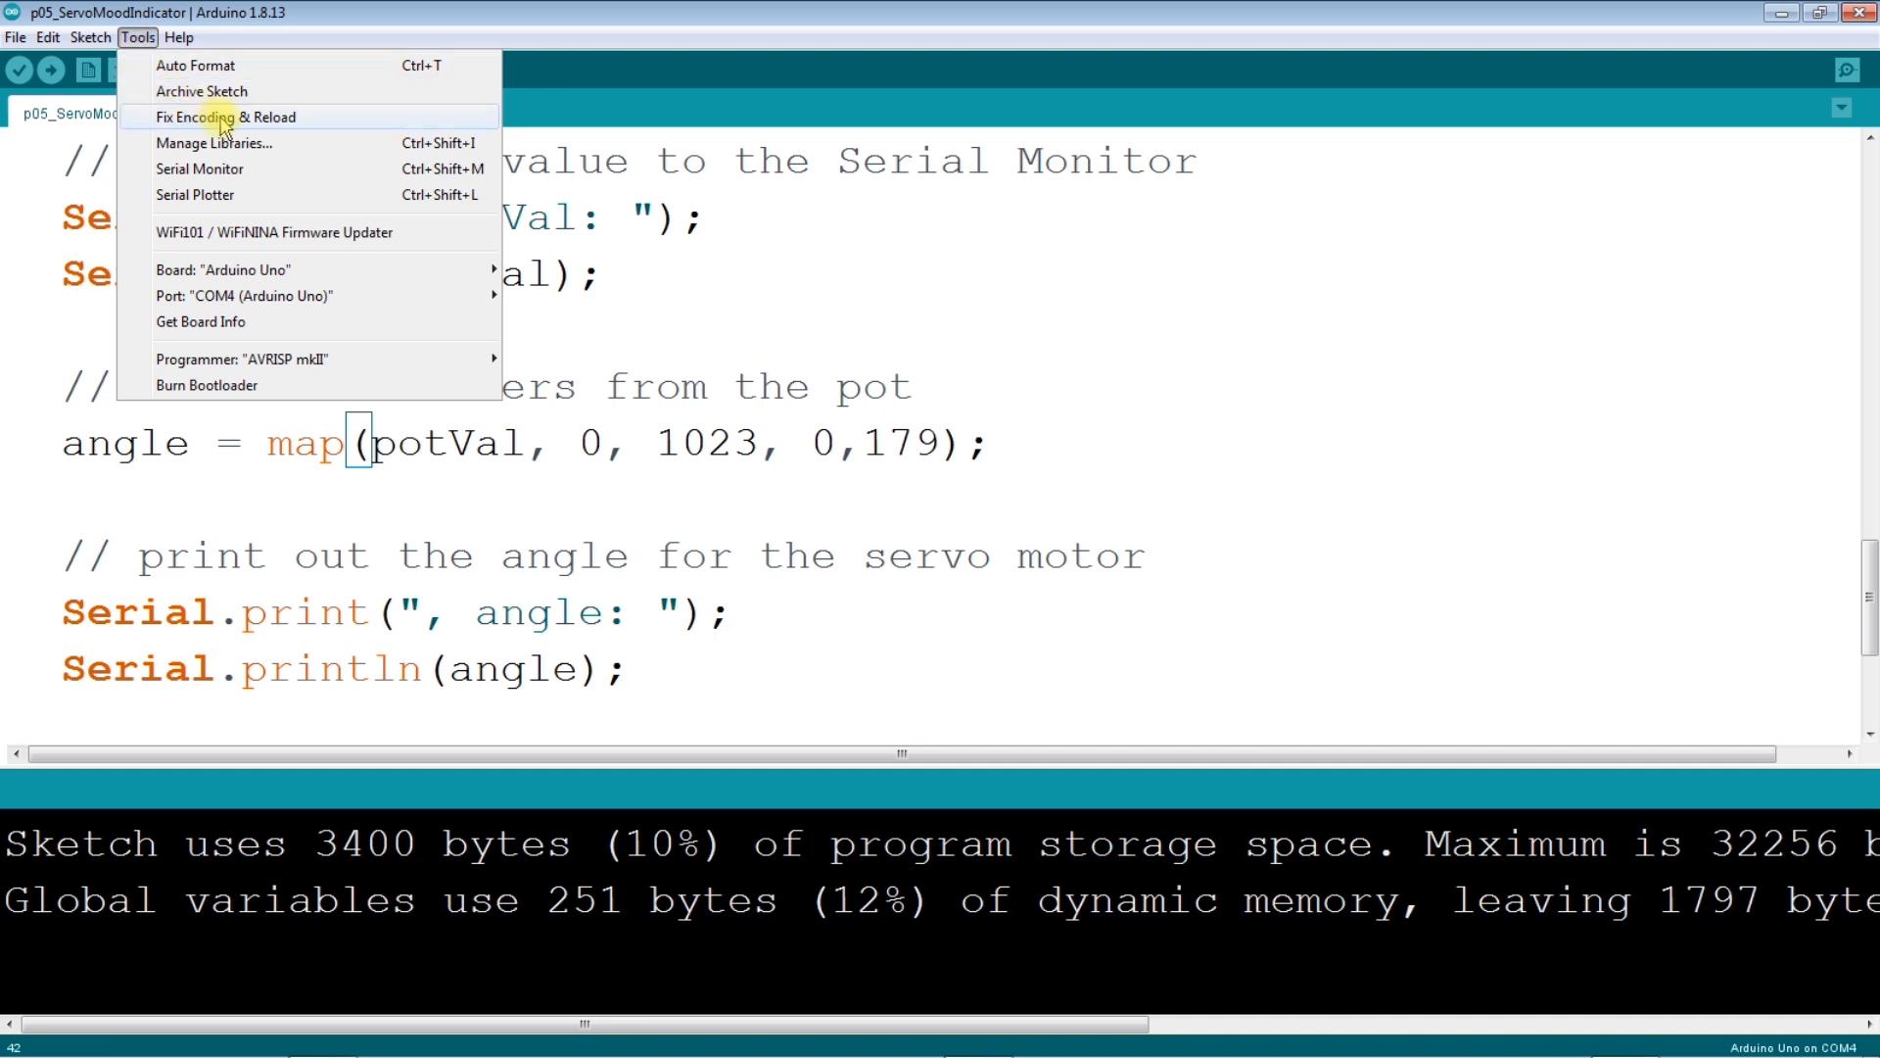
mouse_move(200, 168)
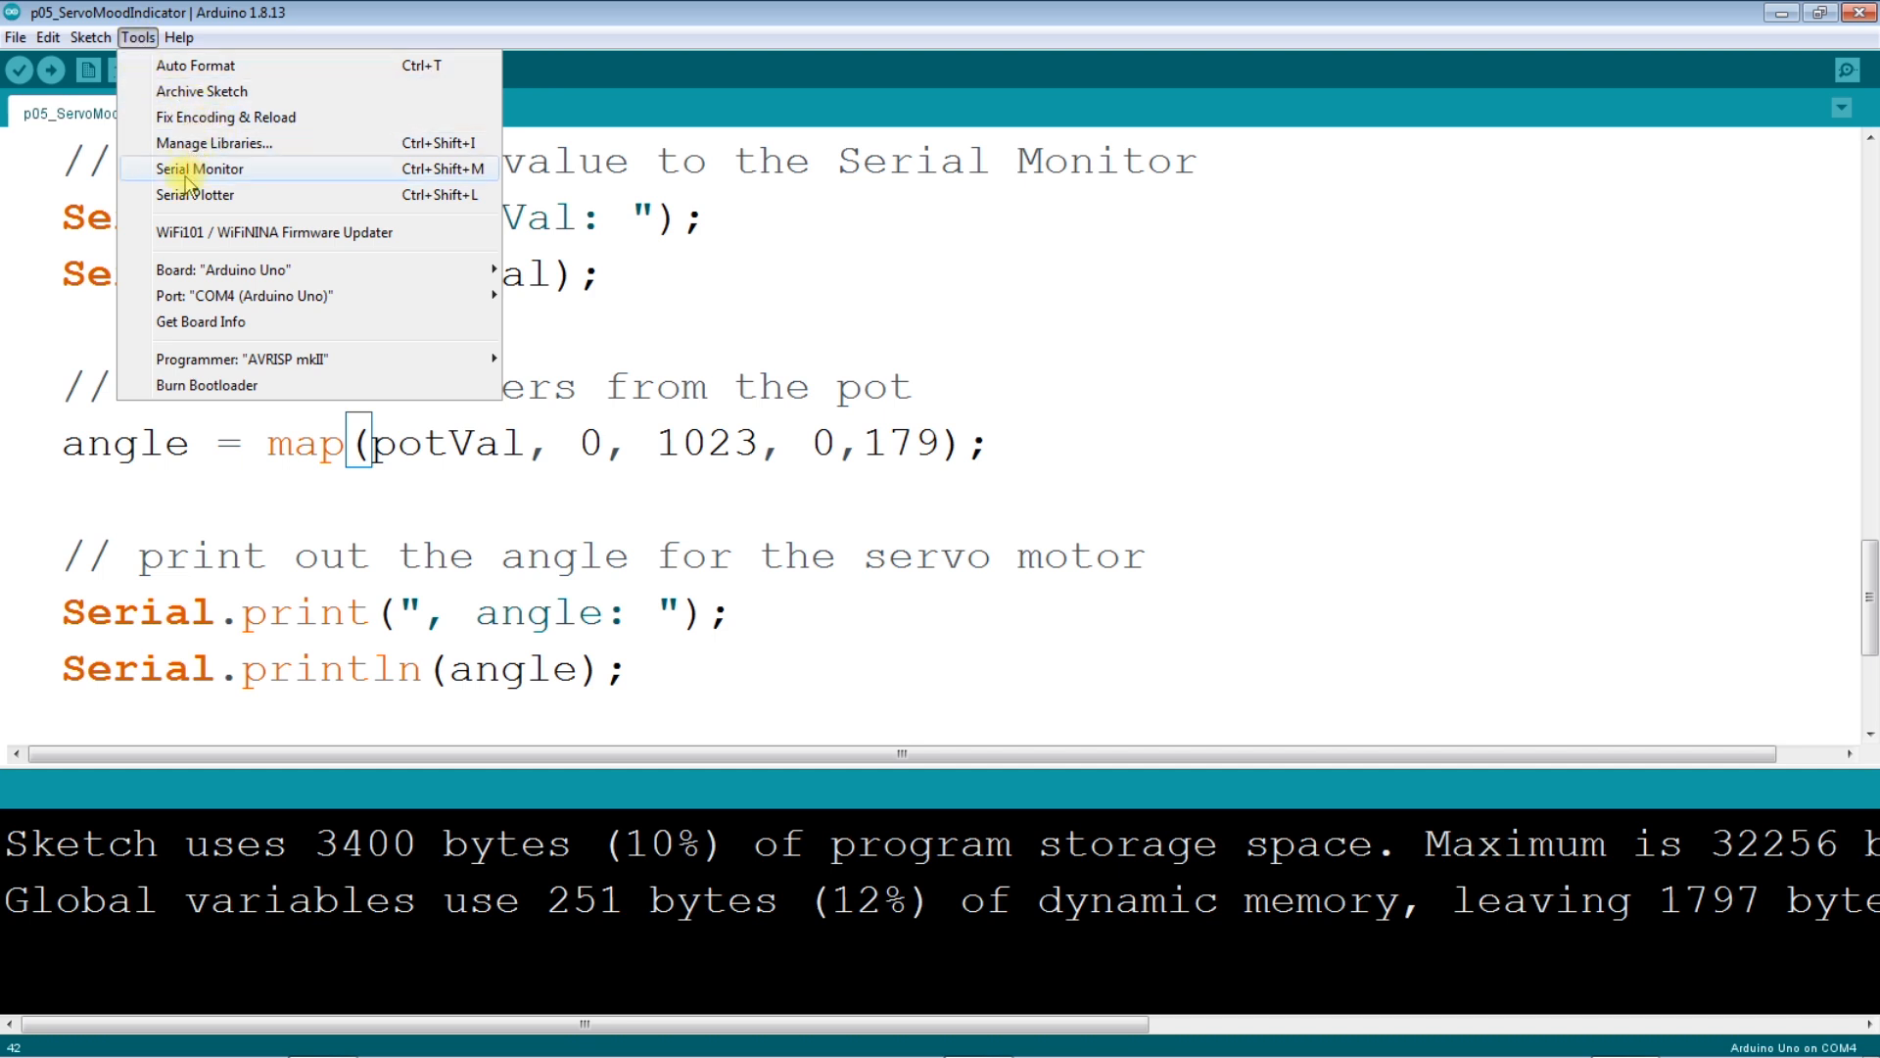
mouse_move(177, 204)
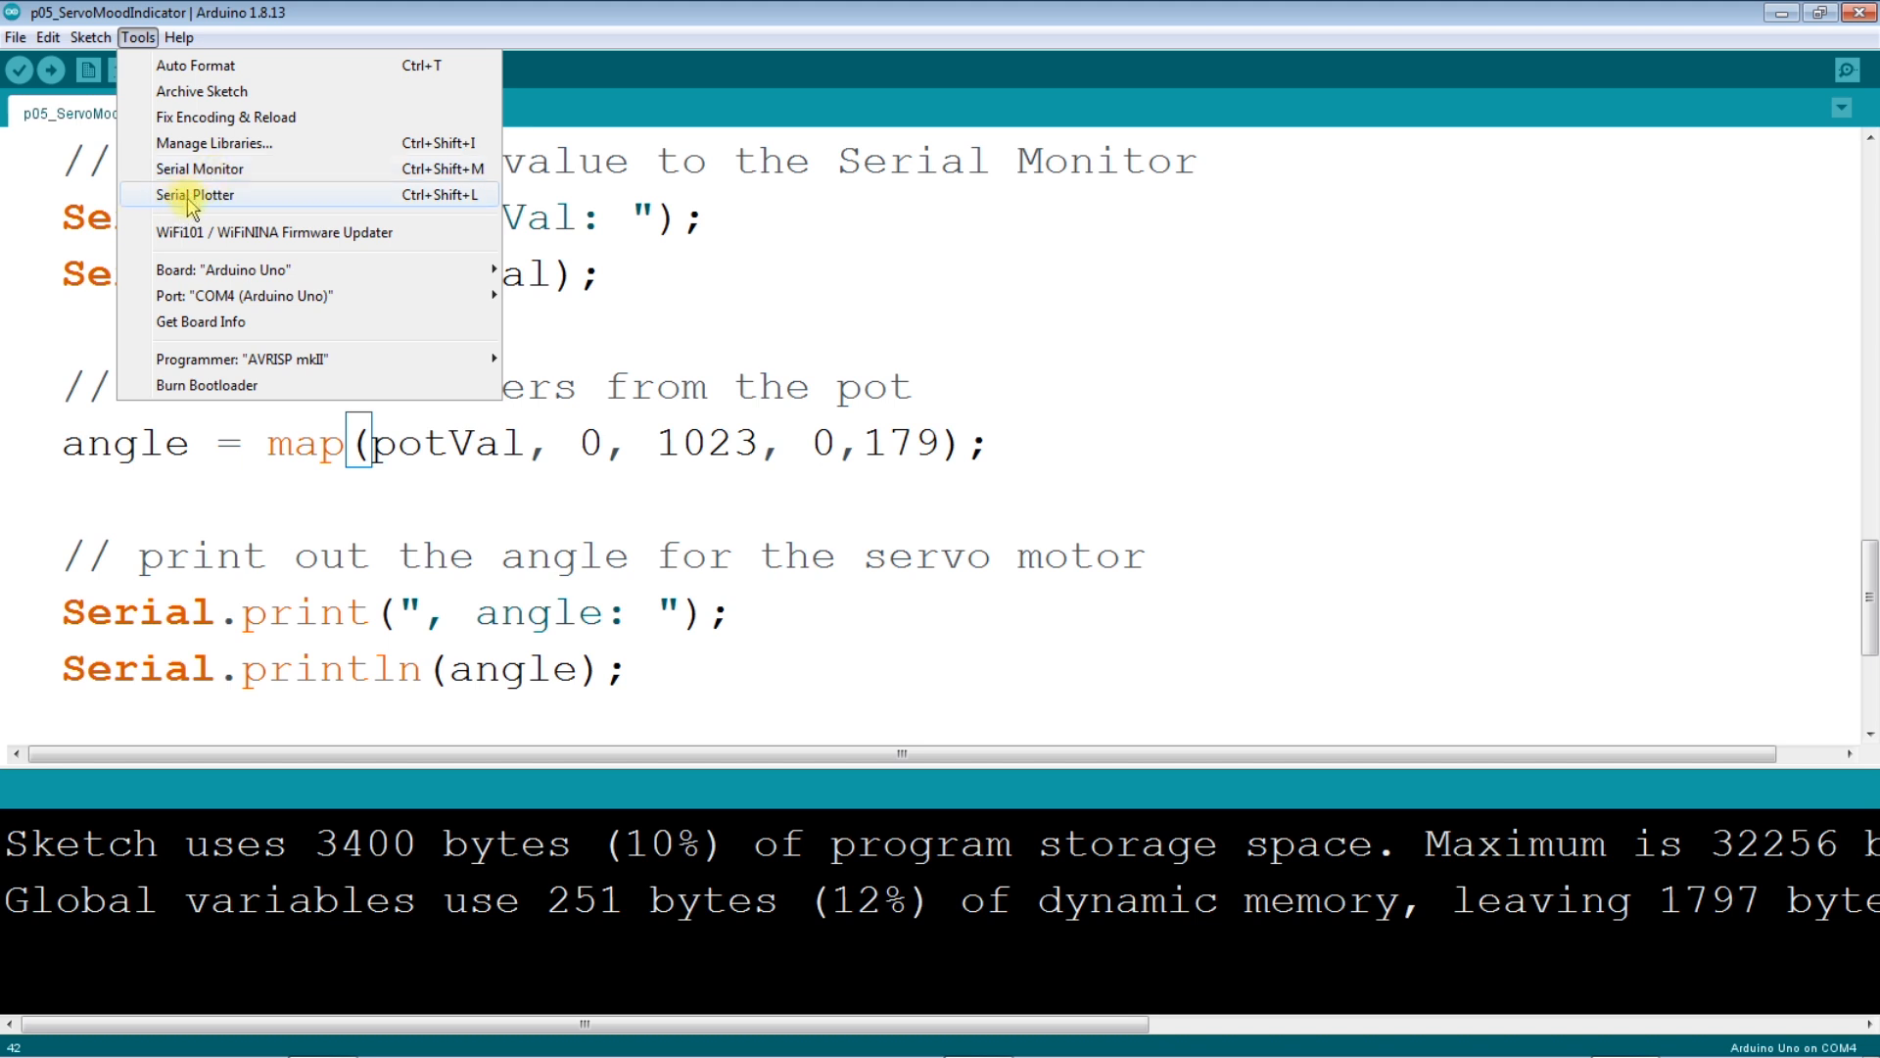
mouse_move(194, 194)
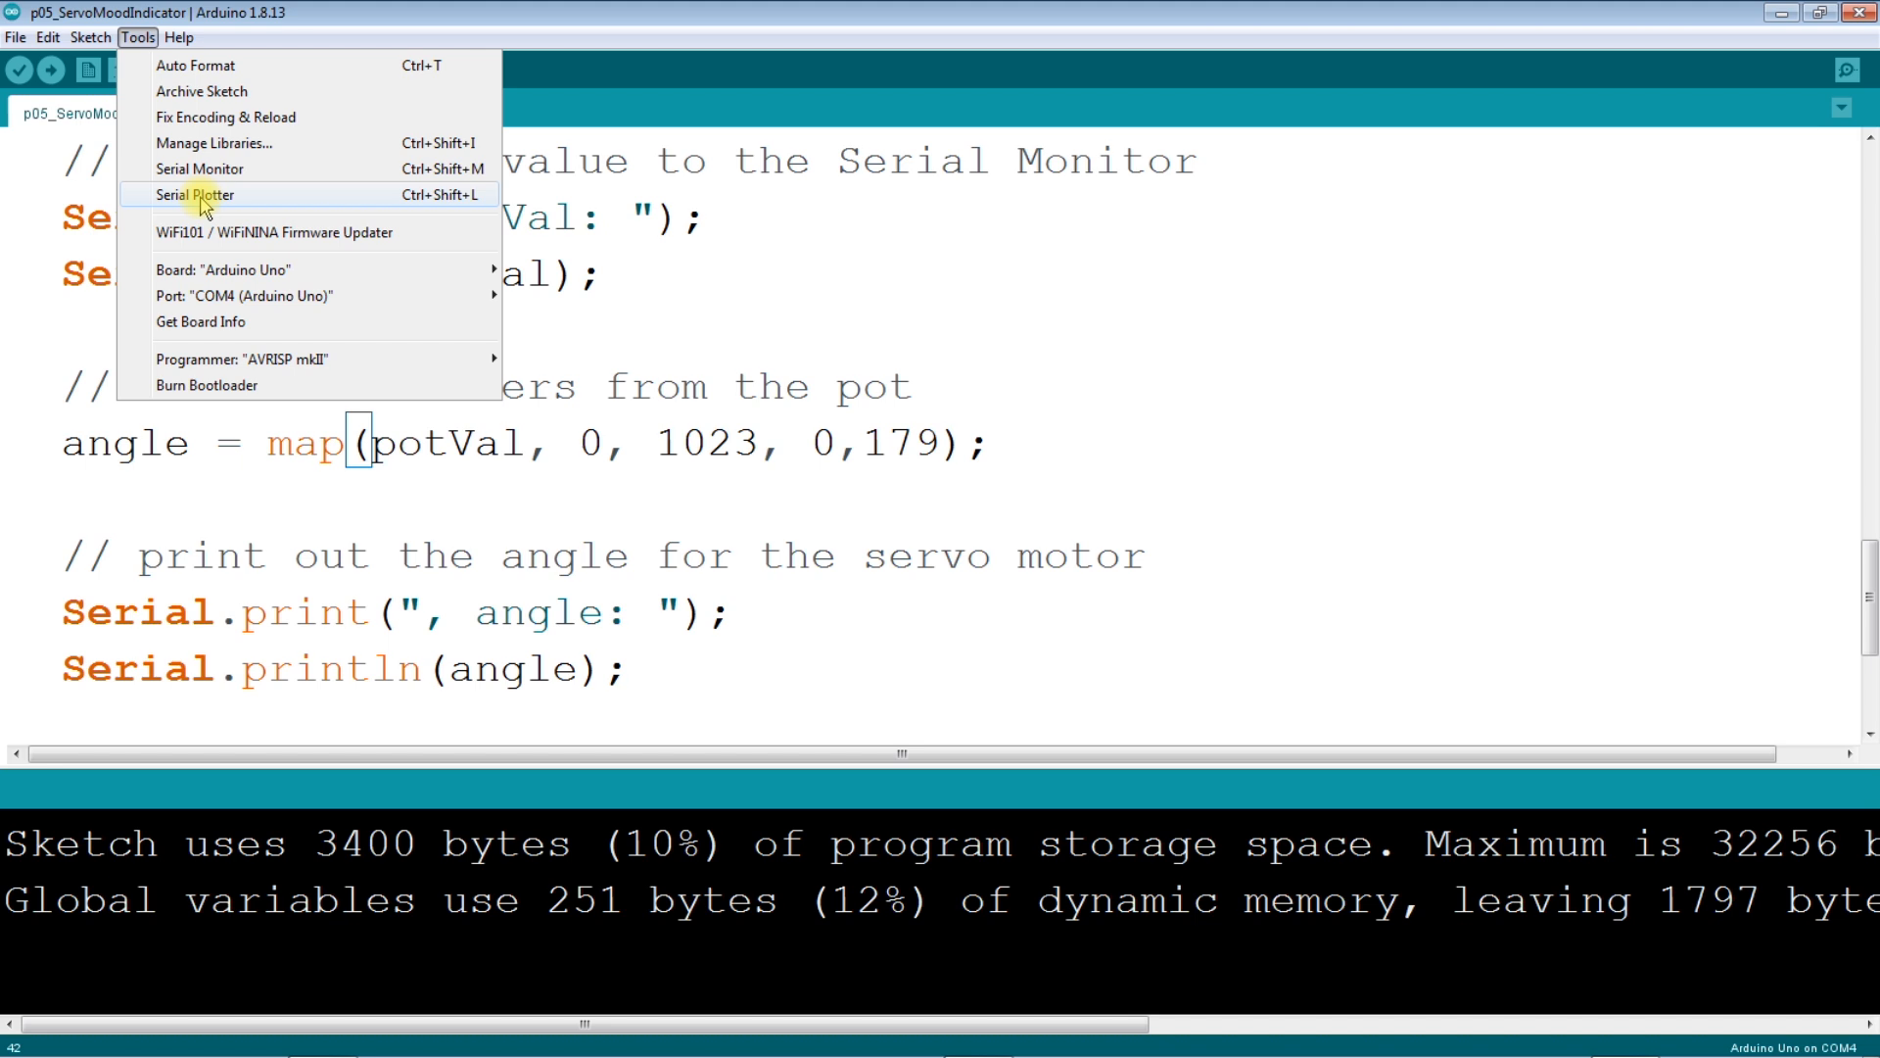
Step: Graph potVal and angle in the Serial Plotter while turning the pot, then close it
click(193, 194)
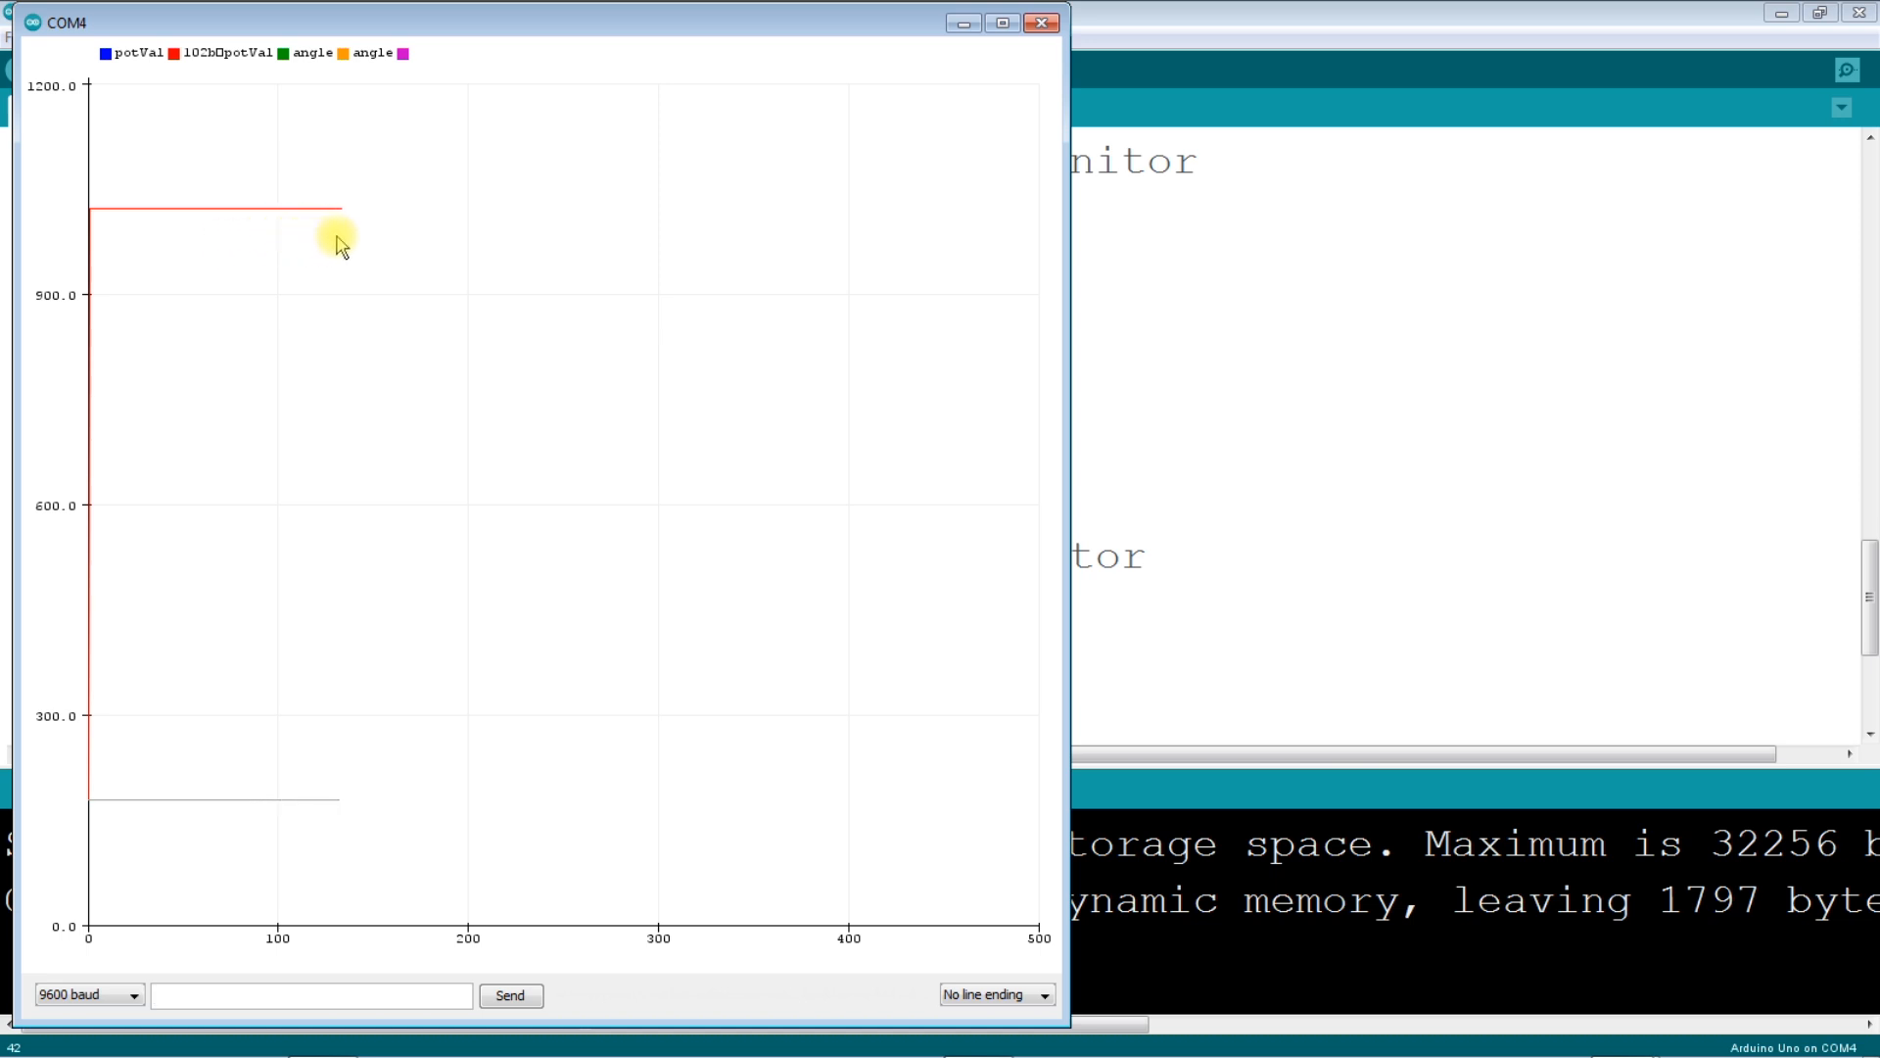
mouse_move(490, 230)
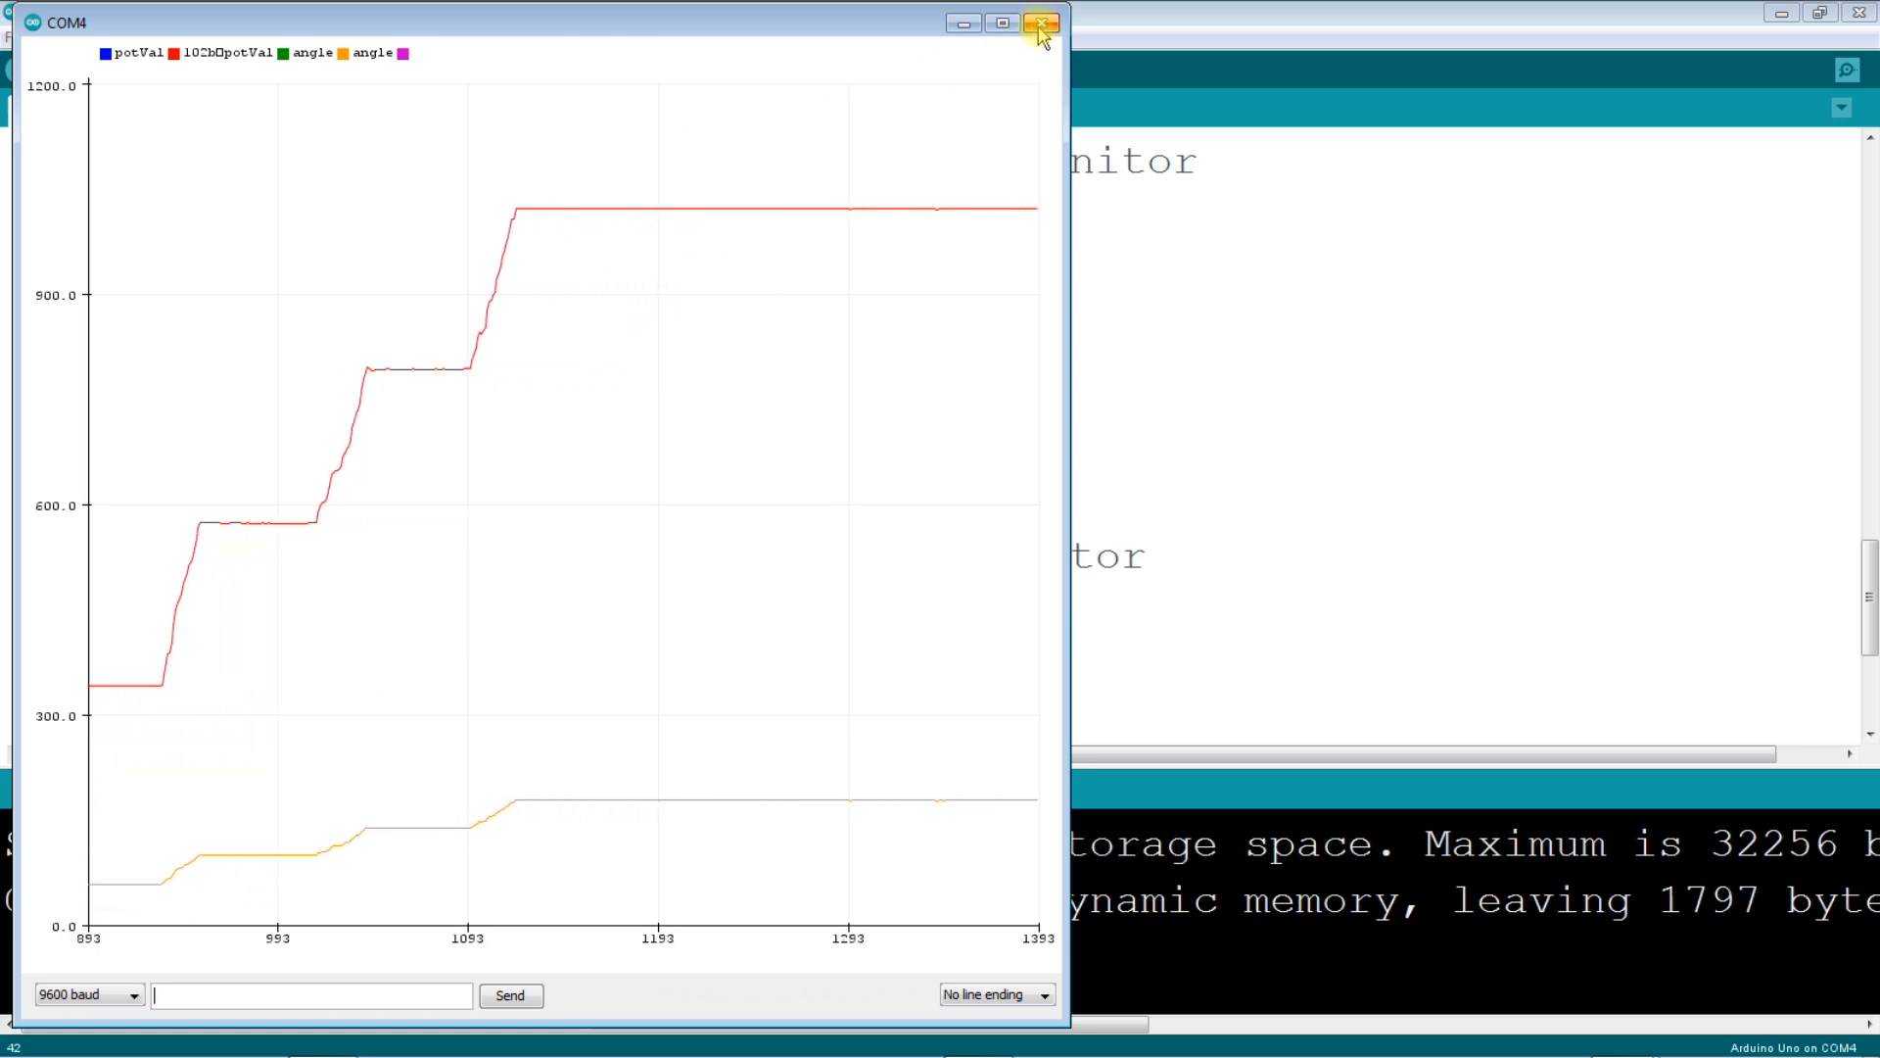
click(1040, 22)
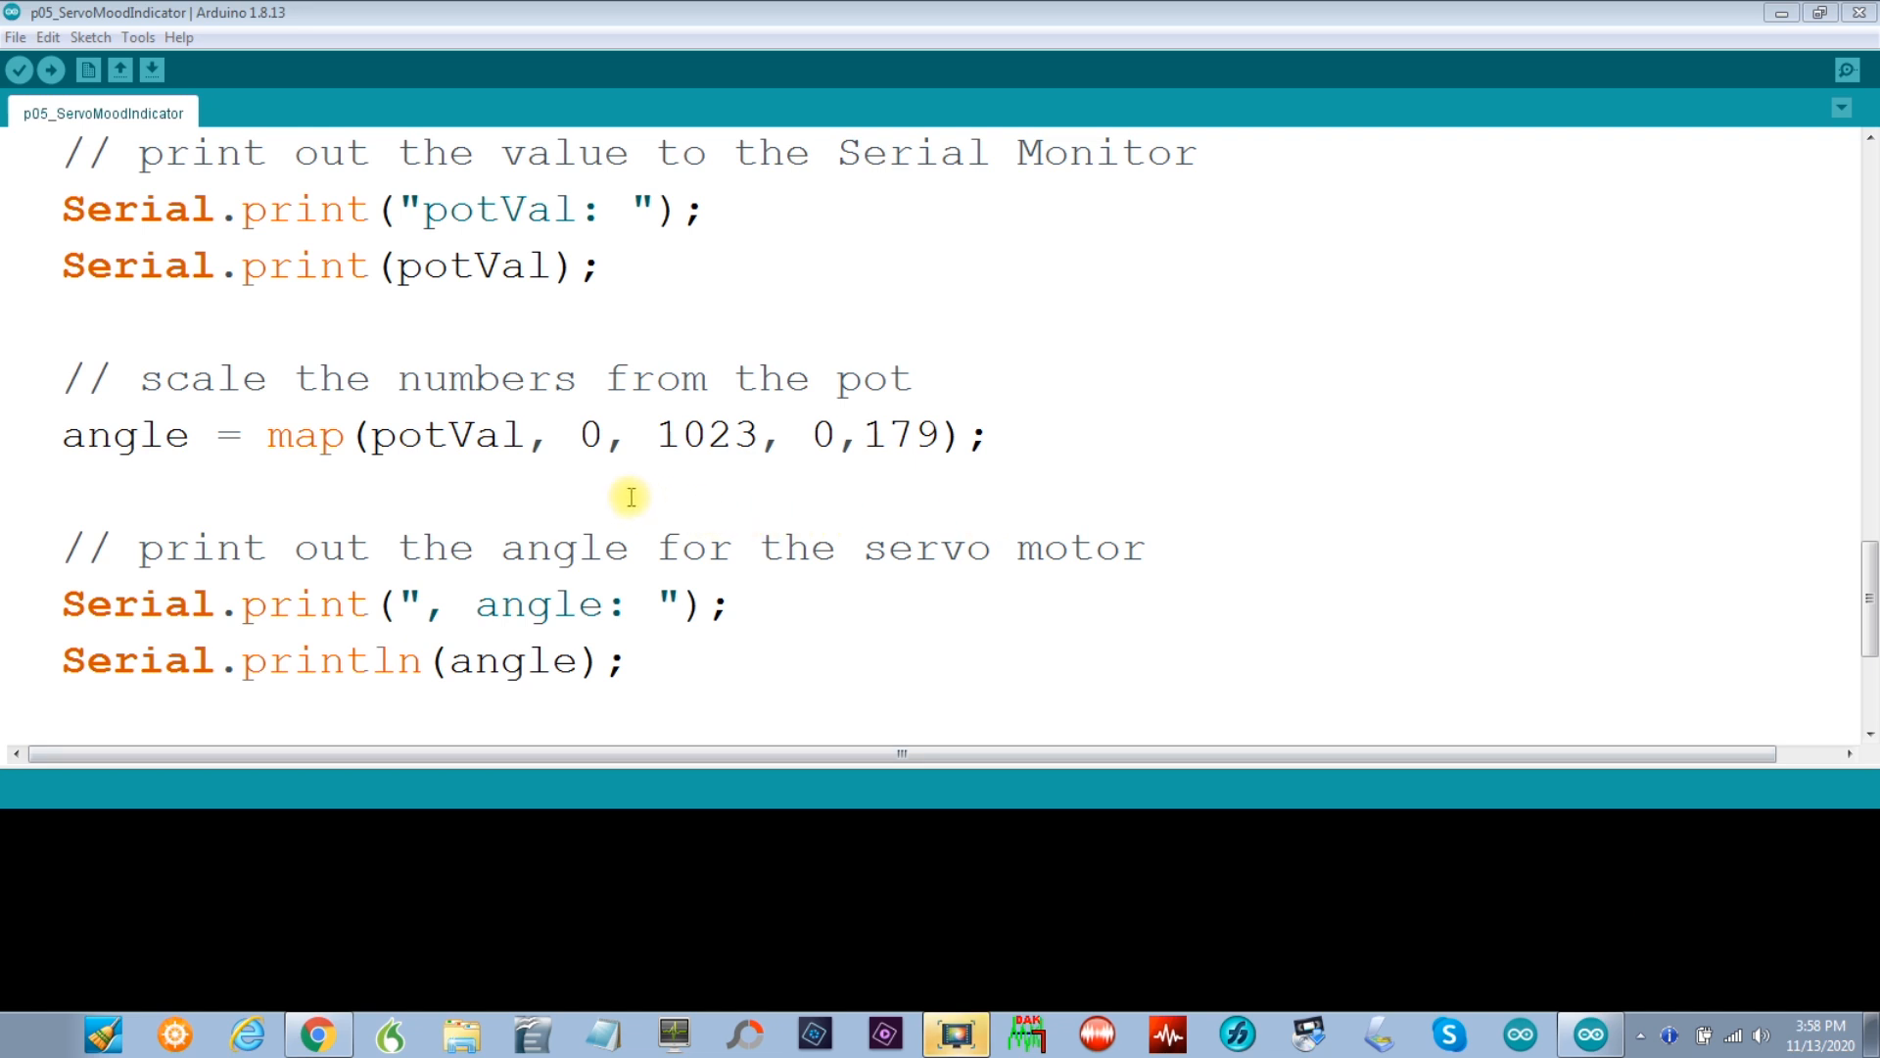
mouse_move(152, 228)
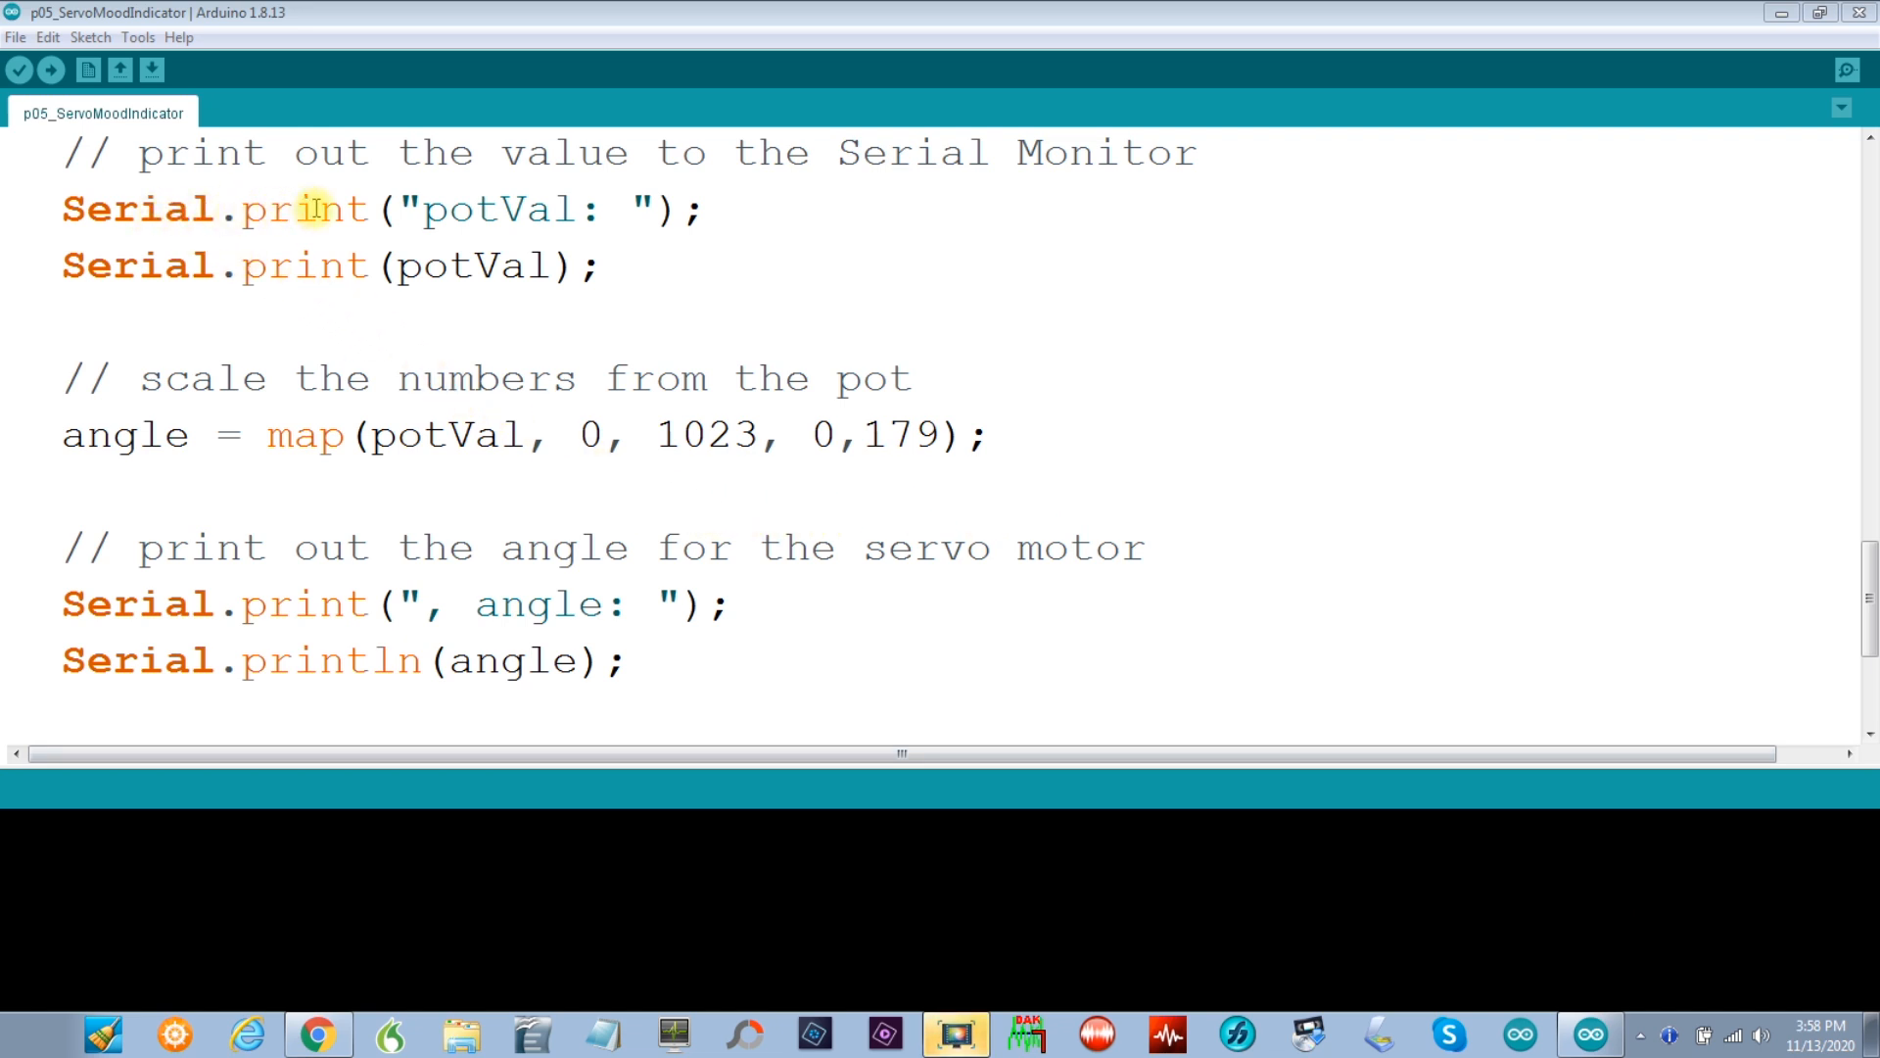
mouse_move(765, 472)
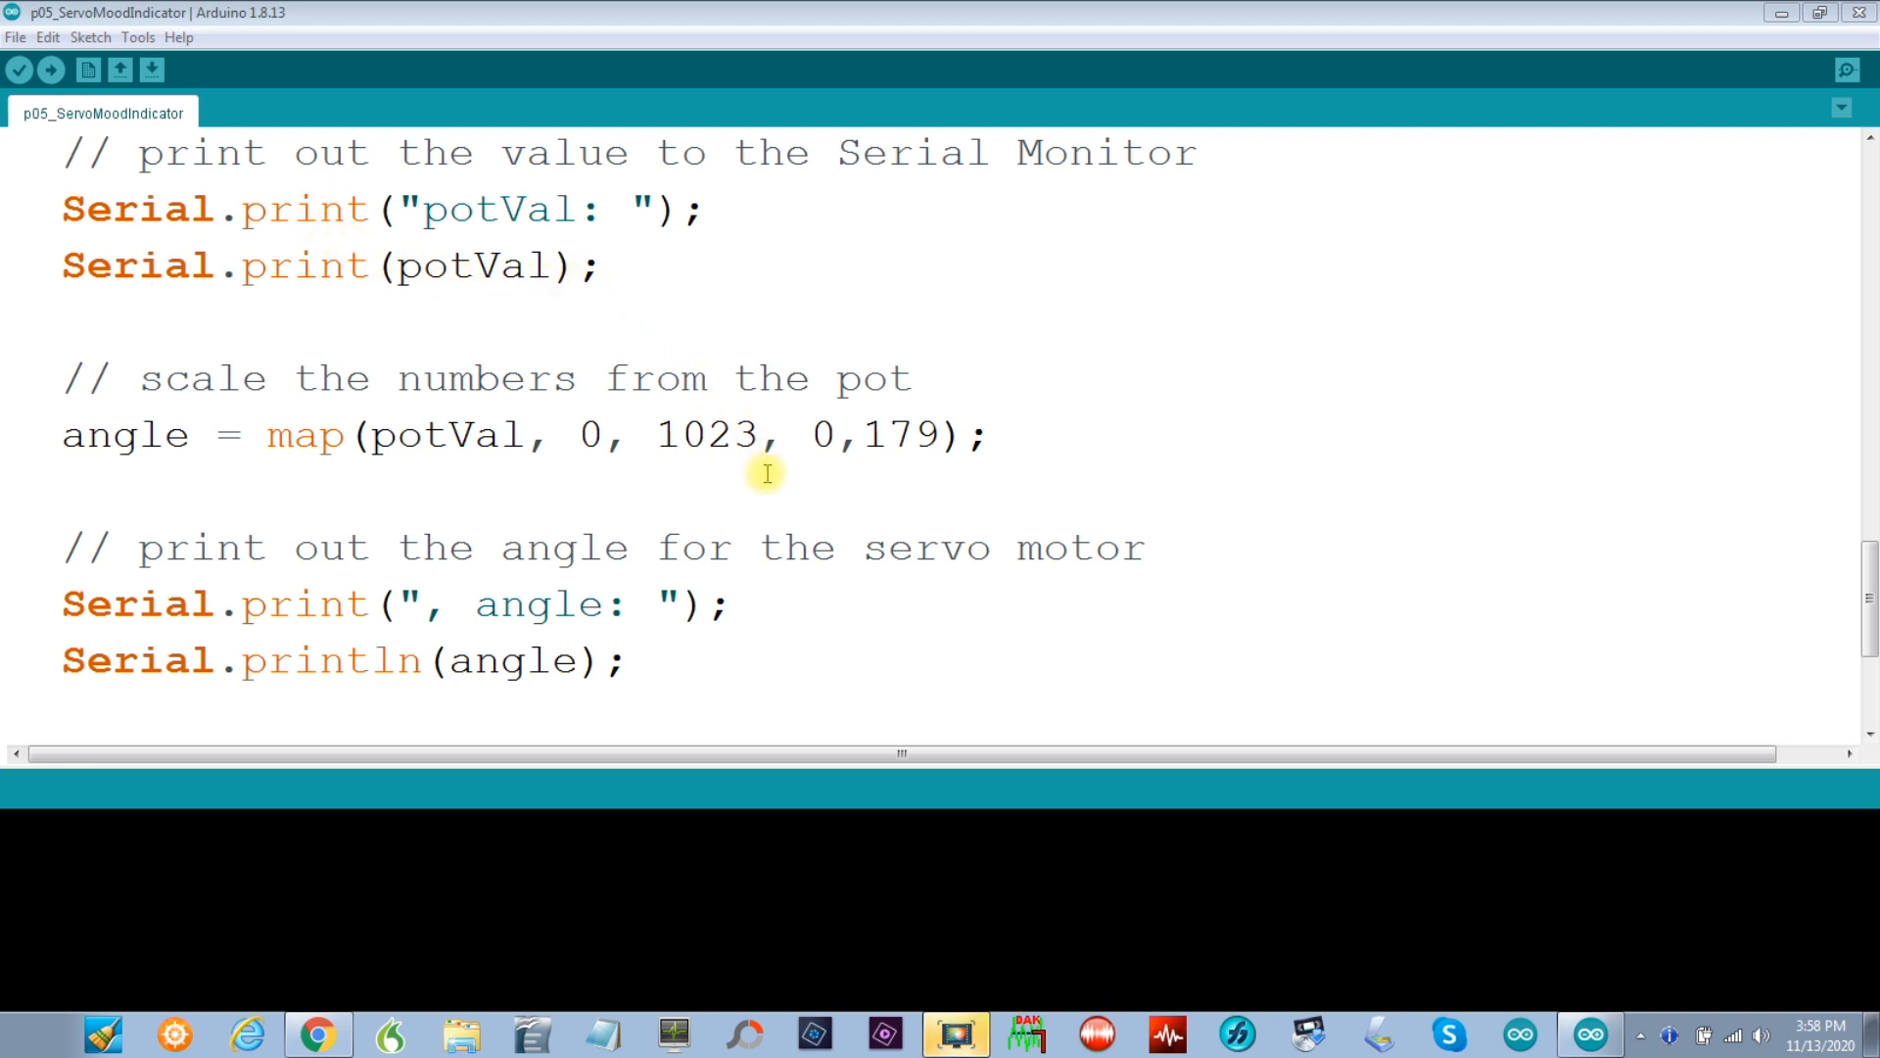
mouse_move(732, 629)
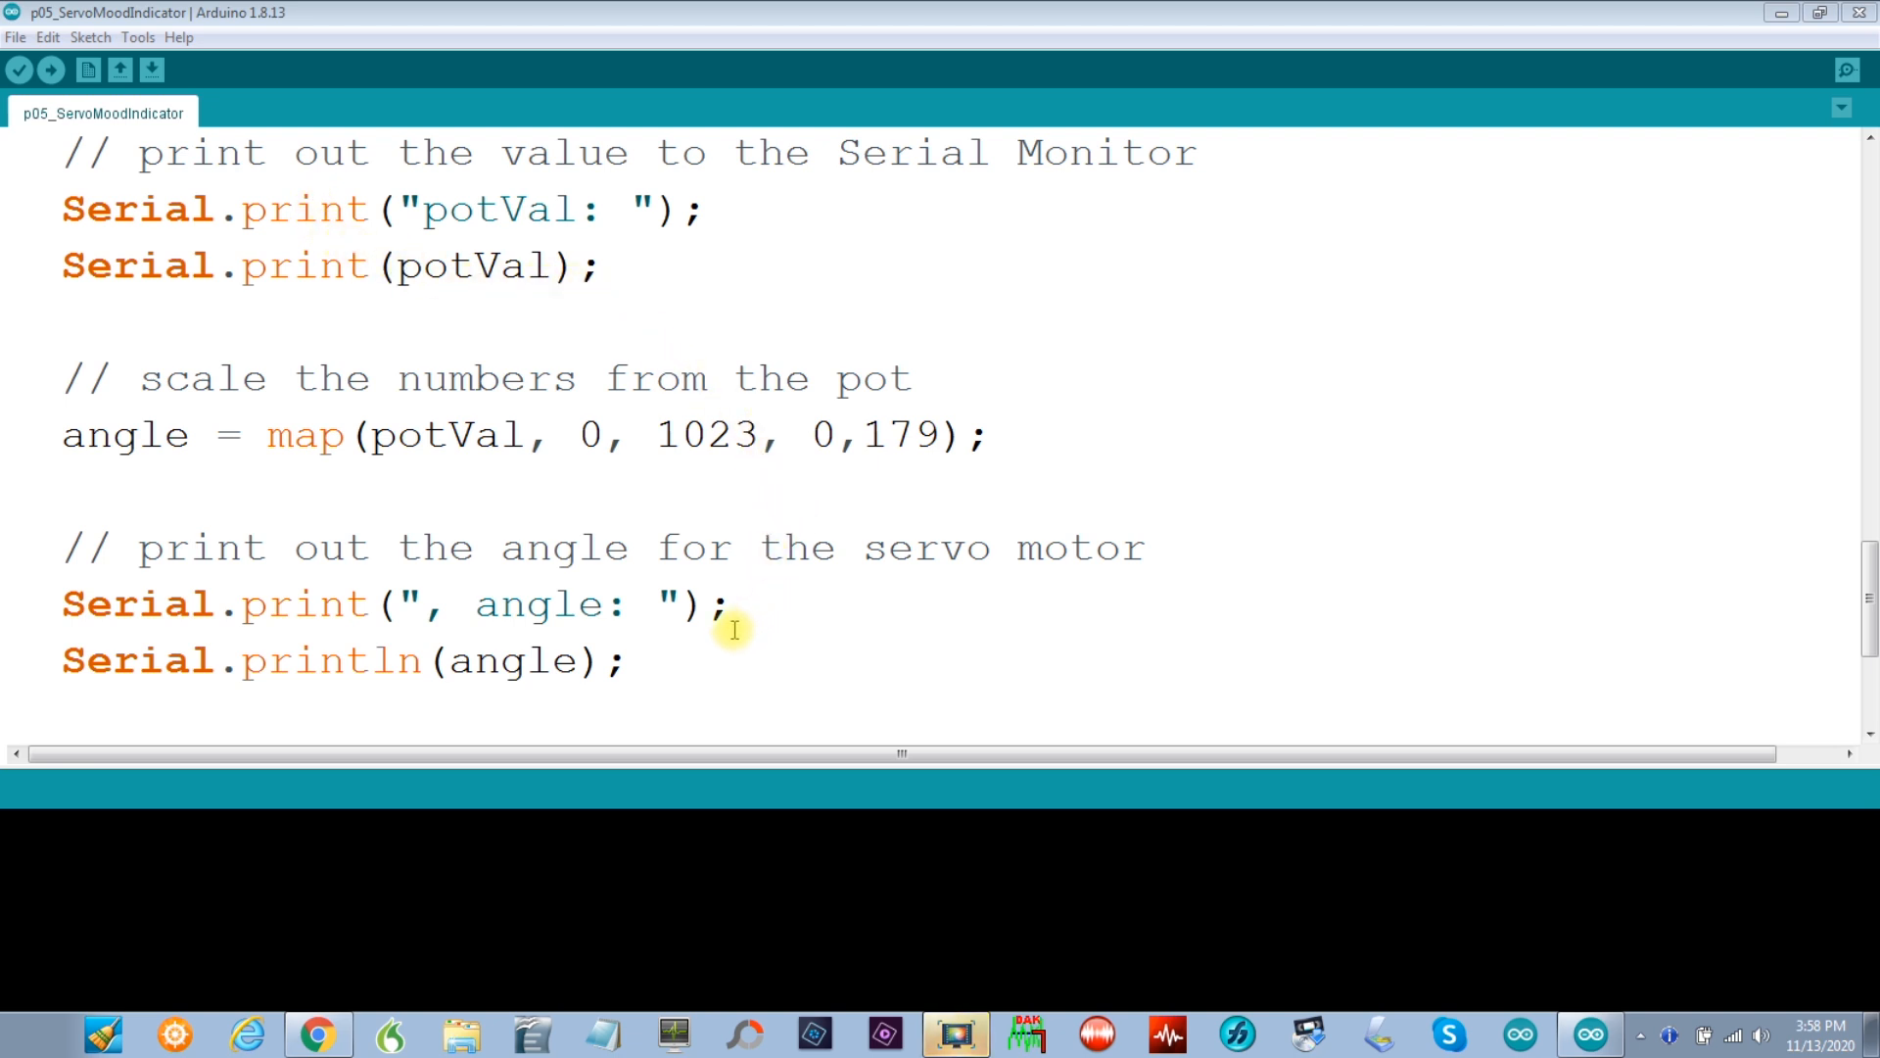
mouse_move(480, 661)
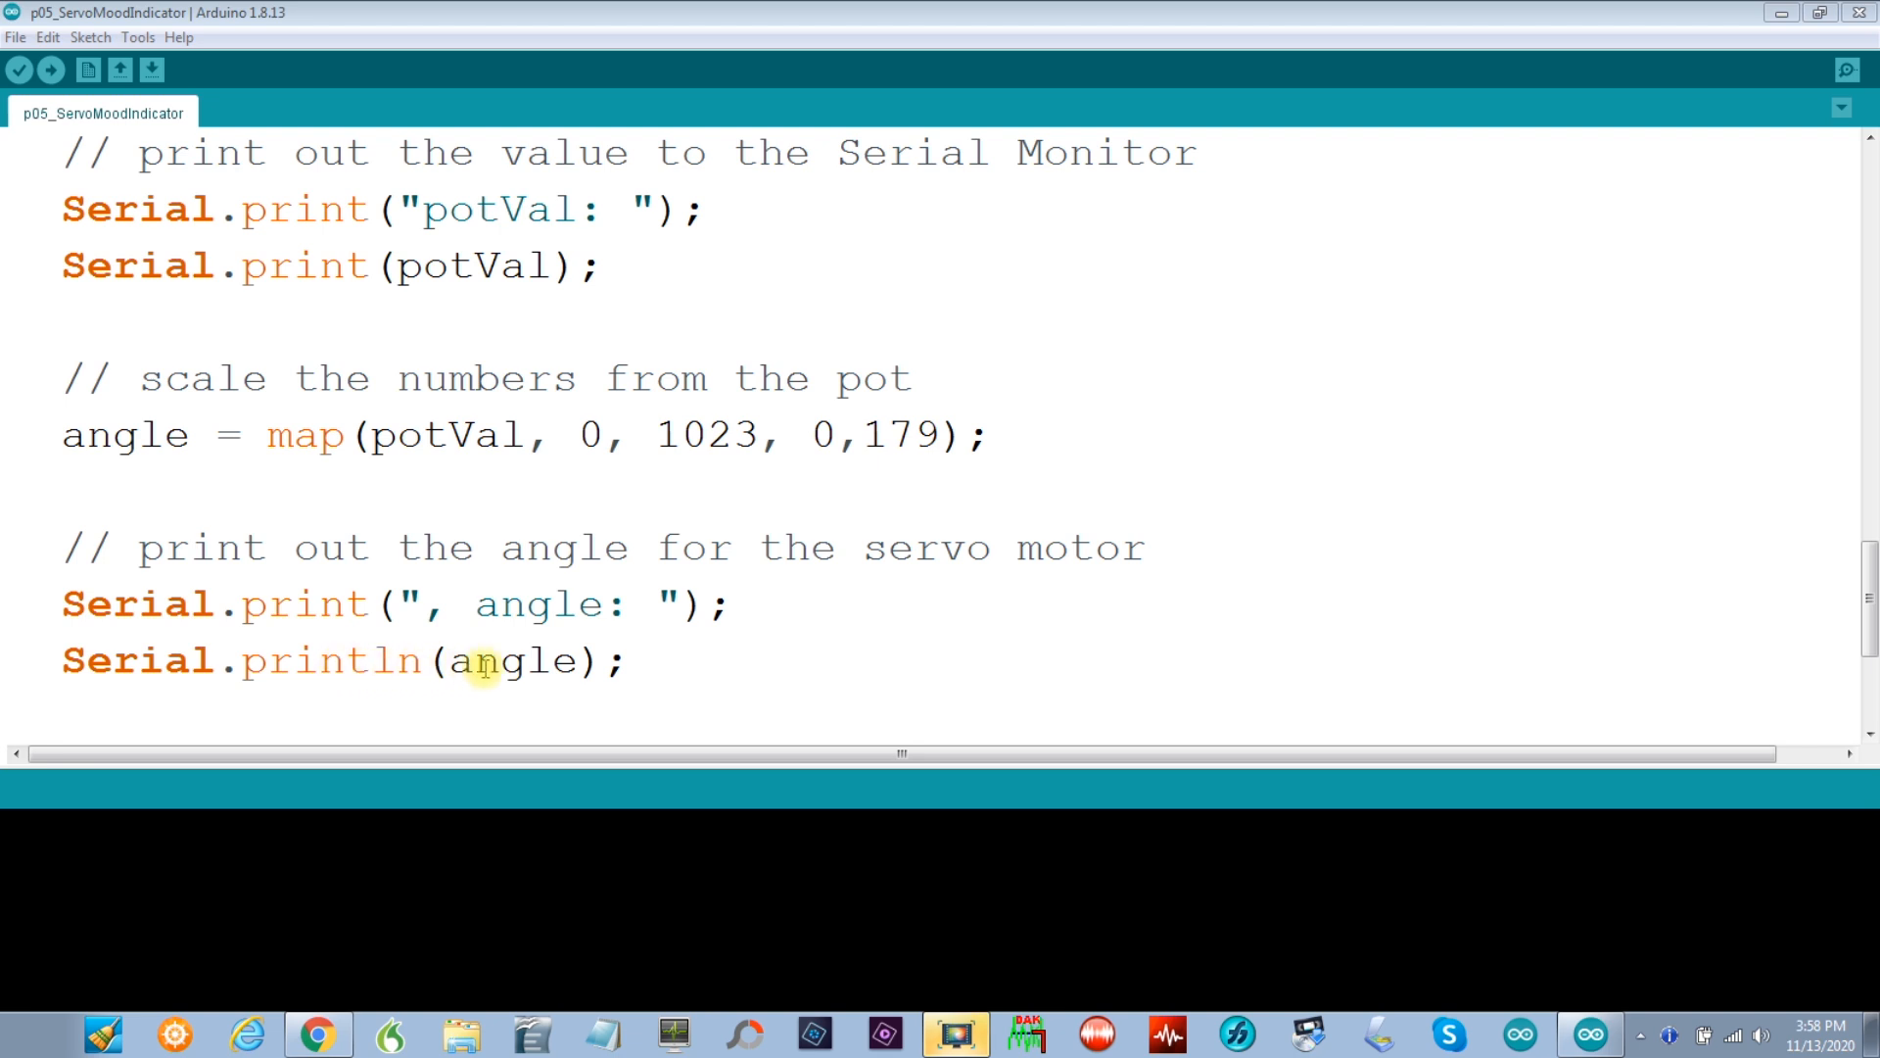
mouse_move(513, 661)
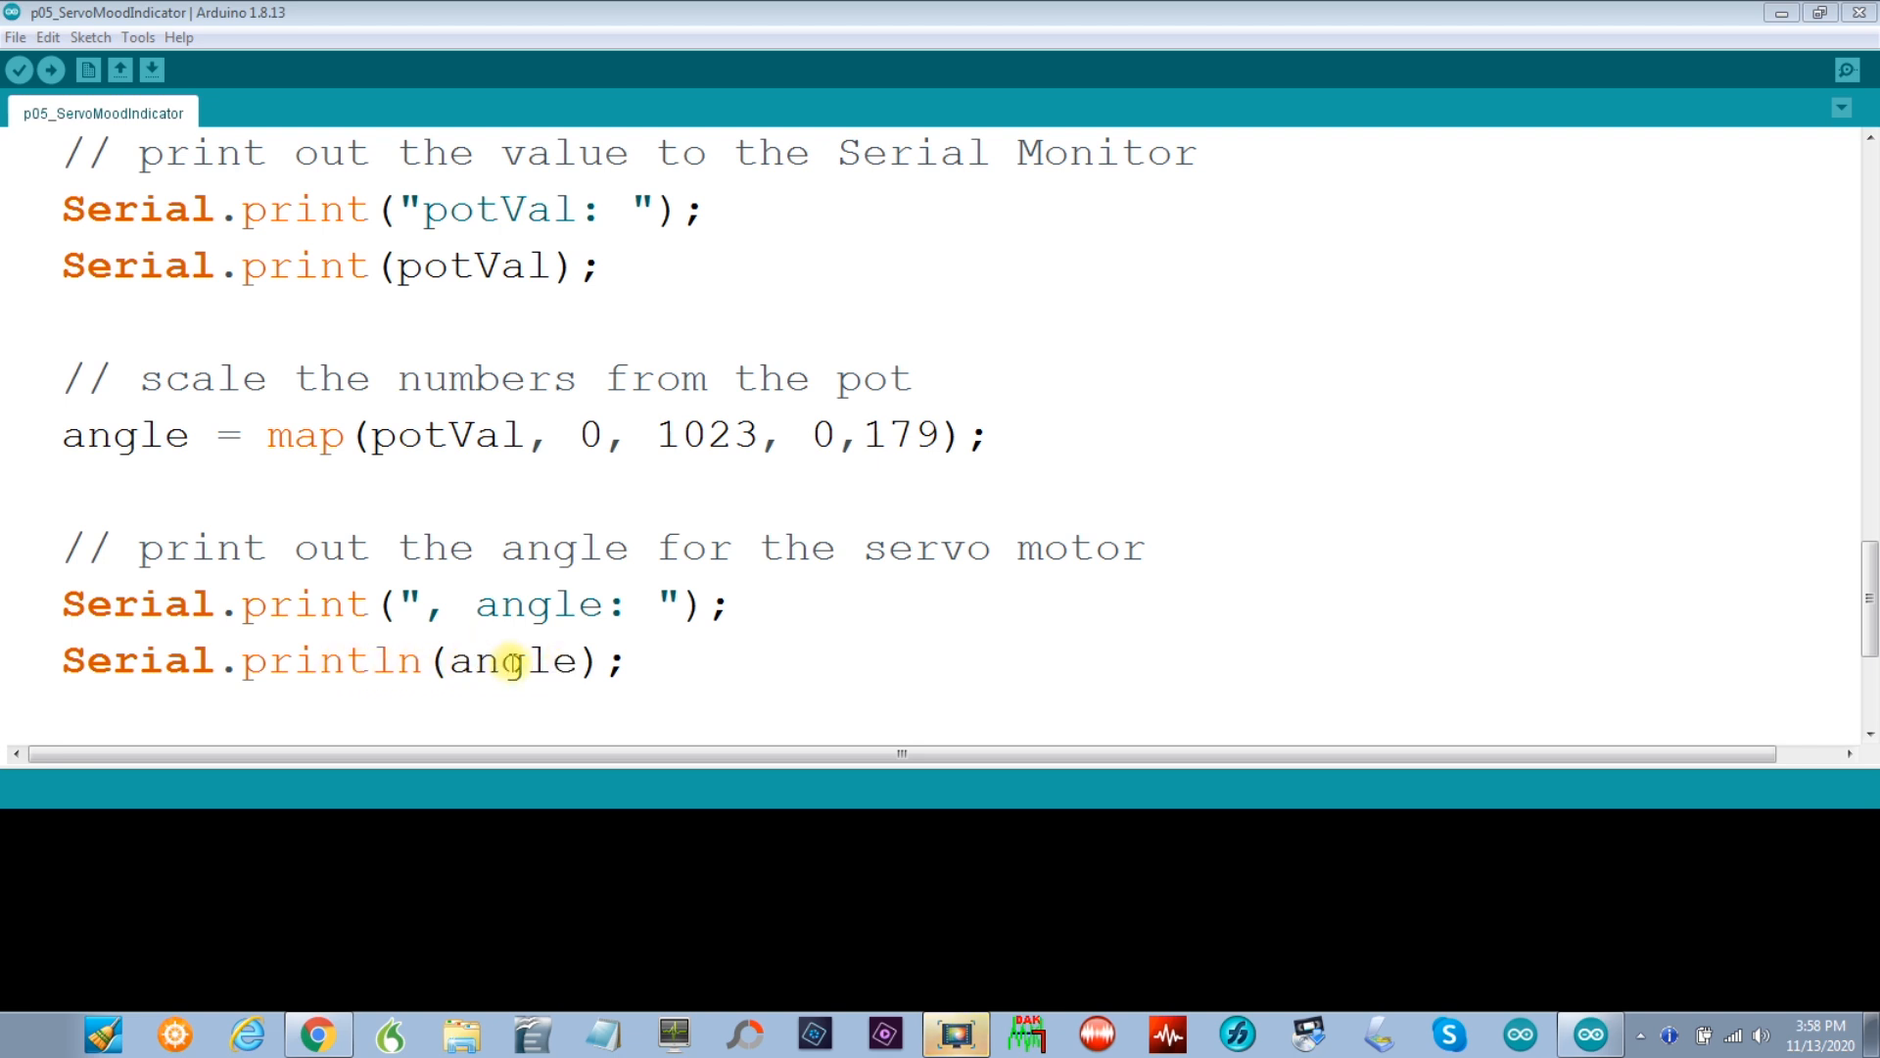
mouse_move(370, 465)
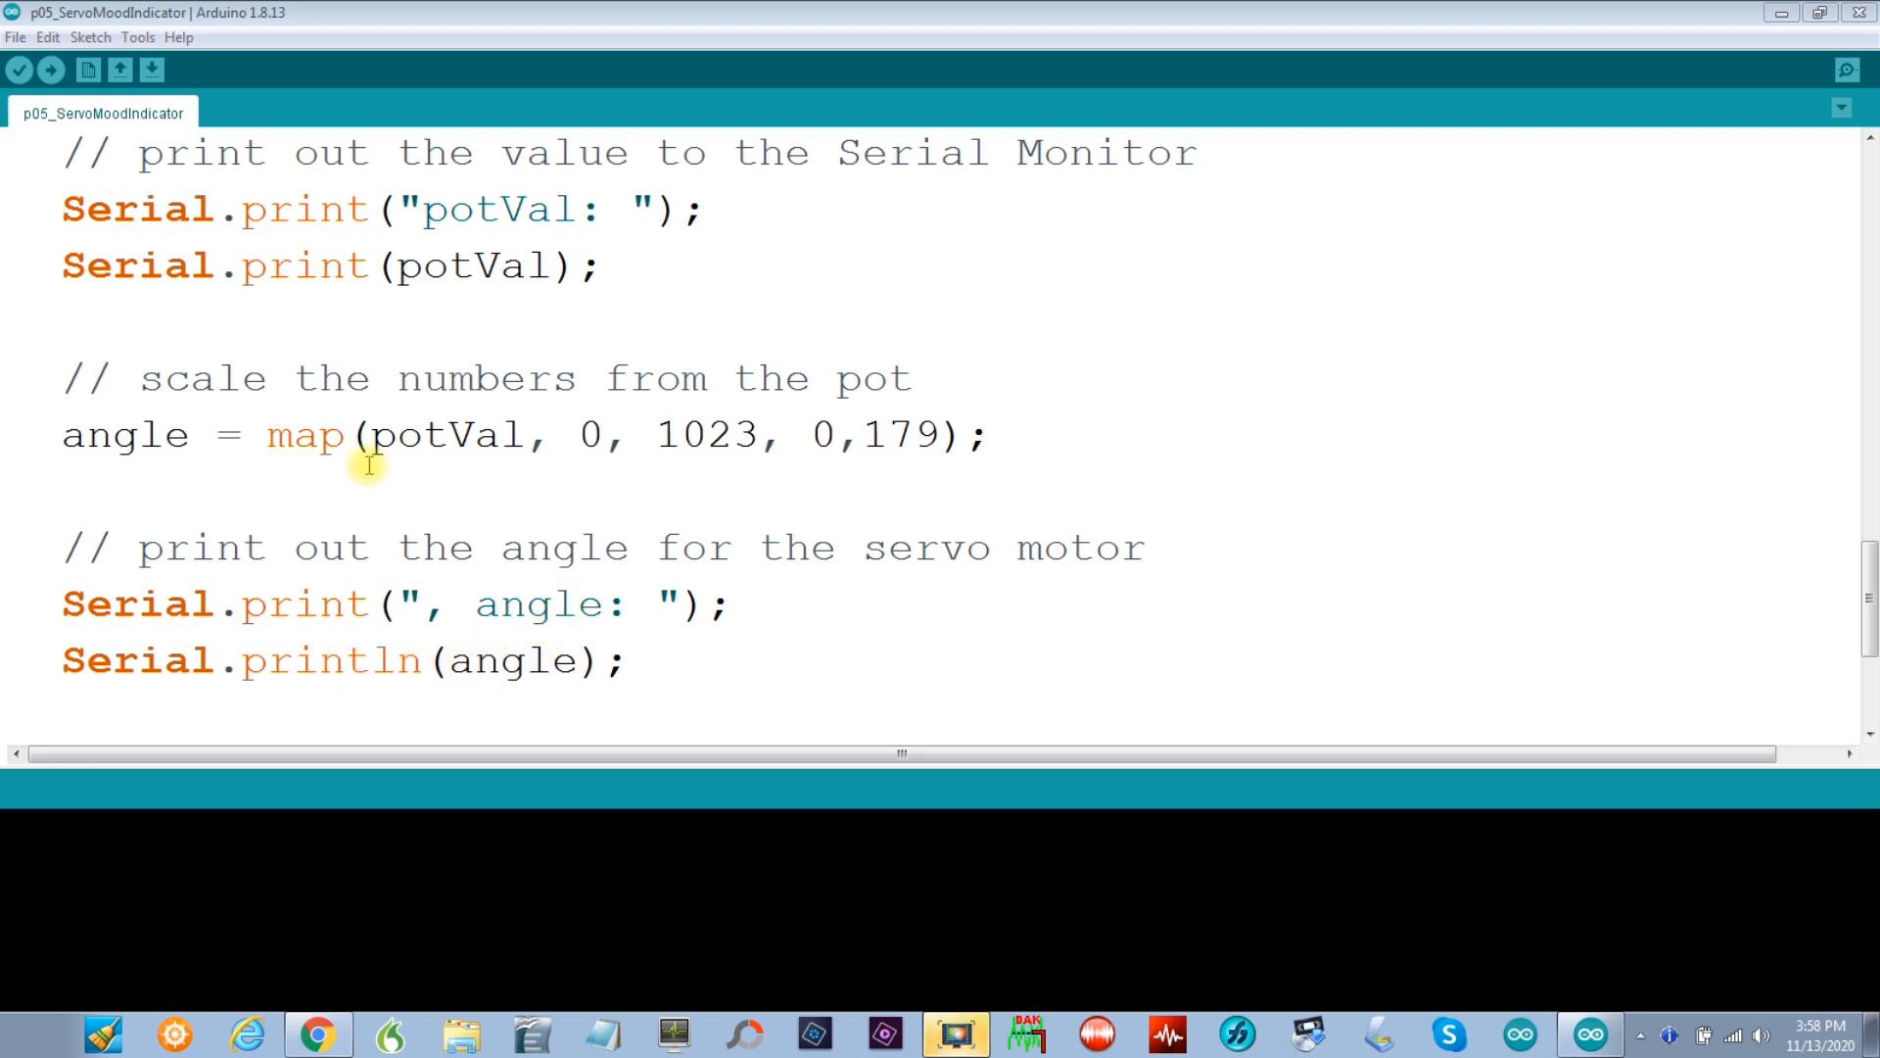
mouse_move(404, 265)
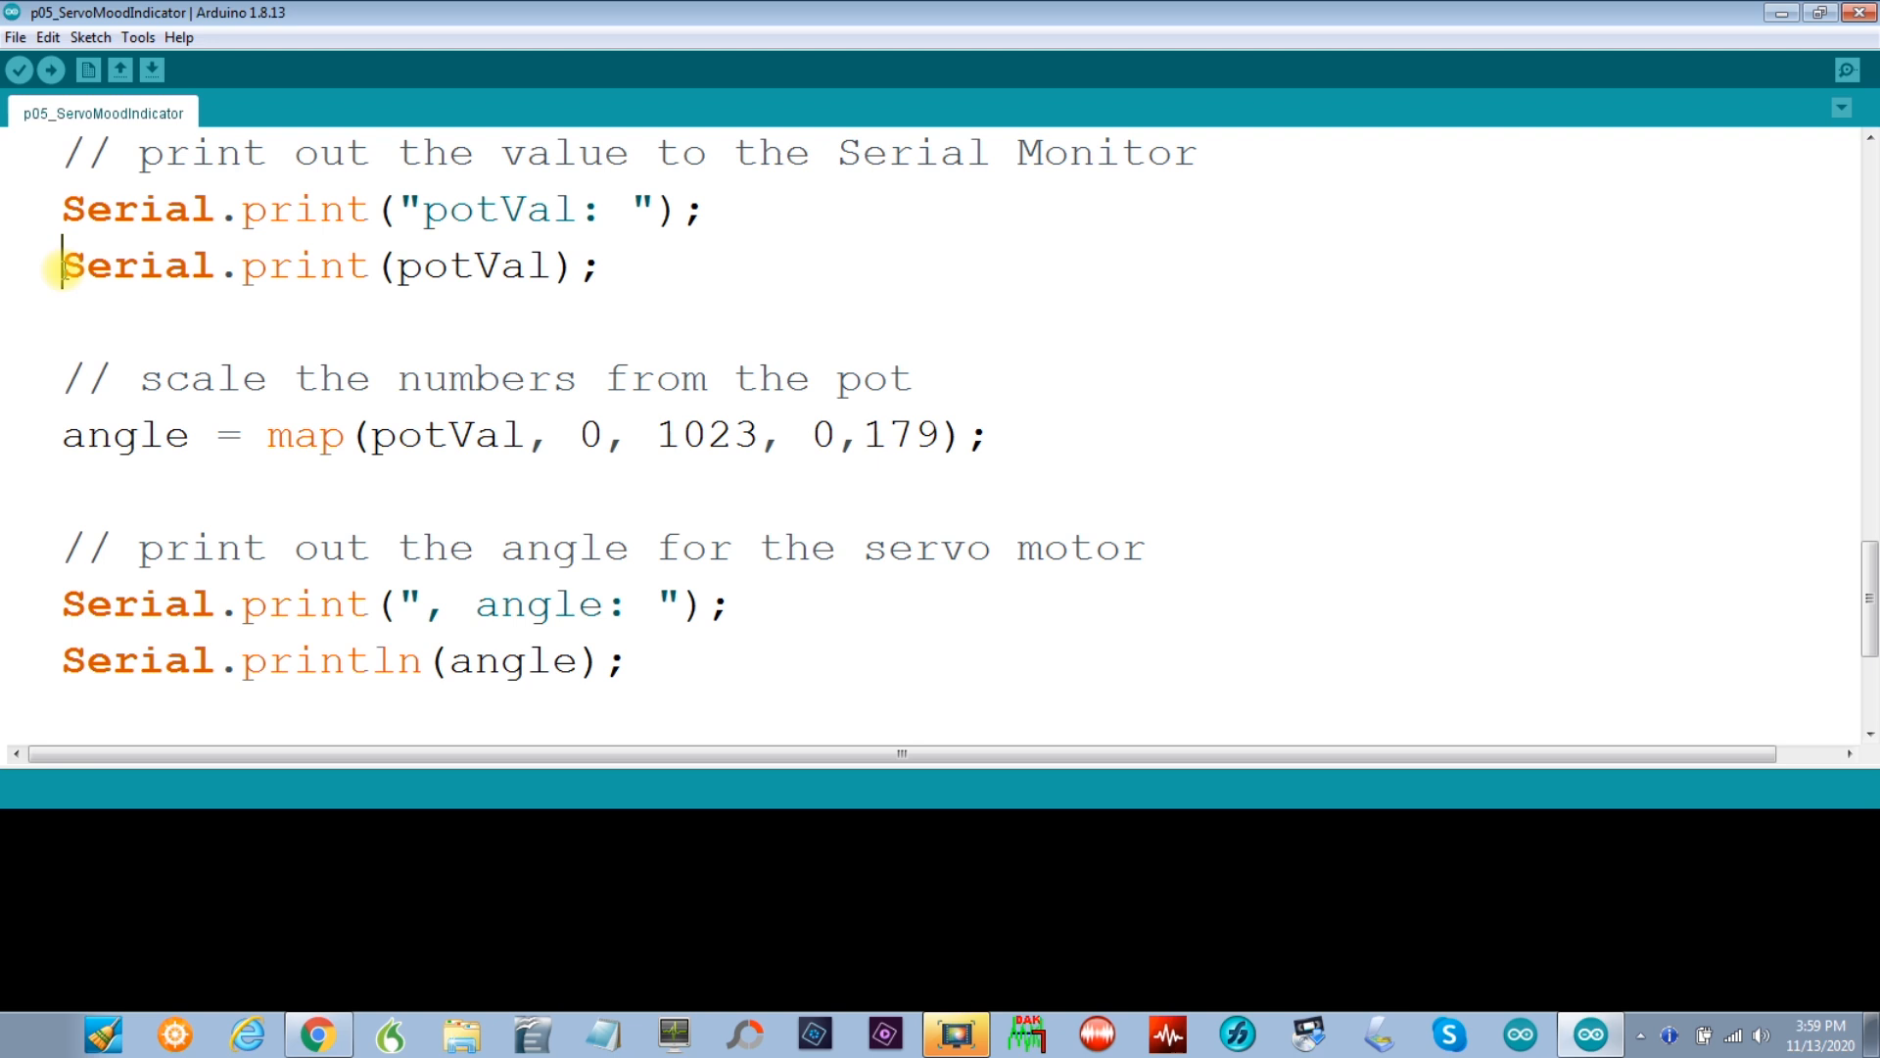
Step: Comment out both potVal Serial.print lines so only the angle prints remain active
text(//)
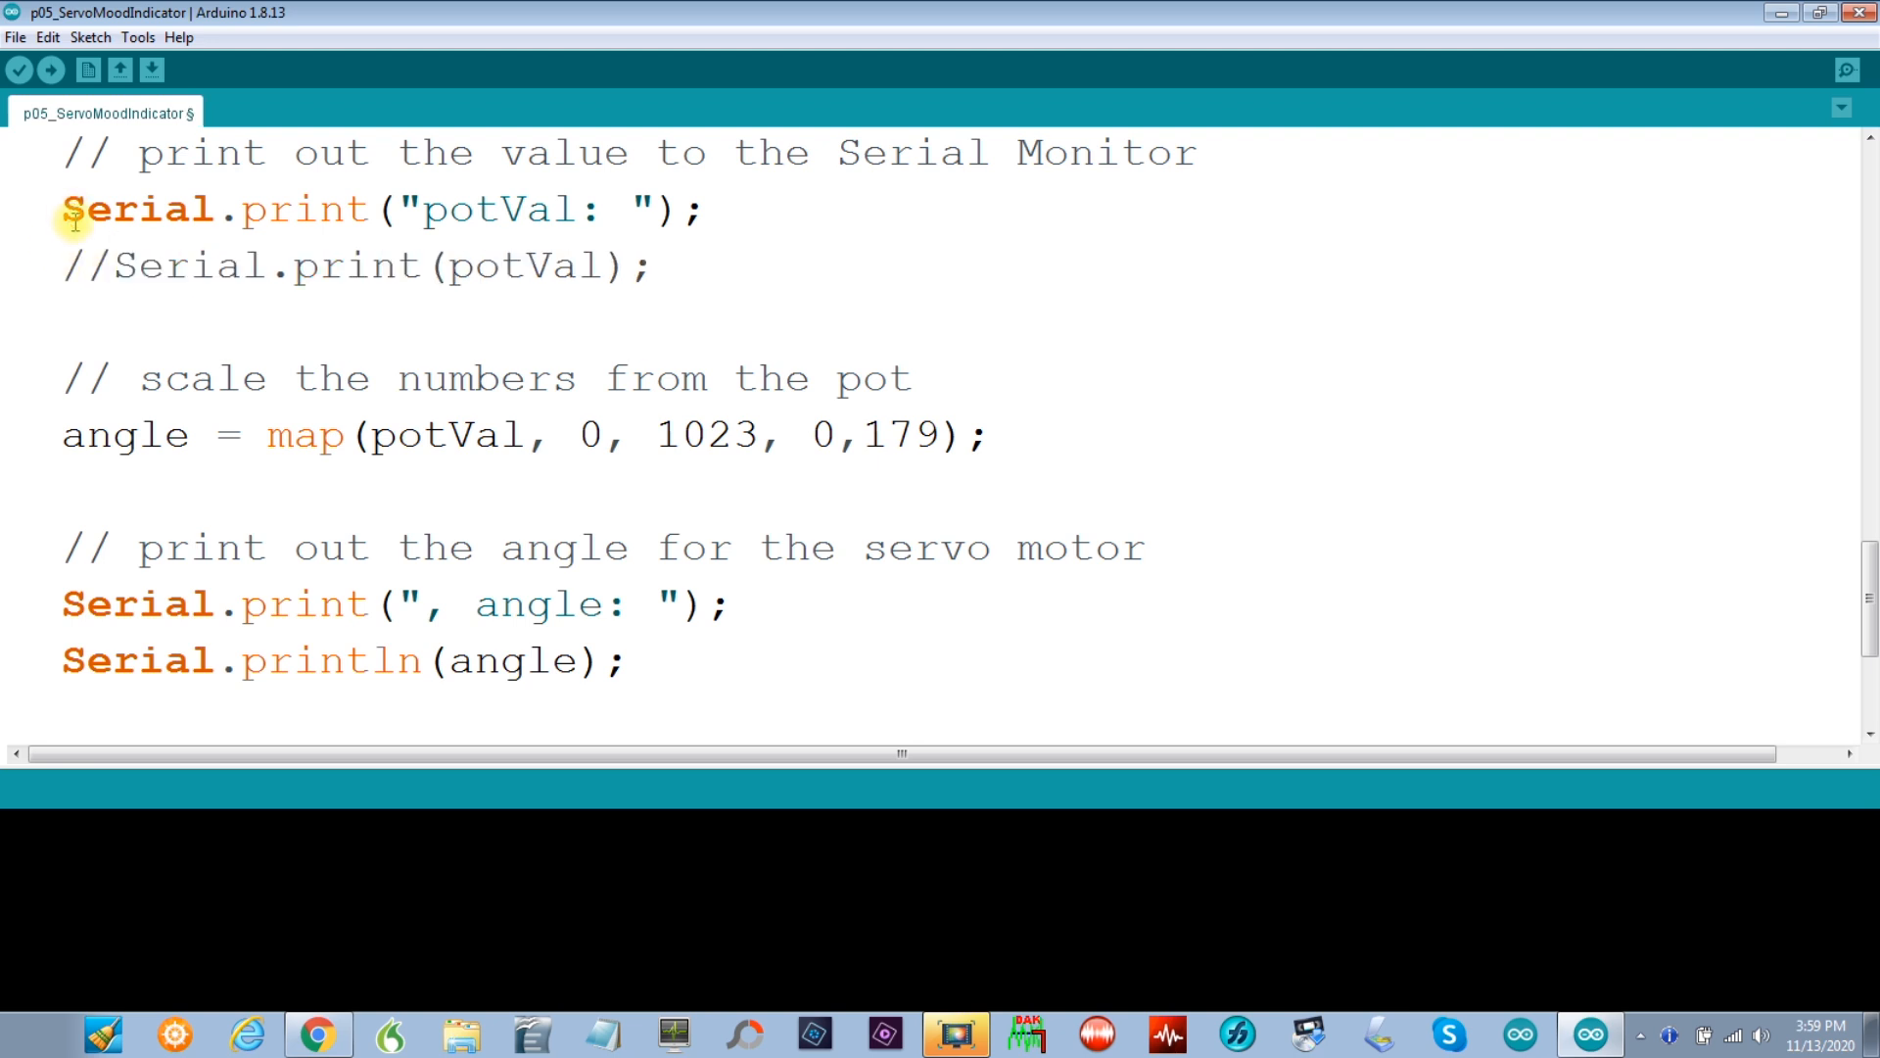
mouse_move(202, 270)
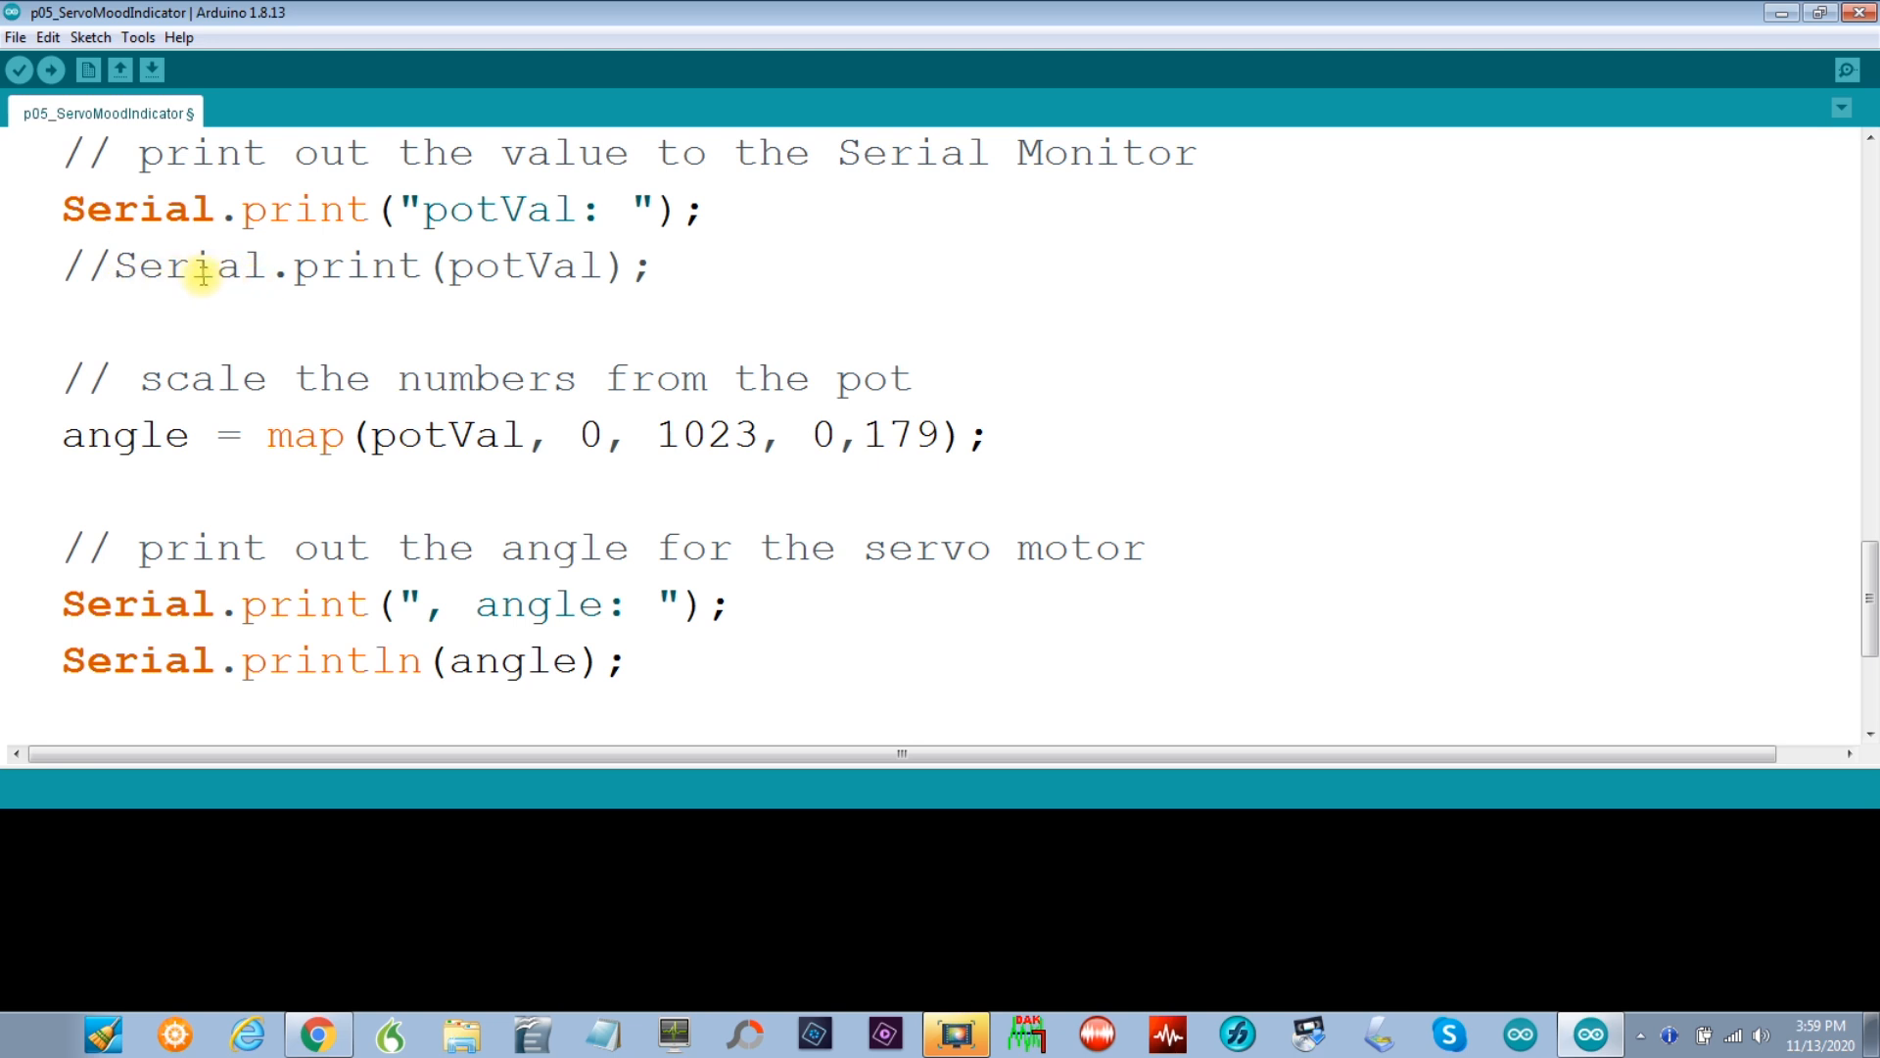
mouse_move(498, 266)
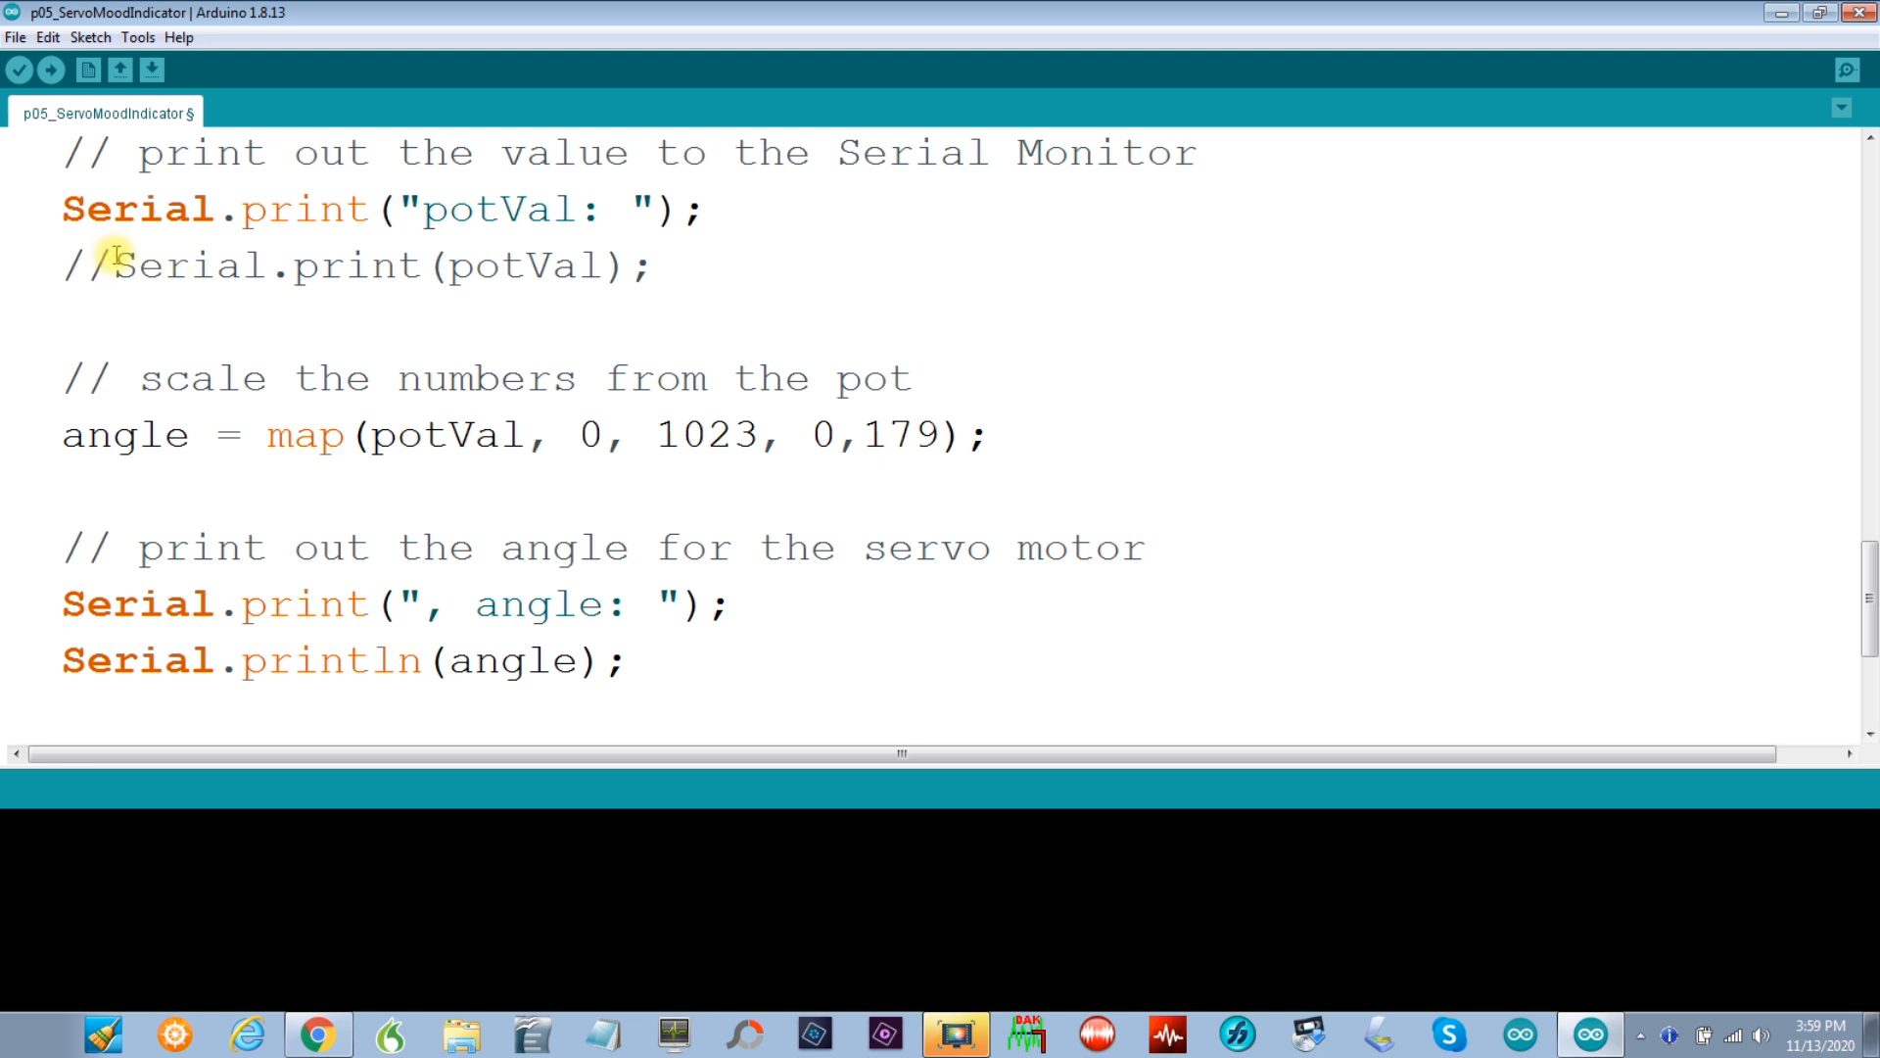
click(63, 209)
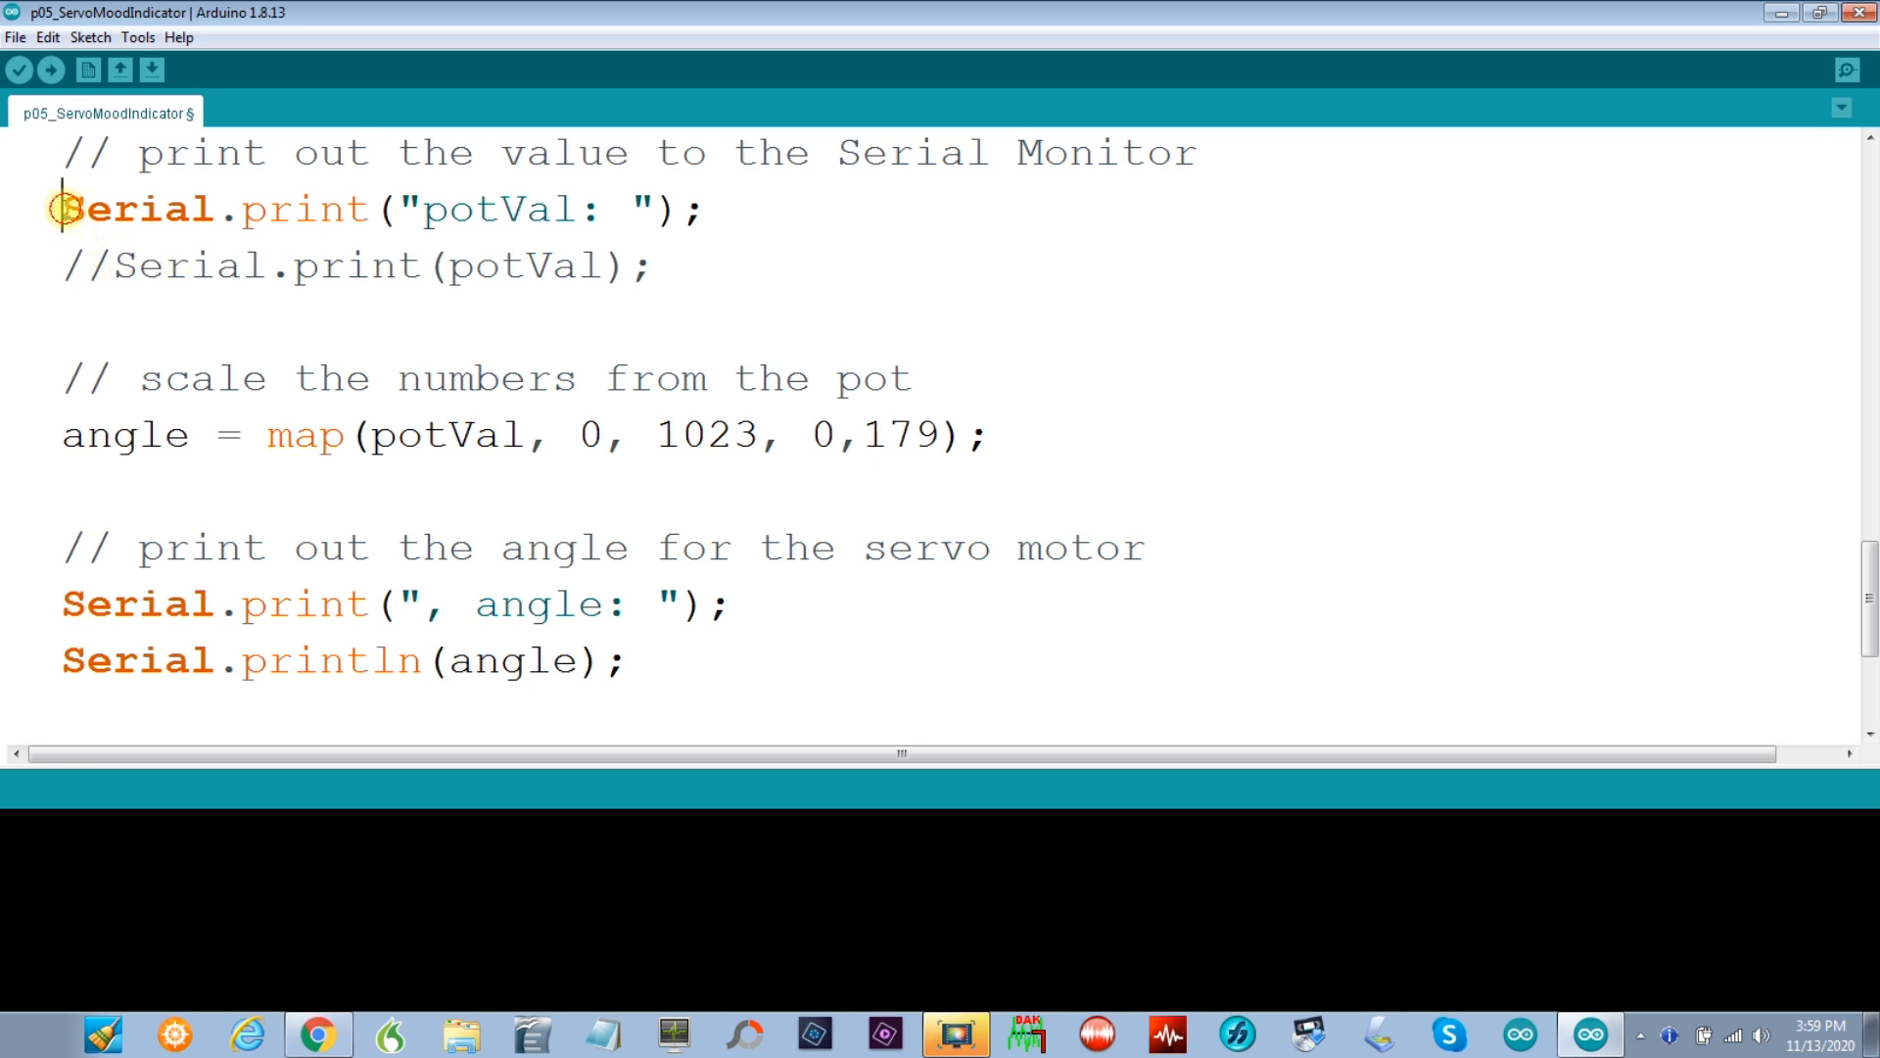
text(//)
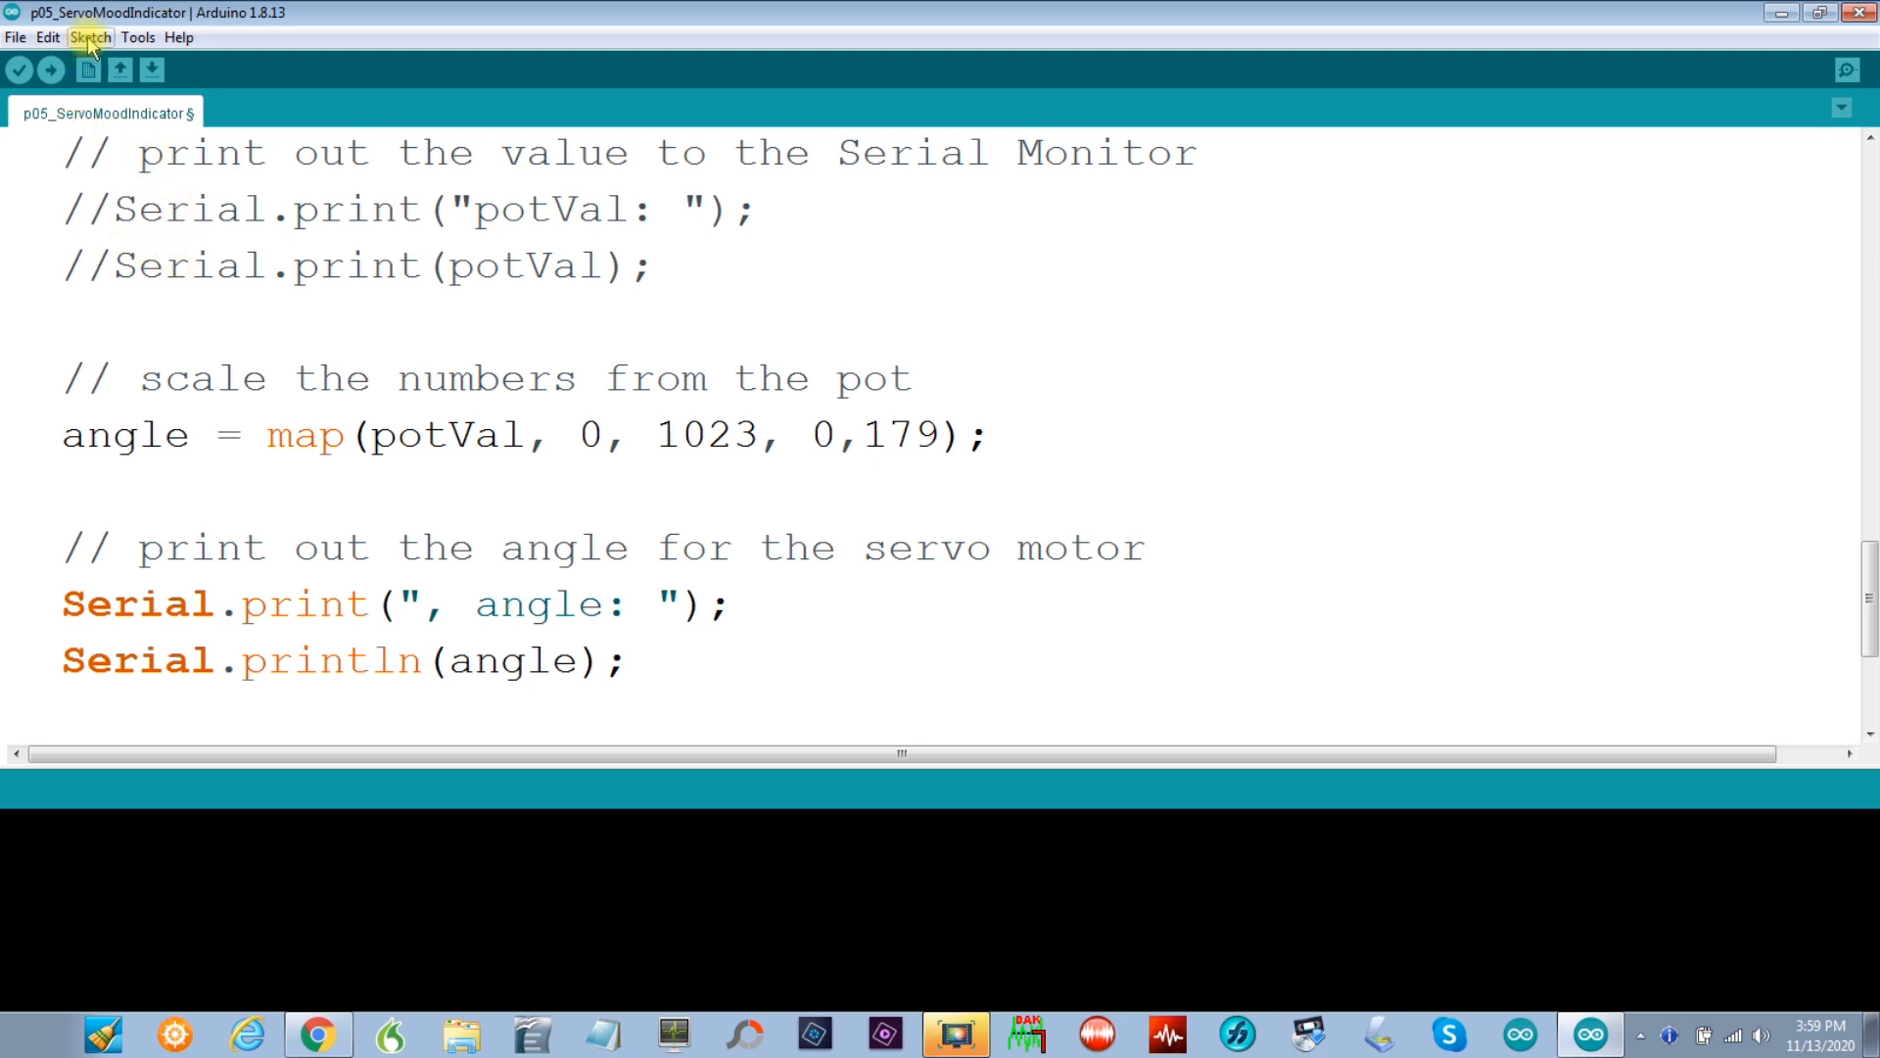
Step: Upload the edited servo sketch to the board
click(91, 37)
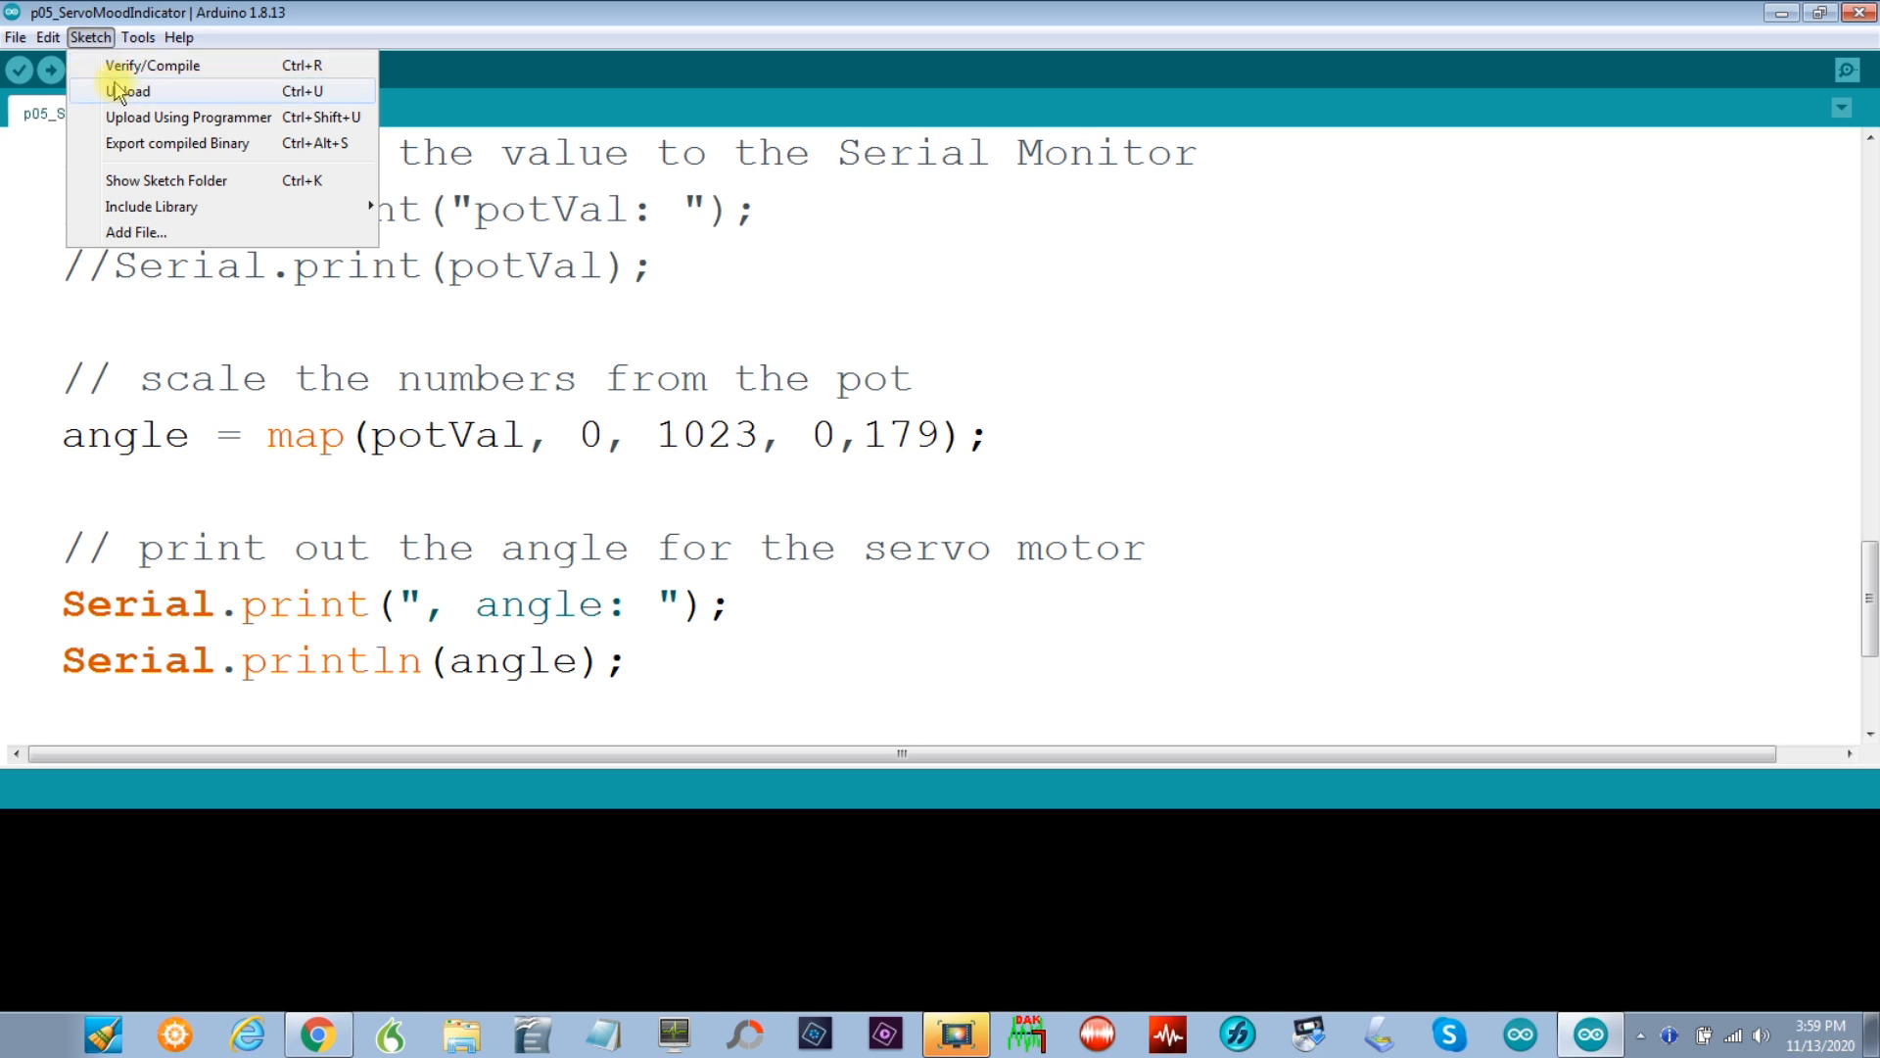
click(153, 65)
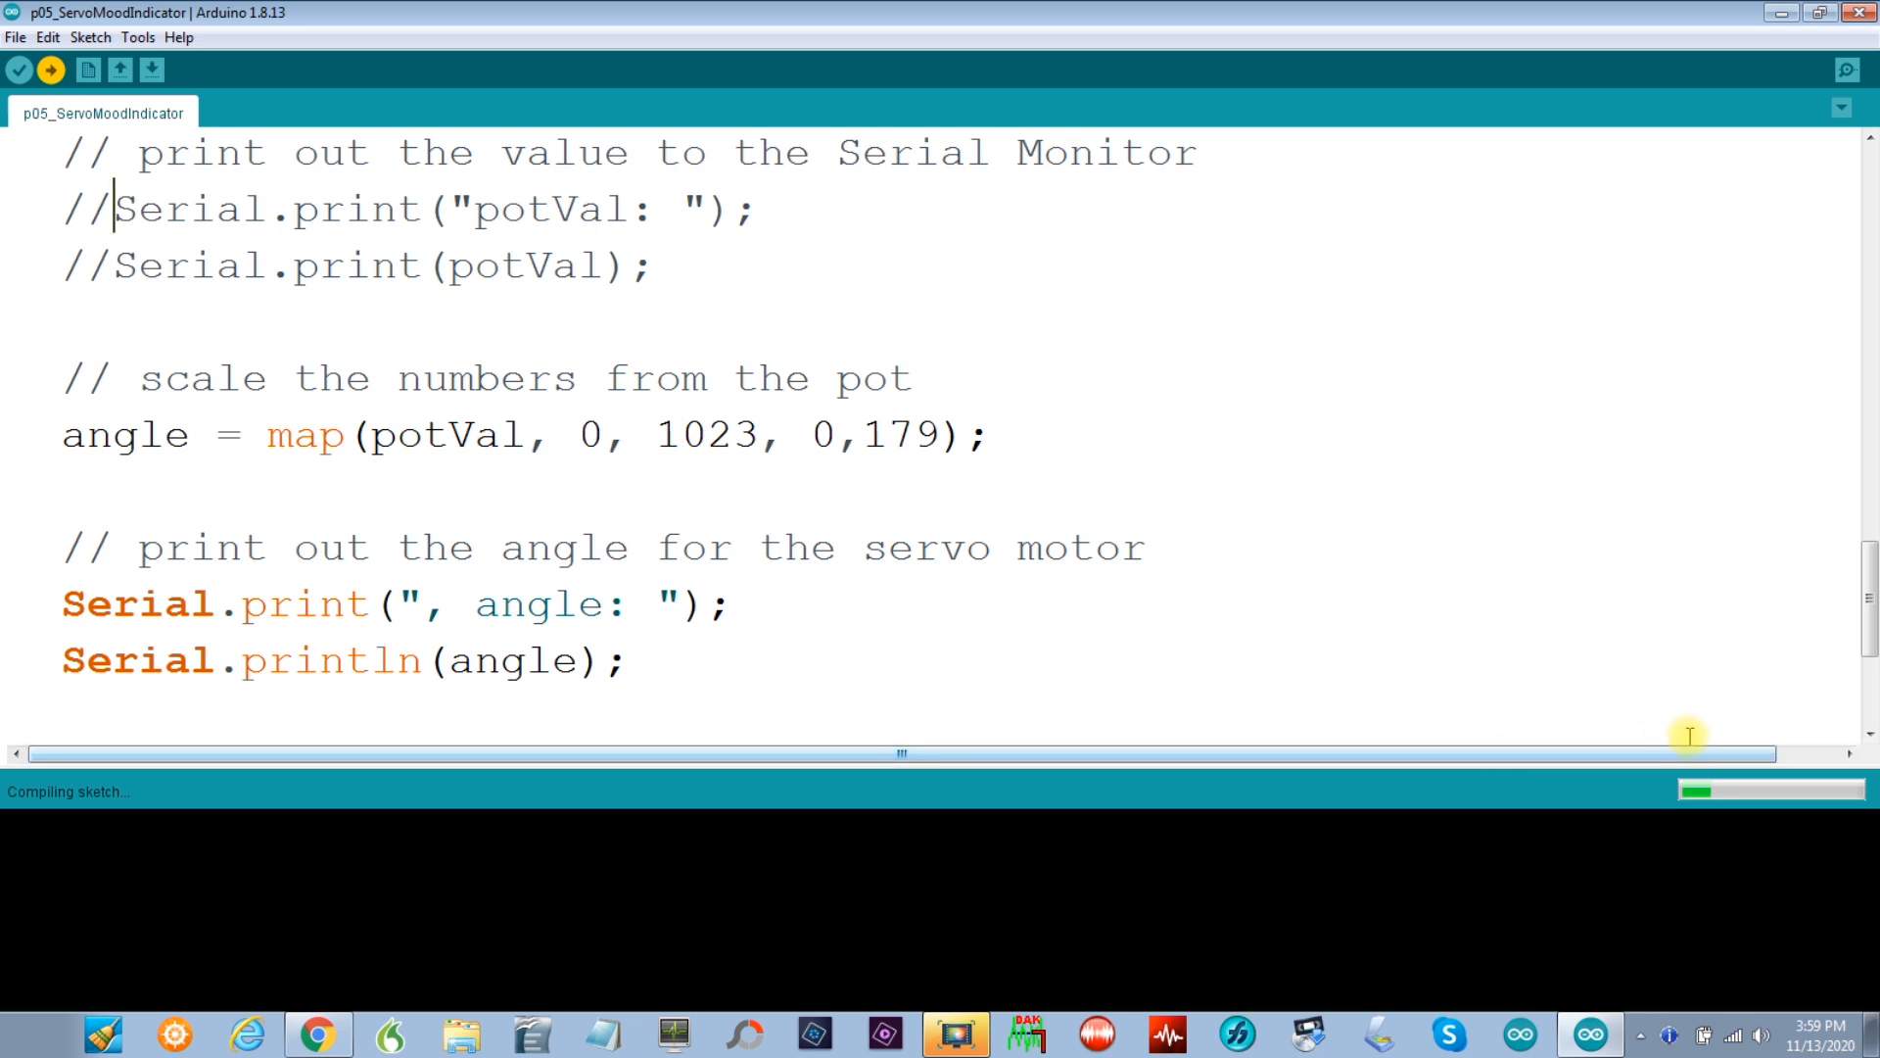
mouse_move(1742, 692)
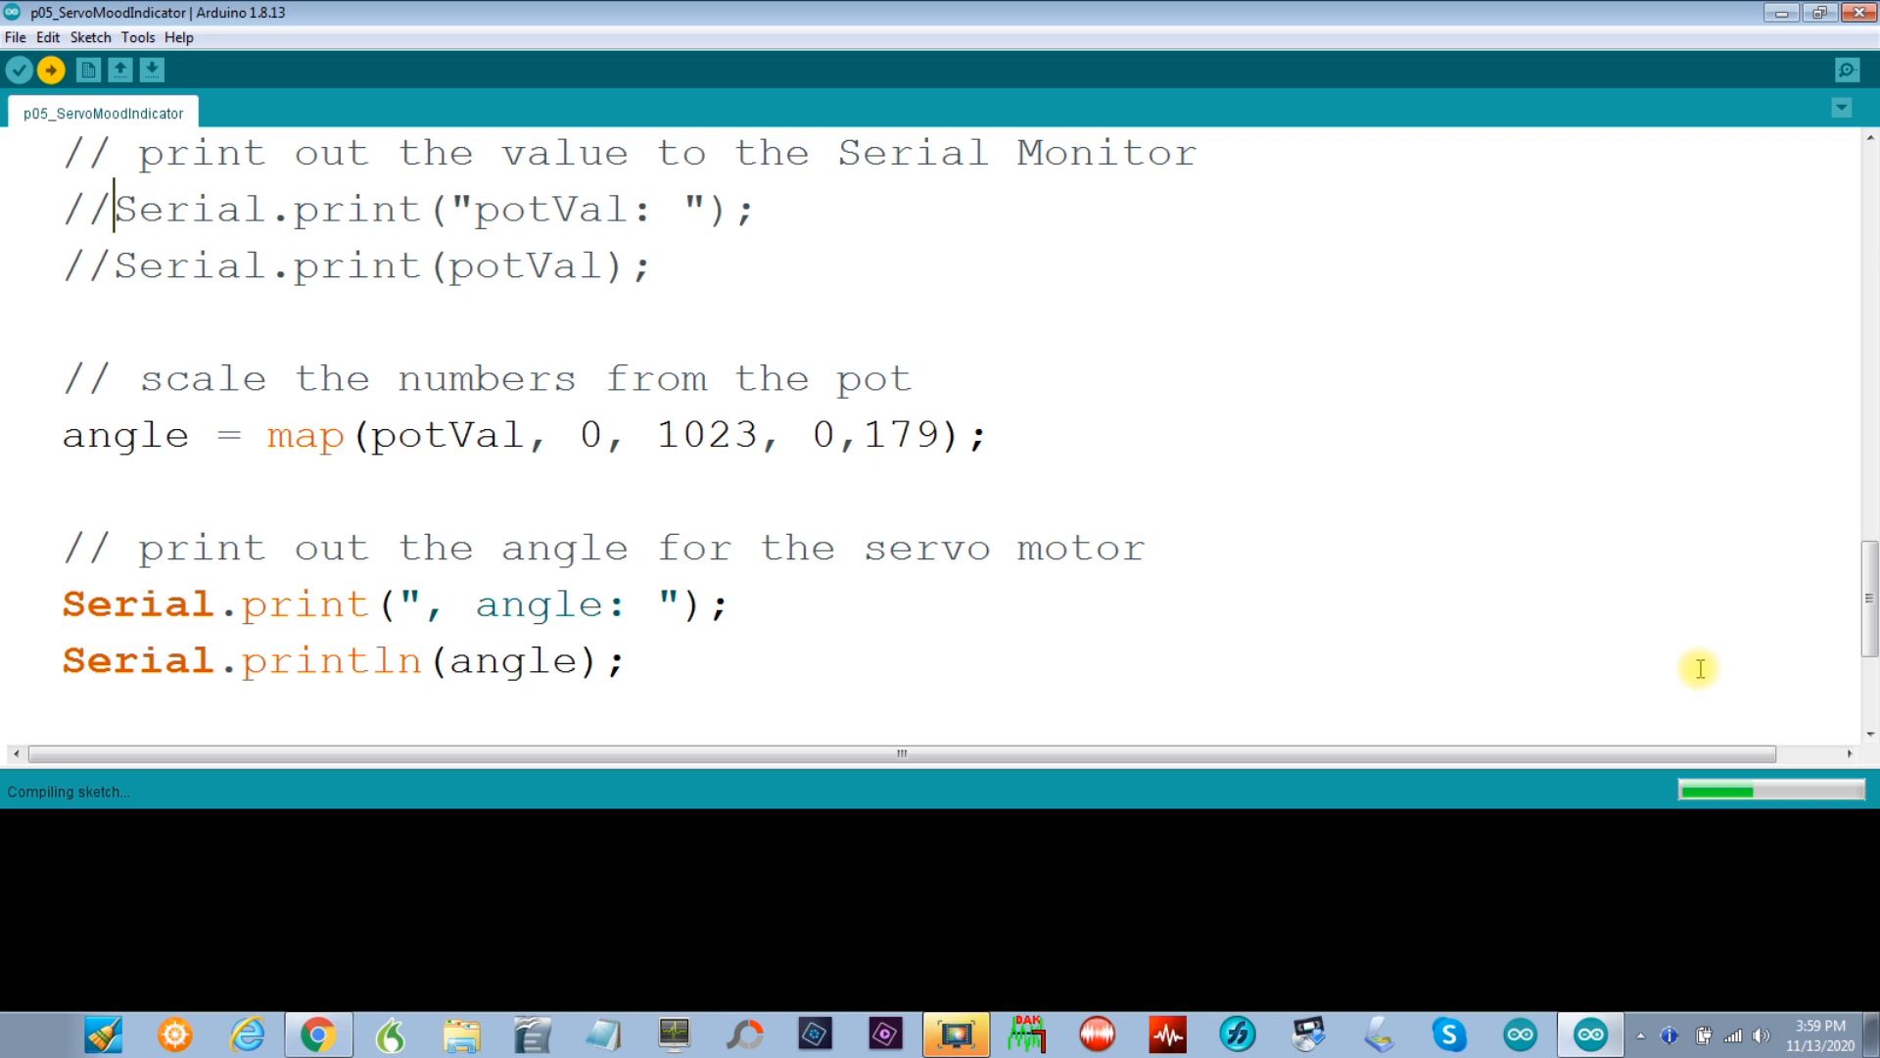
mouse_move(1649, 668)
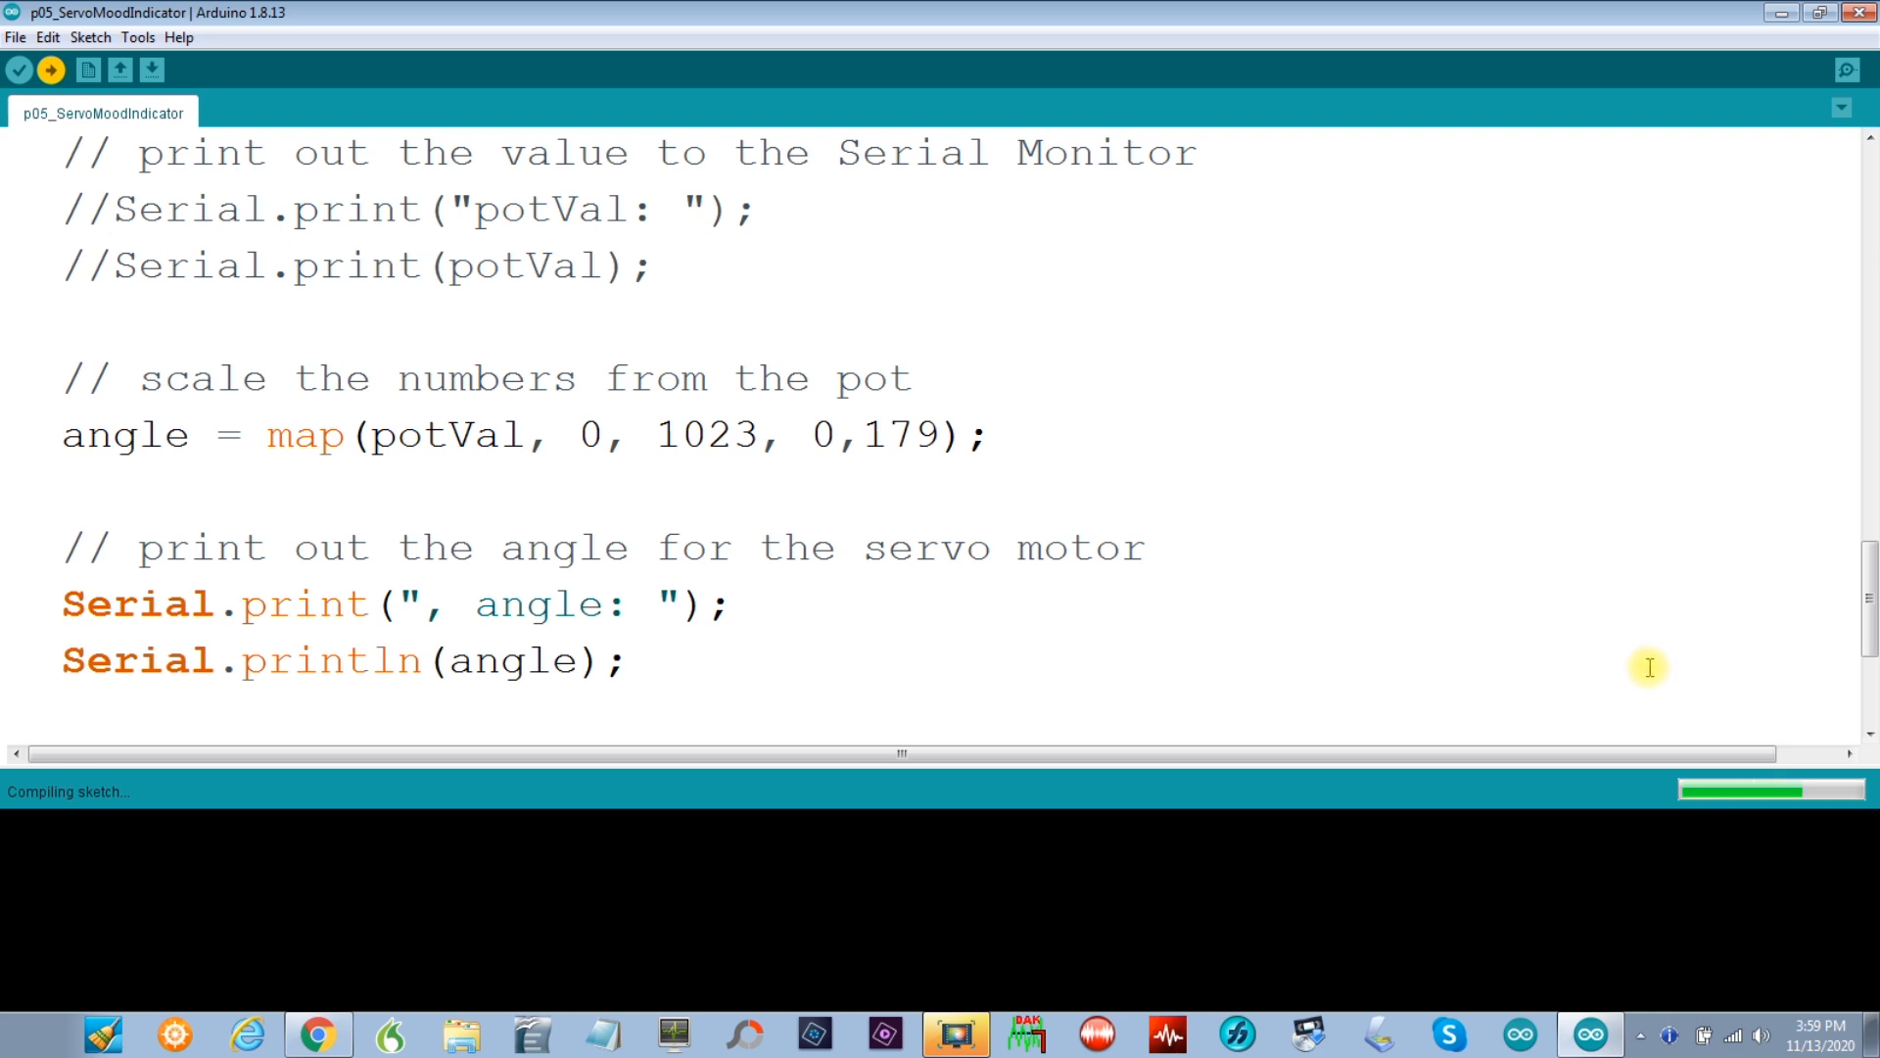
mouse_move(1595, 647)
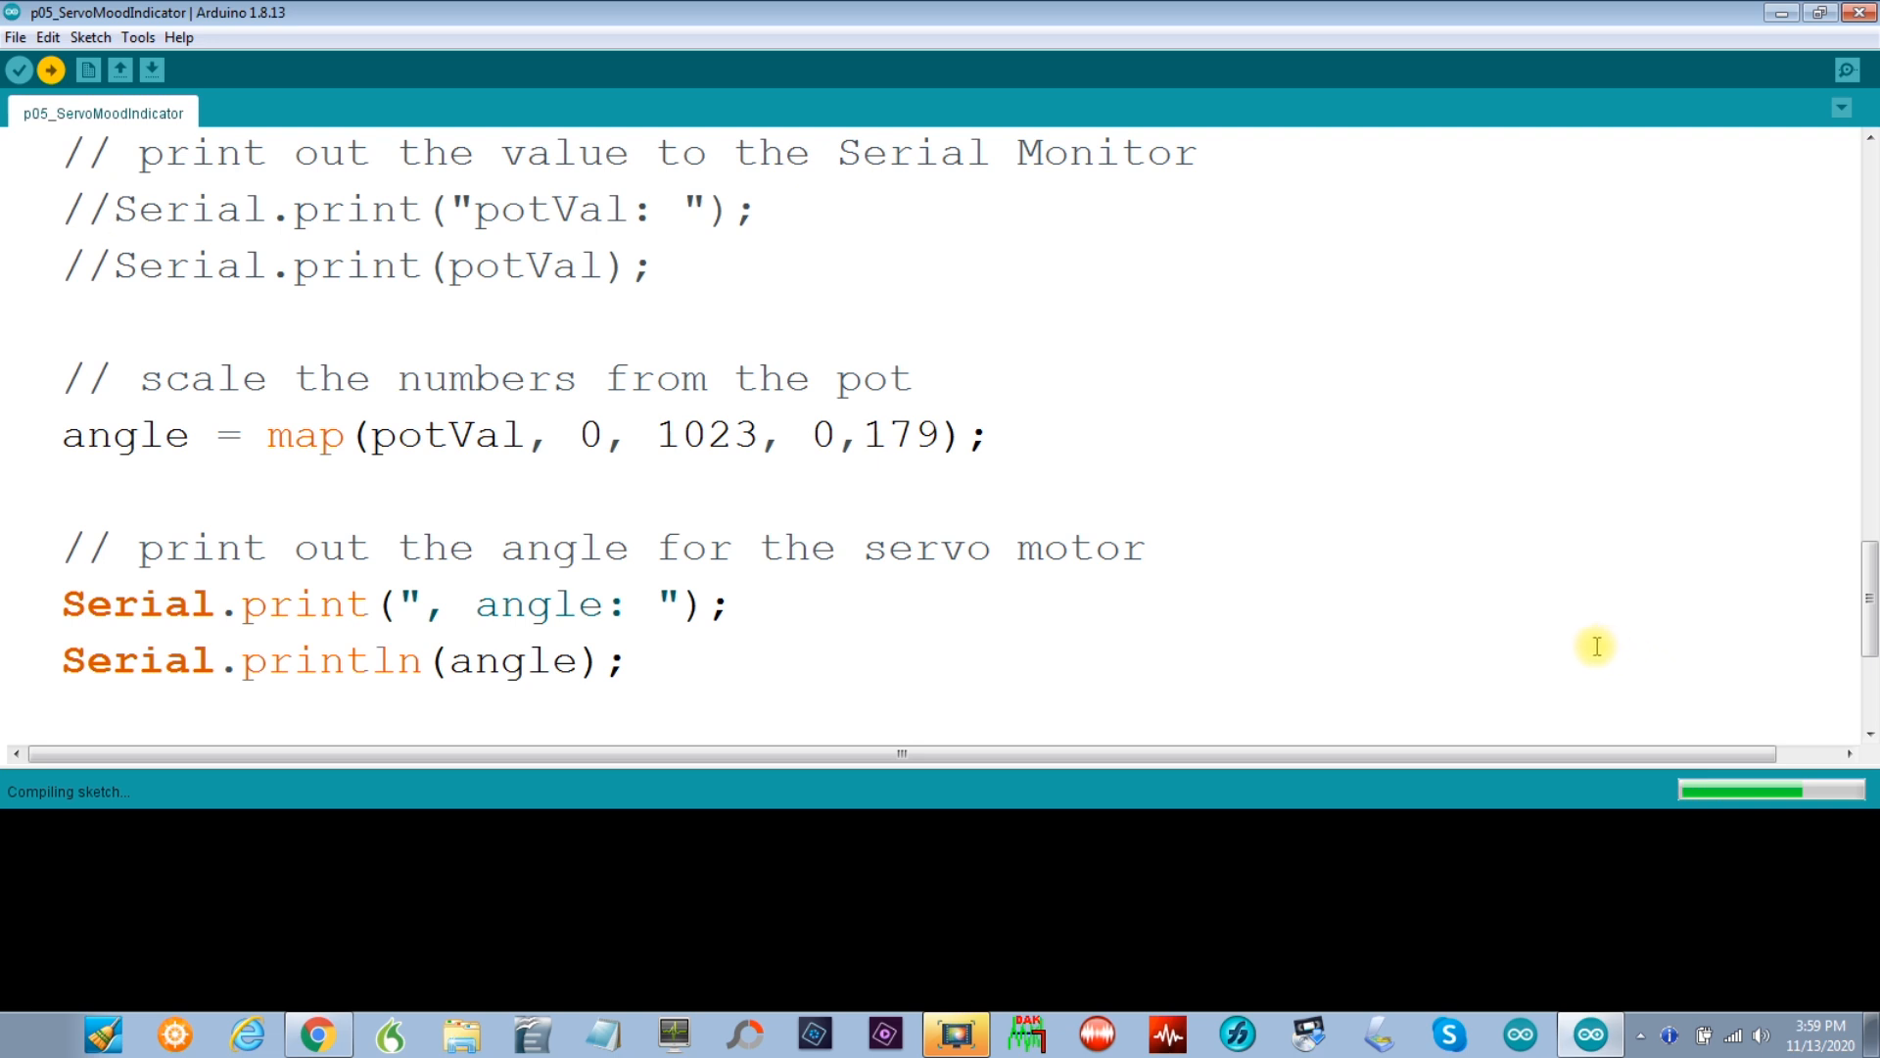
mouse_move(1529, 704)
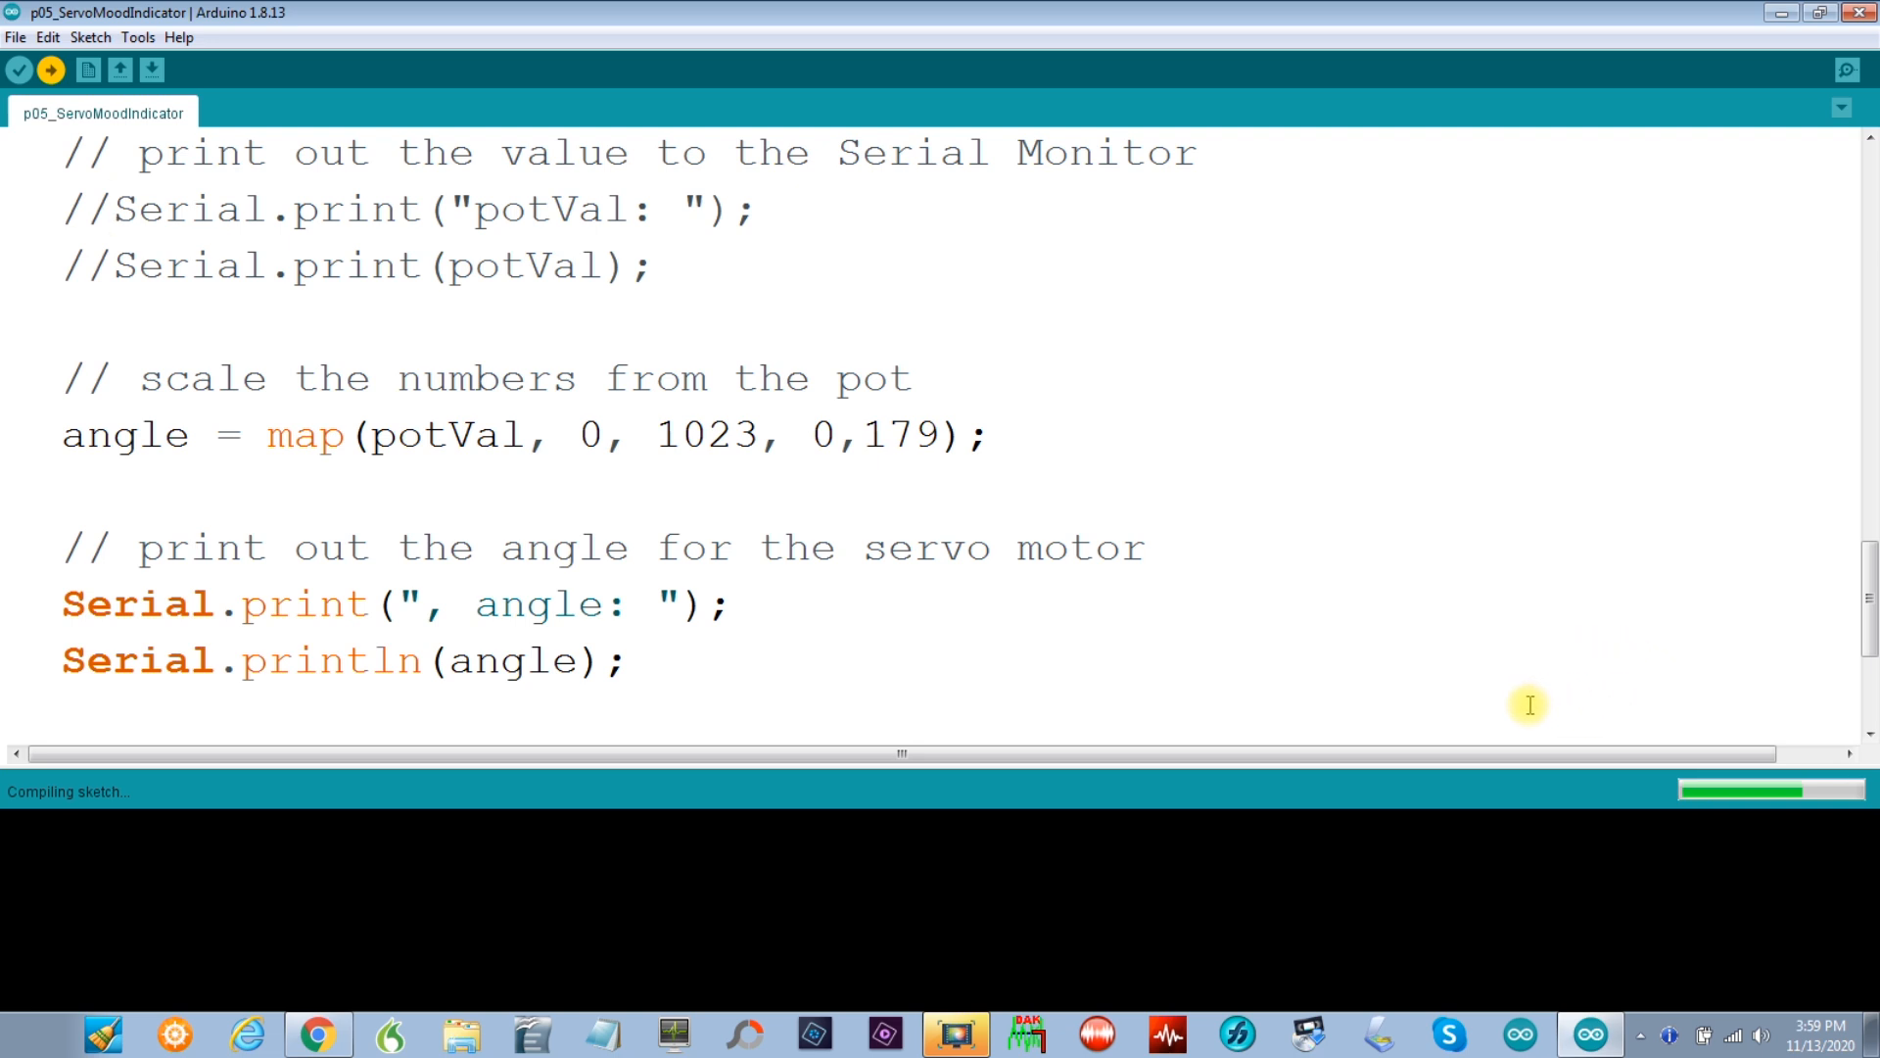
mouse_move(1563, 704)
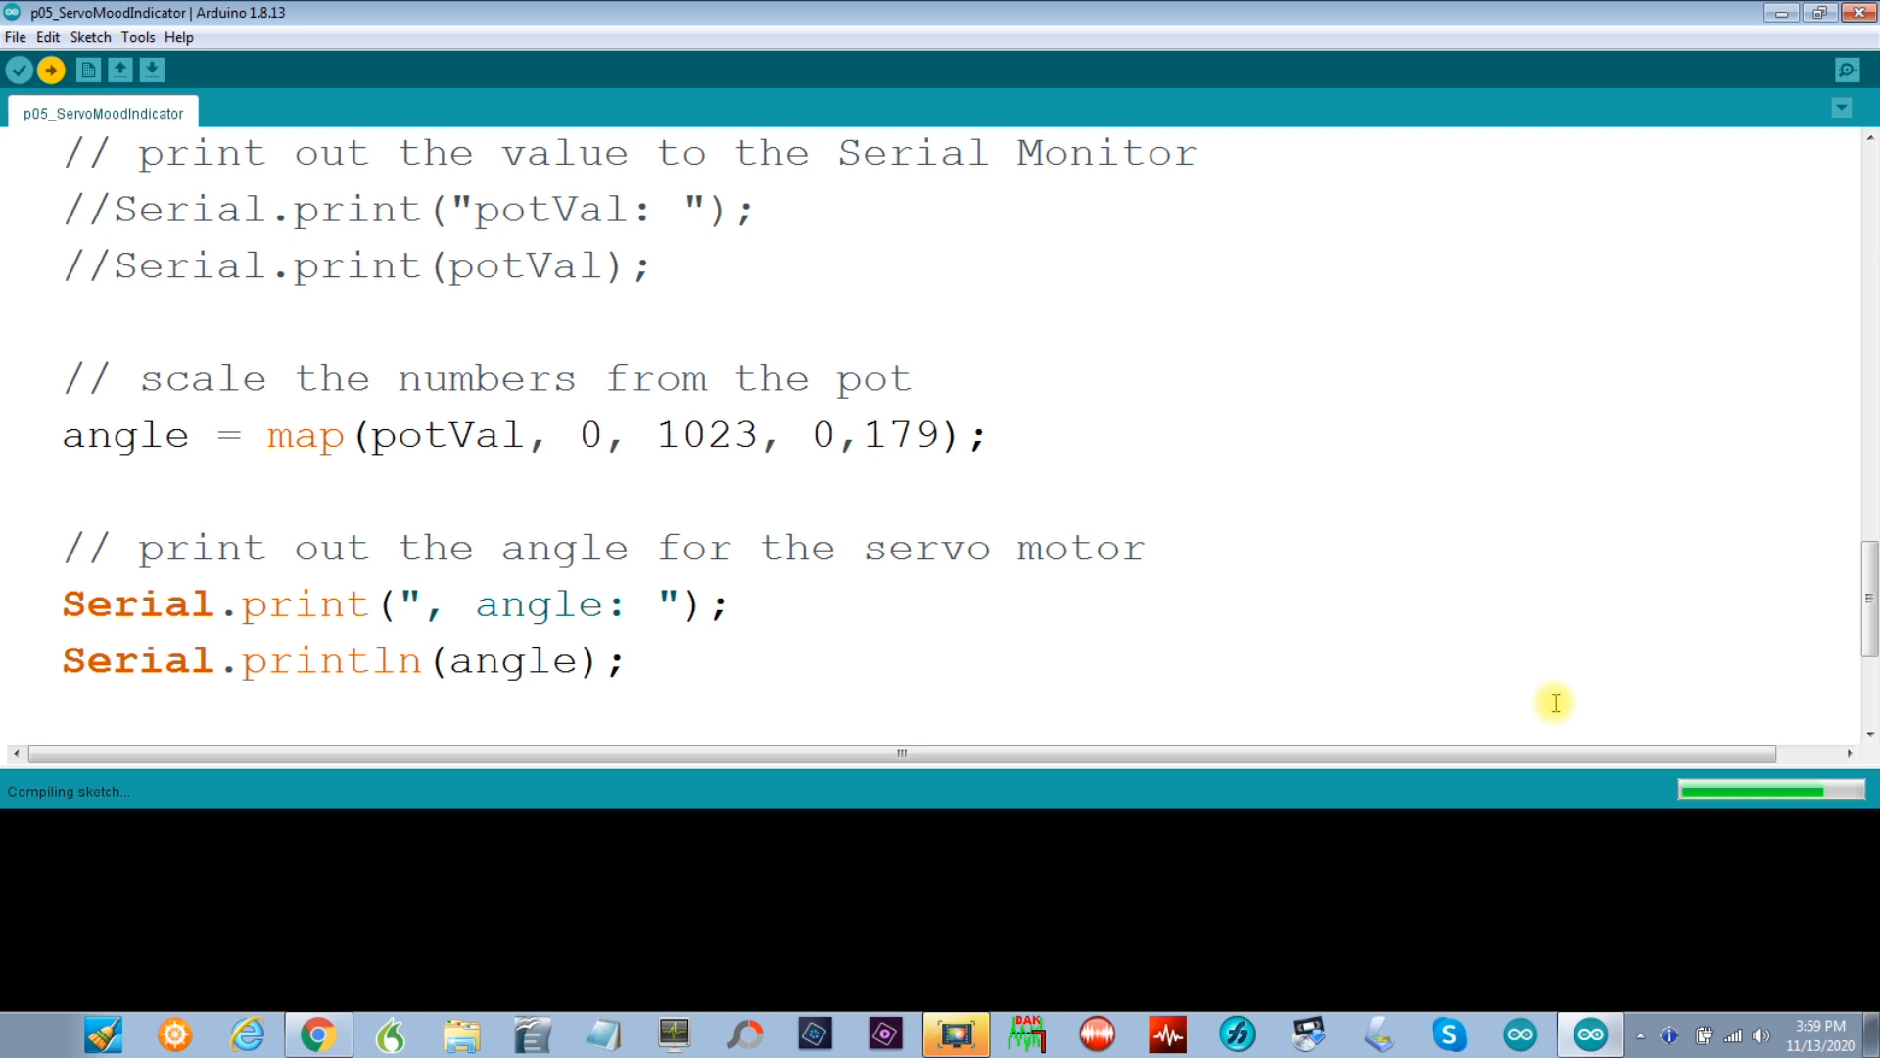
mouse_move(1426, 690)
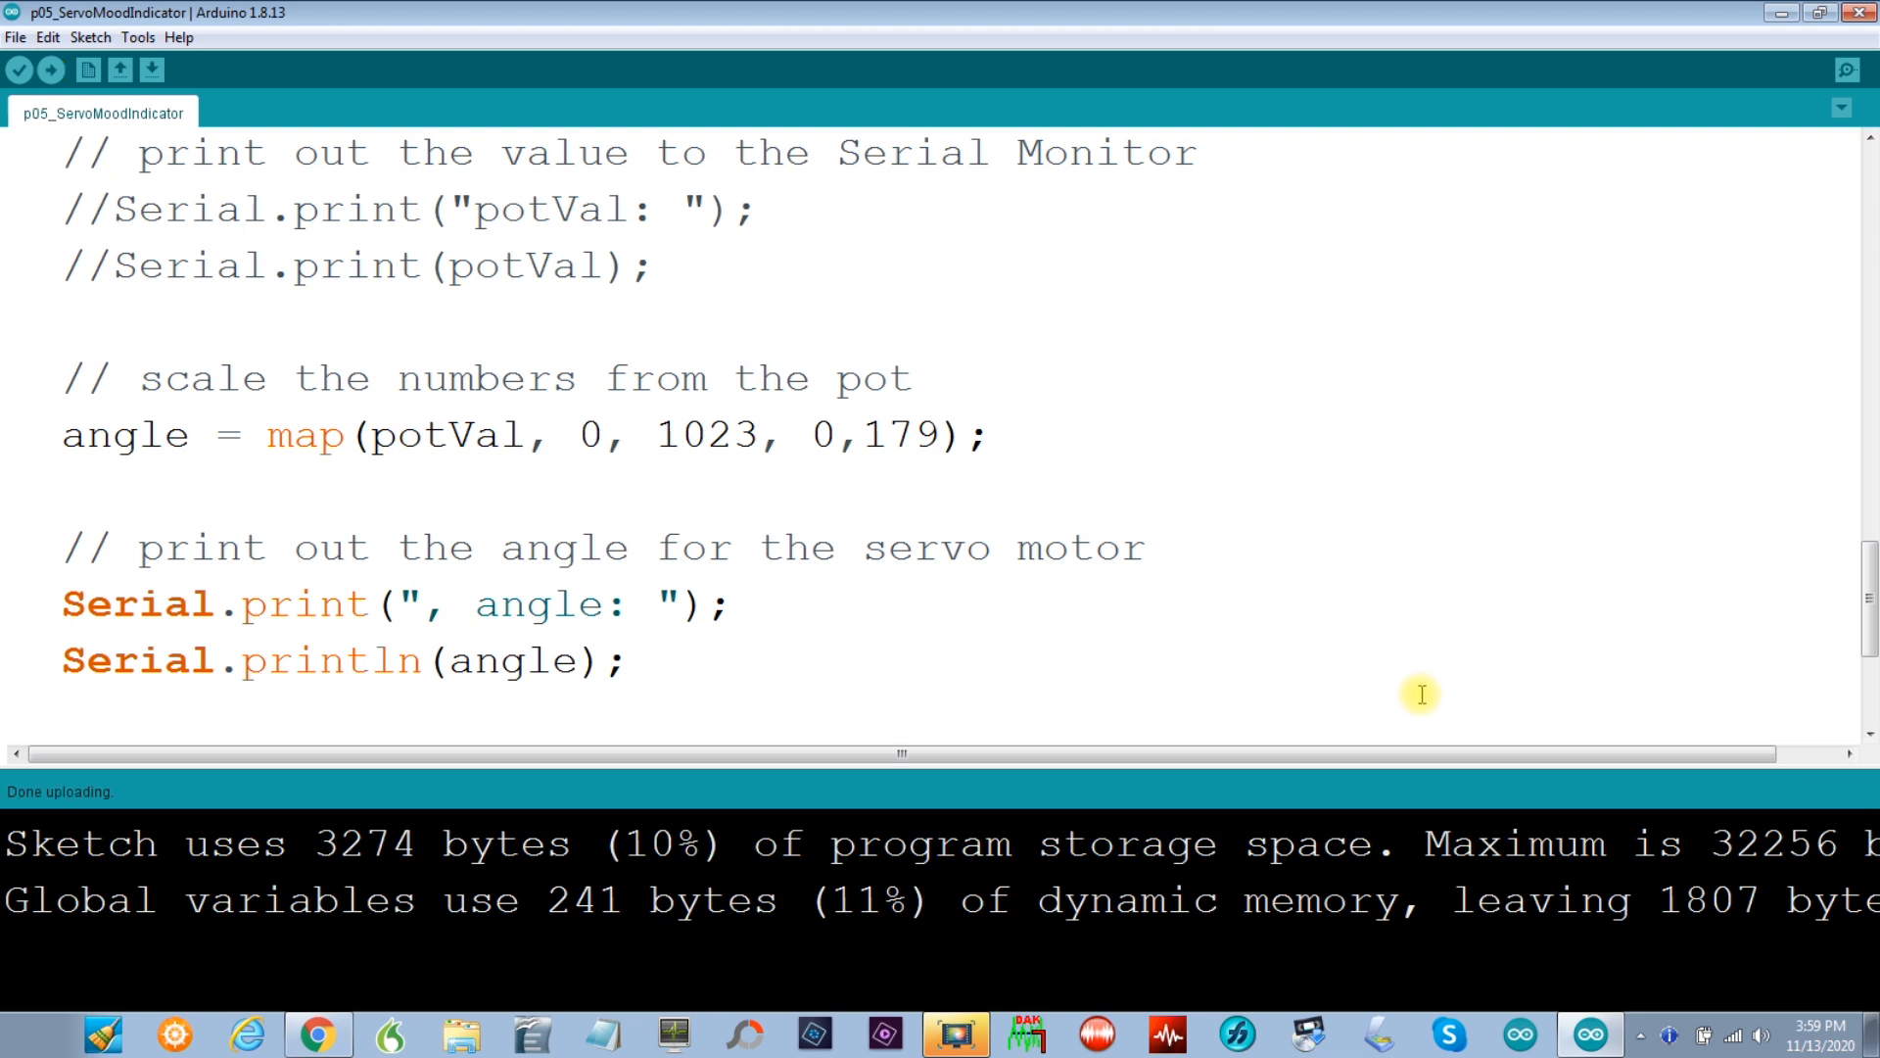
mouse_move(747, 616)
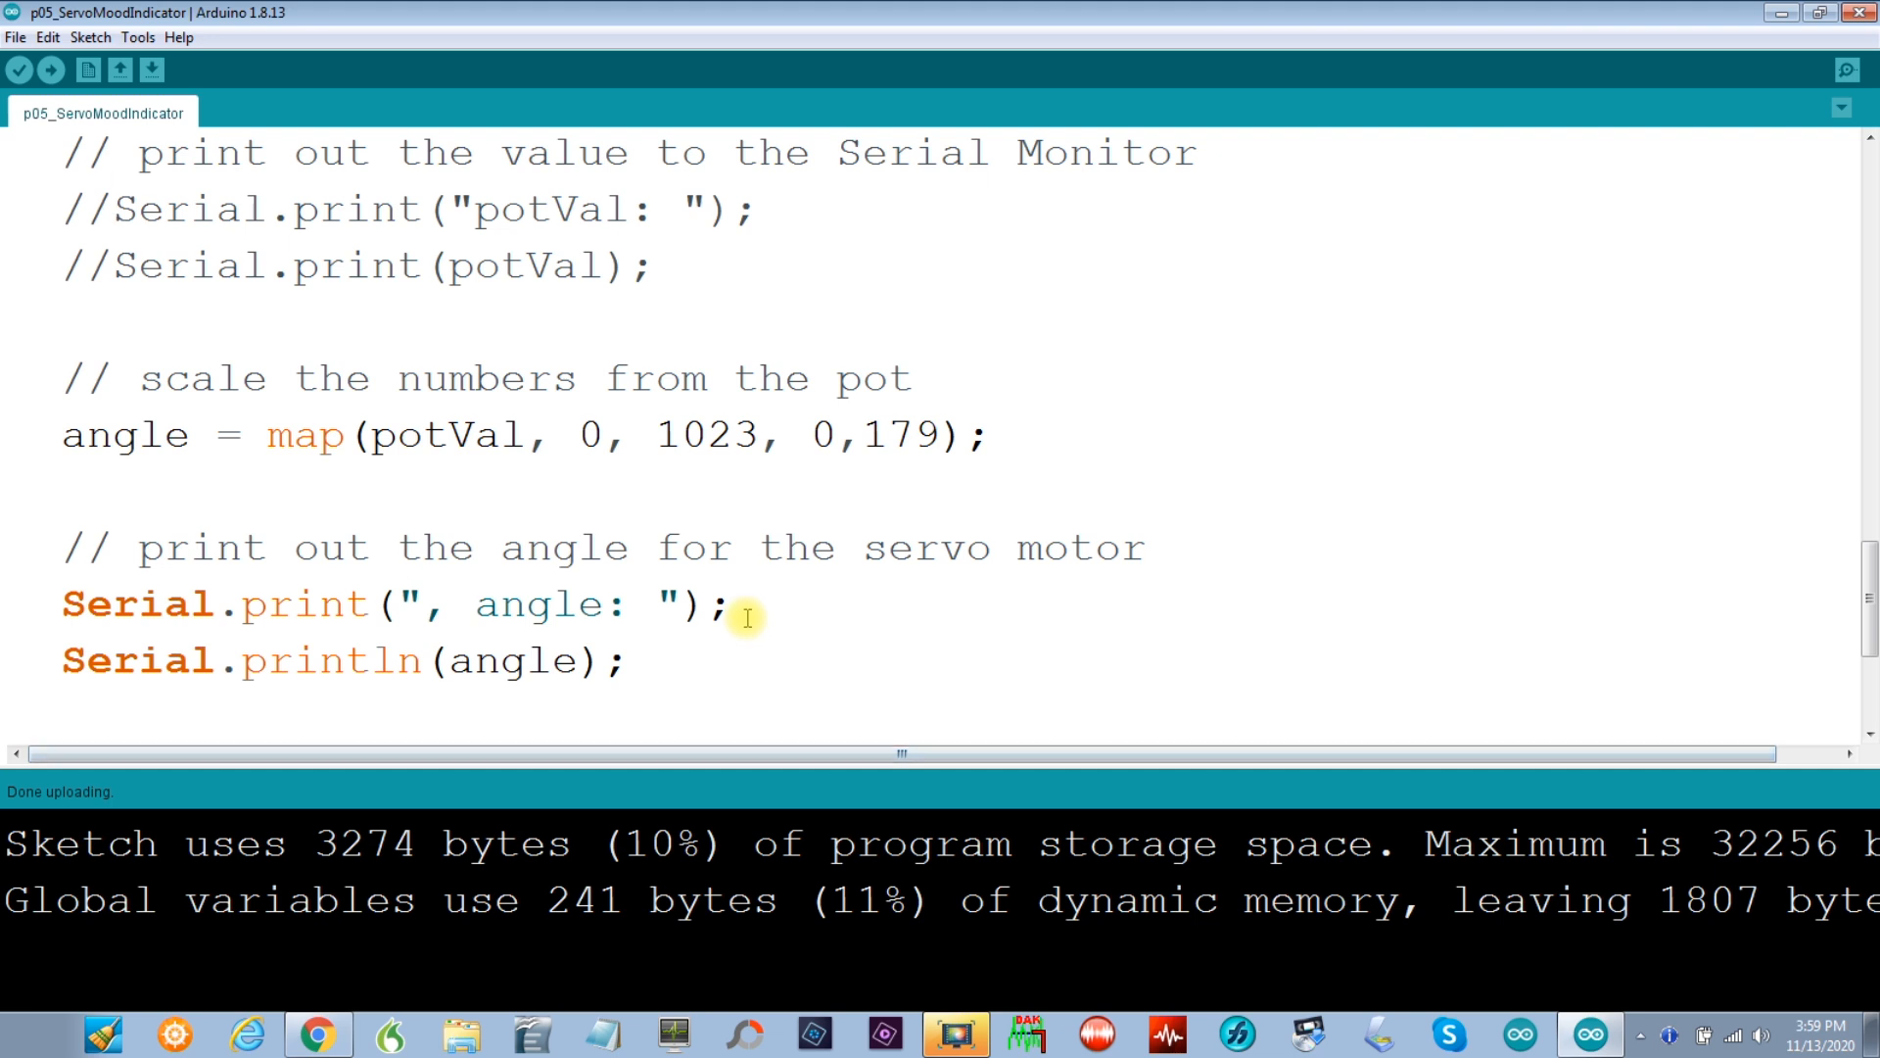
mouse_move(569, 378)
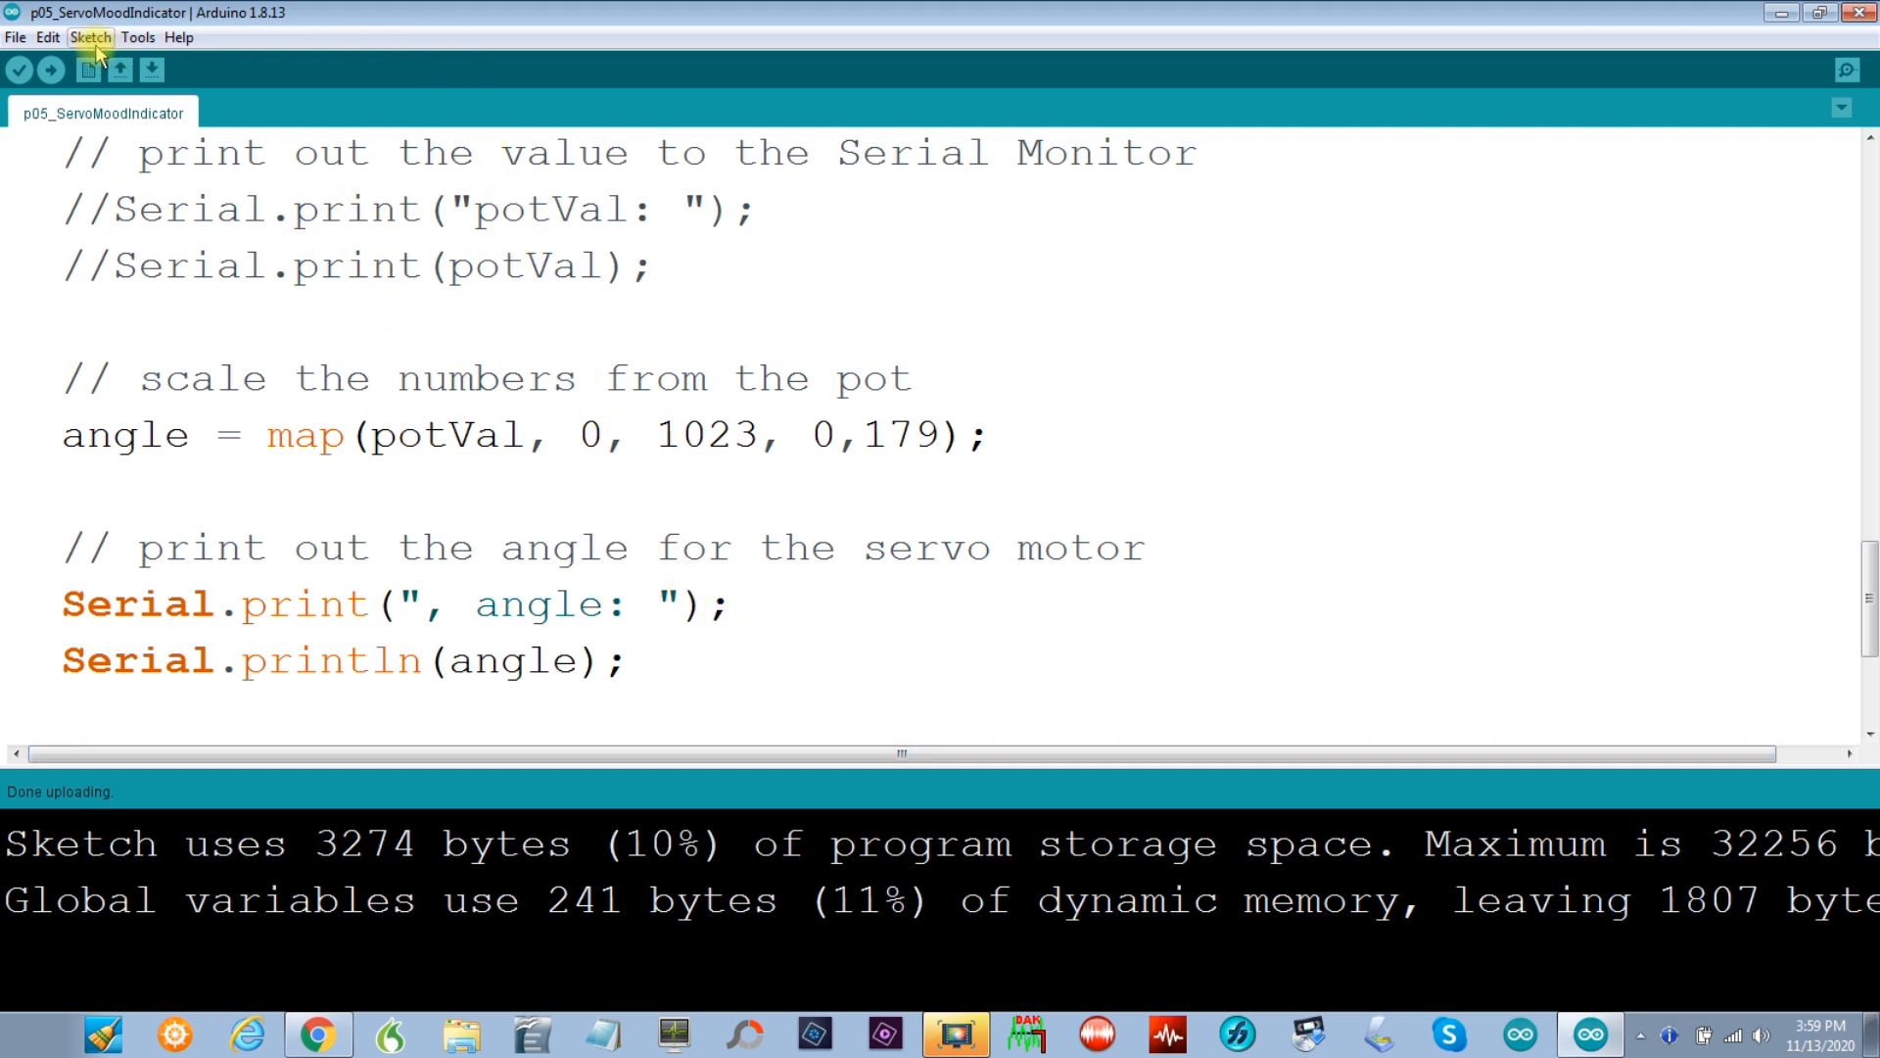
click(138, 37)
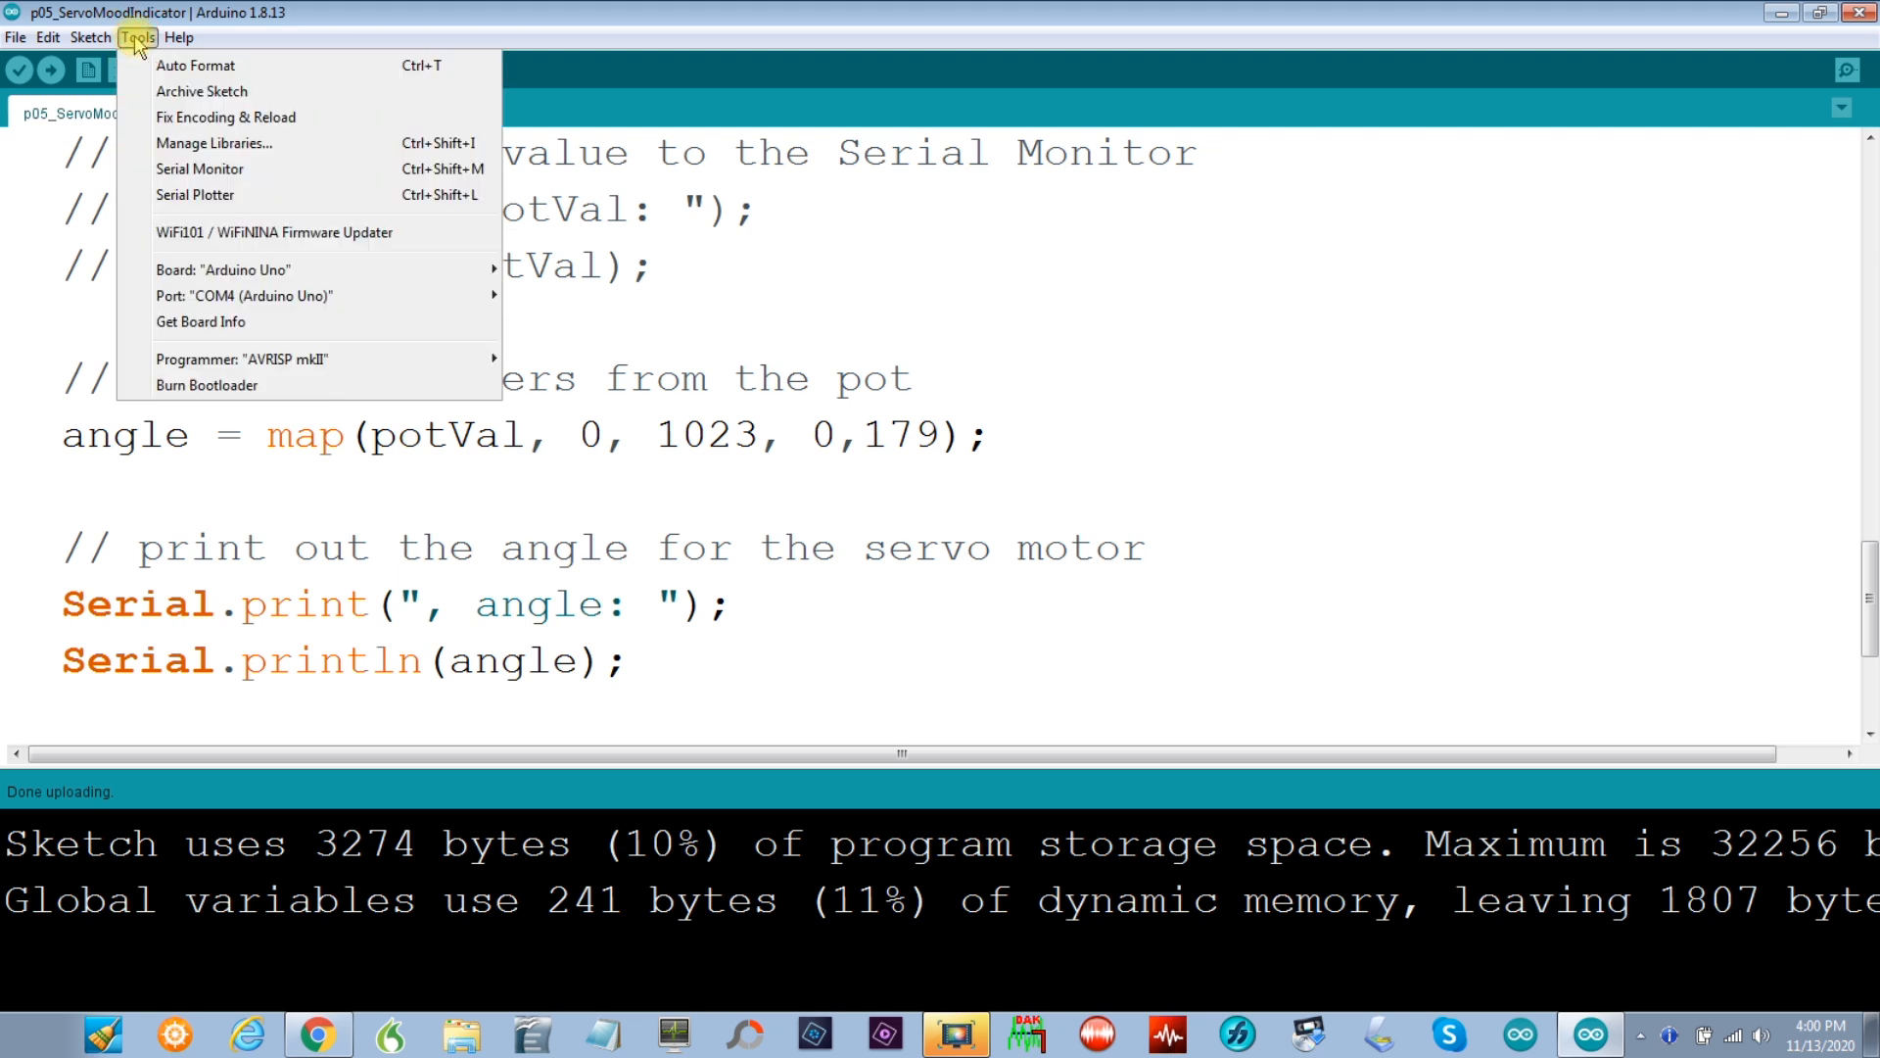
mouse_move(214, 143)
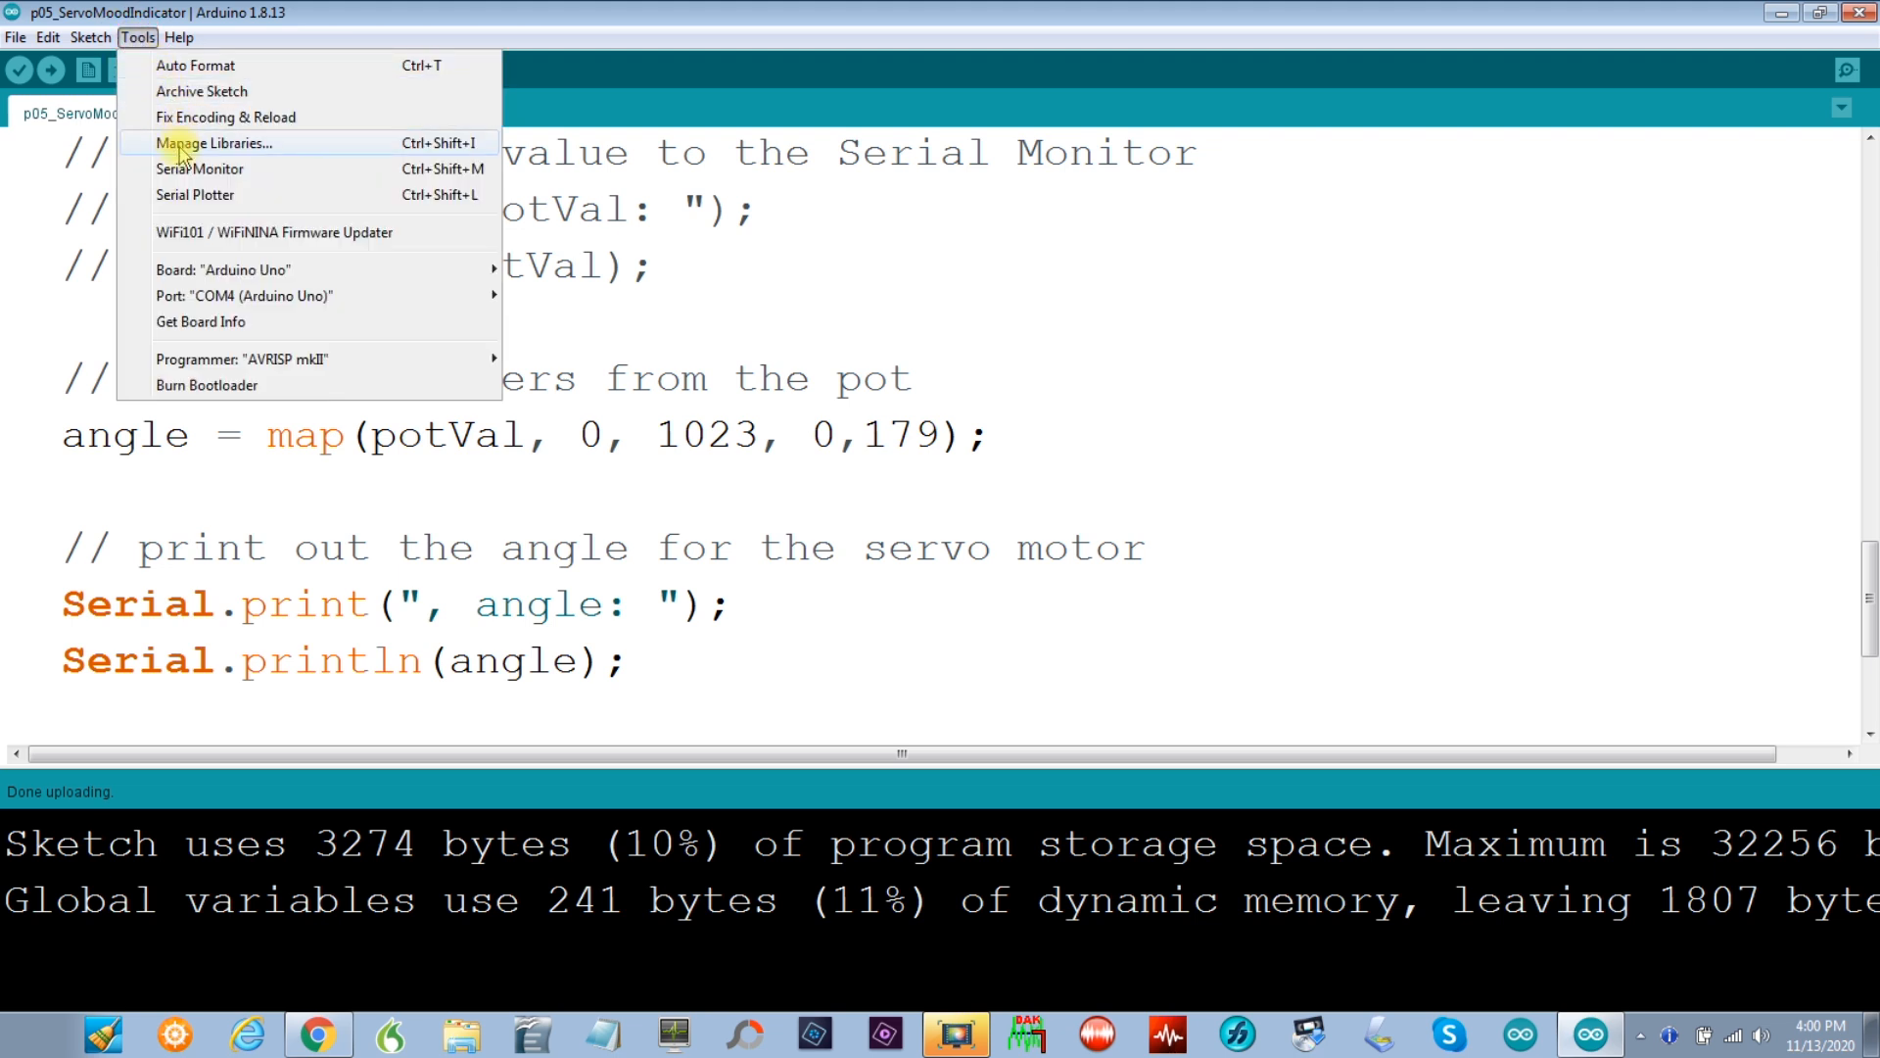
mouse_move(198, 167)
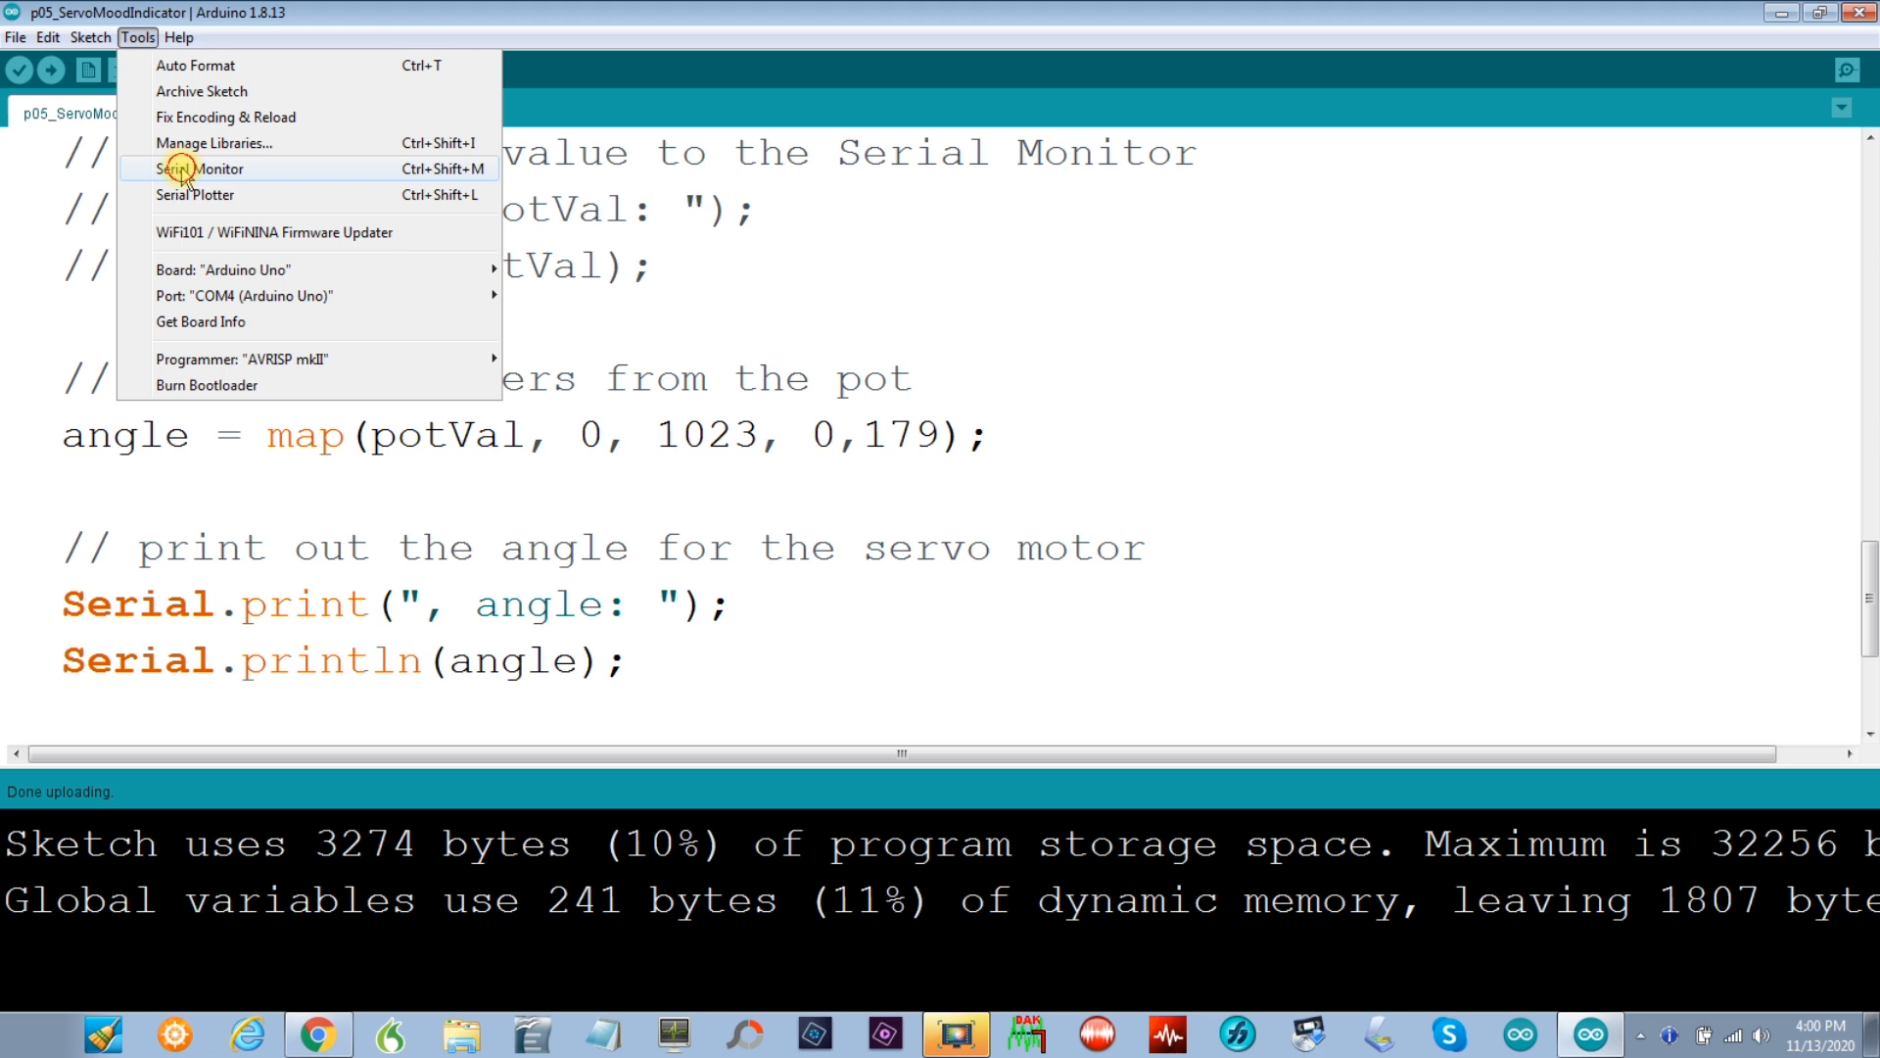
click(202, 167)
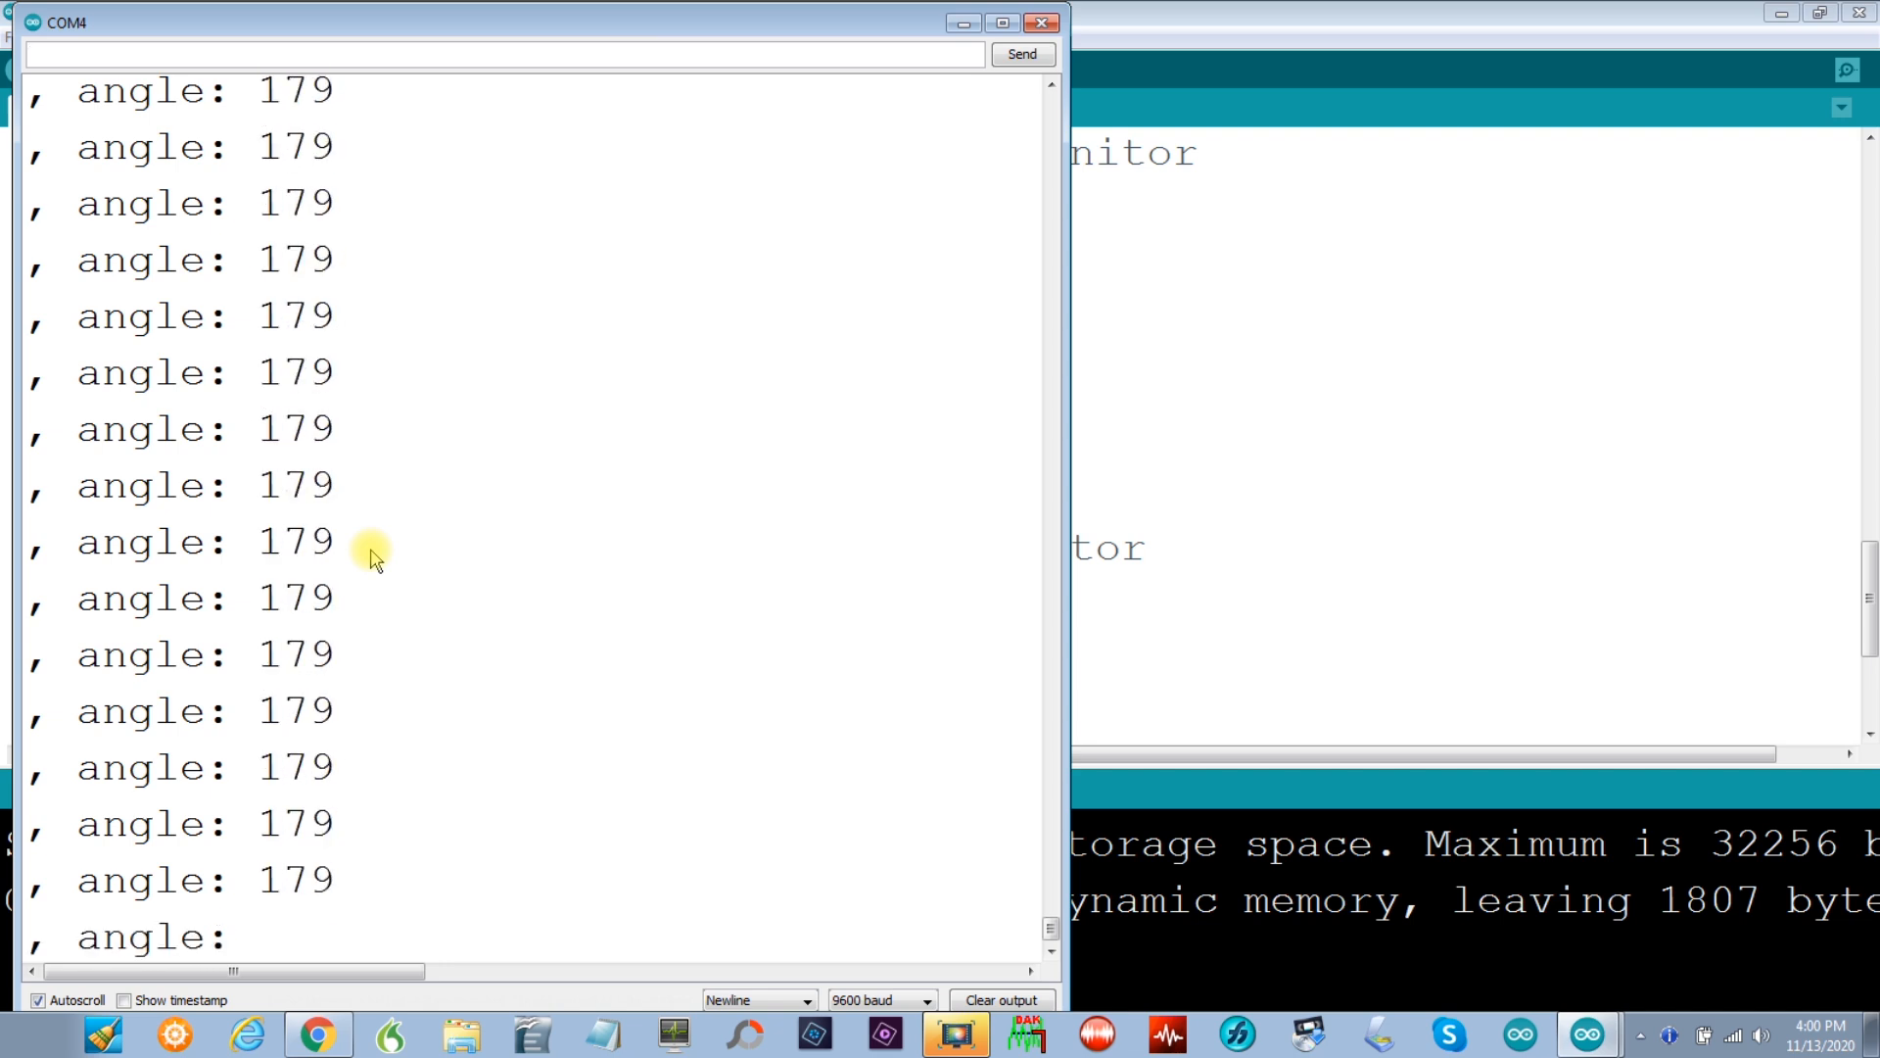
mouse_move(941, 144)
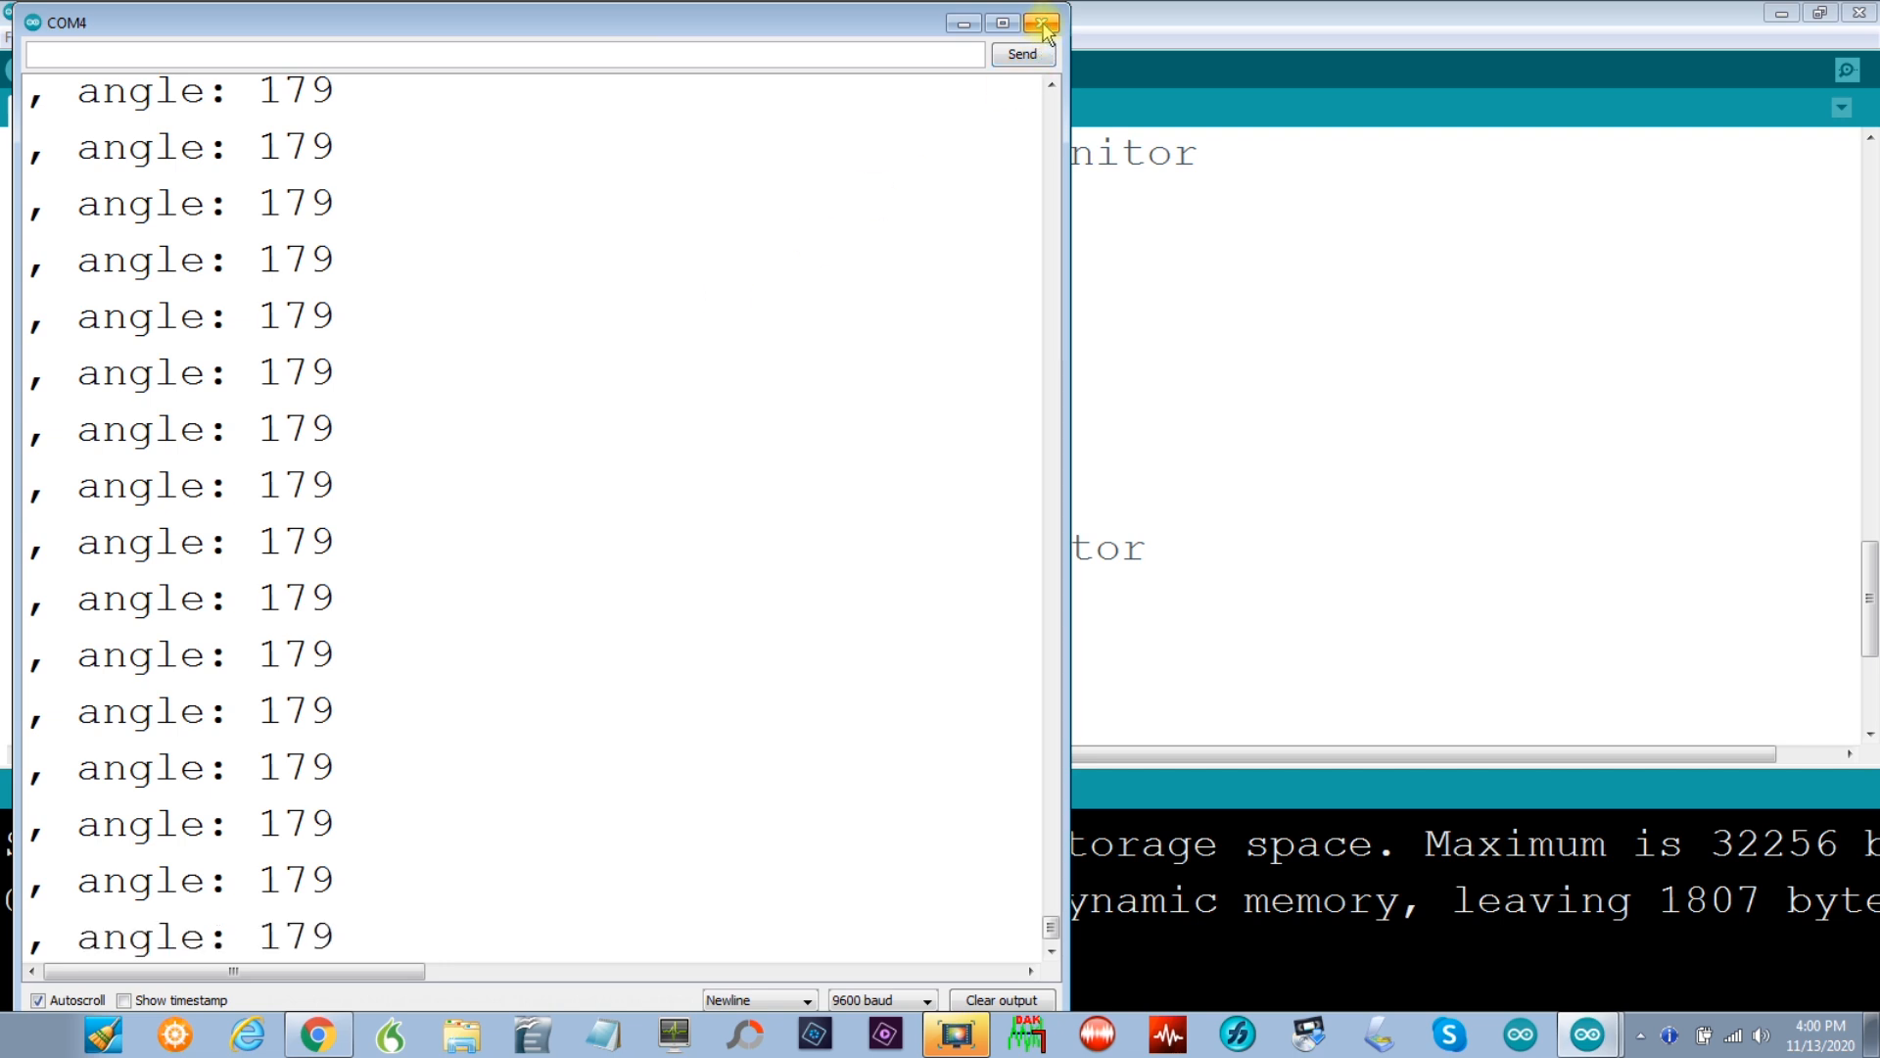
click(1038, 22)
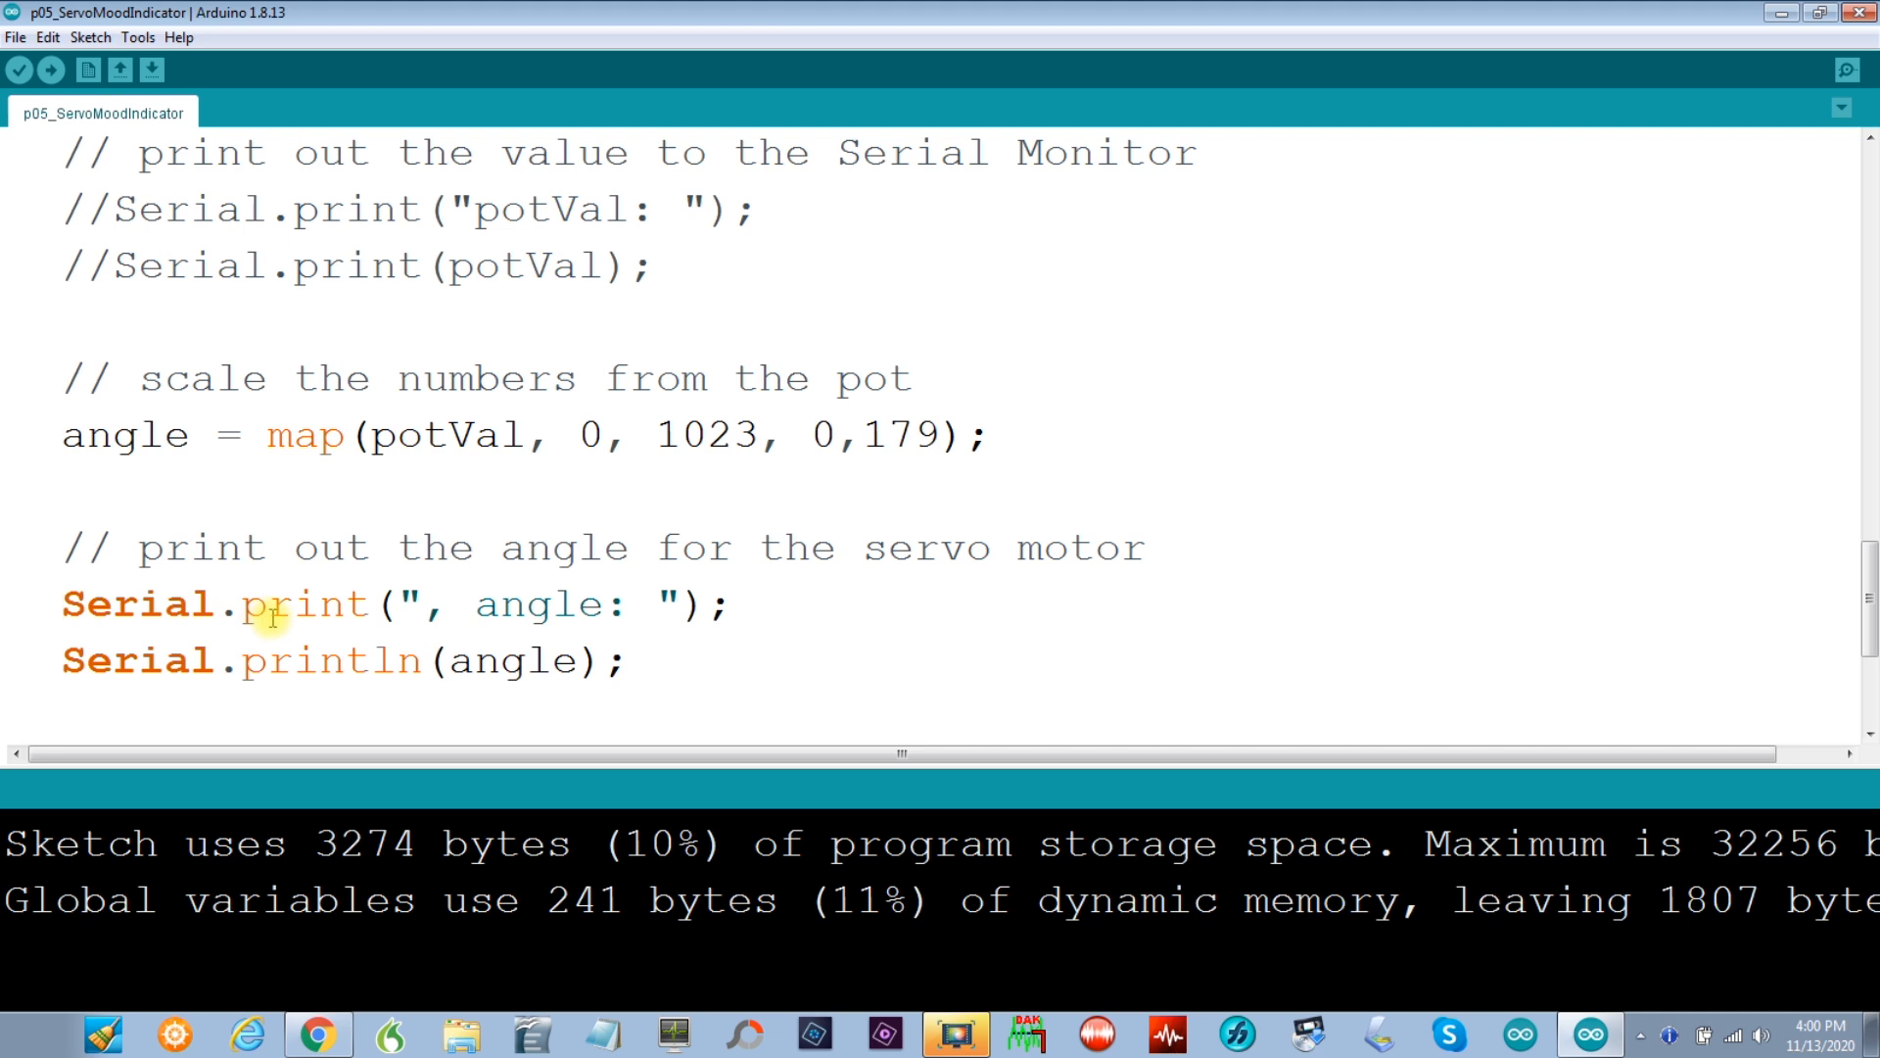
Step: Comment out the Serial.print and Serial.println angle lines with //
text(/)
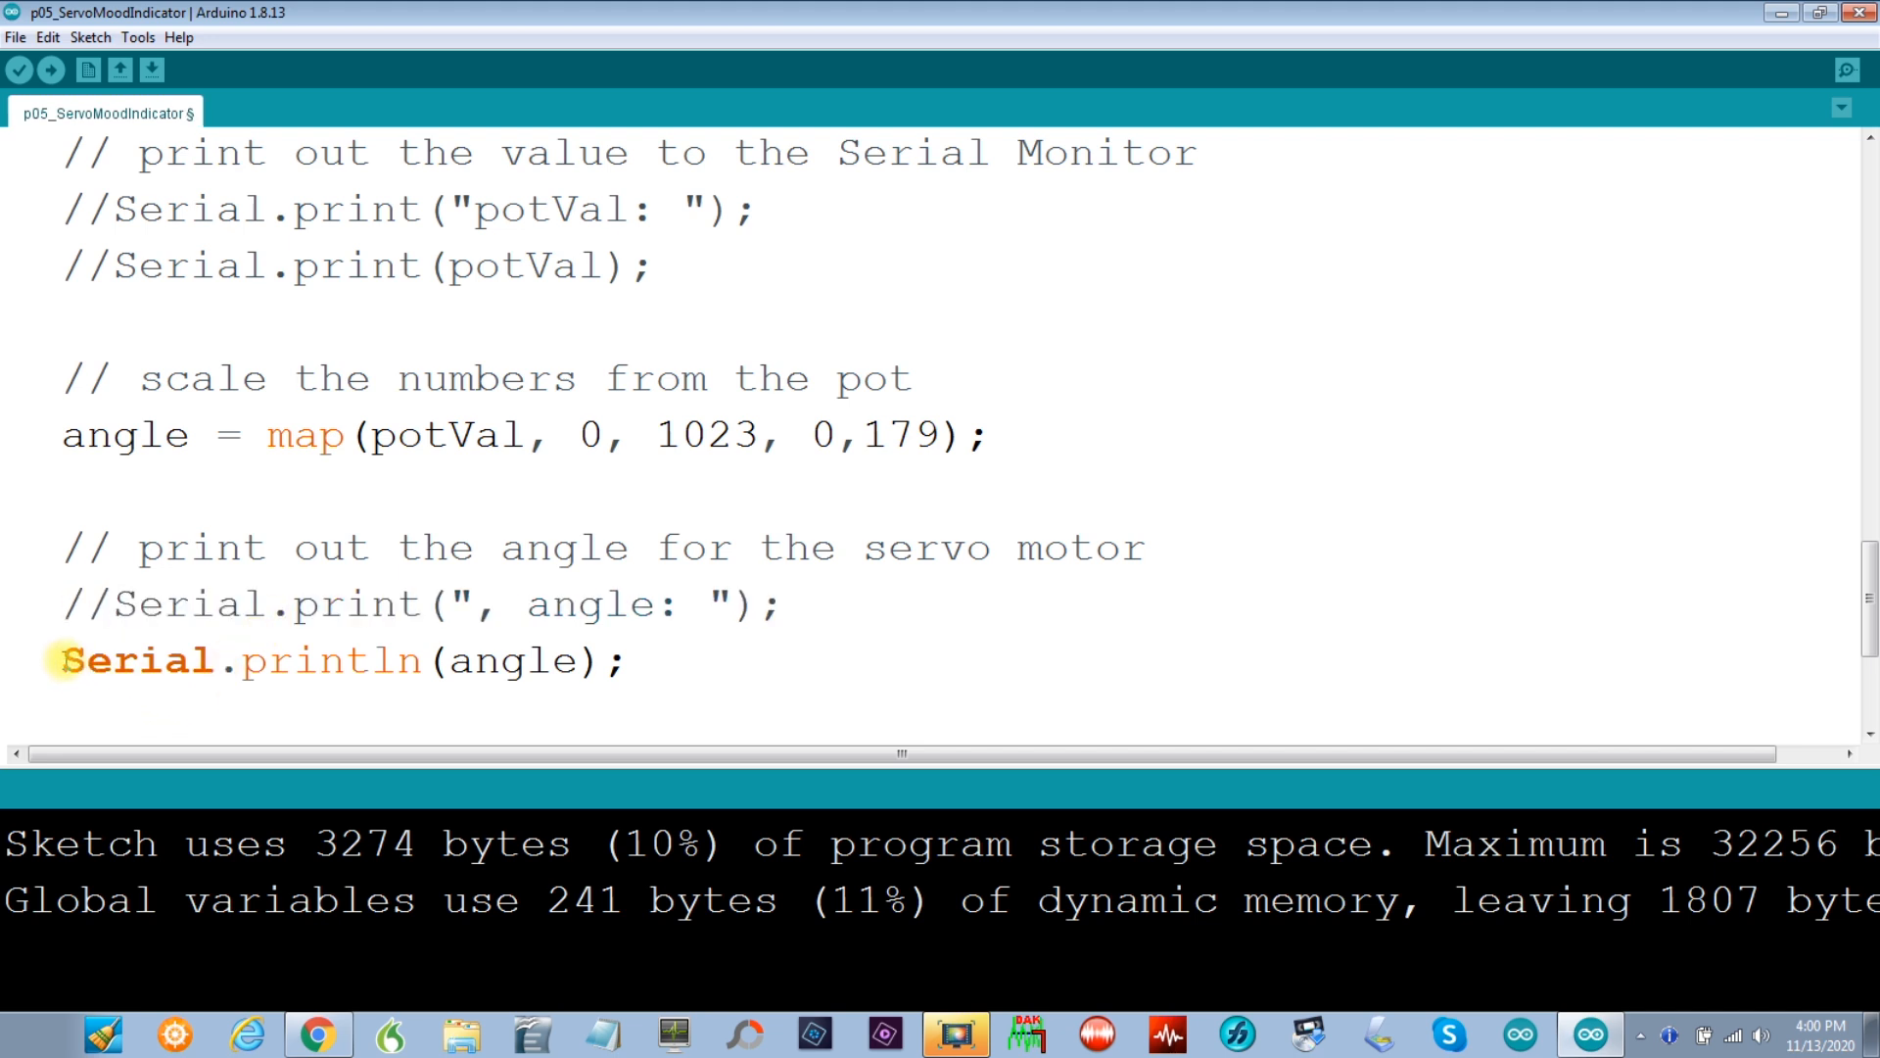
text(//)
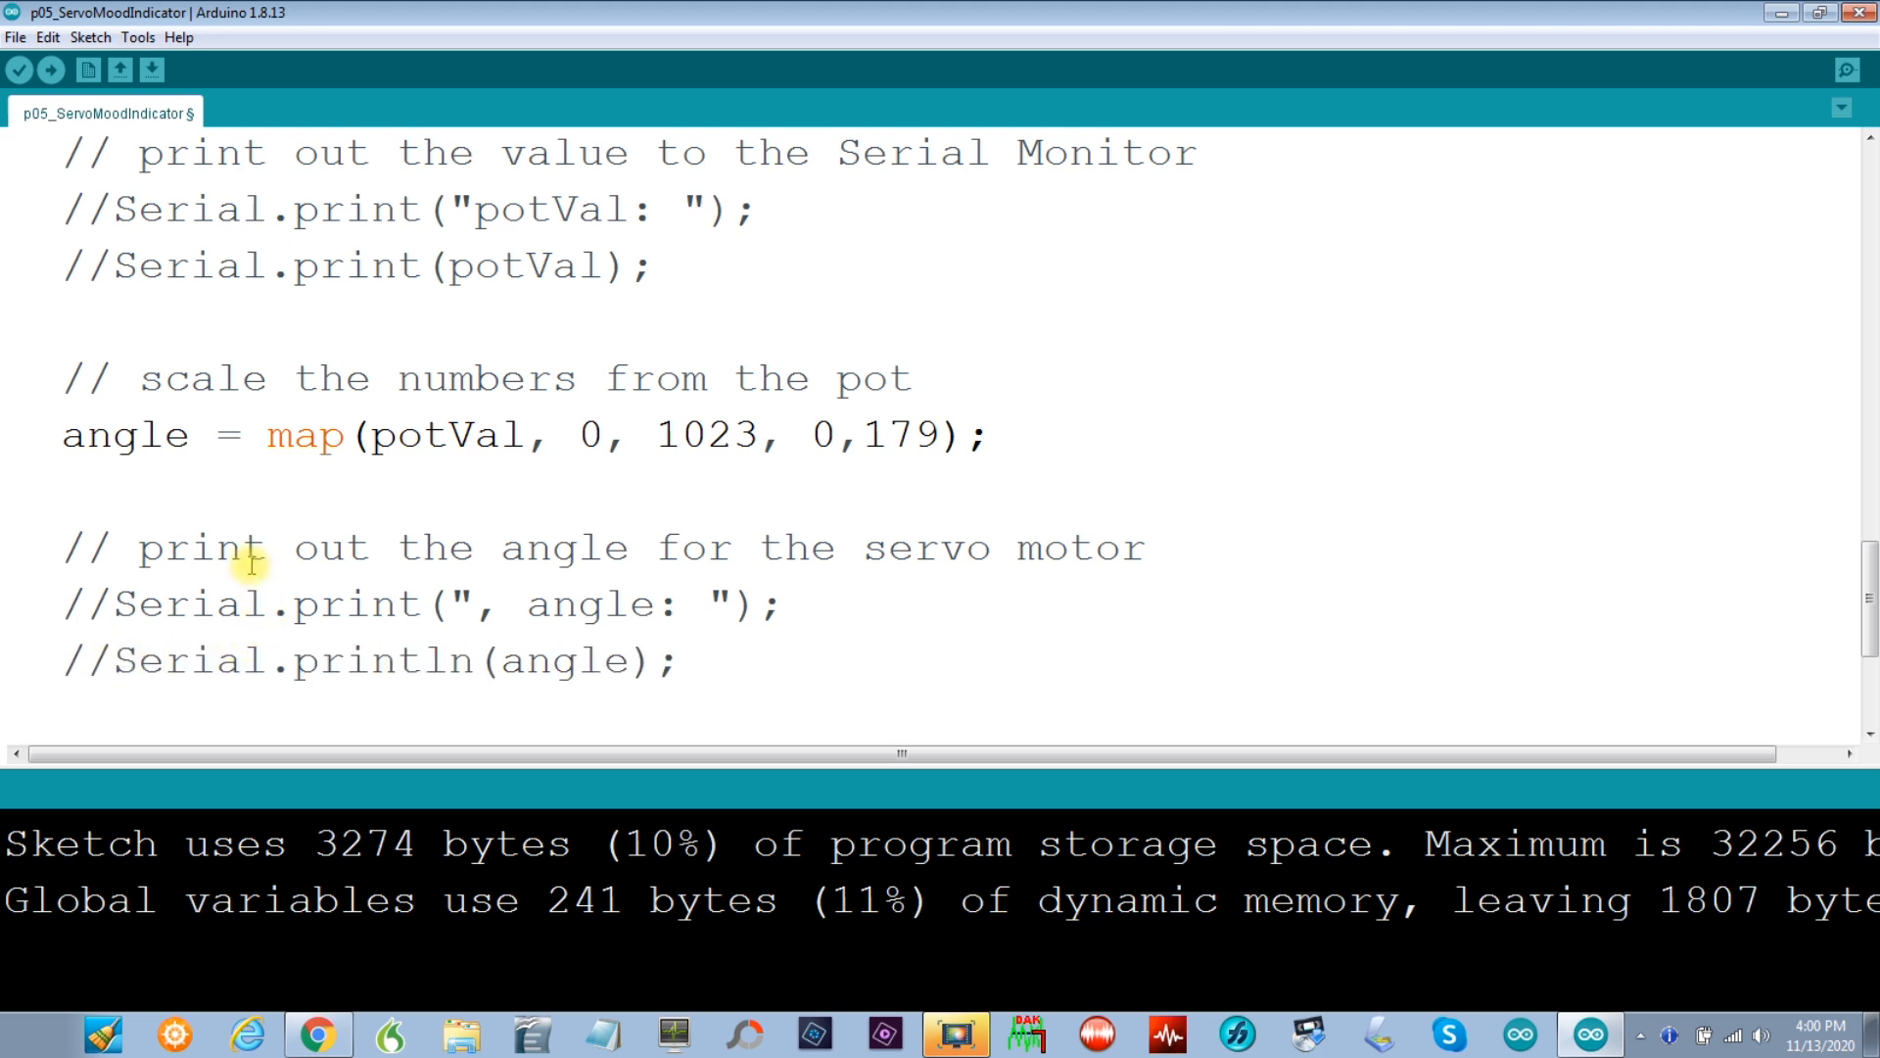
mouse_move(282, 516)
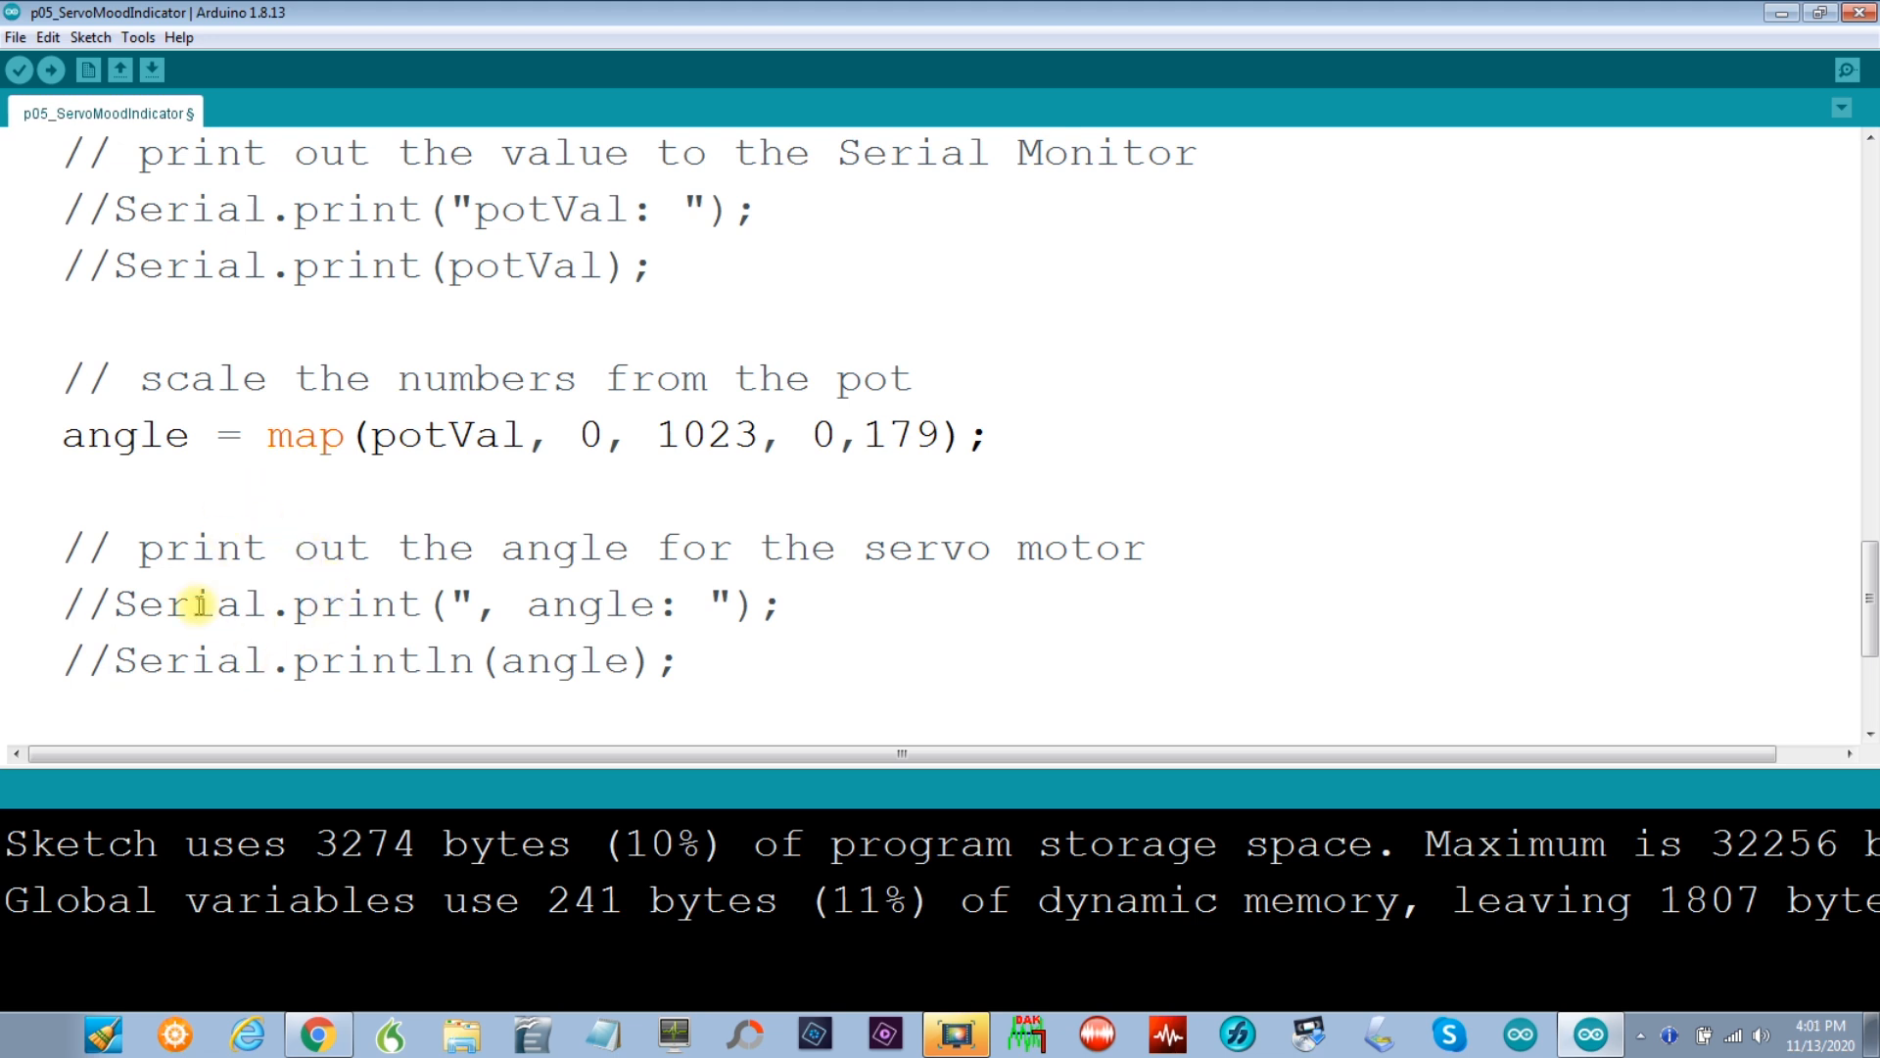
mouse_move(214, 547)
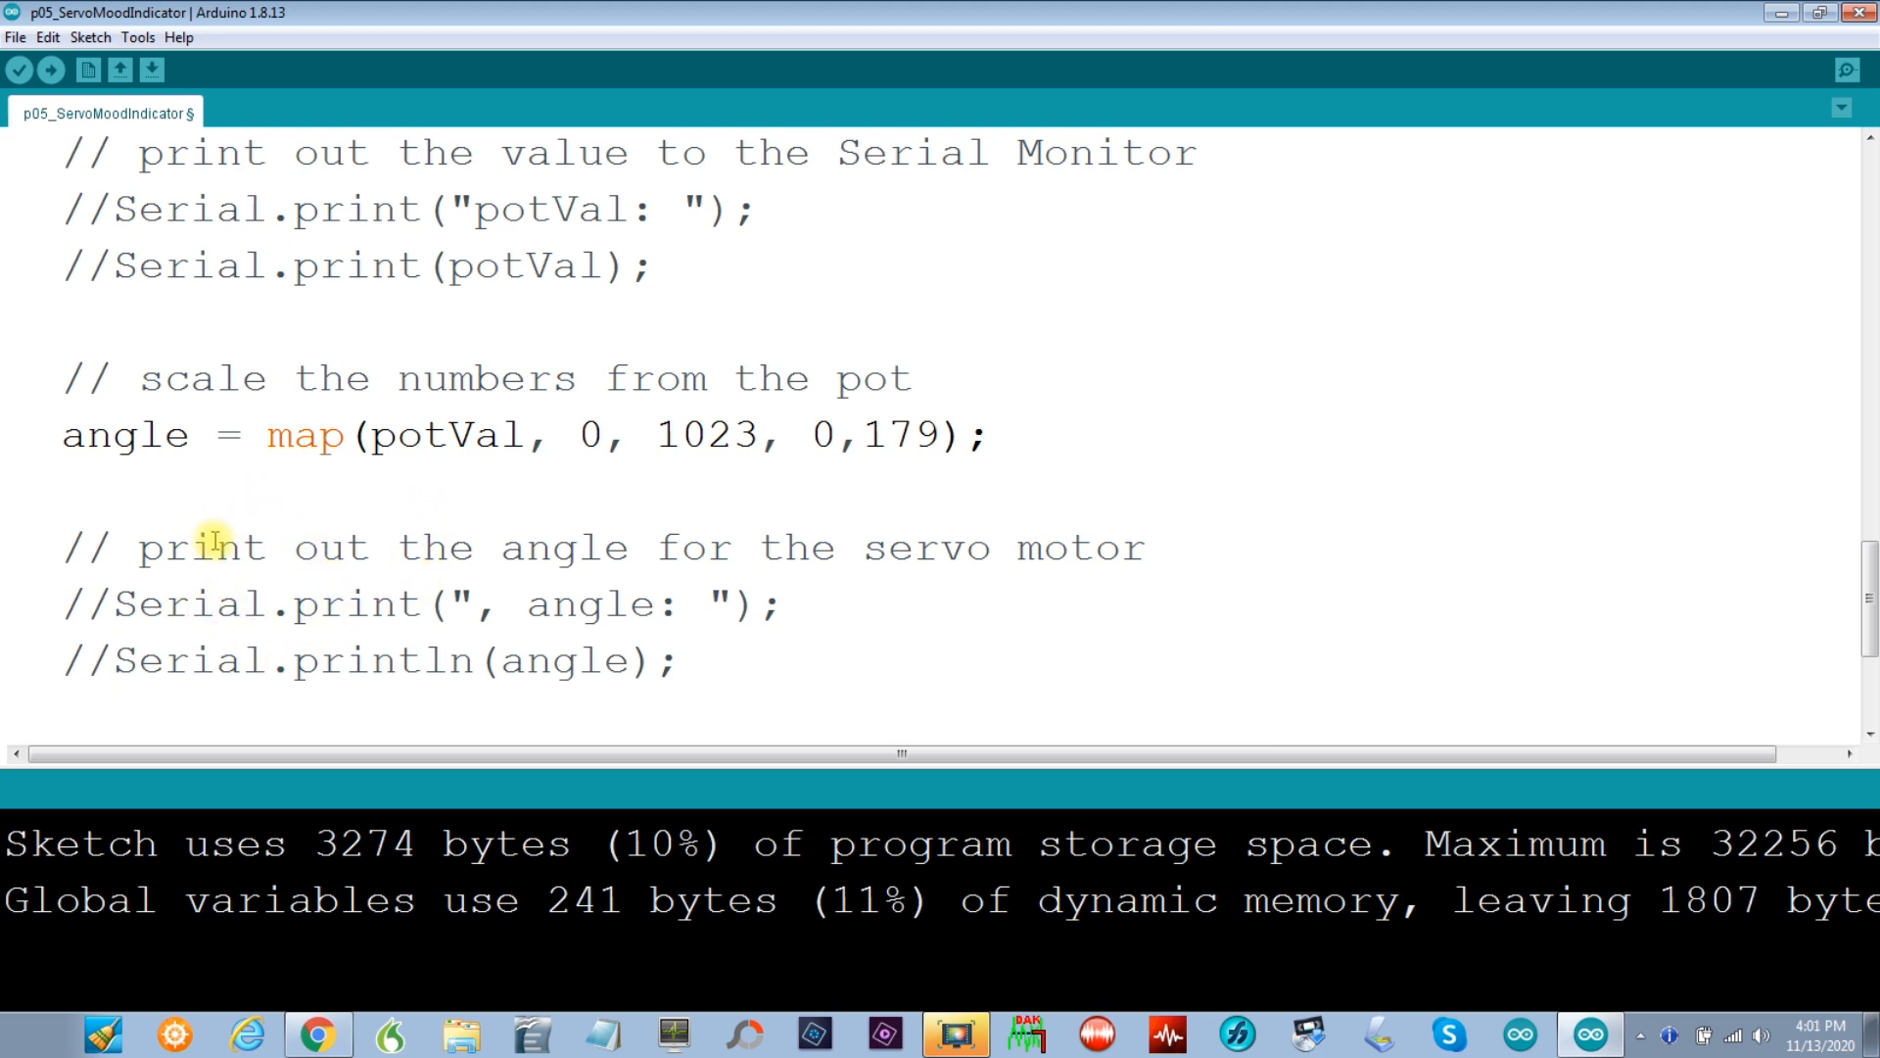
mouse_move(126, 604)
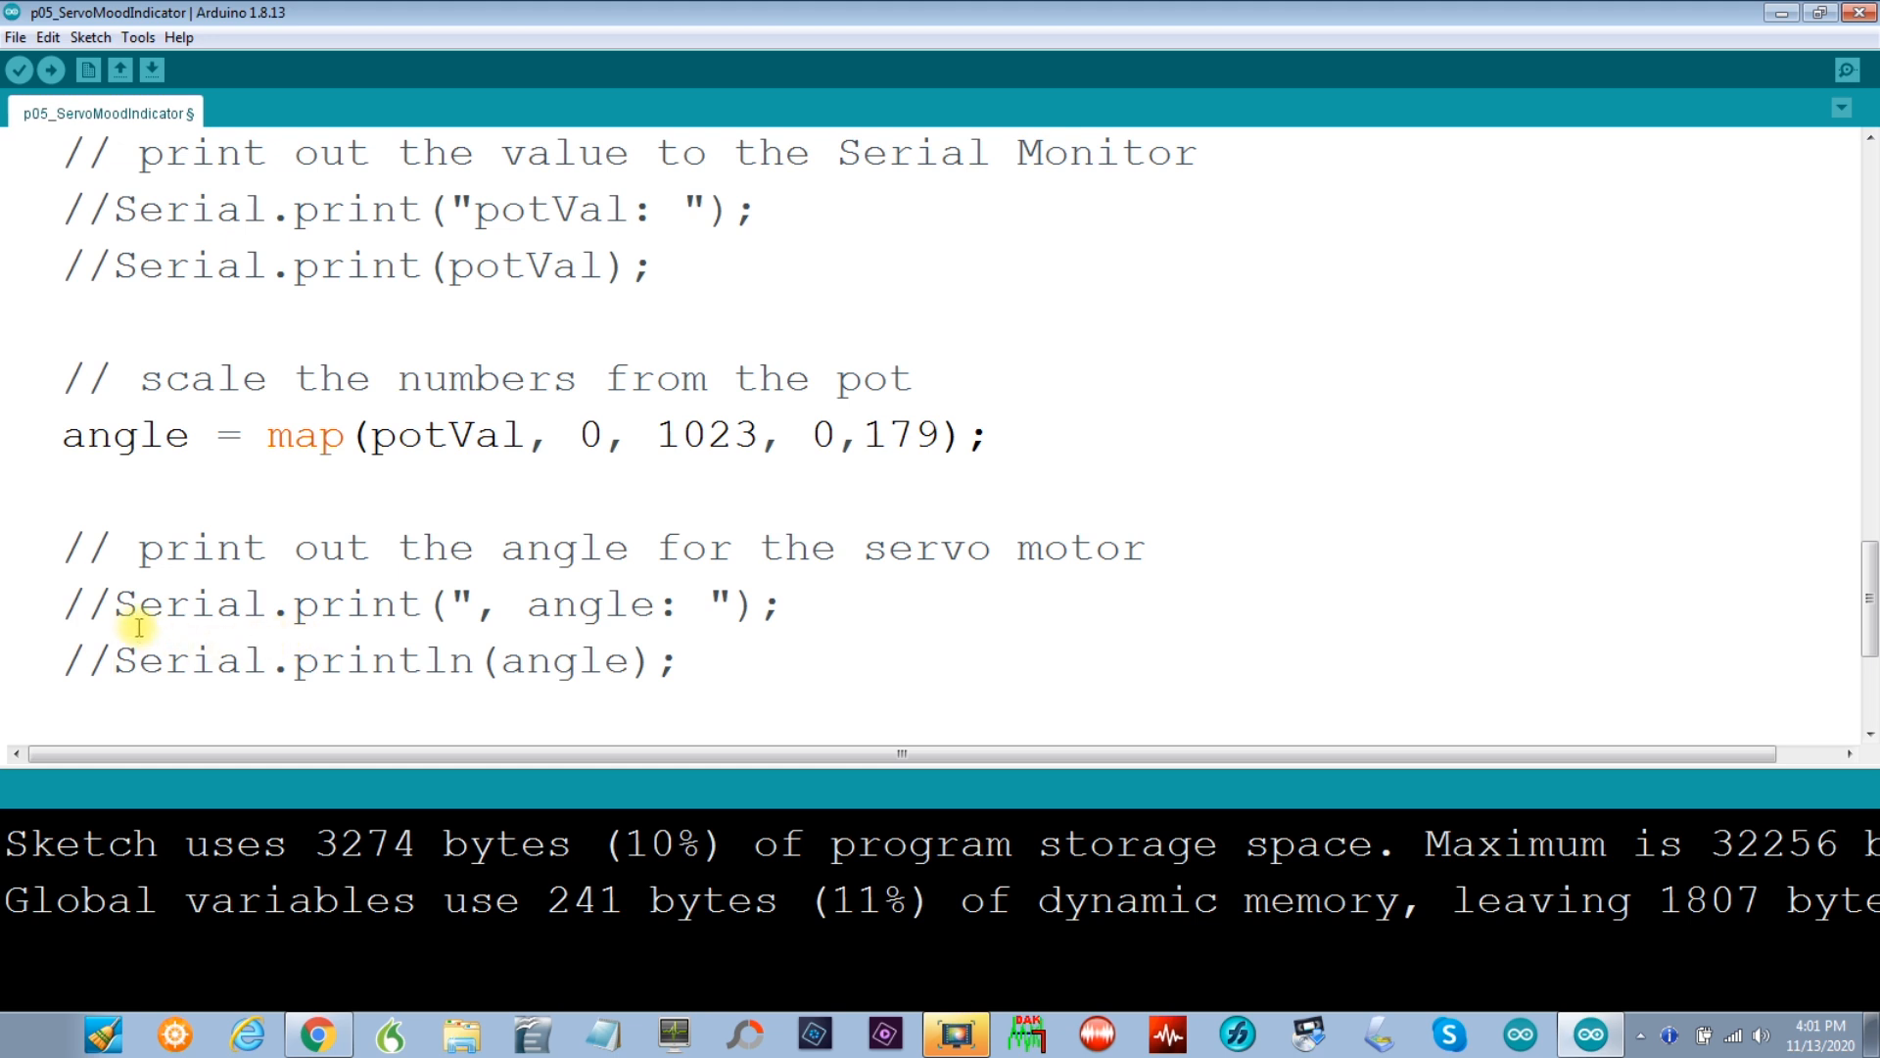
mouse_move(226, 603)
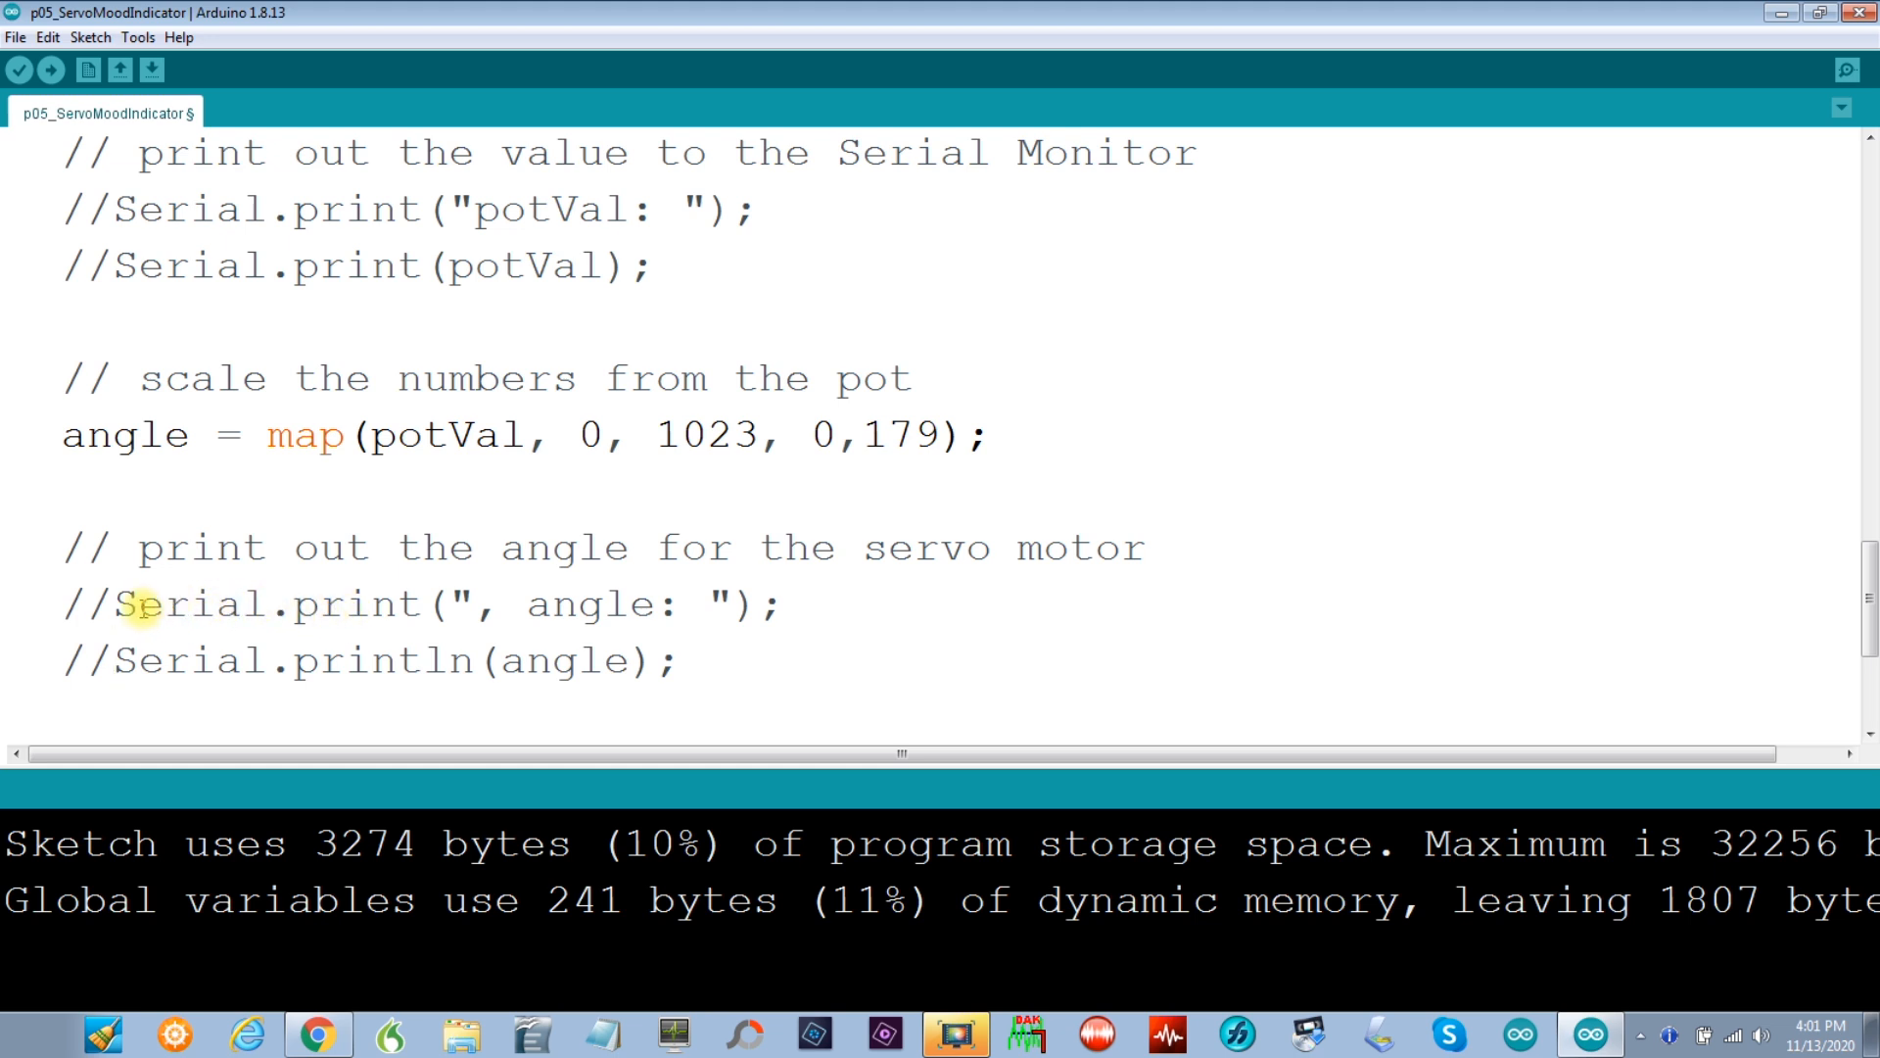
mouse_move(186, 167)
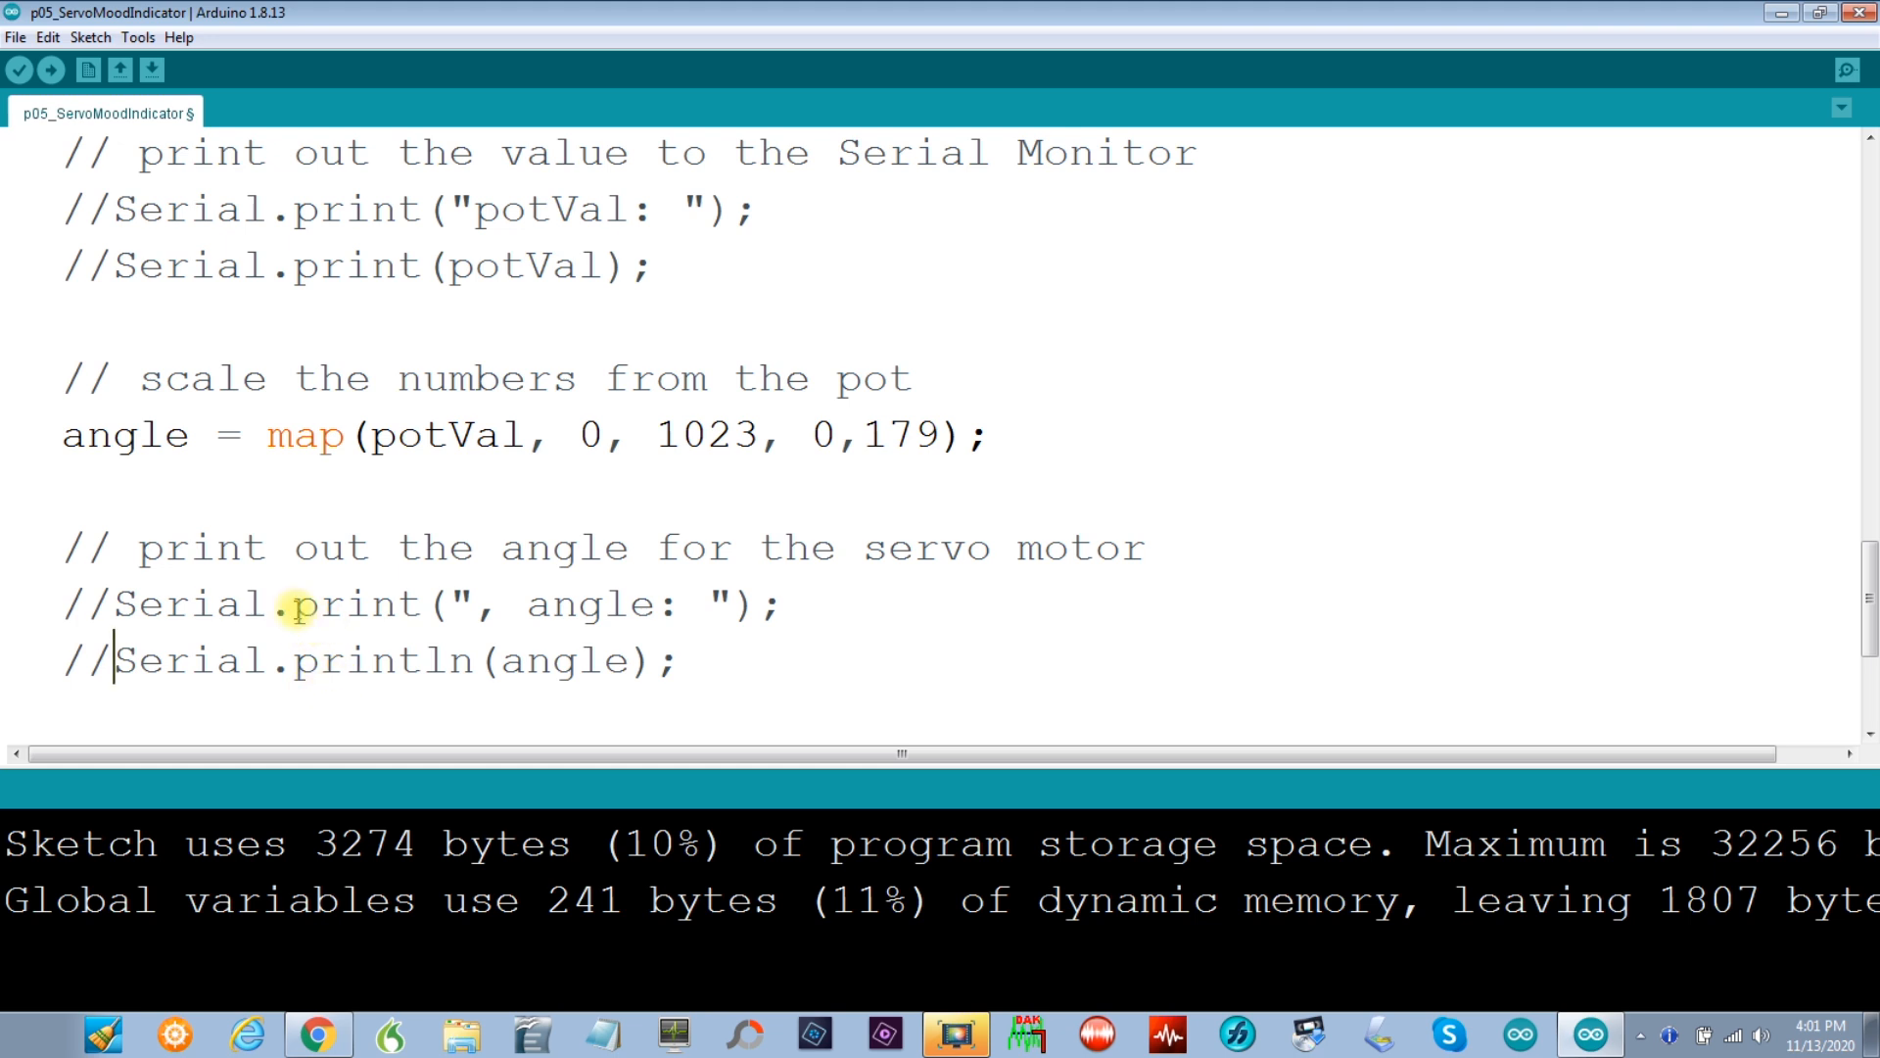
mouse_move(202, 491)
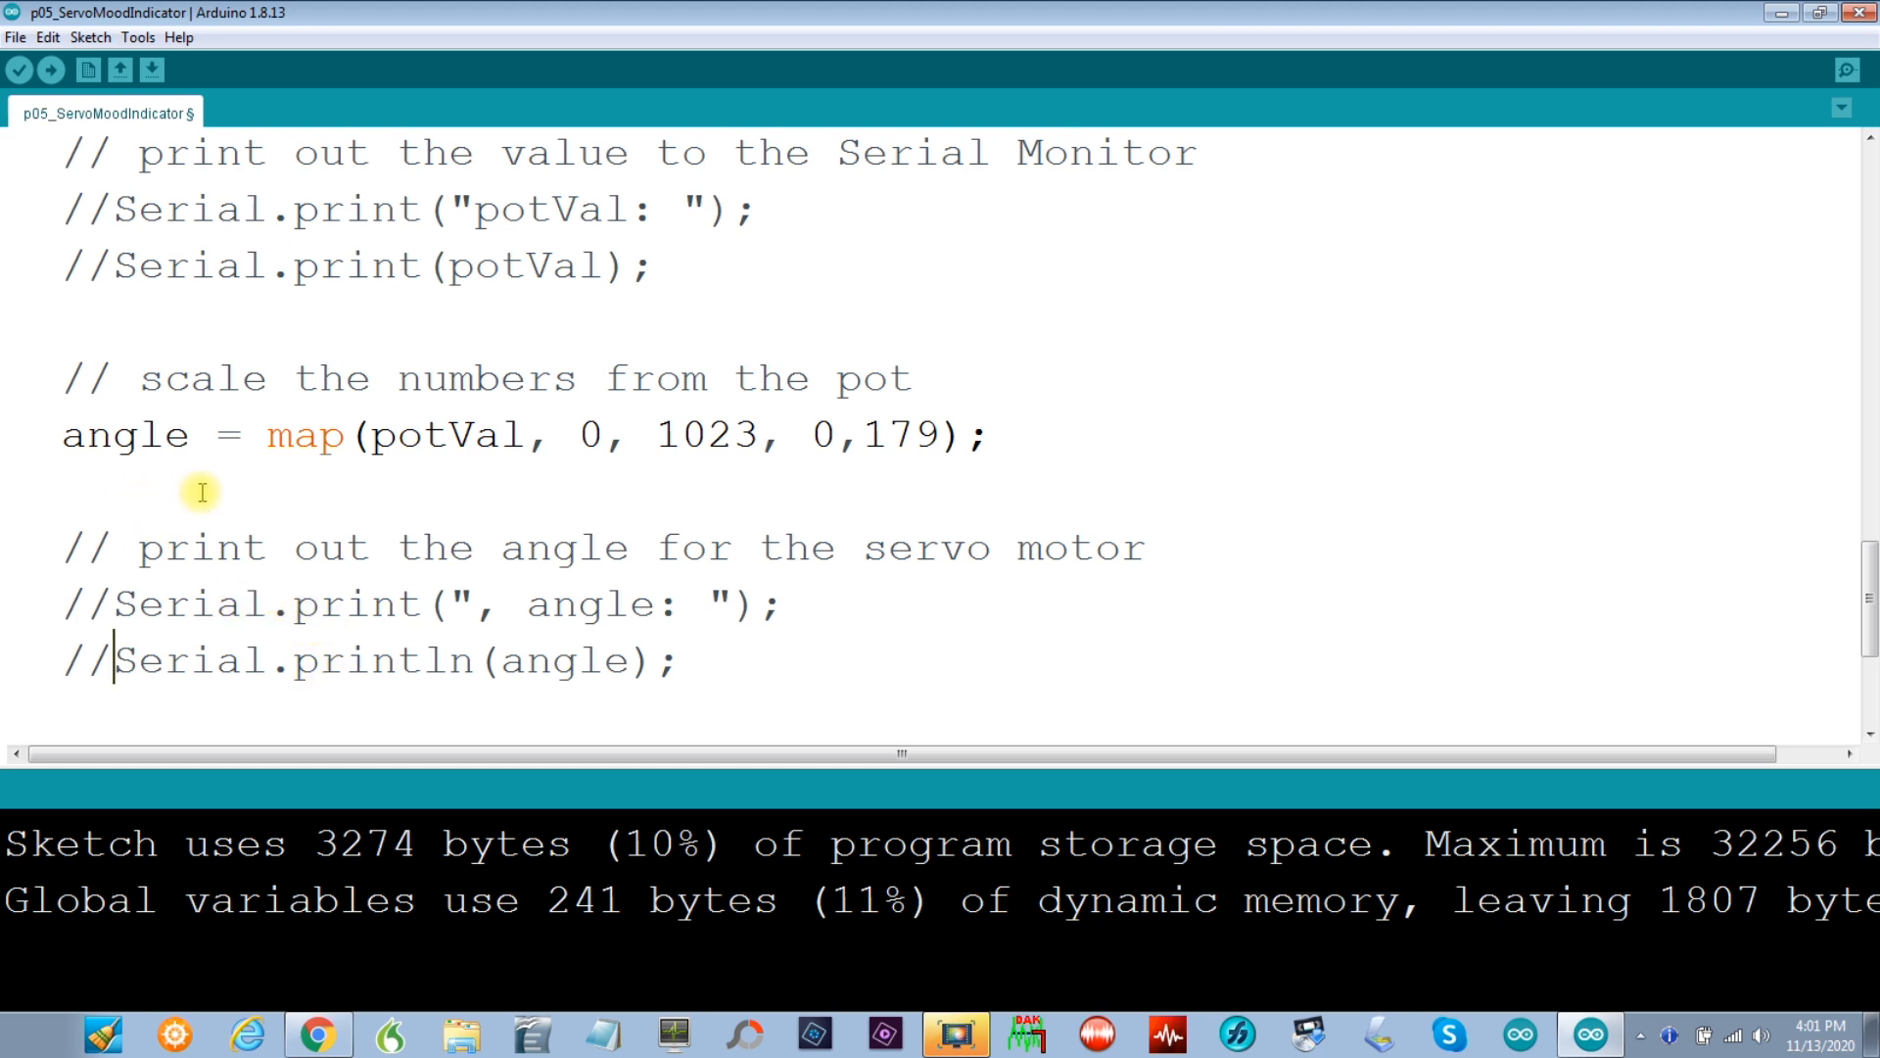
mouse_move(124, 614)
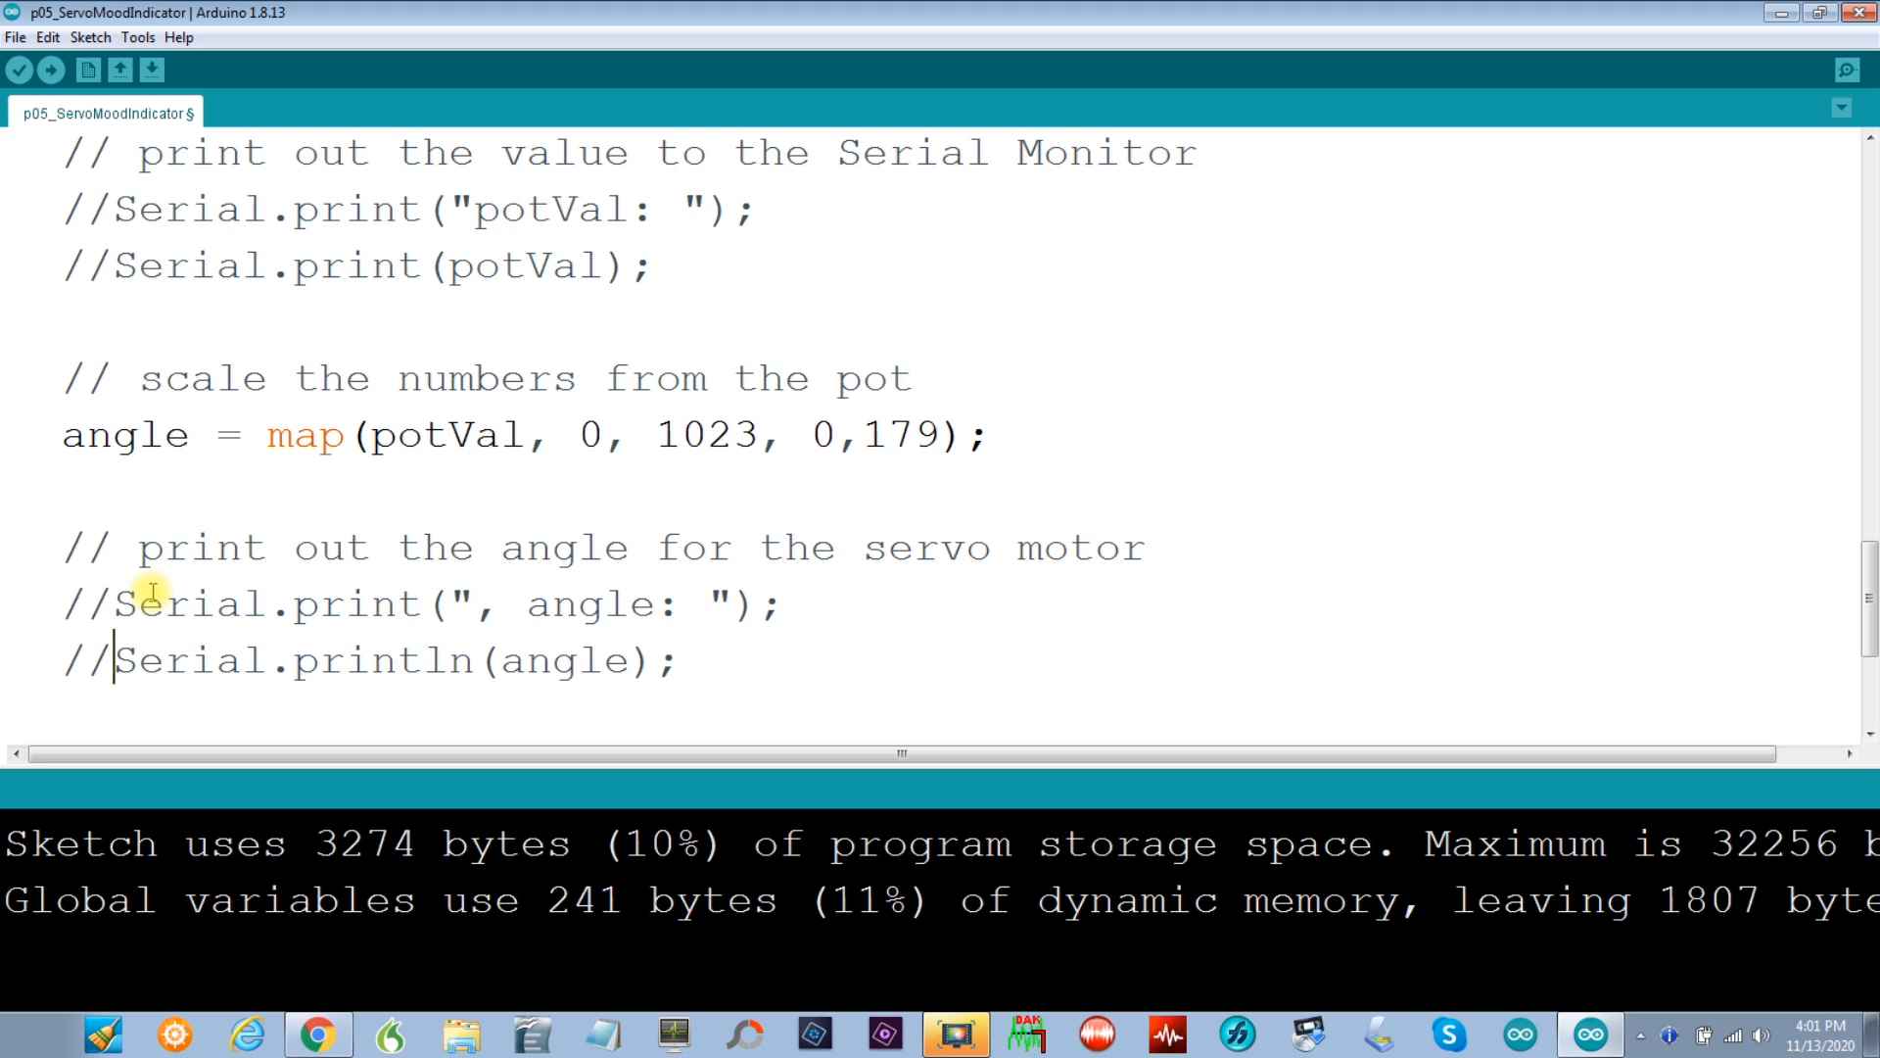
mouse_move(156, 564)
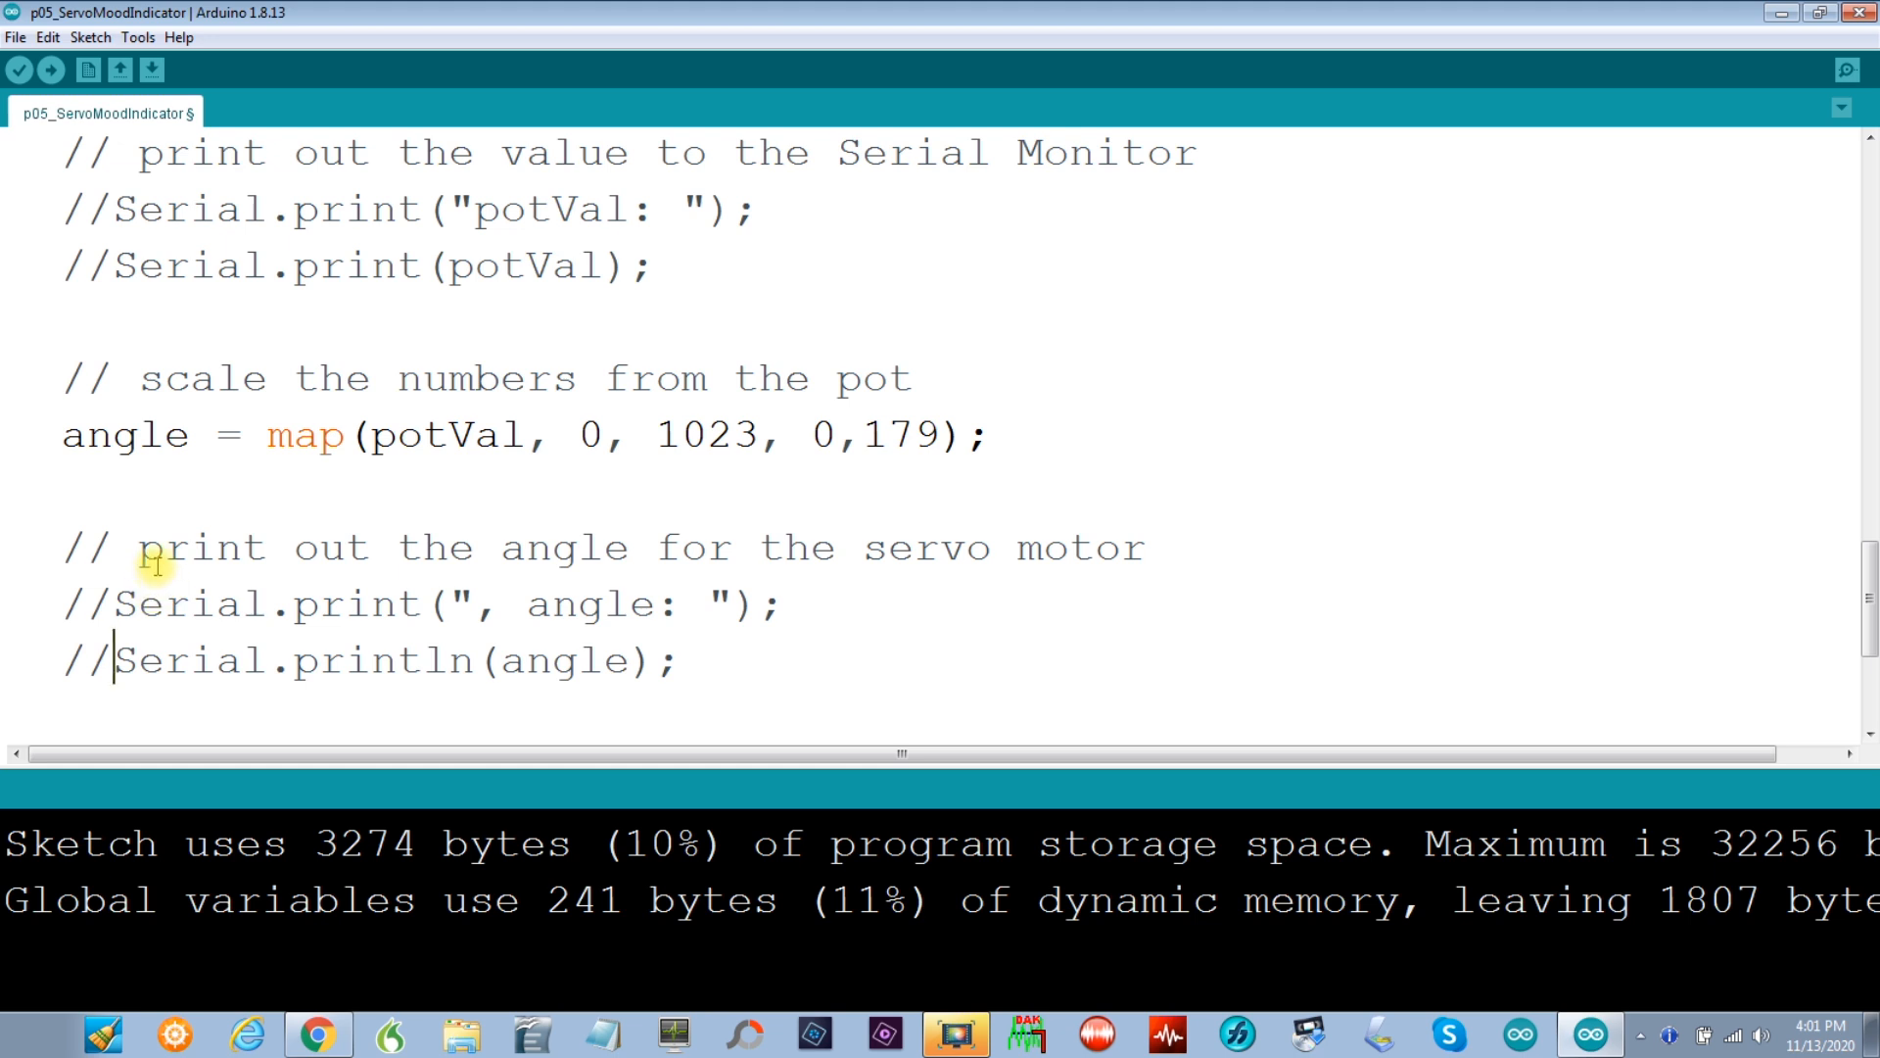
mouse_move(220, 636)
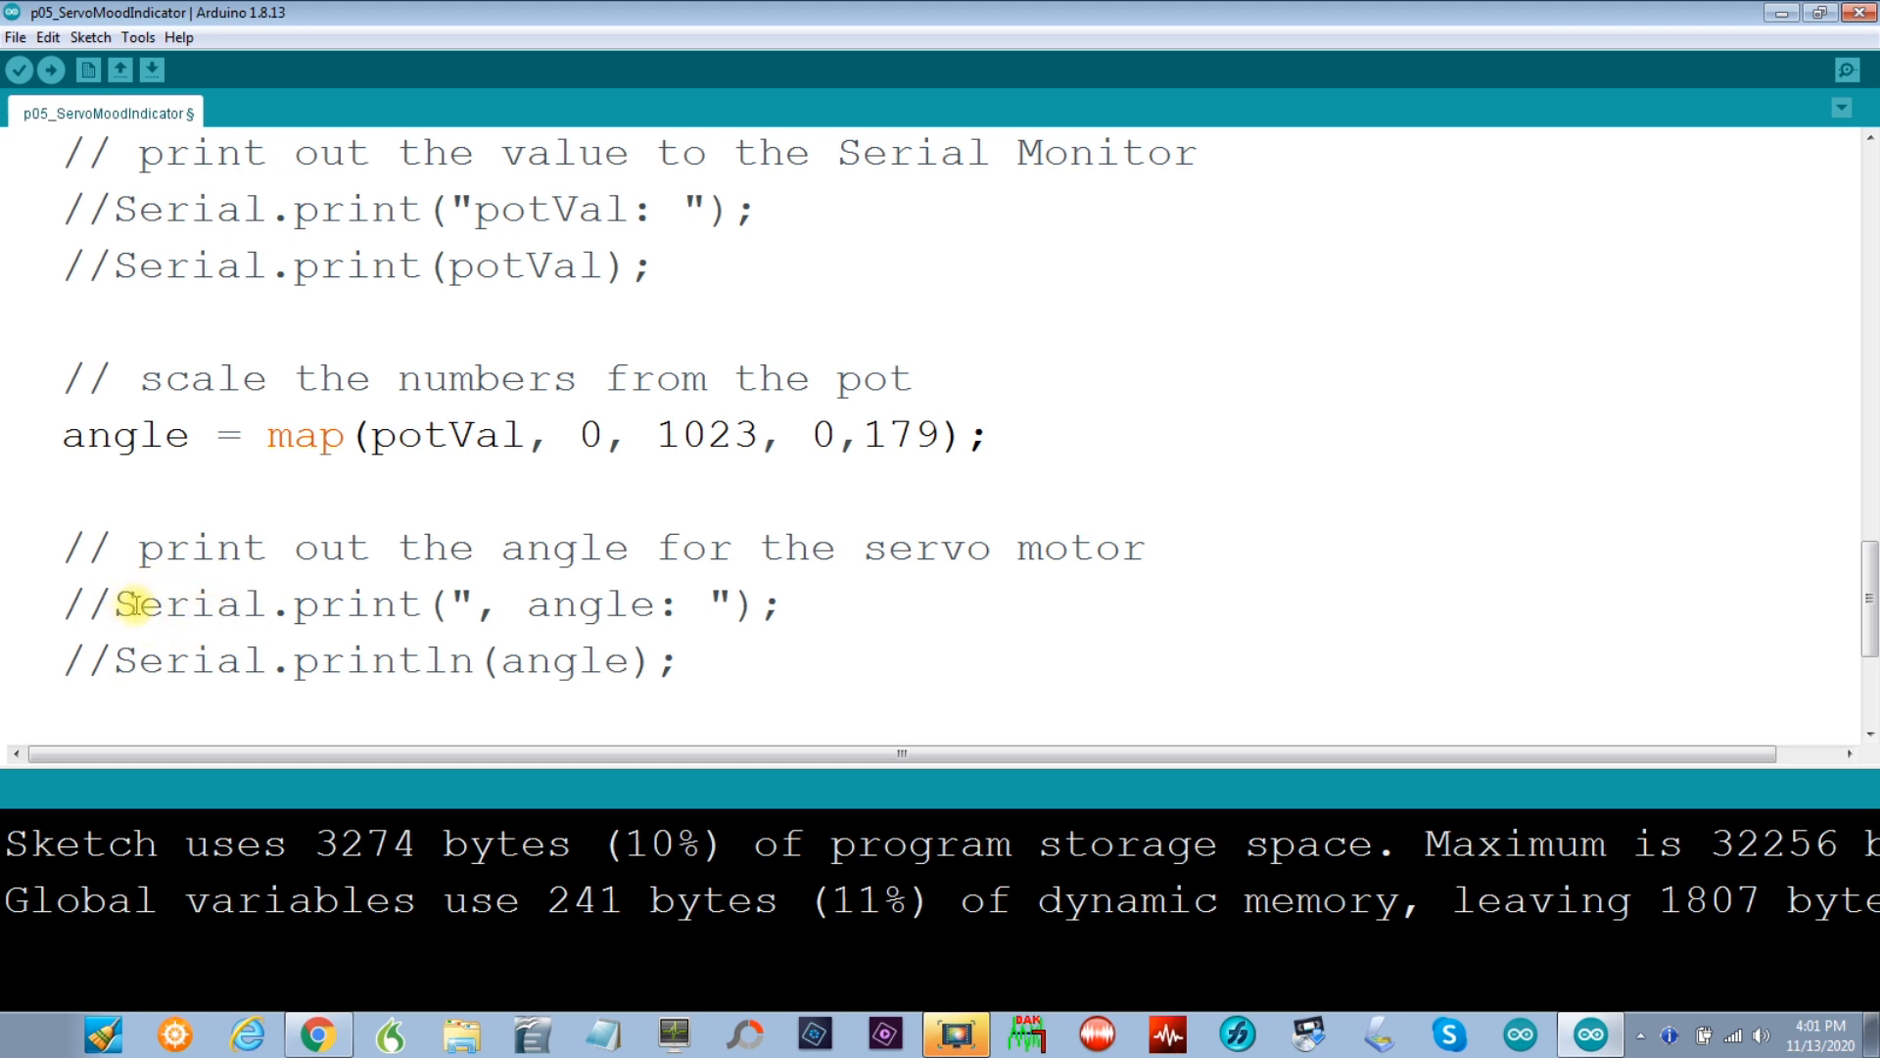
mouse_move(309, 577)
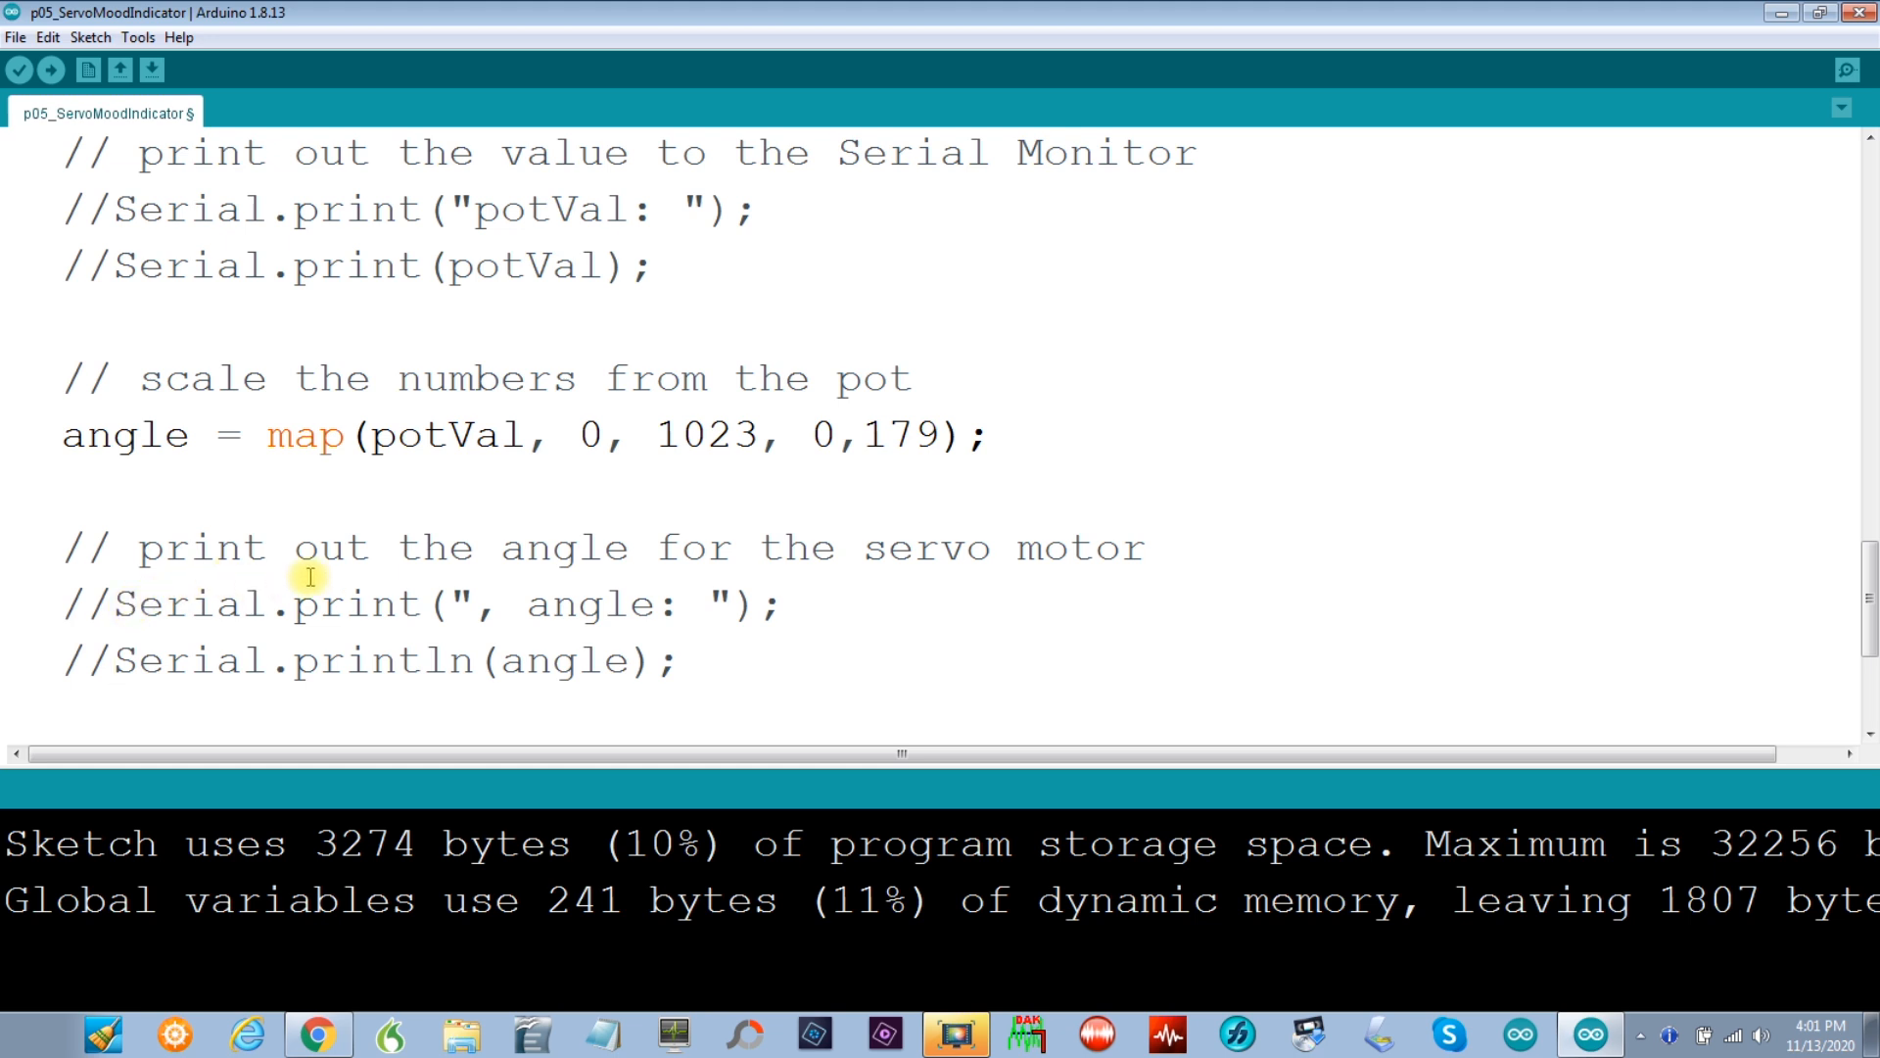
mouse_move(840, 546)
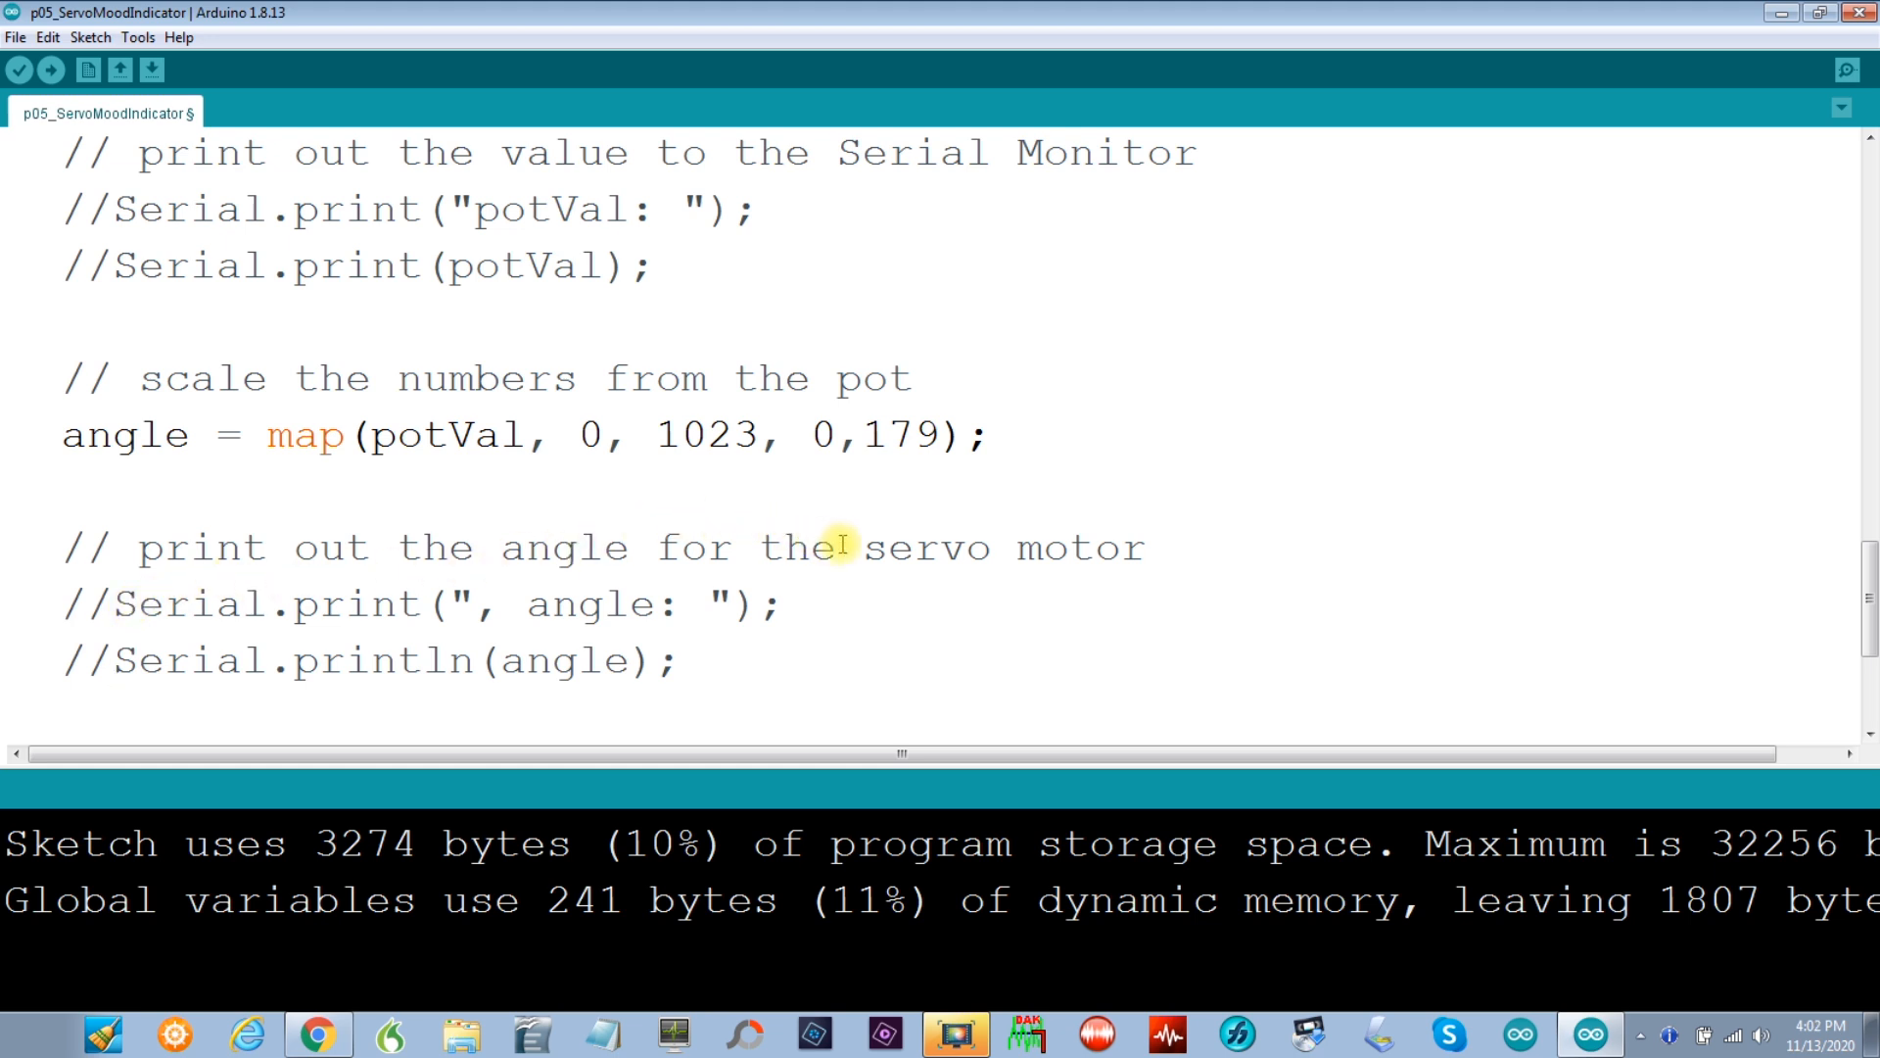
mouse_move(864, 503)
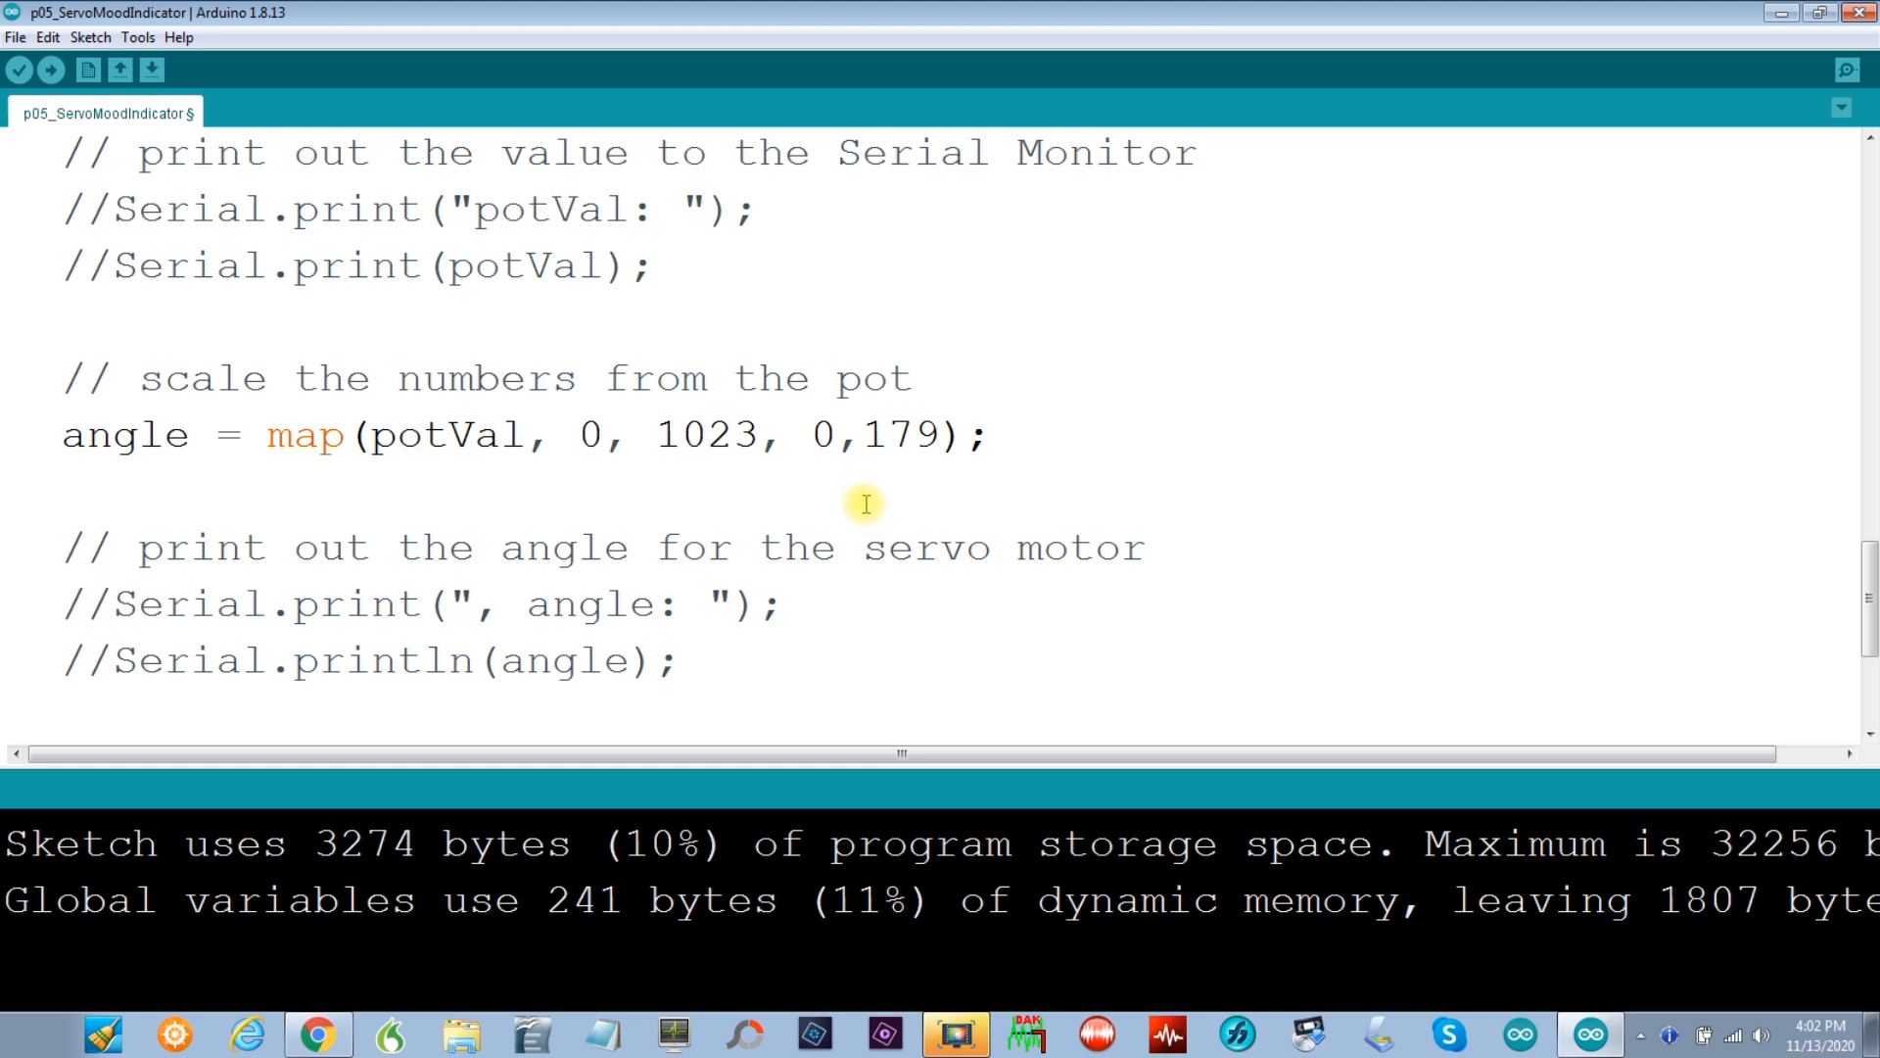
mouse_move(755, 495)
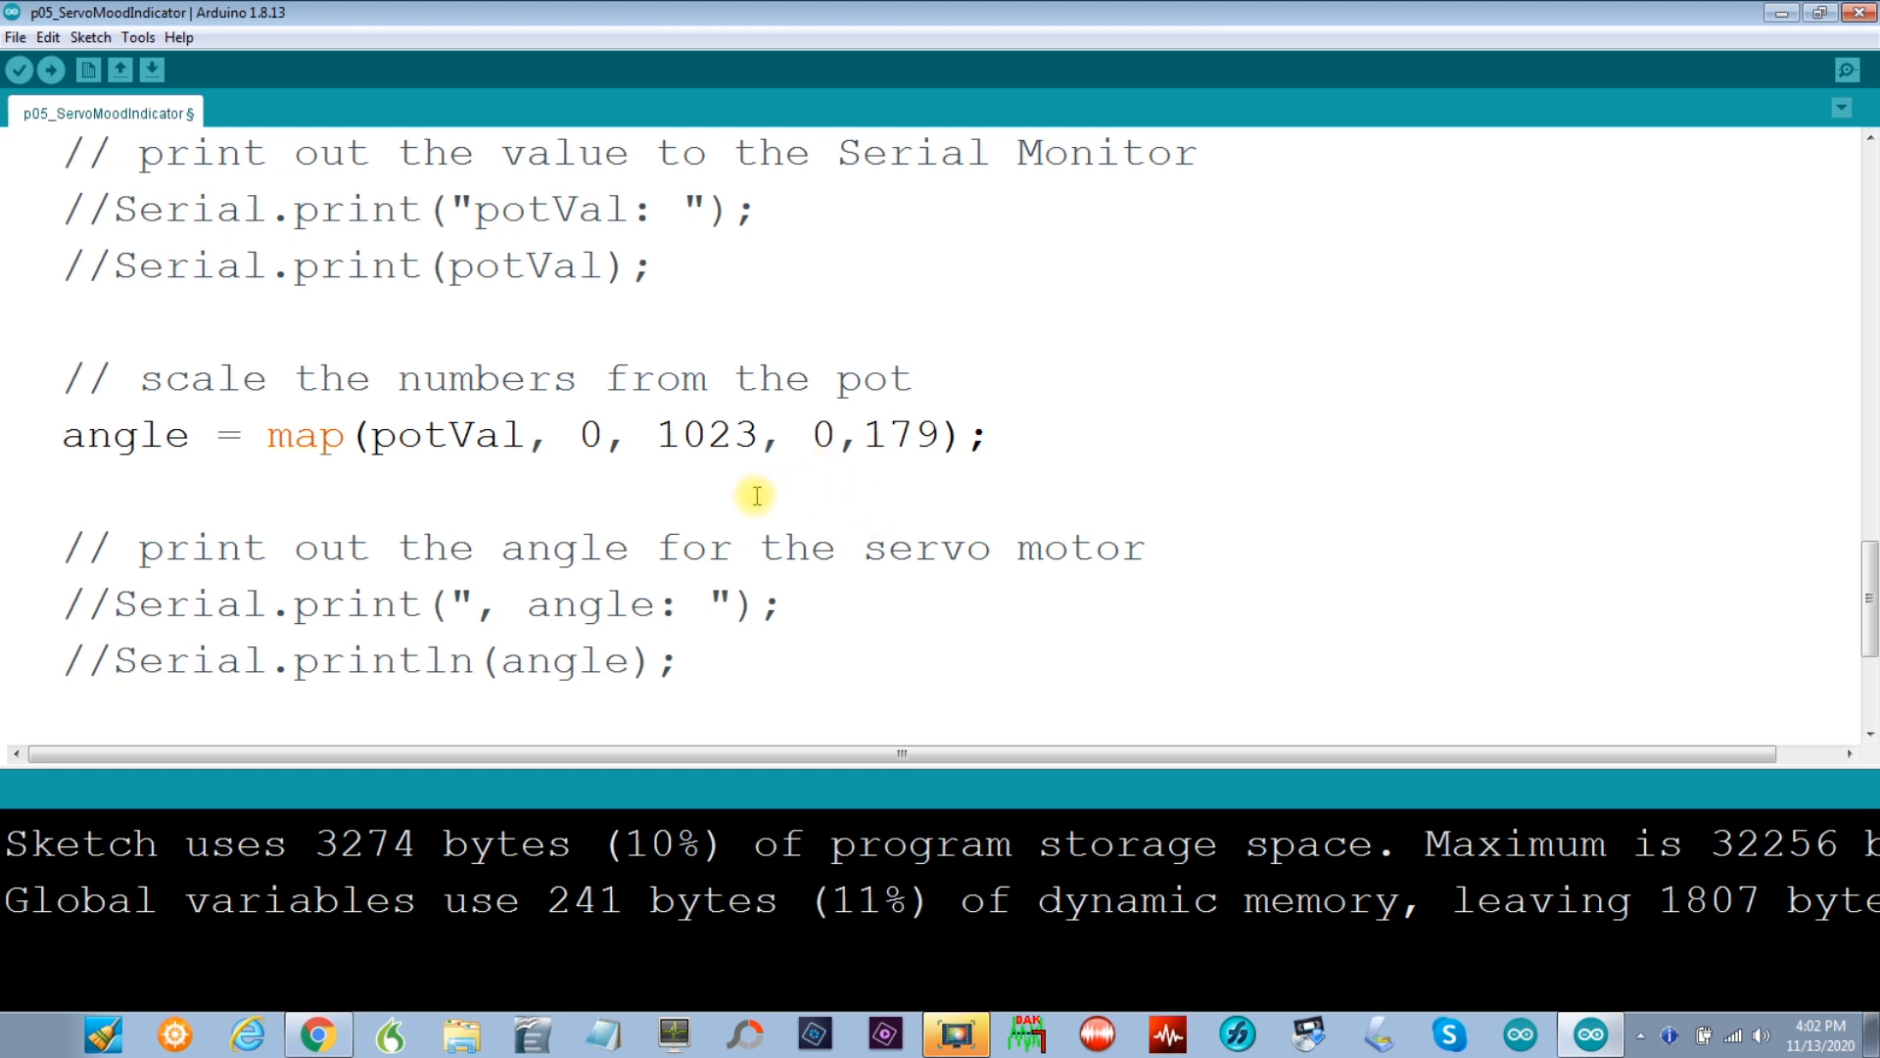
mouse_move(645, 448)
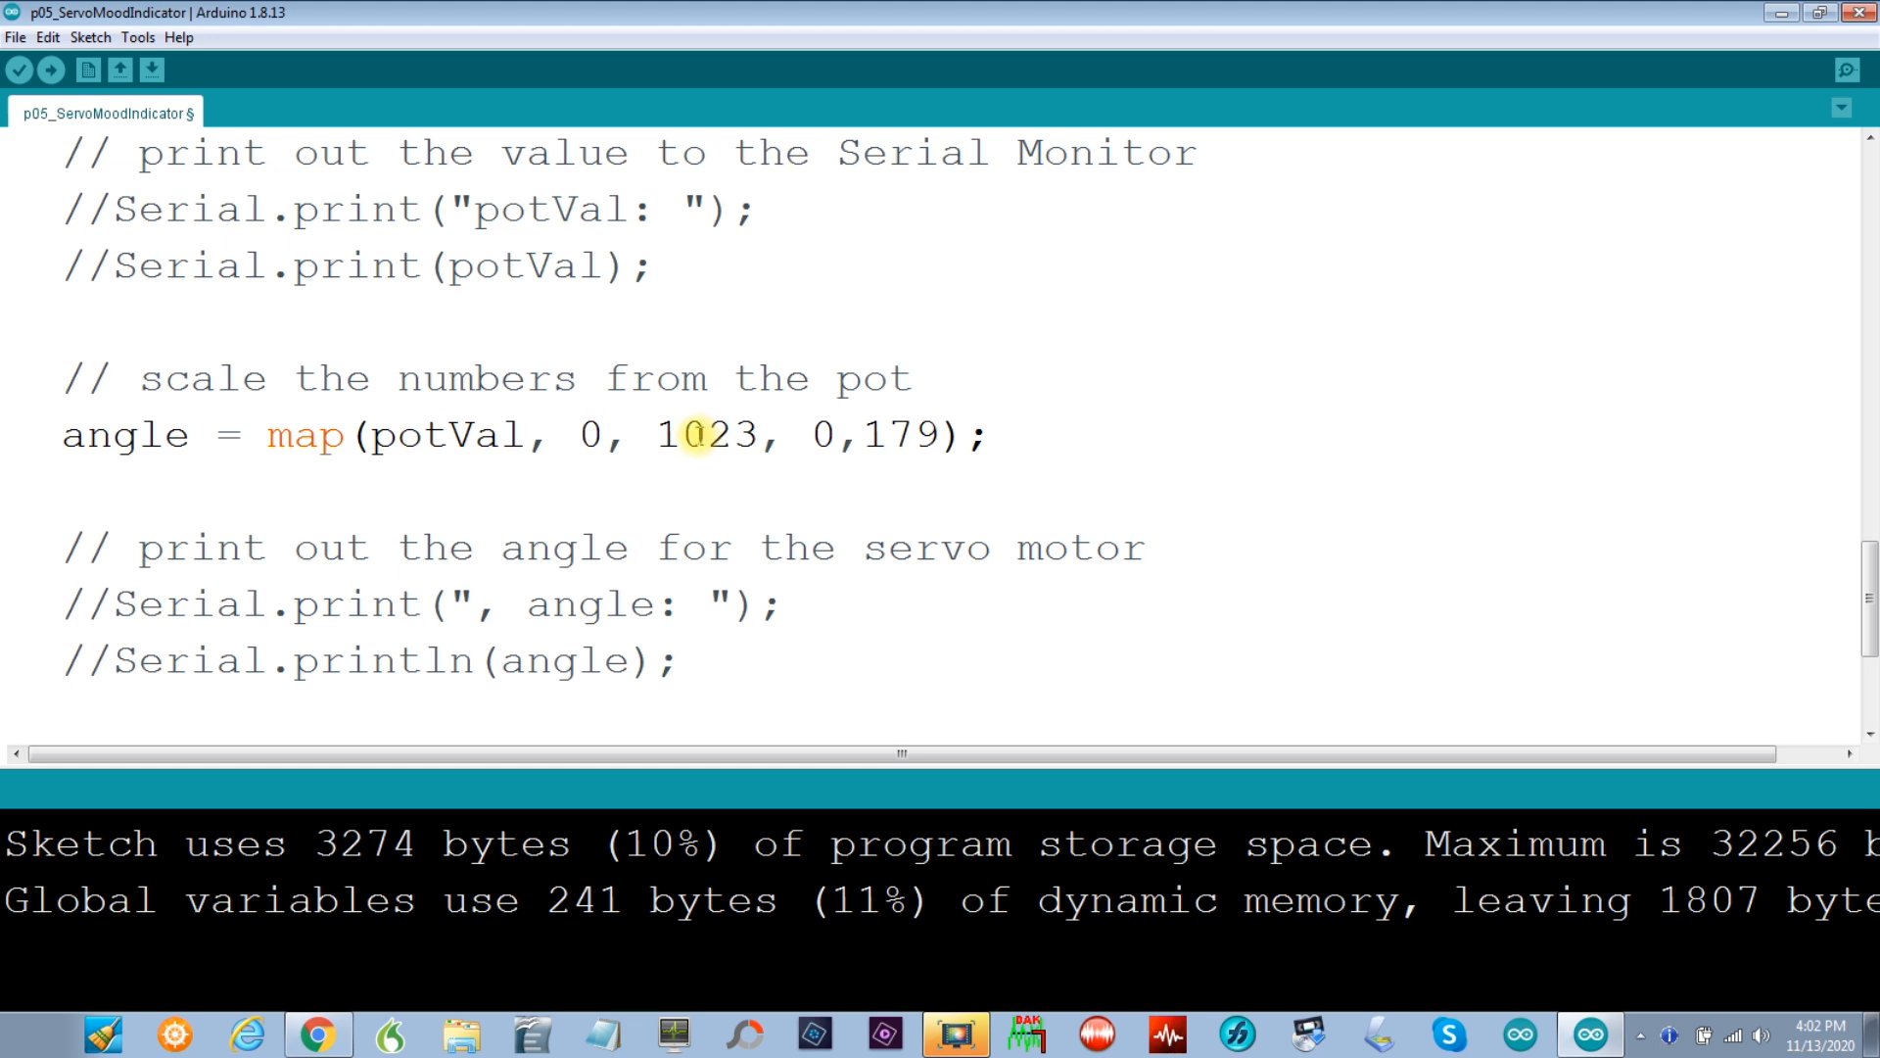
mouse_move(731, 435)
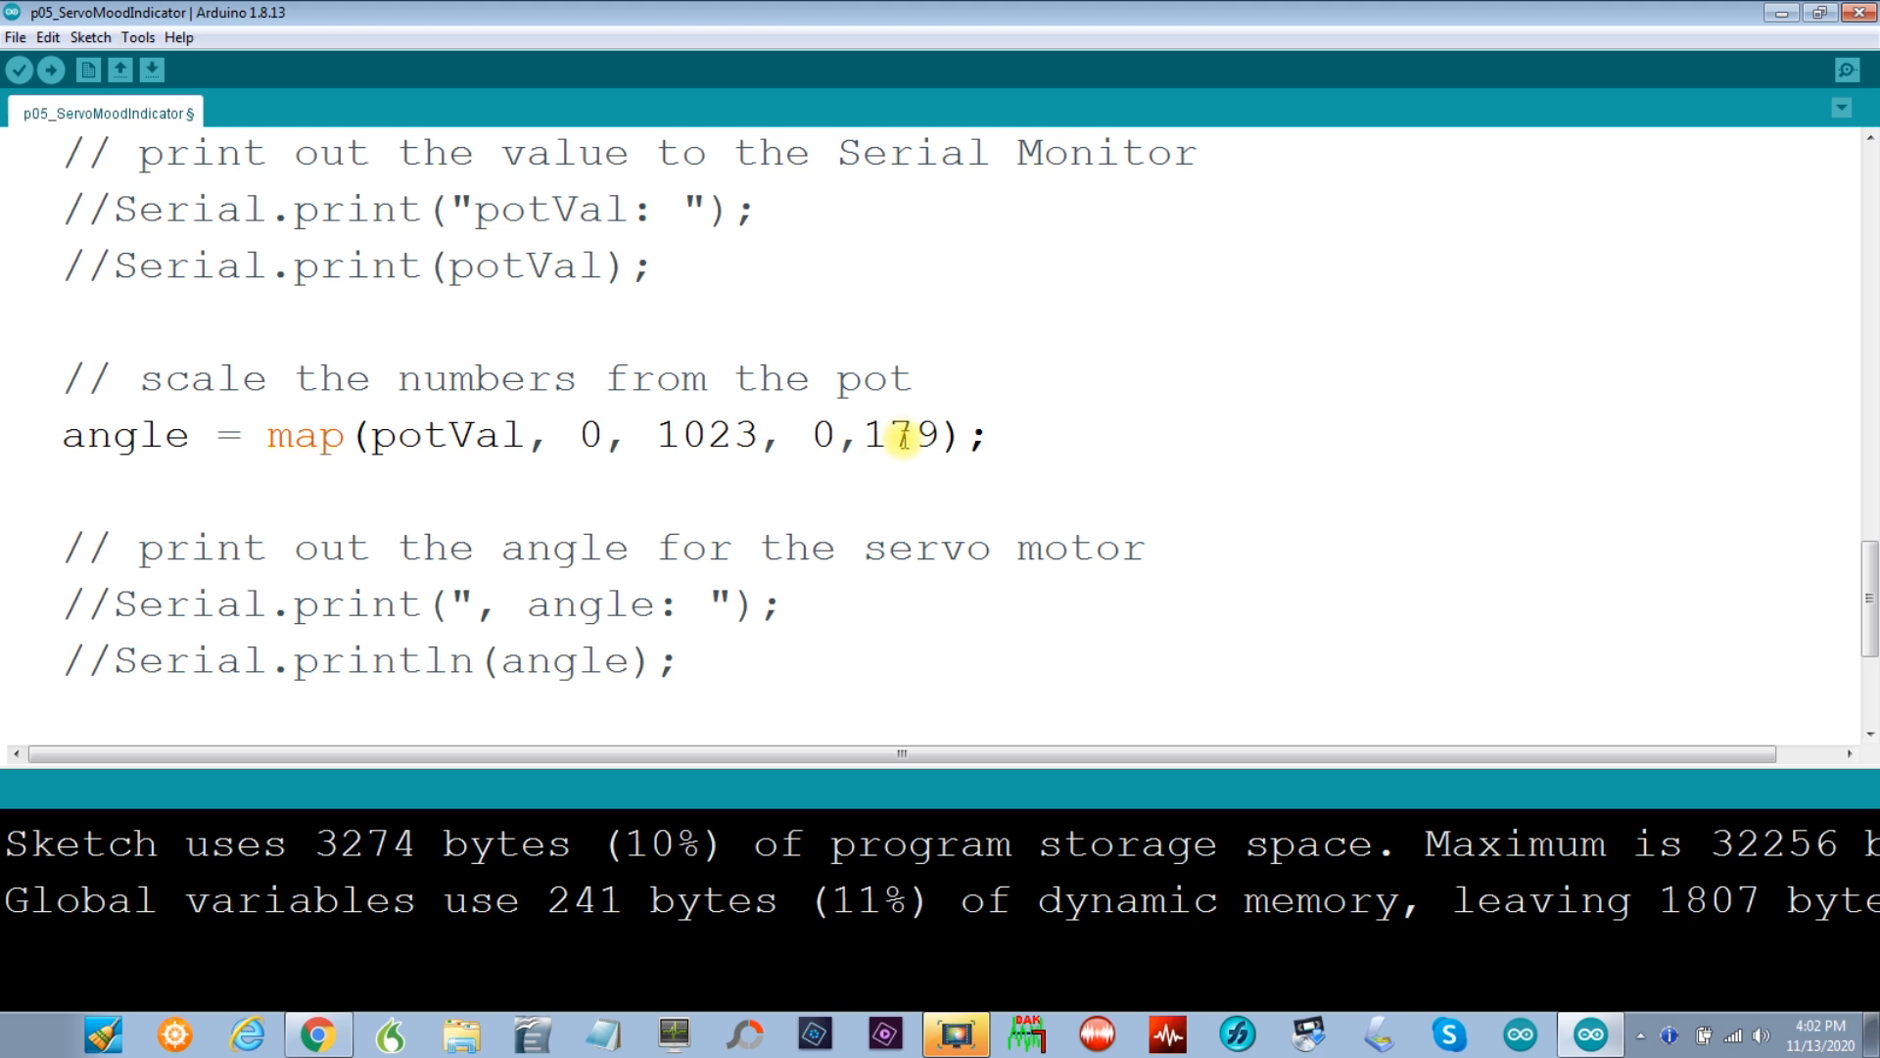
mouse_move(803, 453)
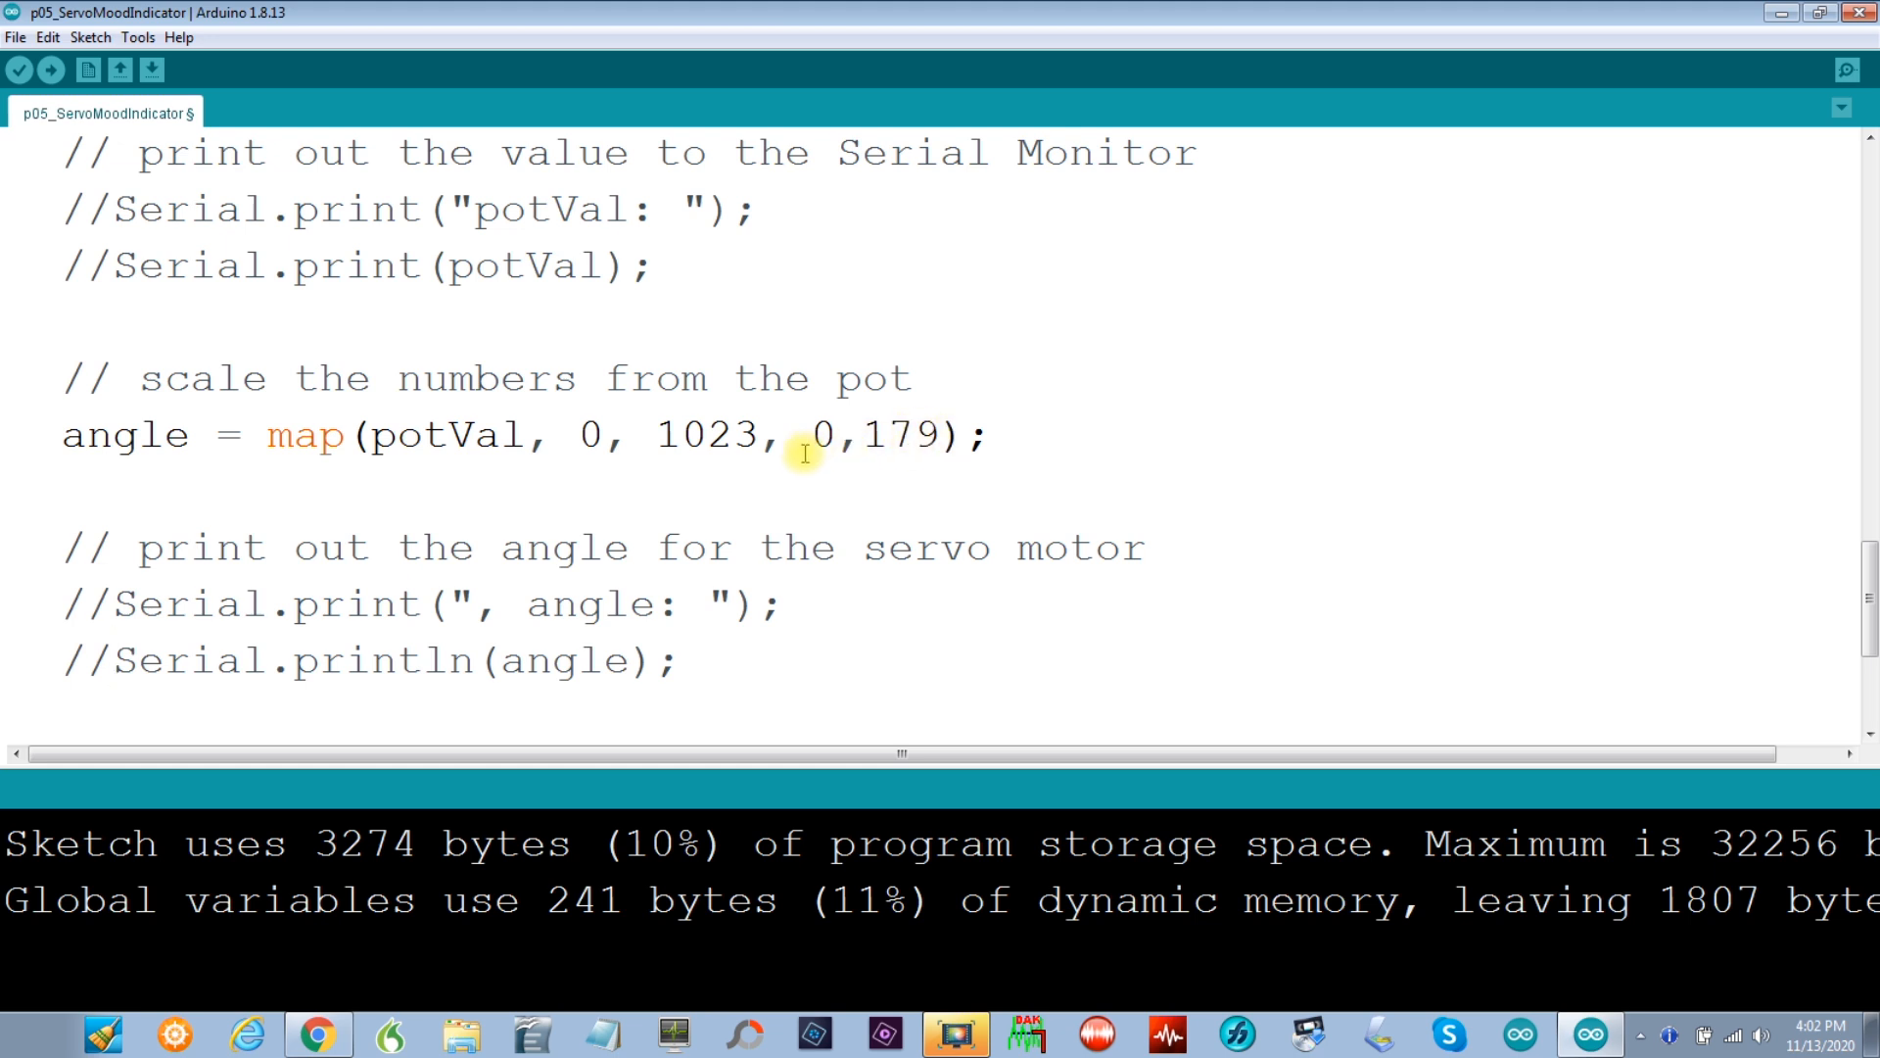
mouse_move(887, 434)
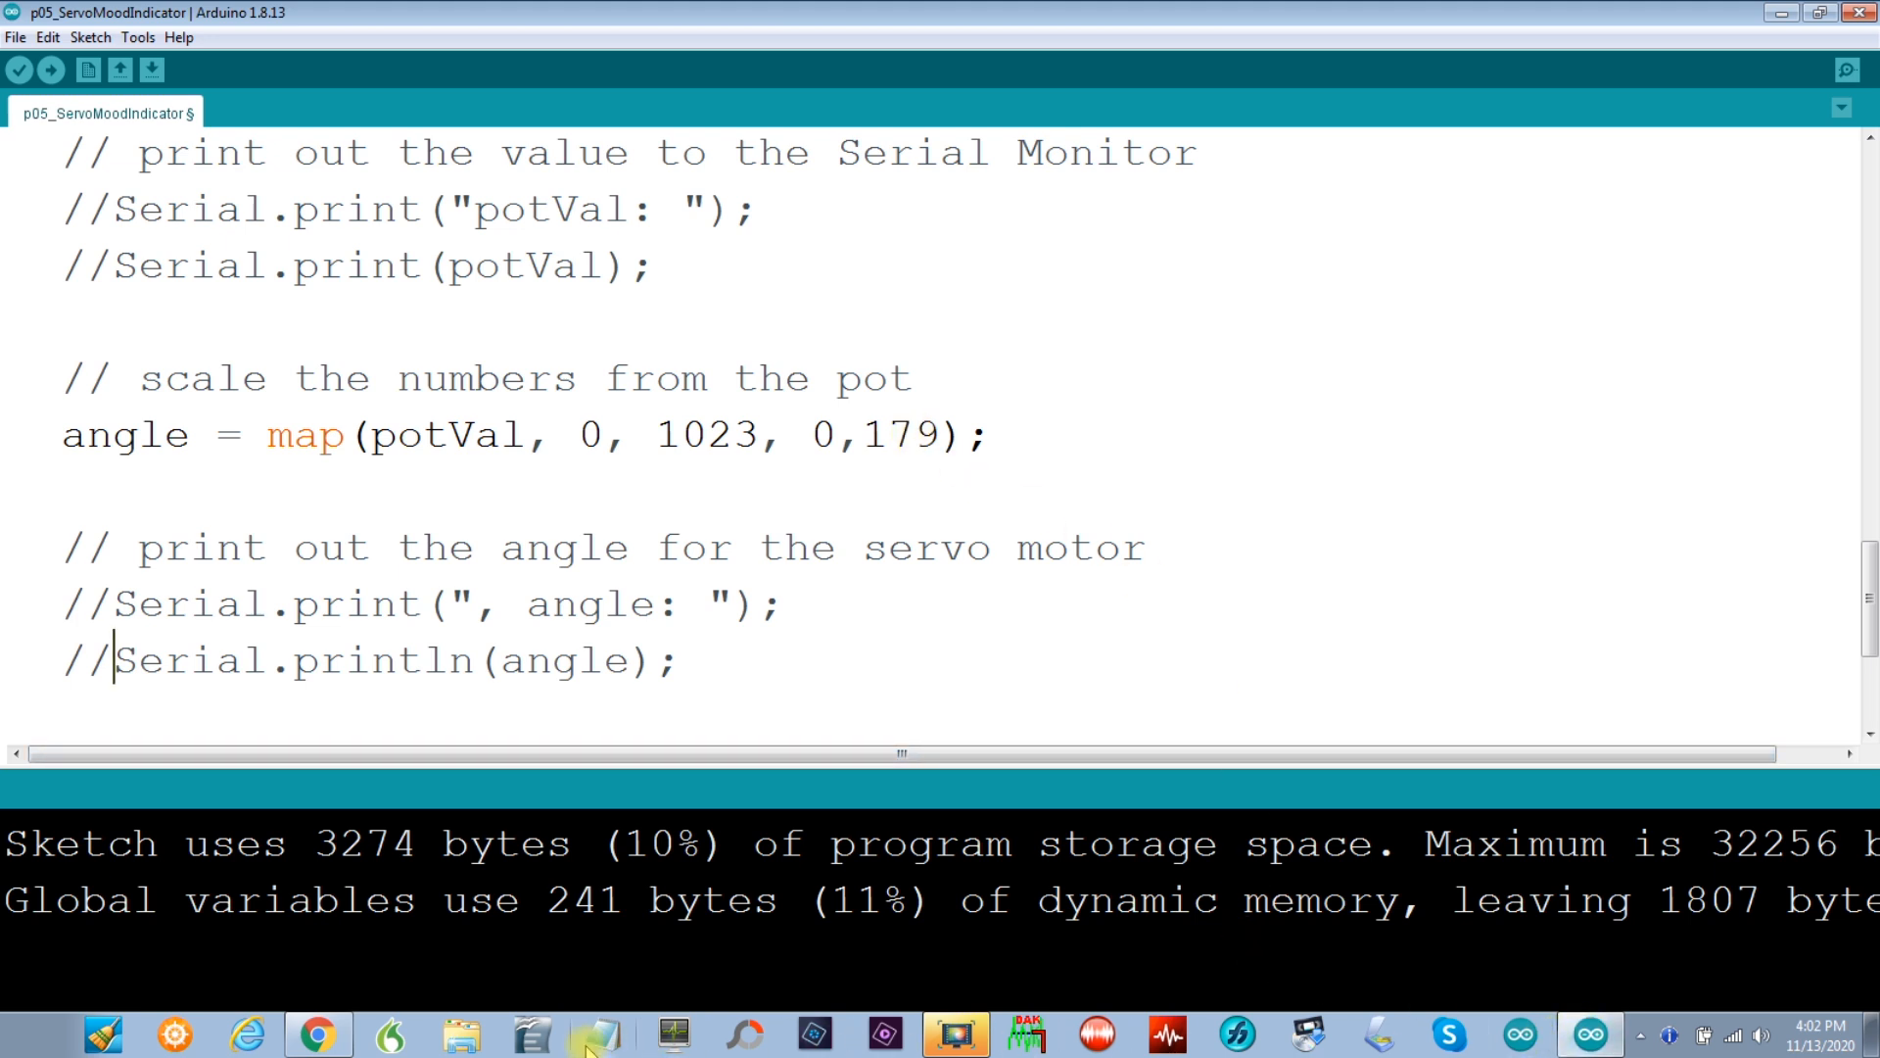
Step: Switch to Chrome and reach the arduino.cc Language Reference, scanning its Functions list
click(316, 1034)
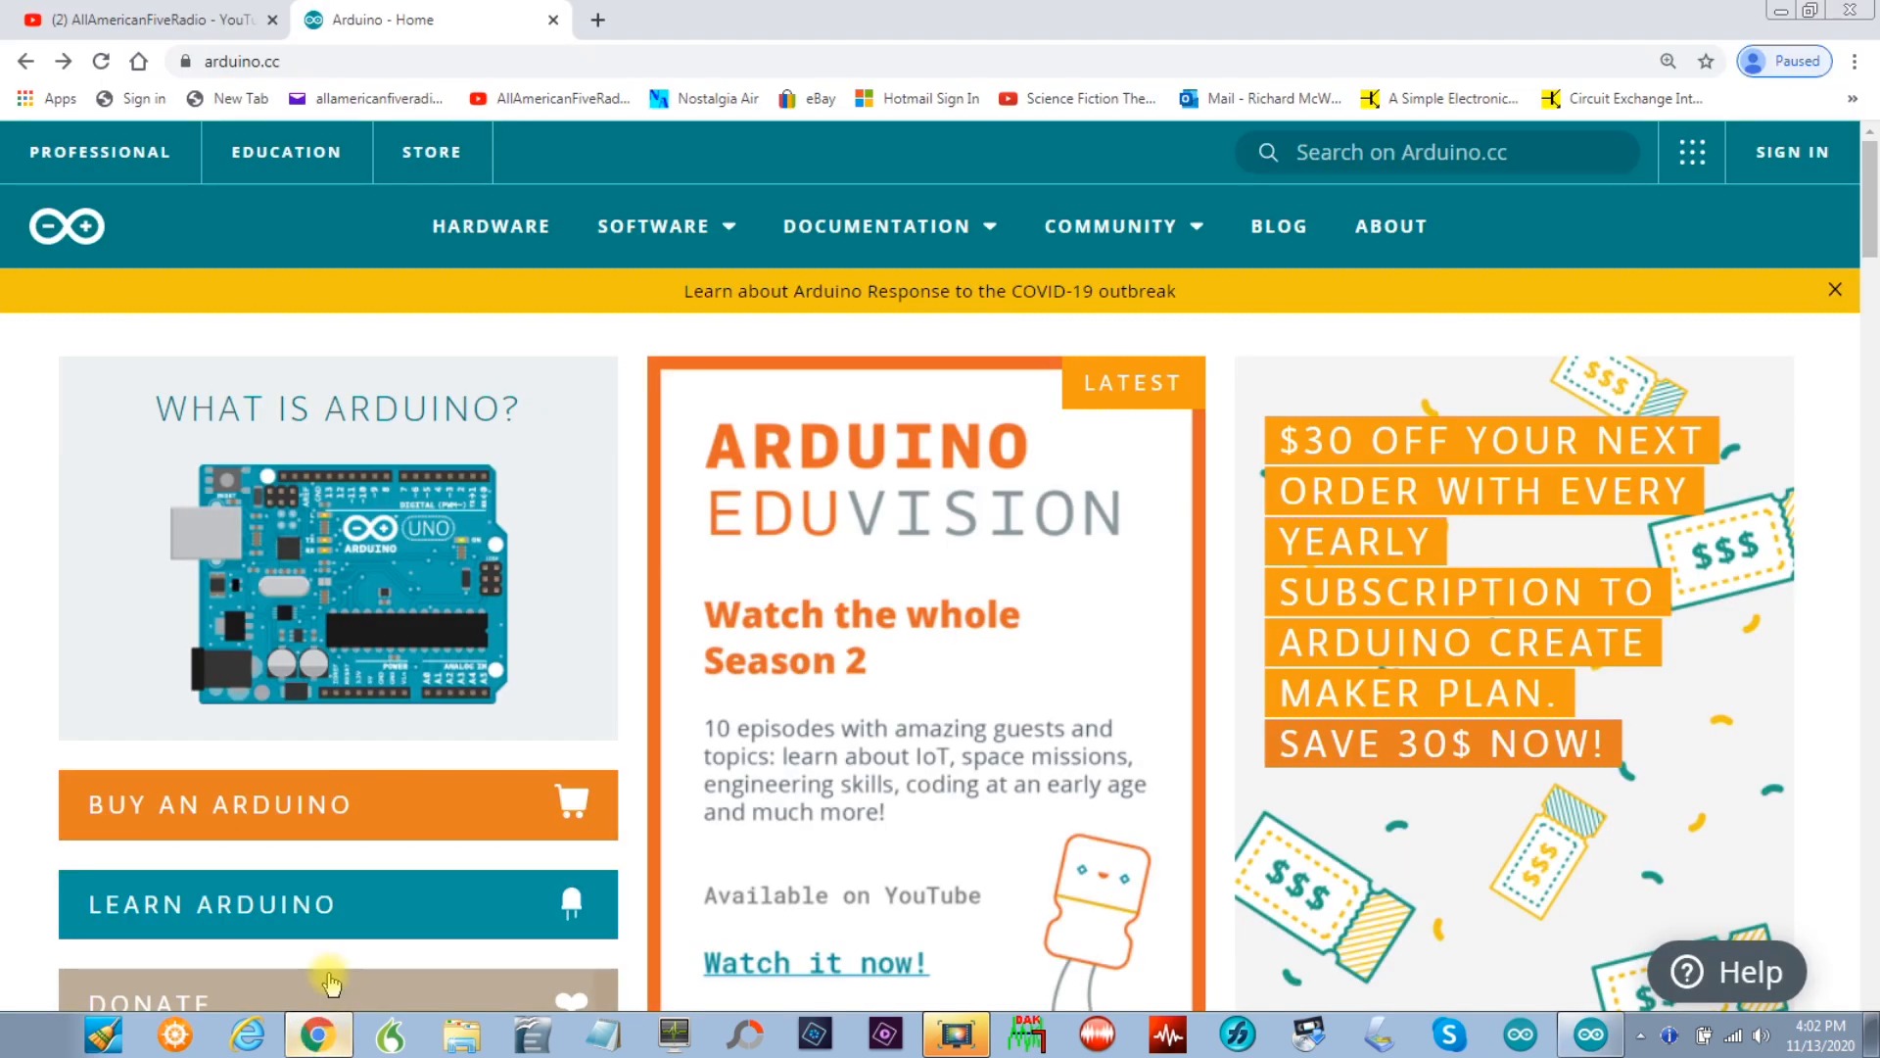
click(879, 225)
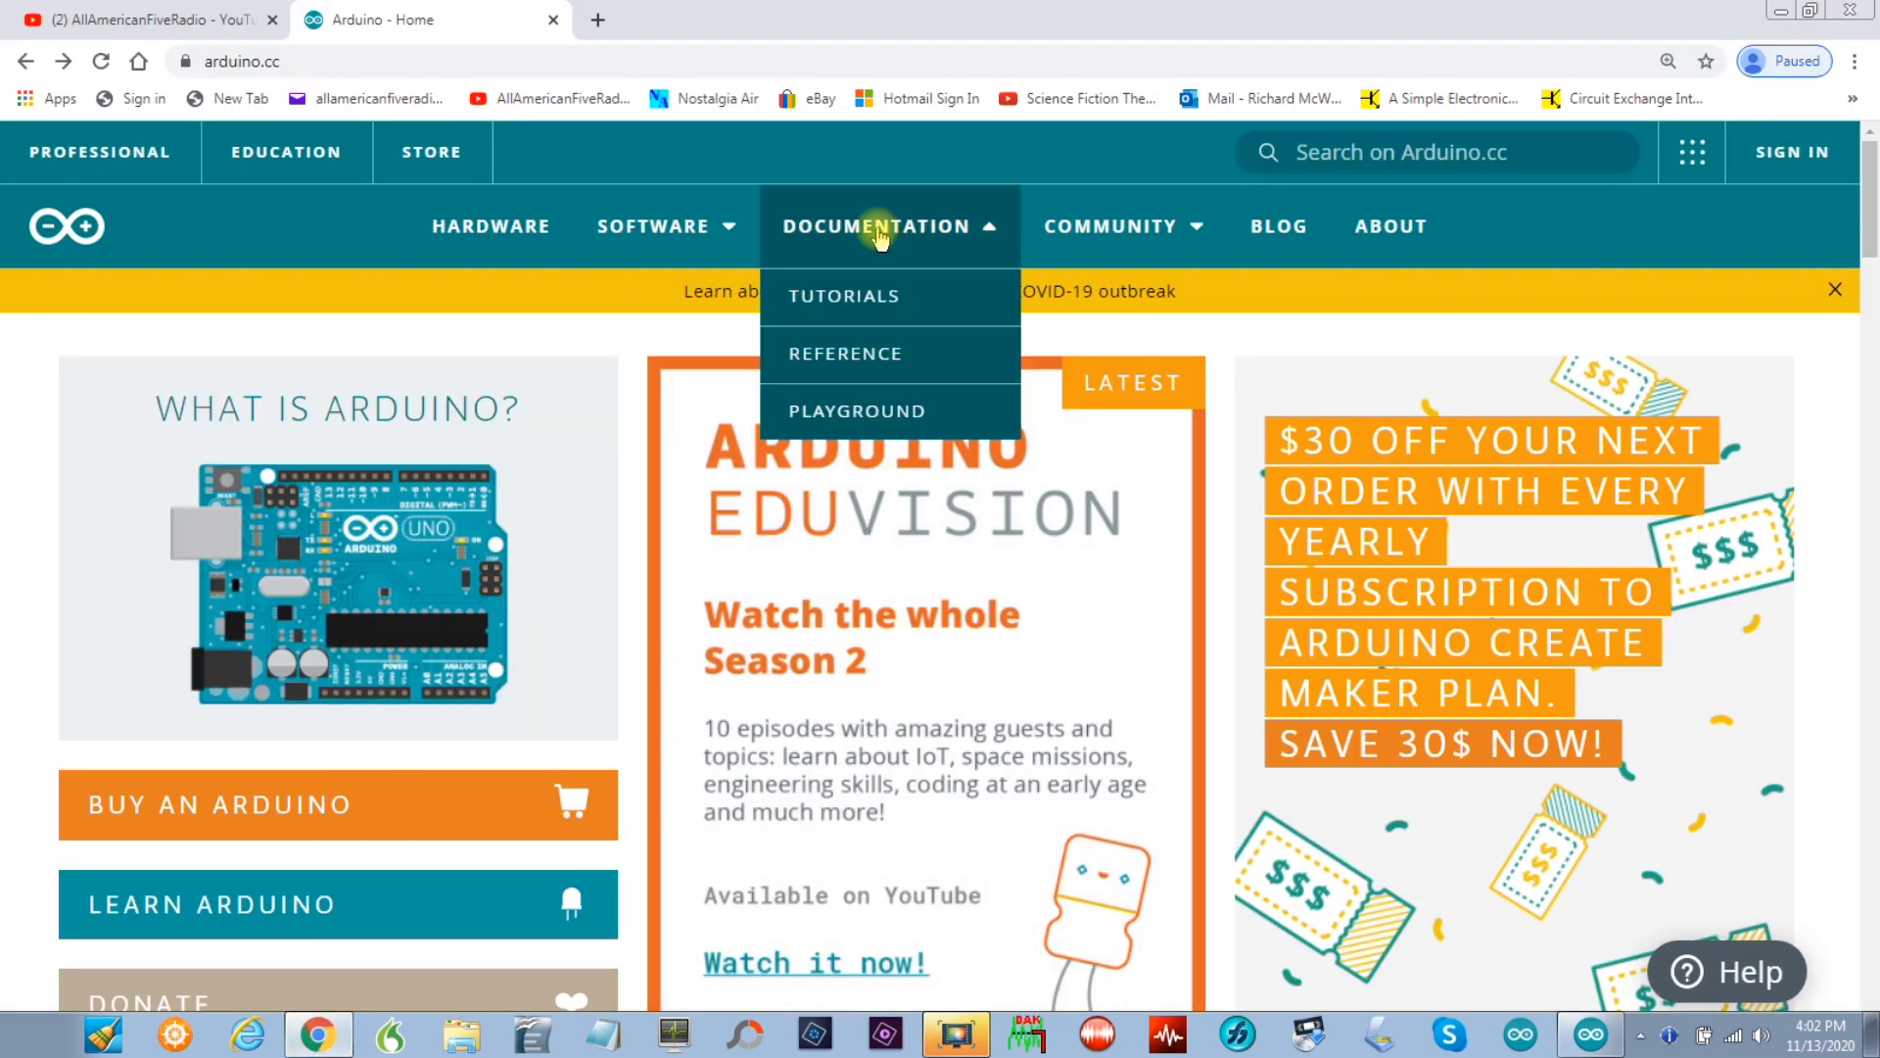
click(845, 353)
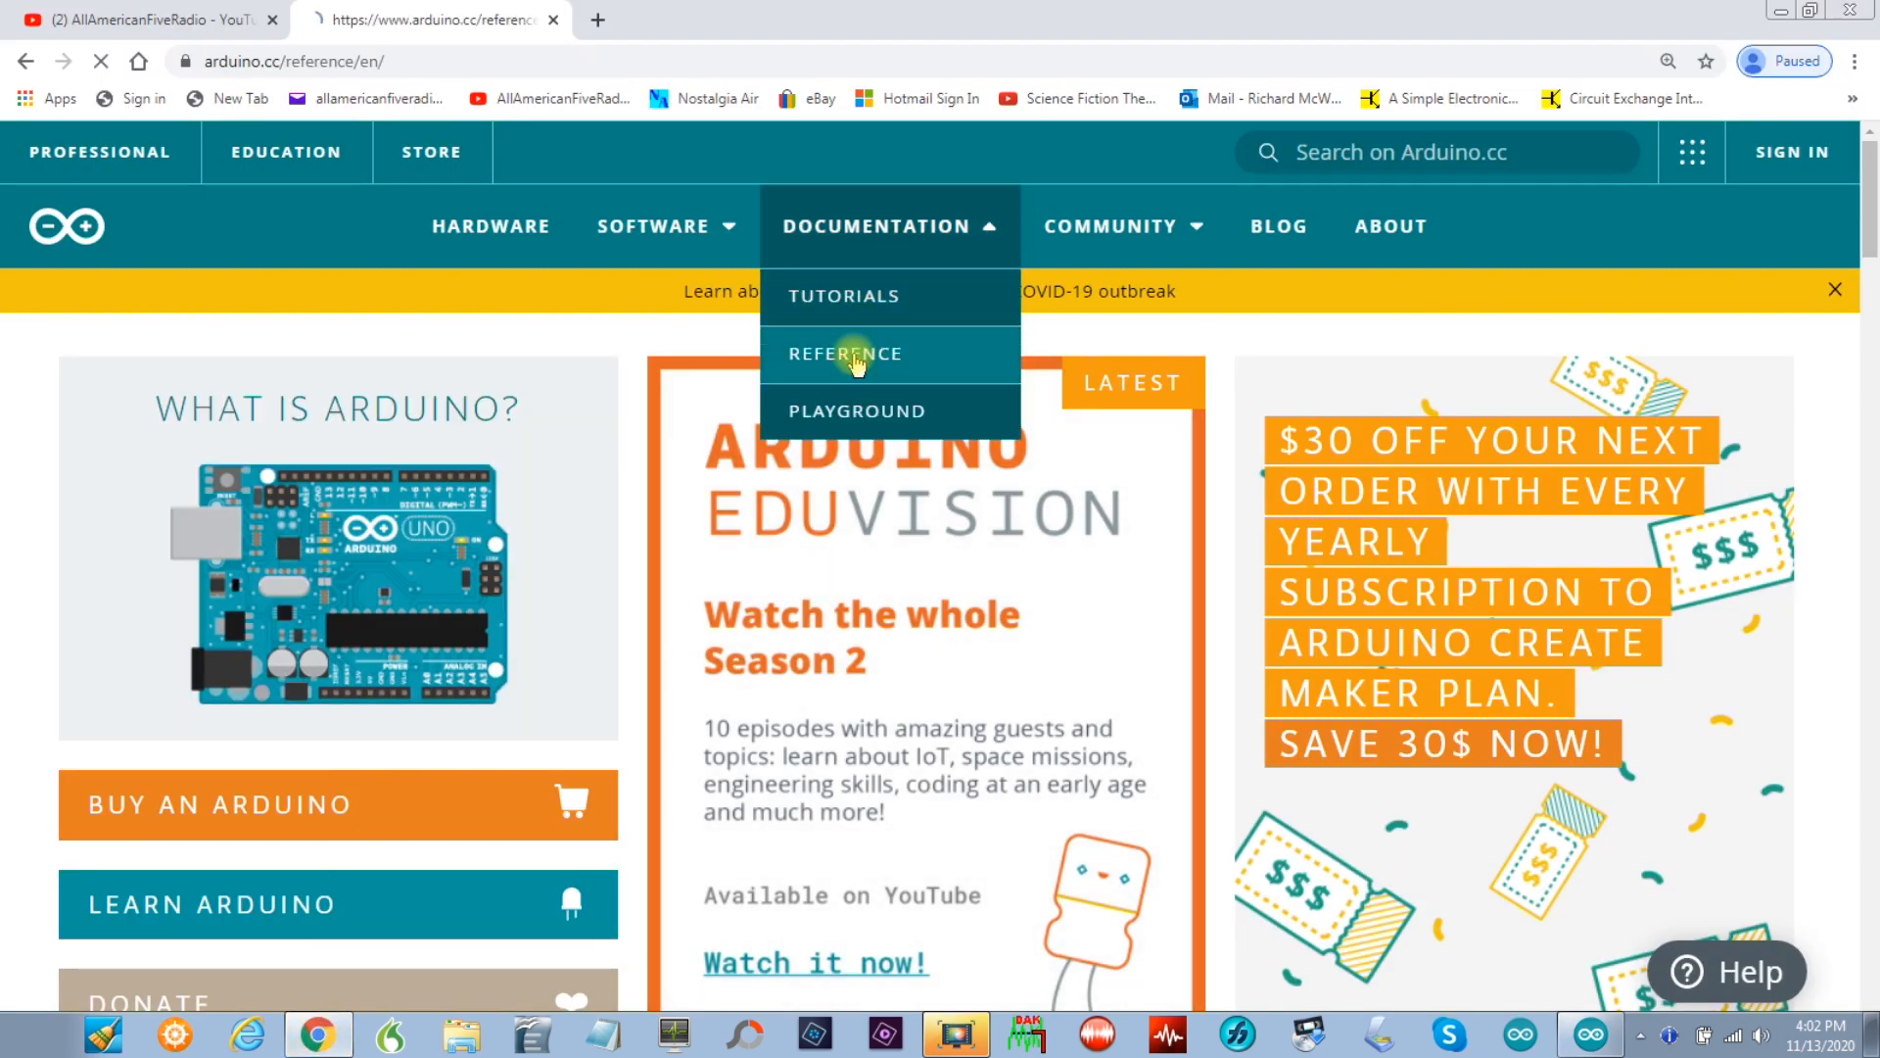
click(845, 353)
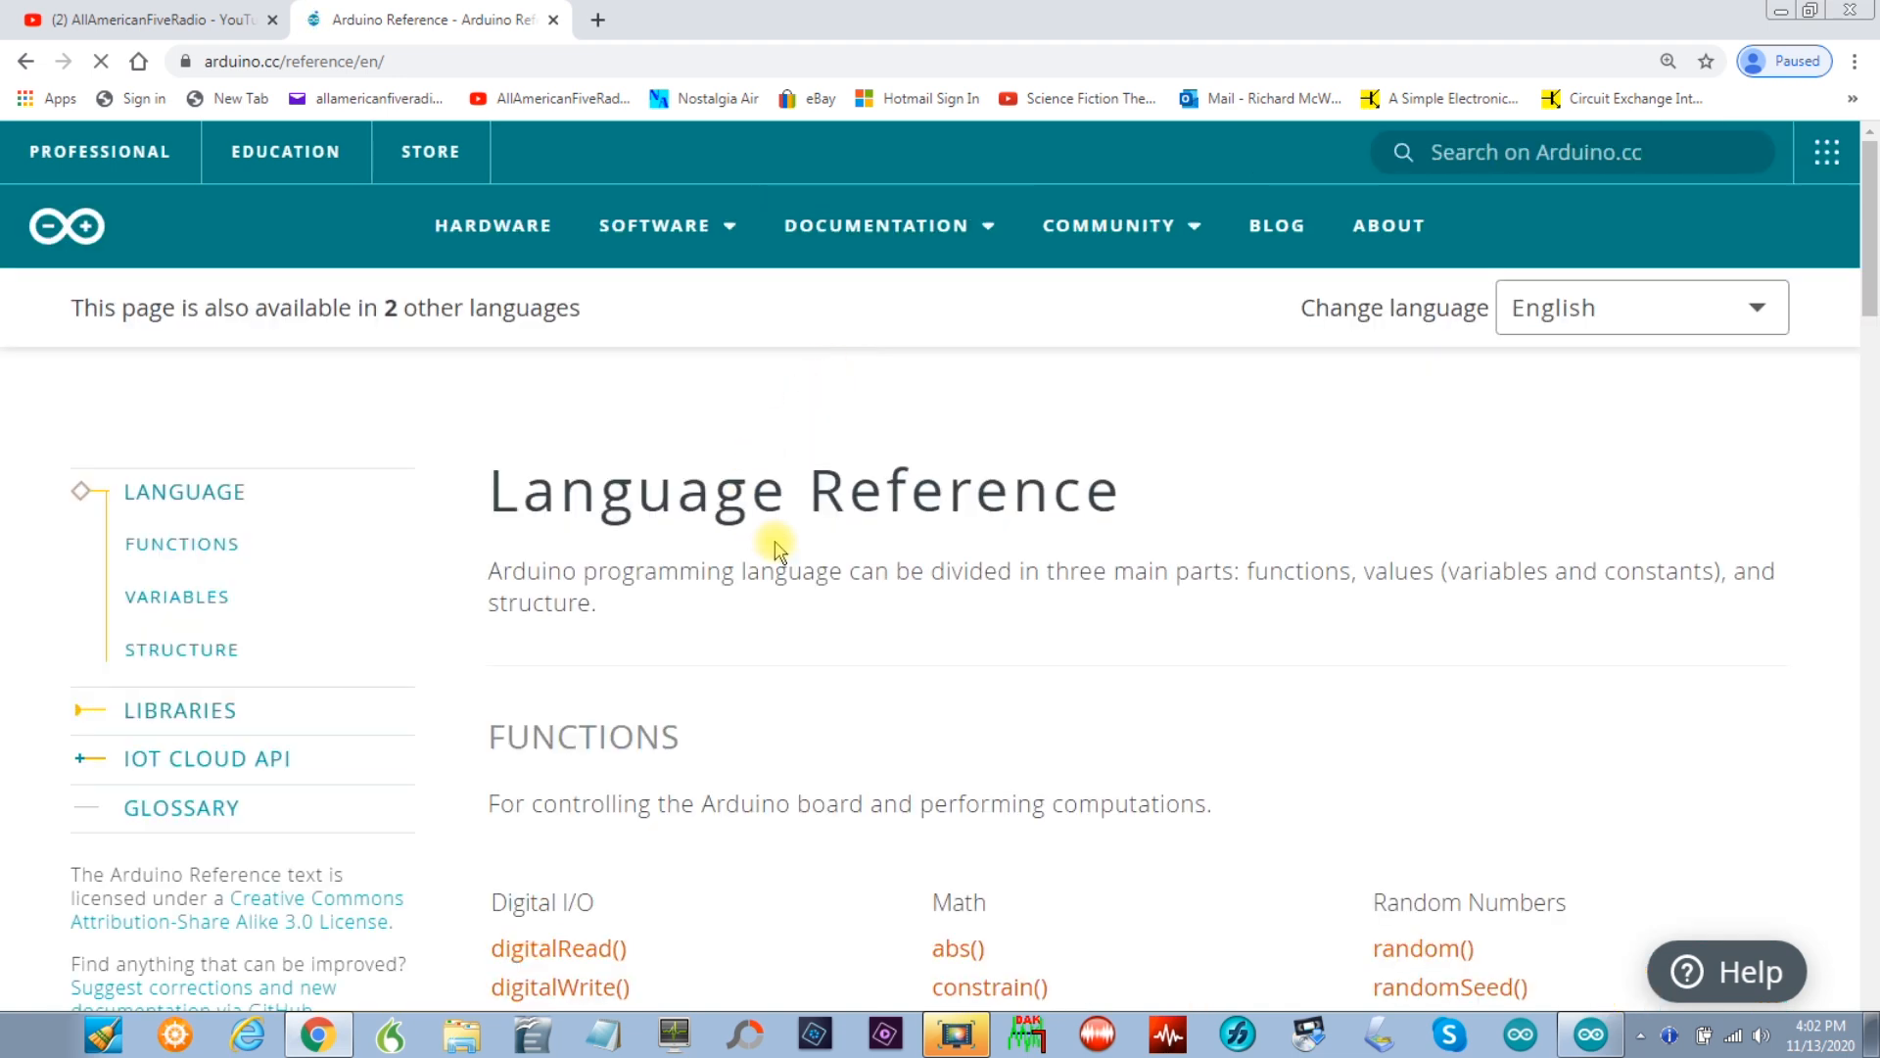
scroll(down, 3)
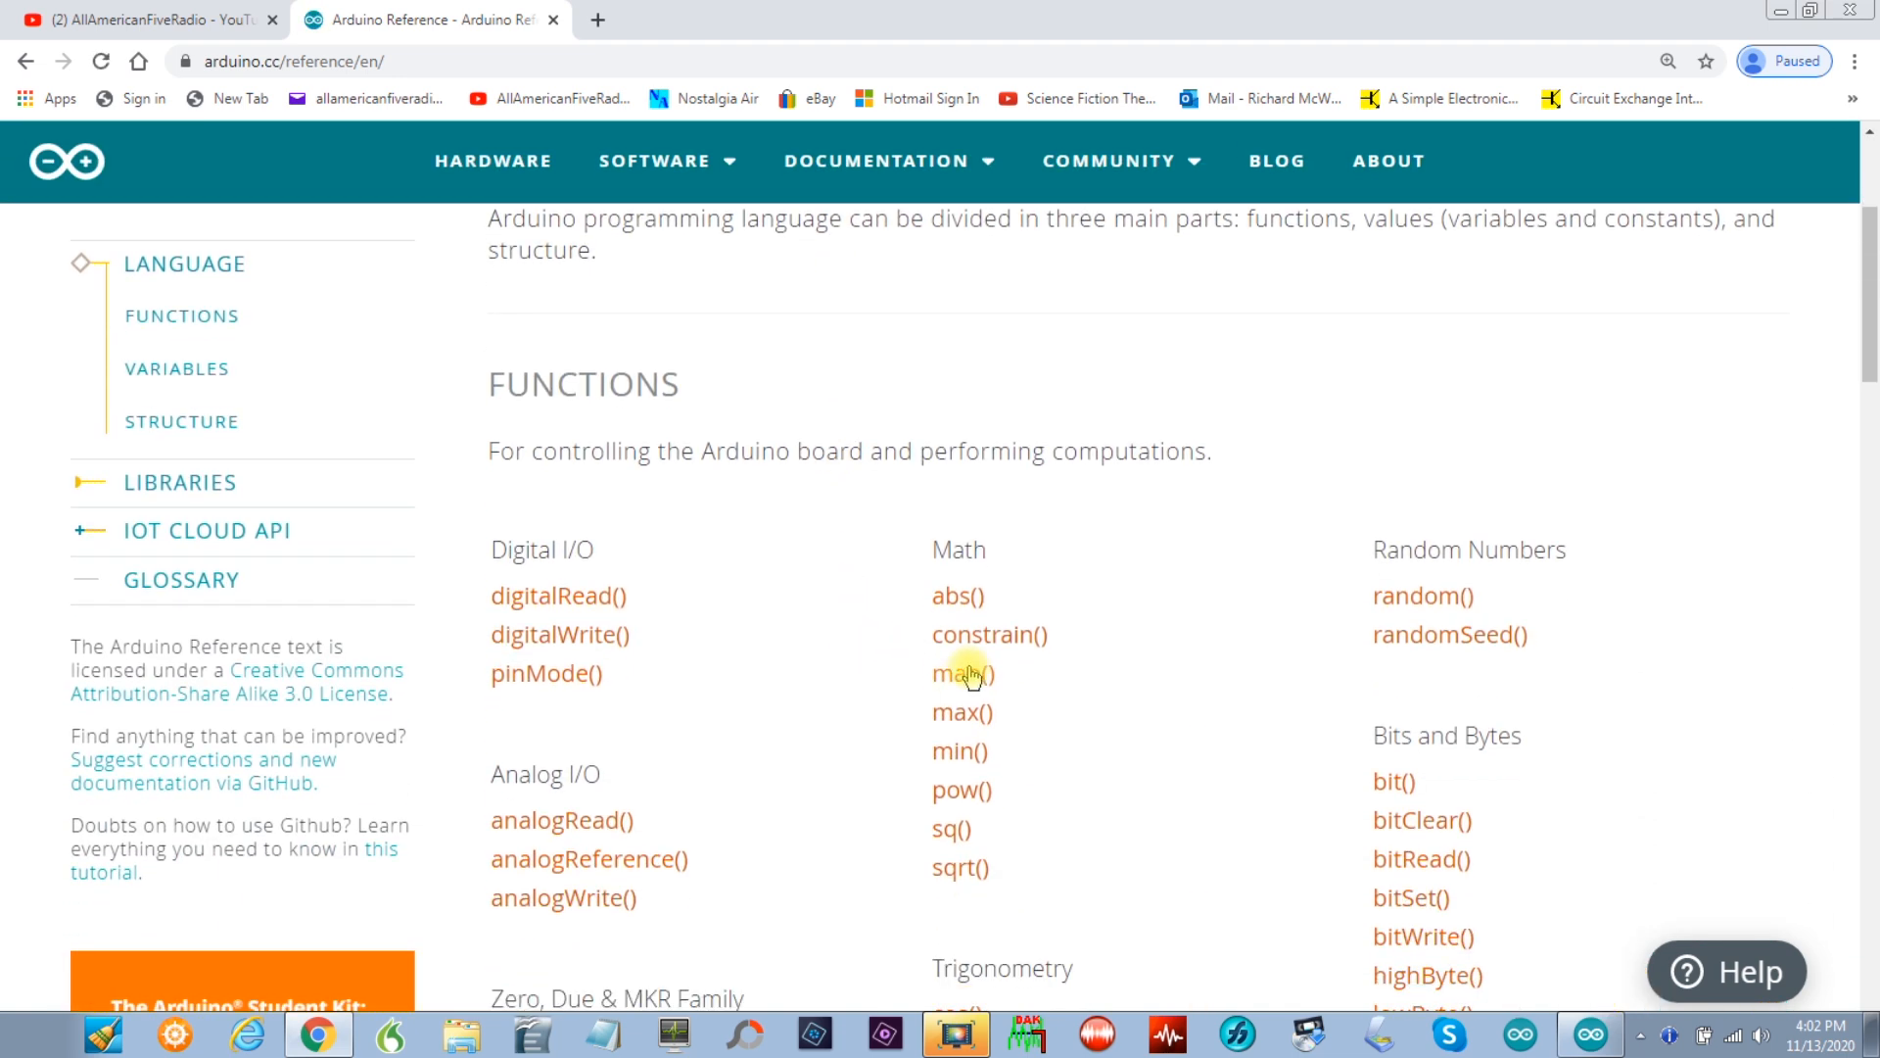
scroll(down, 3)
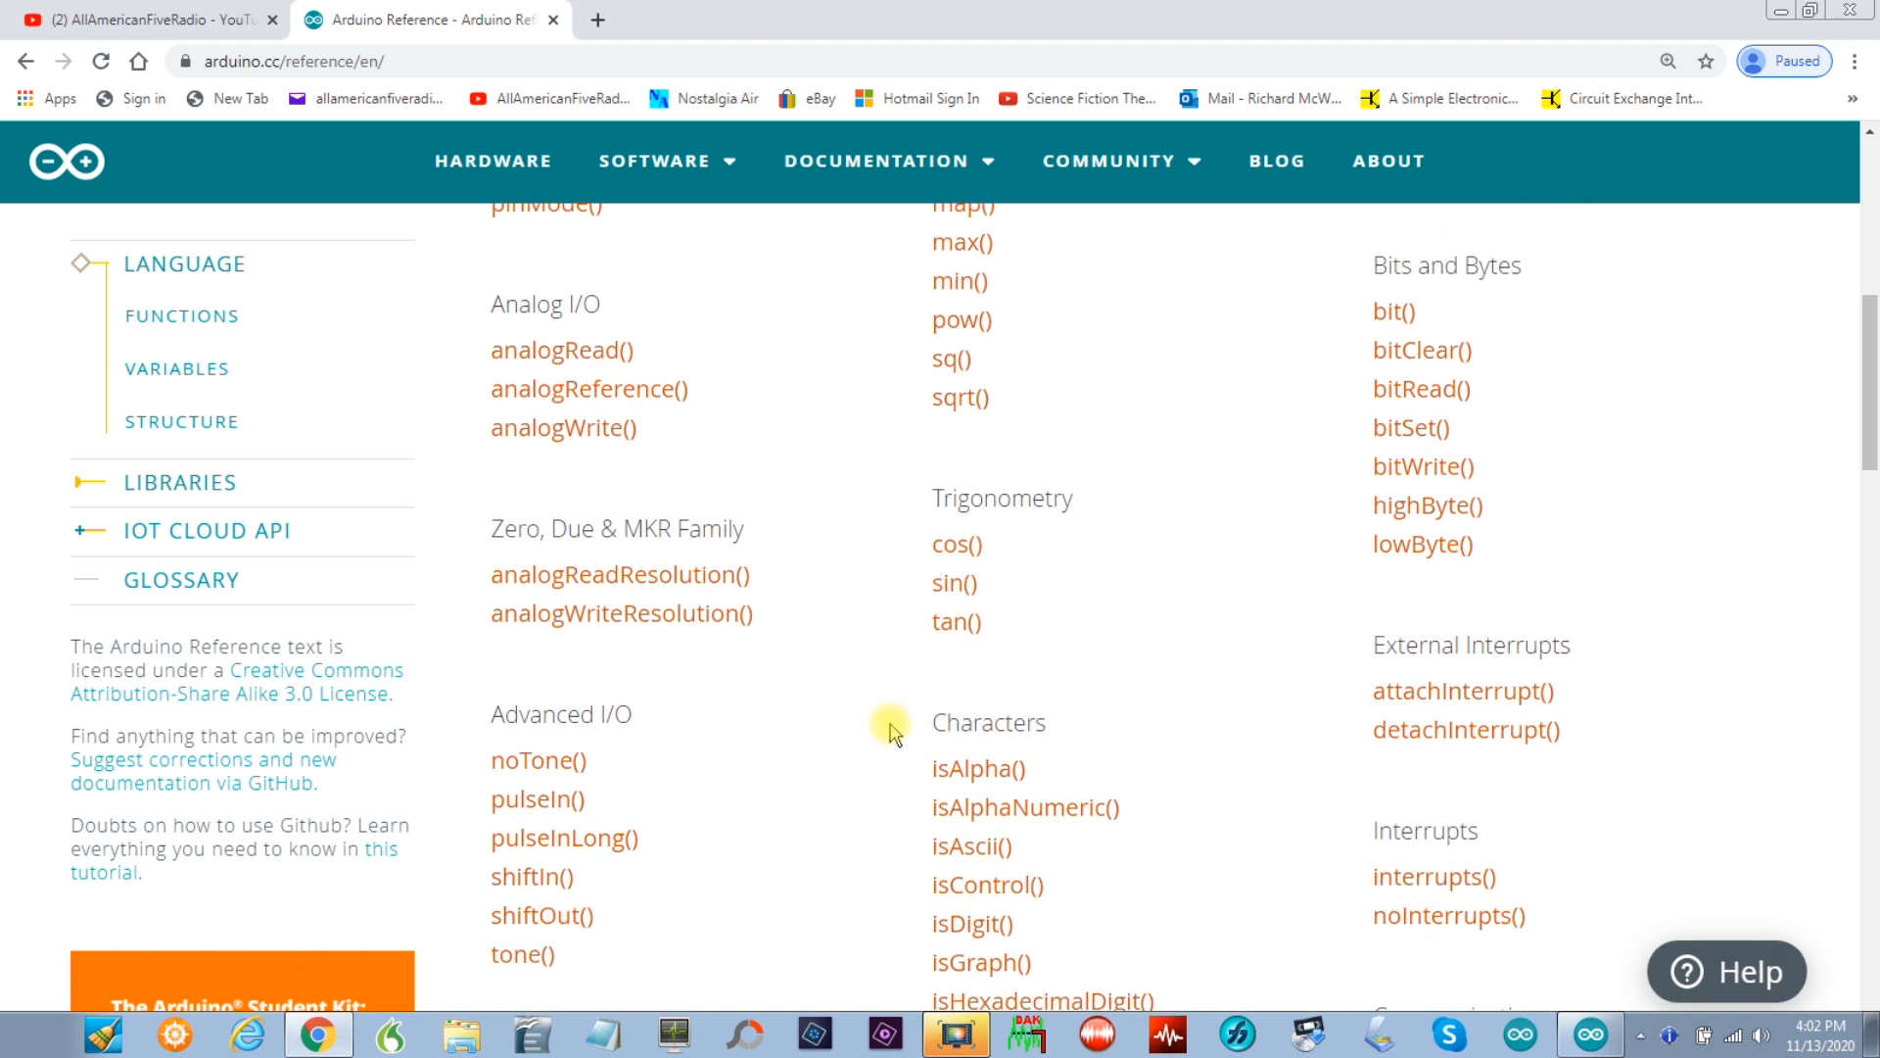
scroll(down, 3)
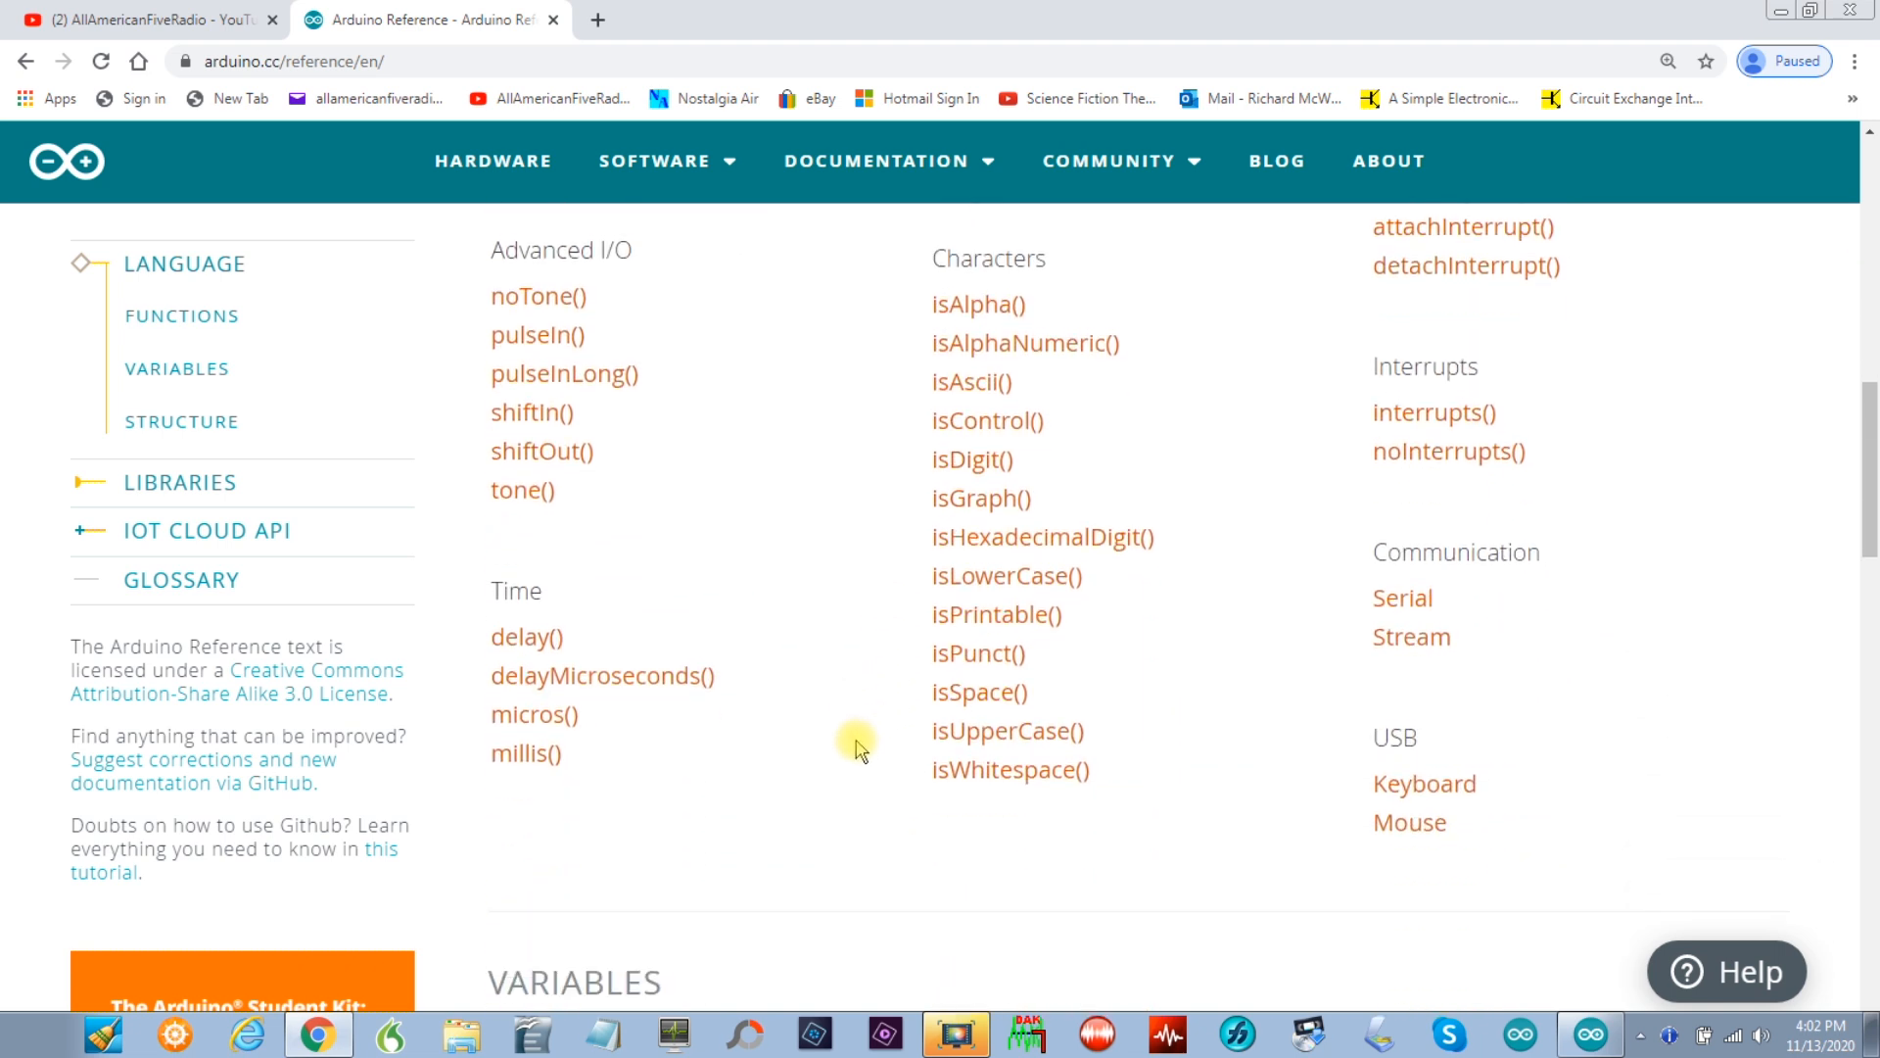
scroll(up, 3)
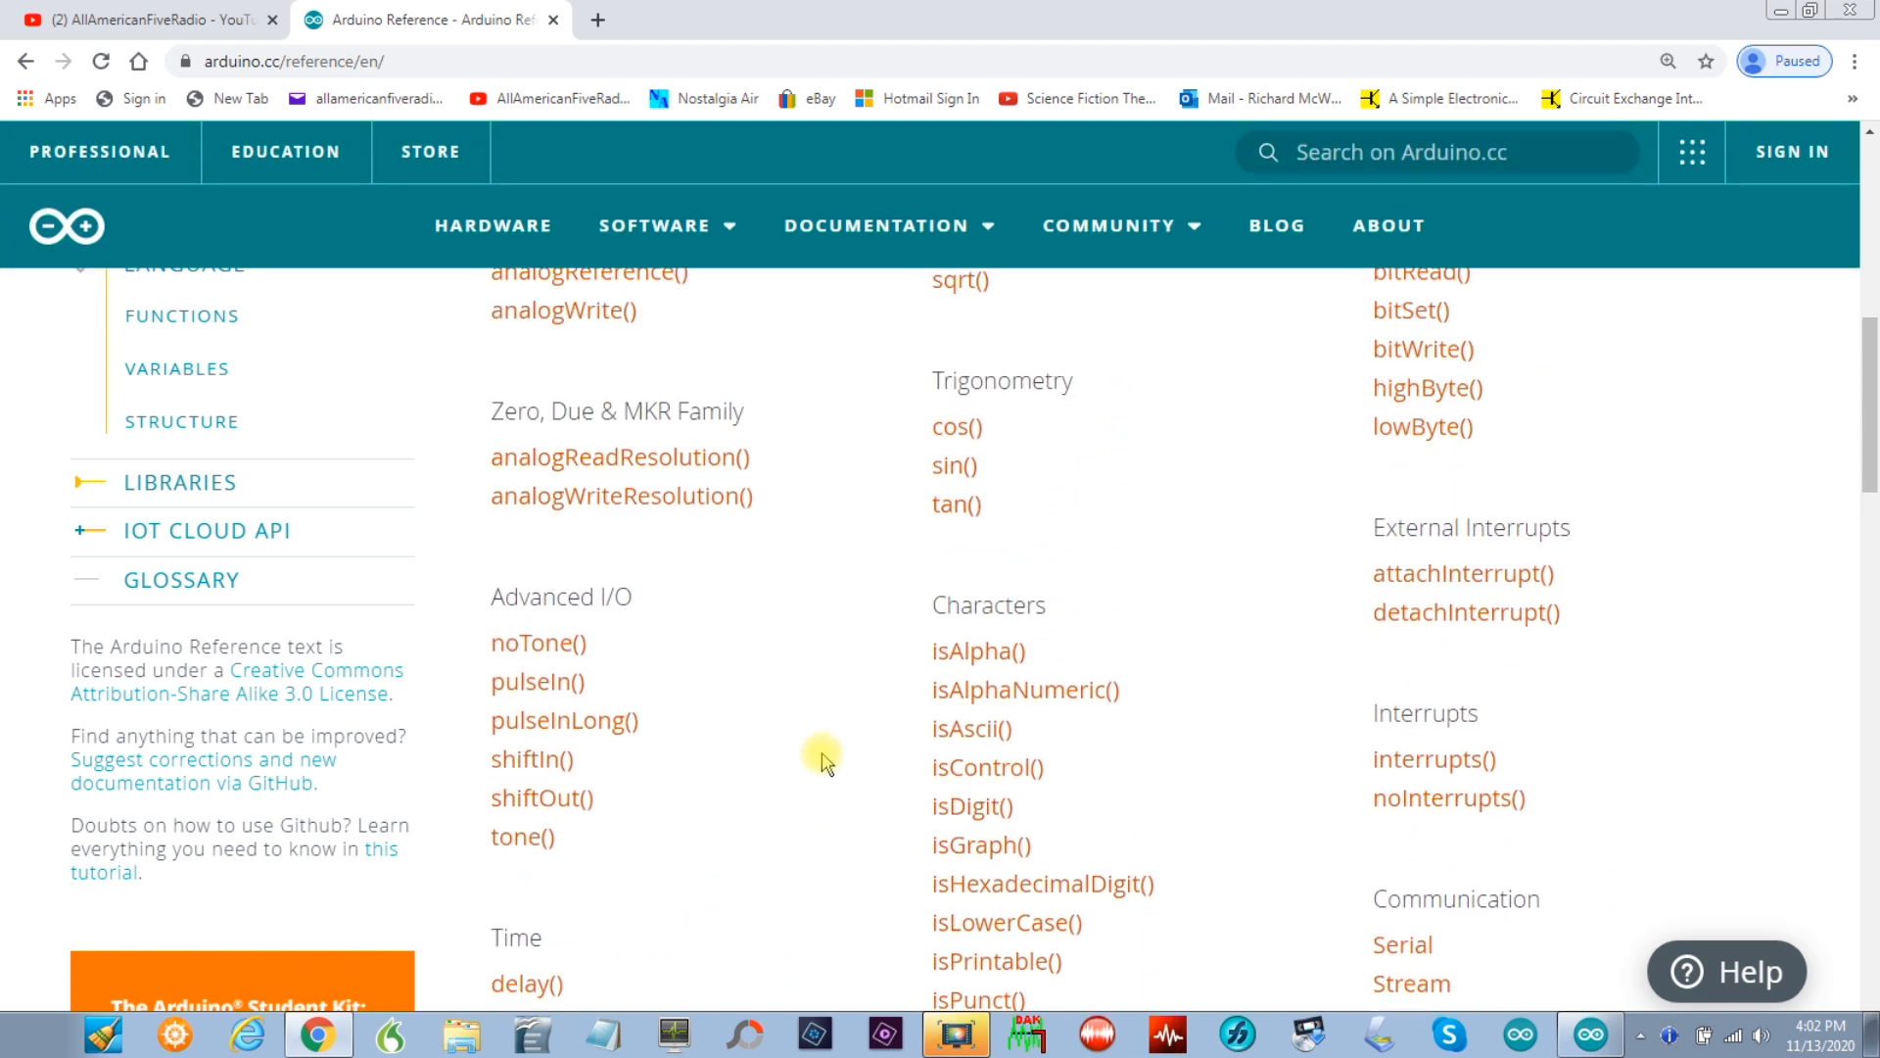
scroll(up, 3)
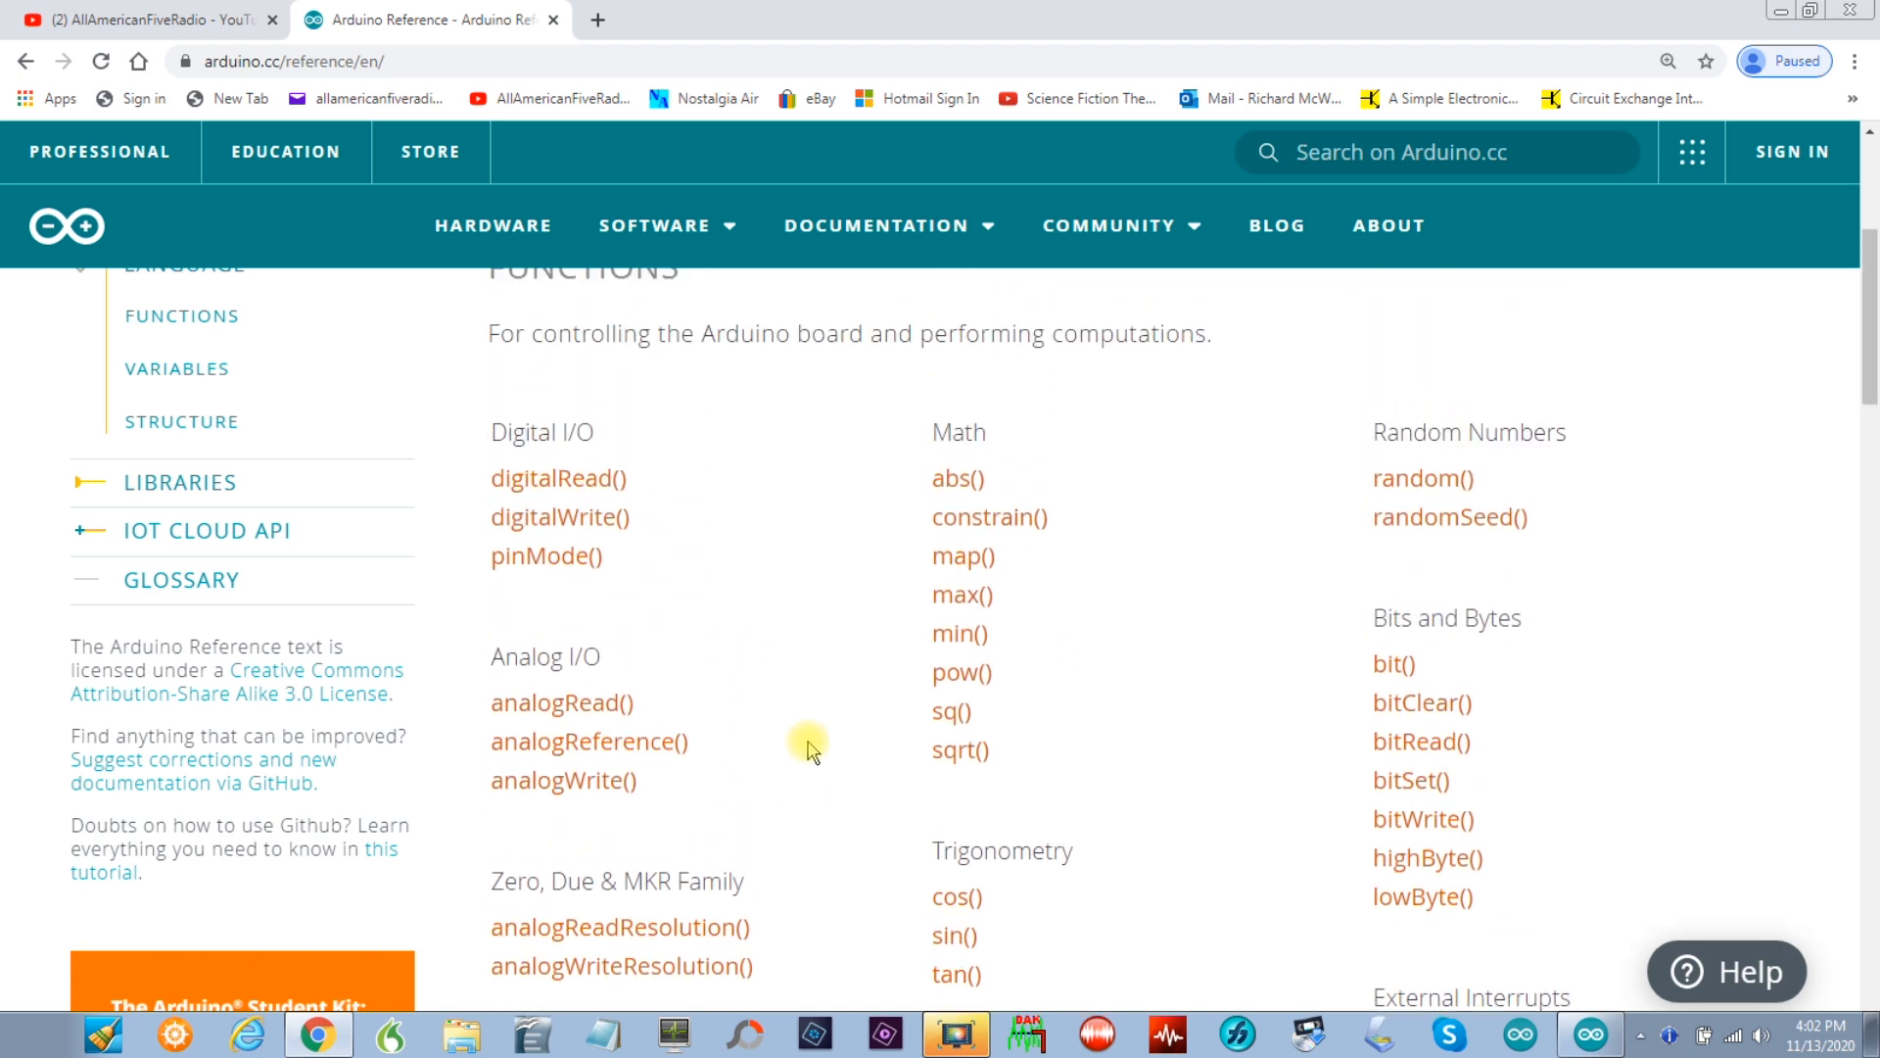
scroll(up, 3)
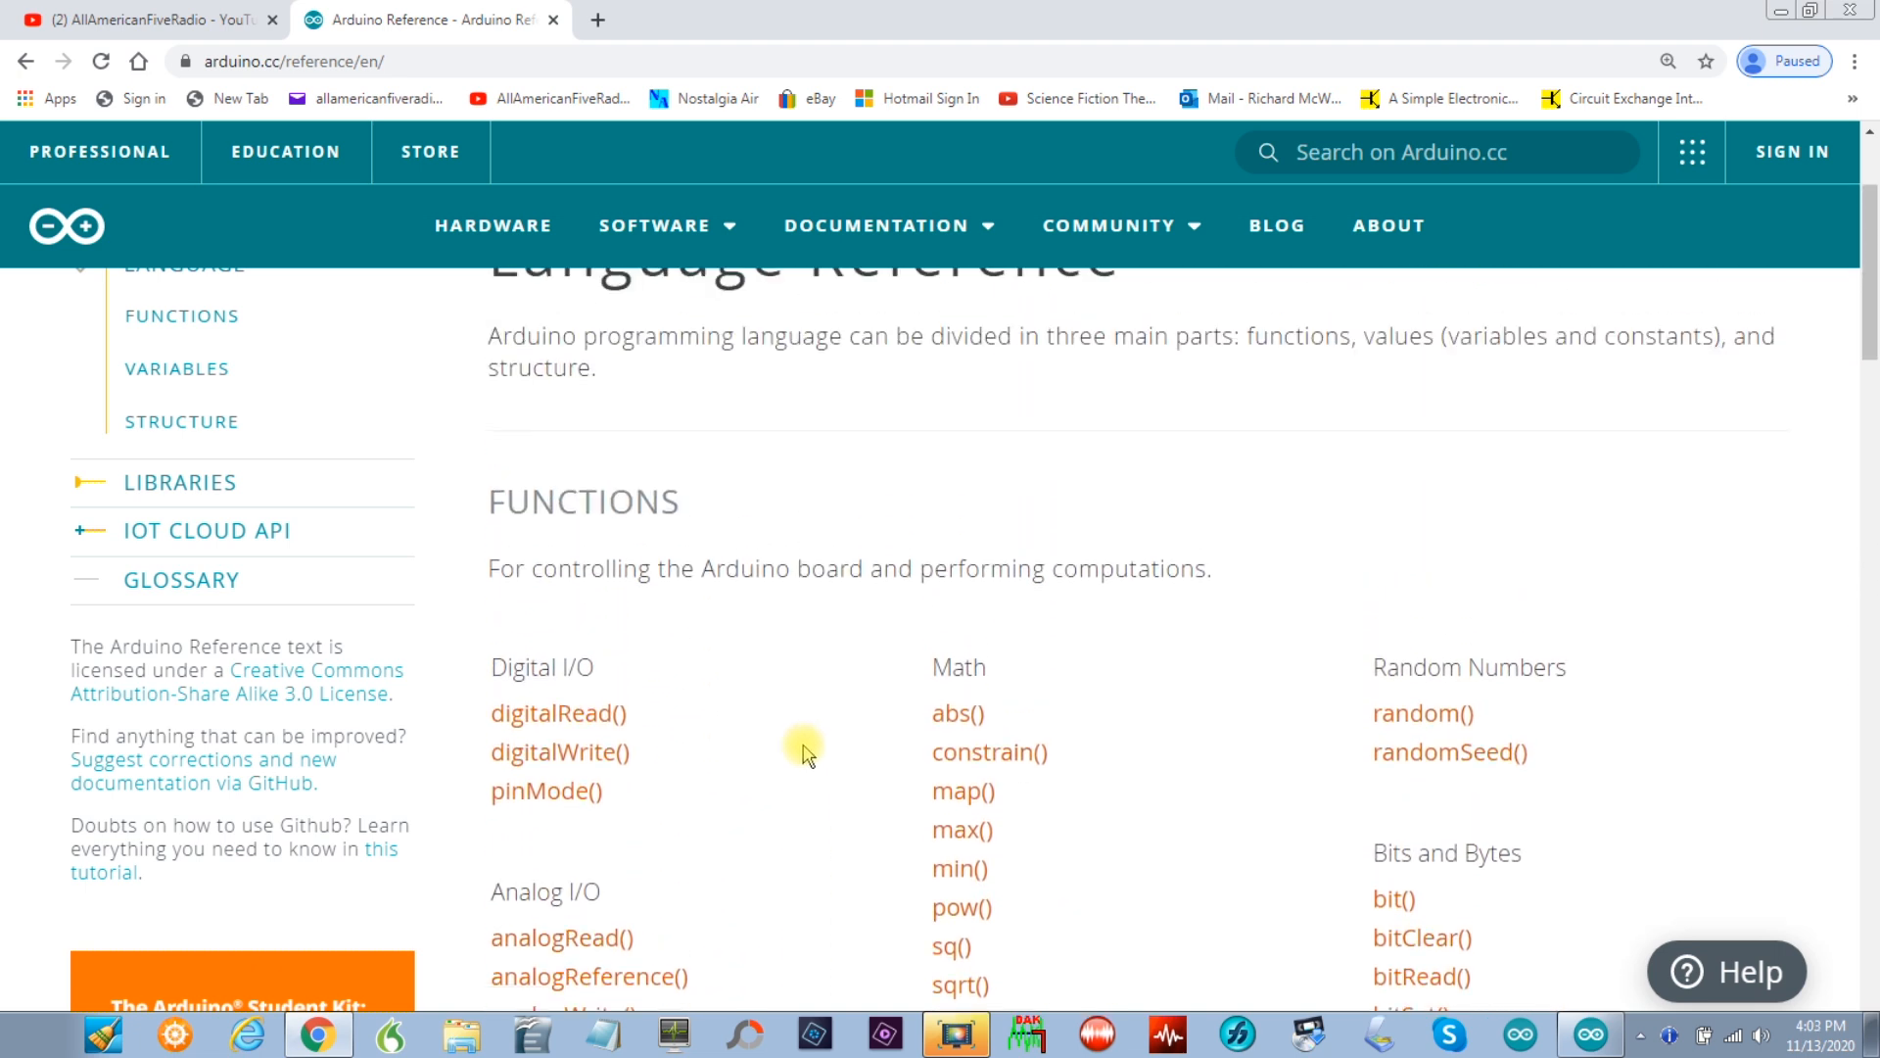
mouse_move(178, 480)
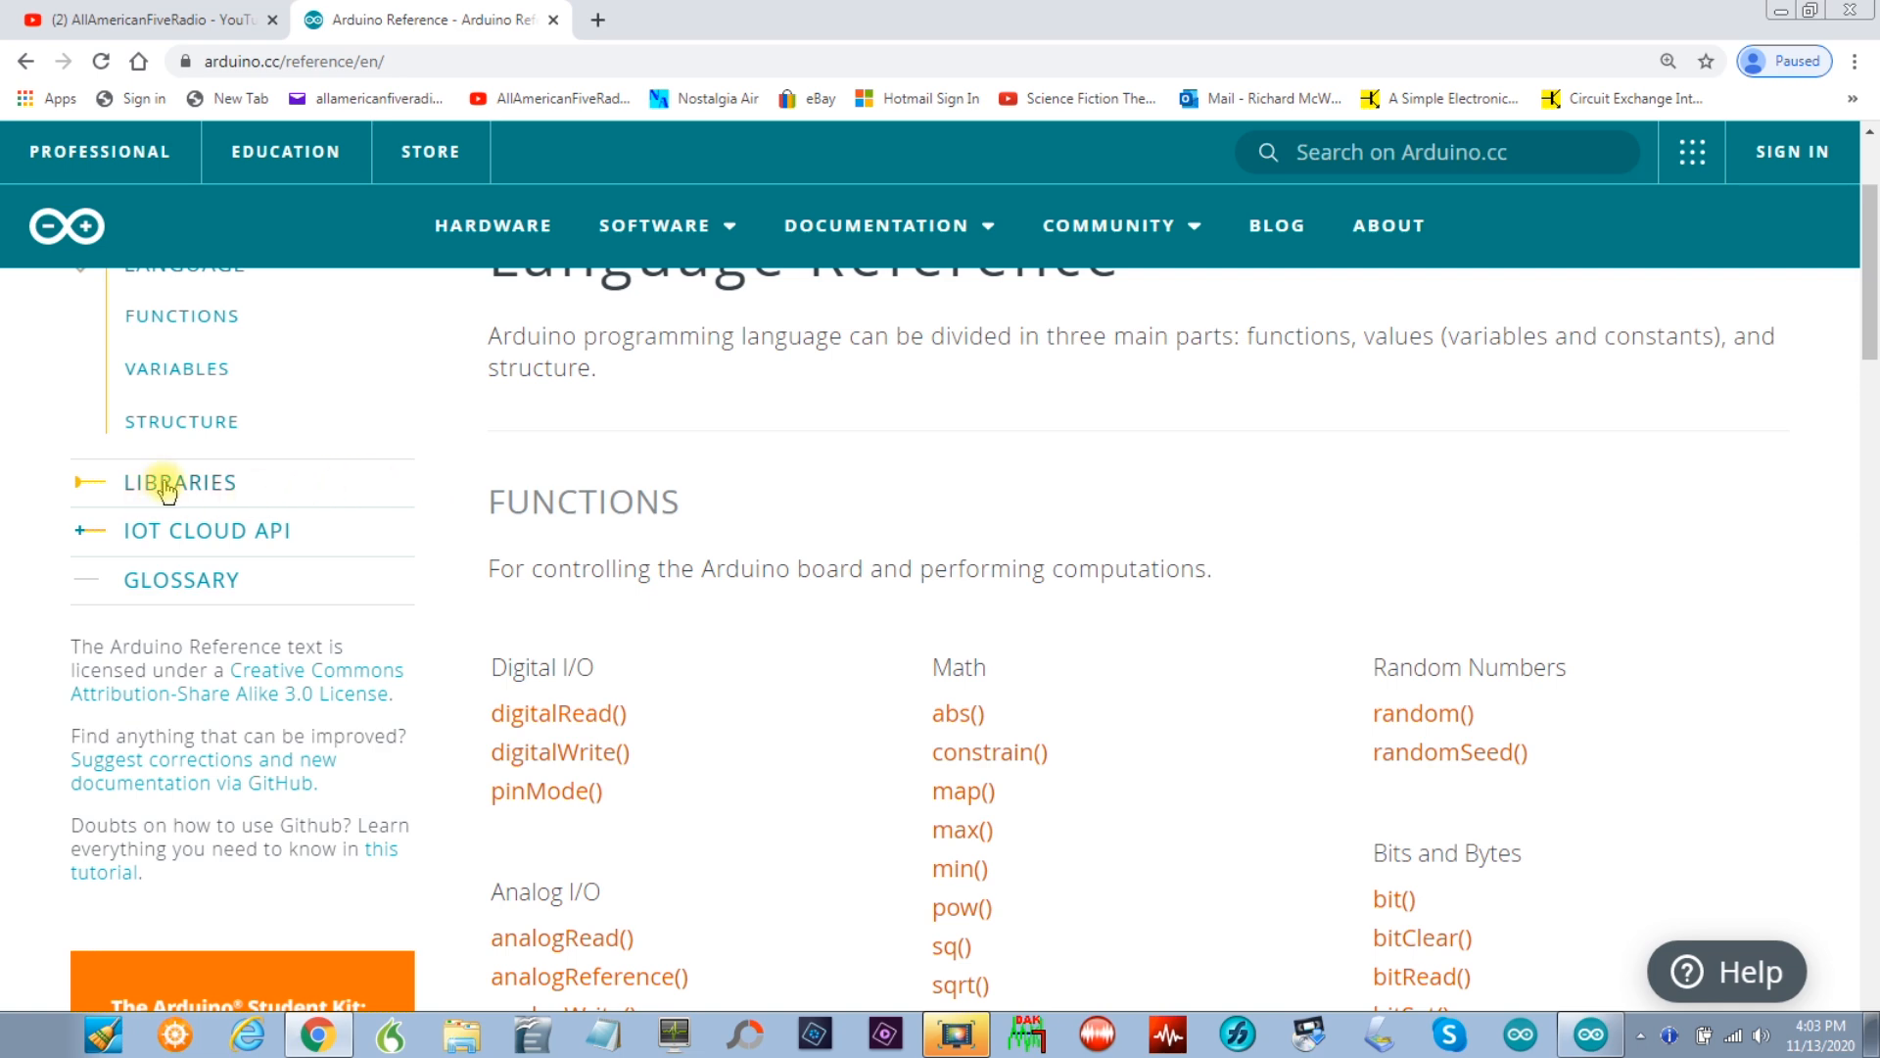
Step: Go to the Libraries reference and reach the Servo standard library page
click(179, 482)
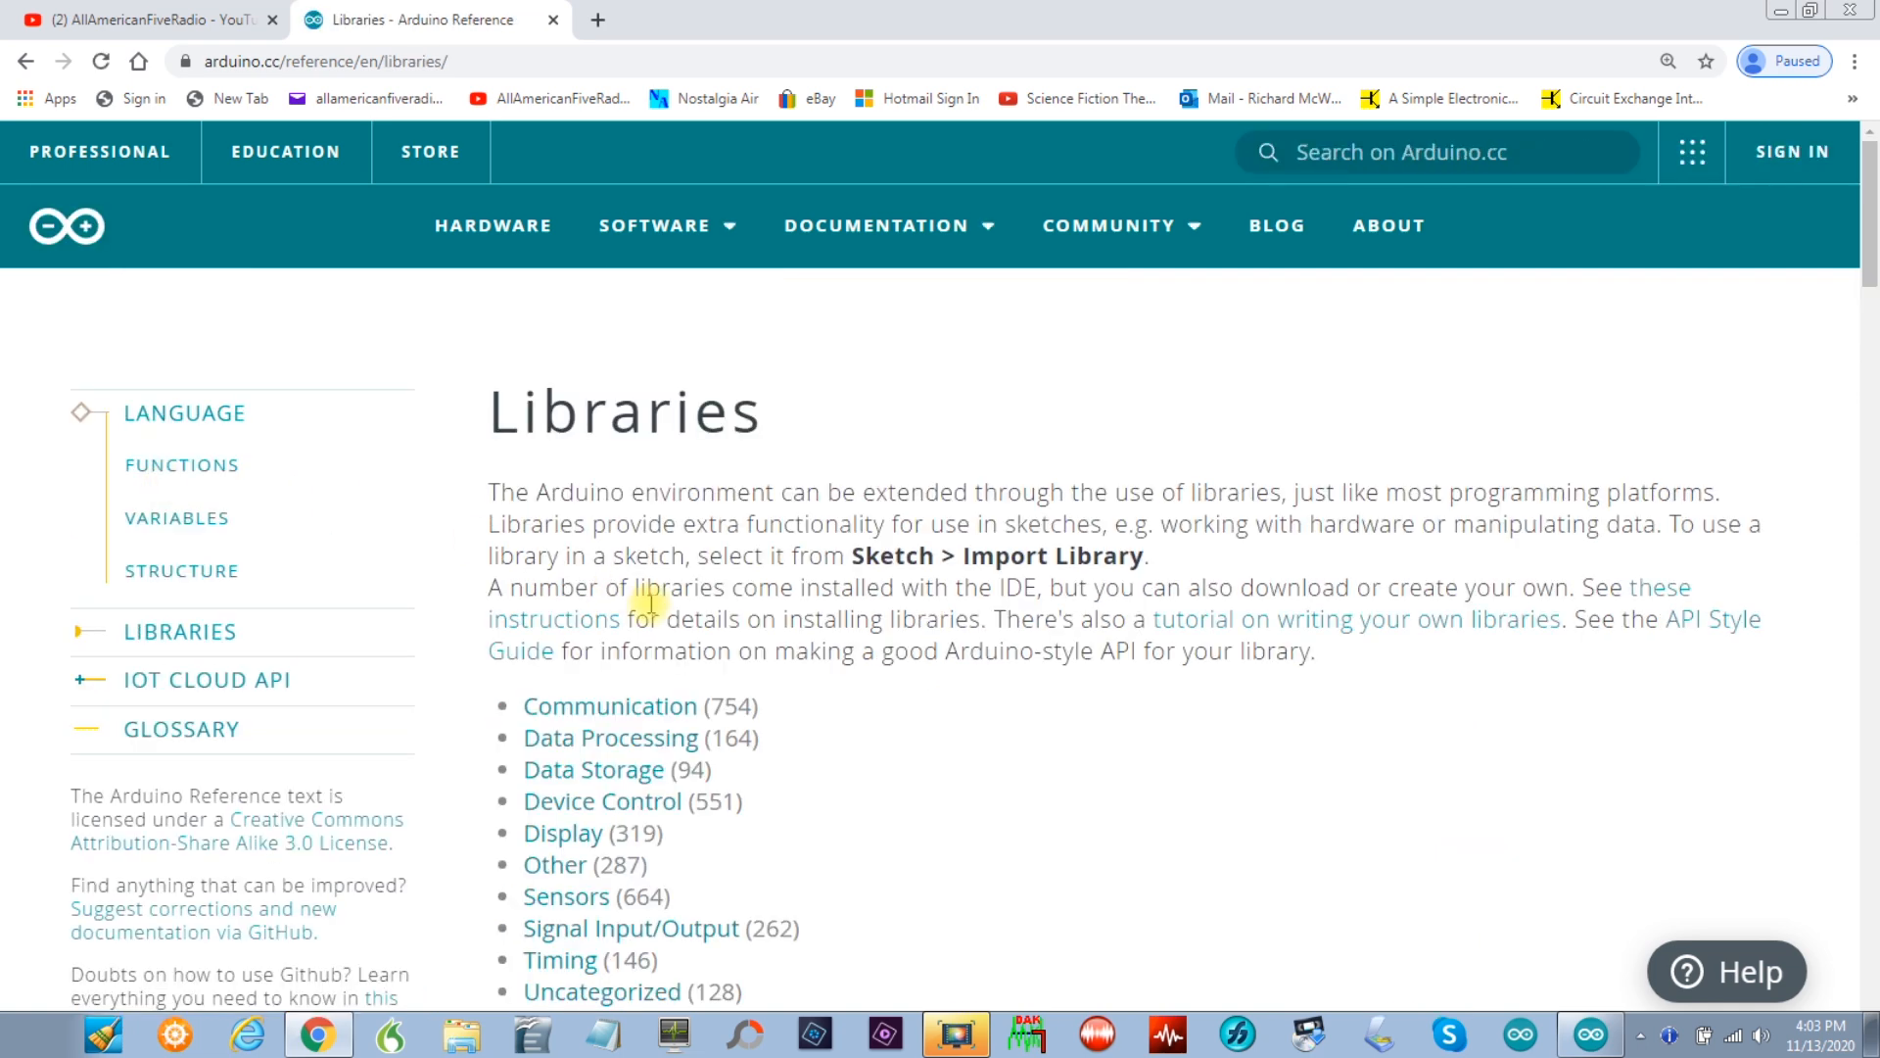
scroll(down, 3)
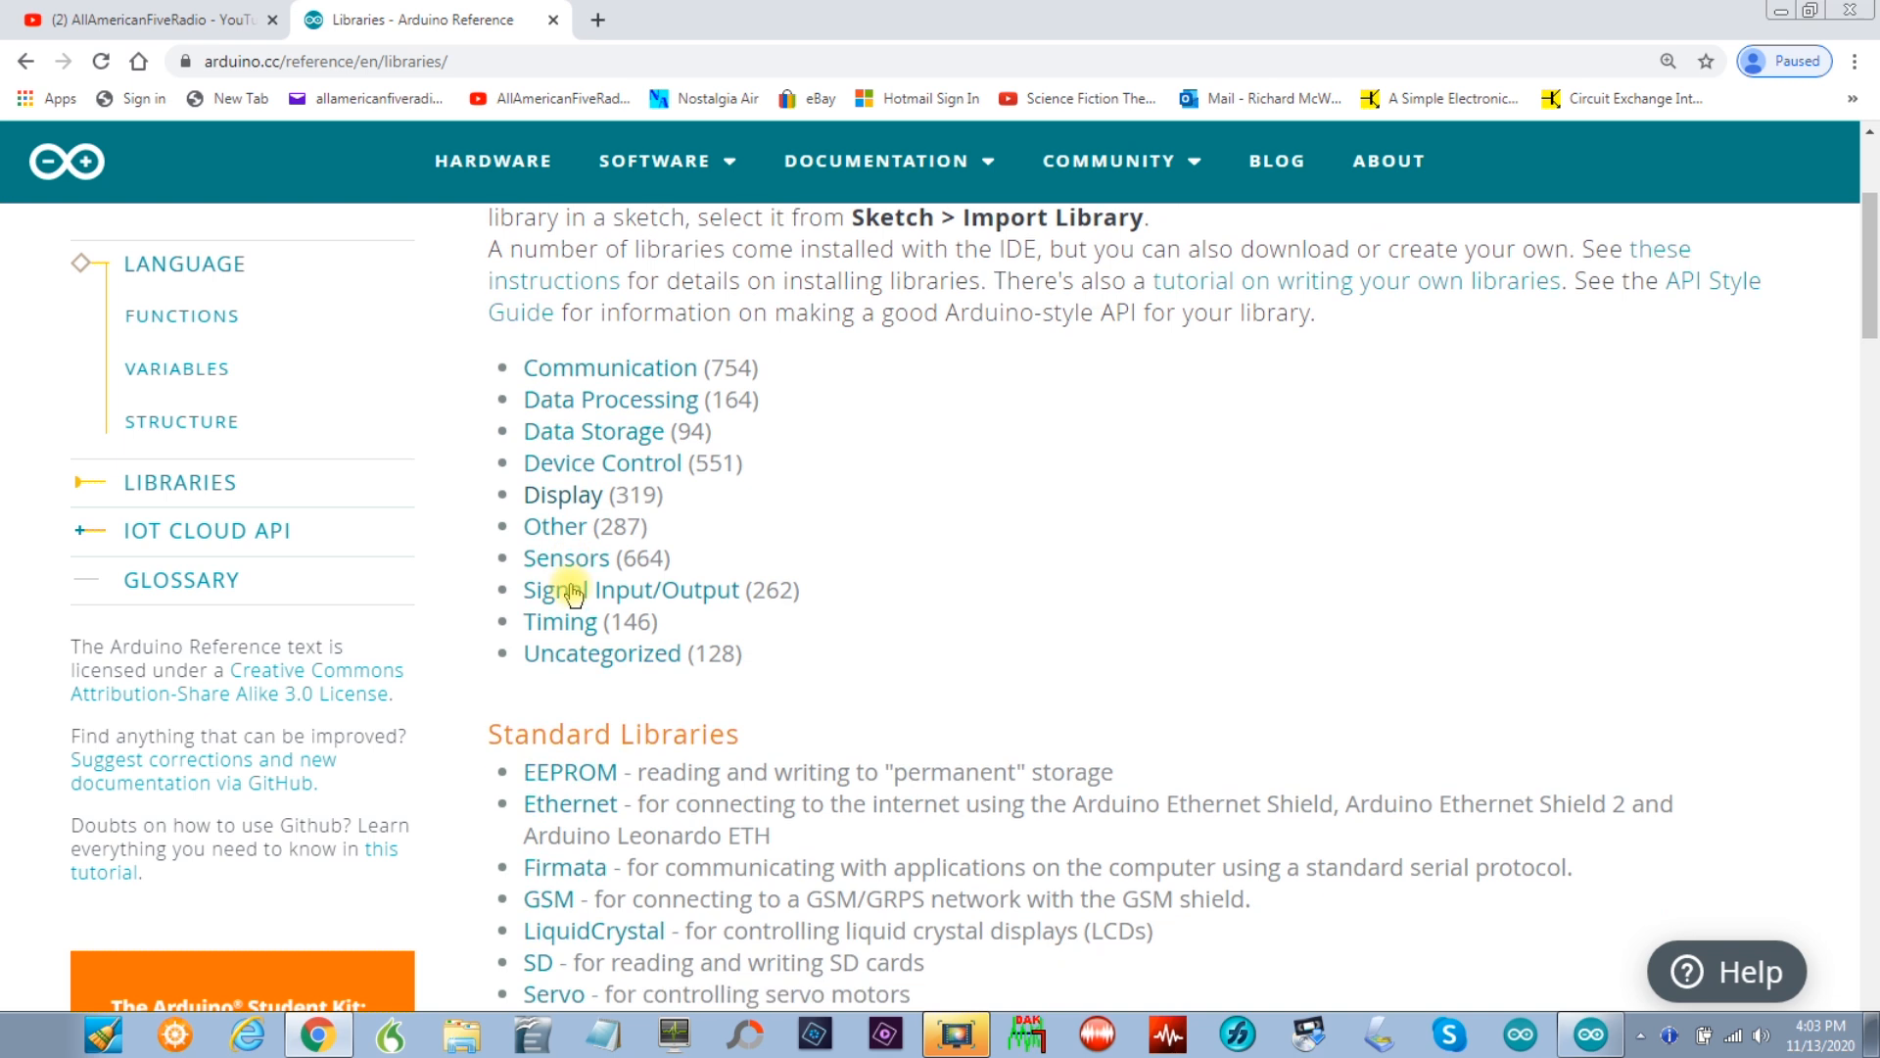
scroll(down, 3)
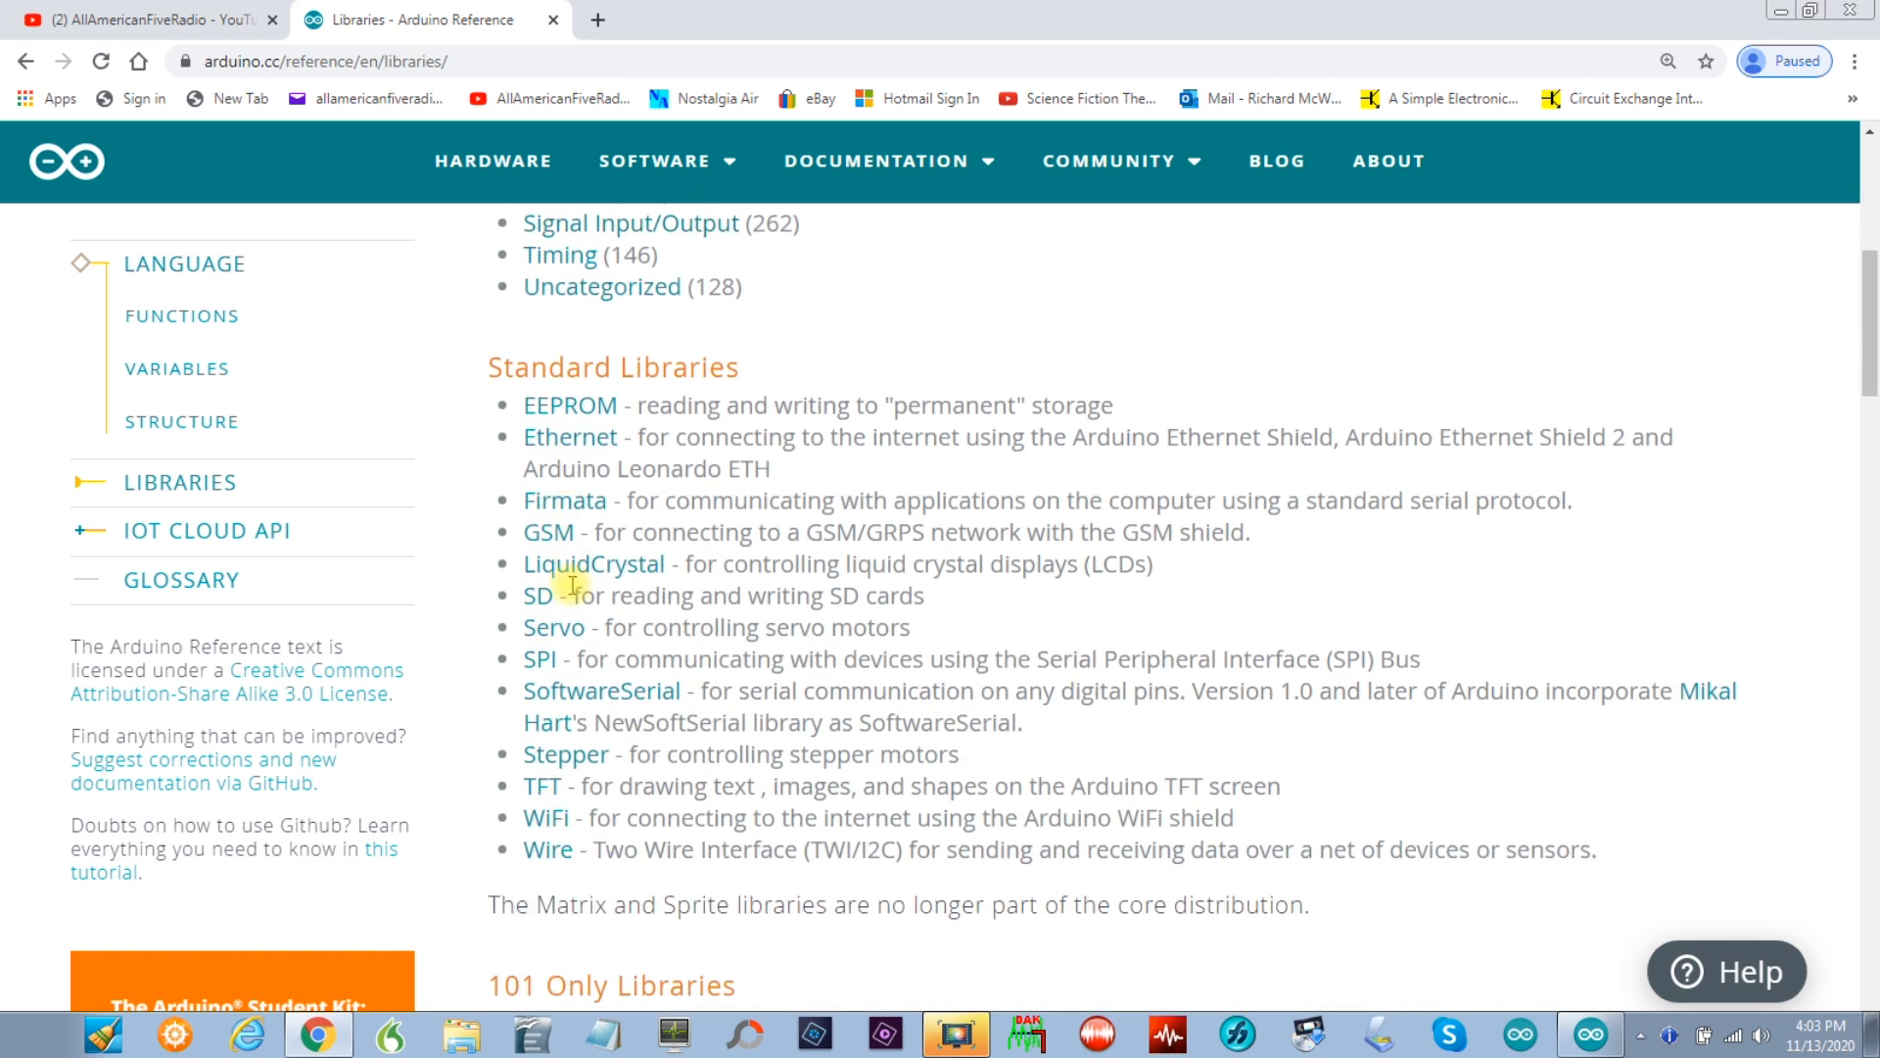
mouse_move(555, 636)
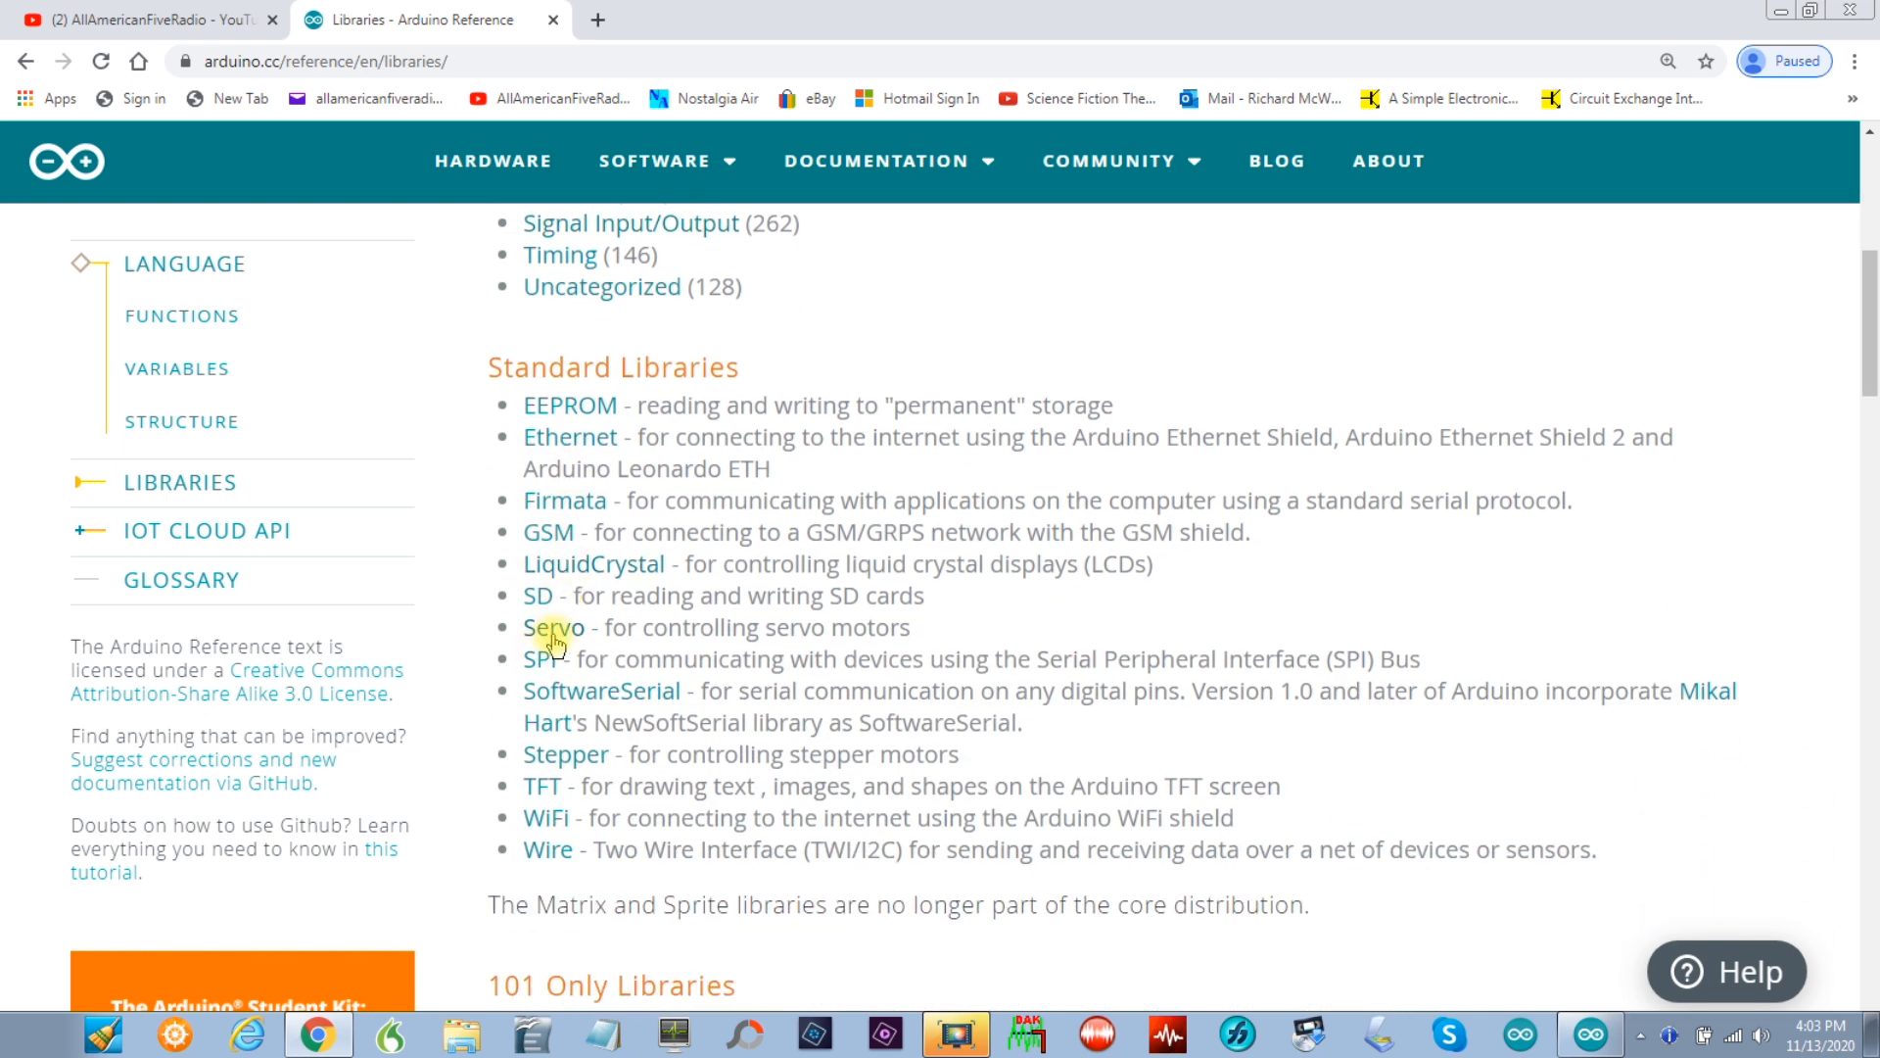
mouse_move(737, 636)
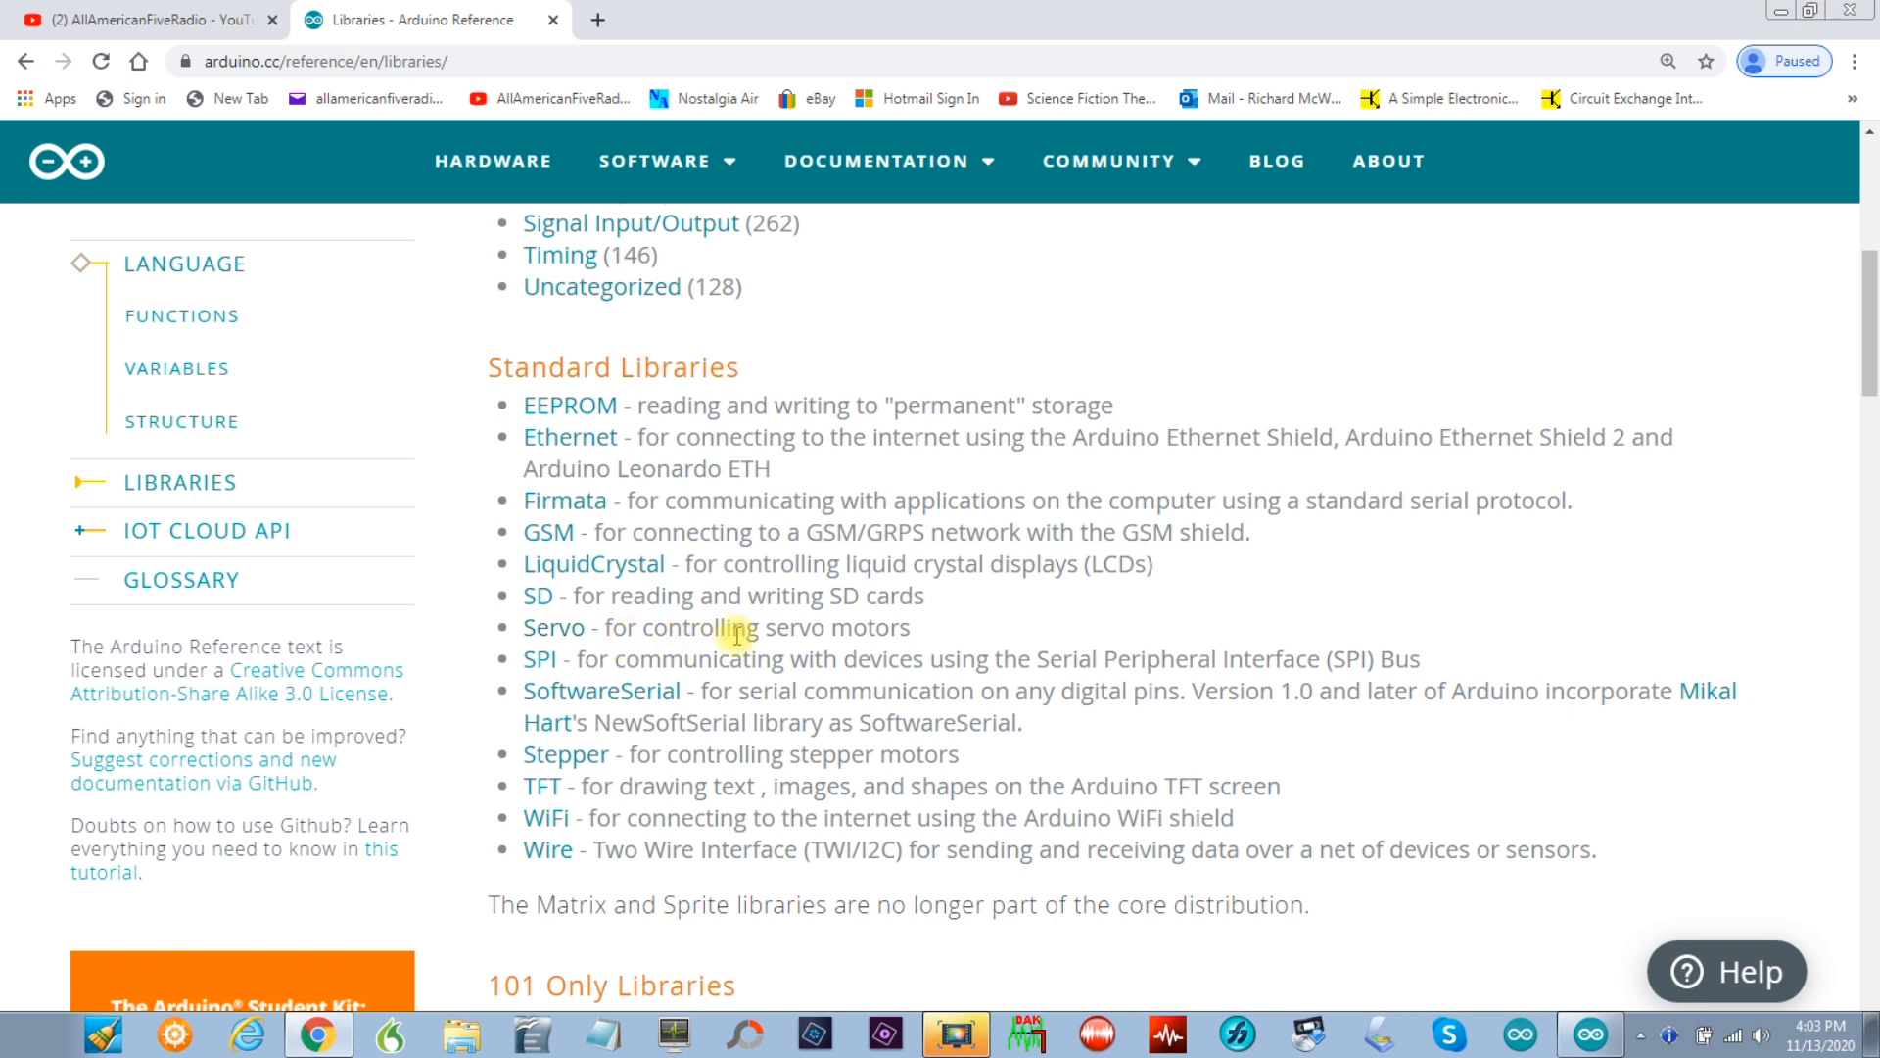
mouse_move(545, 630)
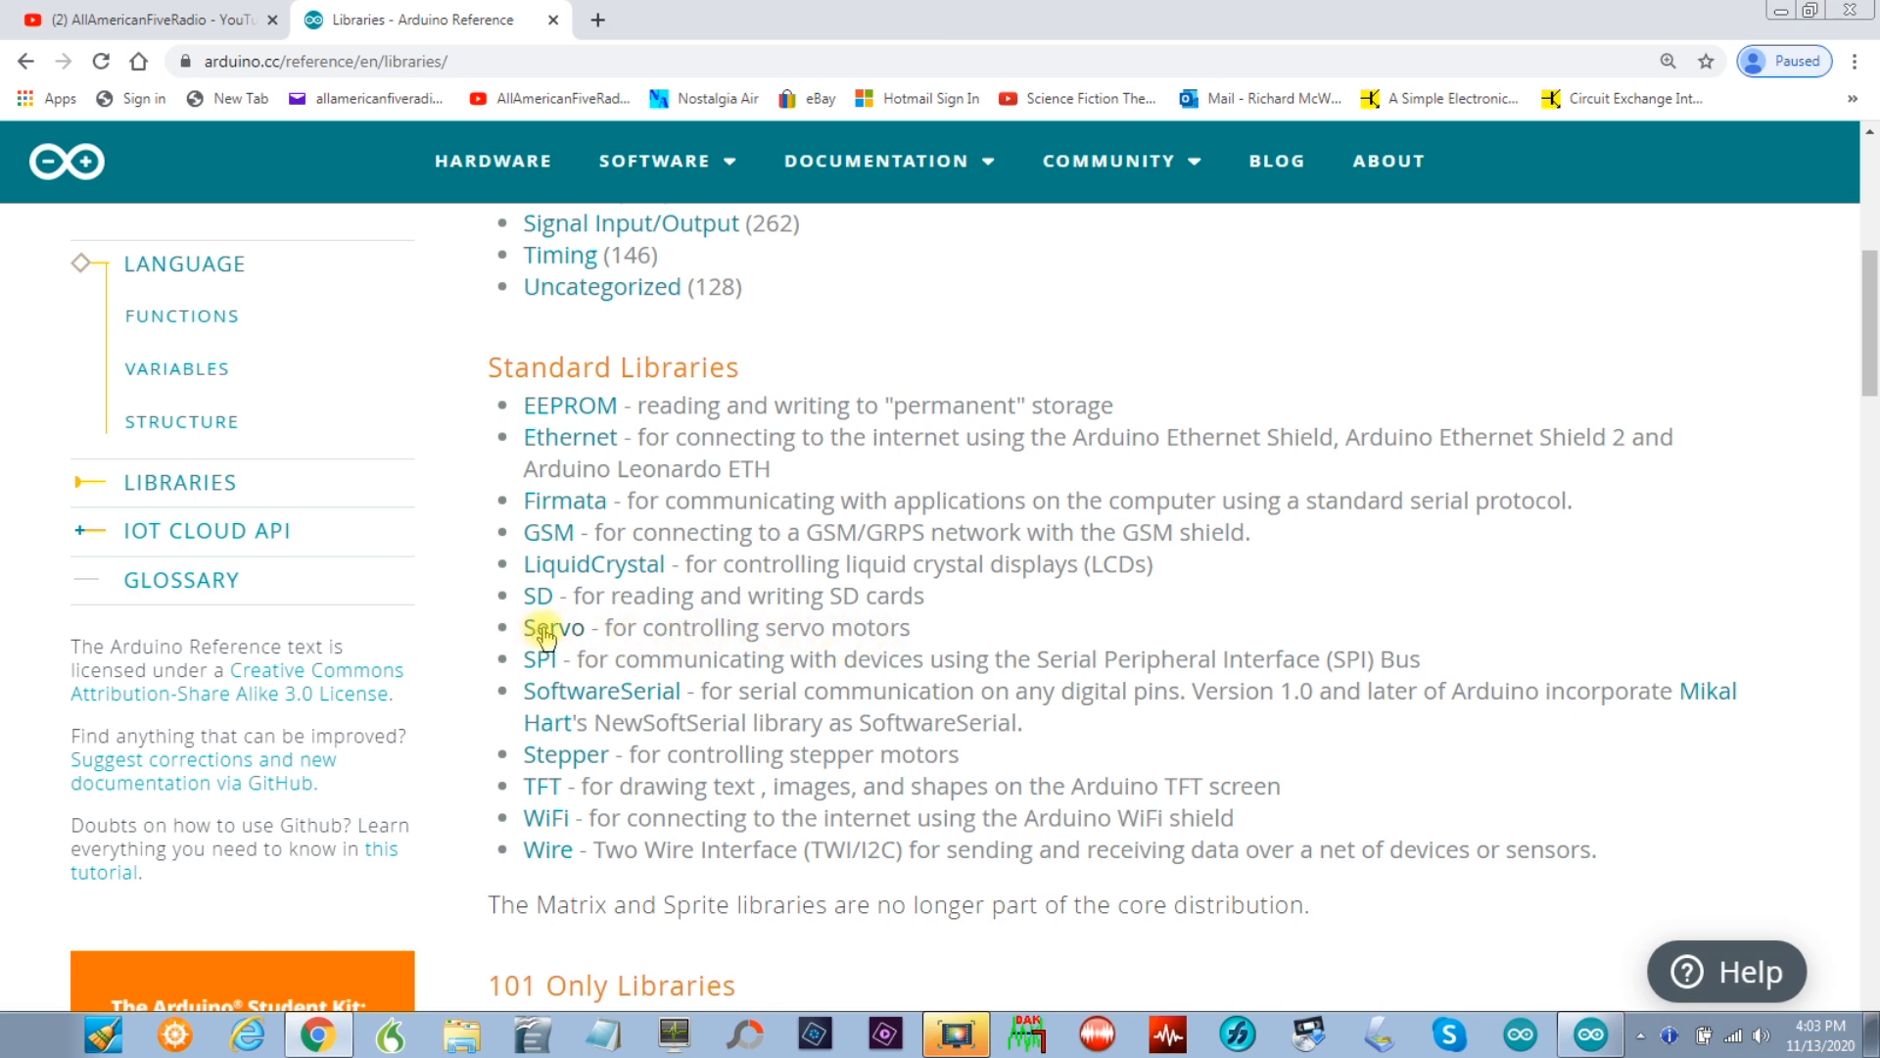
click(555, 627)
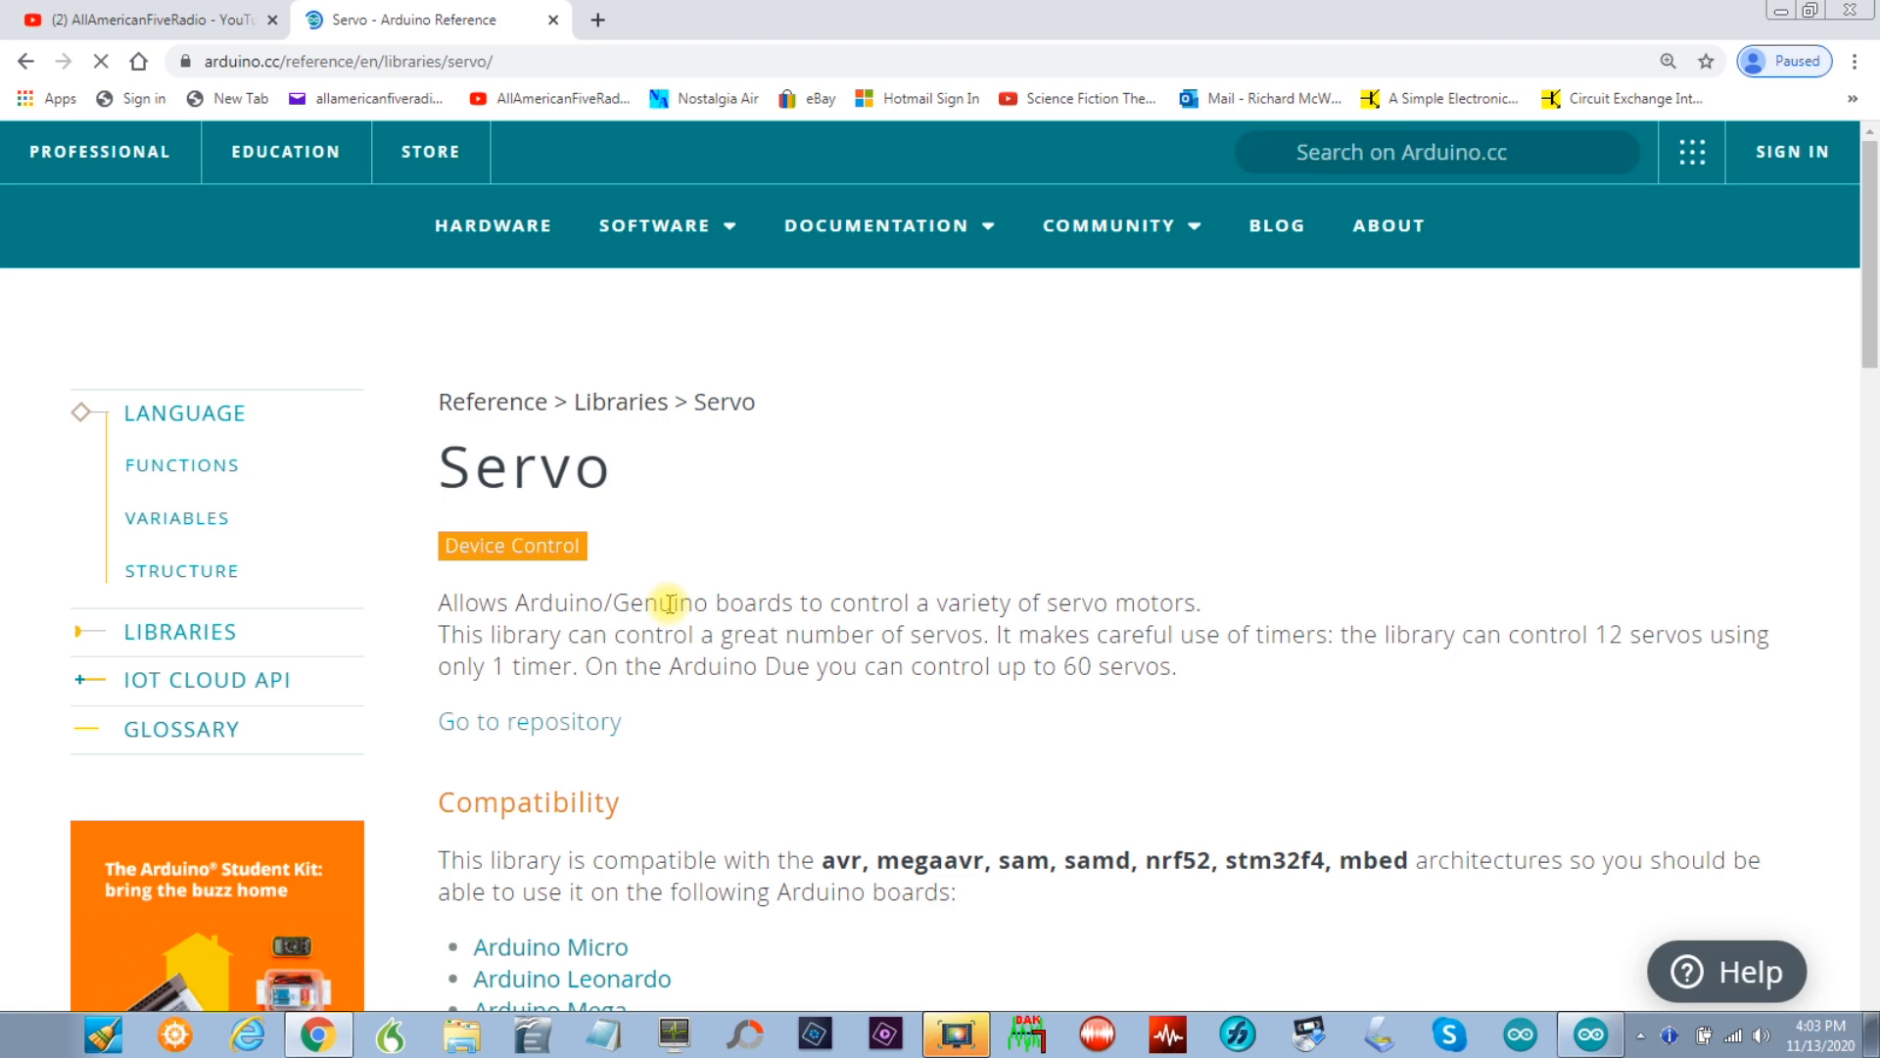
Step: Follow the Servo library's compatible Arduino Uno link to the Uno Rev3 store page
scroll(down, 3)
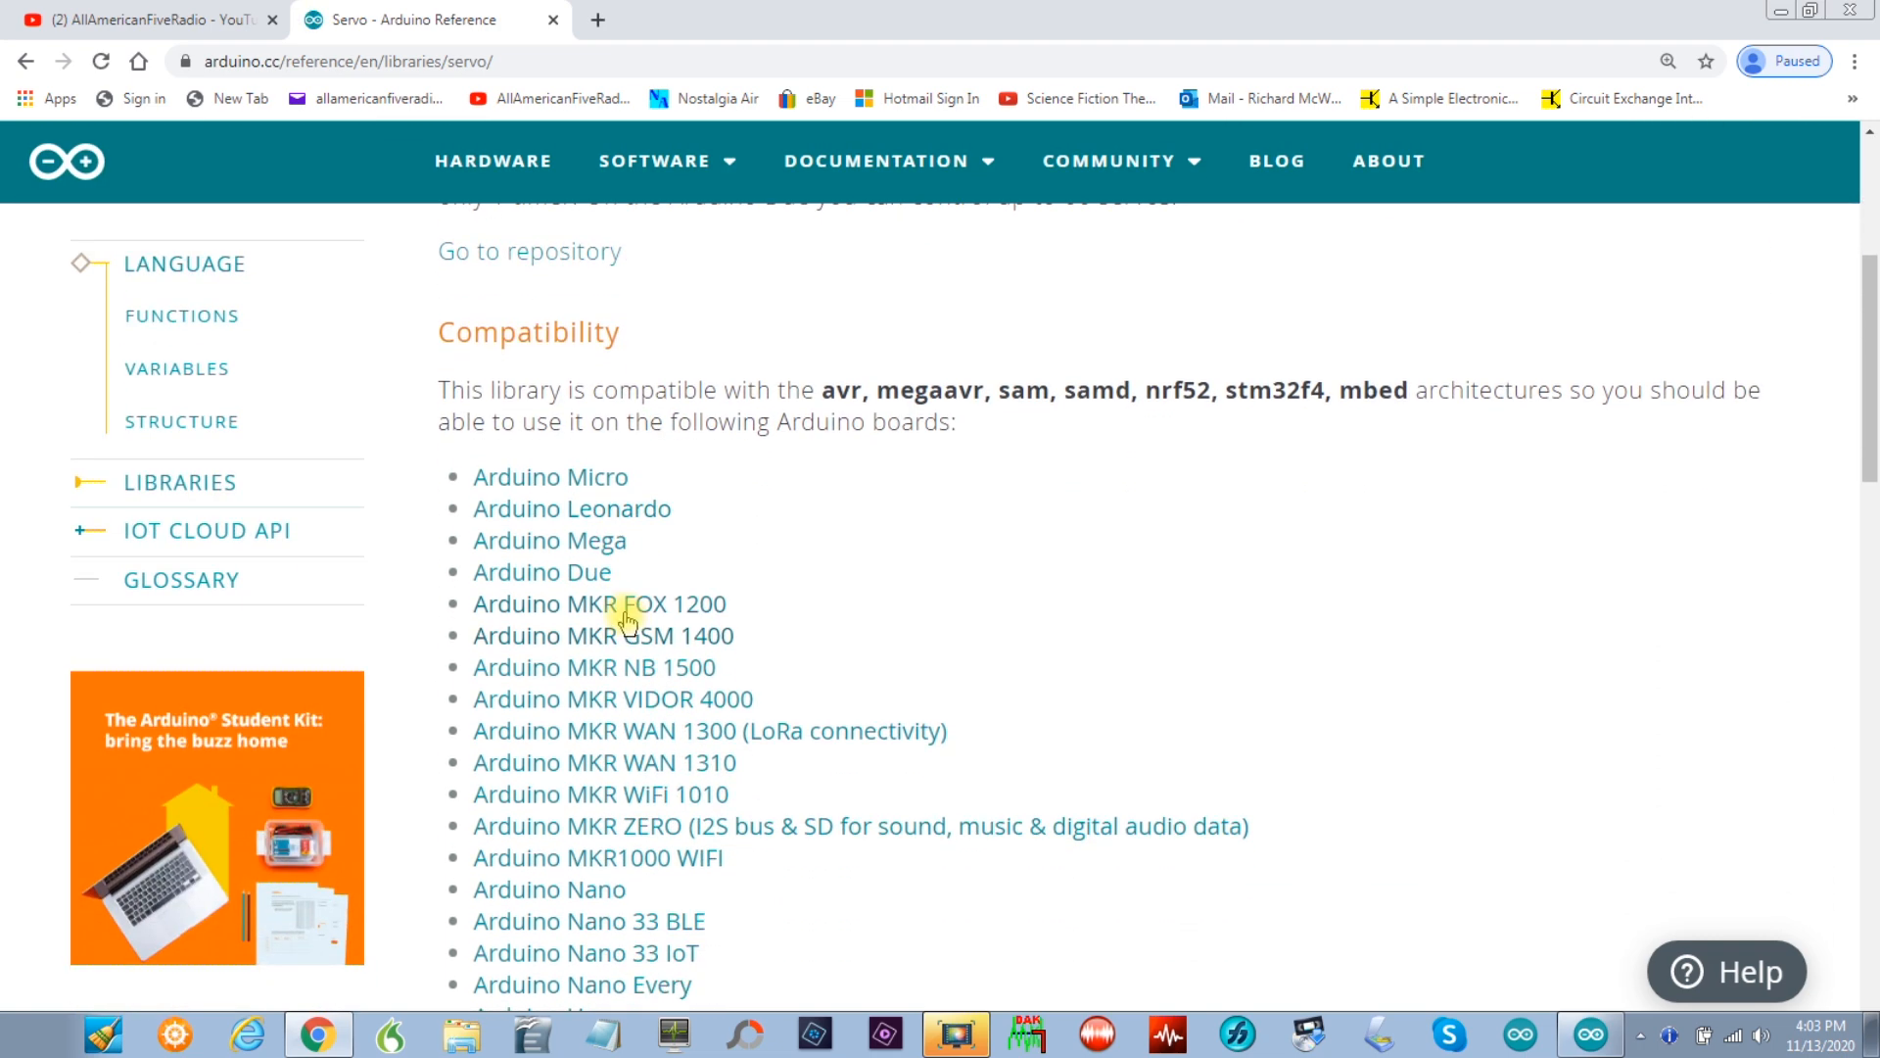
scroll(down, 3)
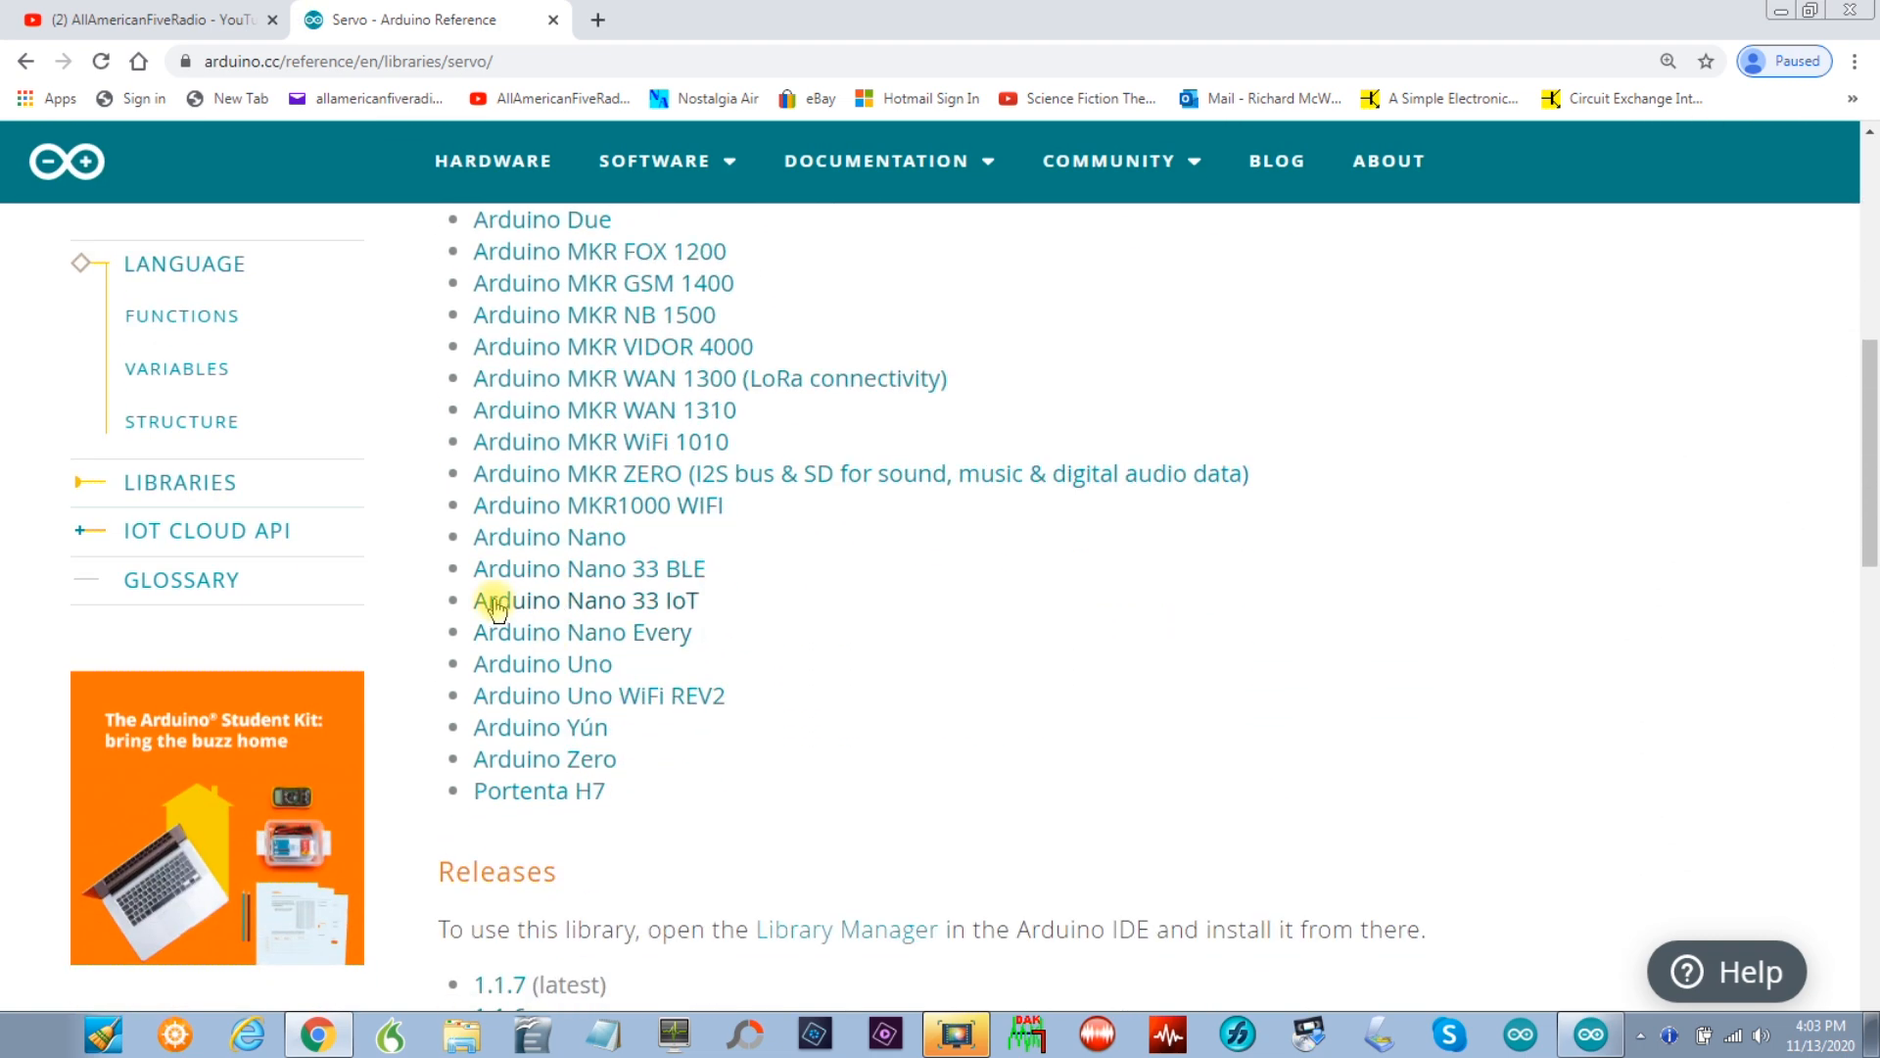
mouse_move(513, 632)
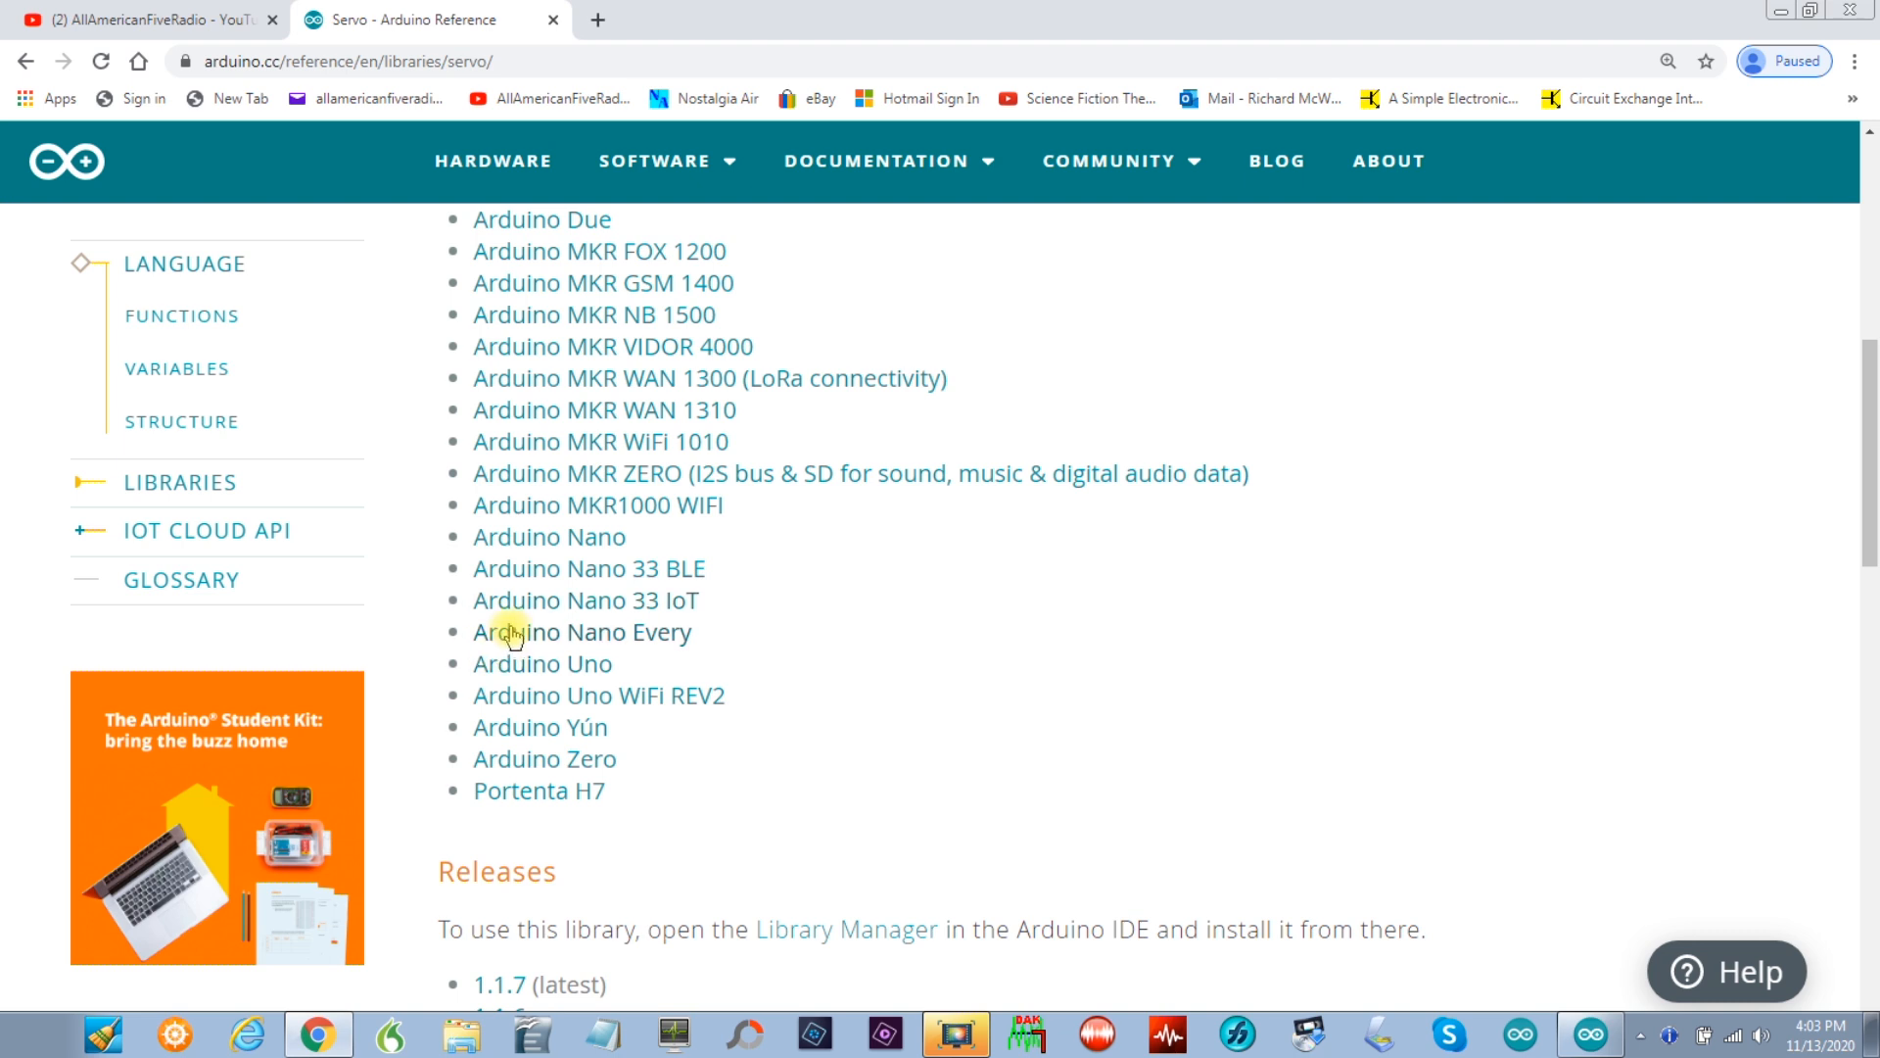
click(542, 663)
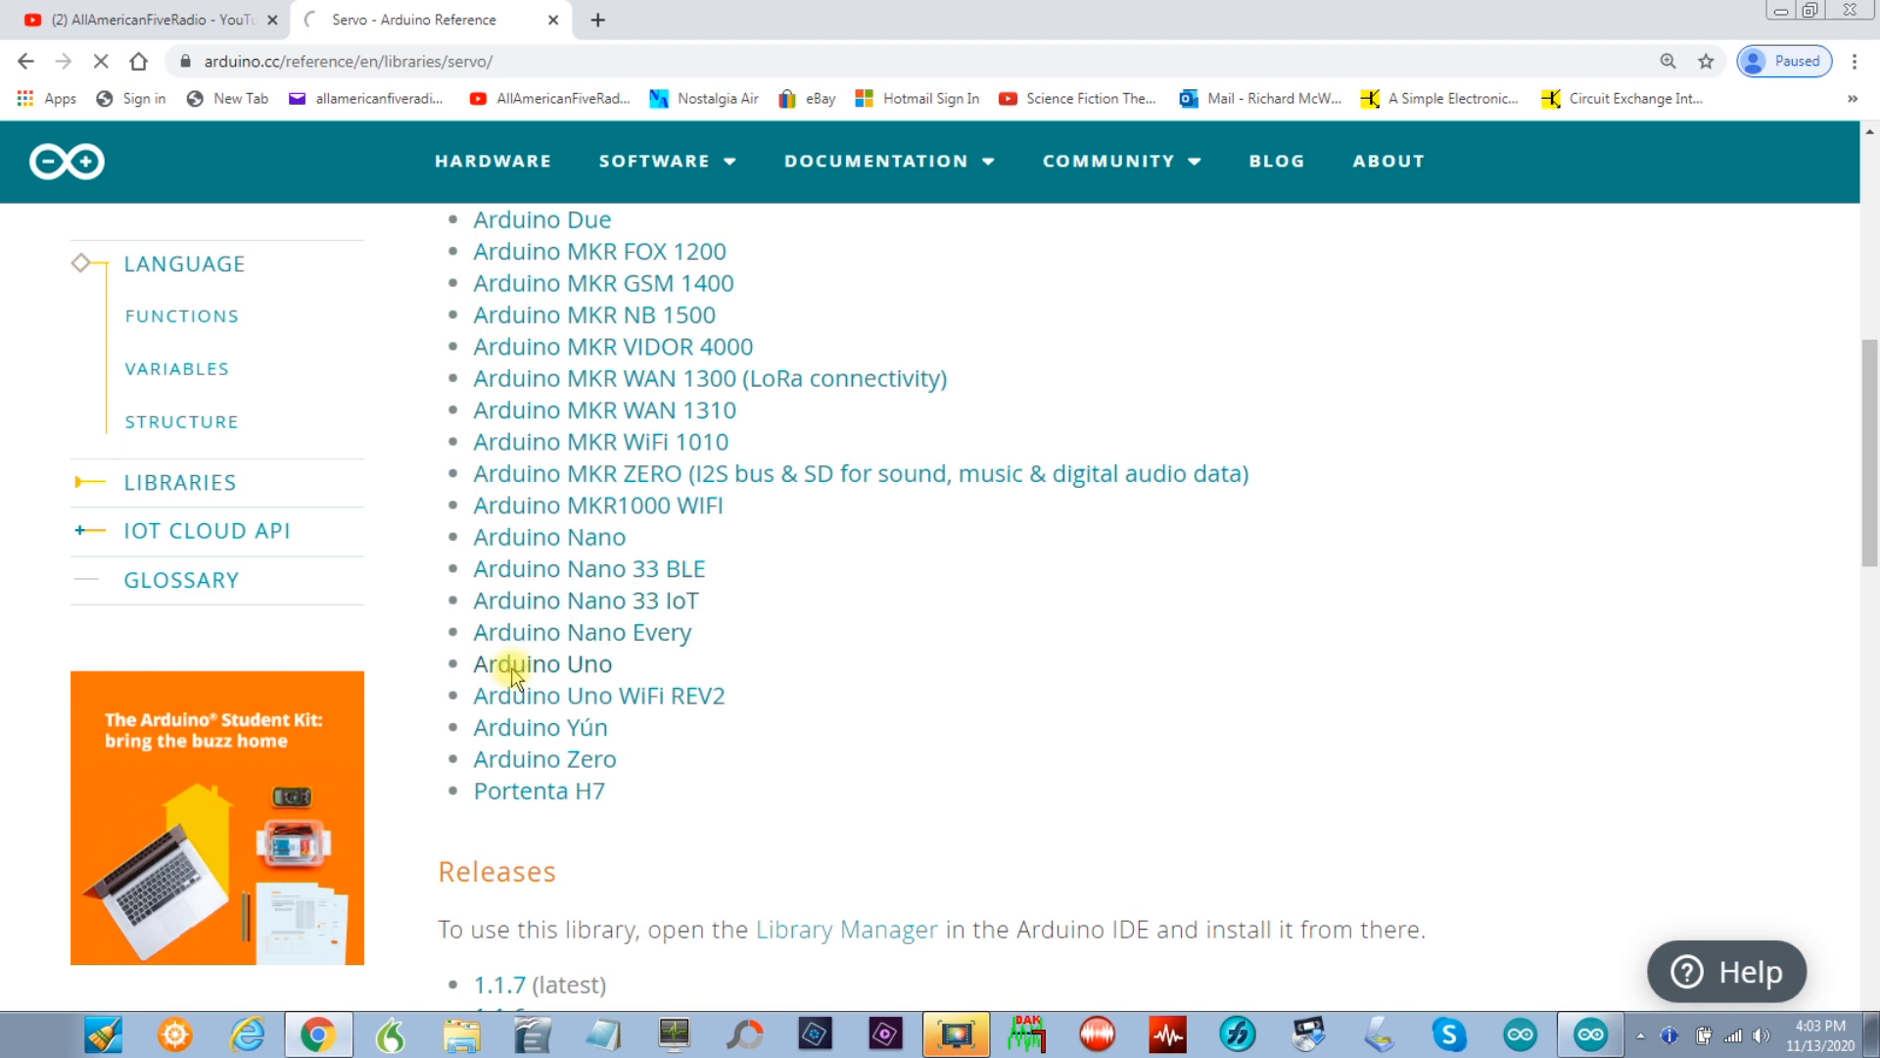
click(541, 663)
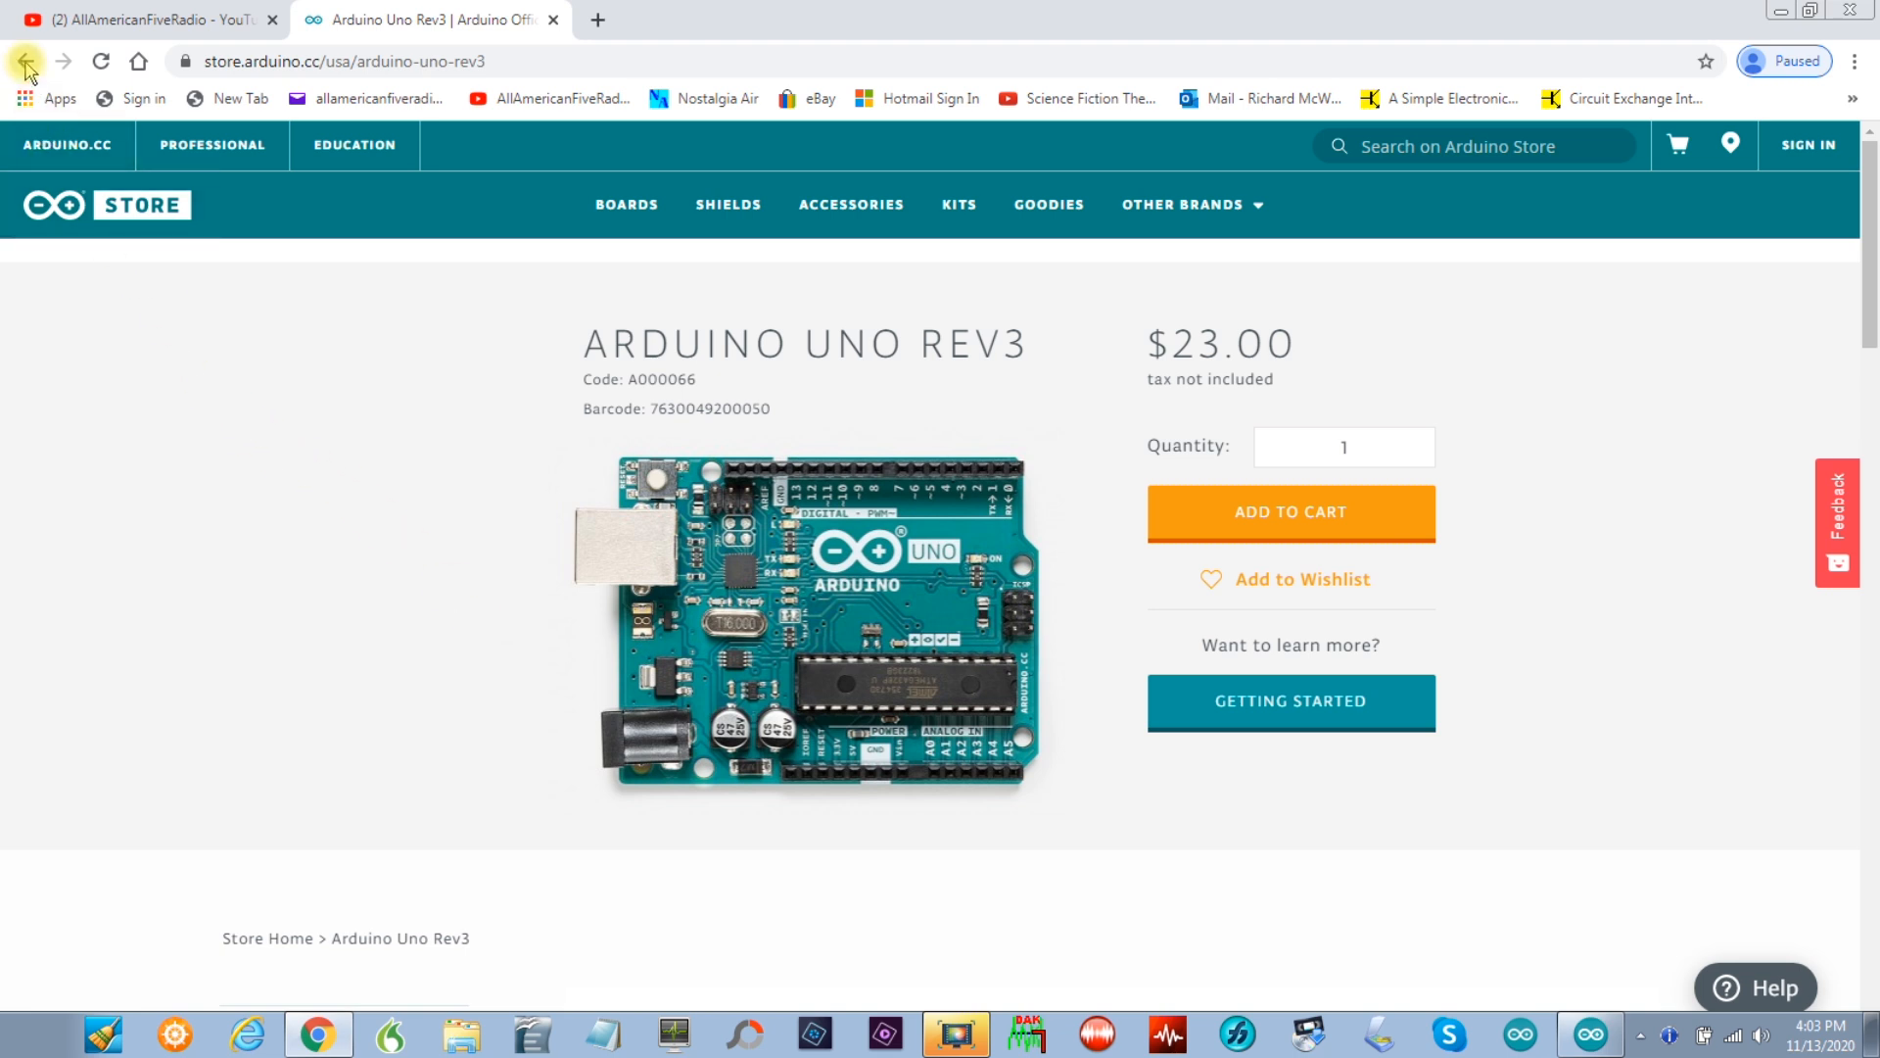
Step: Return to the Servo library page and follow the write() link in its Methods list
click(26, 61)
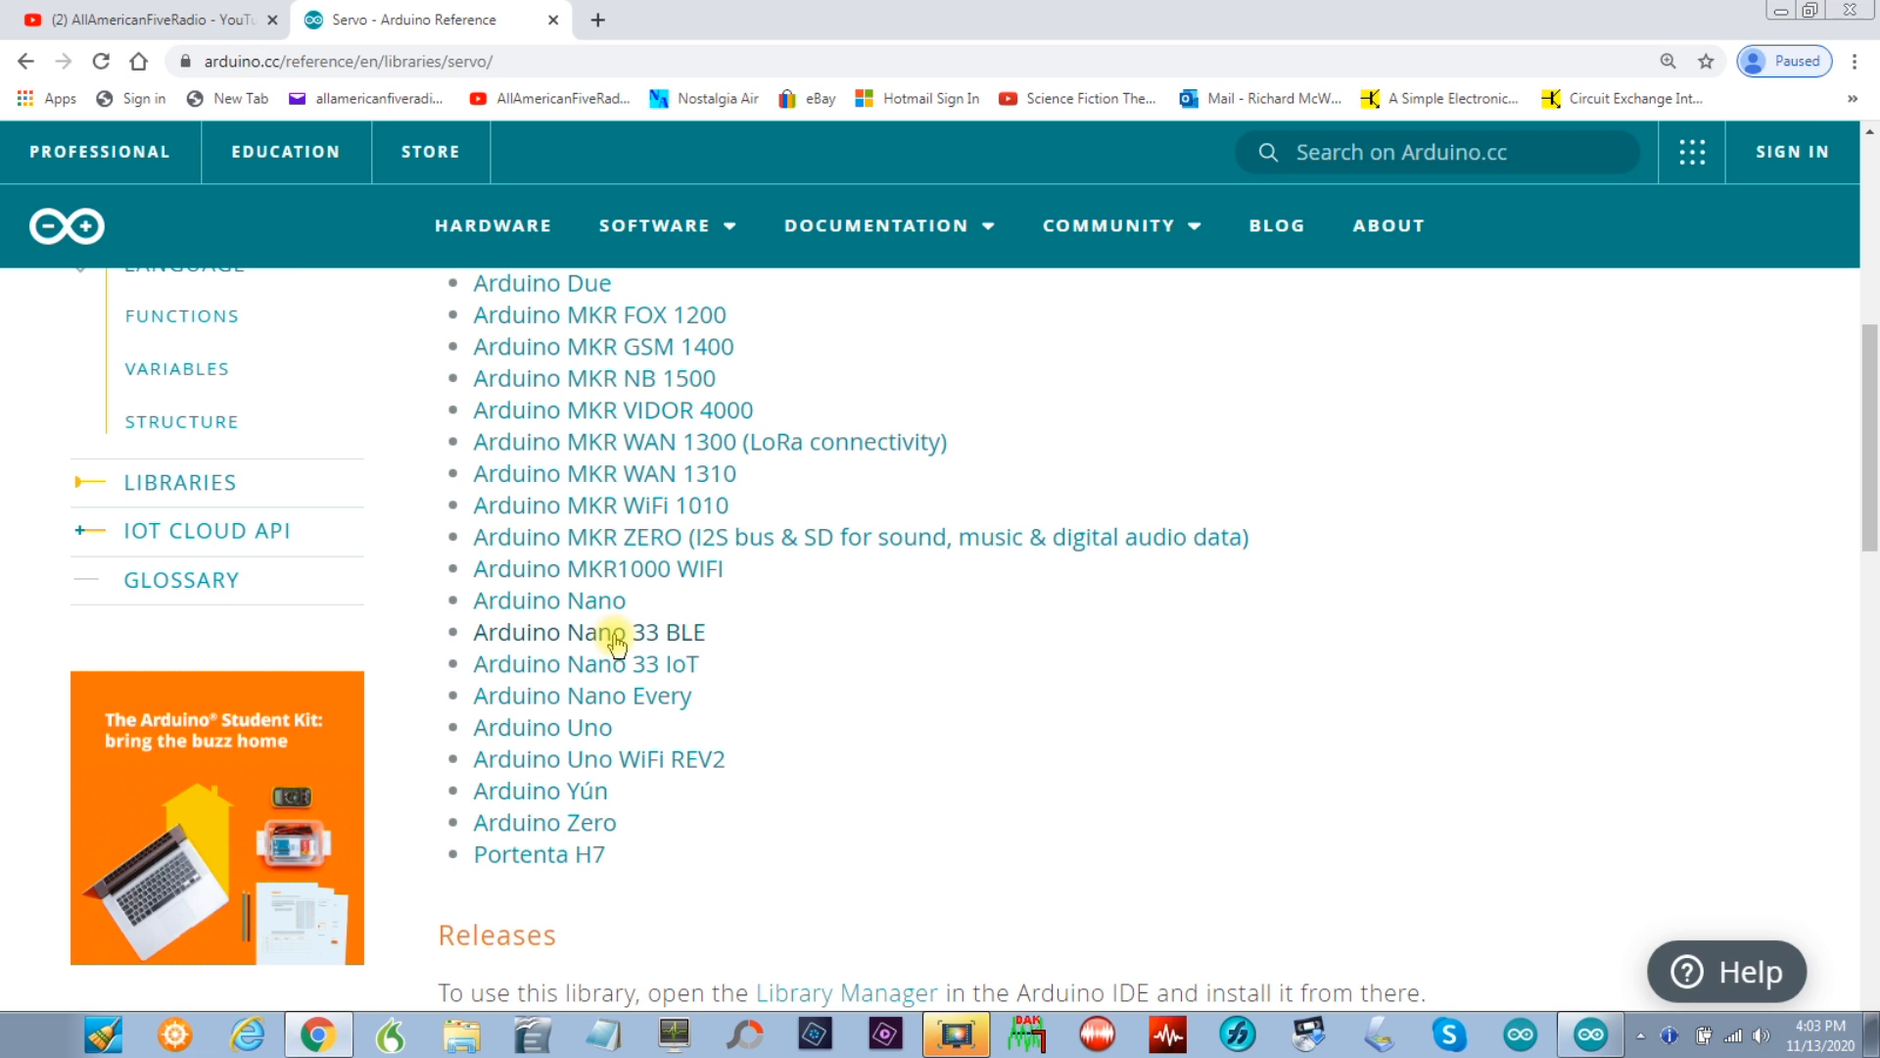
scroll(down, 3)
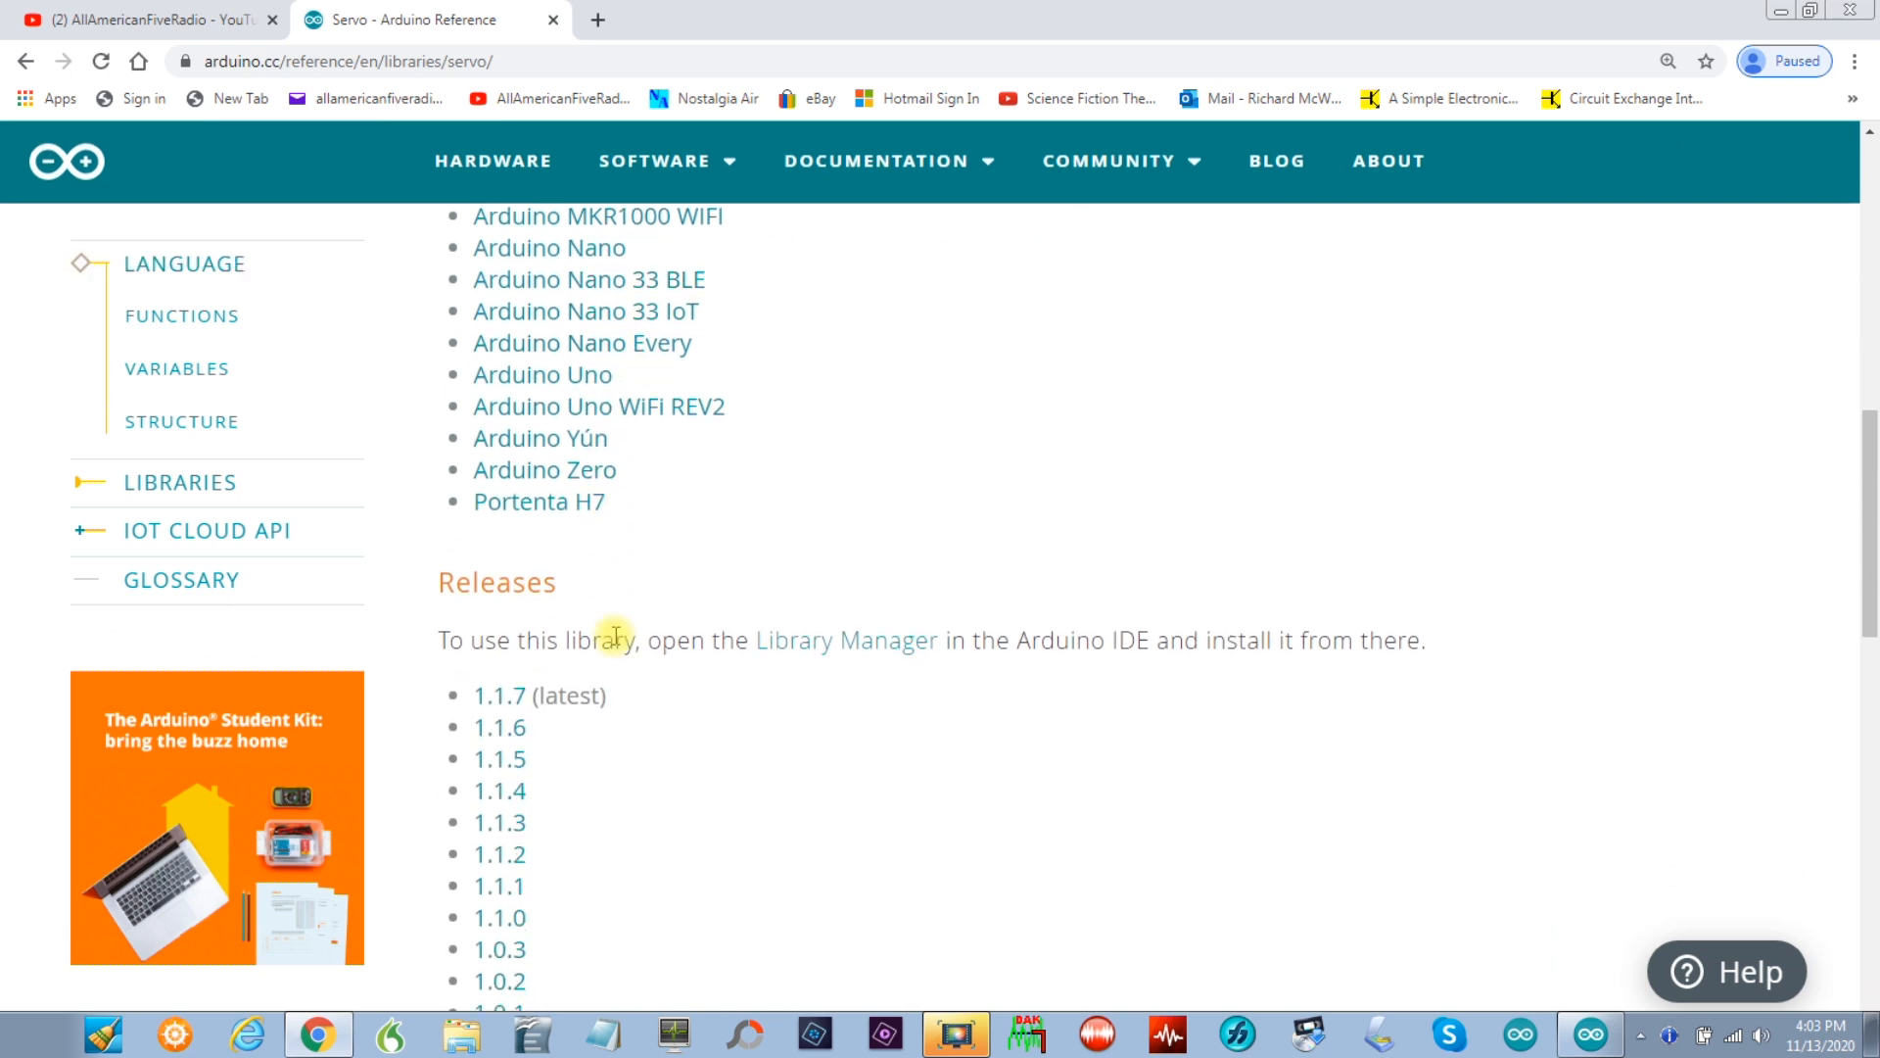
scroll(down, 3)
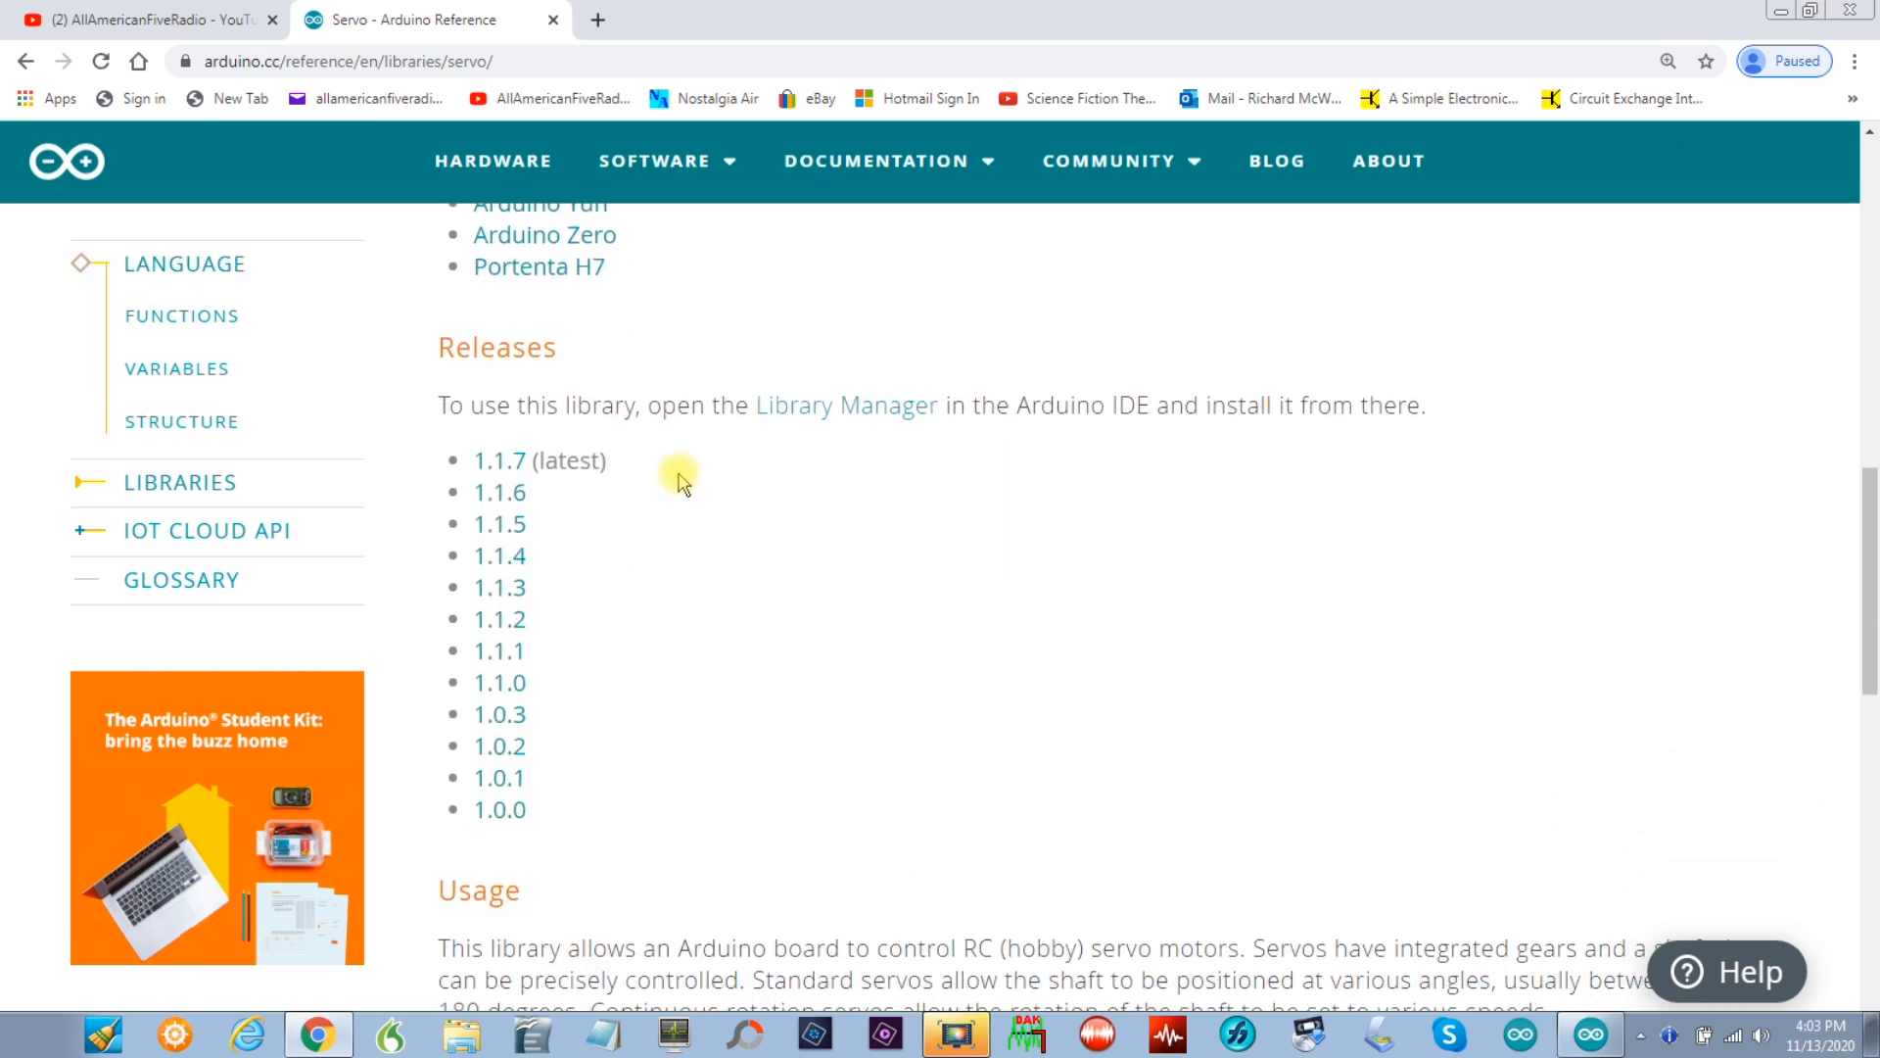
scroll(down, 3)
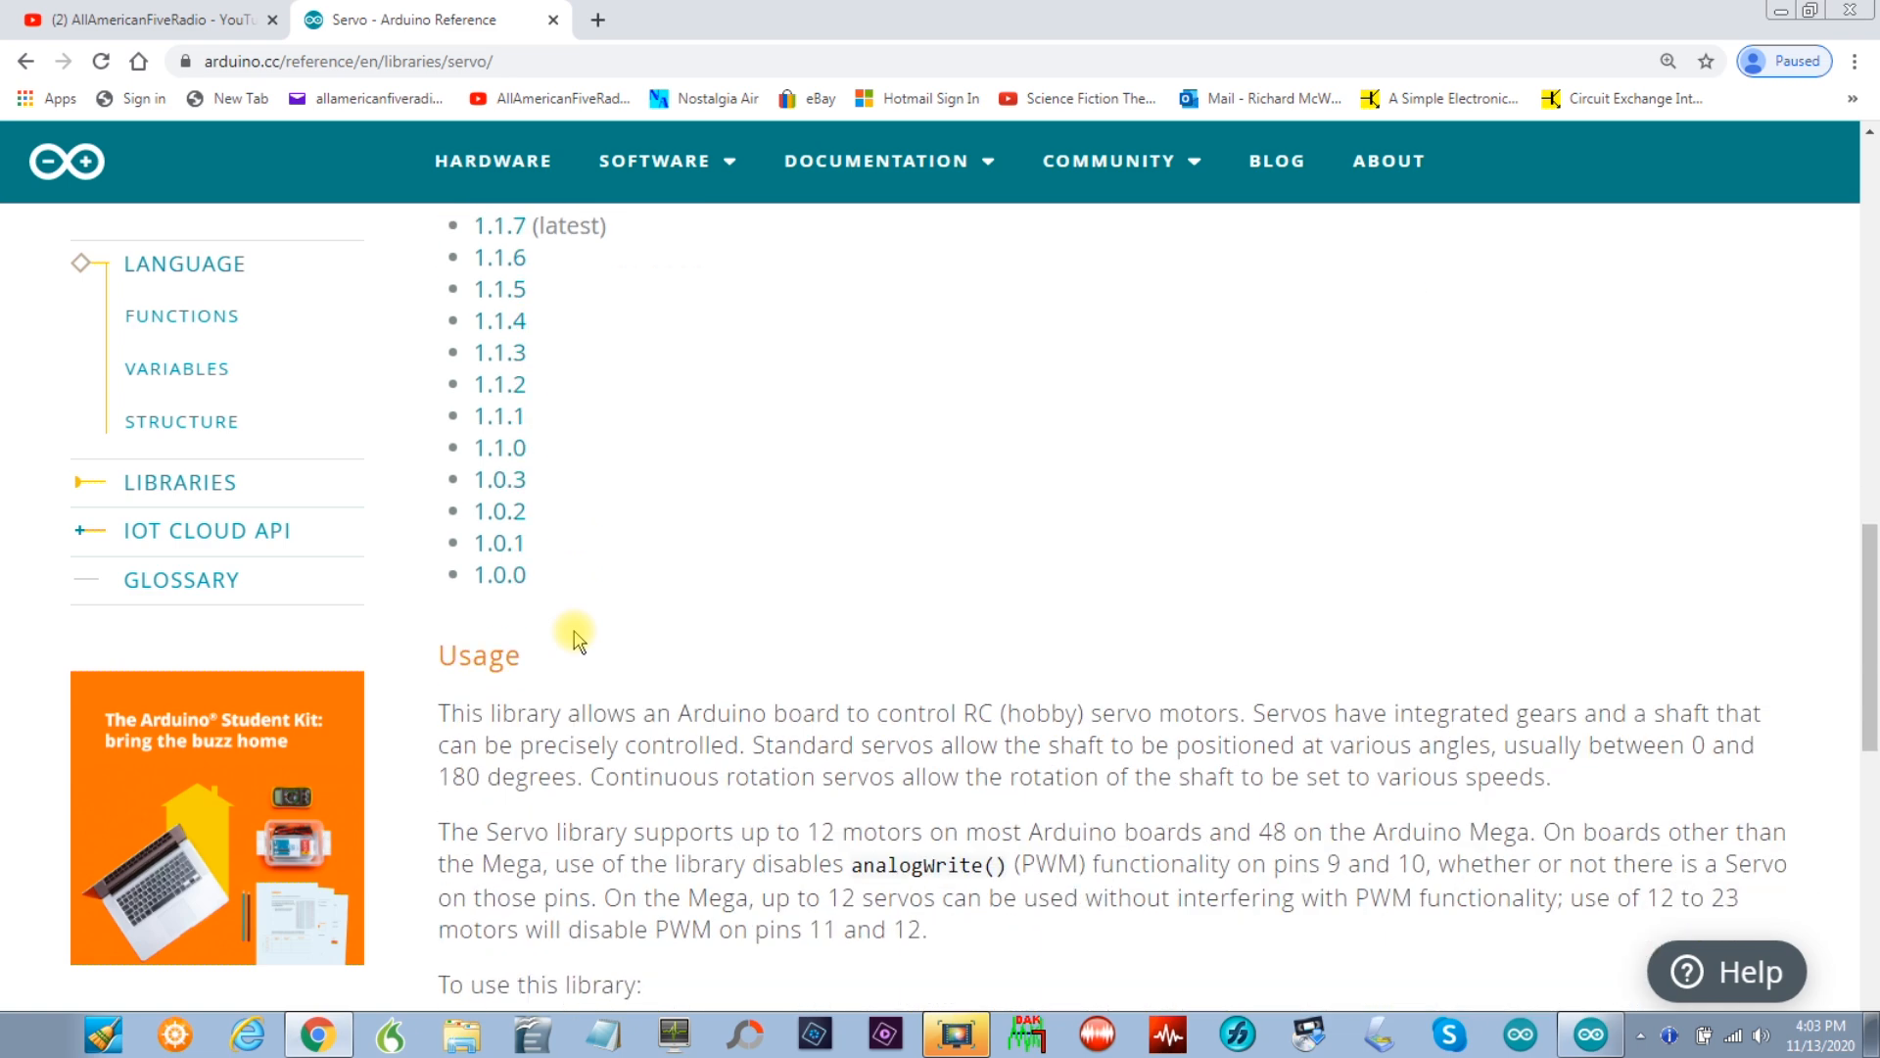
scroll(down, 3)
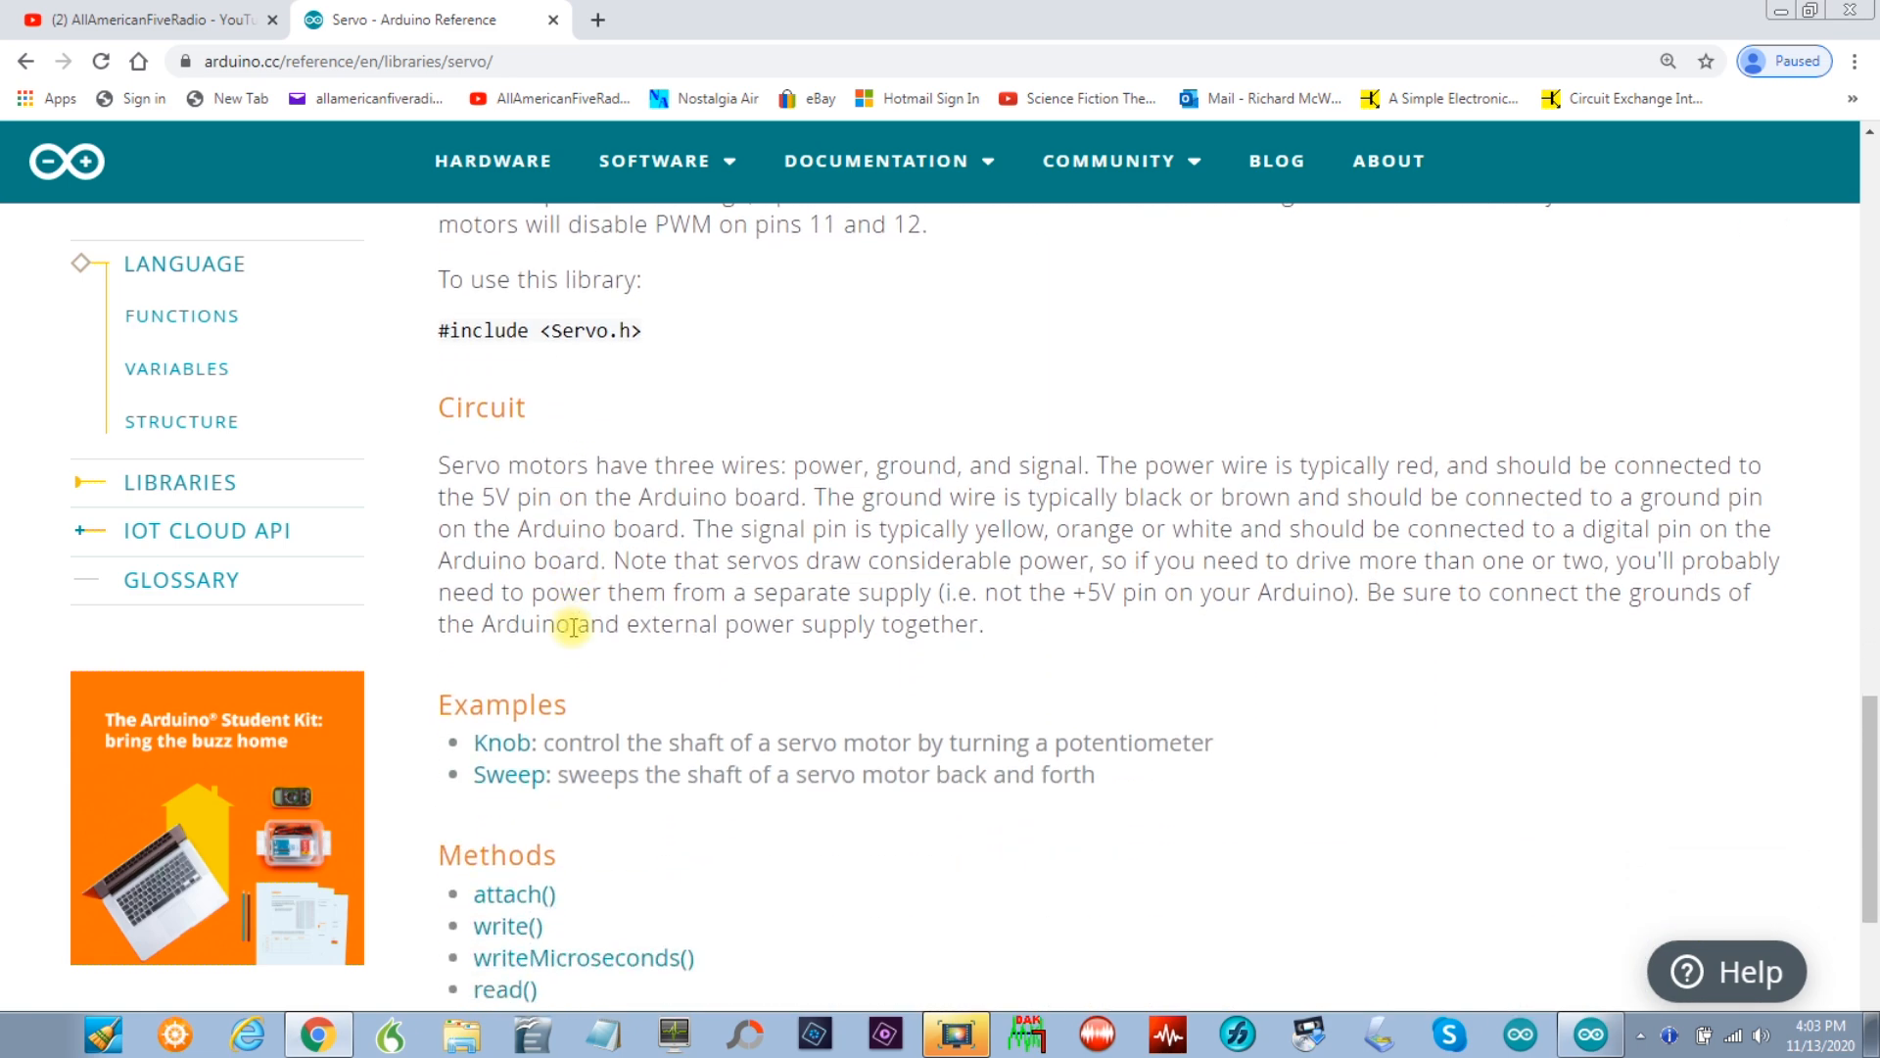
scroll(down, 3)
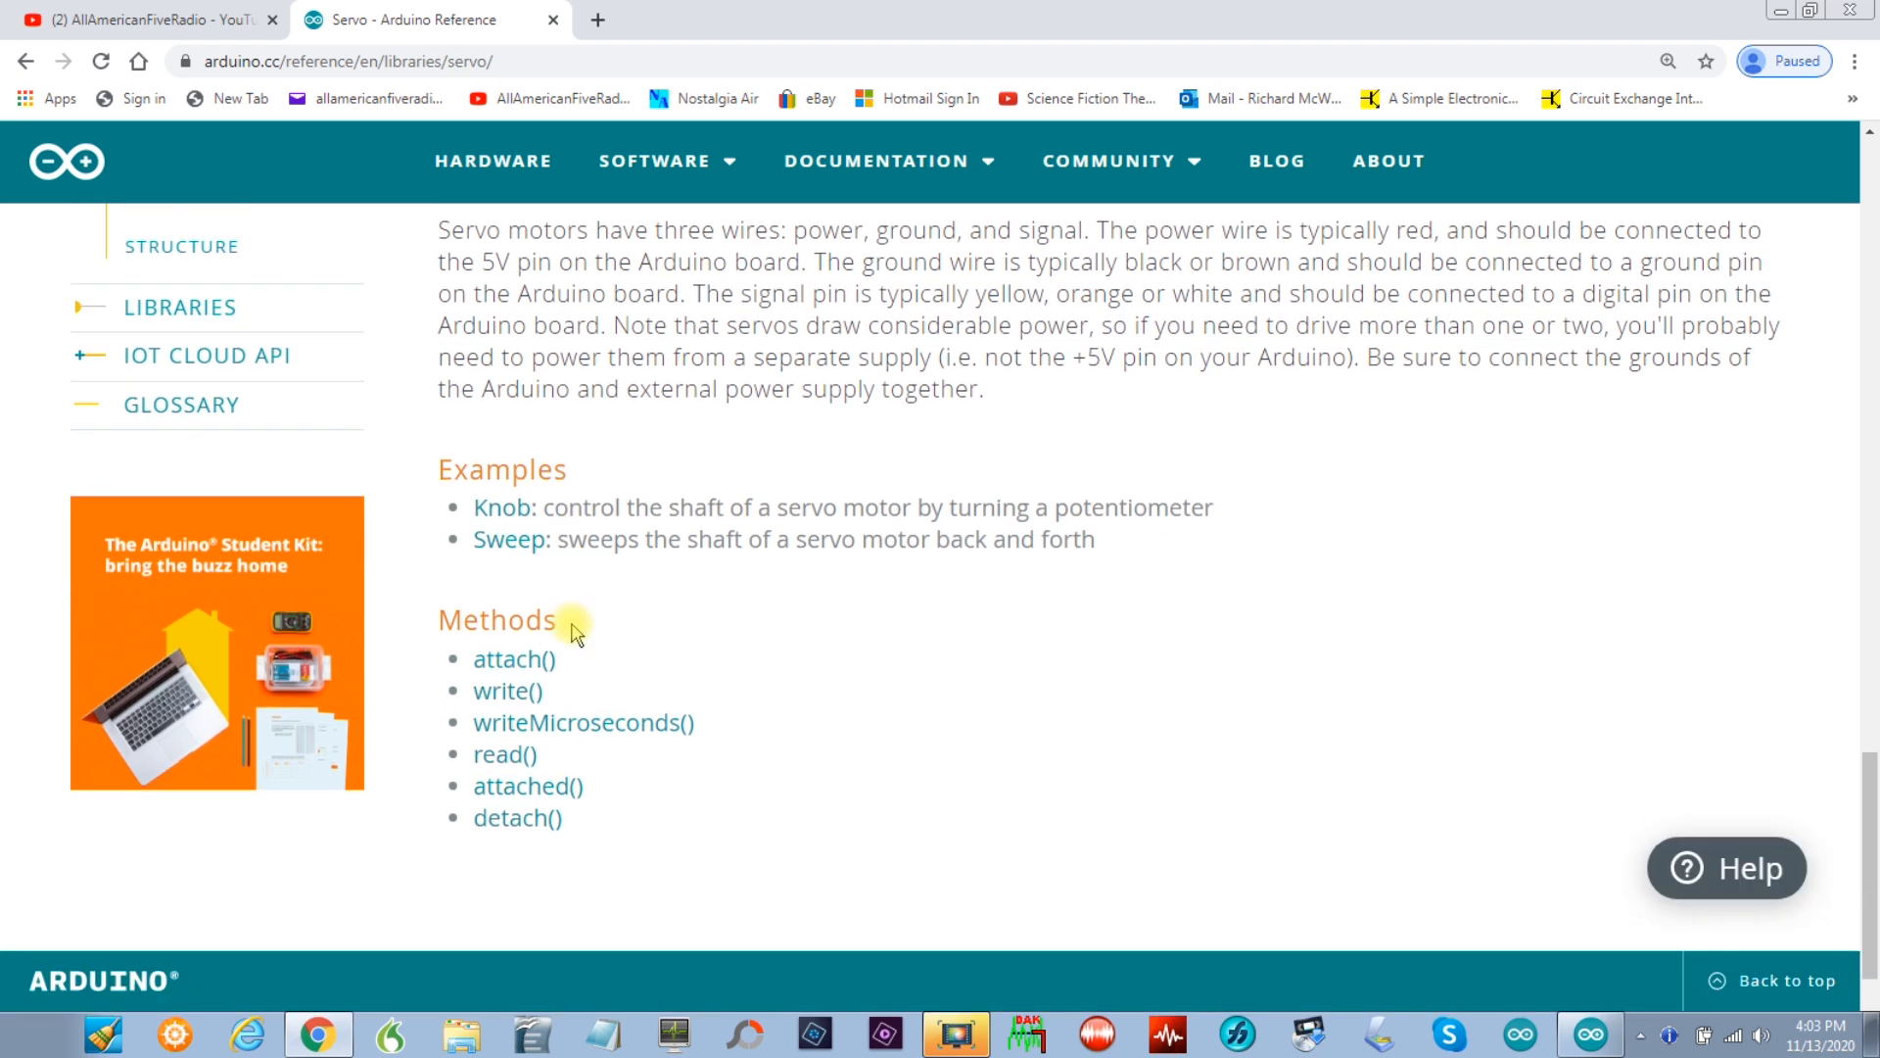
scroll(down, 3)
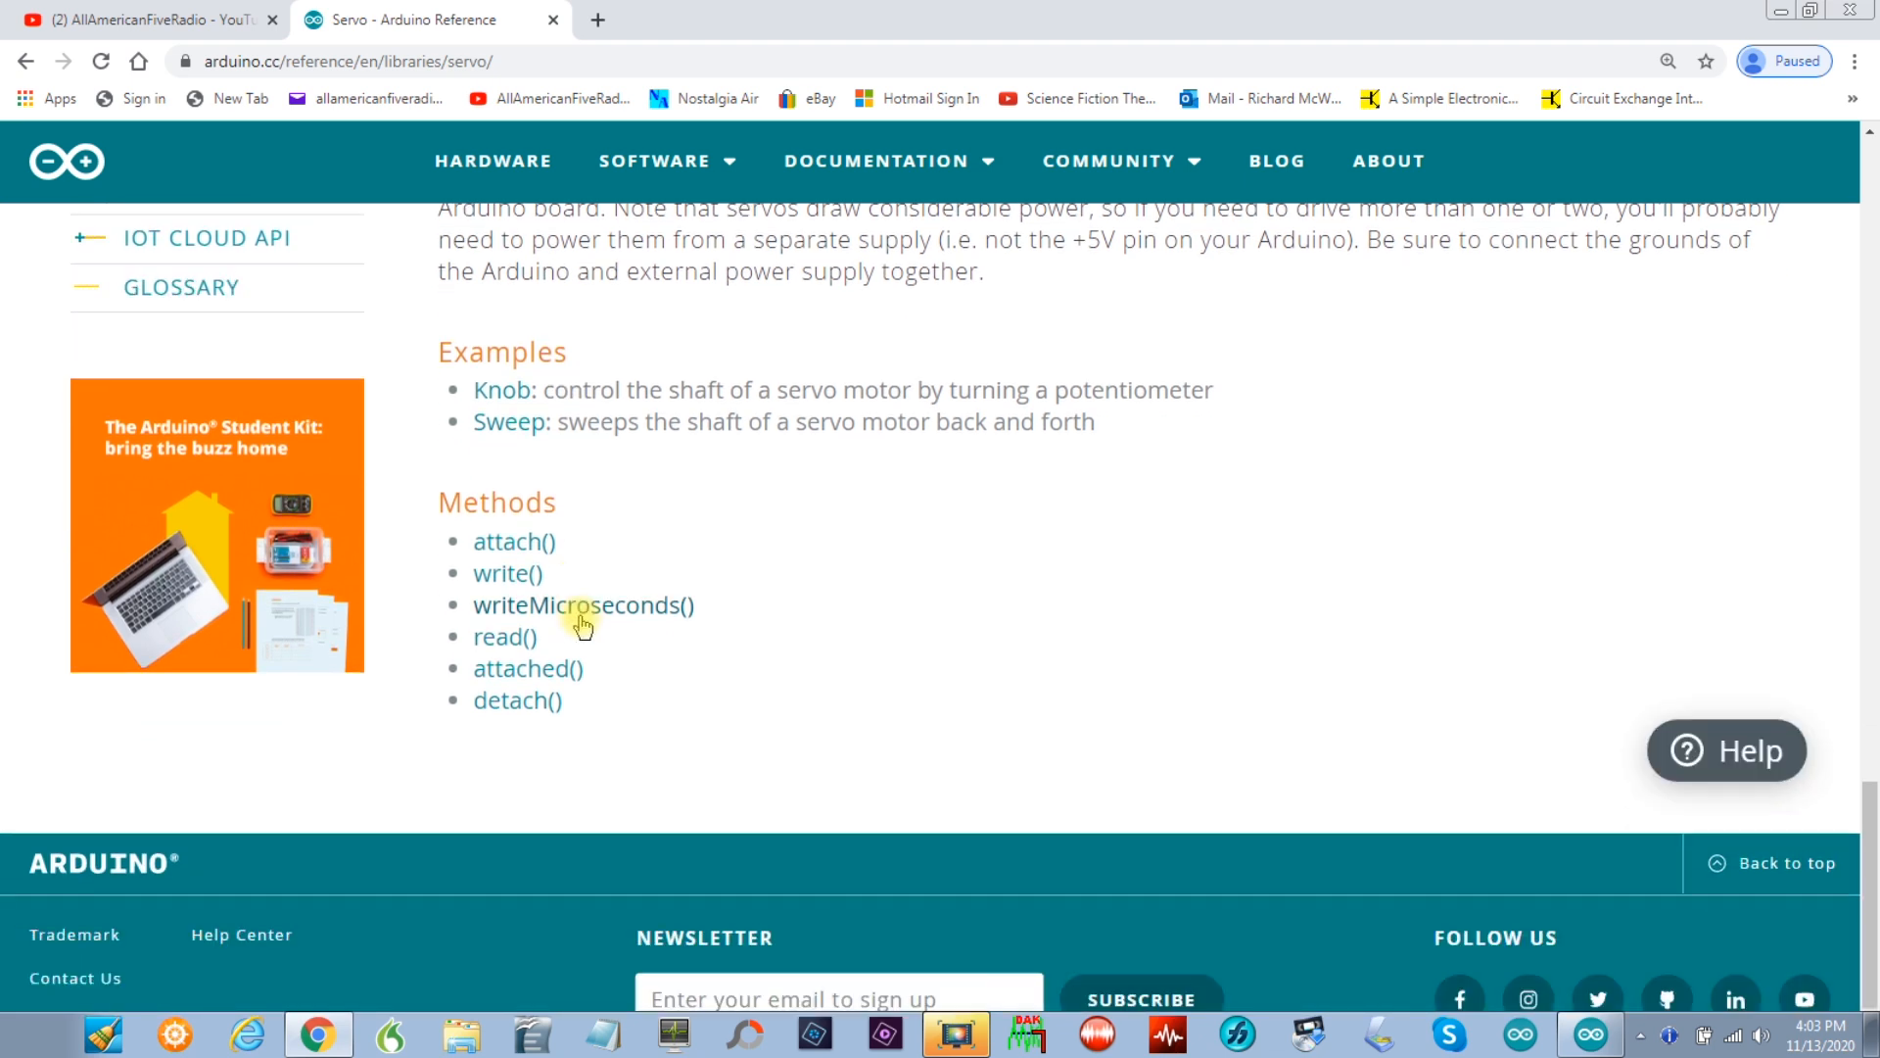
mouse_move(591, 572)
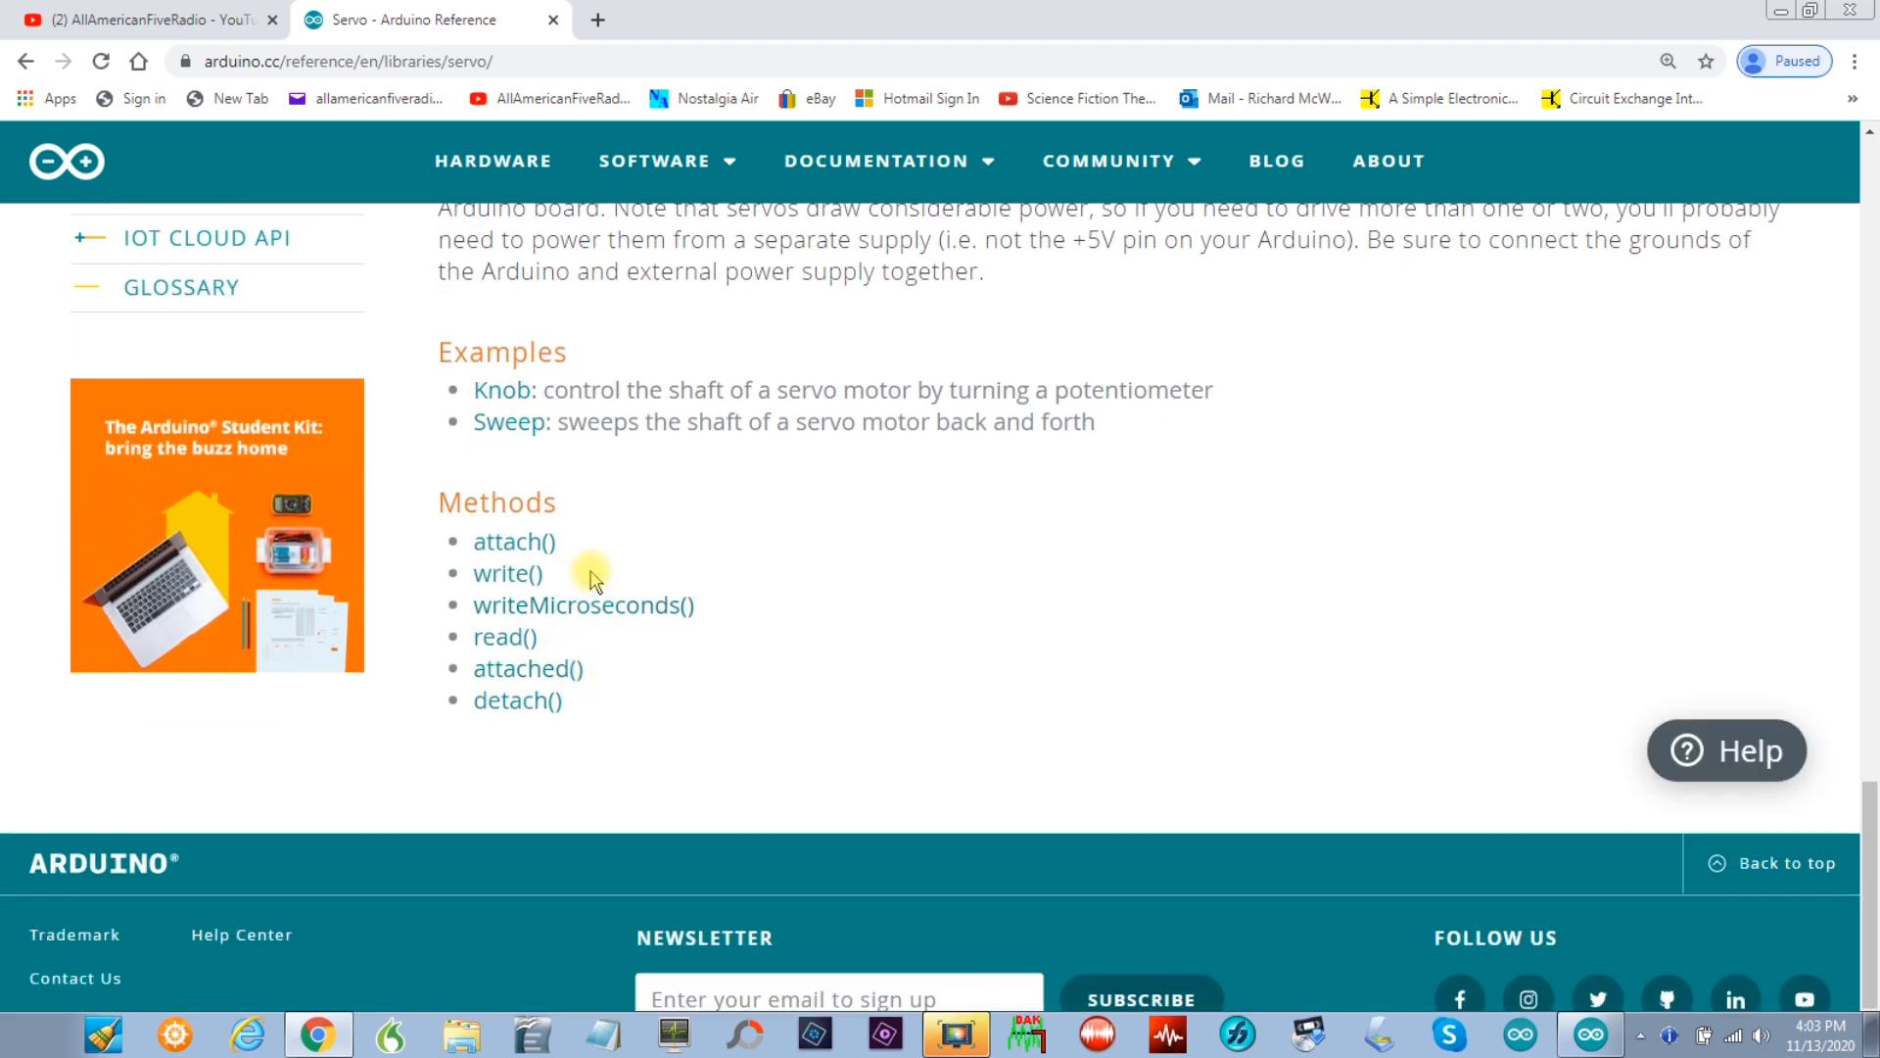
mouse_move(494, 582)
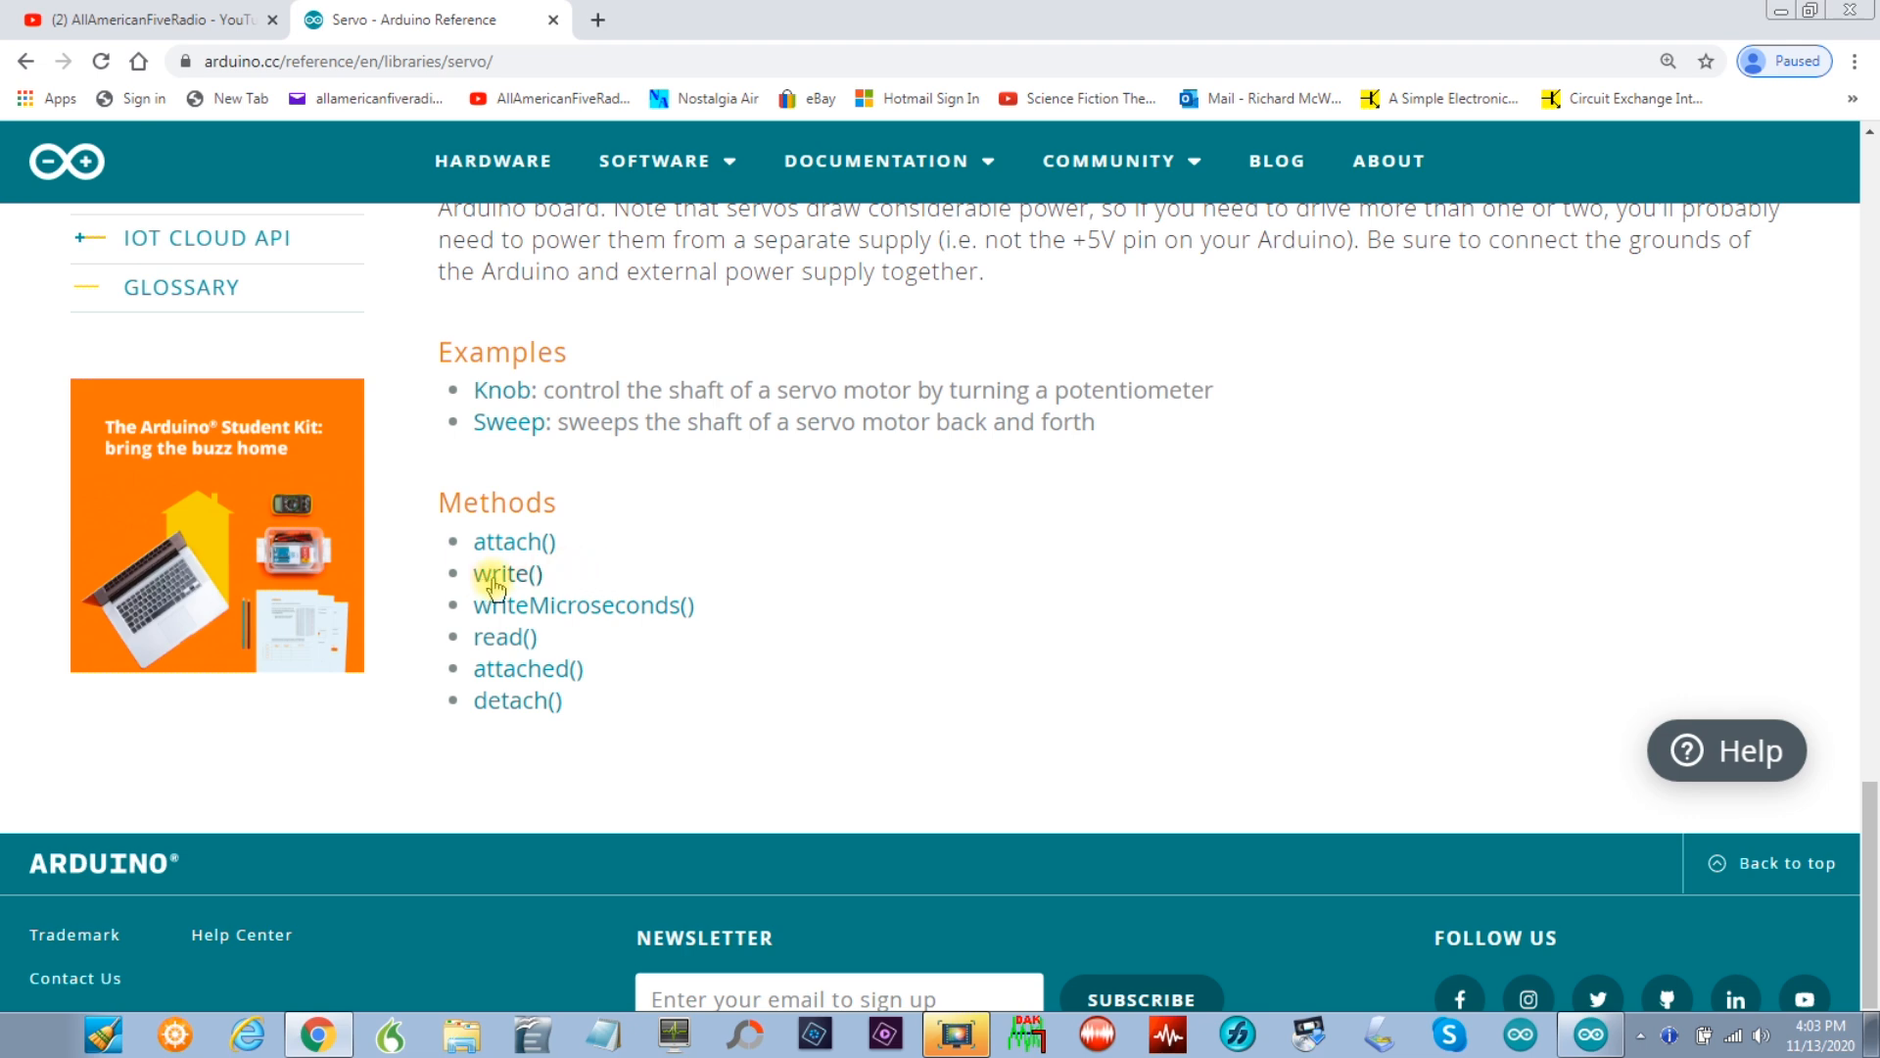
click(505, 573)
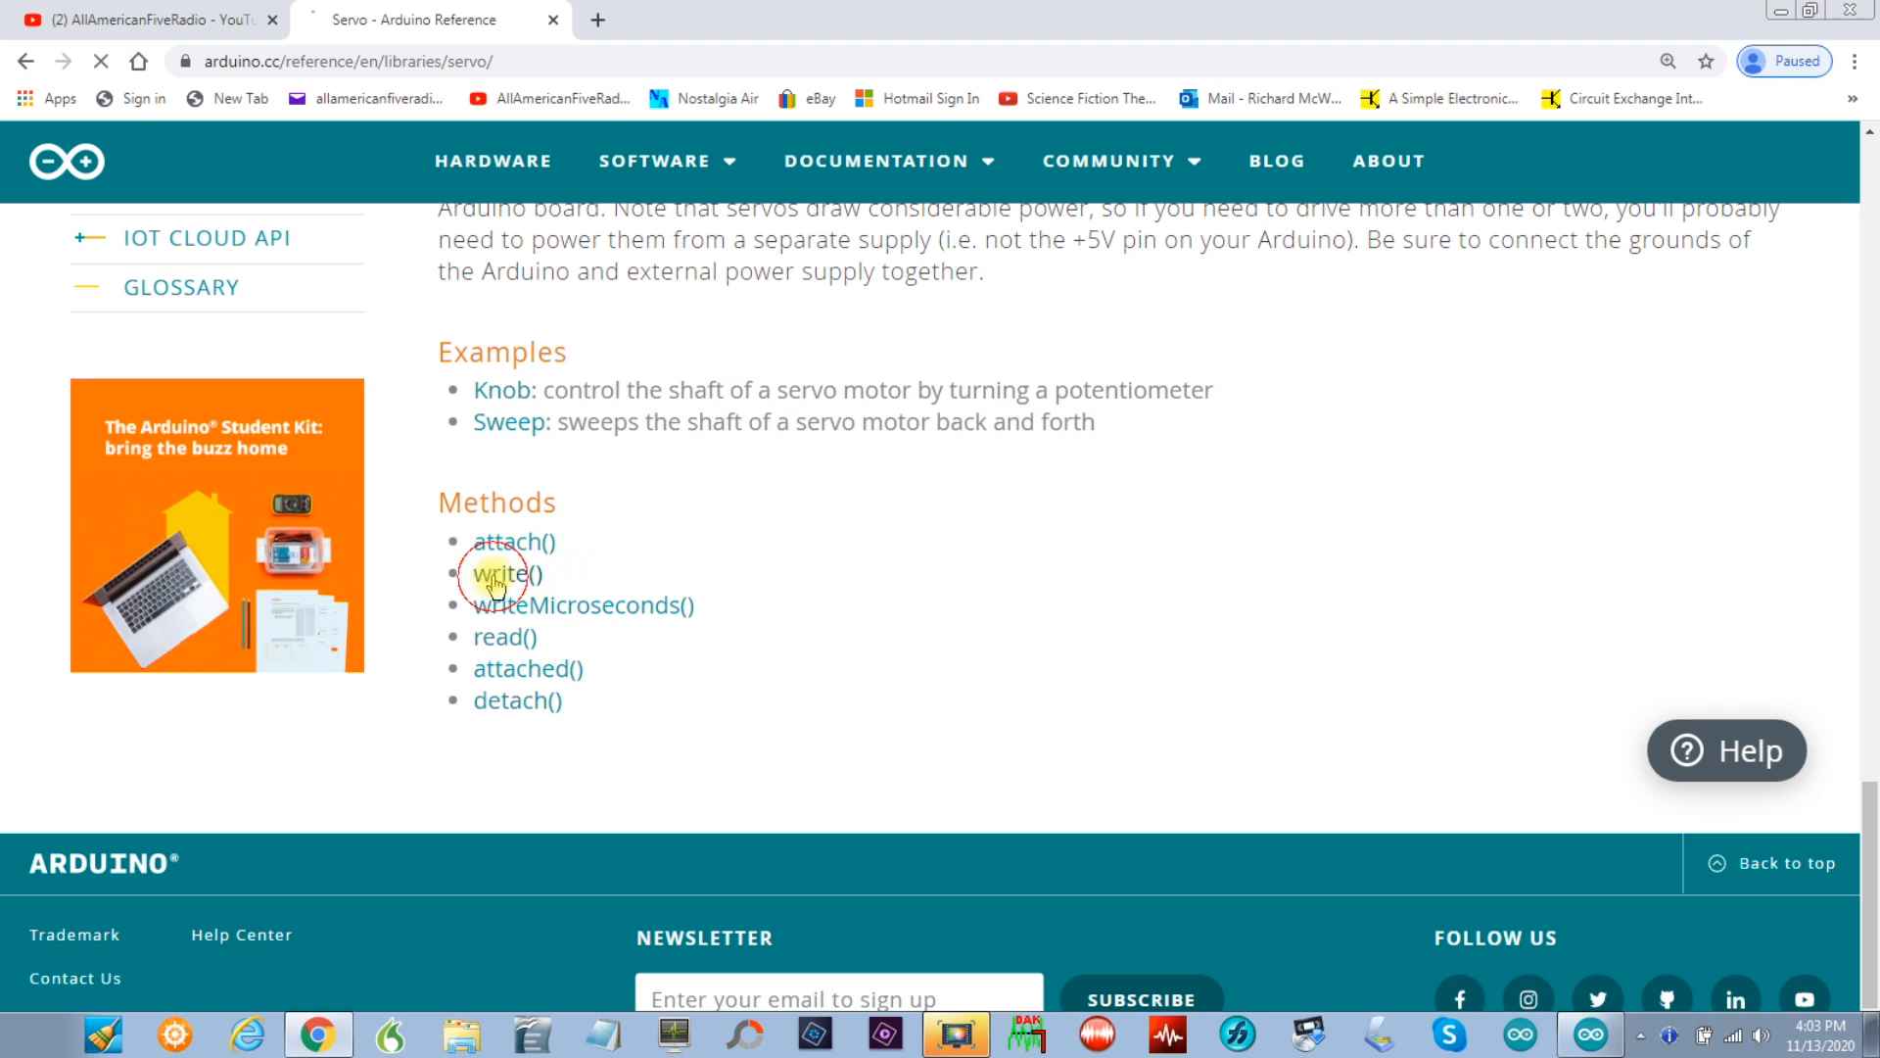
Step: Load the Servo write() page and read its Parameters section giving angle 0 to 180
click(500, 573)
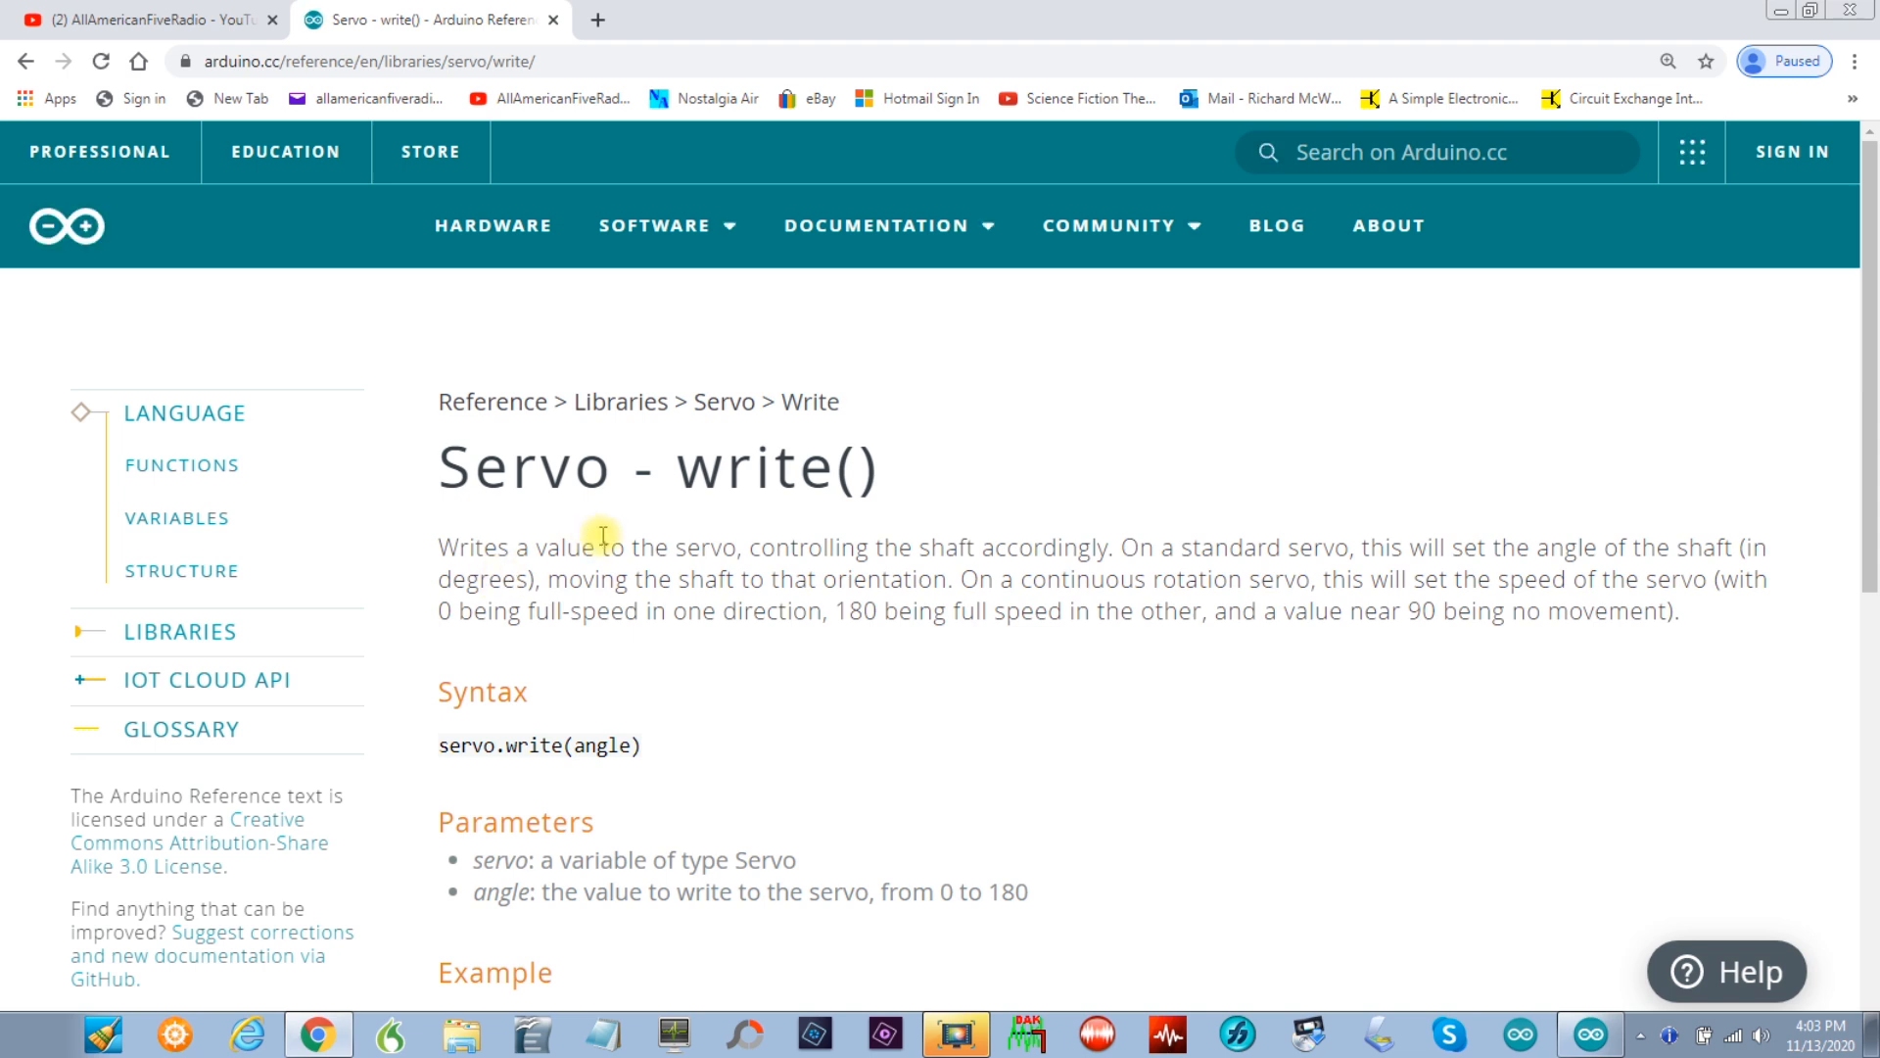
scroll(down, 3)
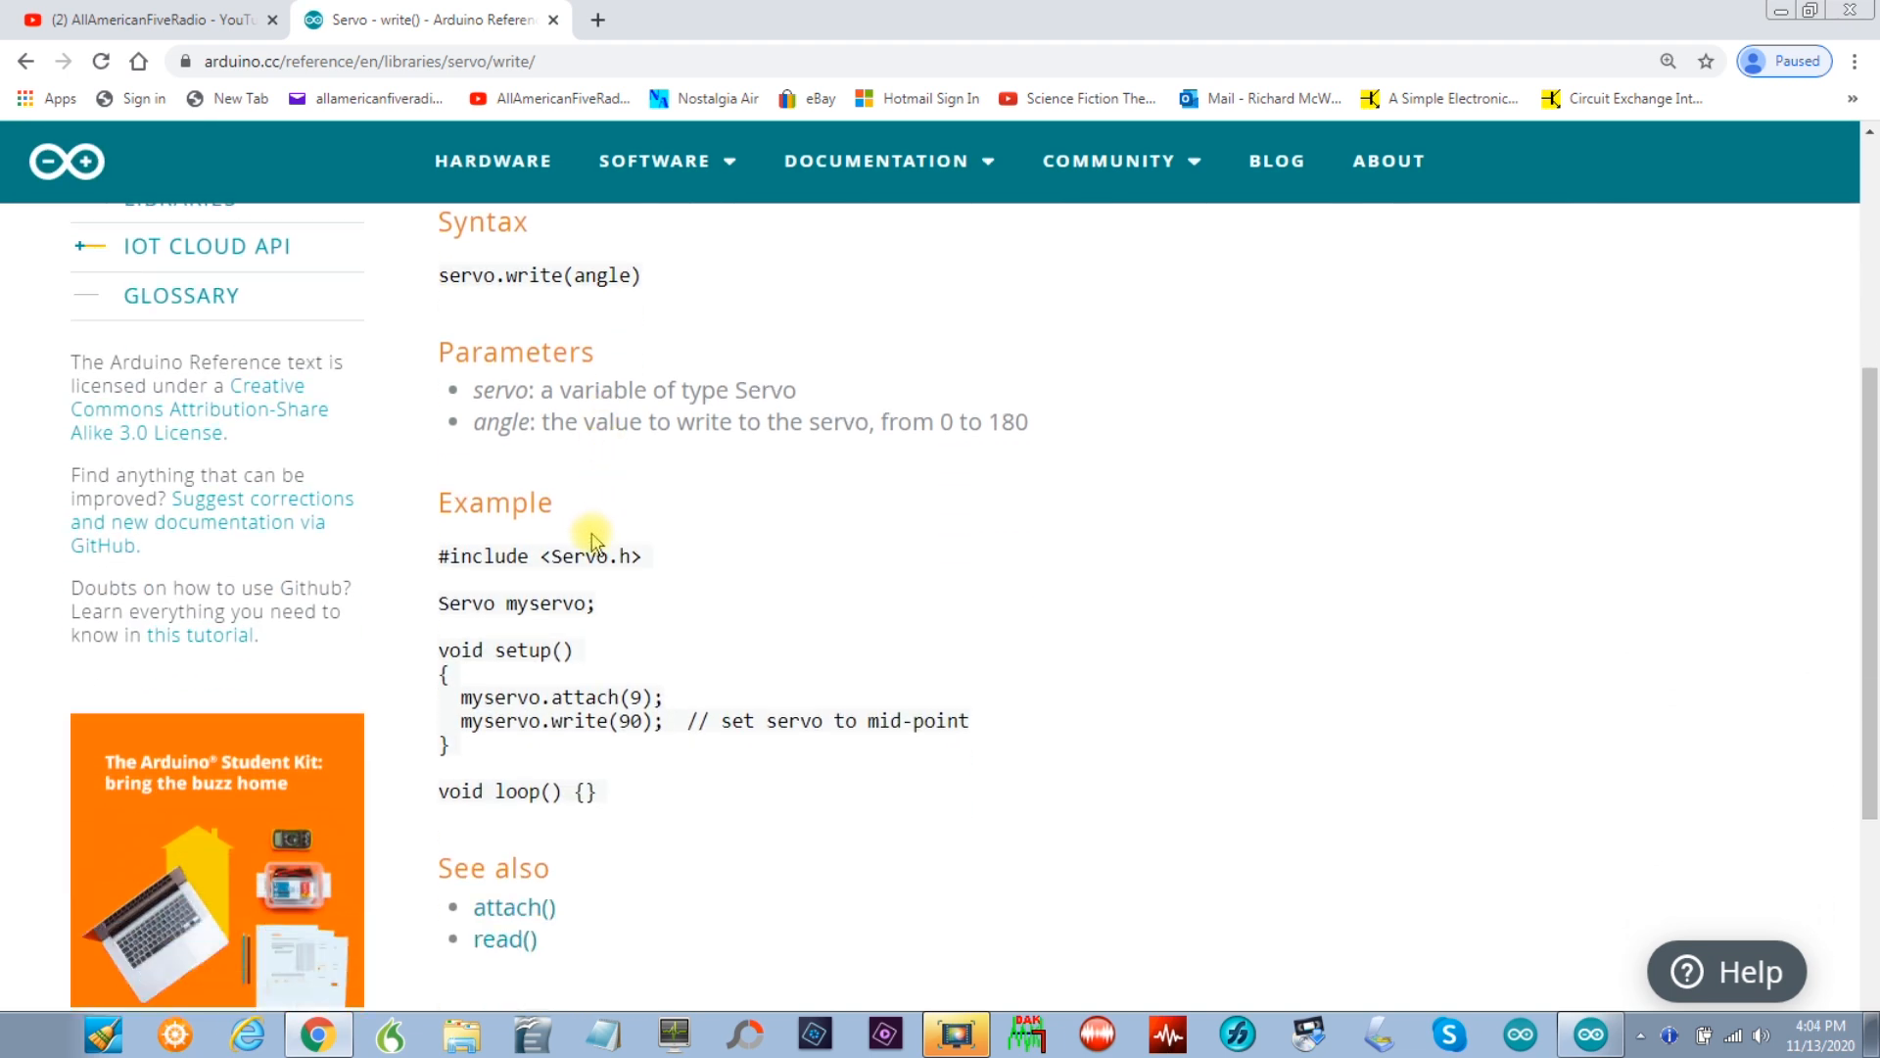
mouse_move(669, 525)
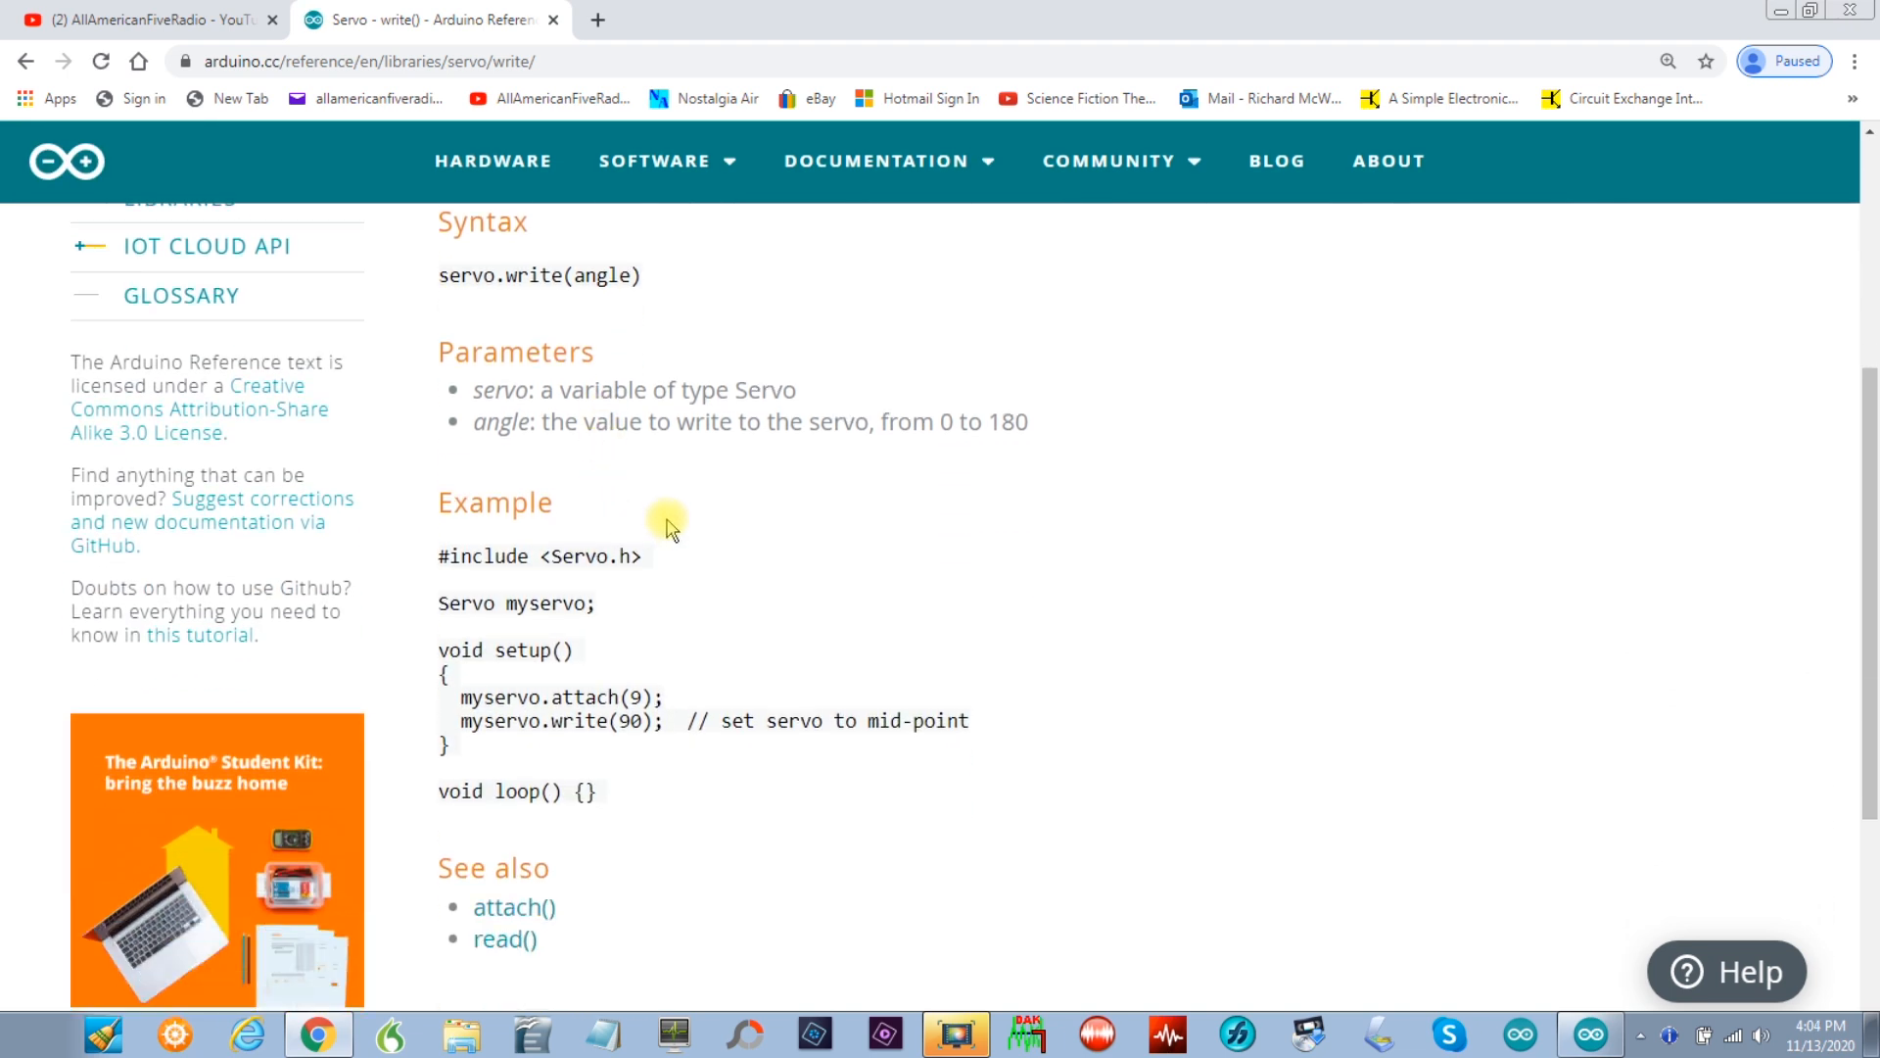
mouse_move(705, 450)
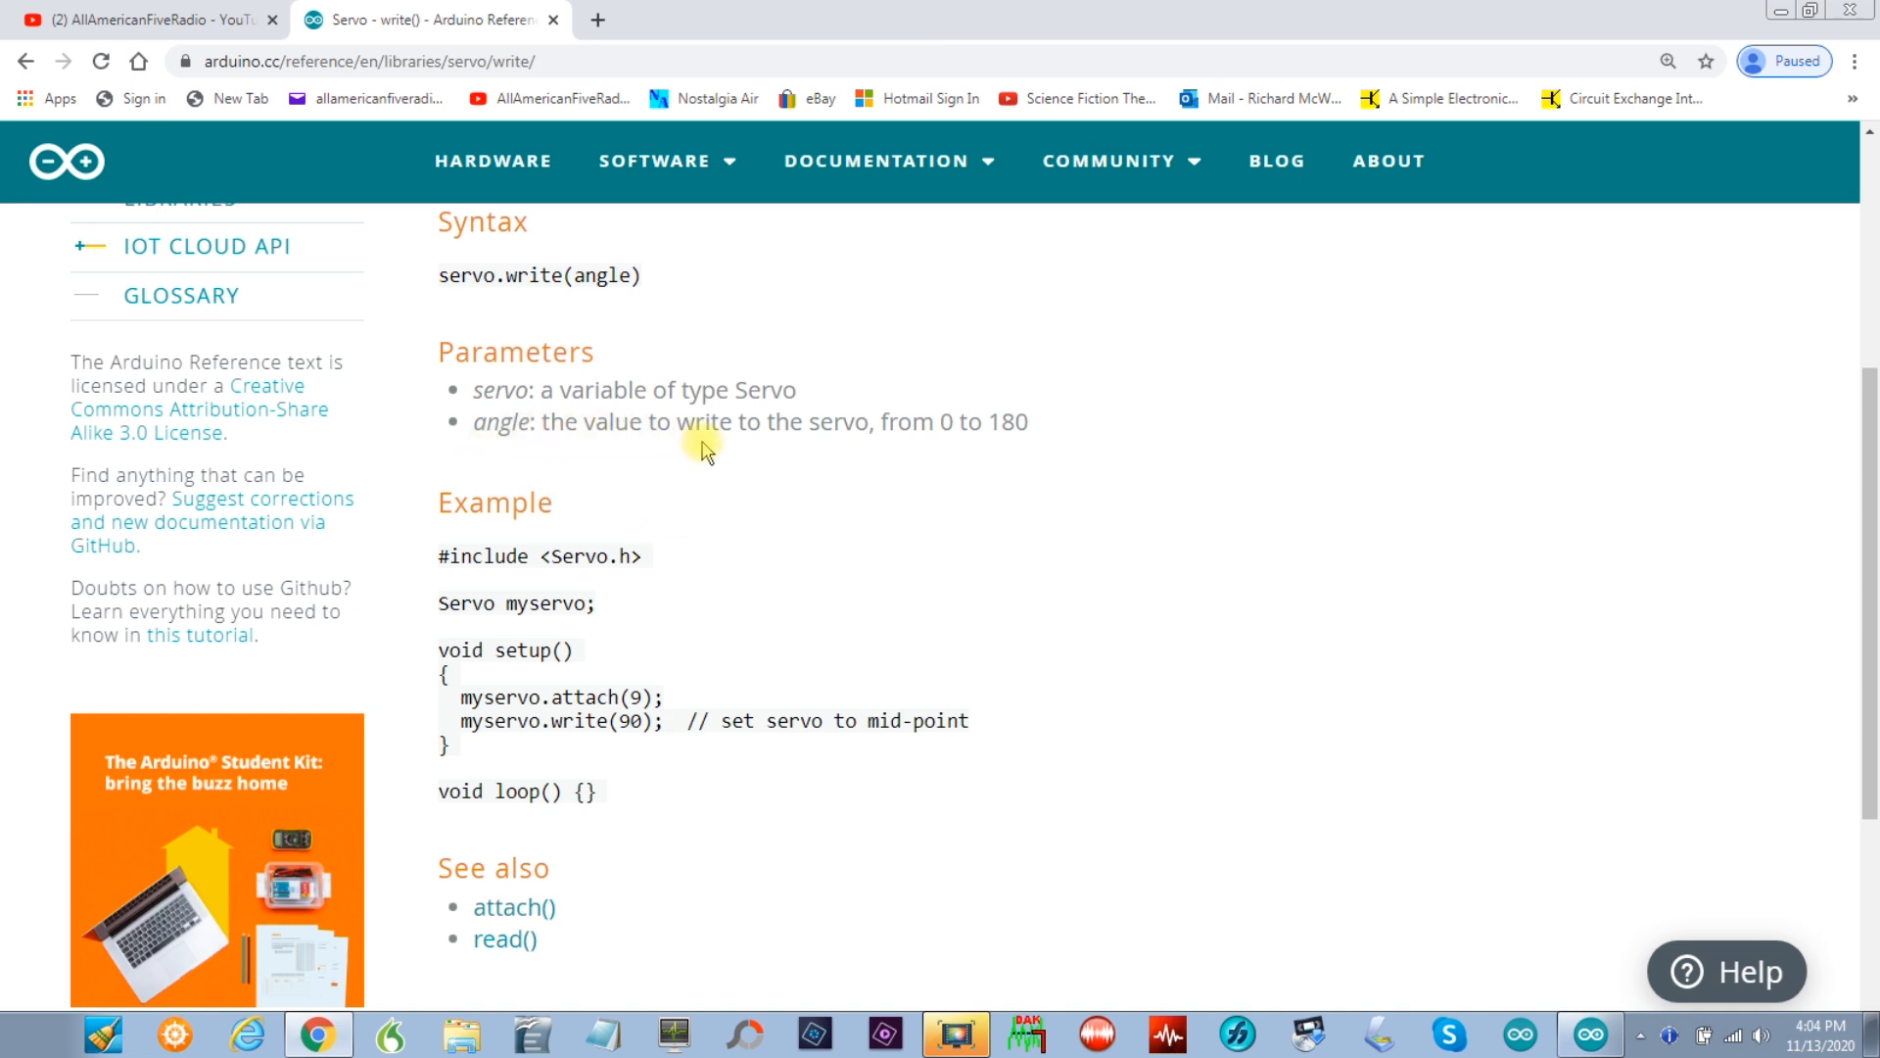
mouse_move(747, 422)
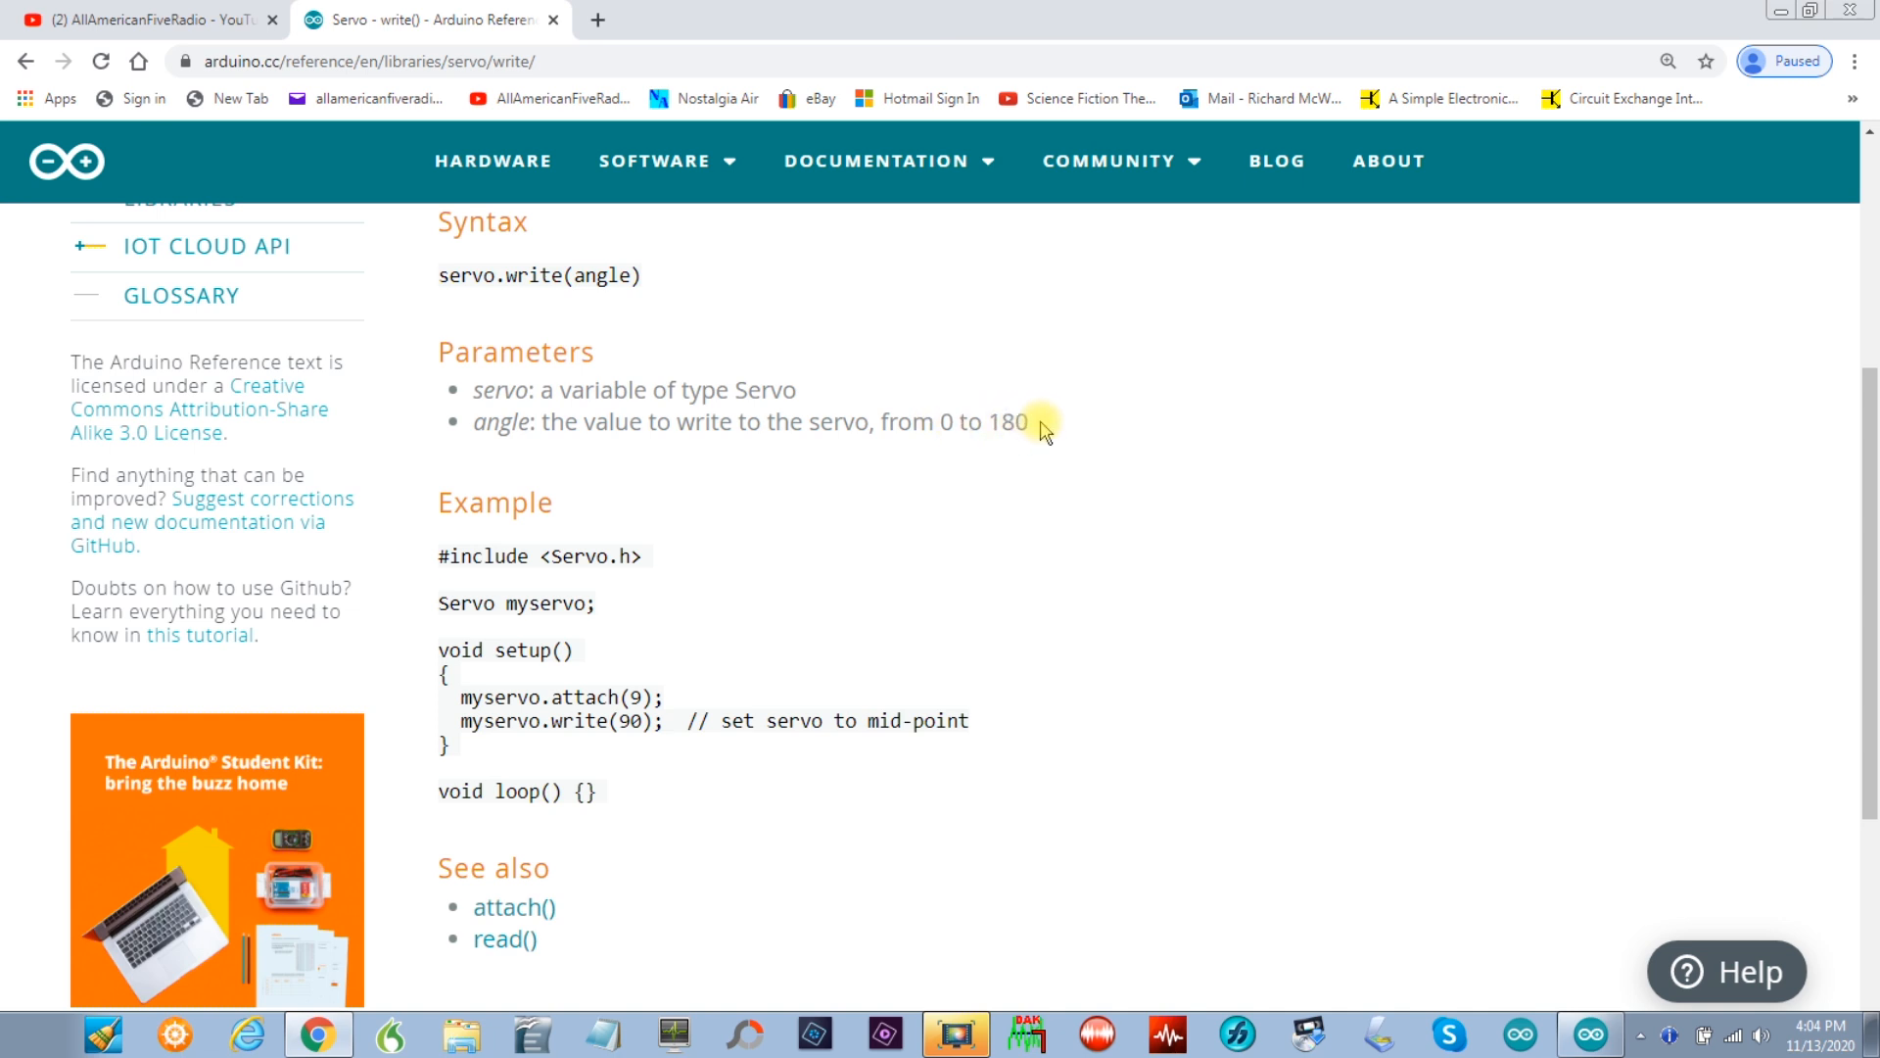
mouse_move(979, 453)
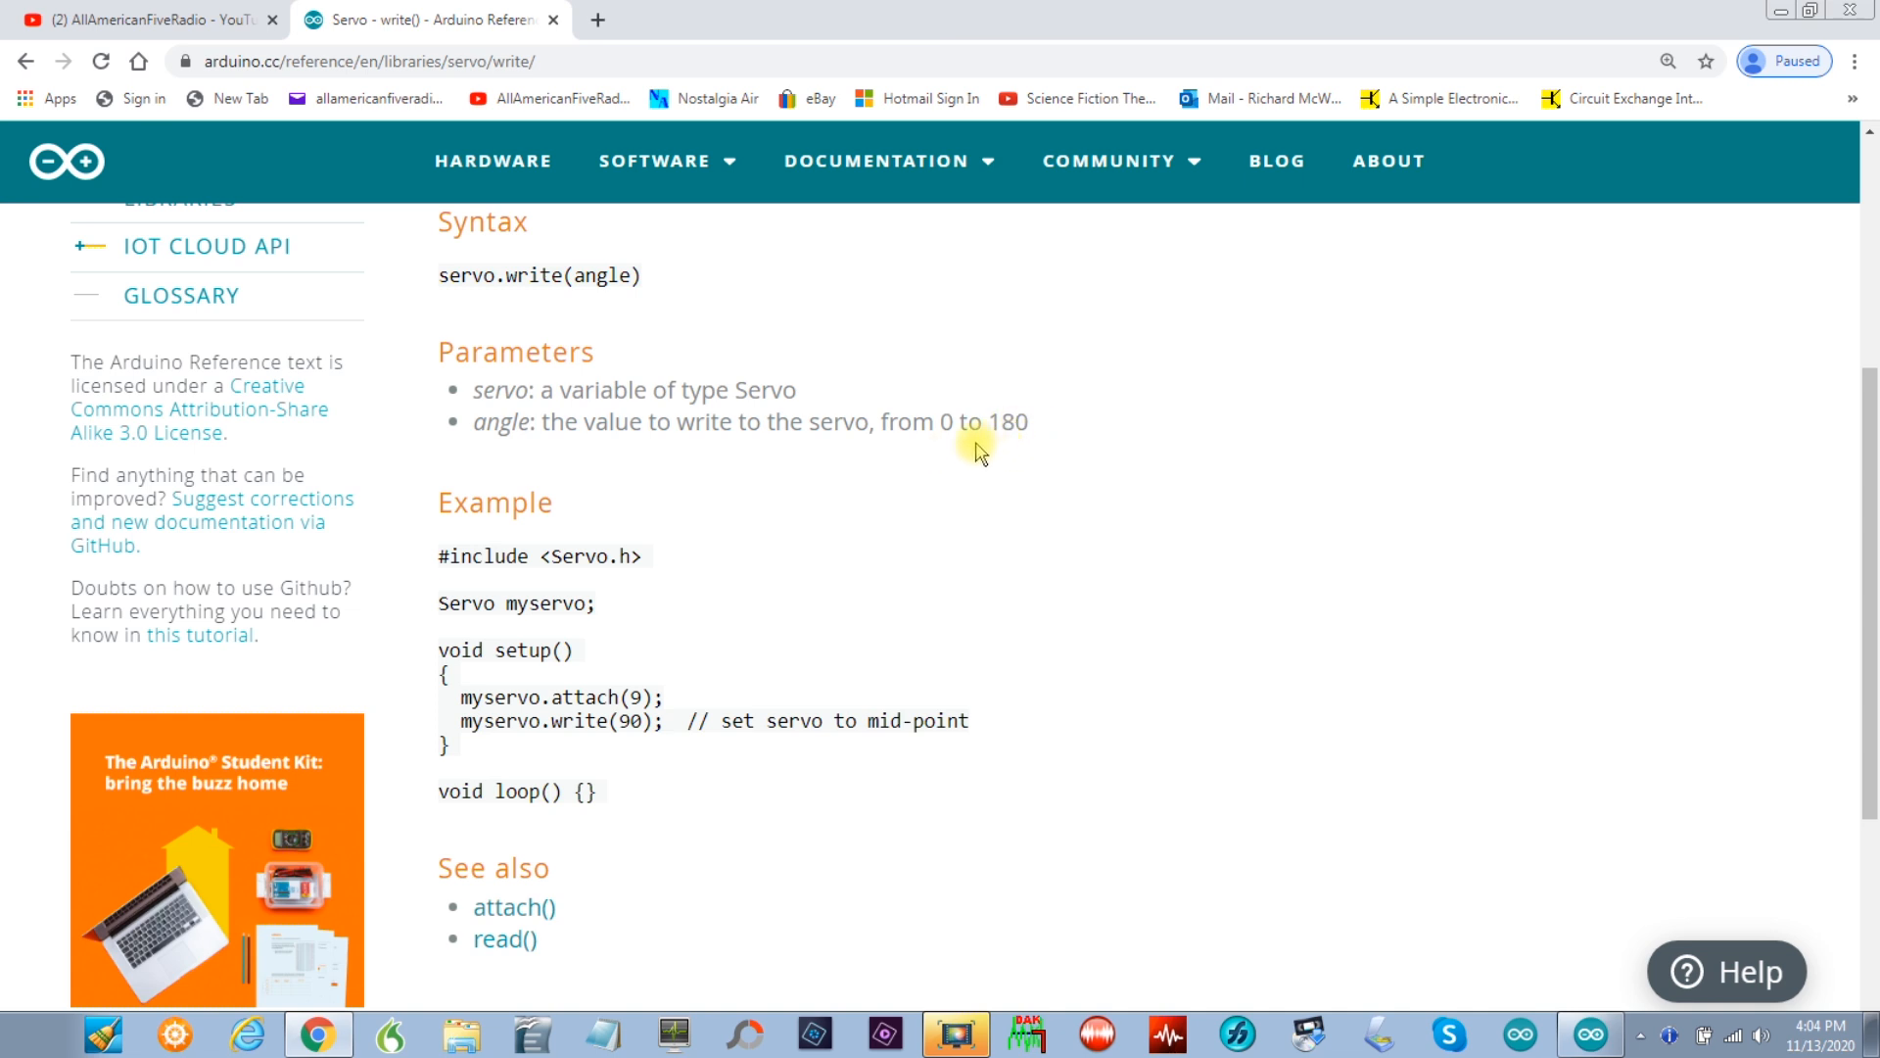
mouse_move(995, 422)
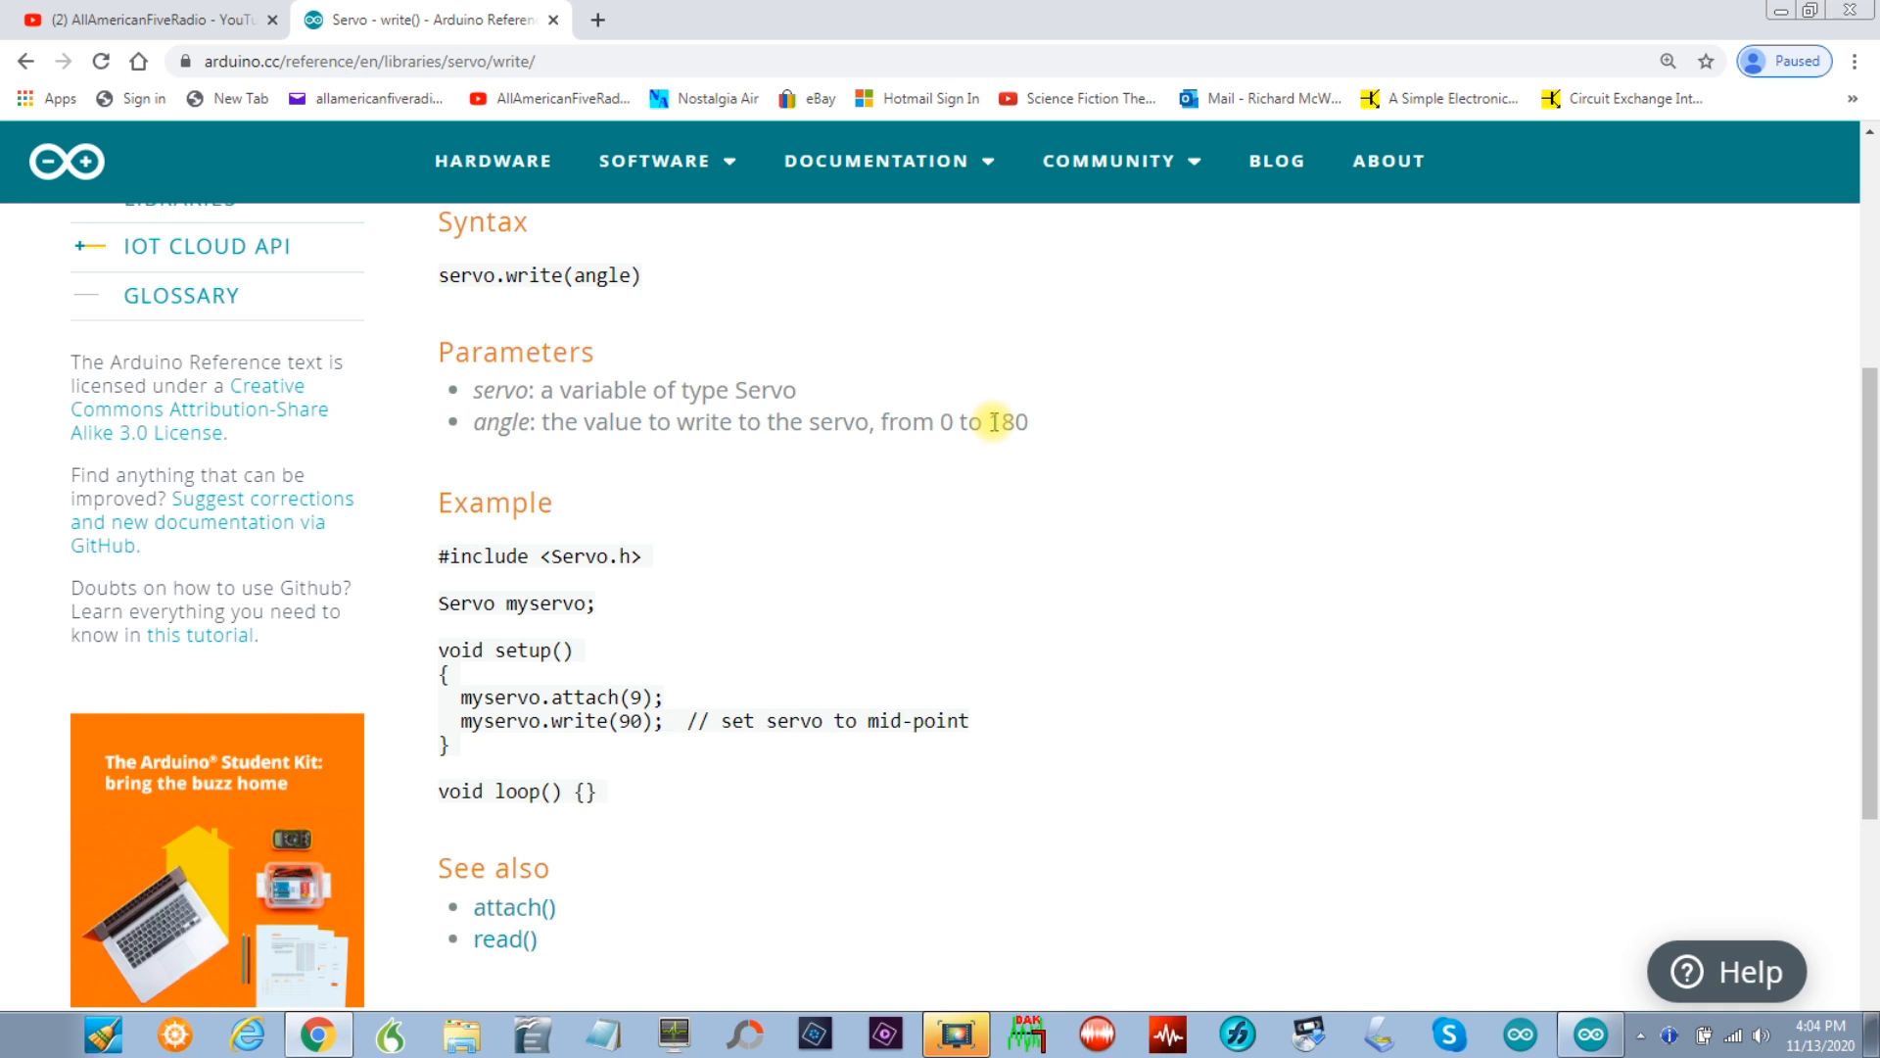
mouse_move(875, 491)
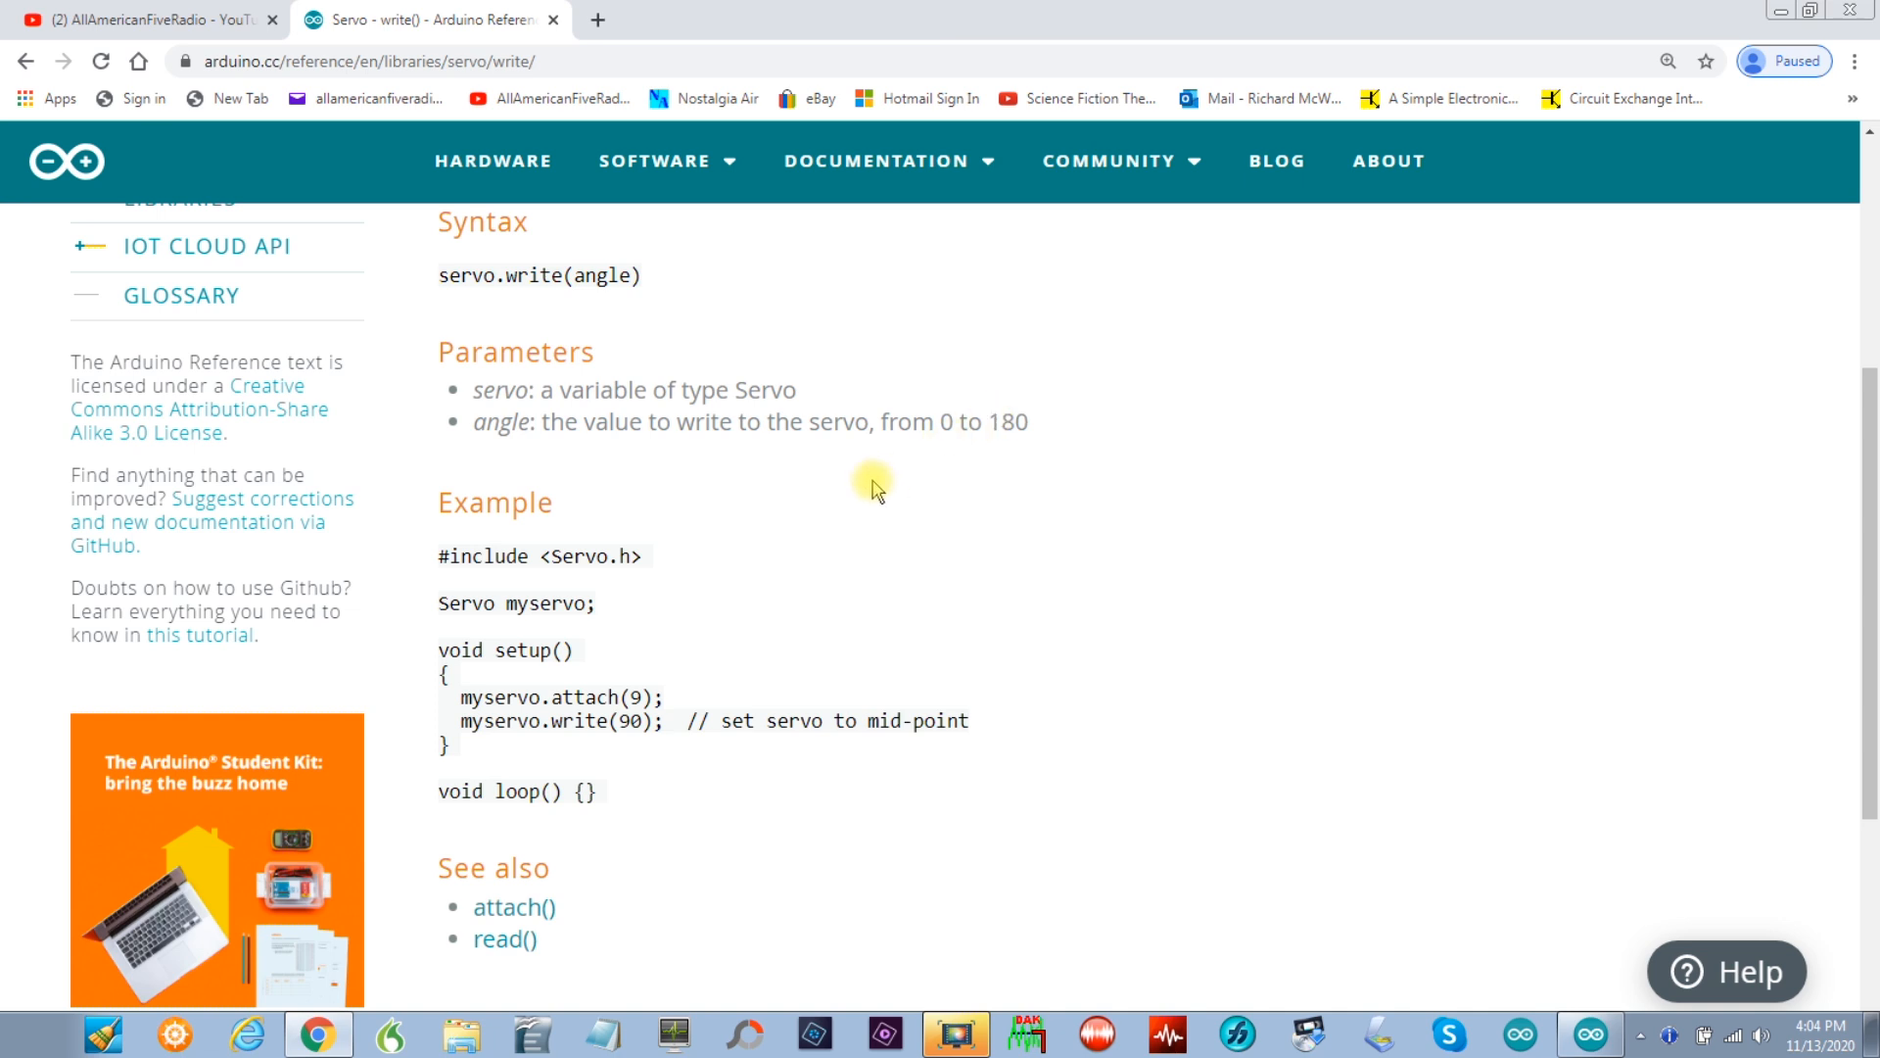
mouse_move(945, 428)
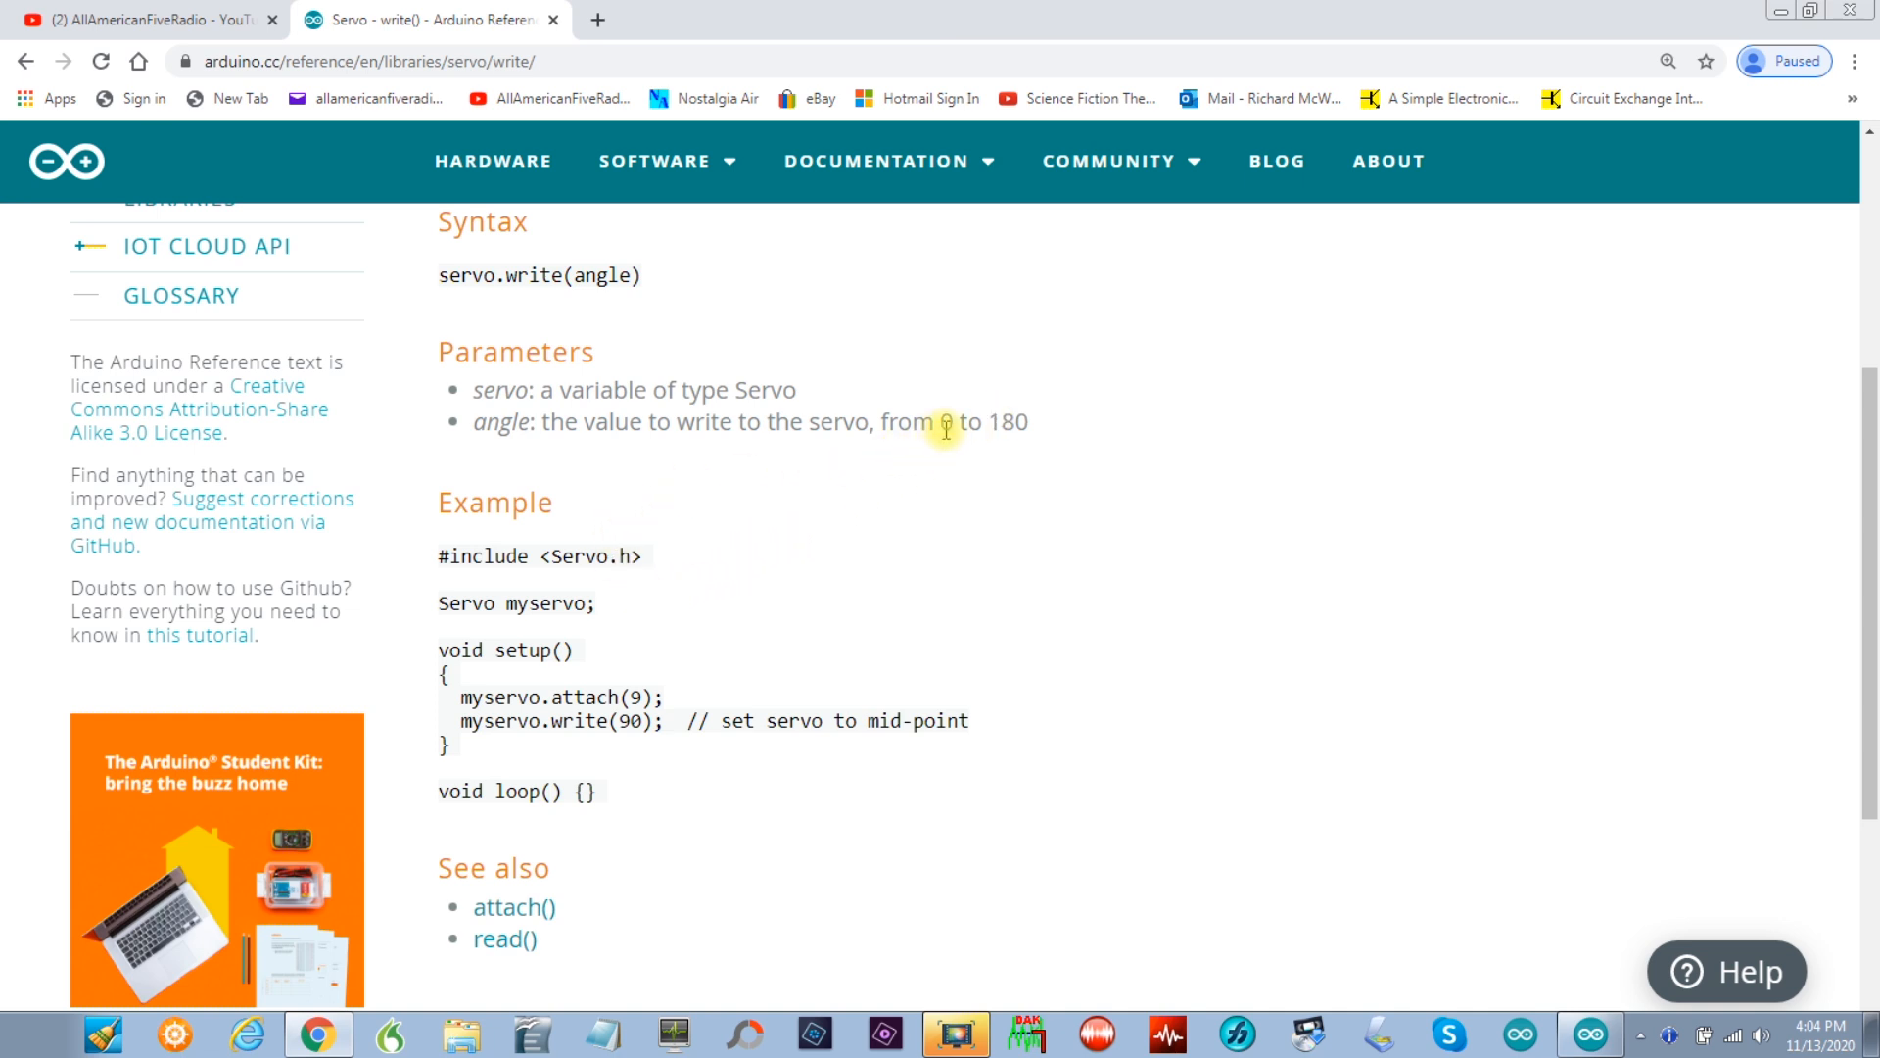
mouse_move(712, 491)
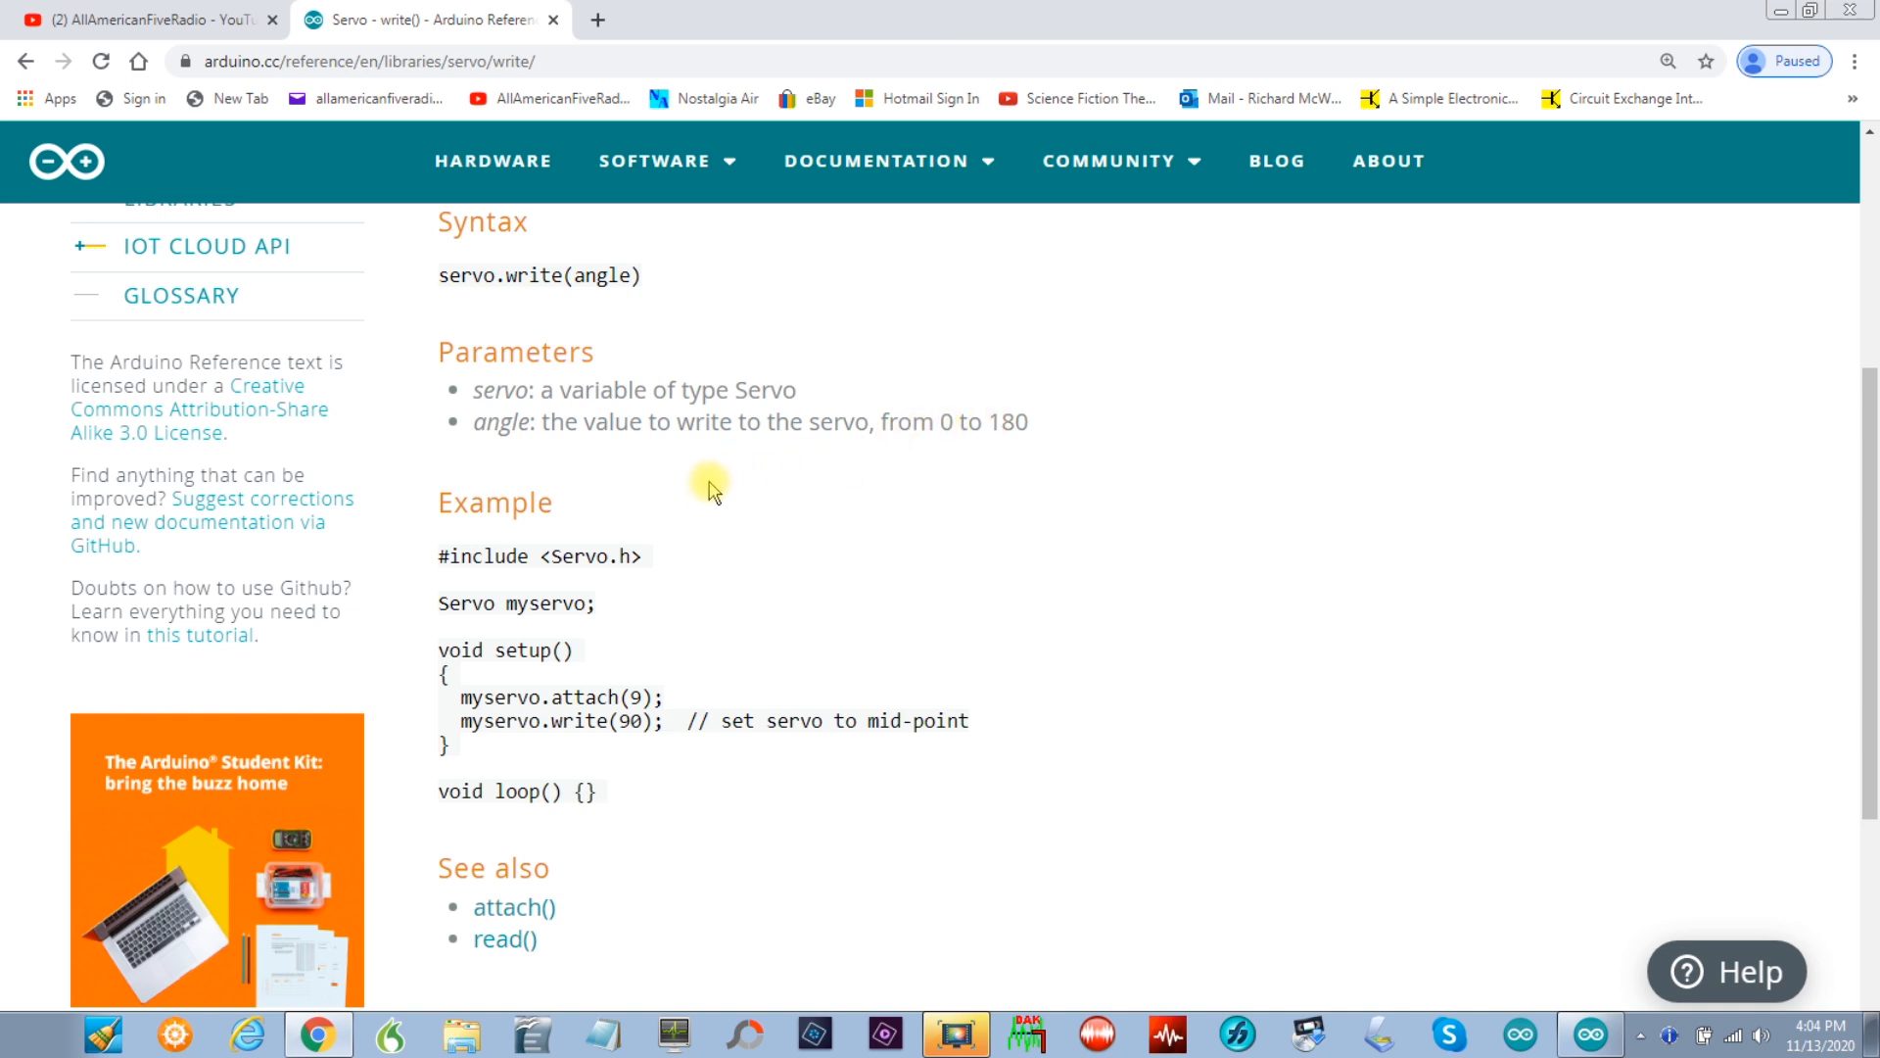
mouse_move(1005, 421)
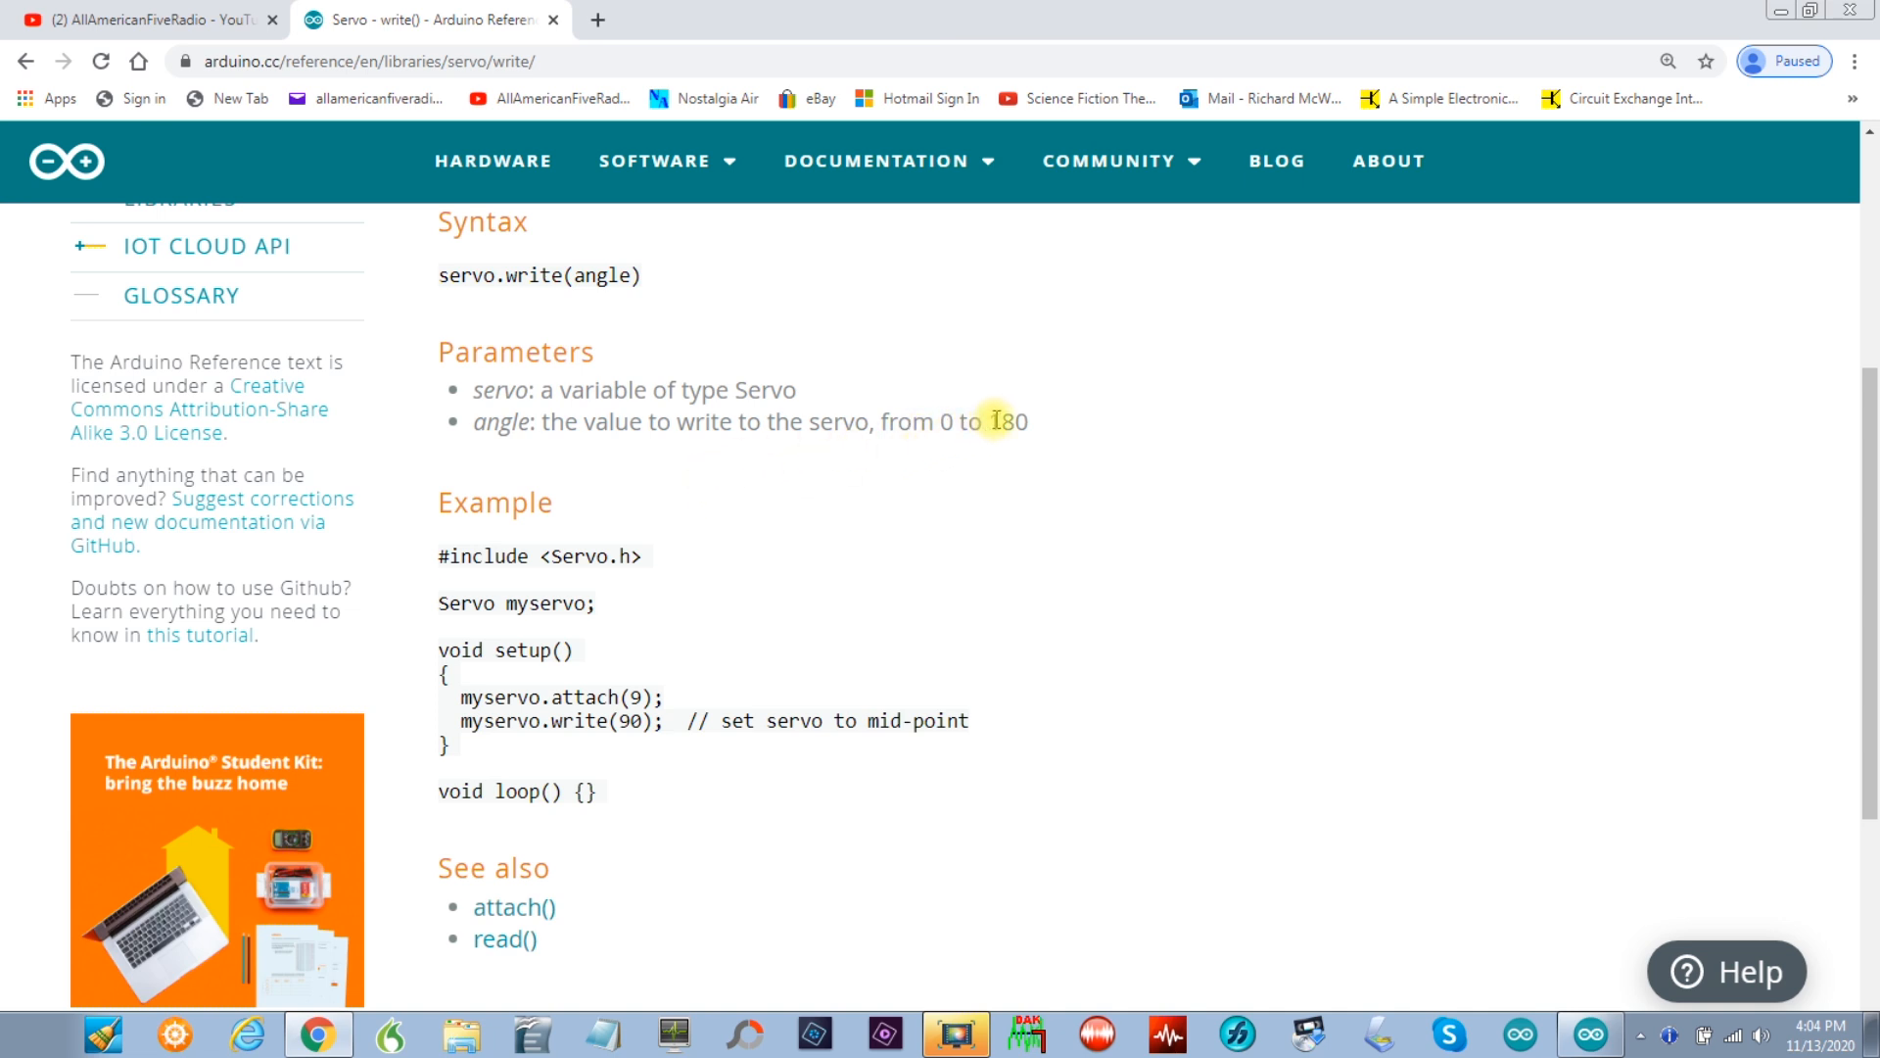
scroll(down, 3)
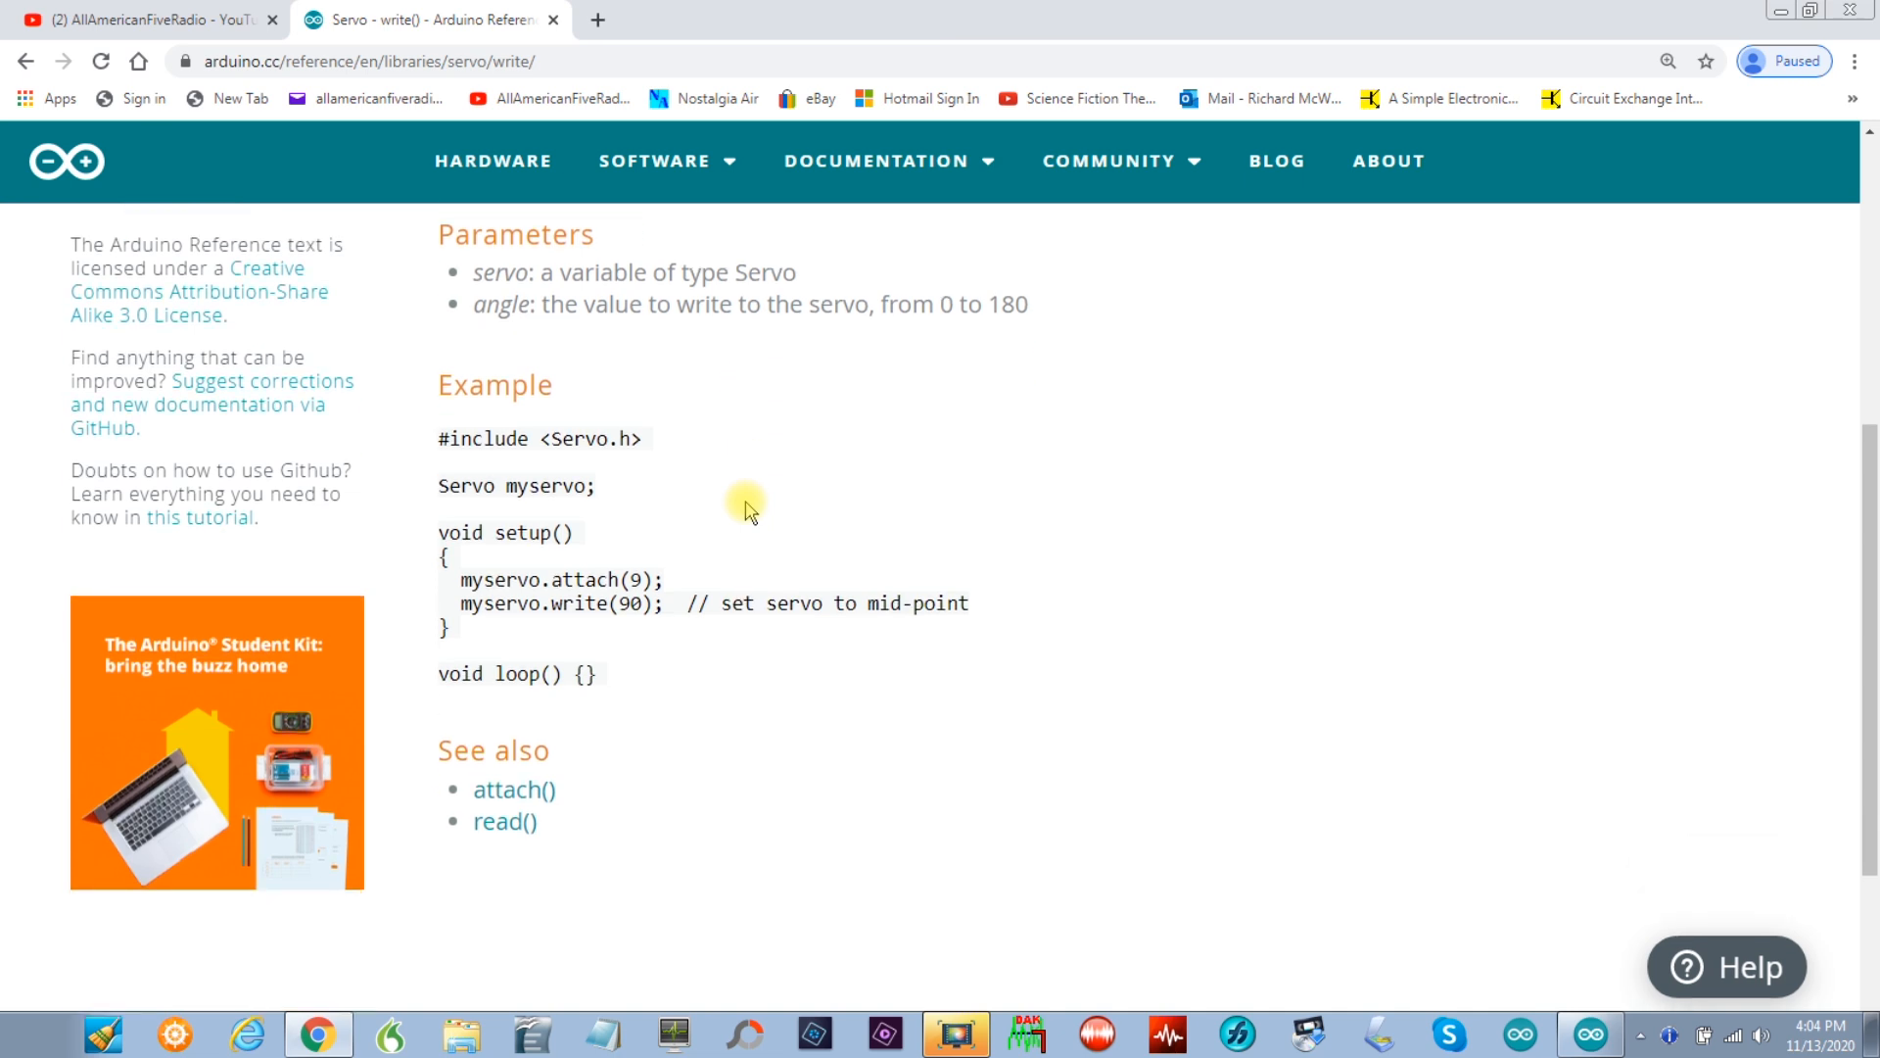
scroll(up, 3)
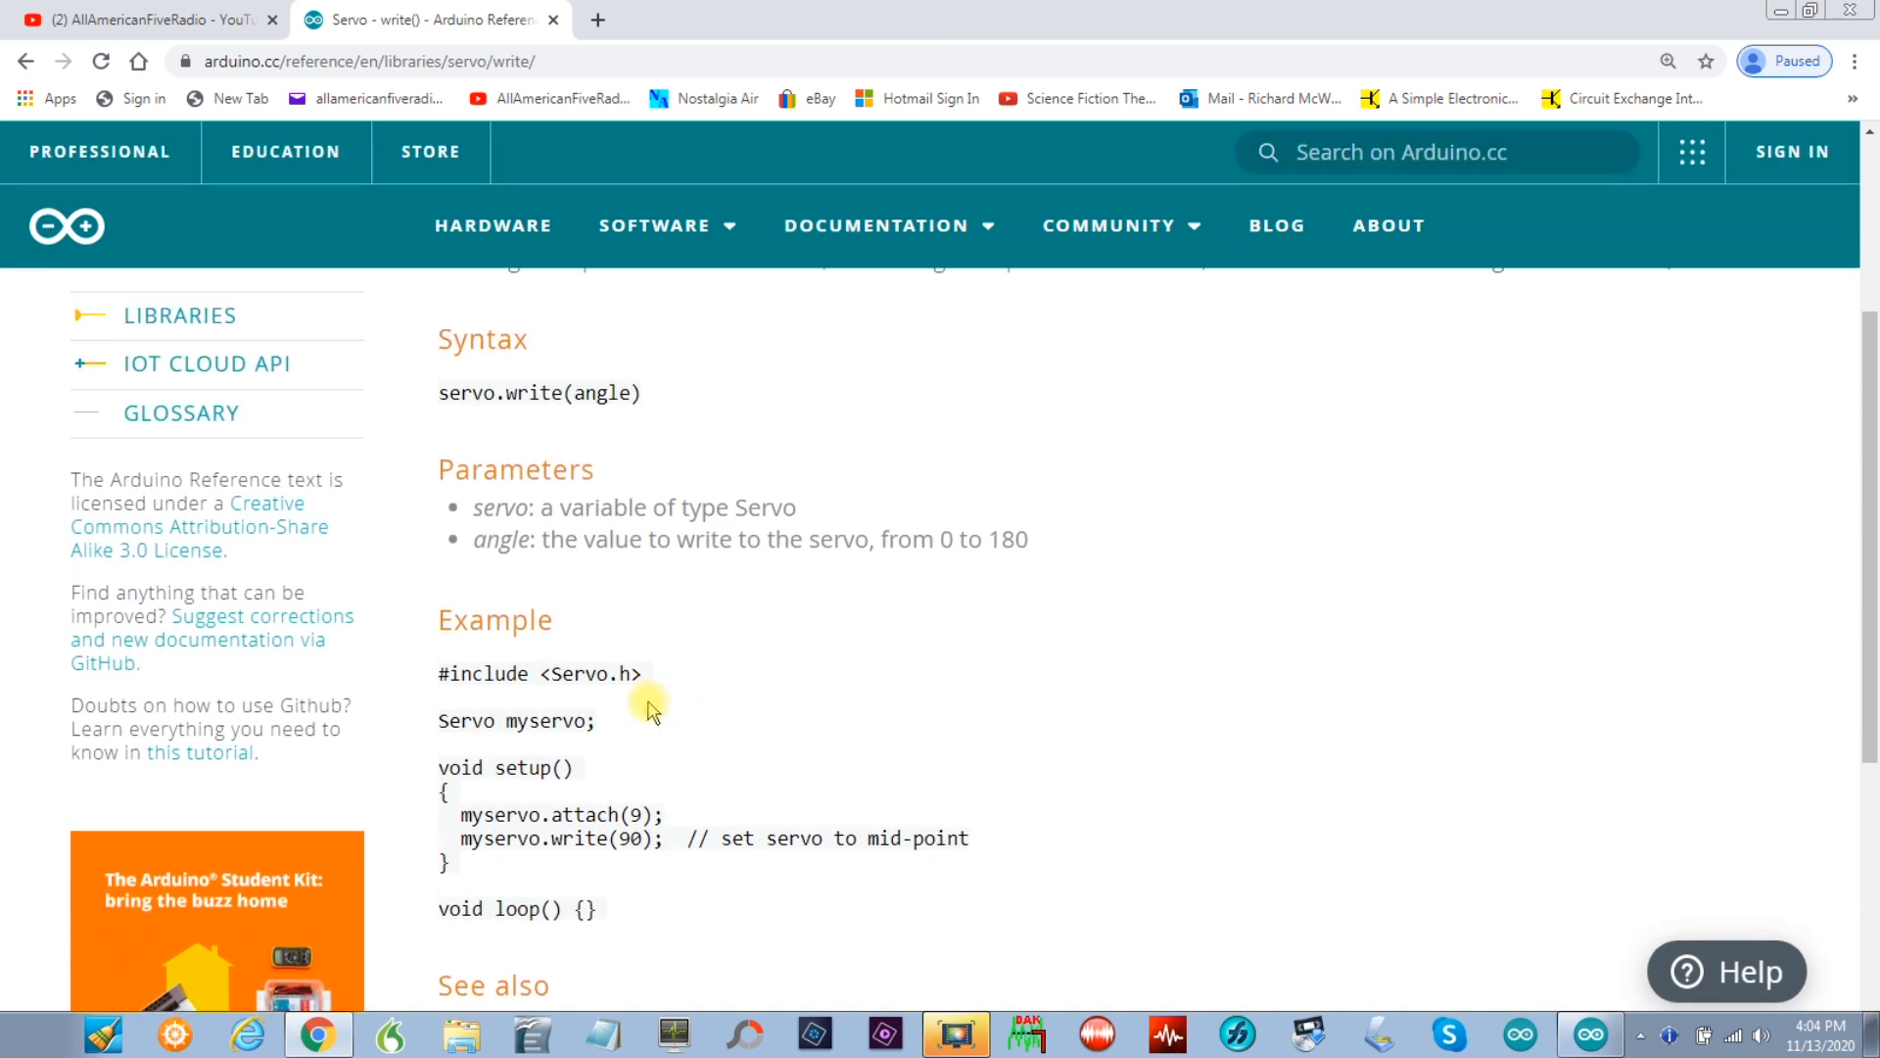
scroll(up, 3)
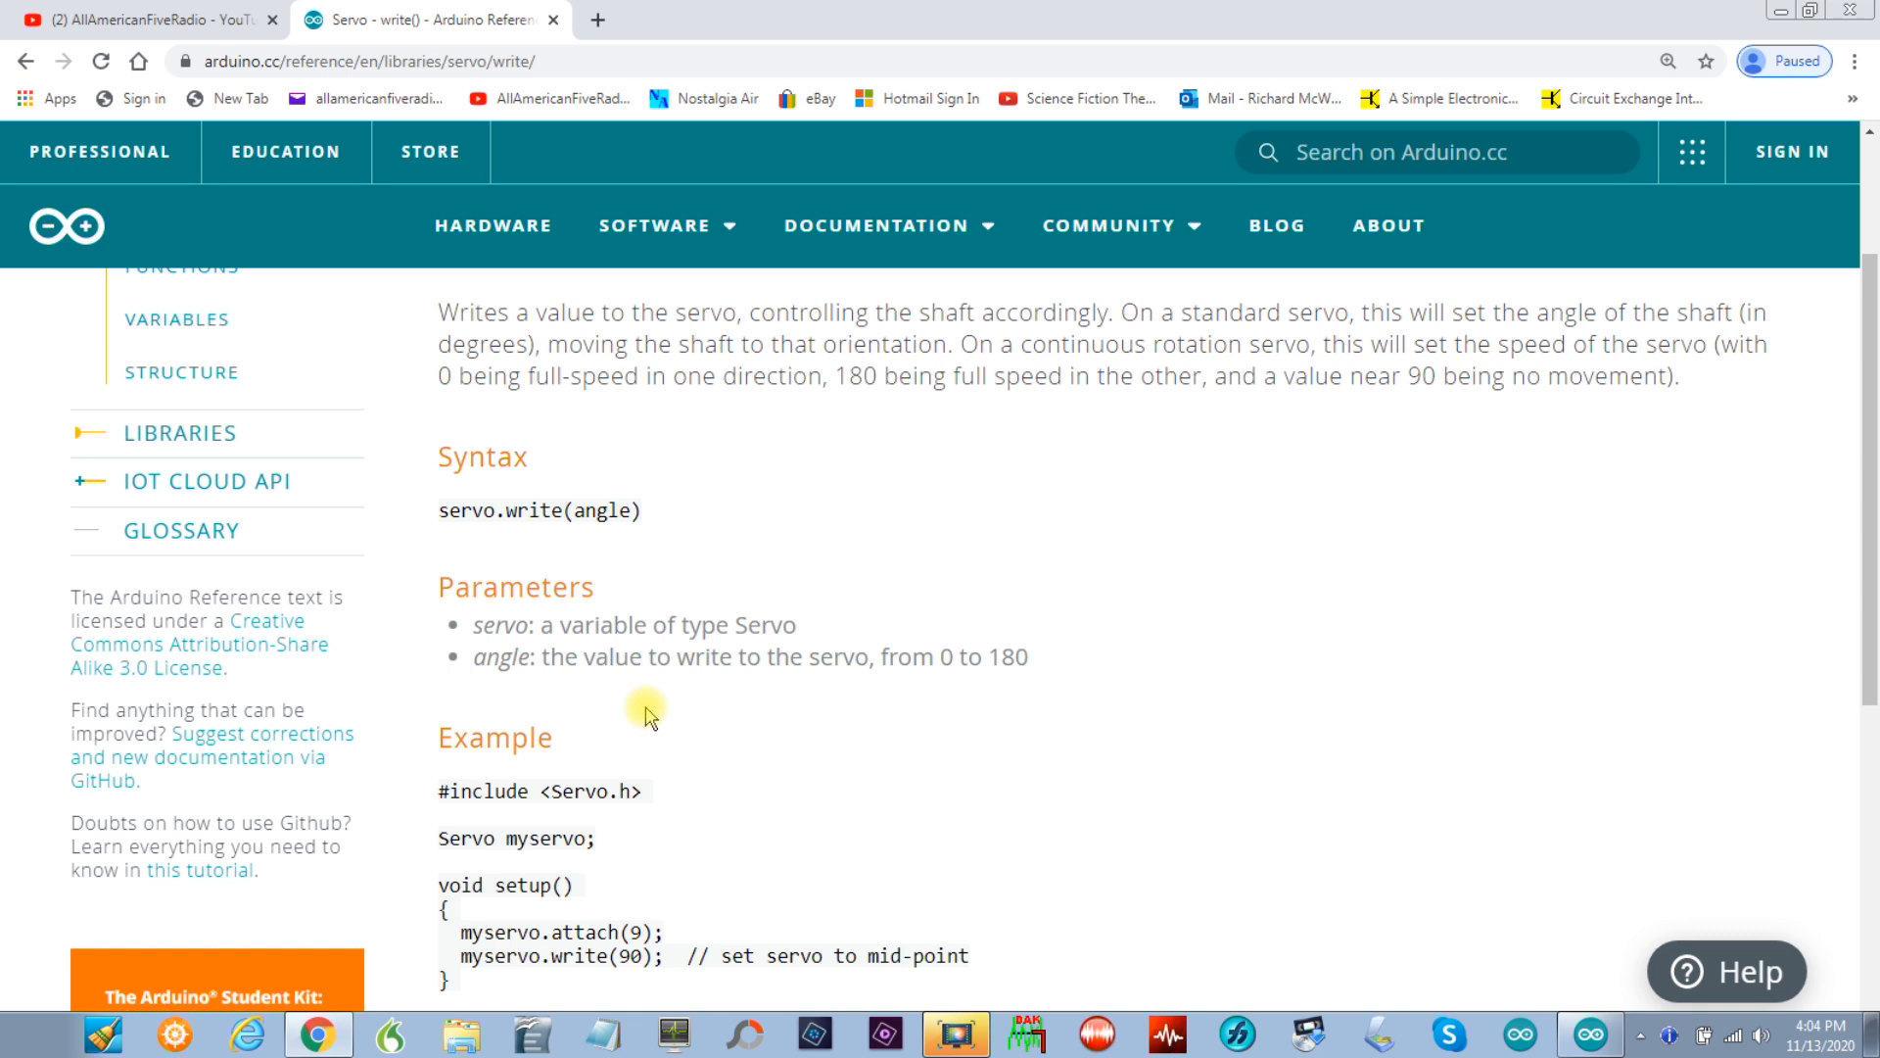
mouse_move(700, 603)
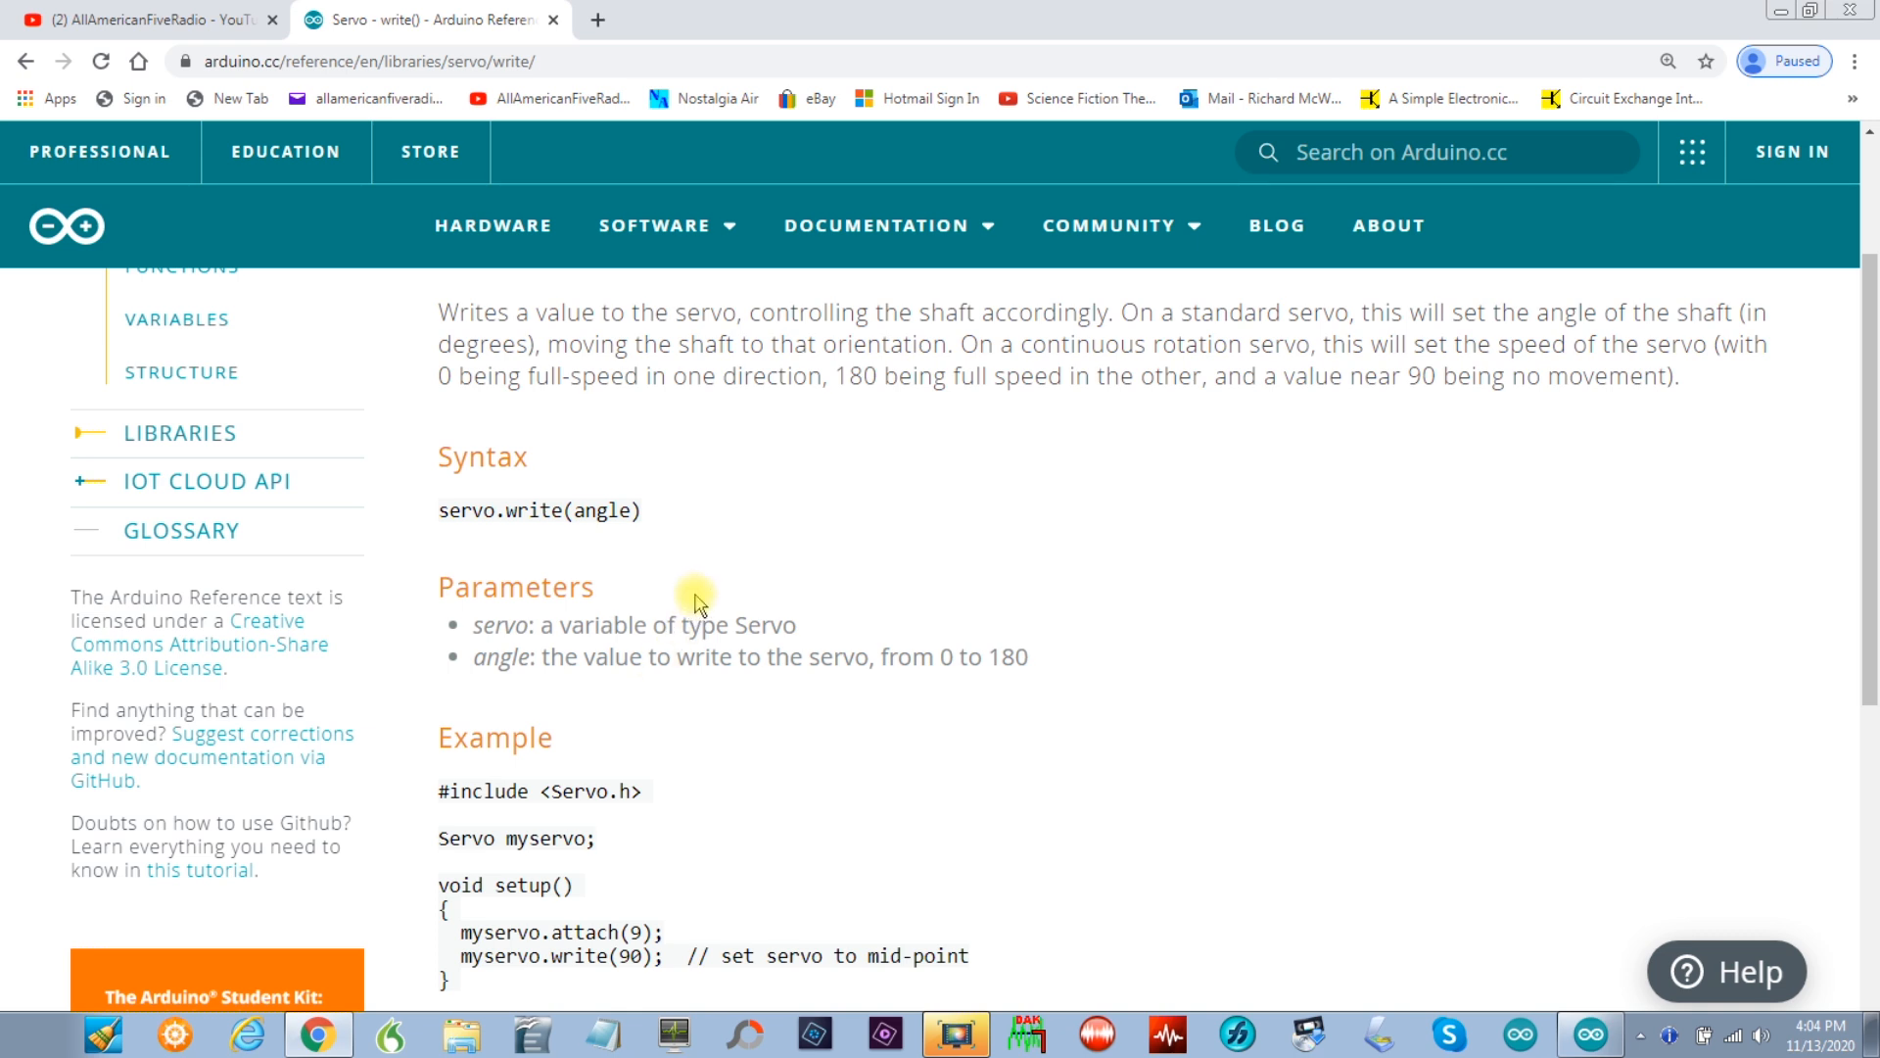
scroll(up, 3)
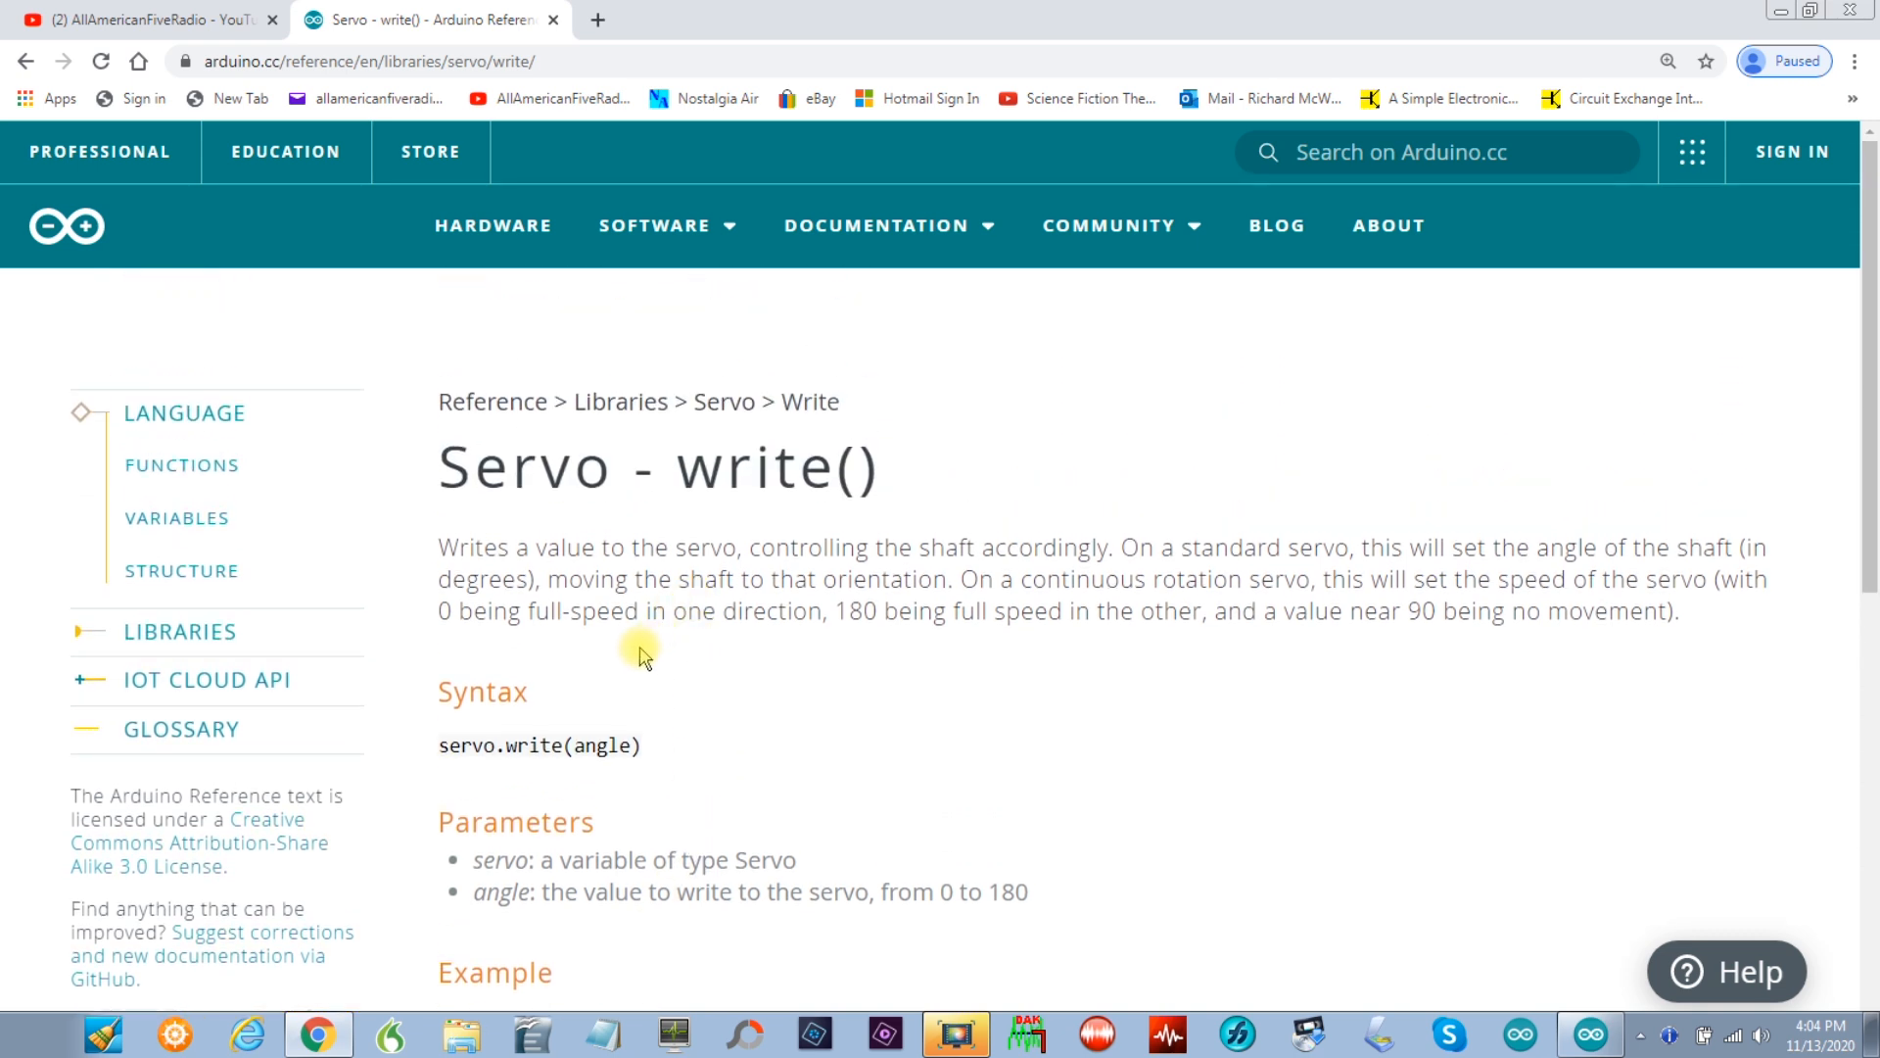
mouse_move(573, 520)
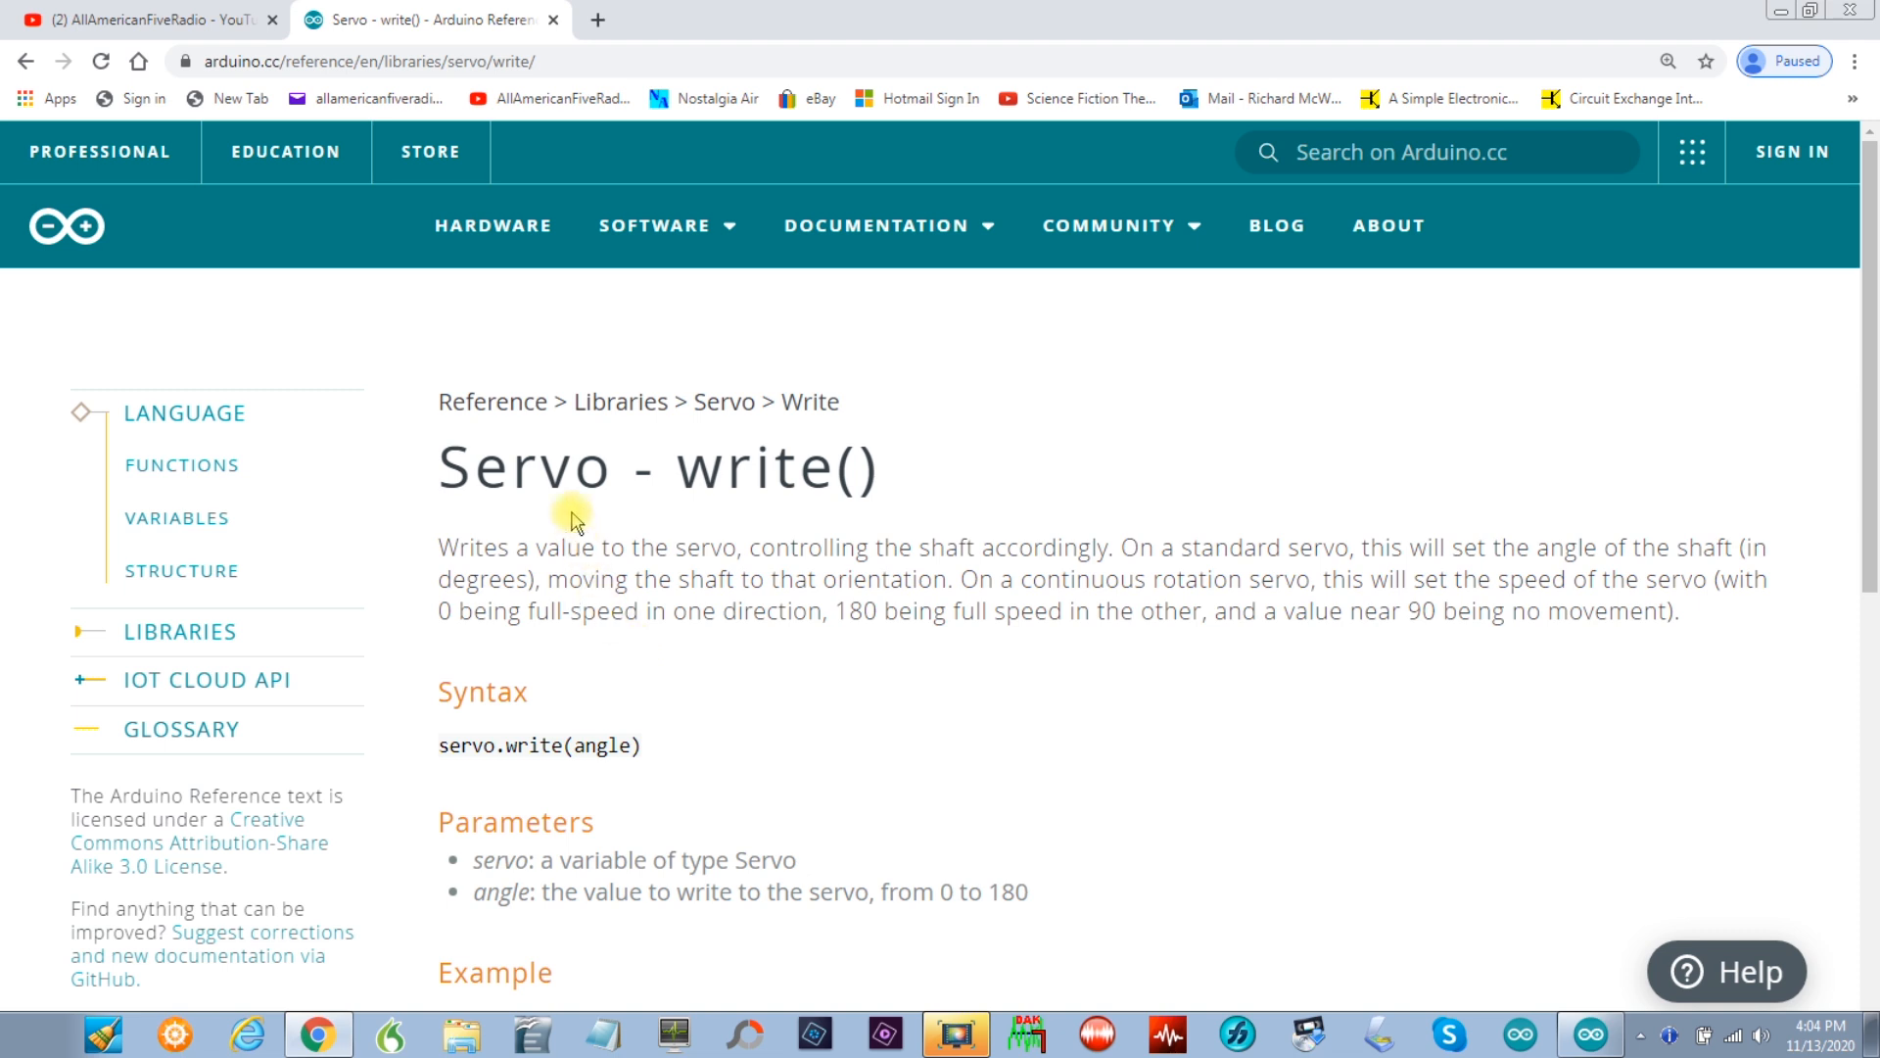
mouse_move(587, 525)
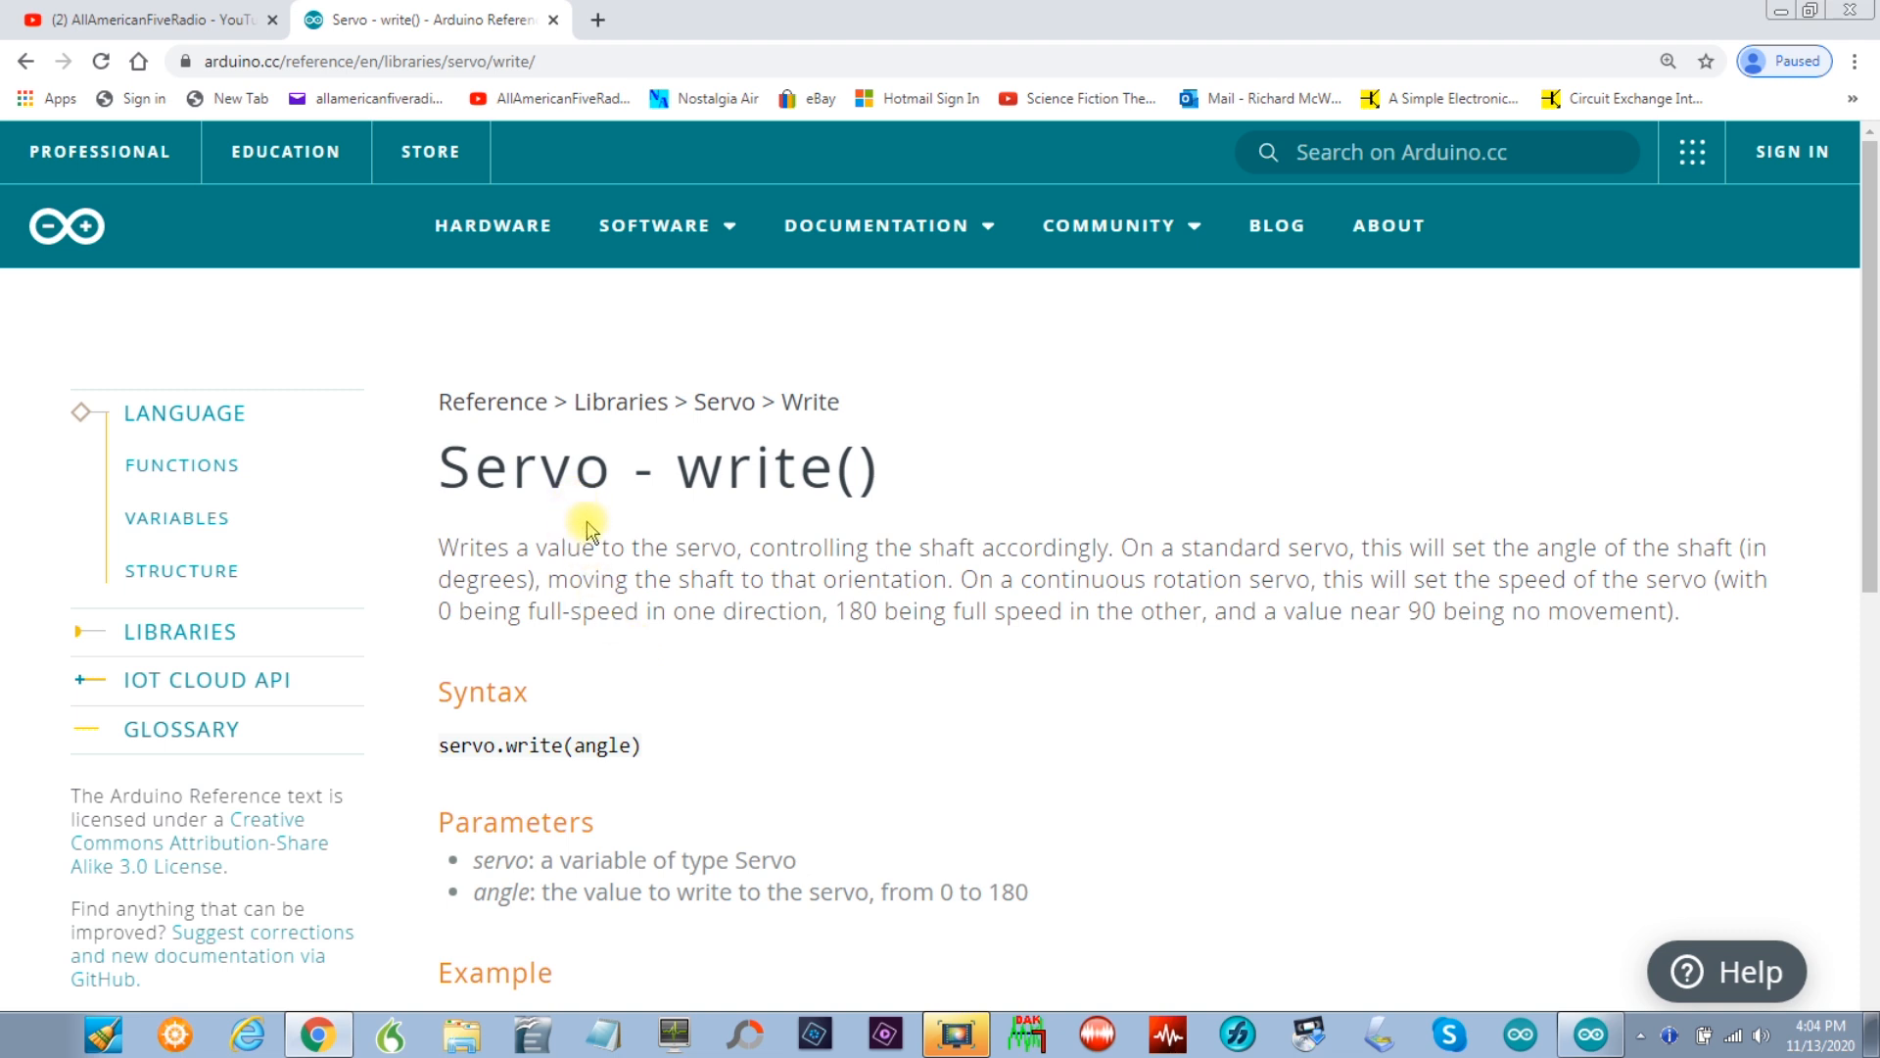
mouse_move(552, 498)
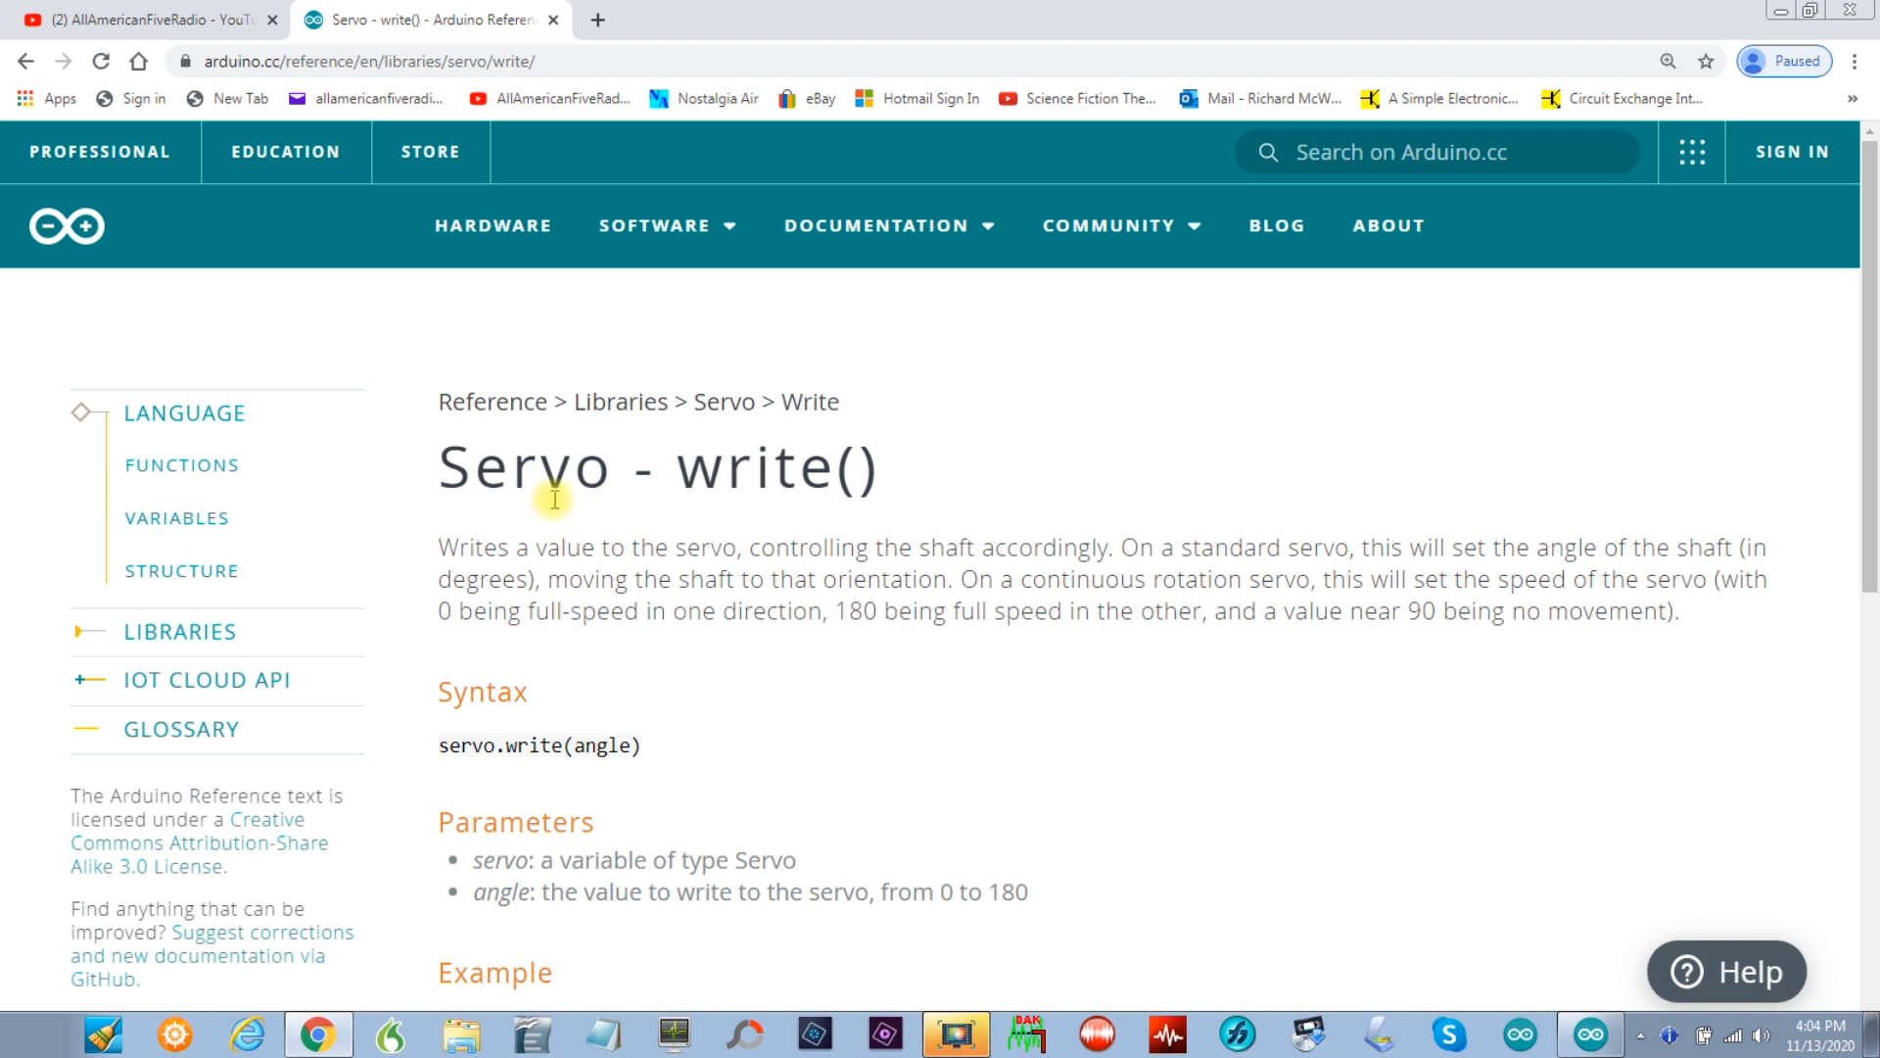
mouse_move(546, 468)
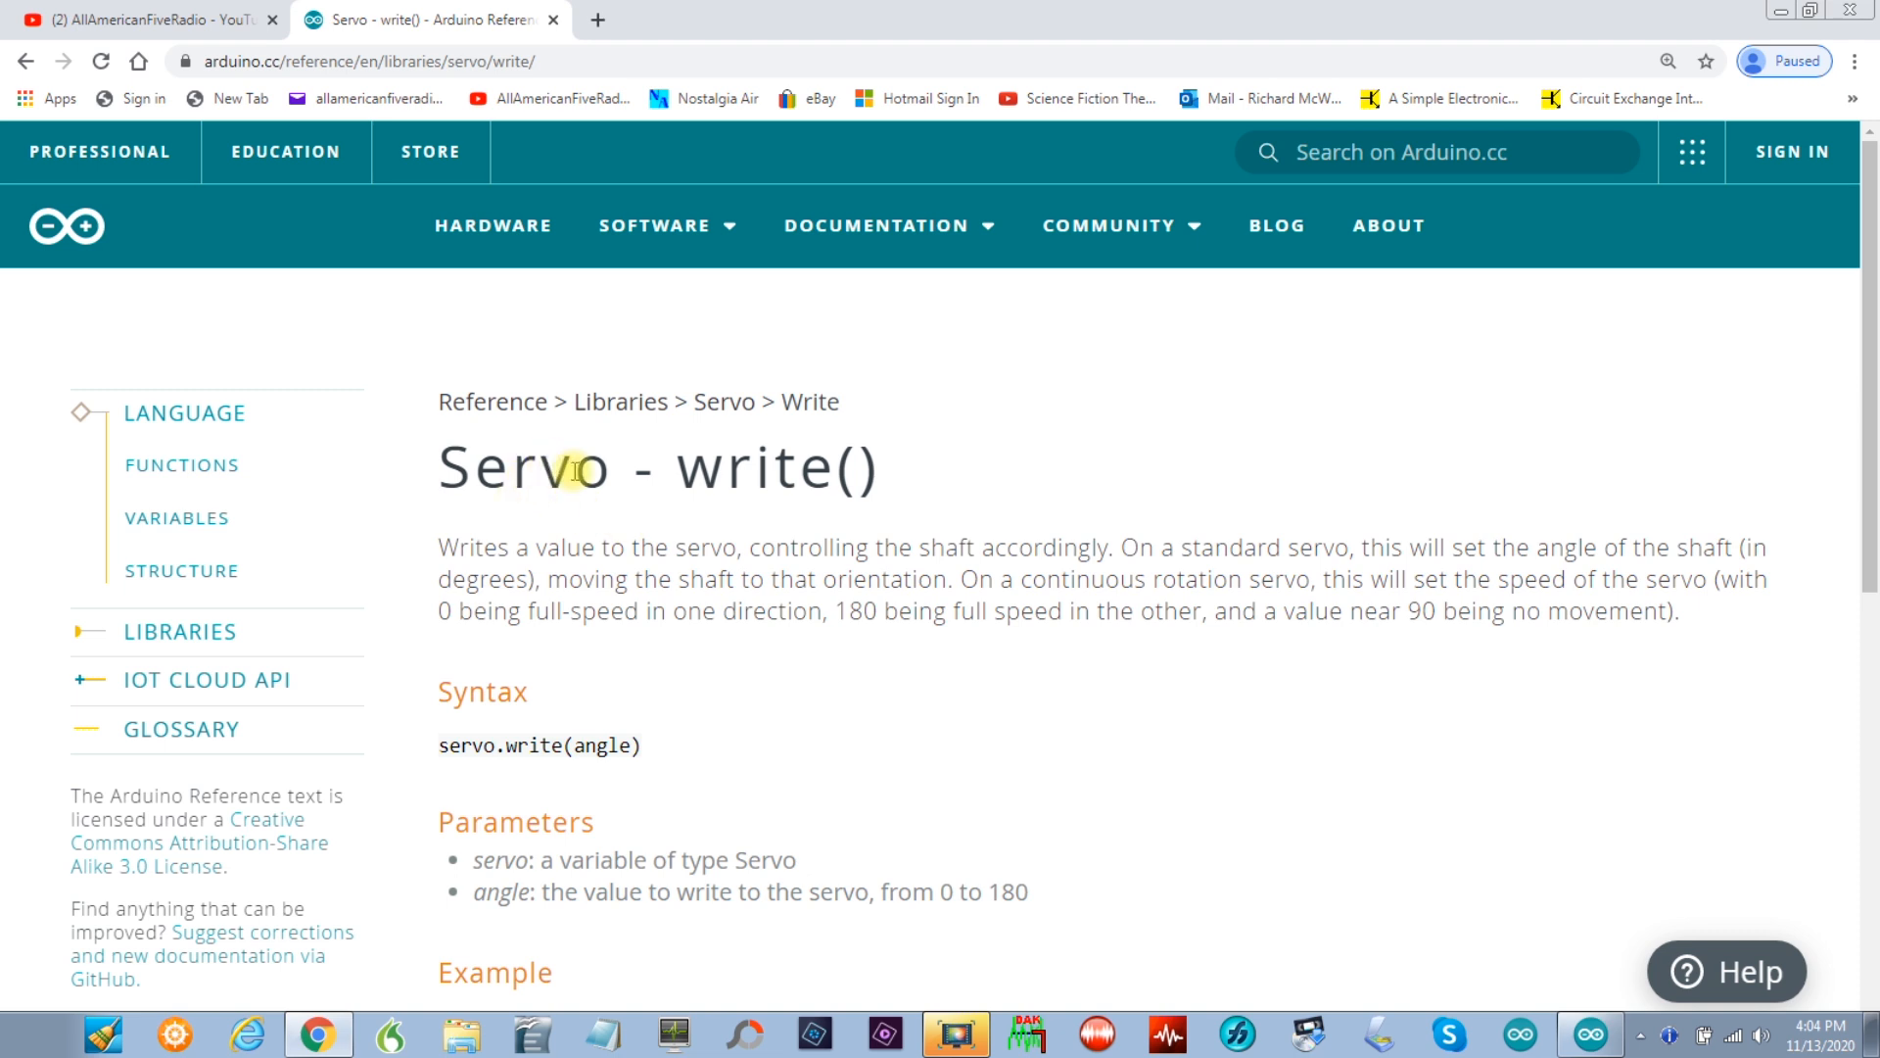
mouse_move(539, 471)
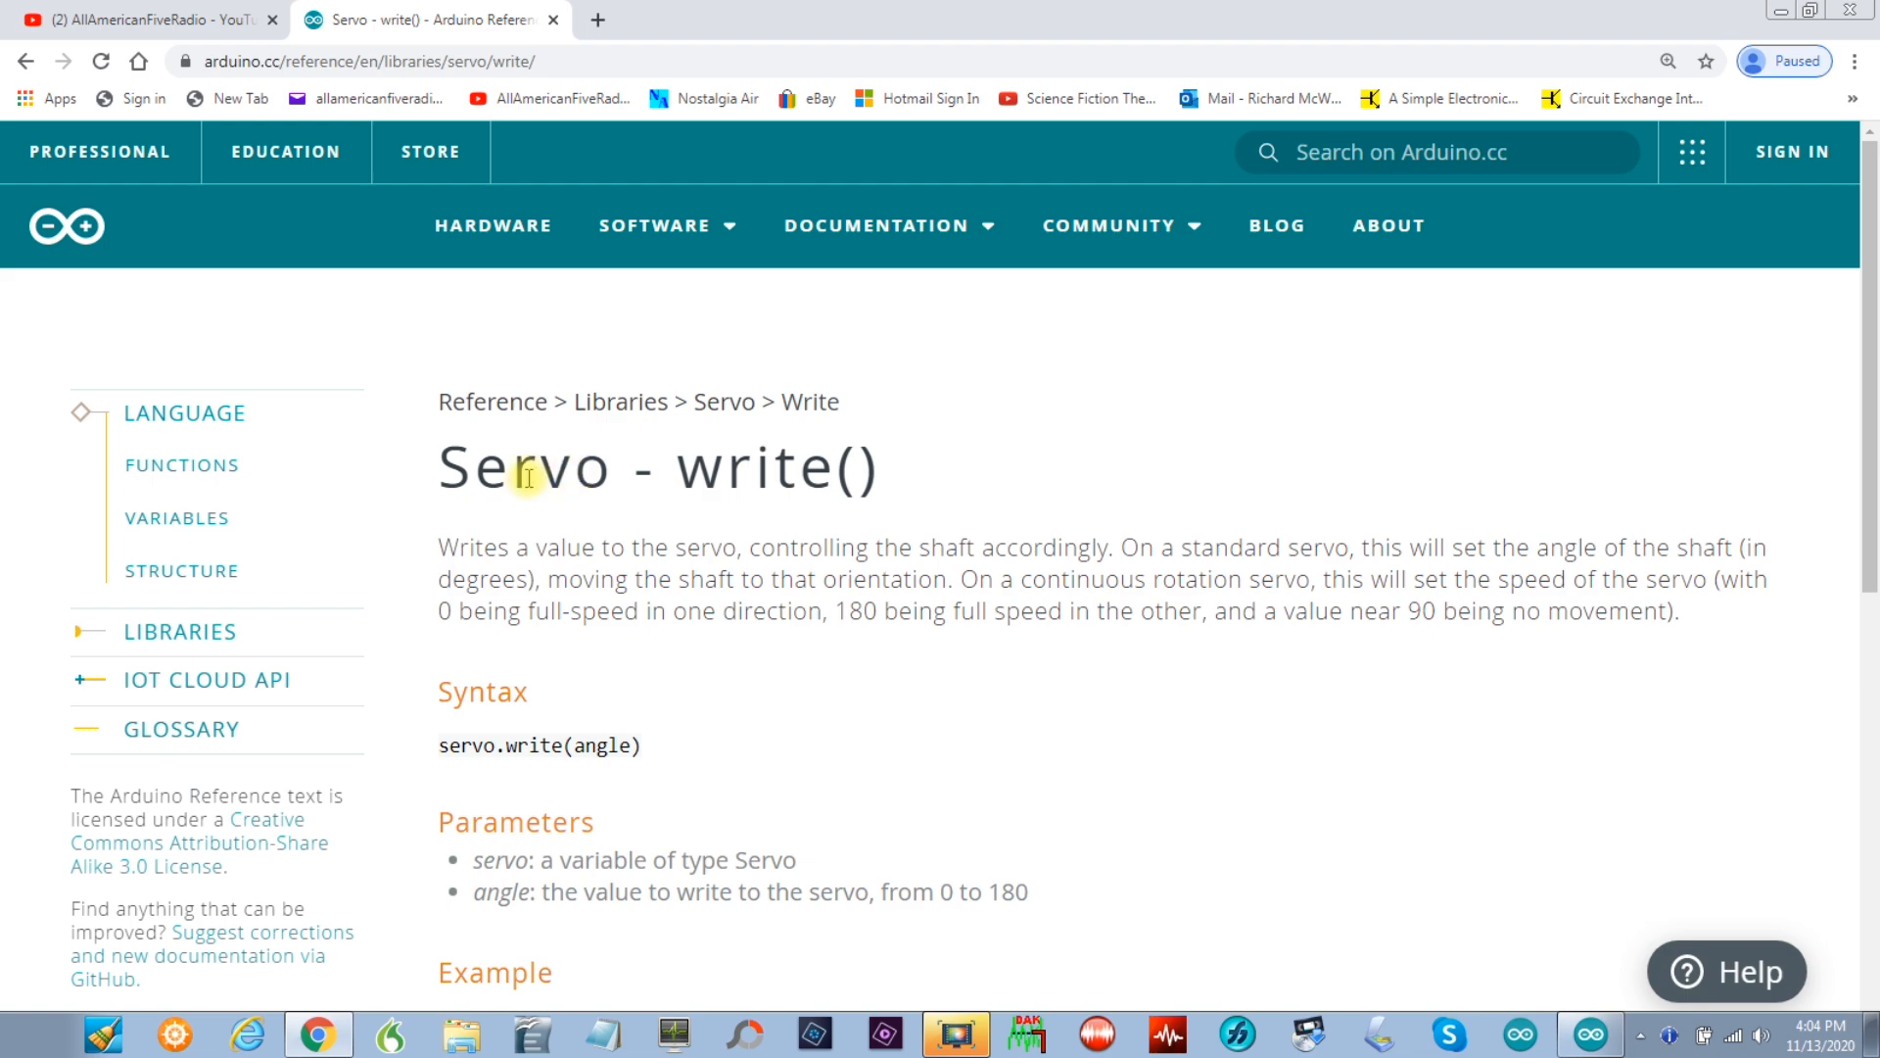